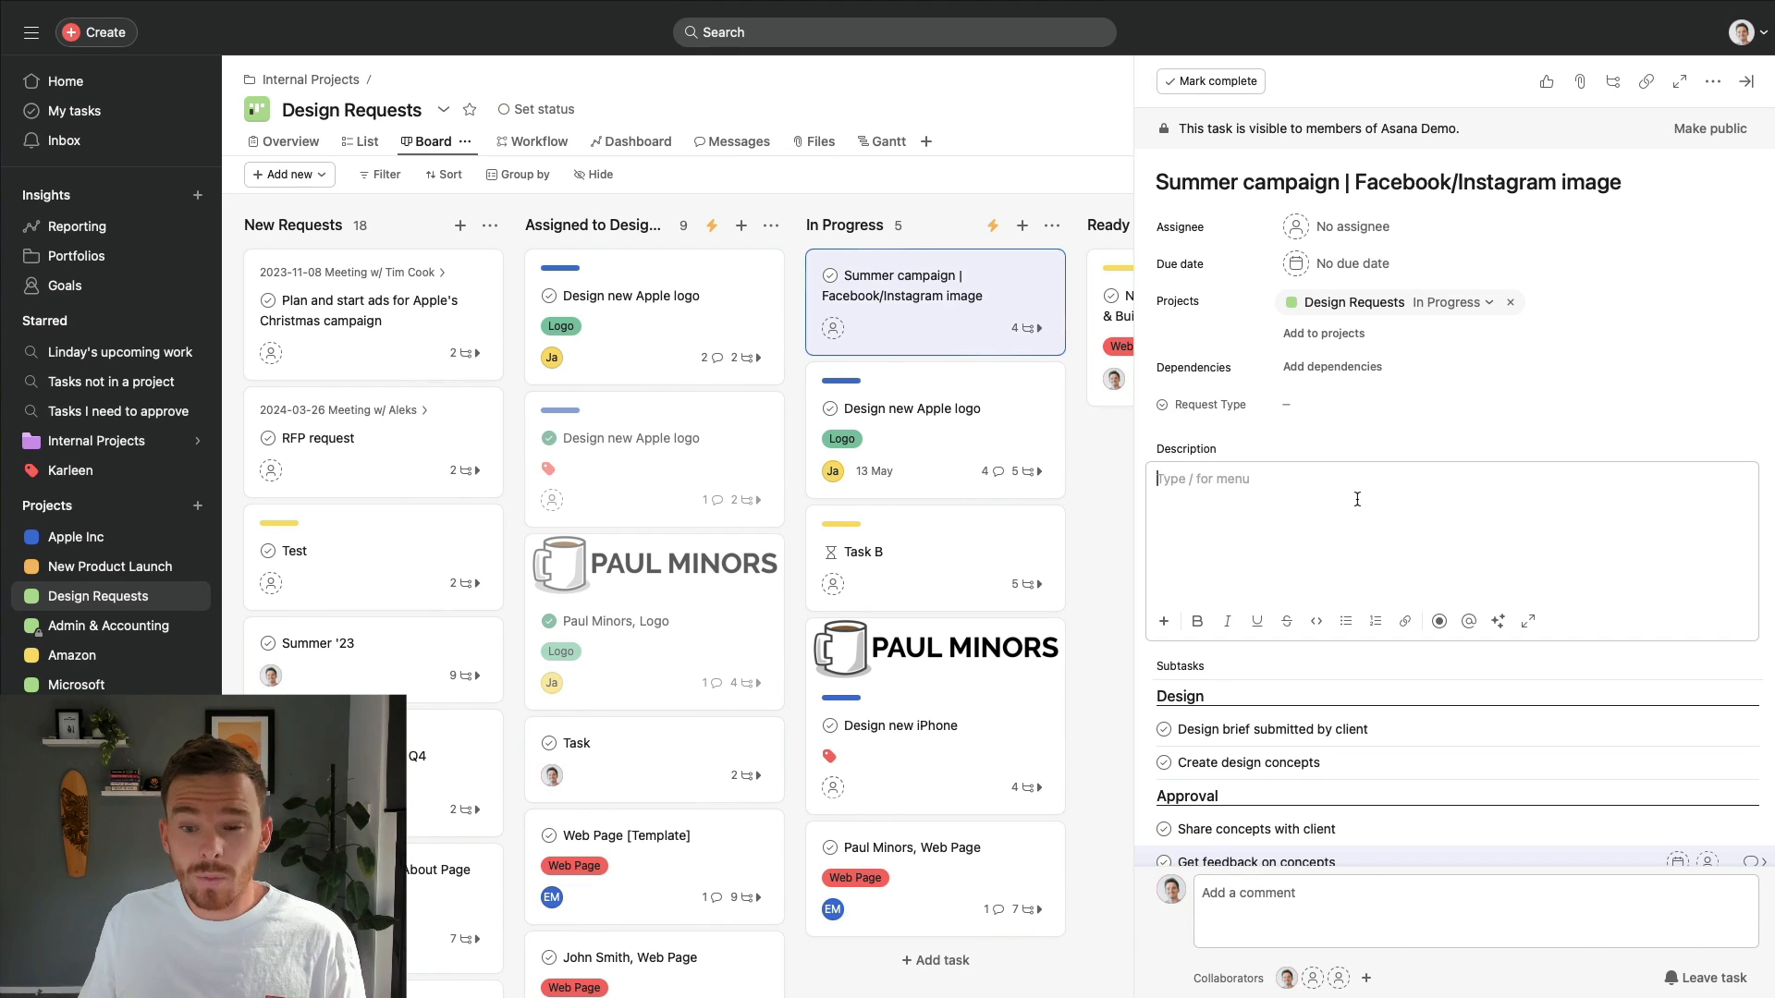
- Scroll through the Summer campaign task's details to review its subtasks
scroll("down", 3)
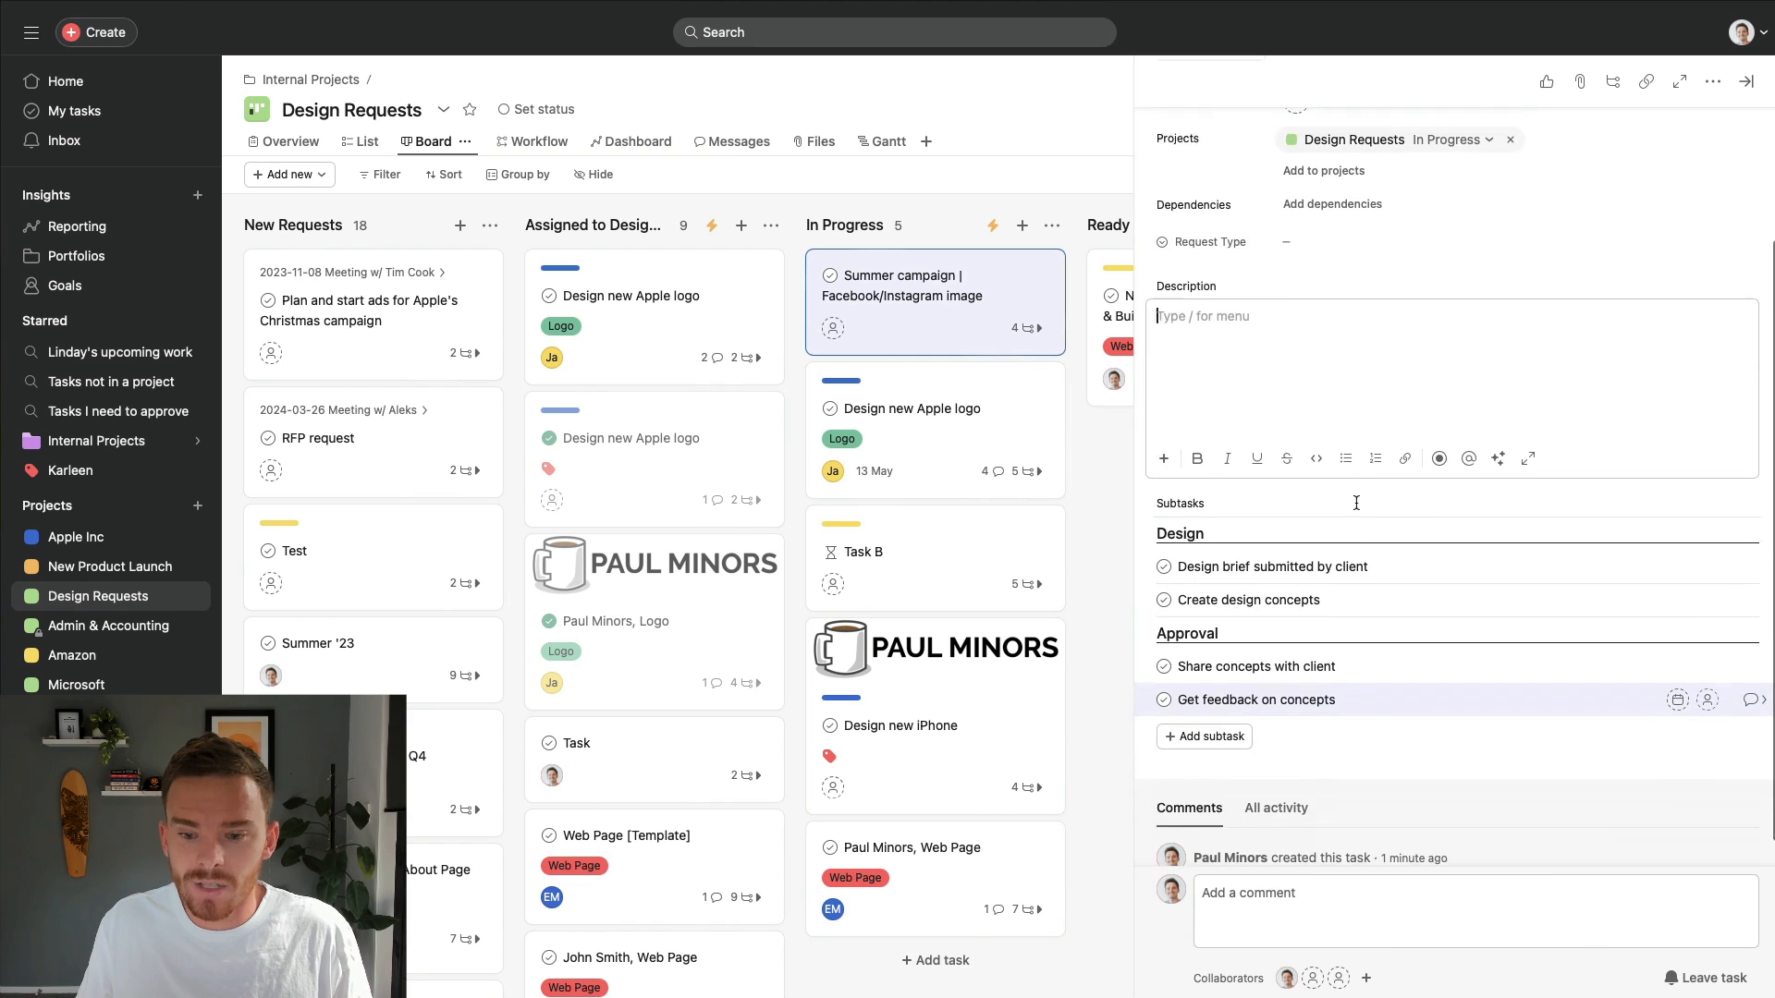
scroll("up", 3)
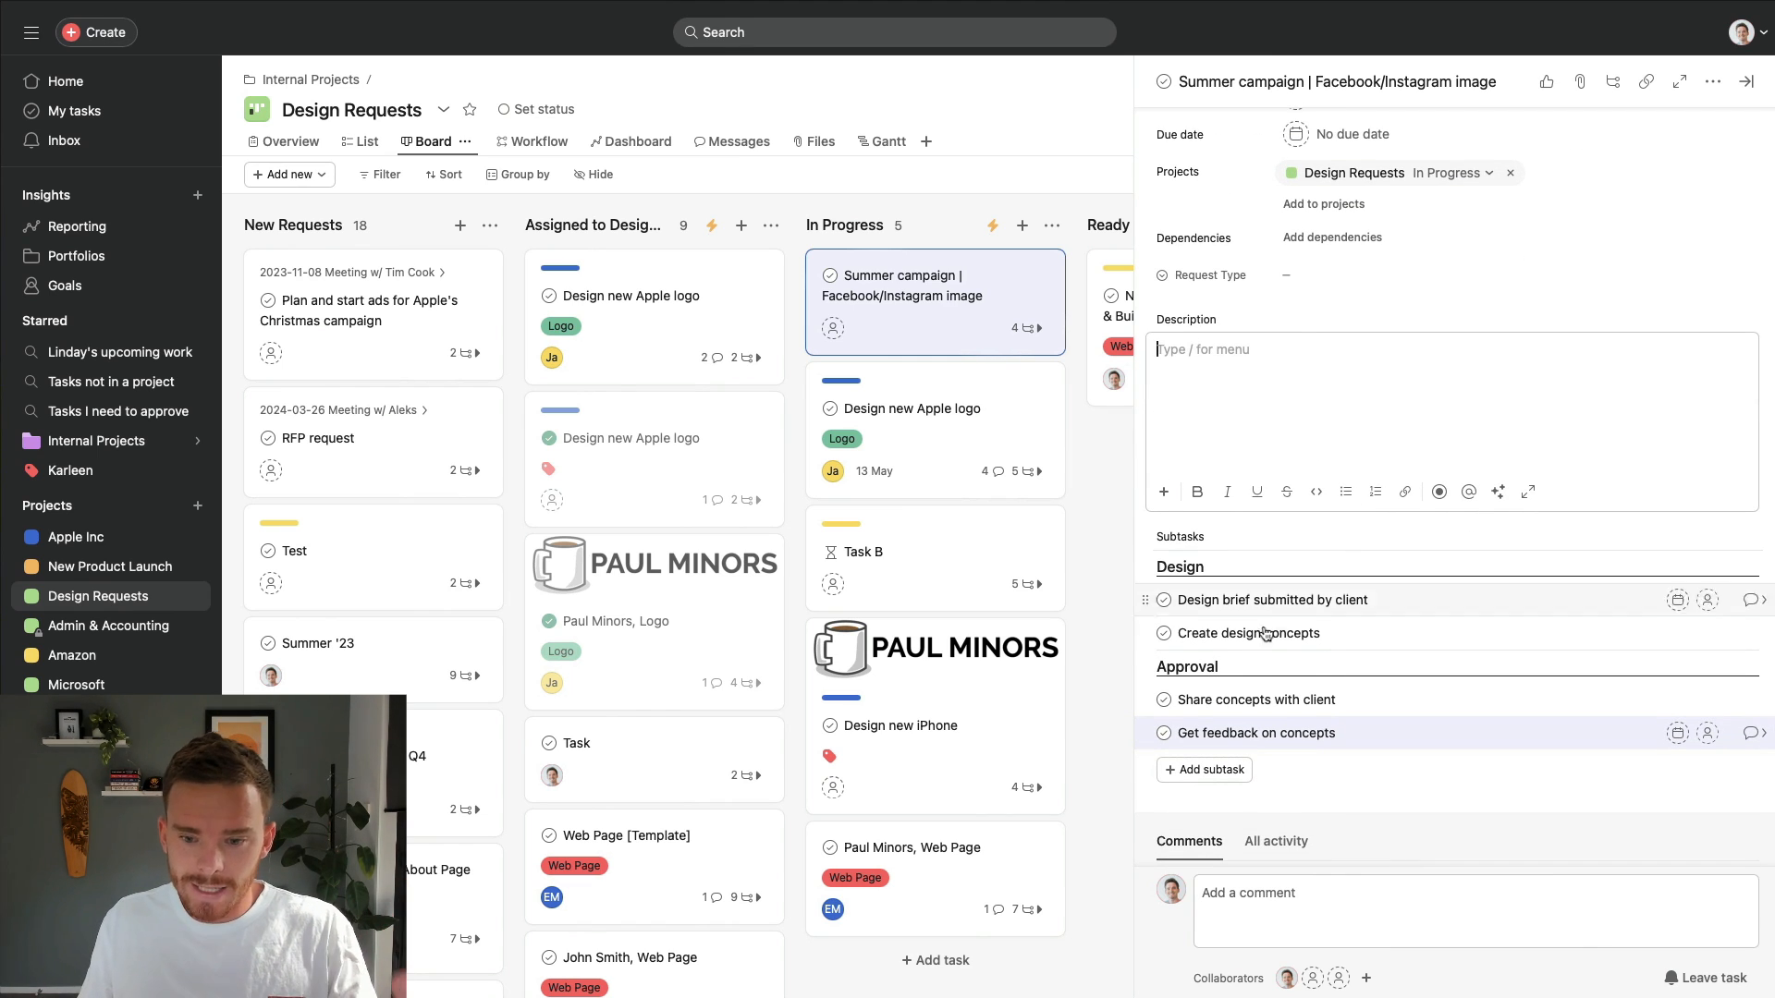
scroll("down", 3)
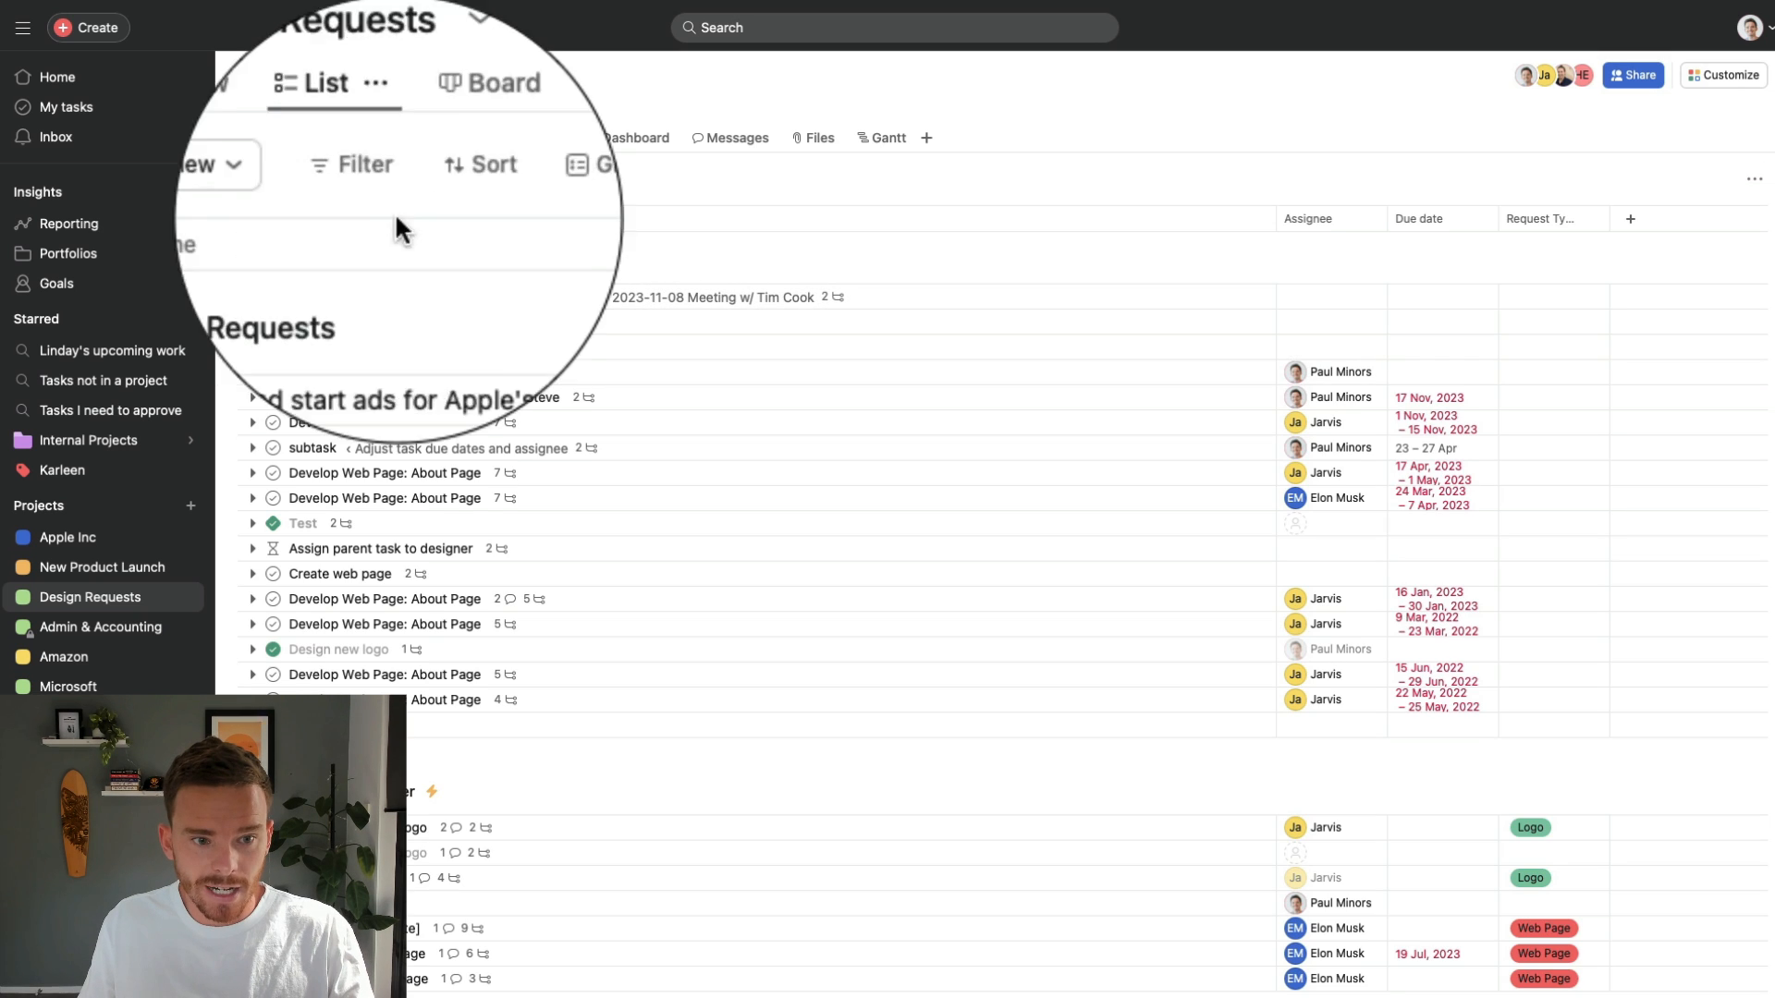
- Peek at the Add new options, then switch Design Requests to Board view
left_click(282, 178)
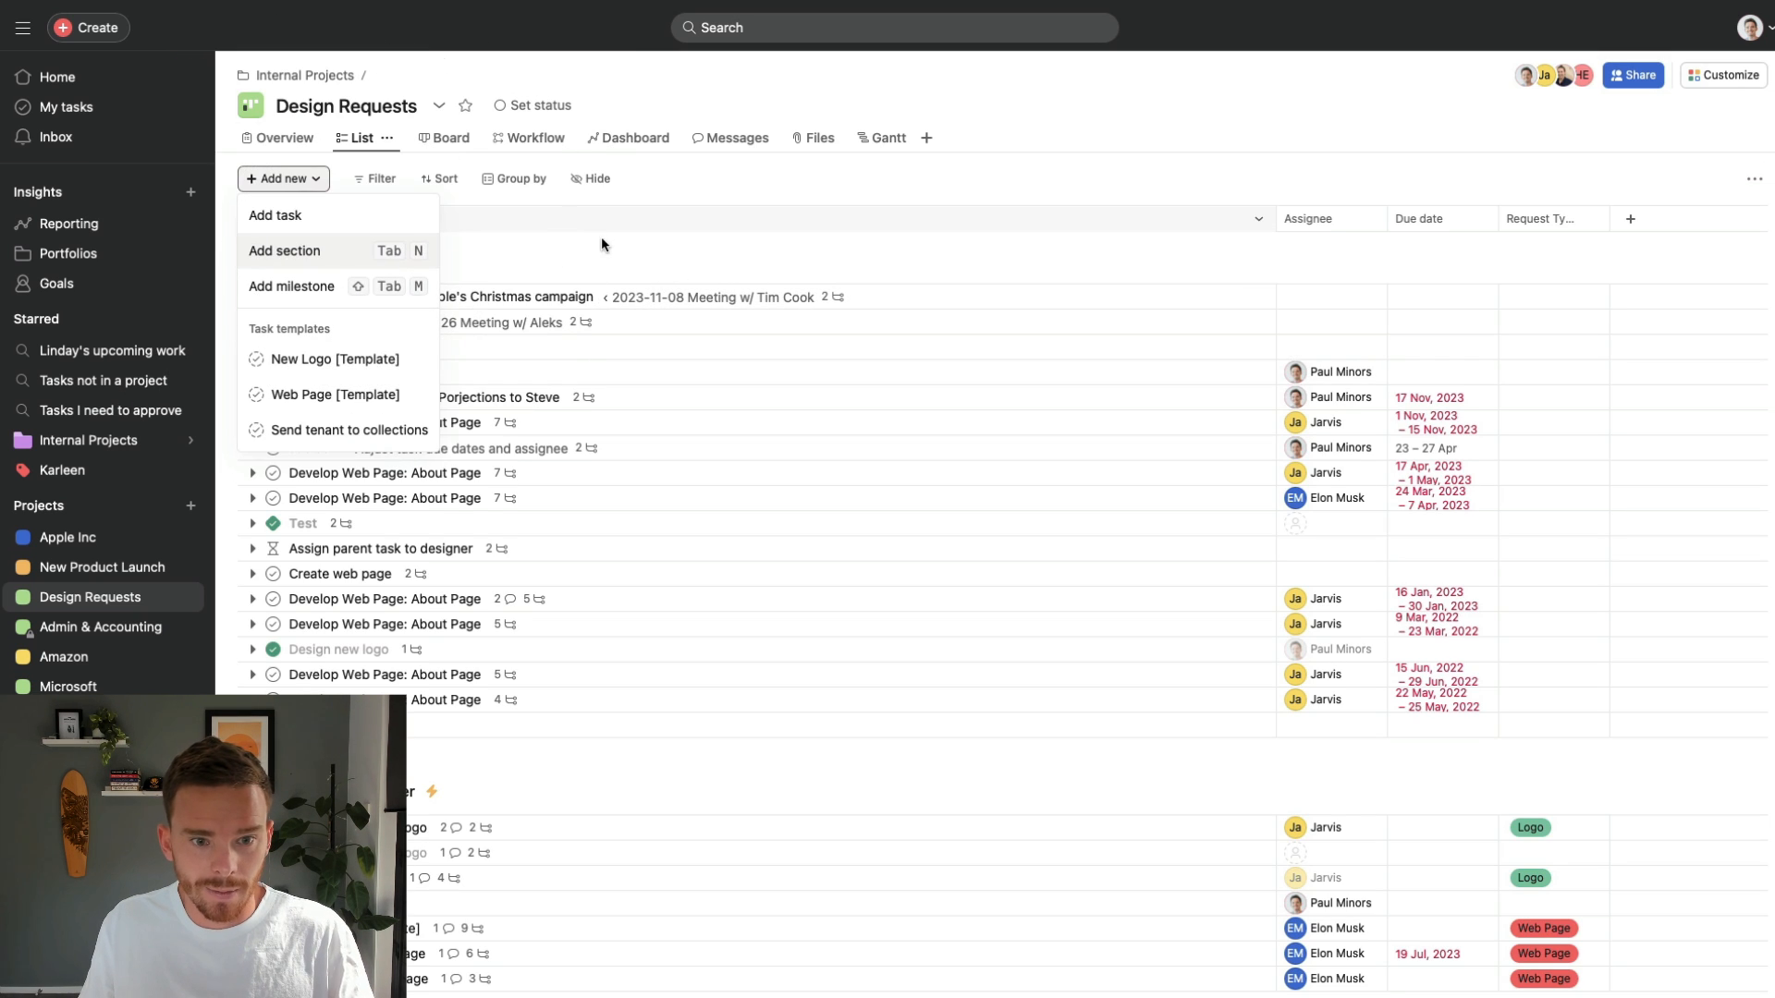
left_click(601, 244)
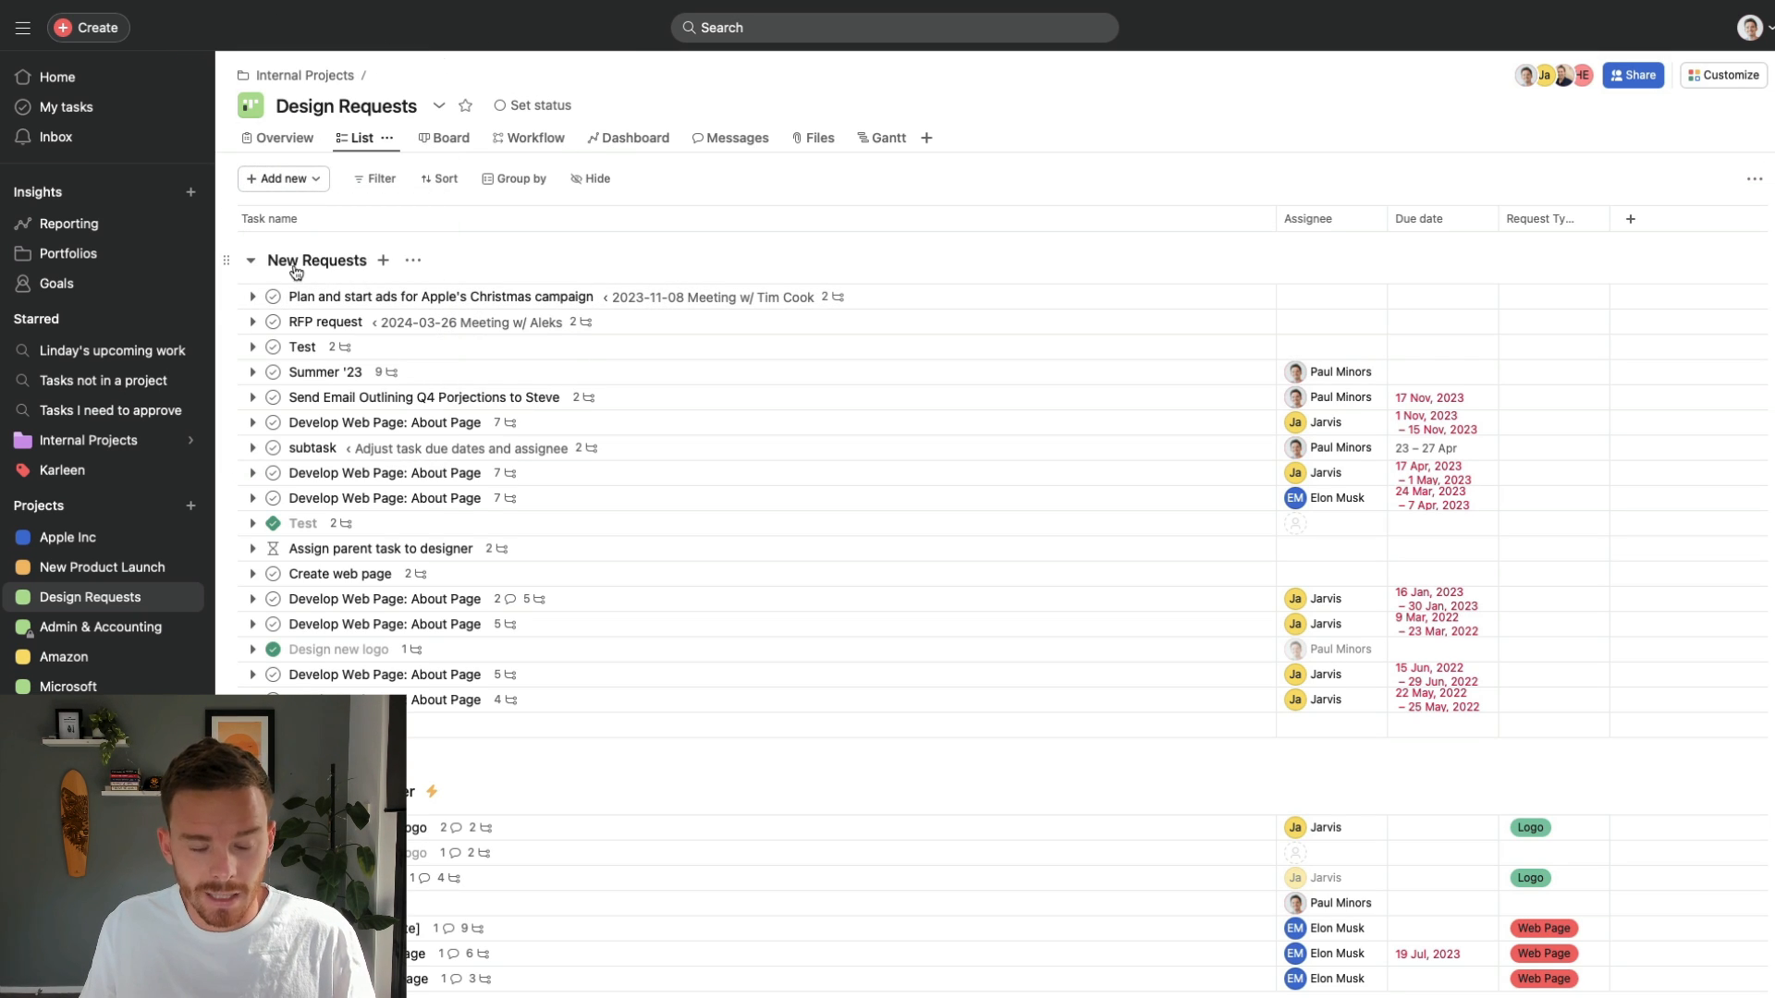
left_click(251, 261)
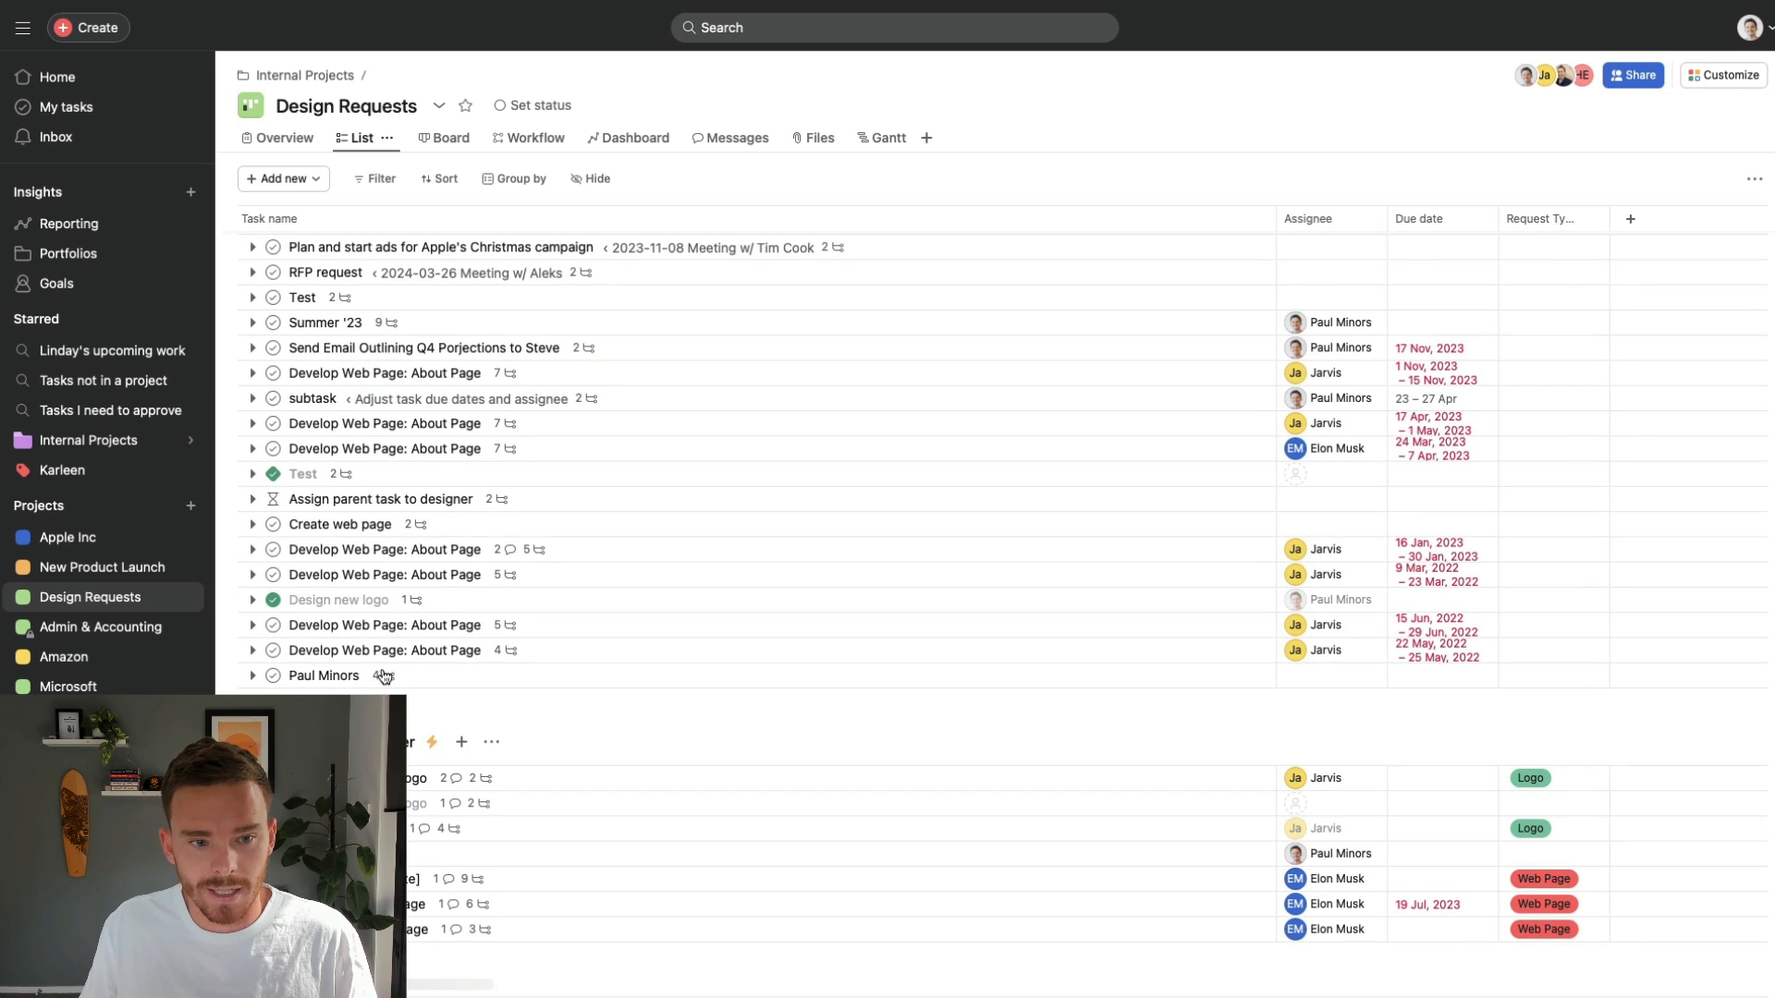
left_click(428, 137)
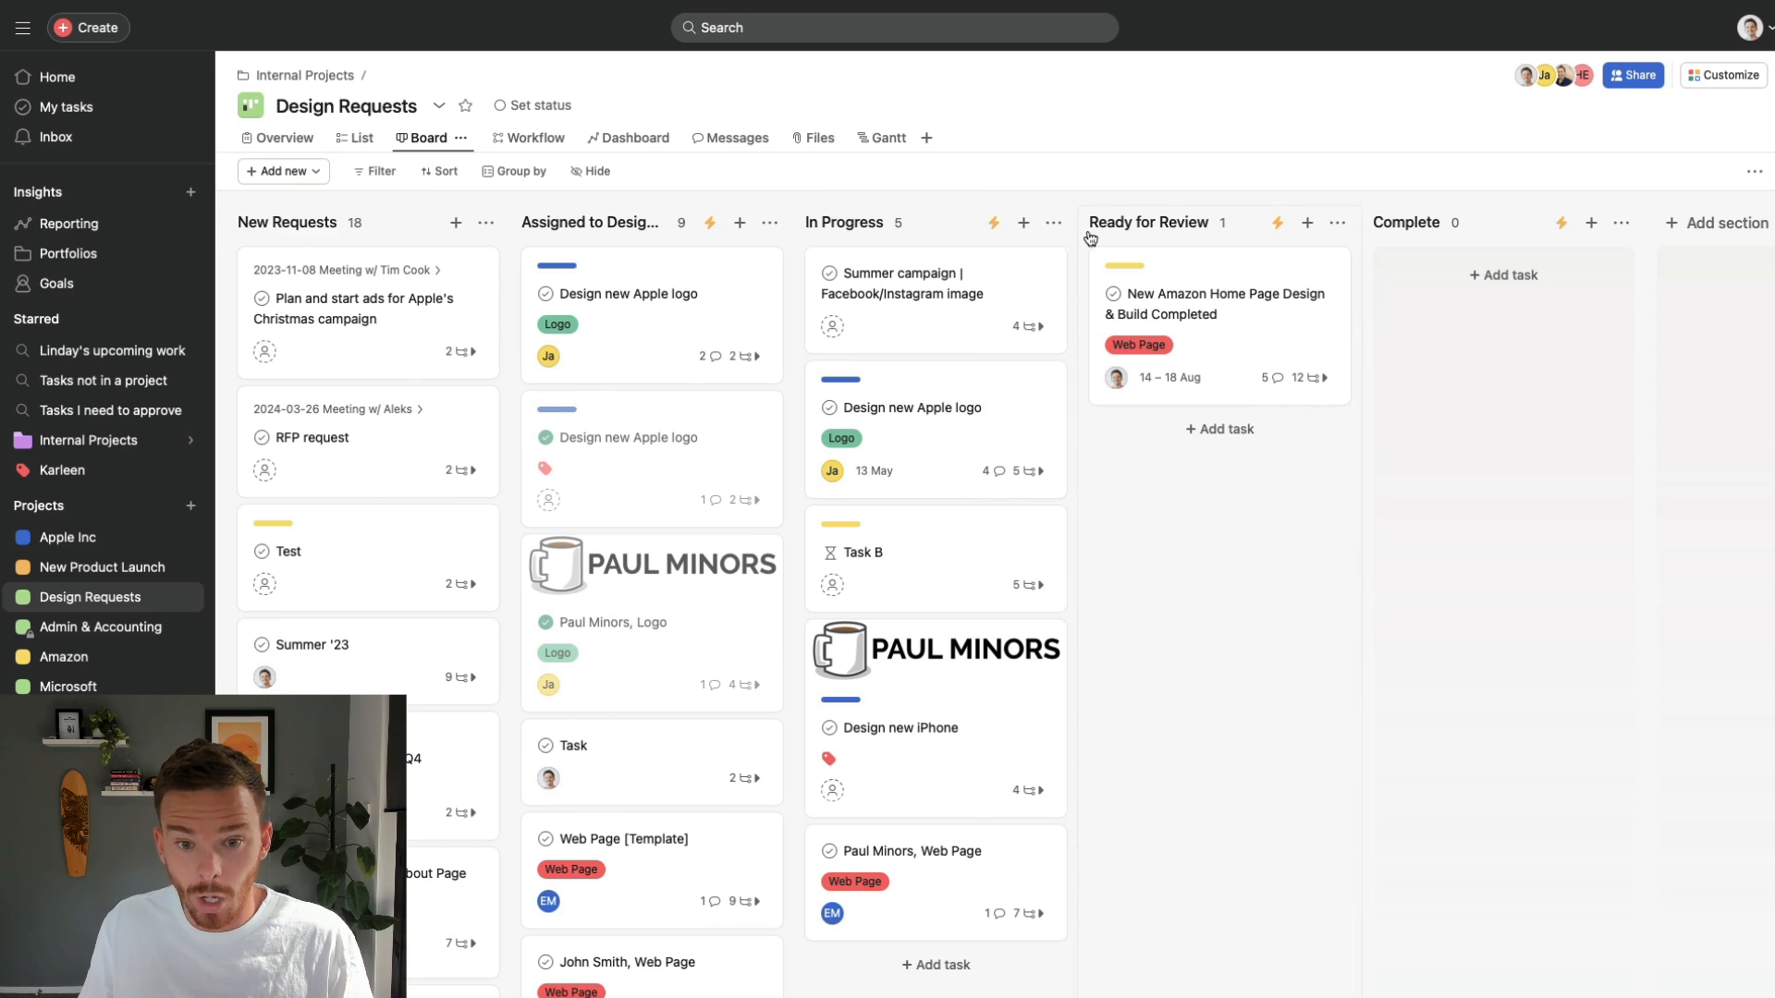
- Open the Summer campaign | Facebook/Instagram image card's details pane
left_click(923, 283)
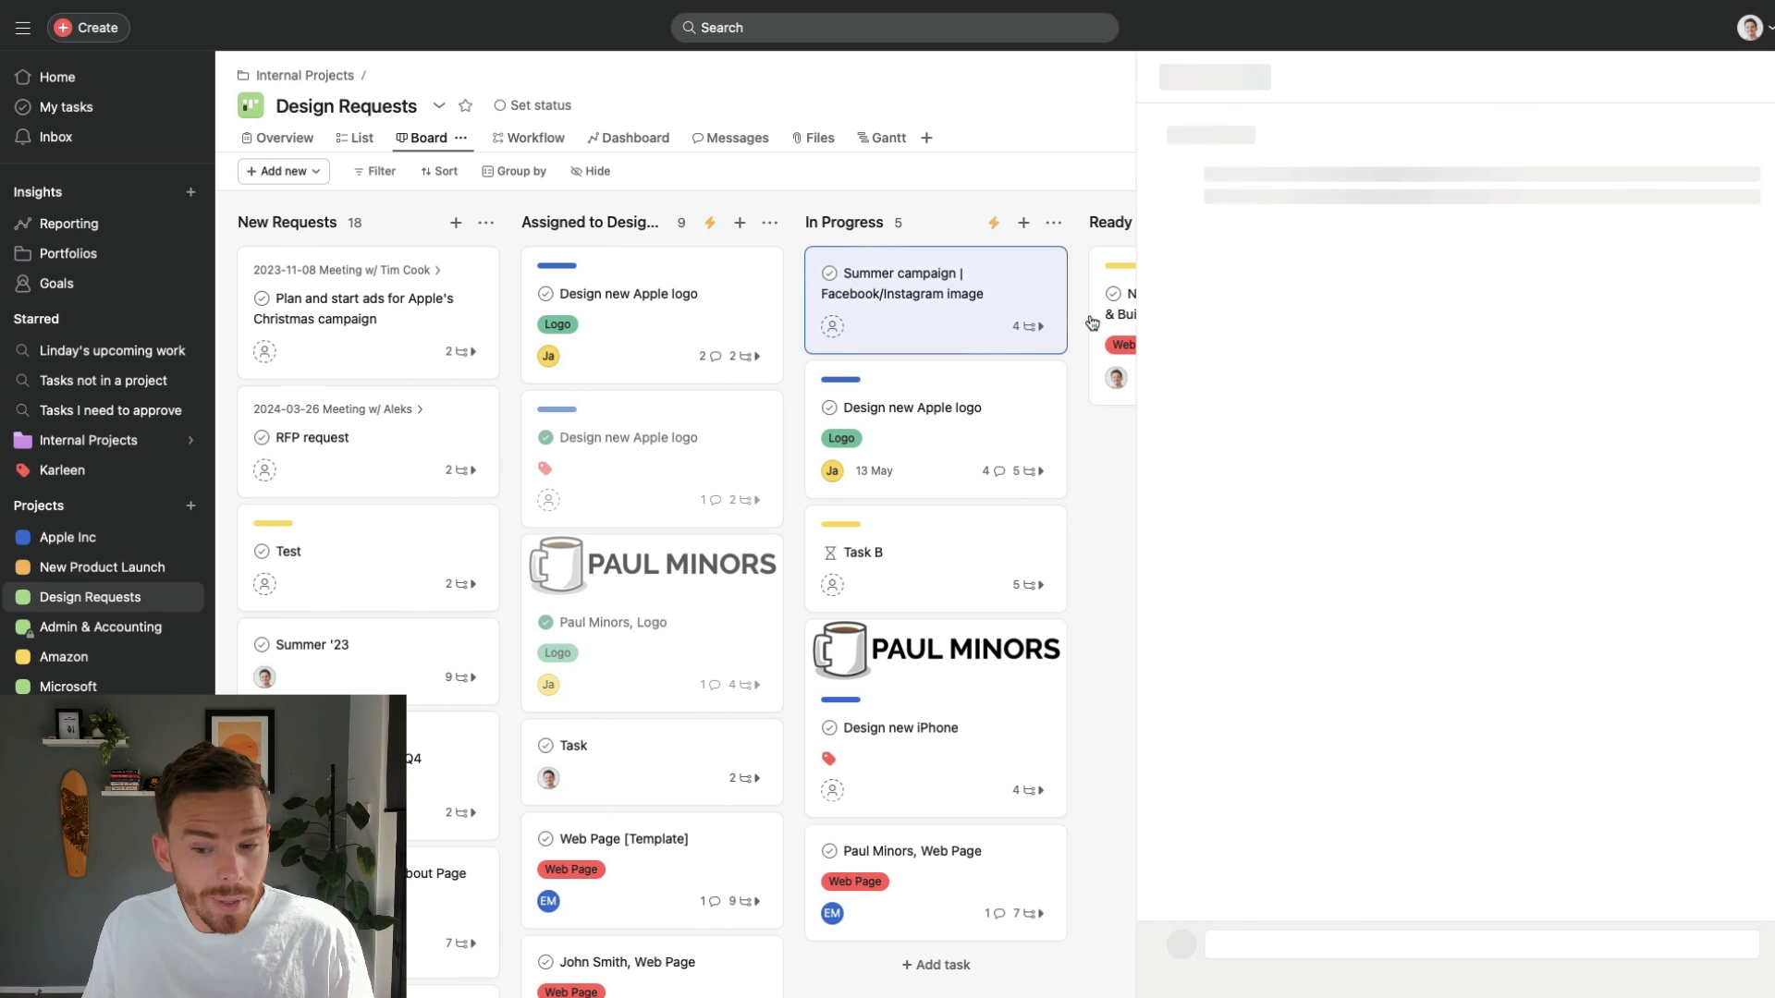
left_click(935, 282)
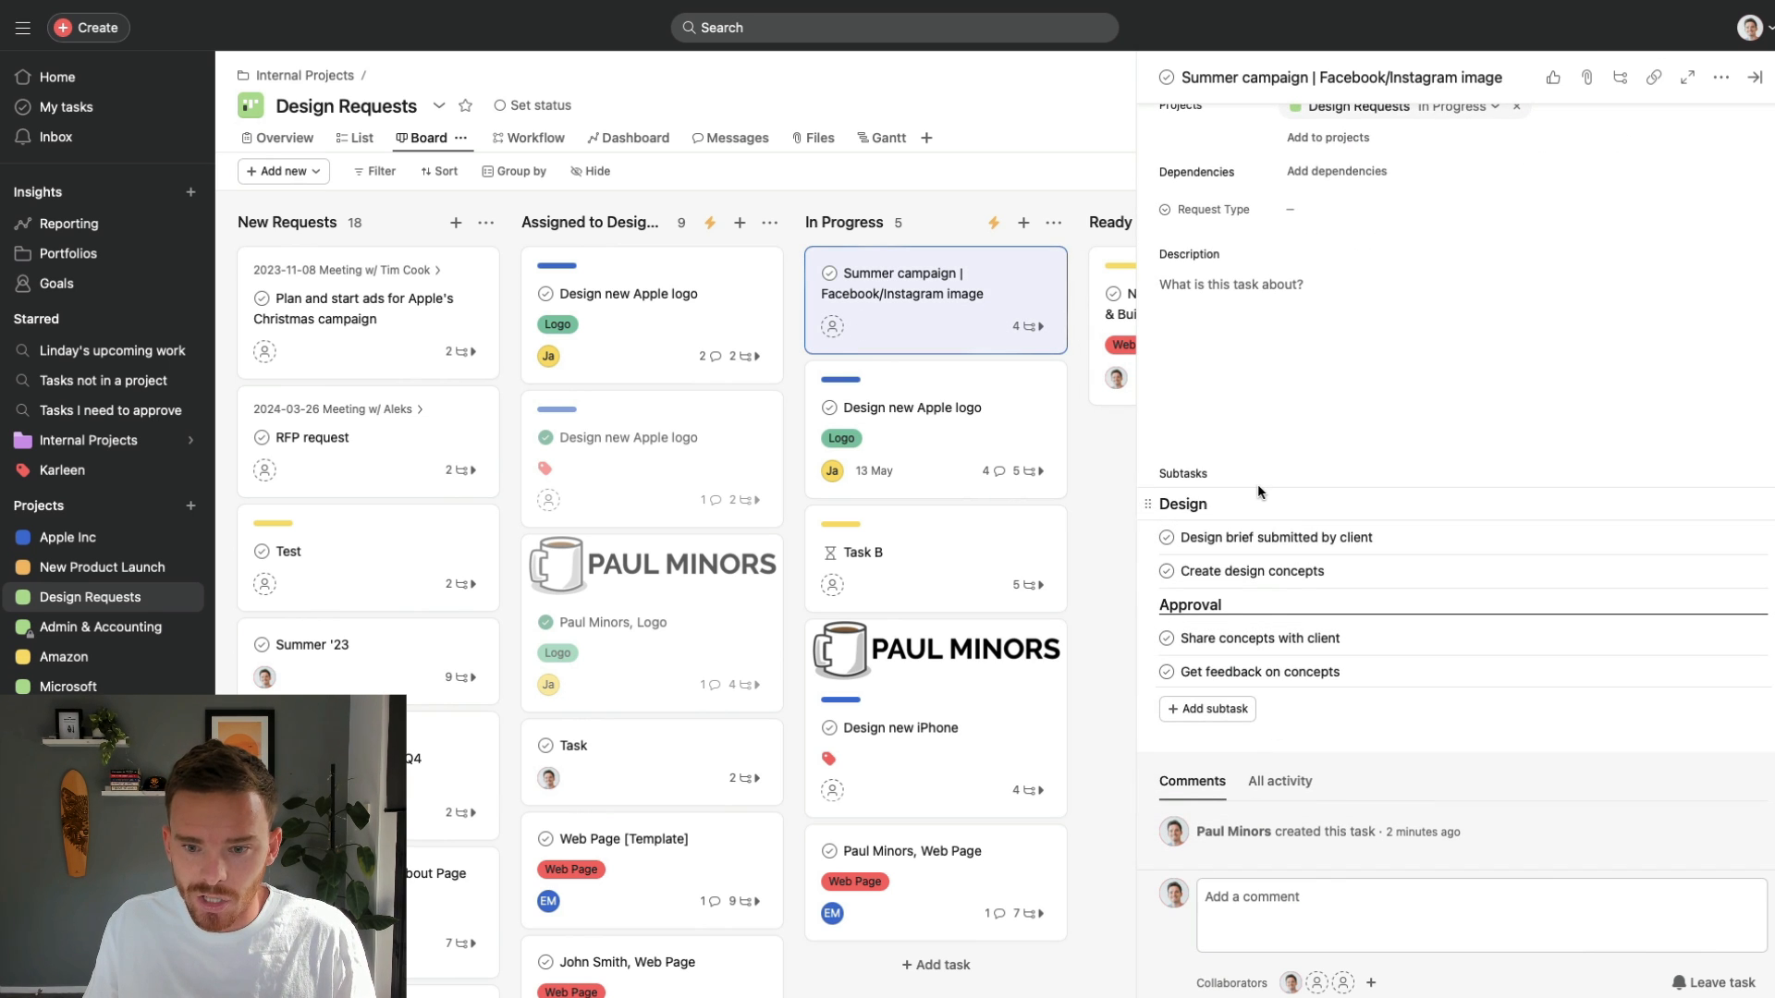
mouse_move(1245, 495)
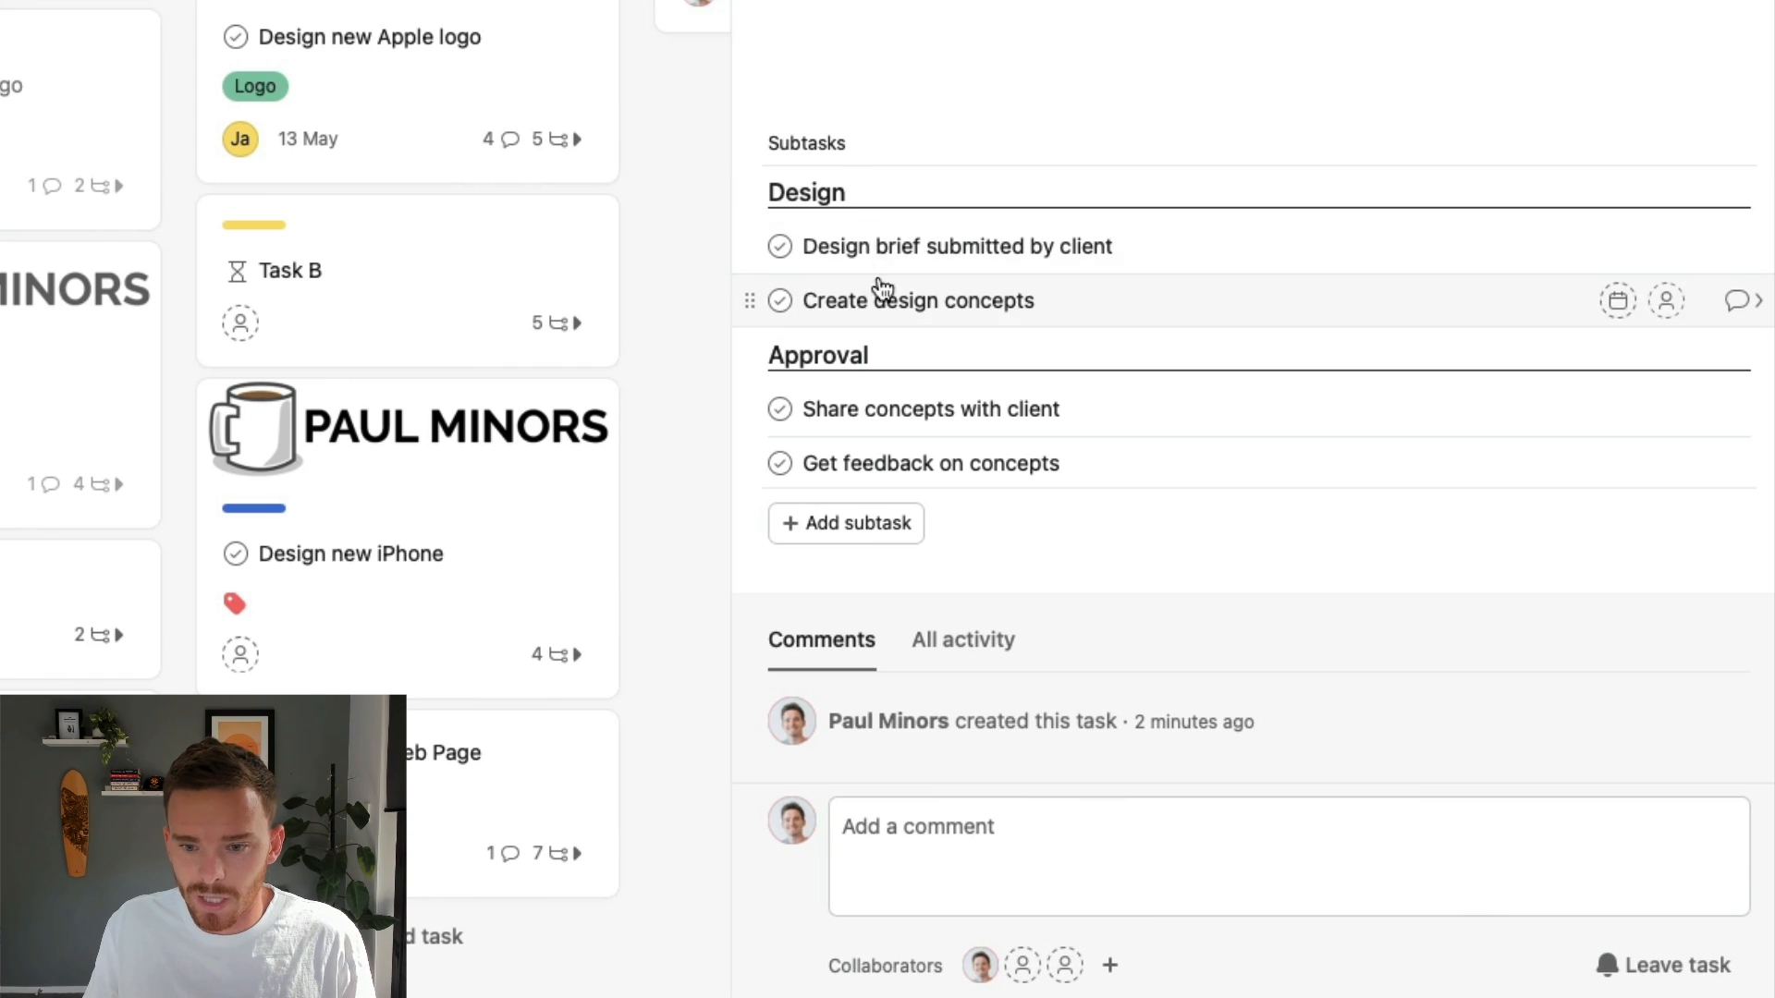
mouse_move(957, 246)
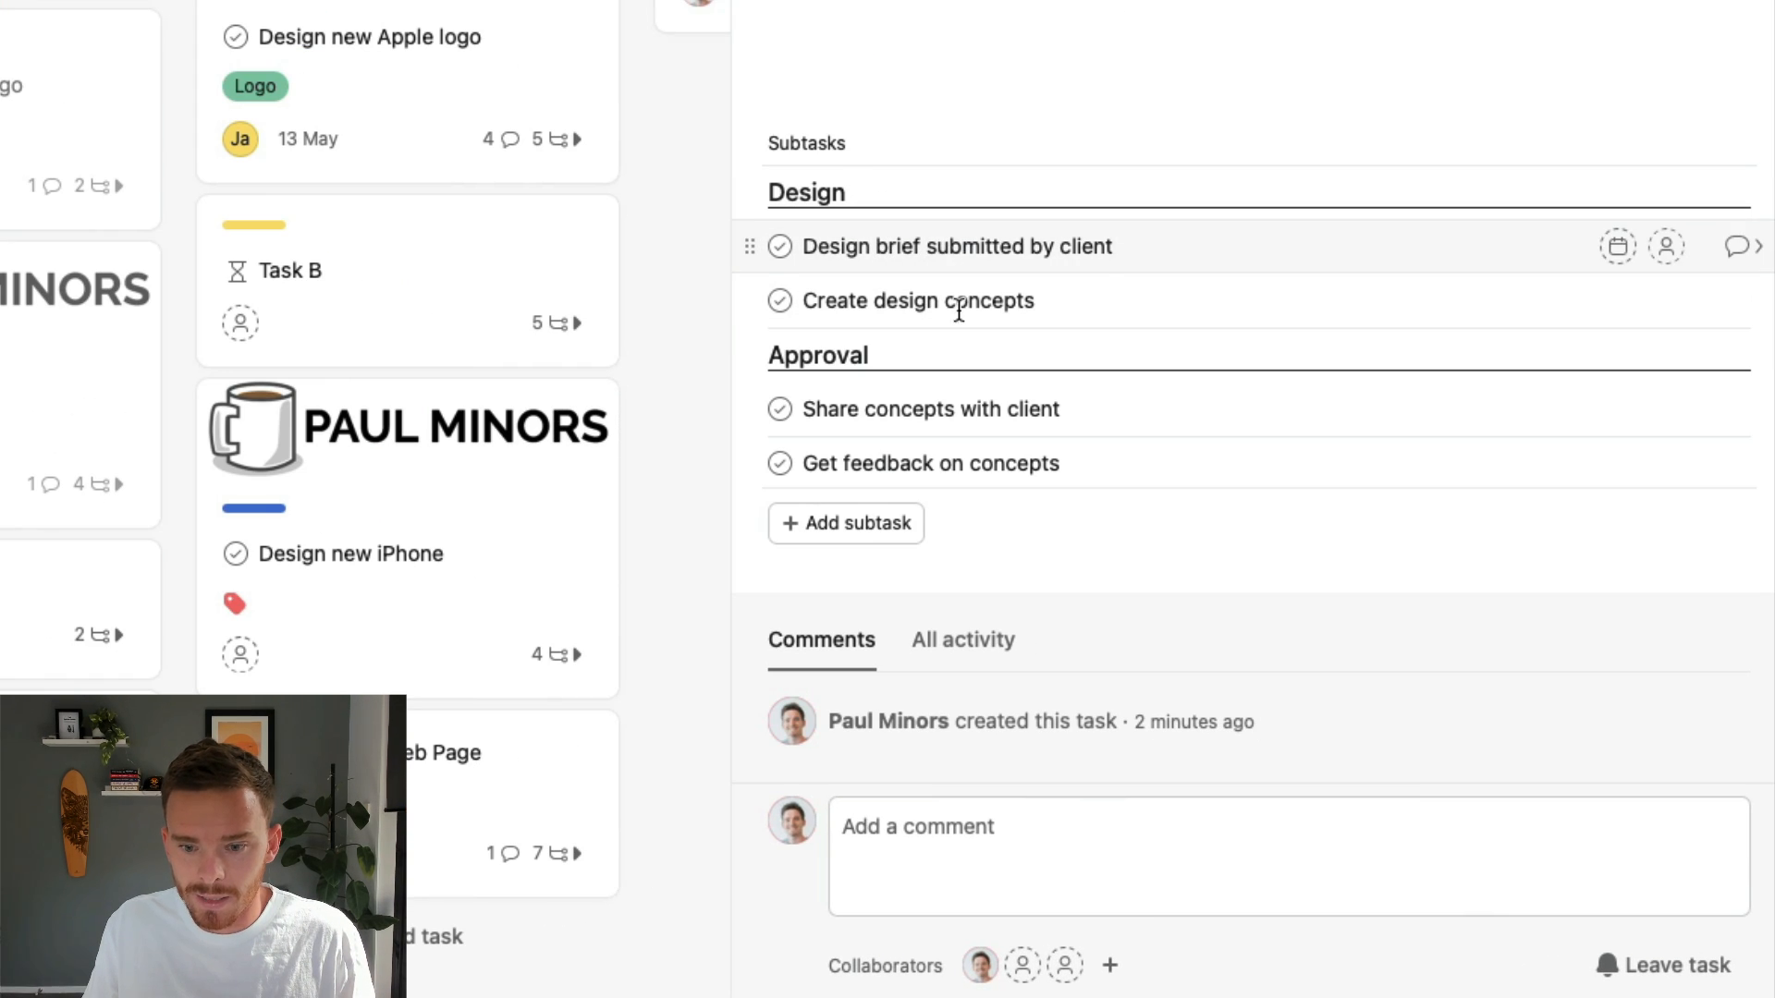
mouse_move(1029, 439)
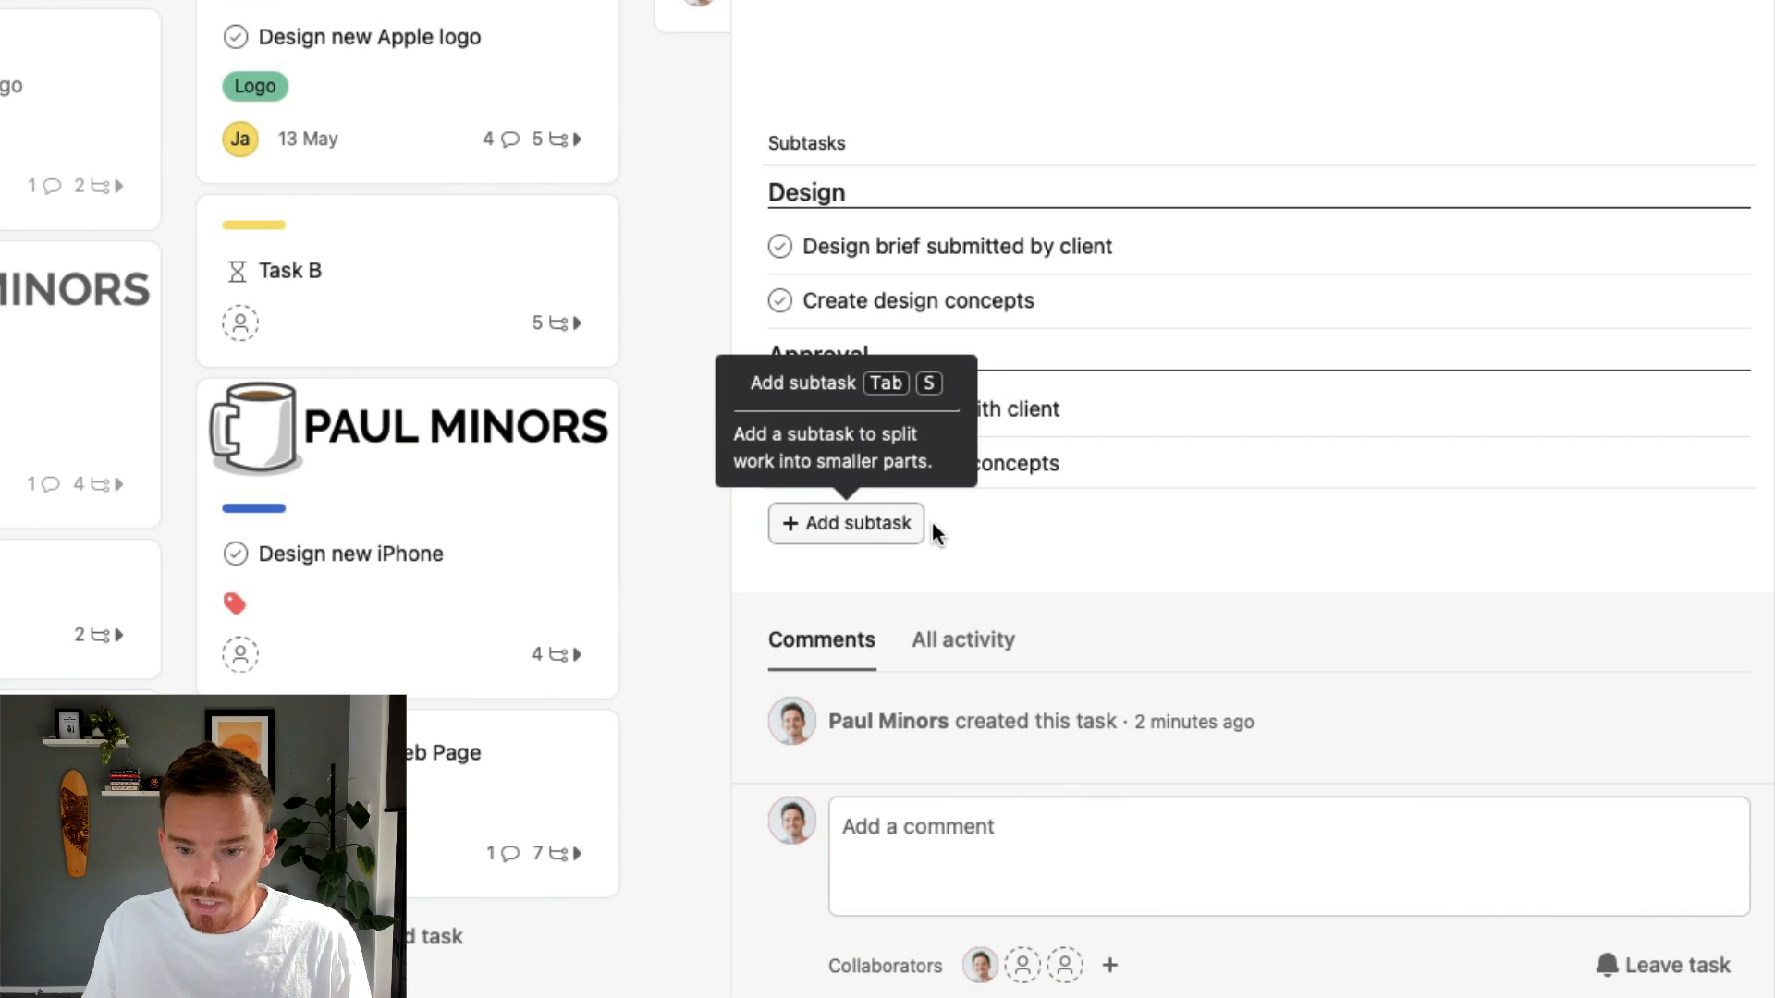
- Create a Posting section with subtasks Post to Facebook and Post to Instagram
left_click(845, 523)
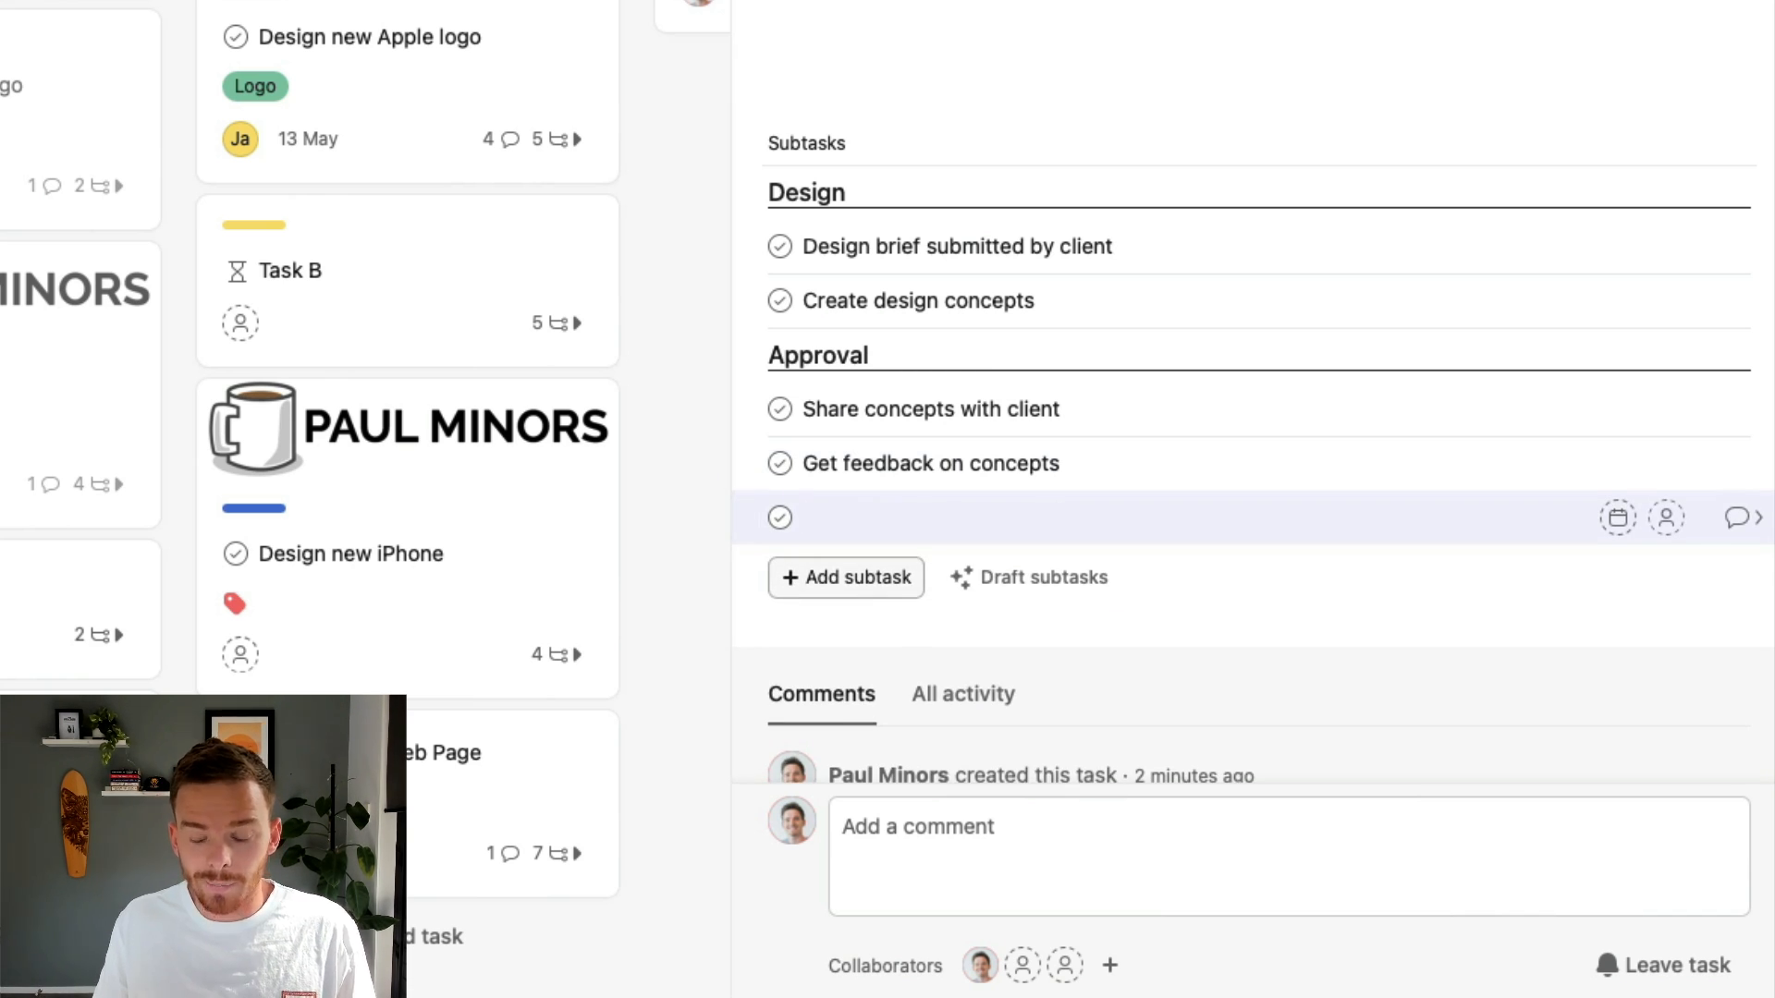
mouse_move(854, 545)
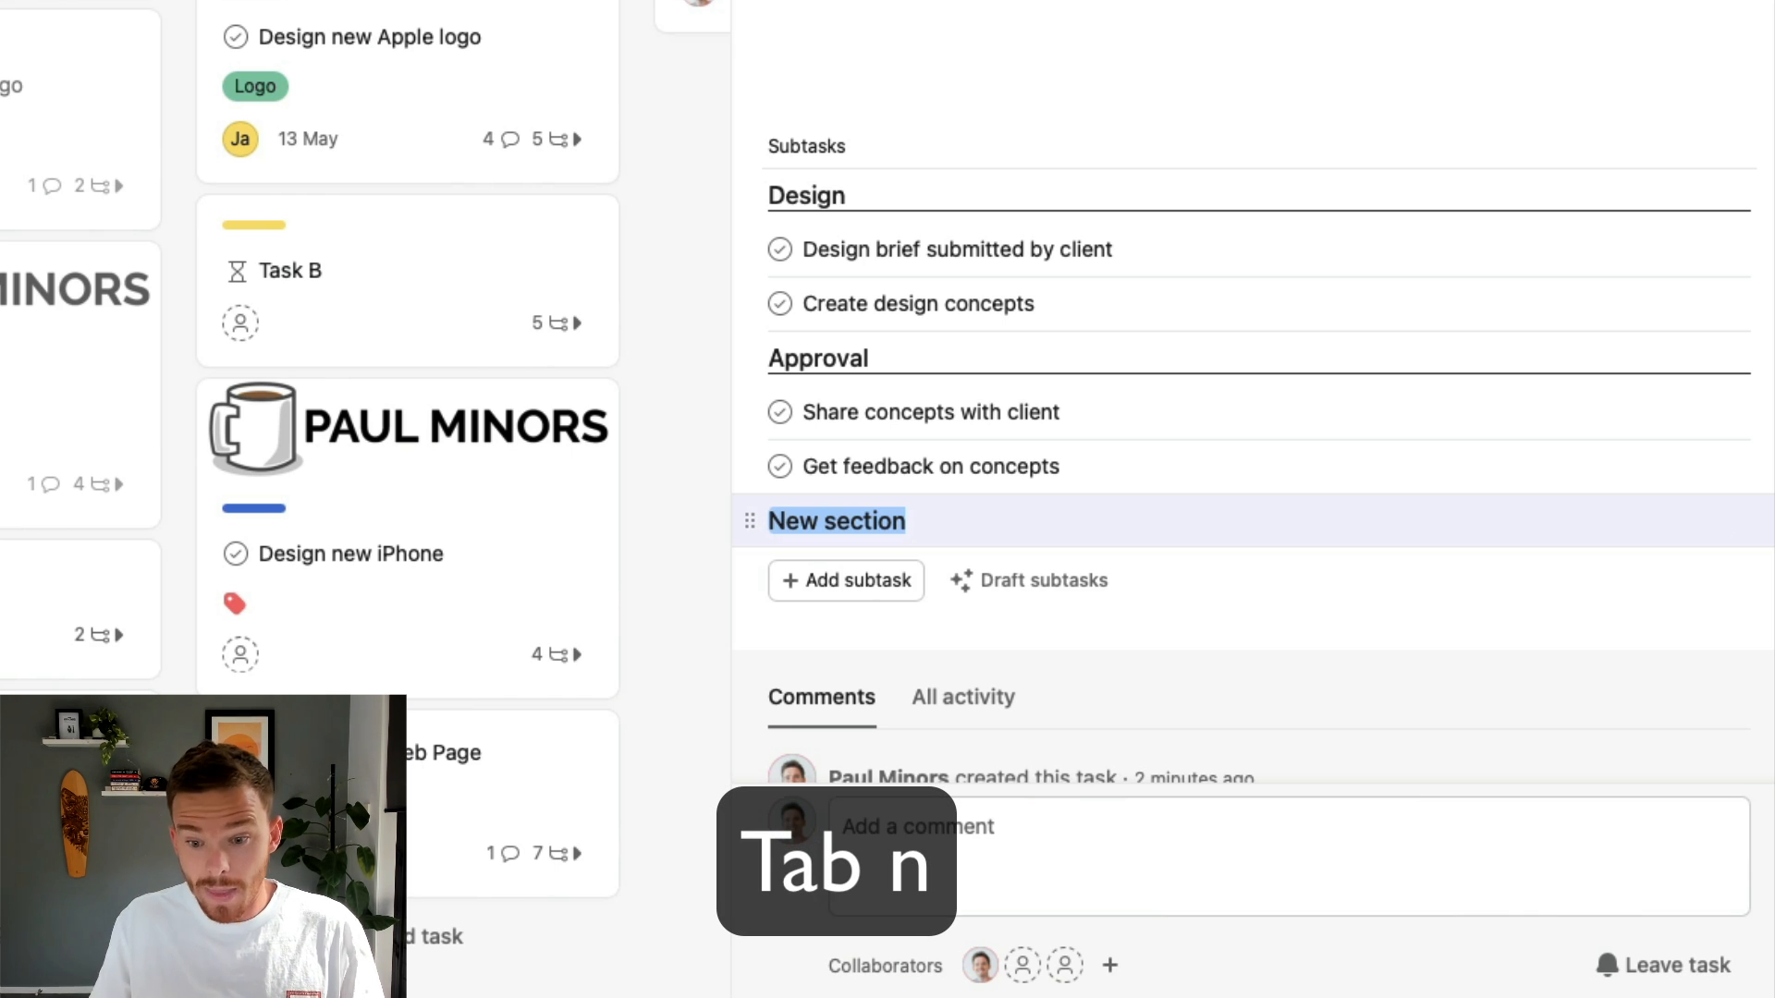
type("Posting")
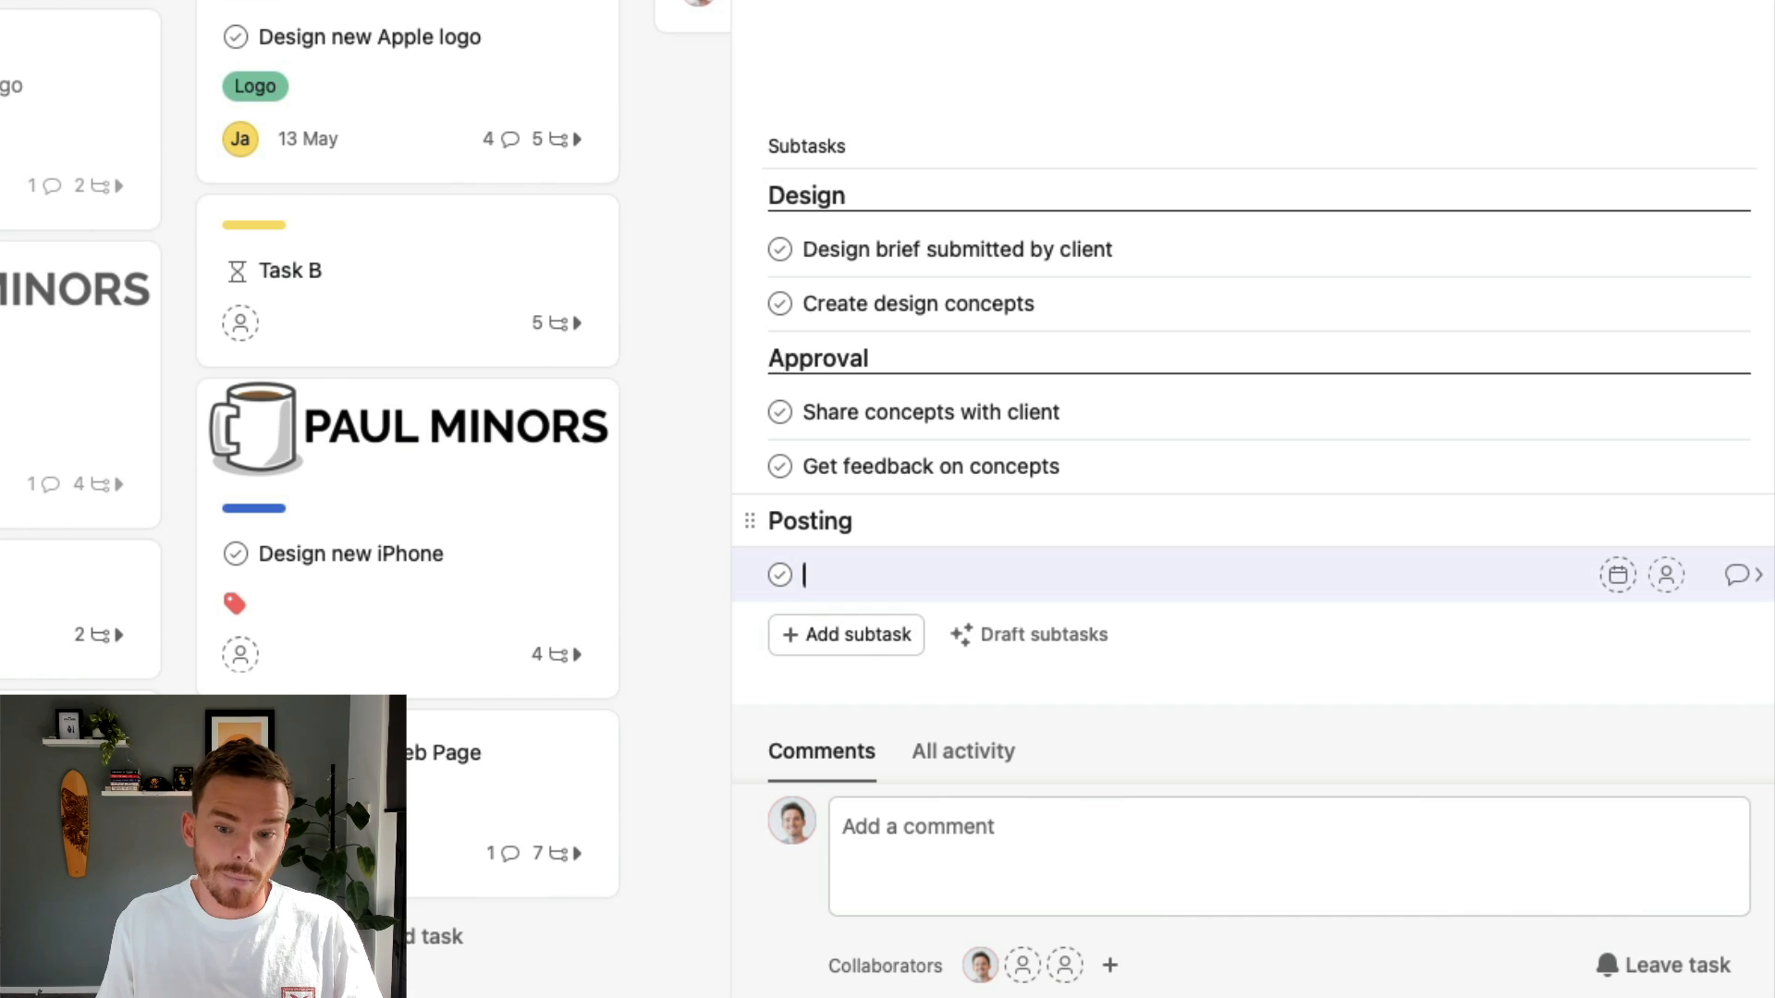
type("Post")
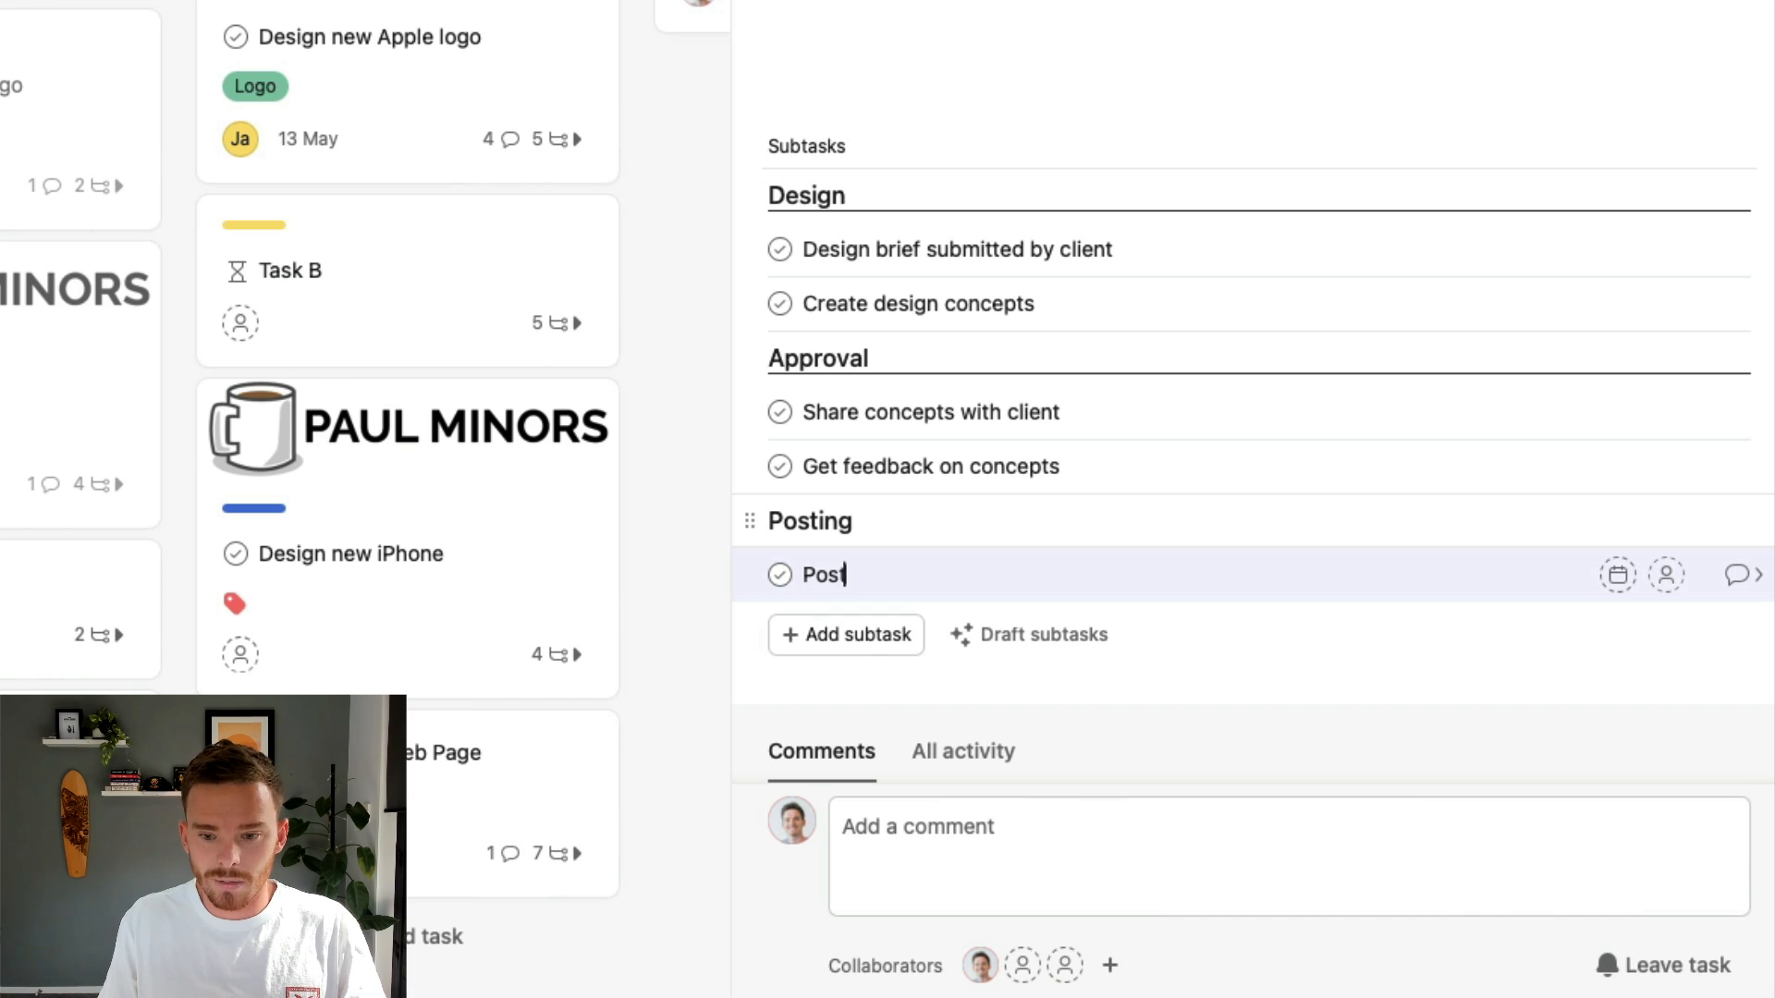
key("Enter")
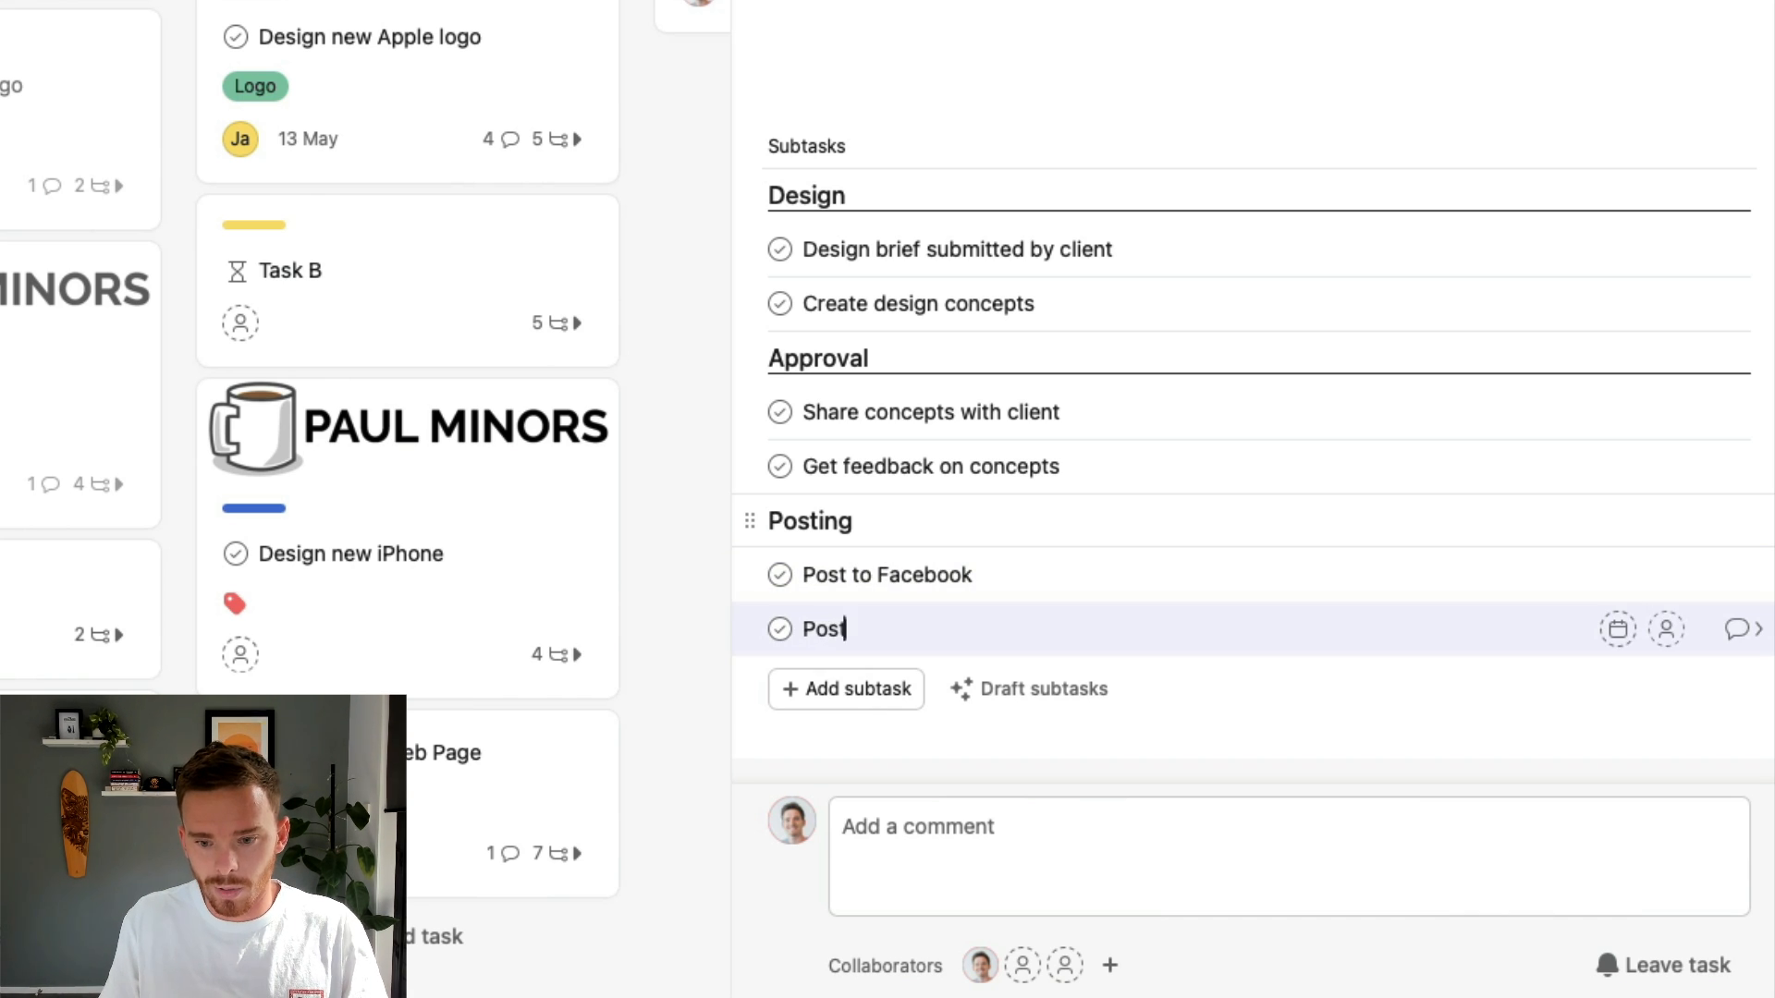
type("to Instagram")
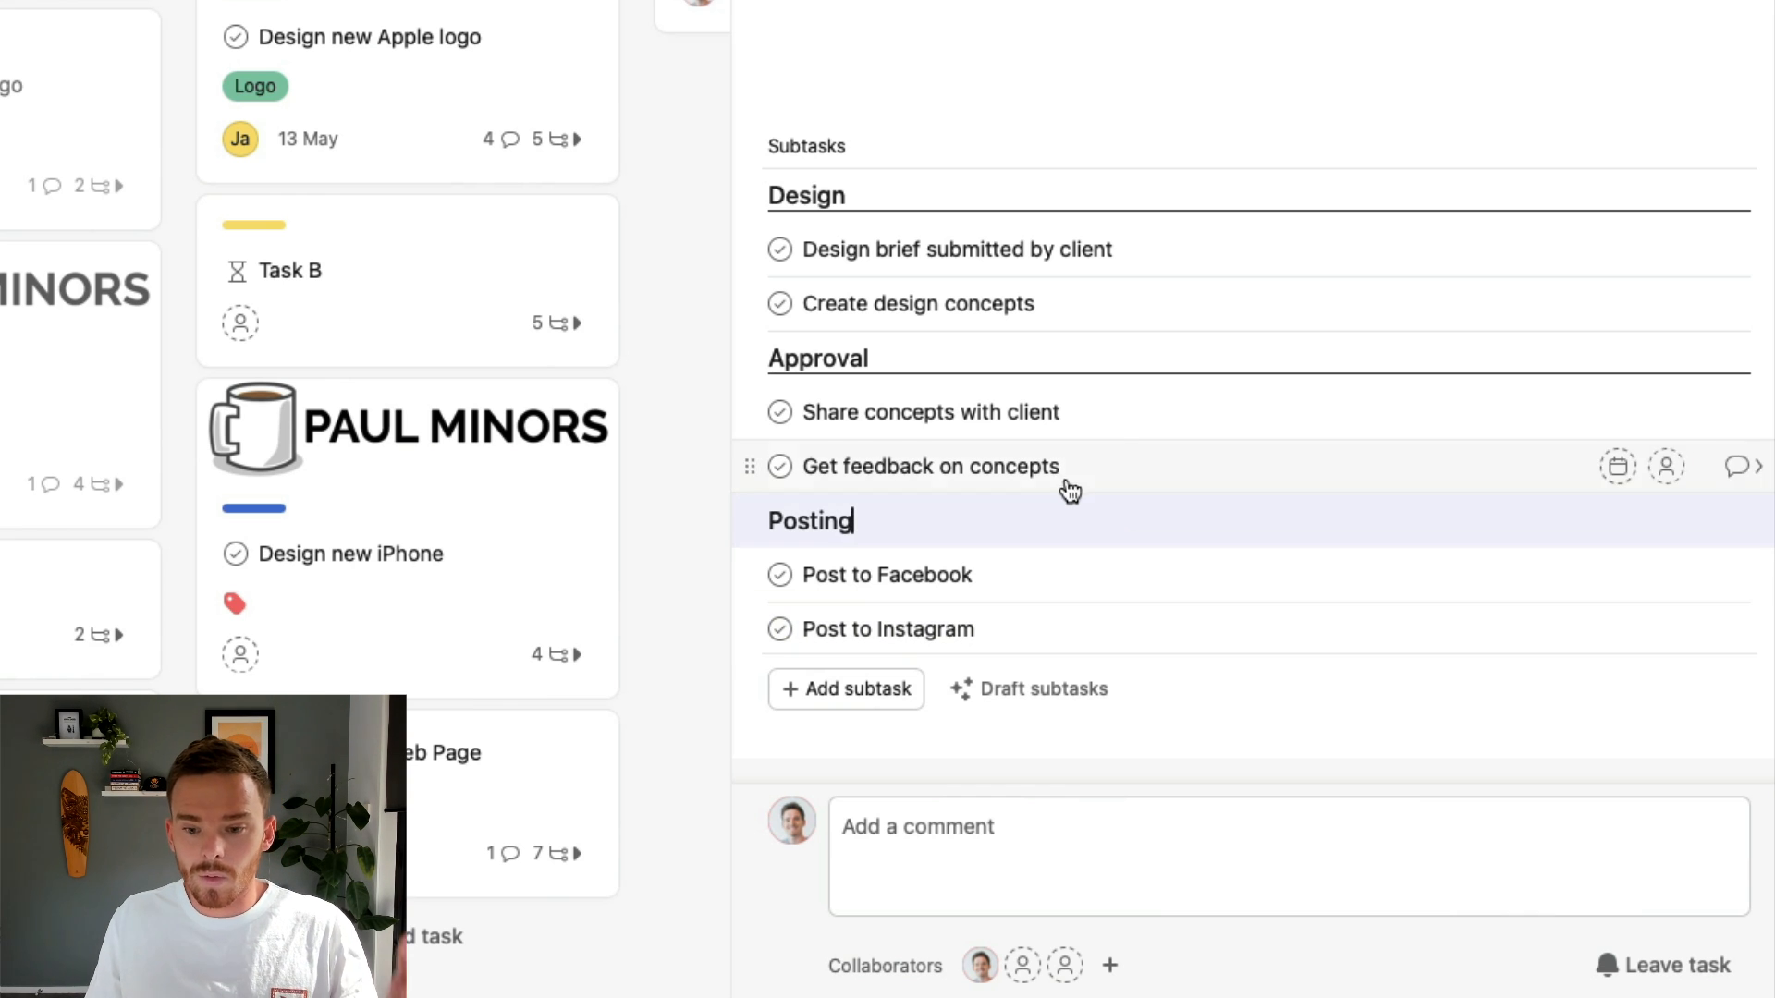
mouse_move(1200, 249)
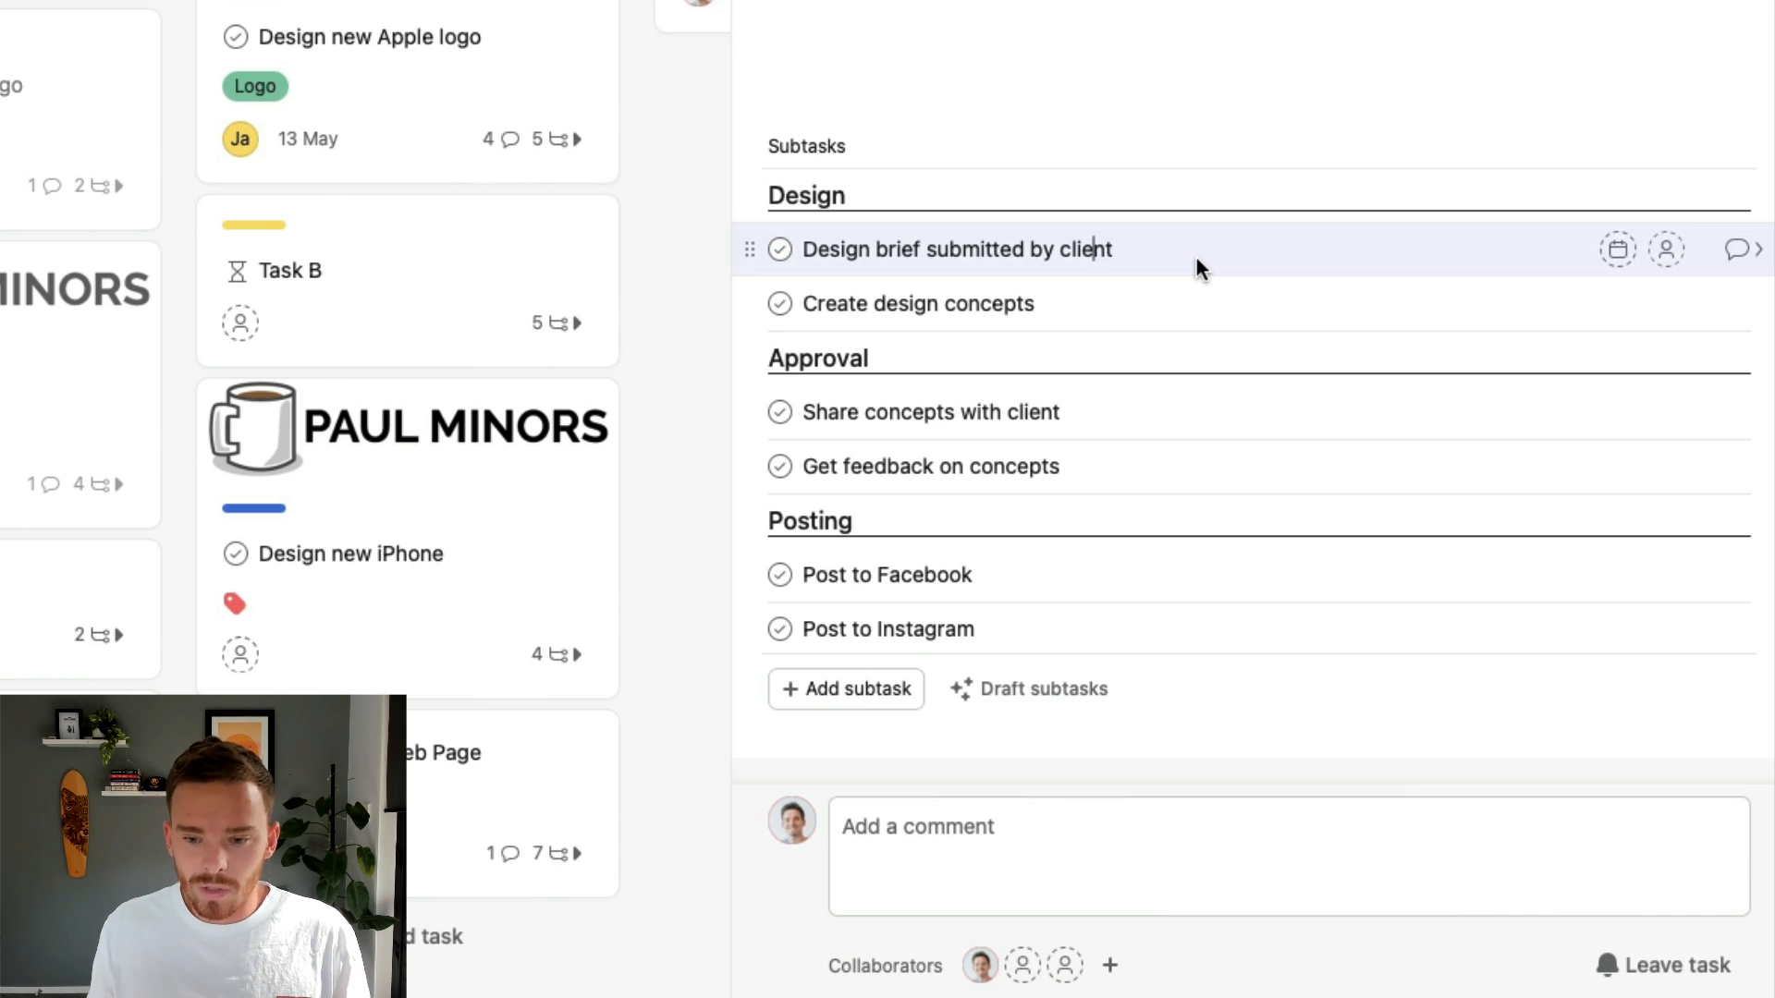
mouse_move(1160, 329)
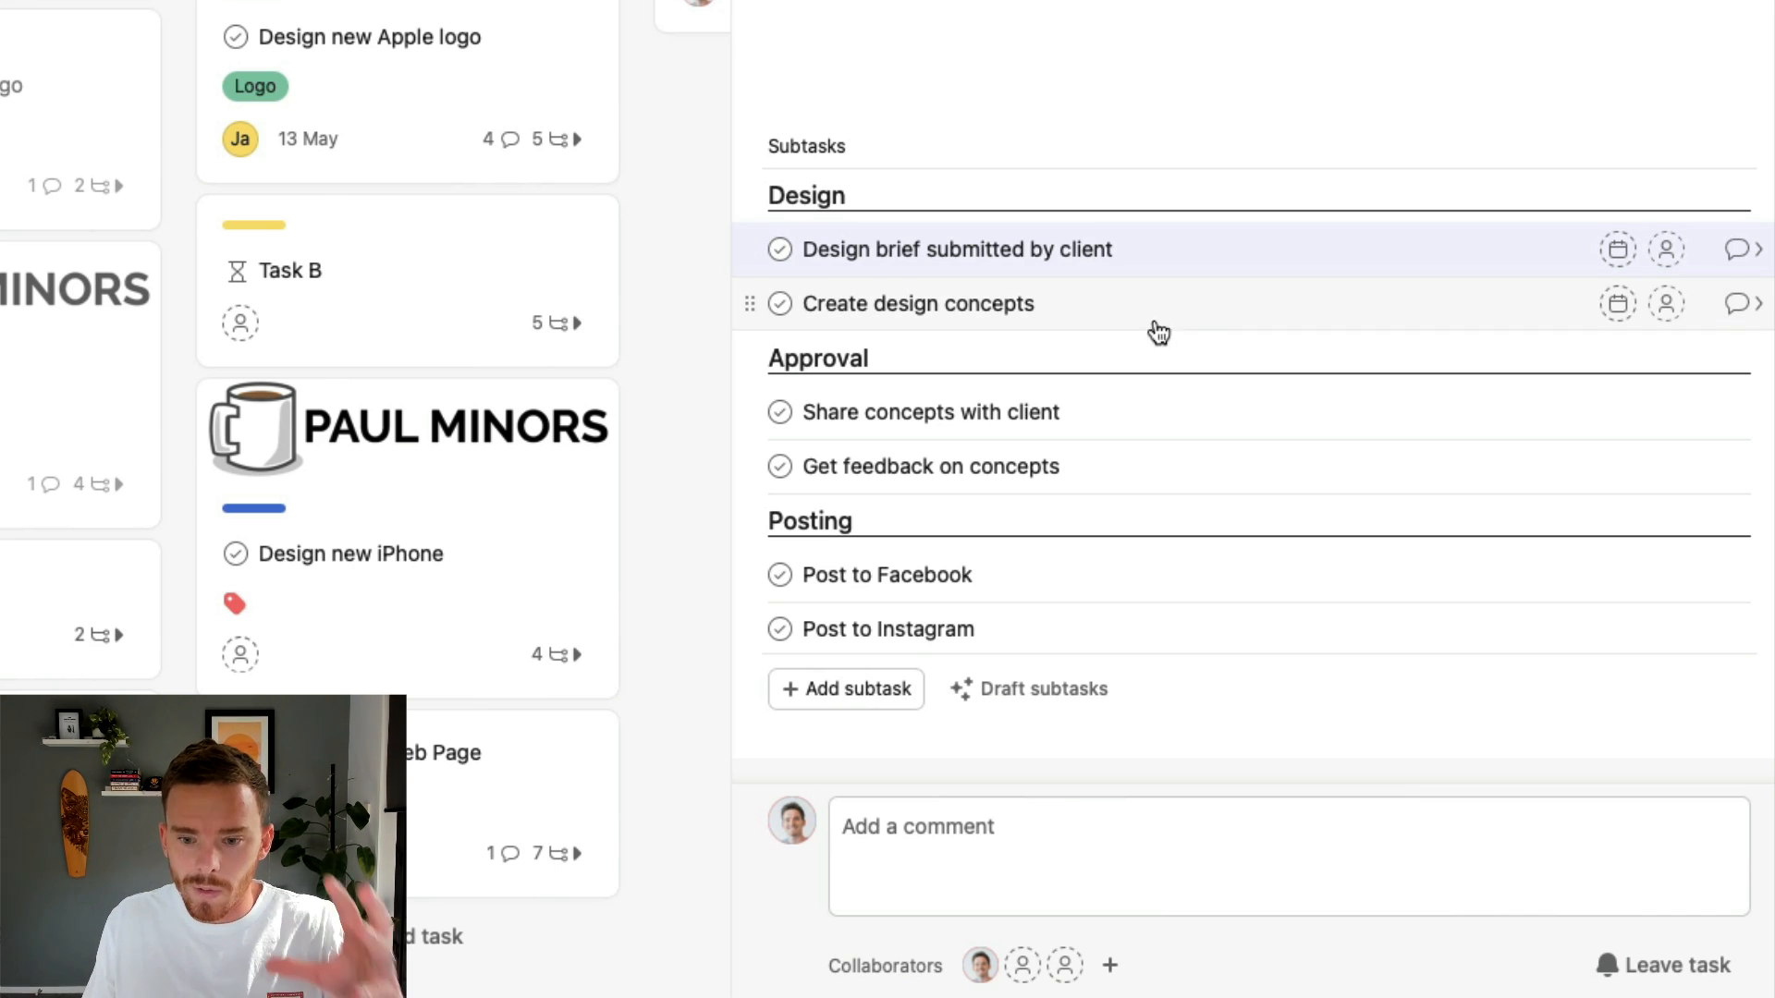
mouse_move(1170, 384)
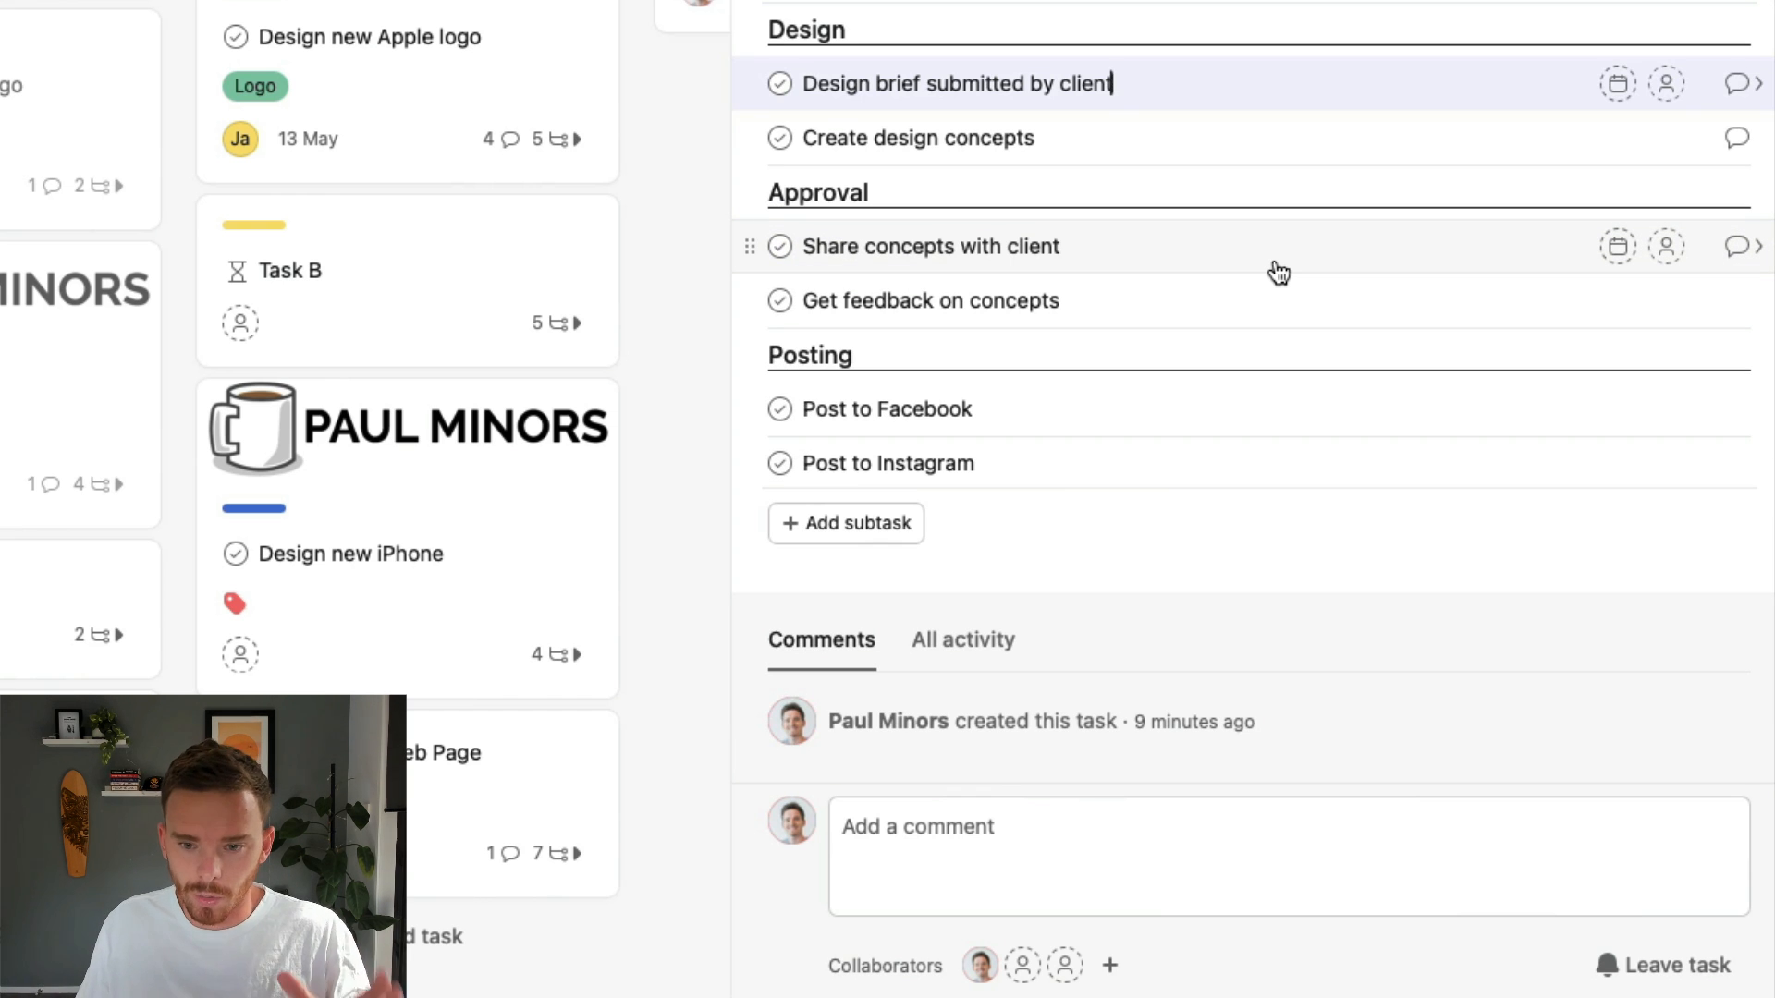
mouse_move(1309, 288)
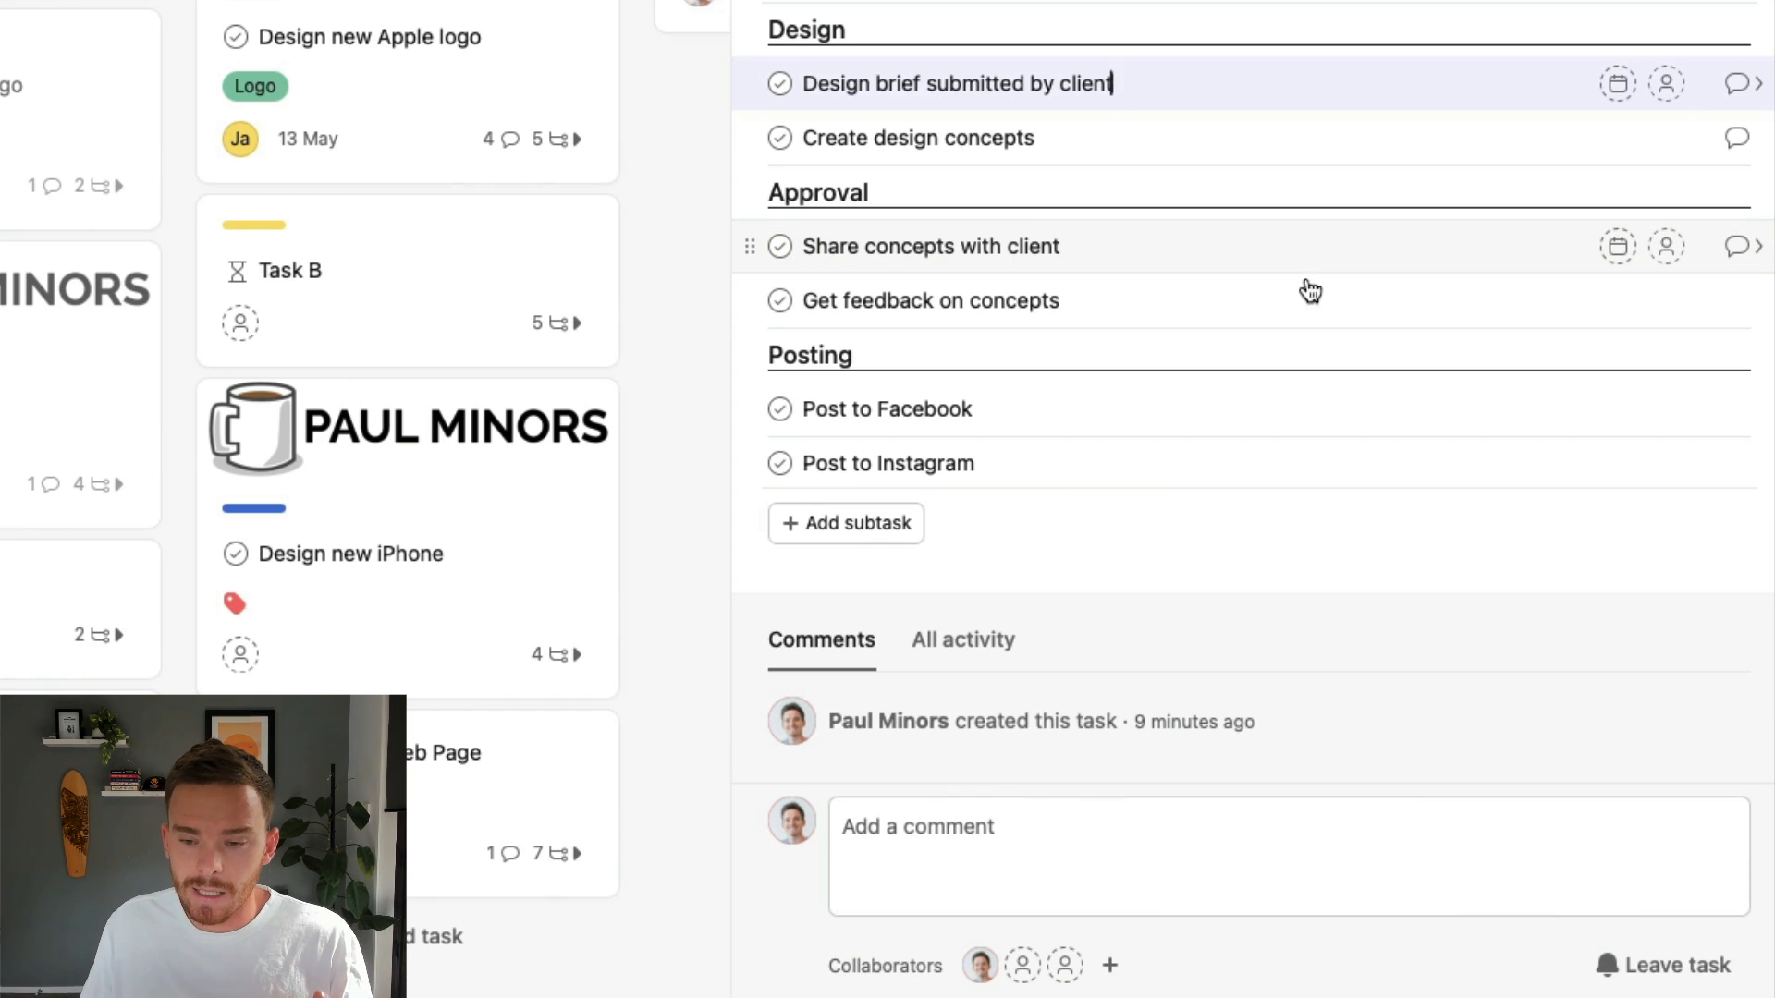
mouse_move(1325, 306)
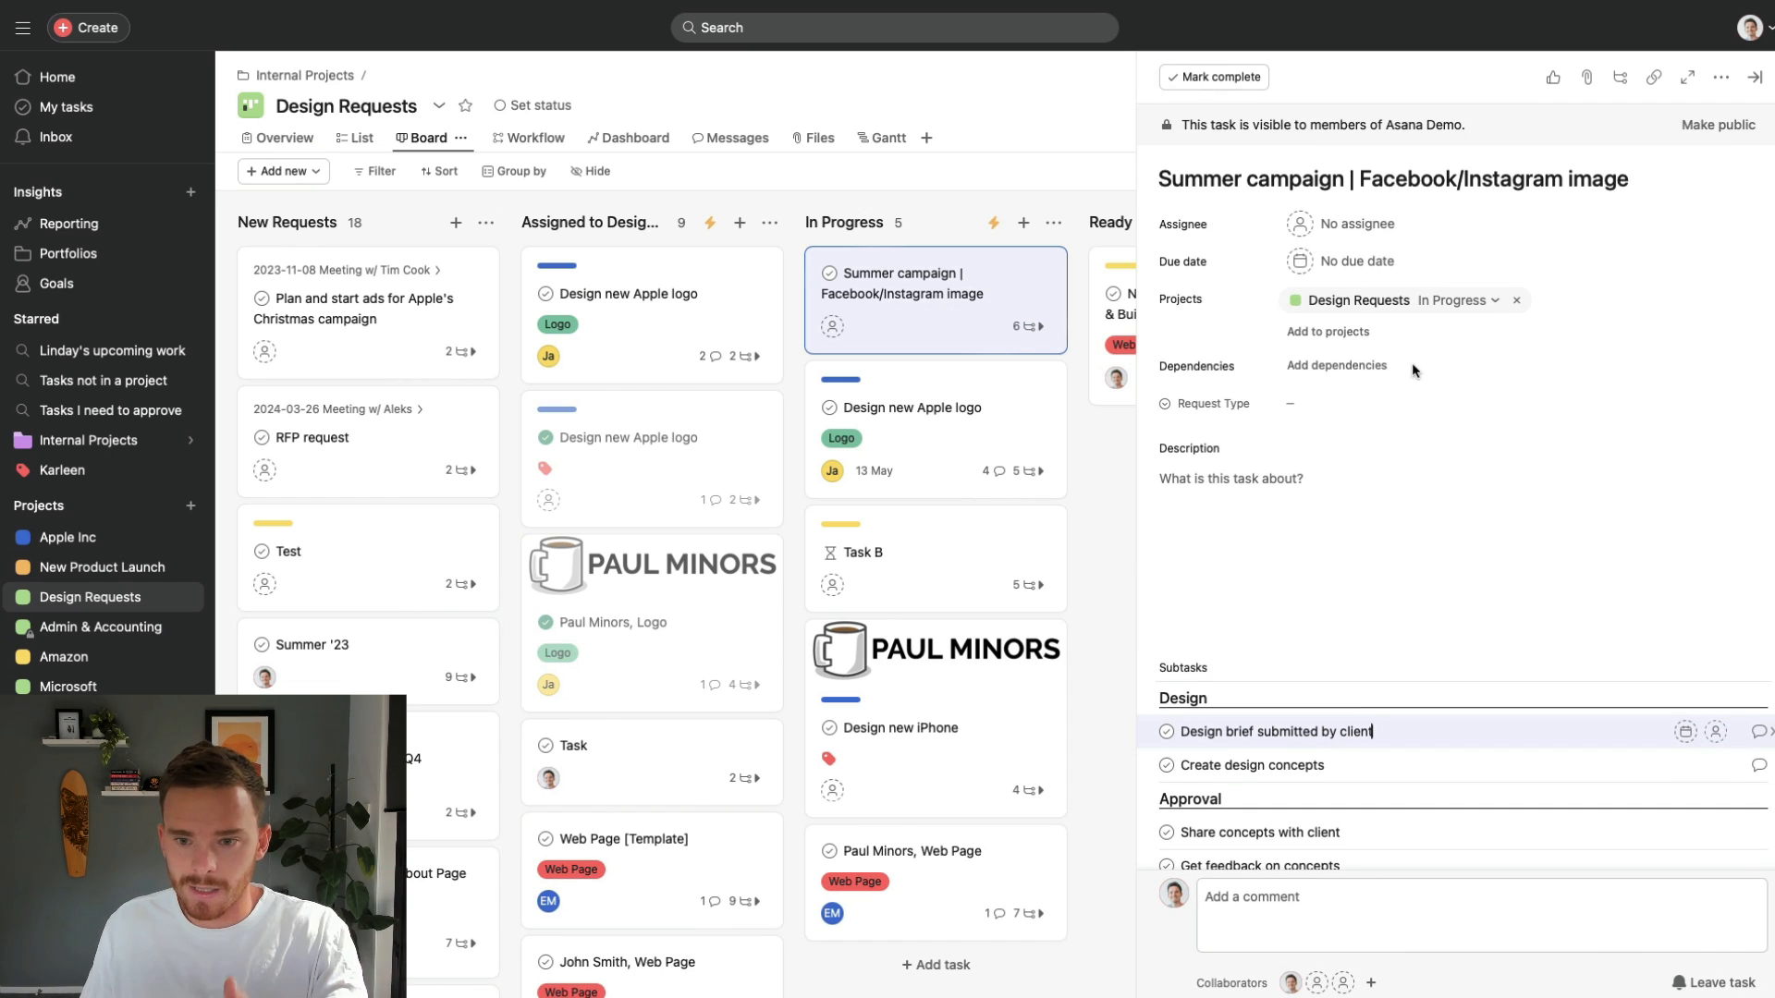
mouse_move(1411, 438)
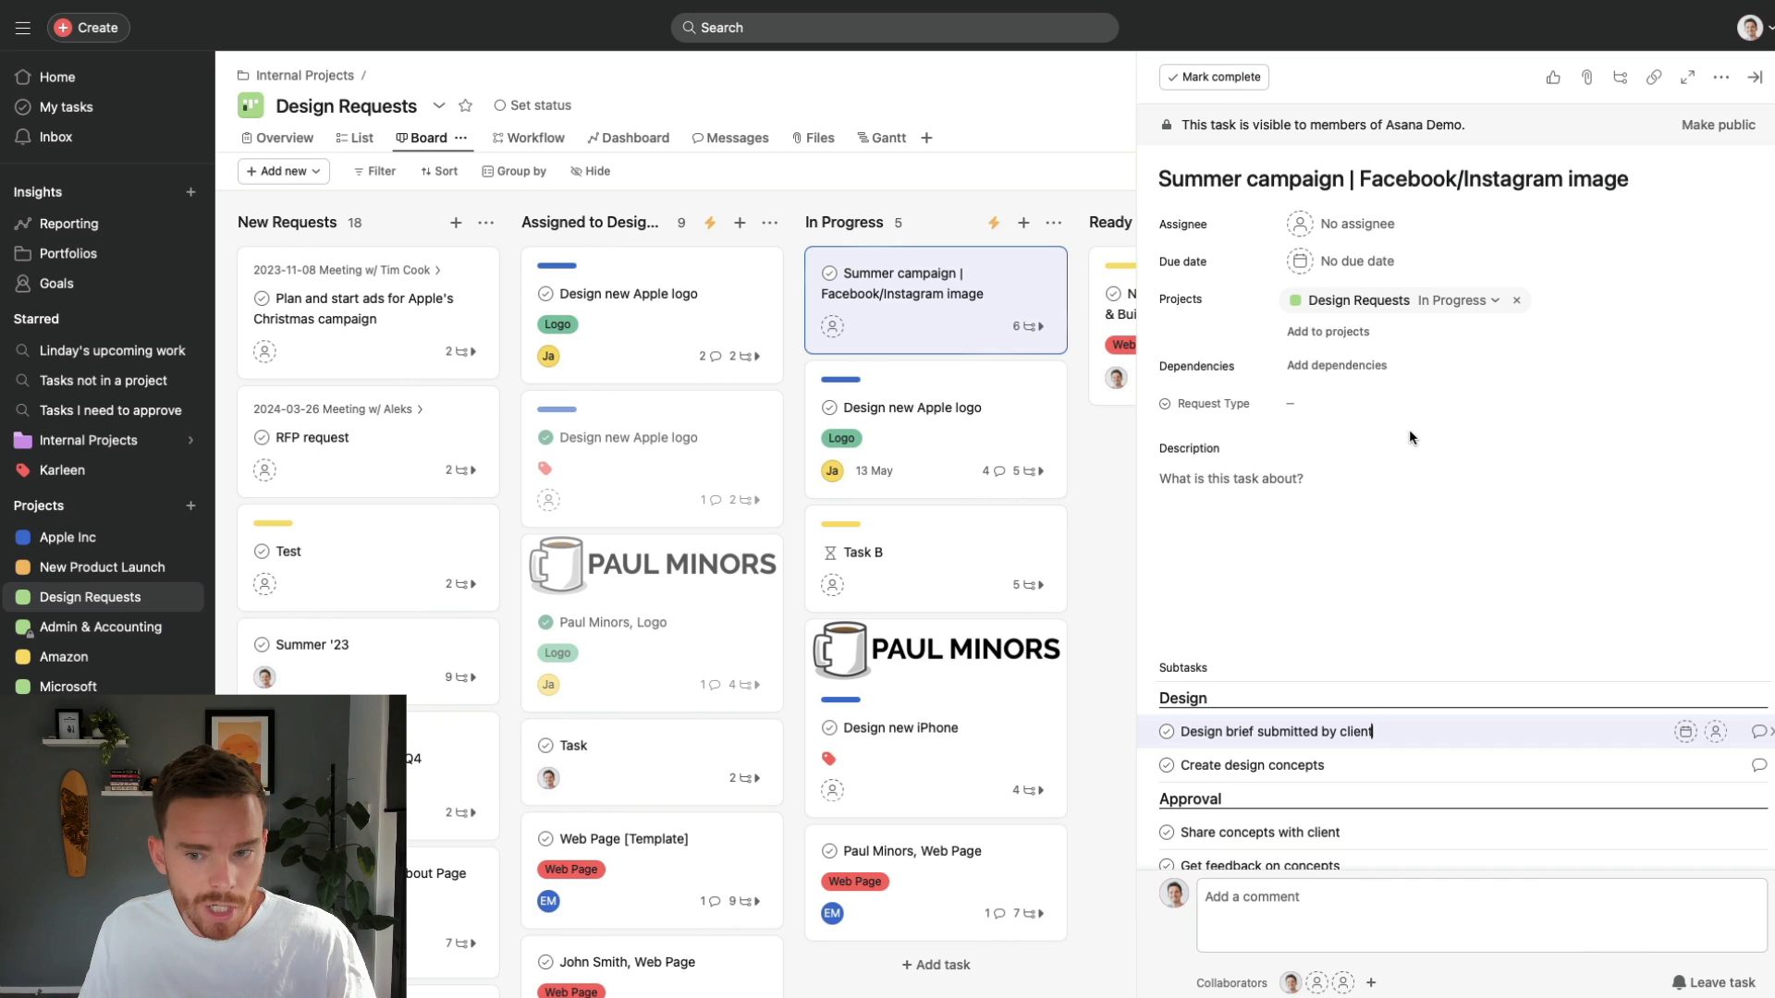
scroll("down", 3)
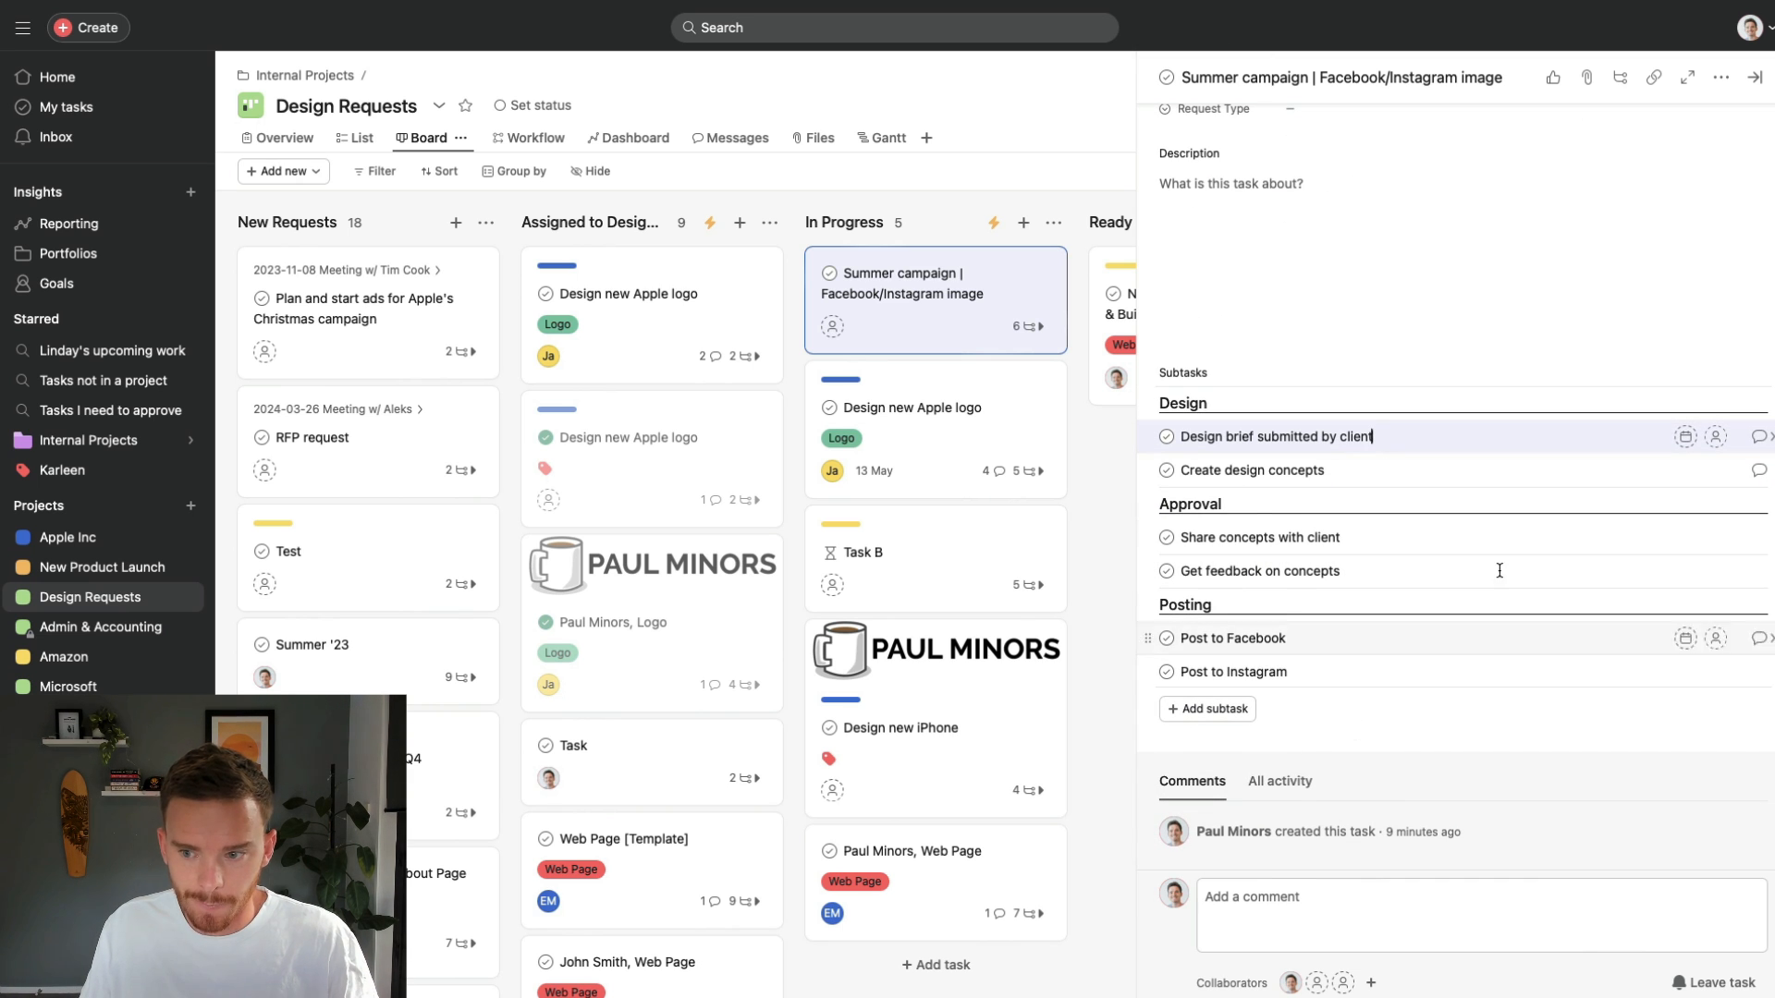
mouse_move(1746, 442)
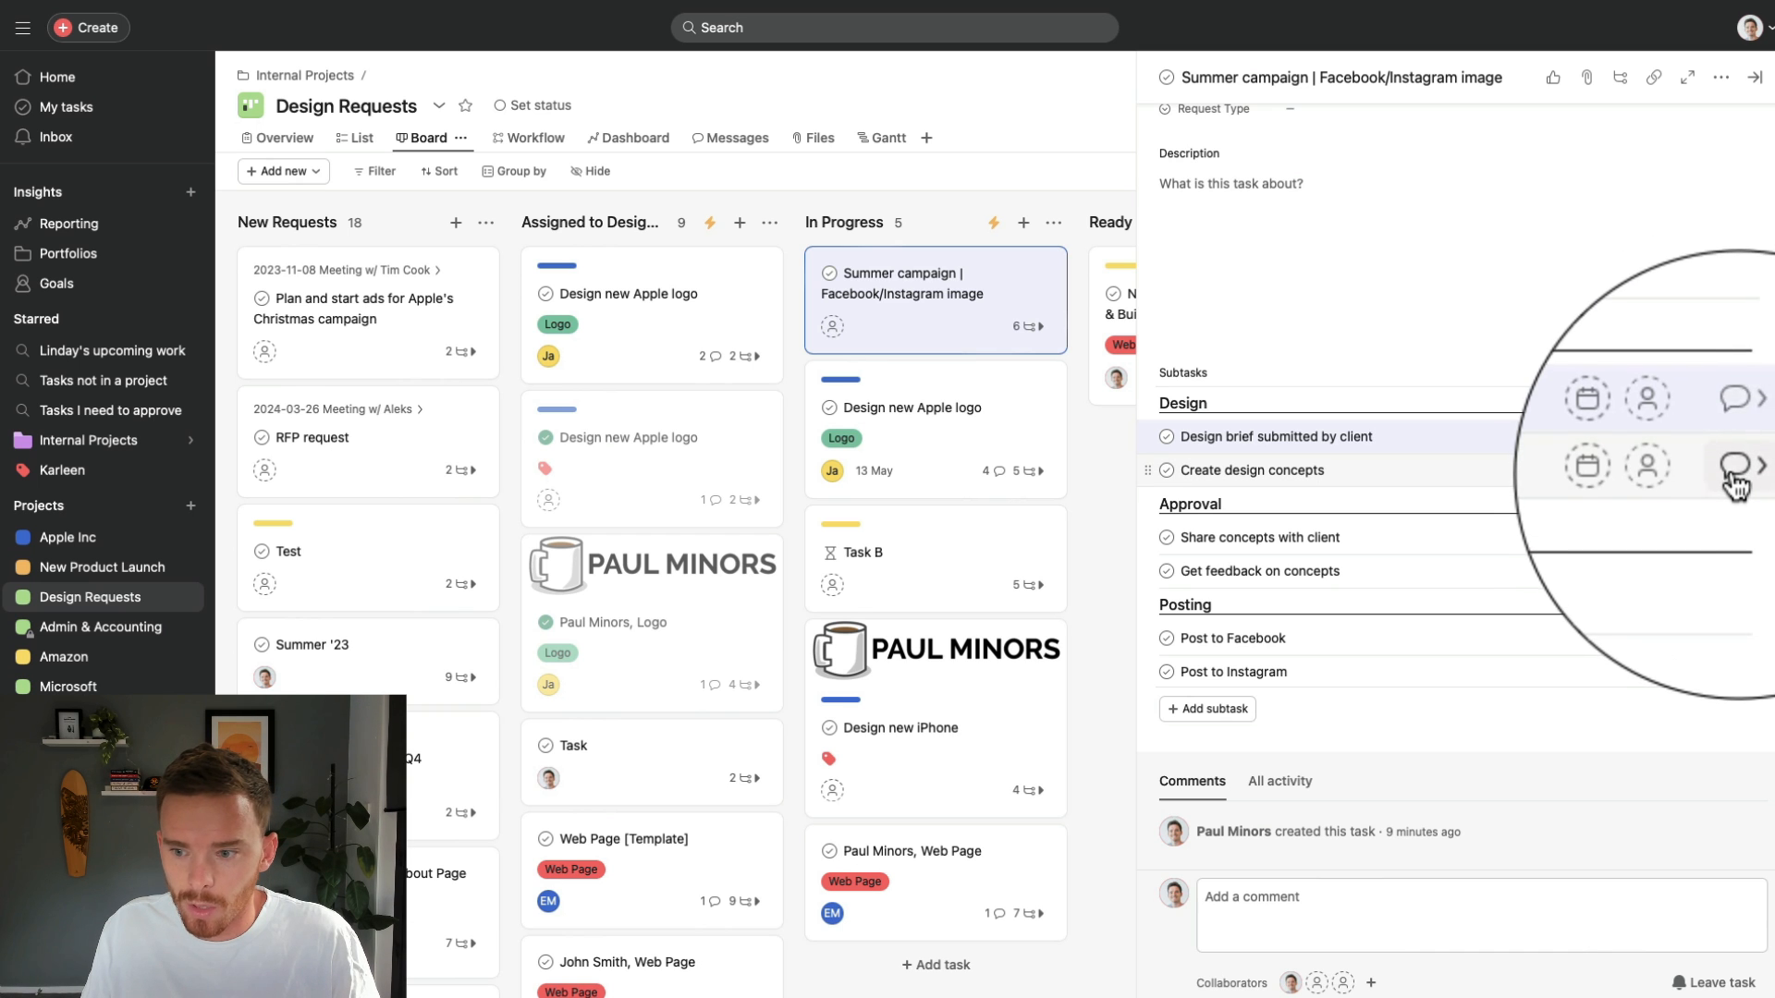
mouse_move(1741, 465)
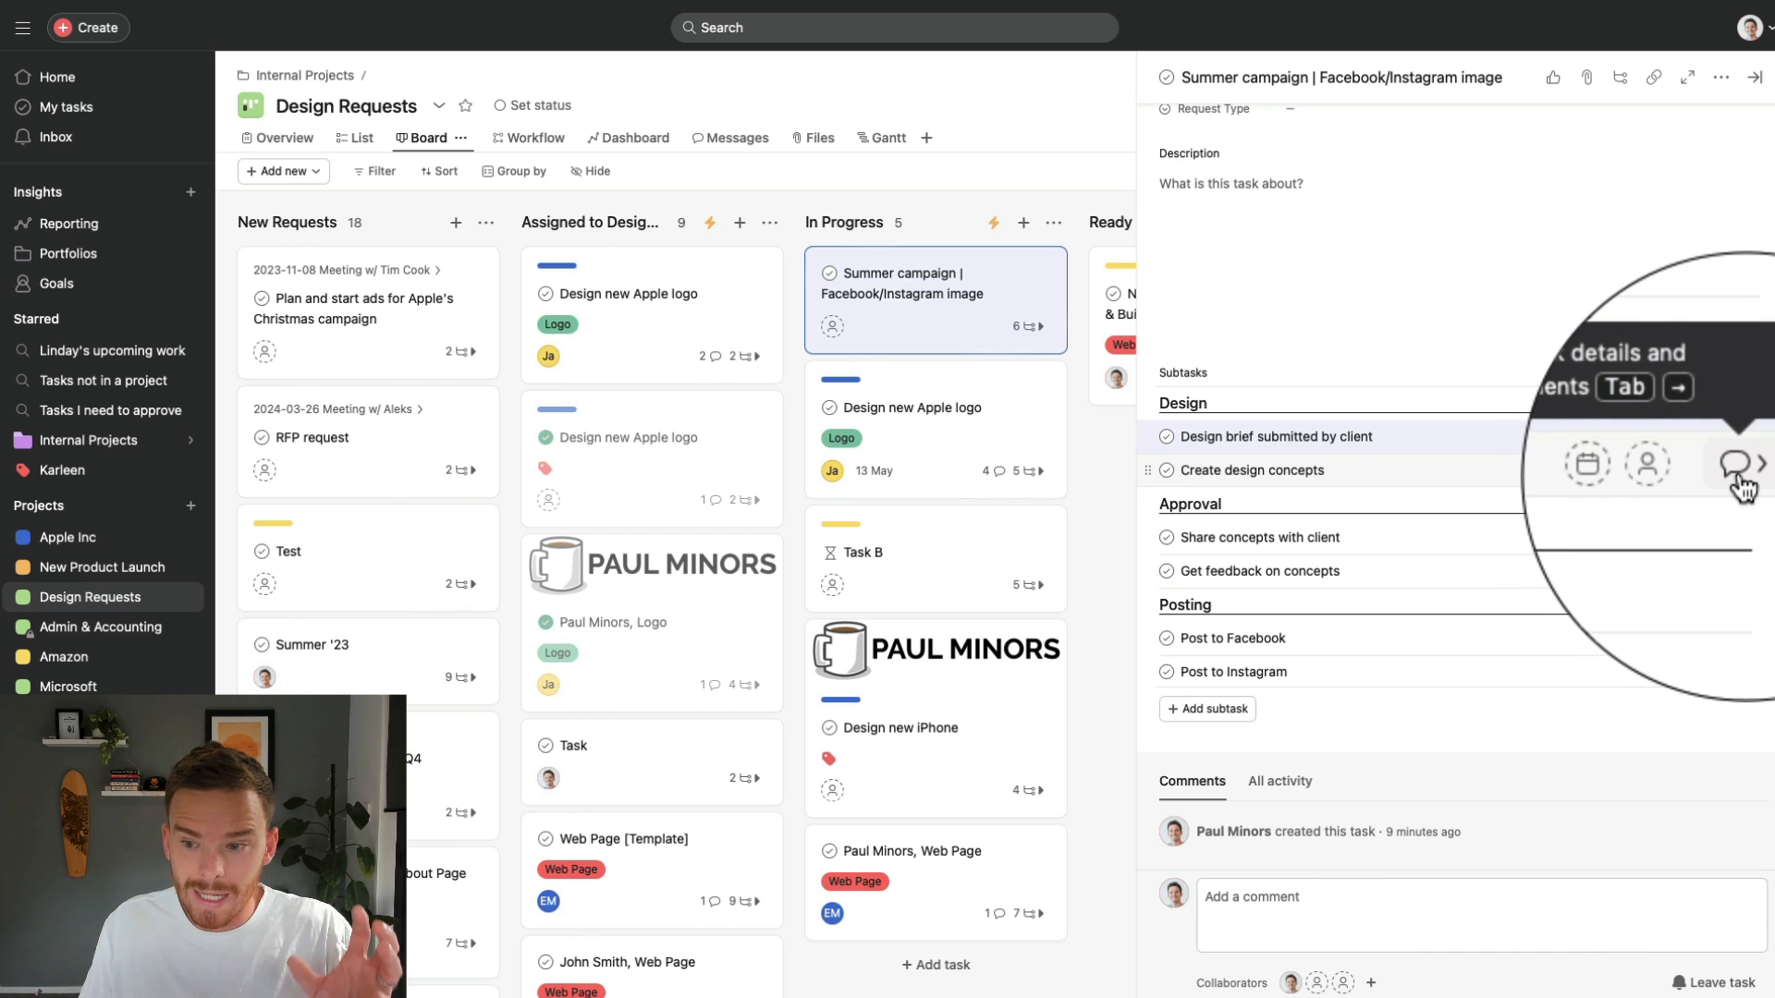
- Add 'Plan design ideas' and 'Design concepts in Sketch' under Create design concepts
left_click(1253, 470)
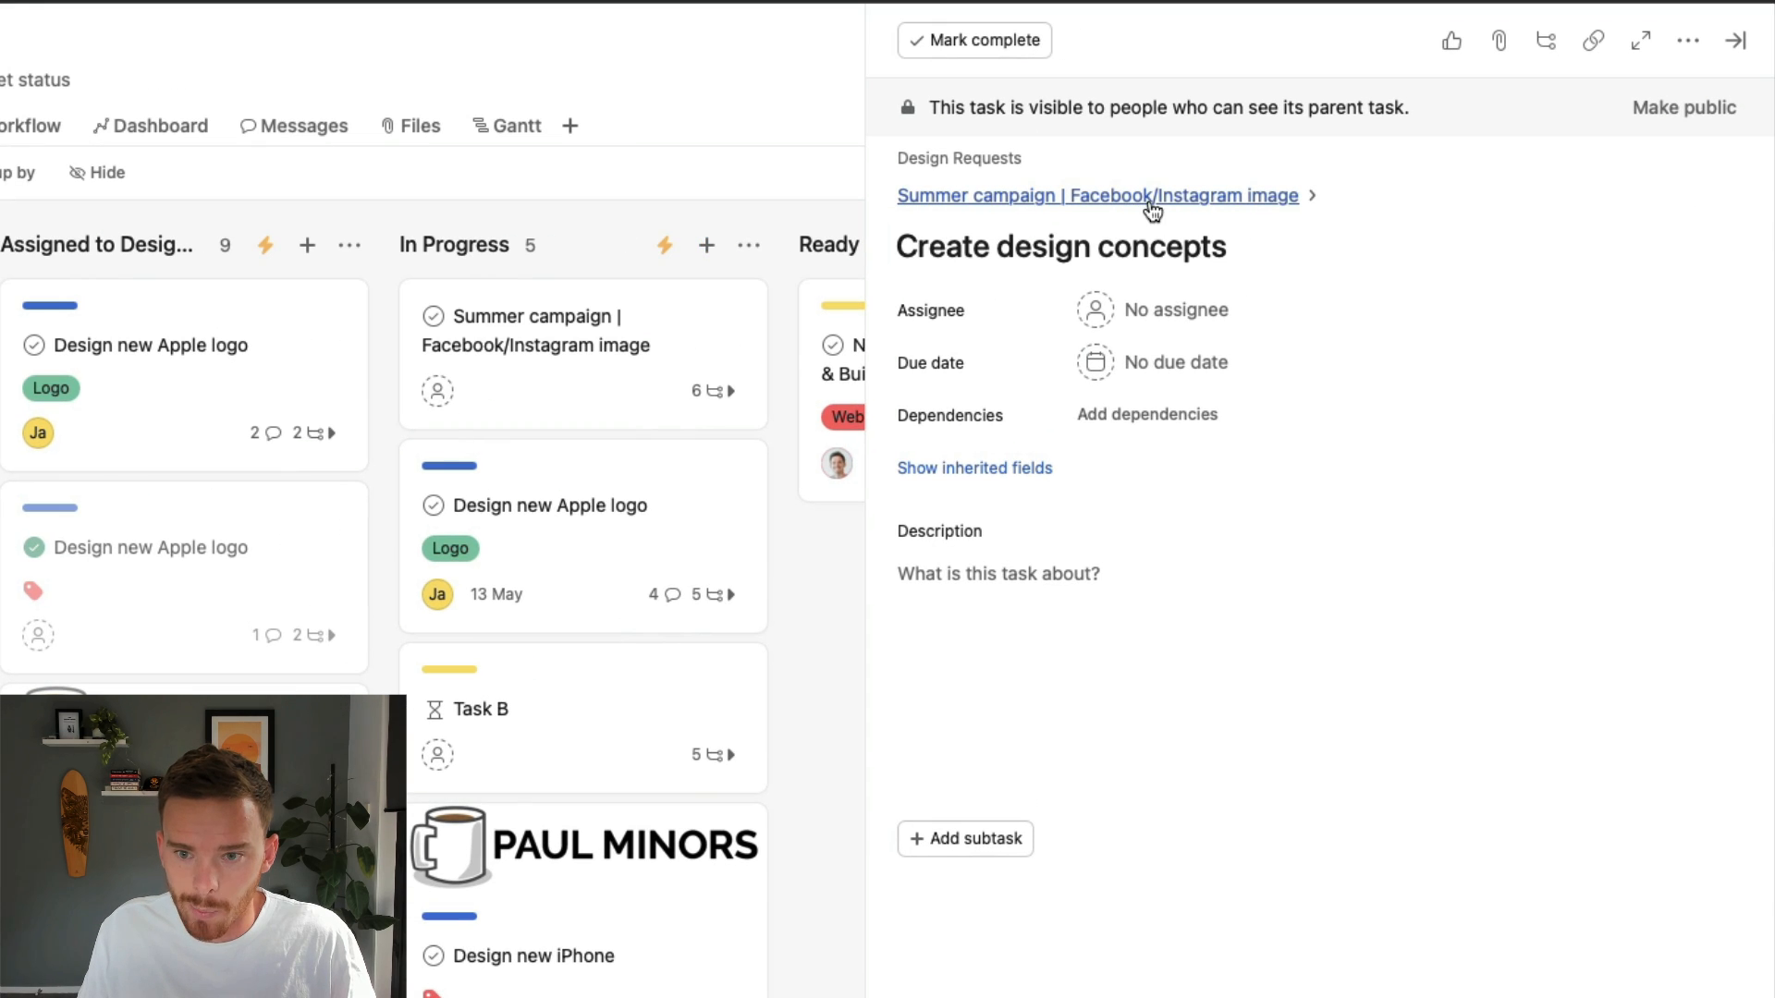
mouse_move(1070, 636)
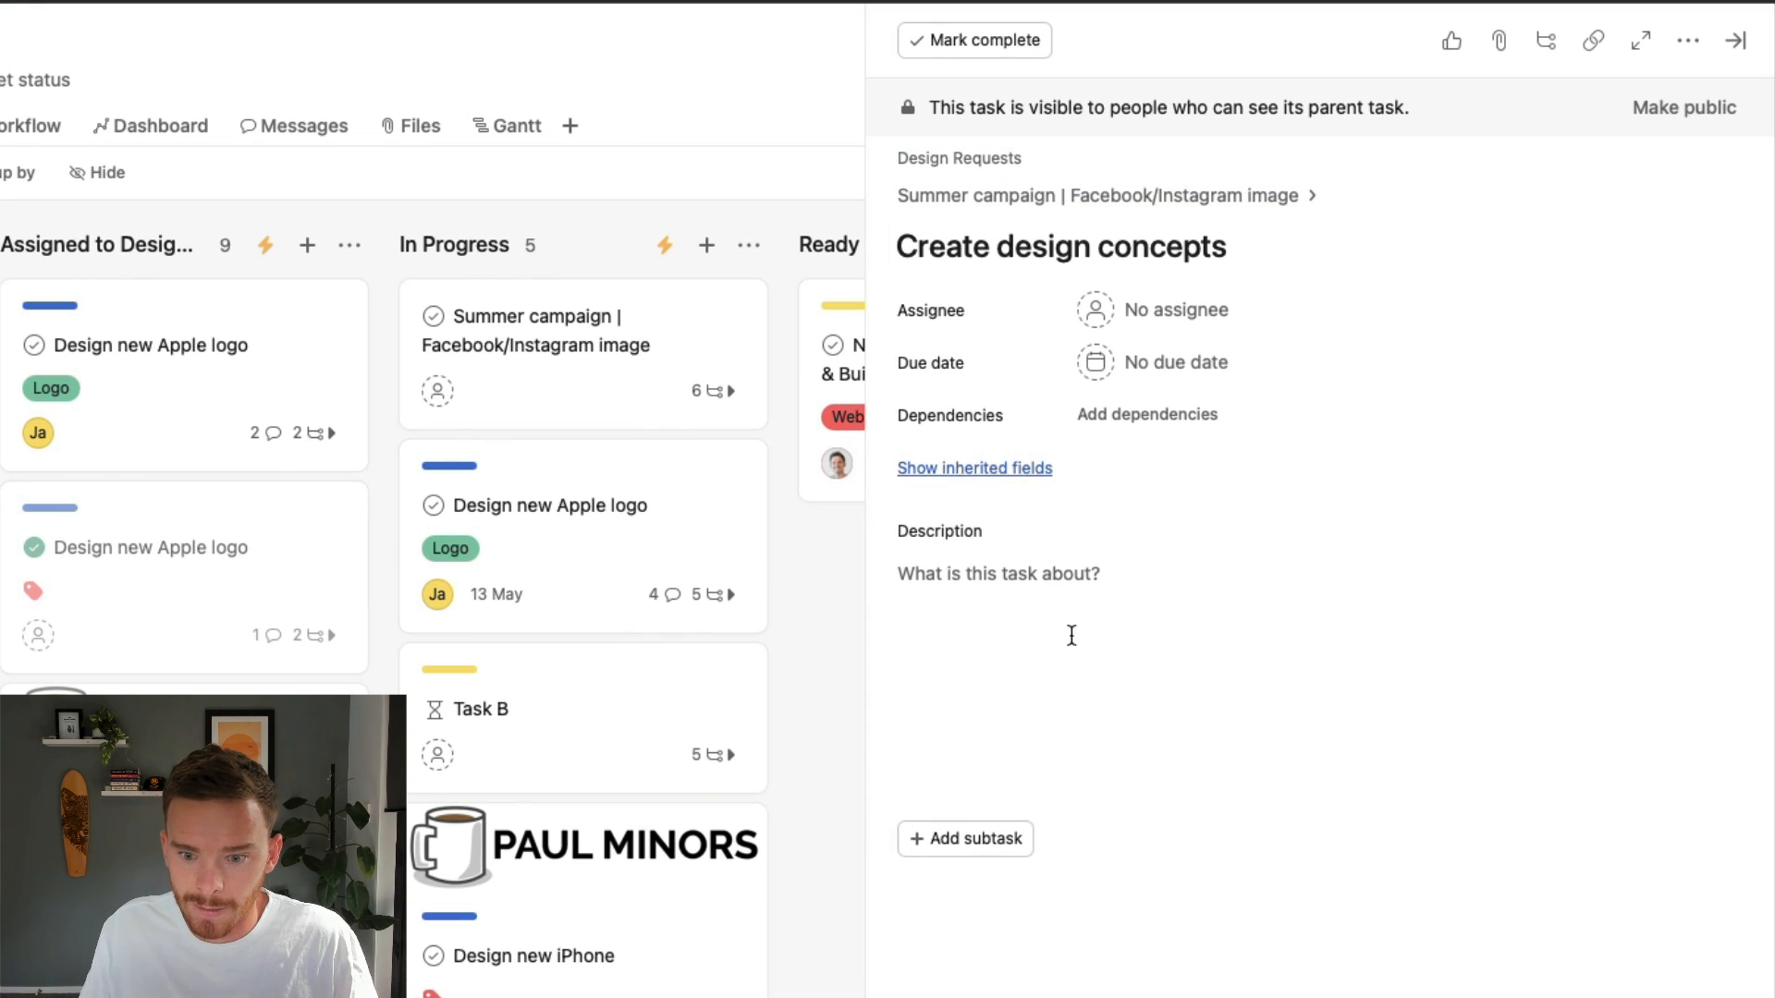
left_click(965, 838)
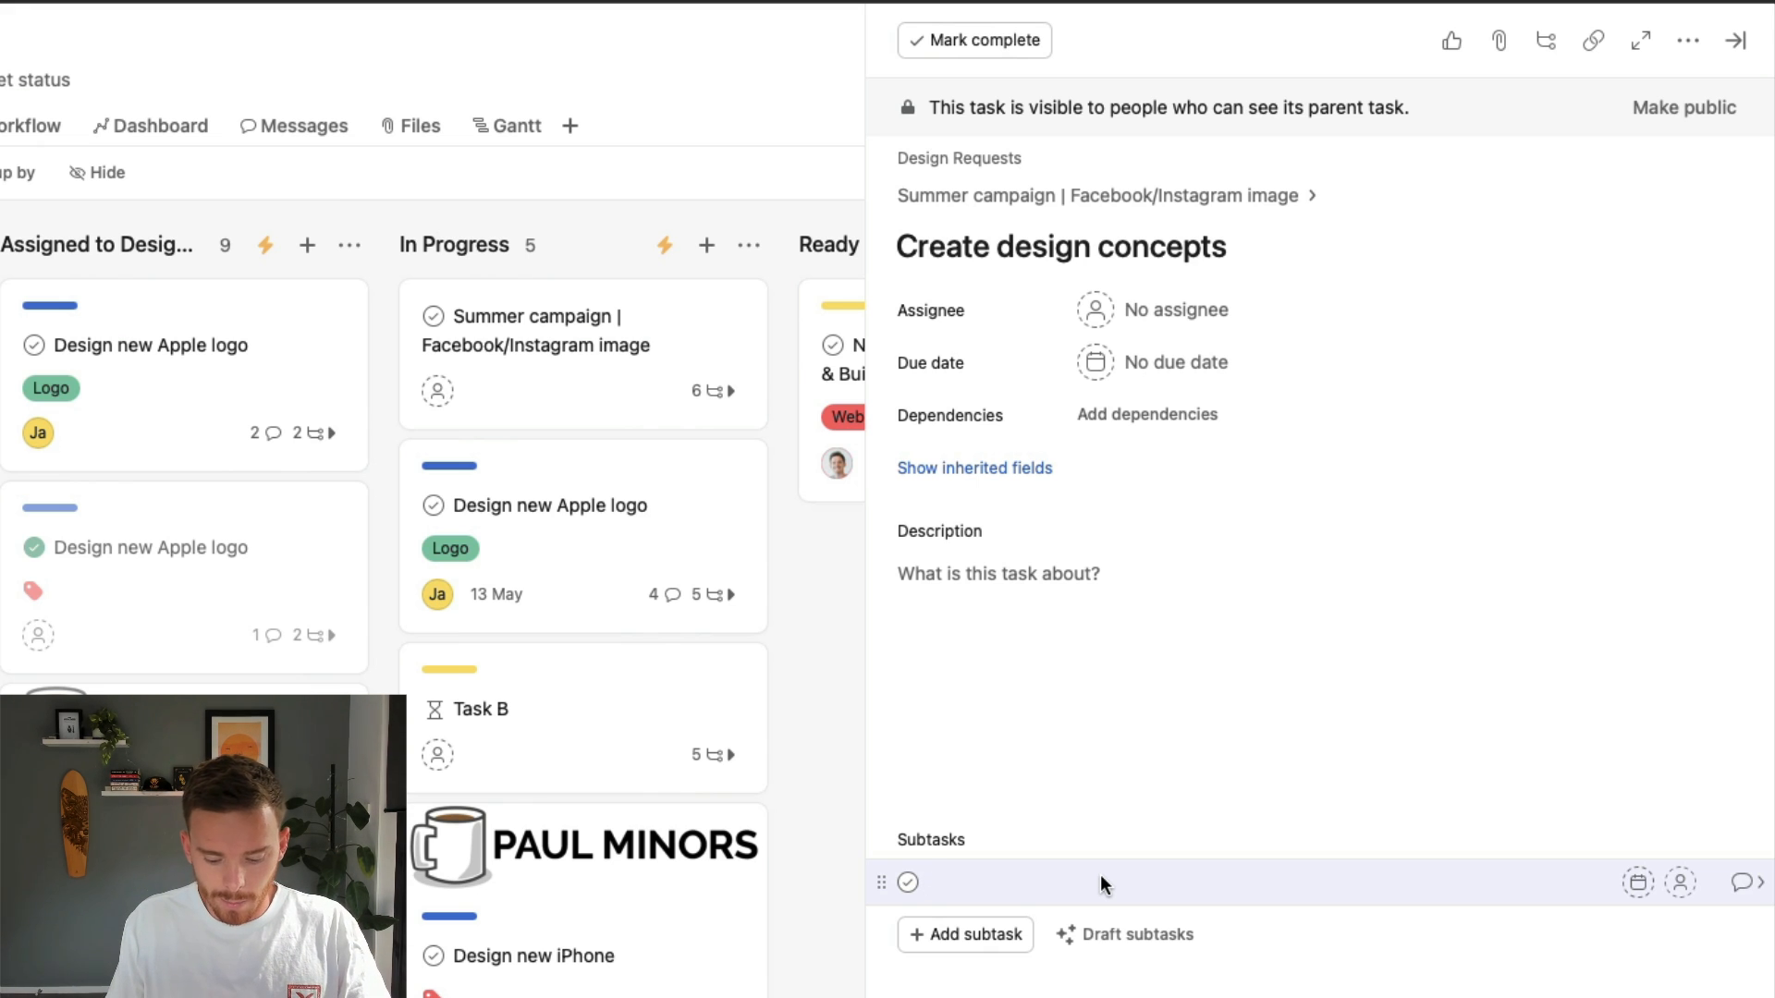
type("Plan design ideas")
type("Design concepts")
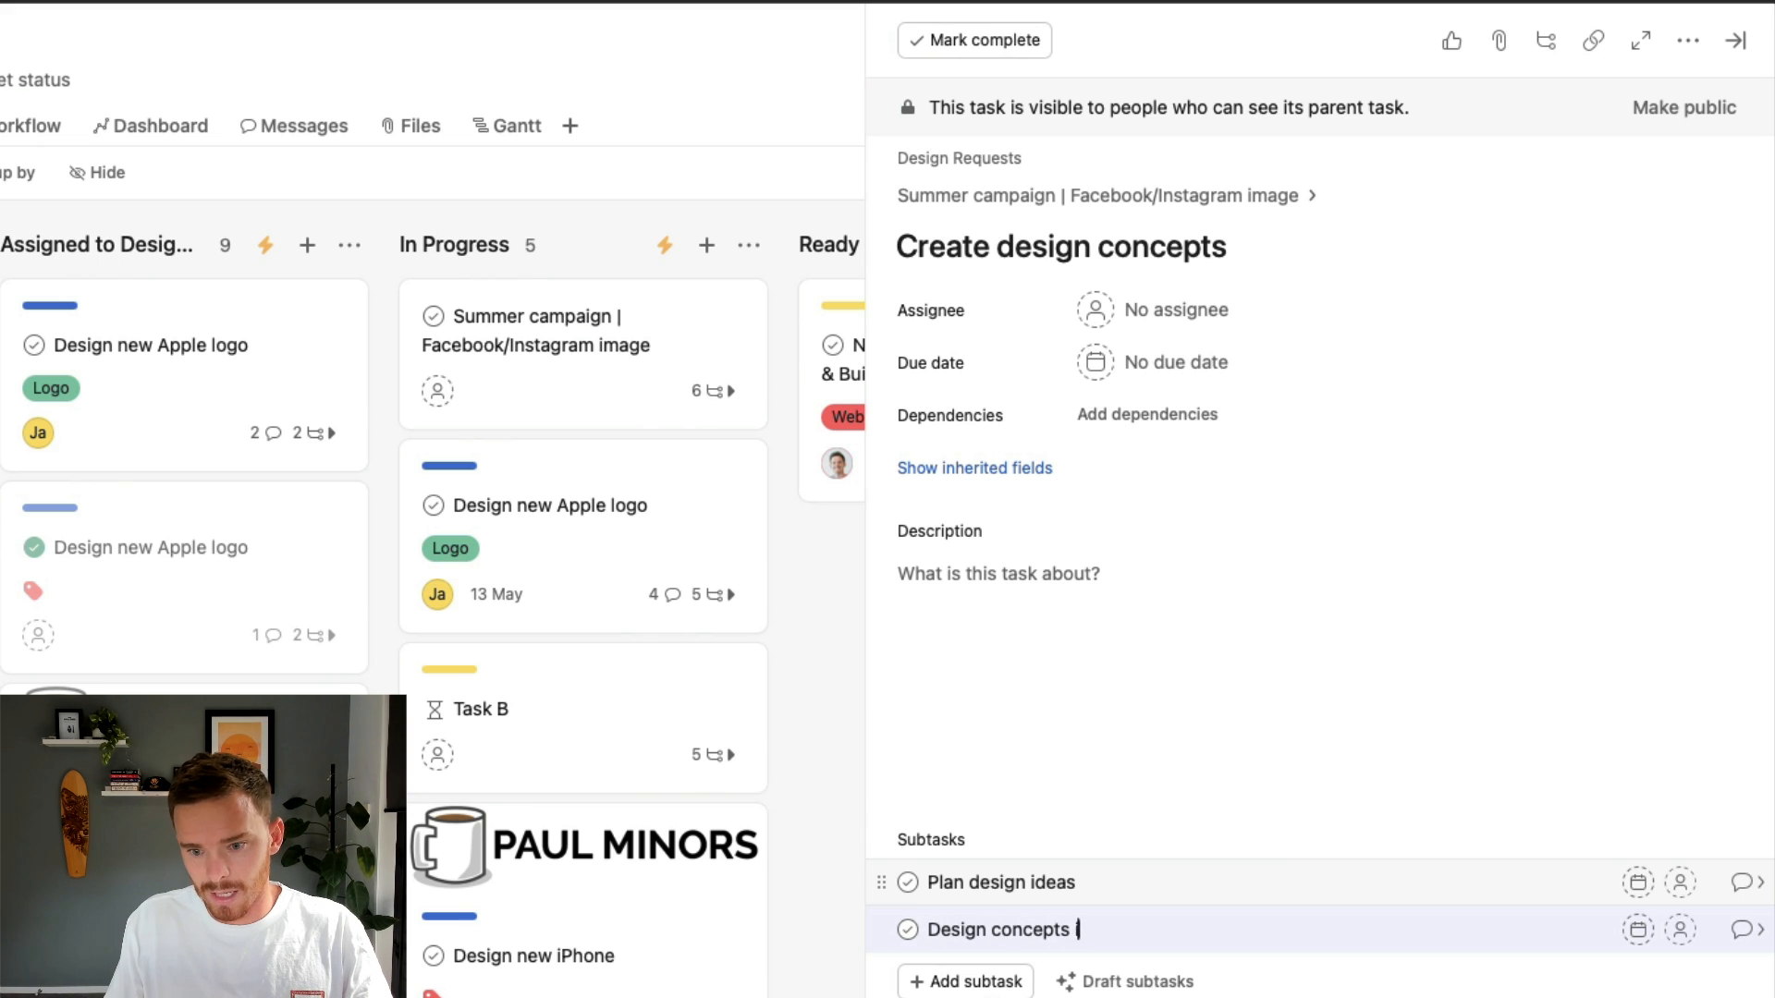
type("in Sketch")
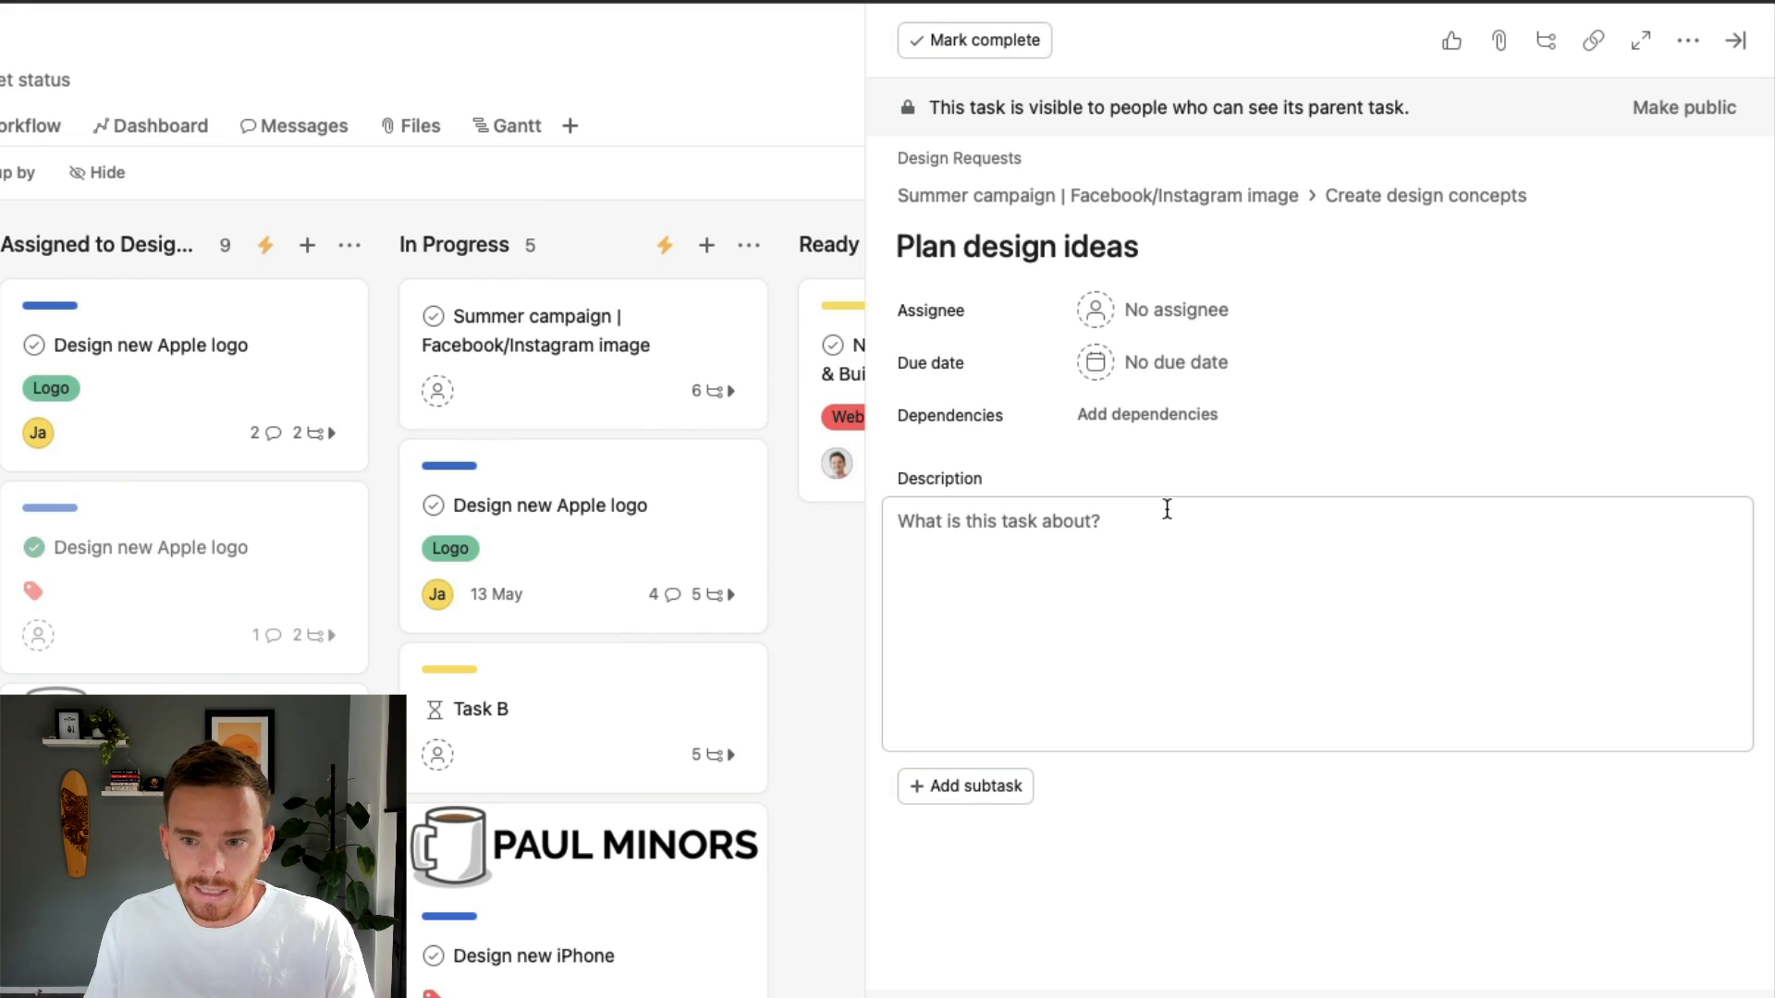
mouse_move(1424, 195)
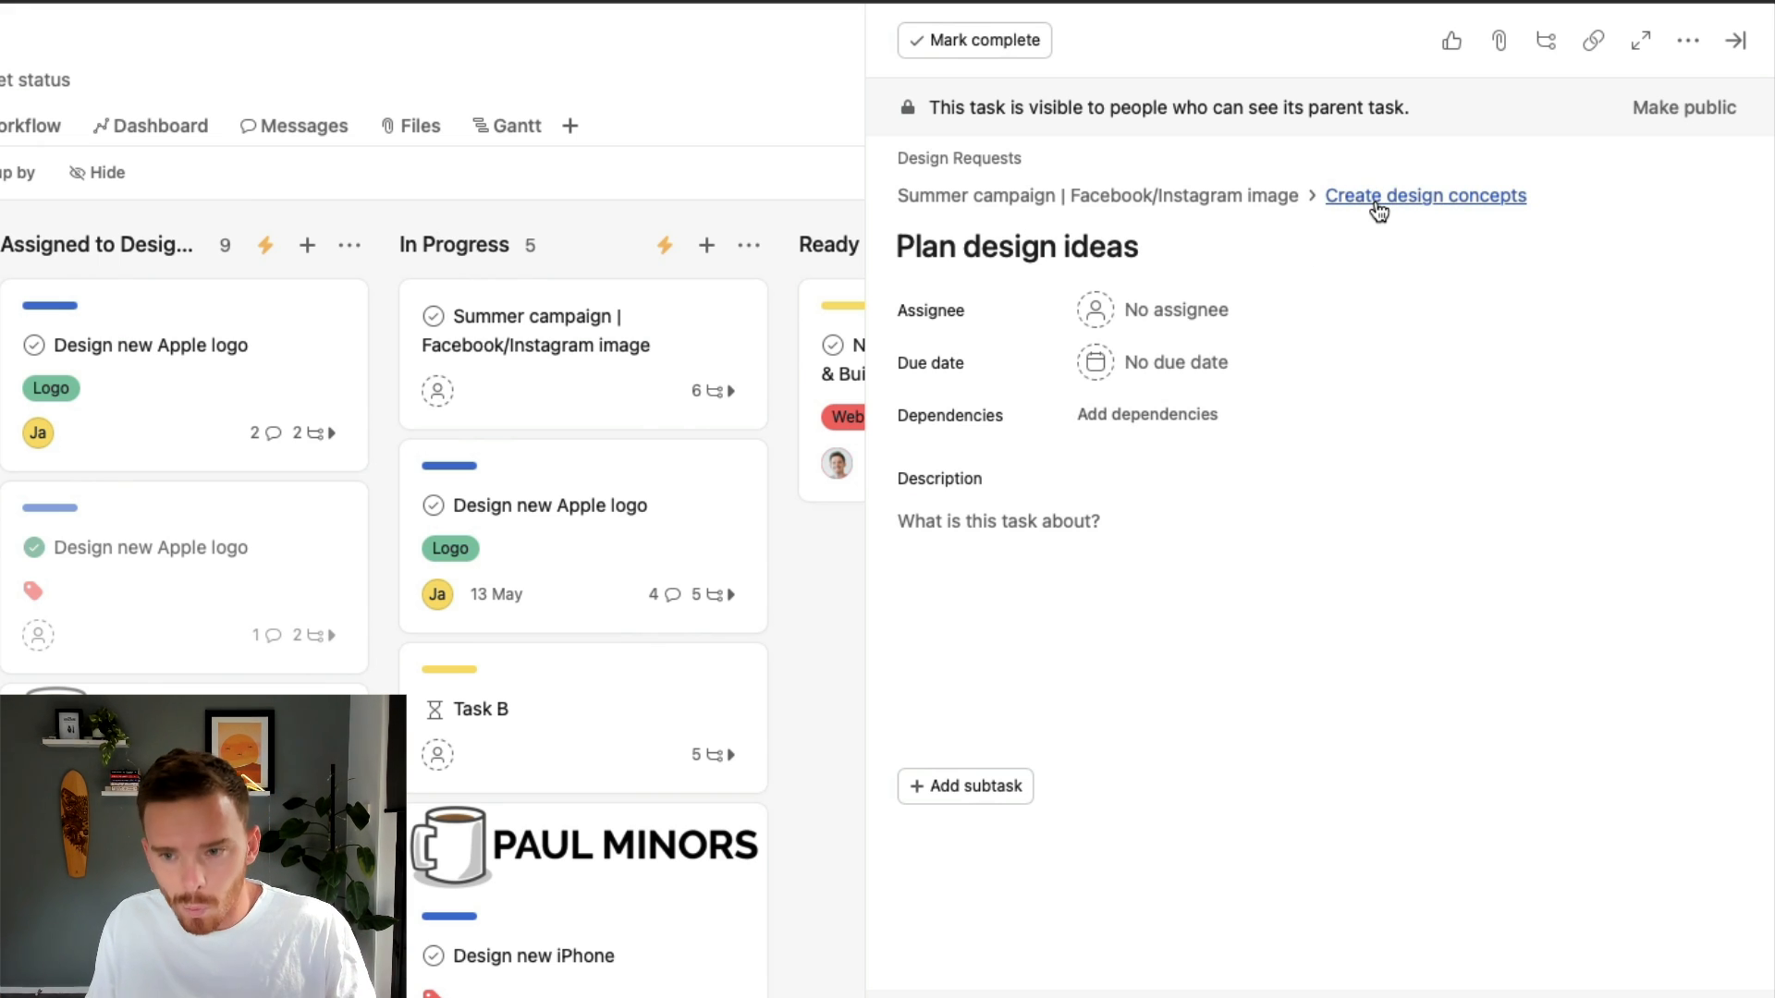
left_click(1425, 195)
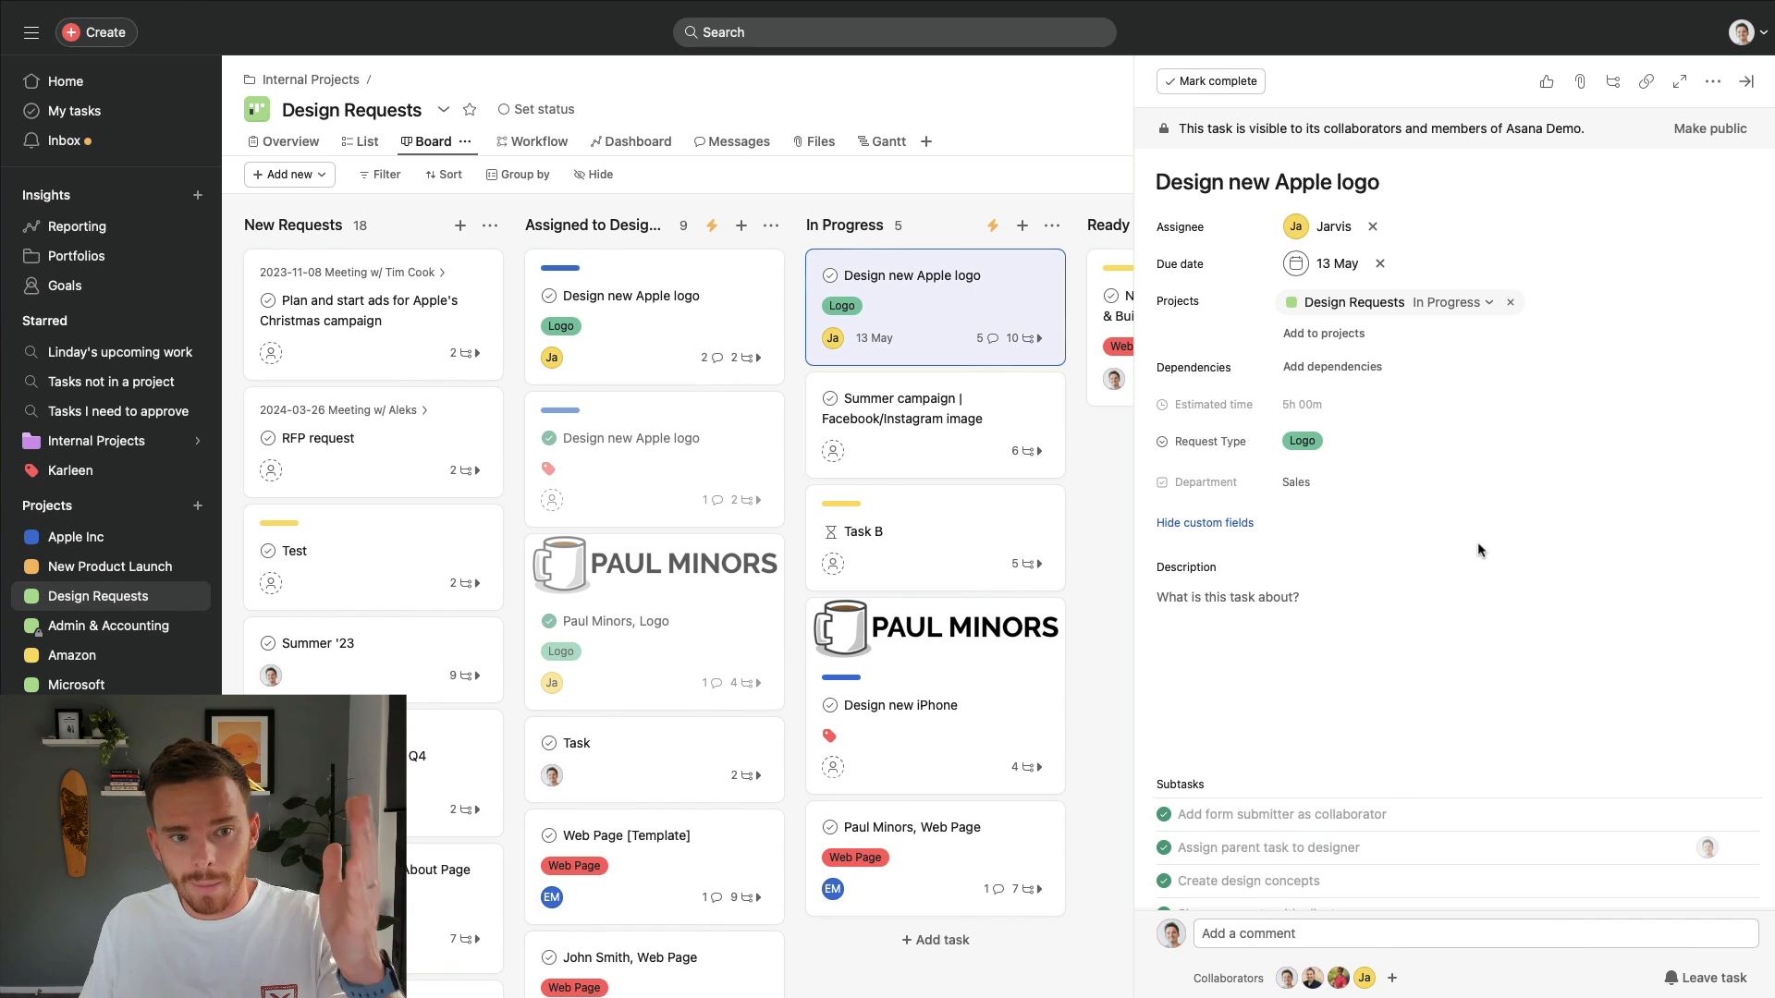
mouse_move(1441, 538)
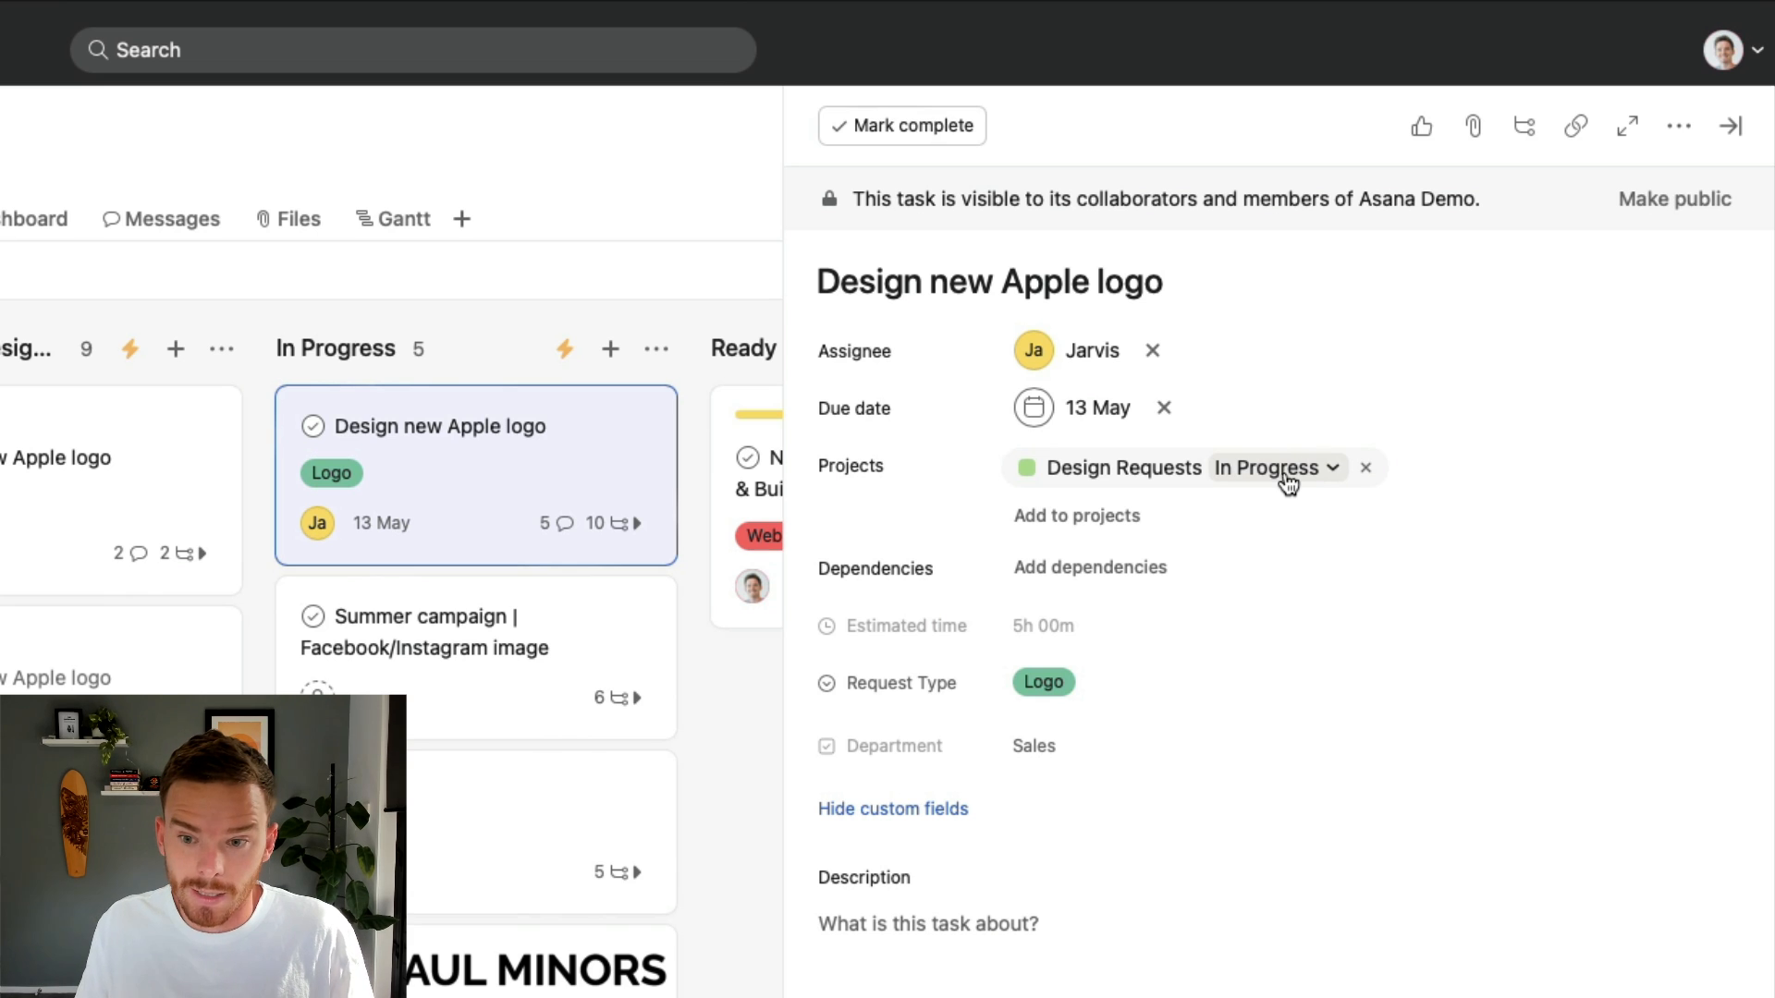
mouse_move(1075, 524)
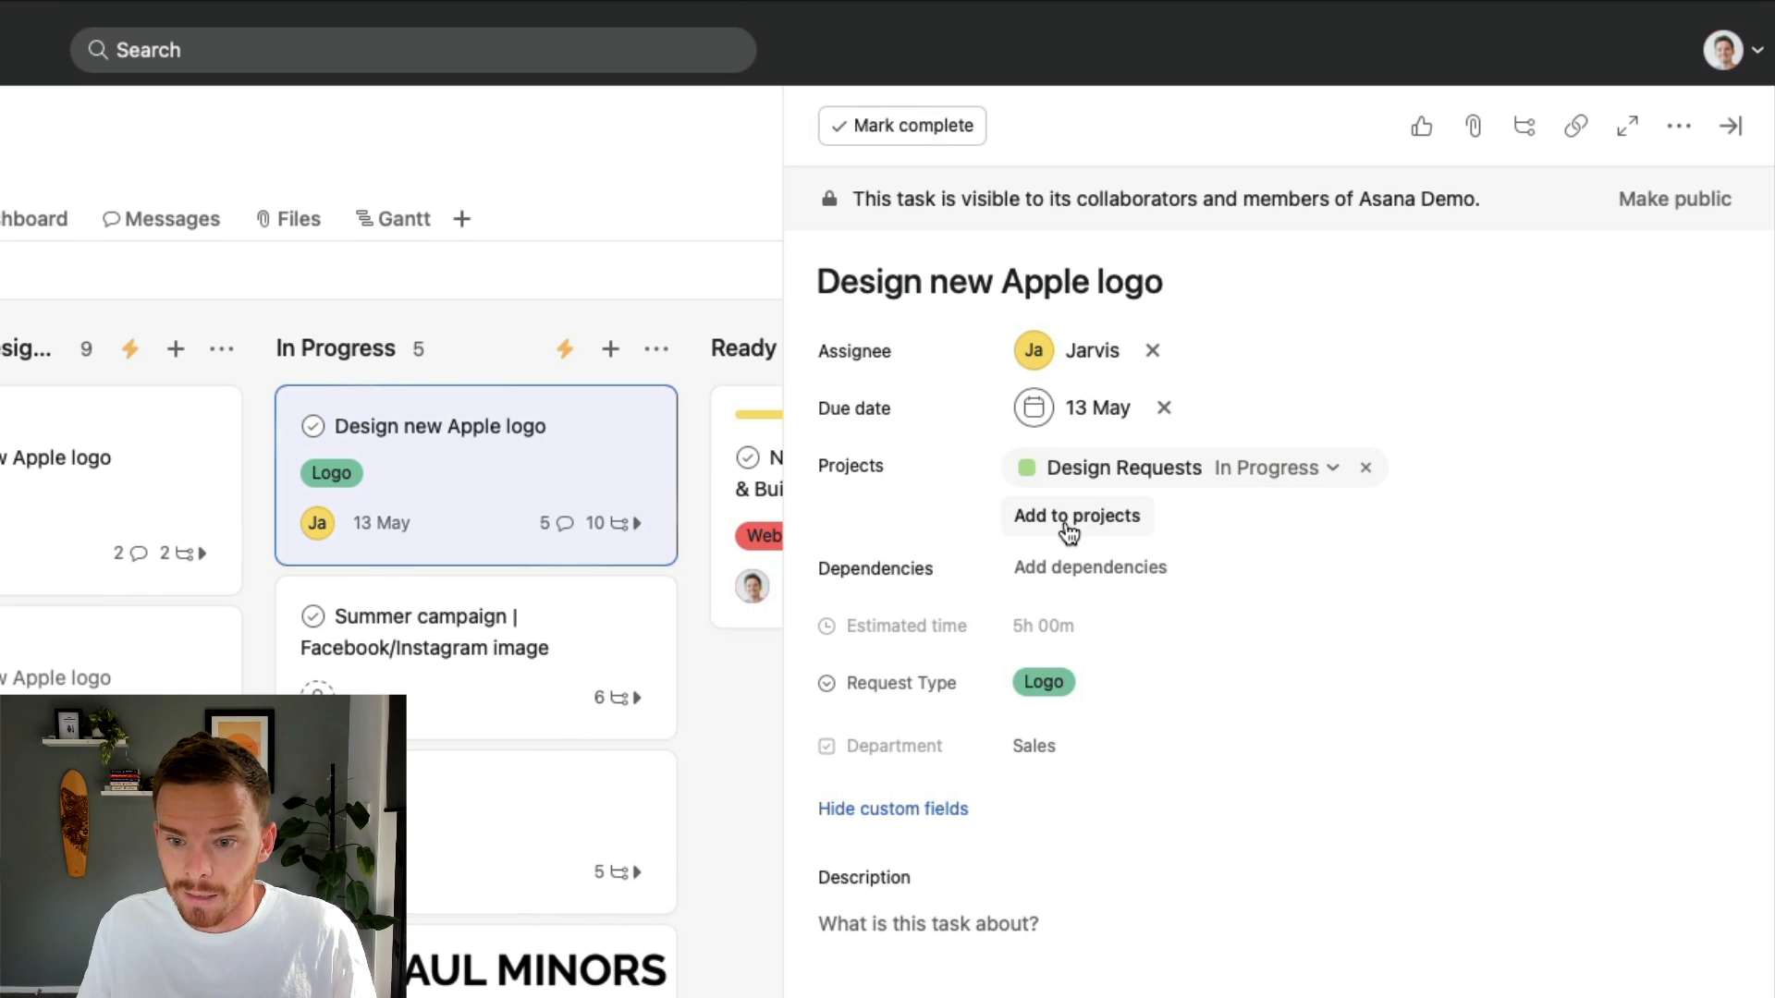
- Add Design new Apple logo to Apple Inc's Stage Two: Production section
left_click(1076, 516)
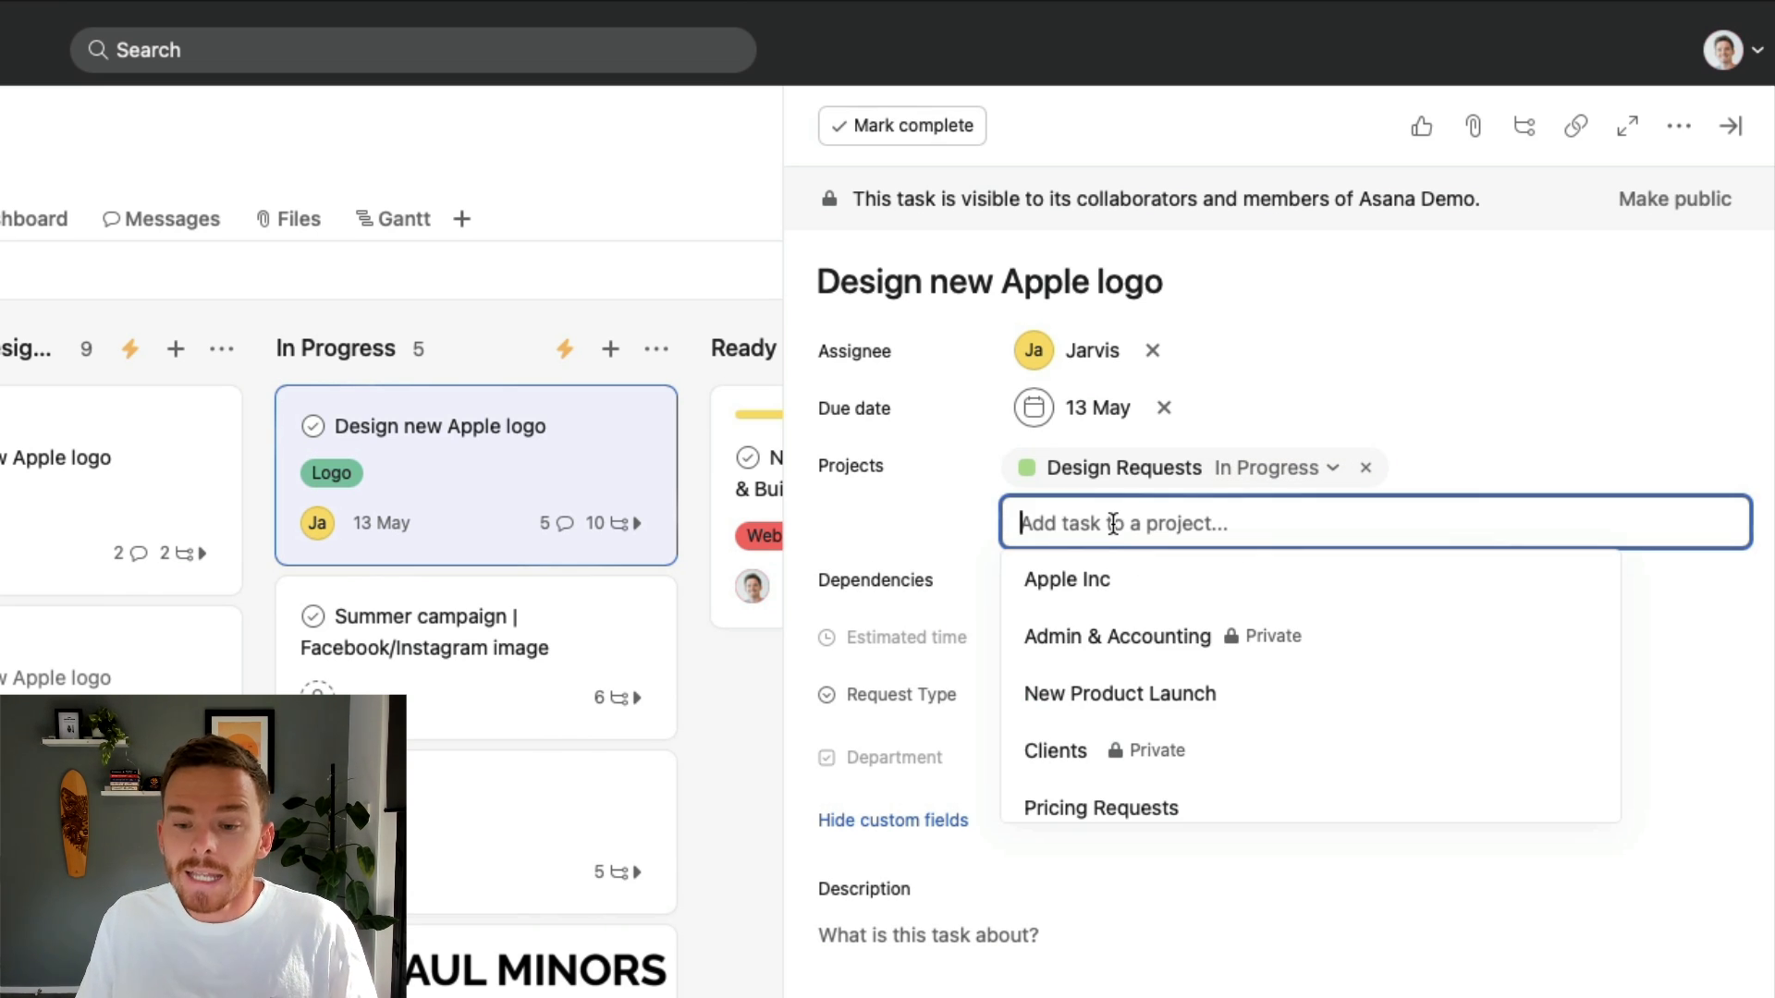
mouse_move(1087, 579)
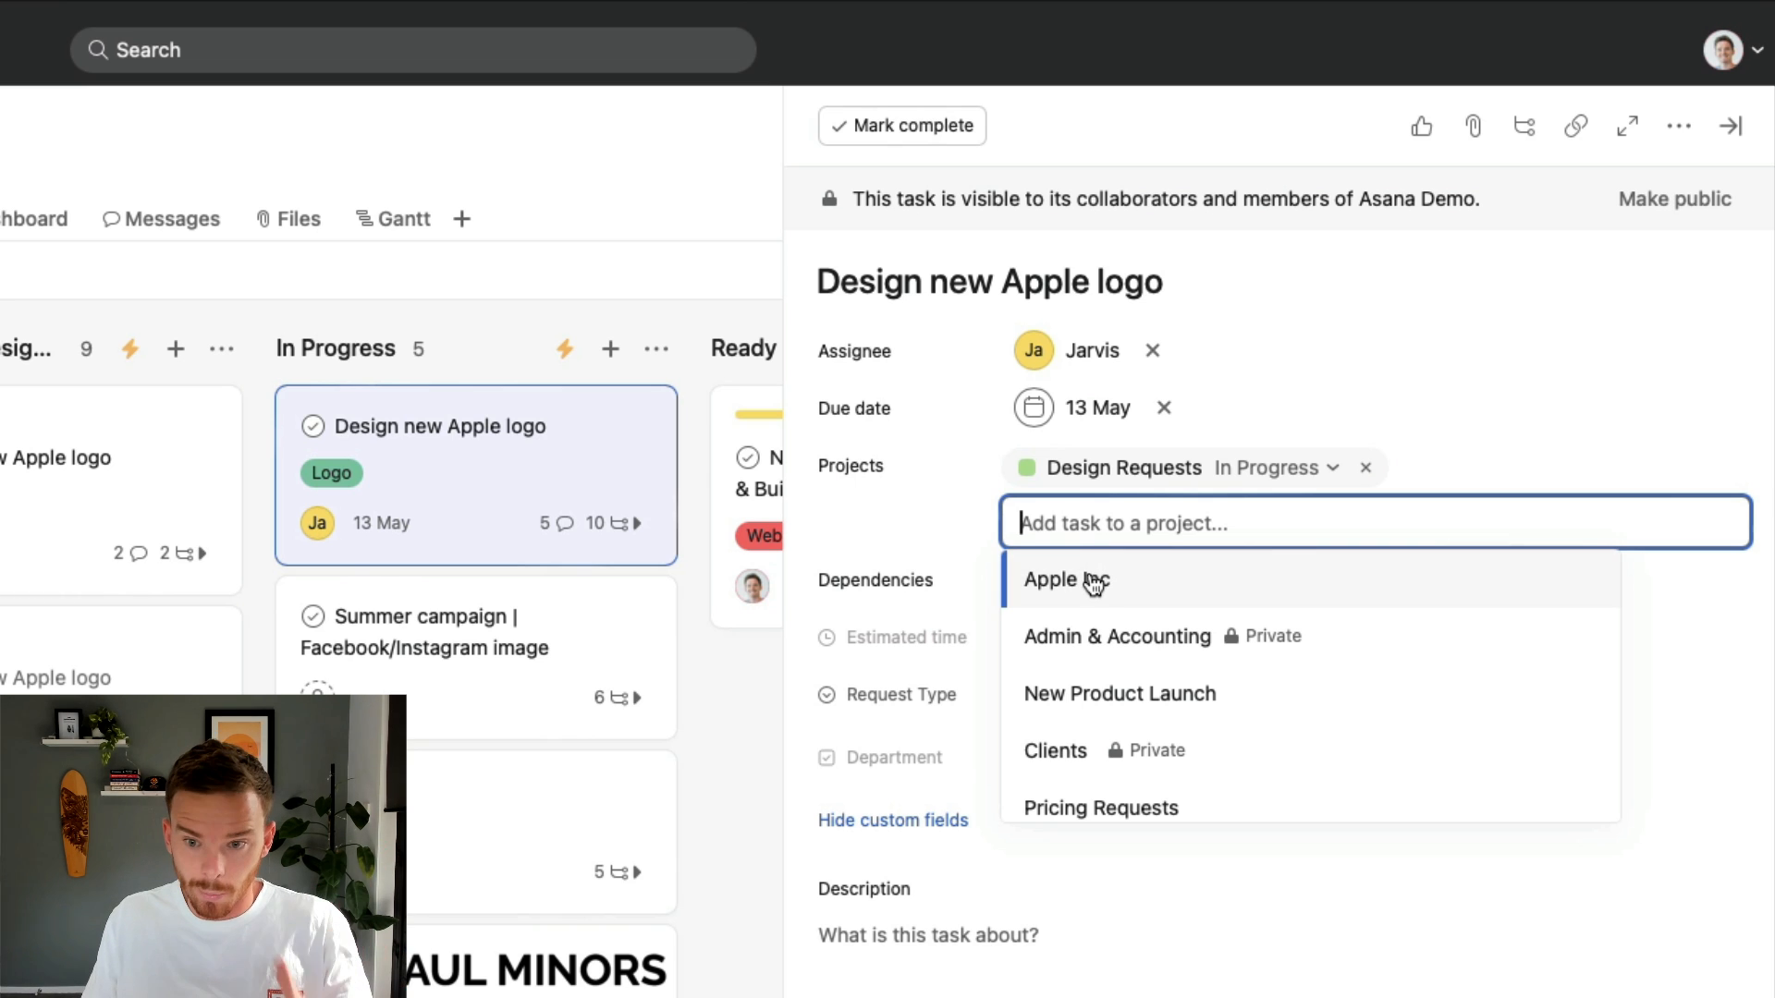
left_click(1049, 580)
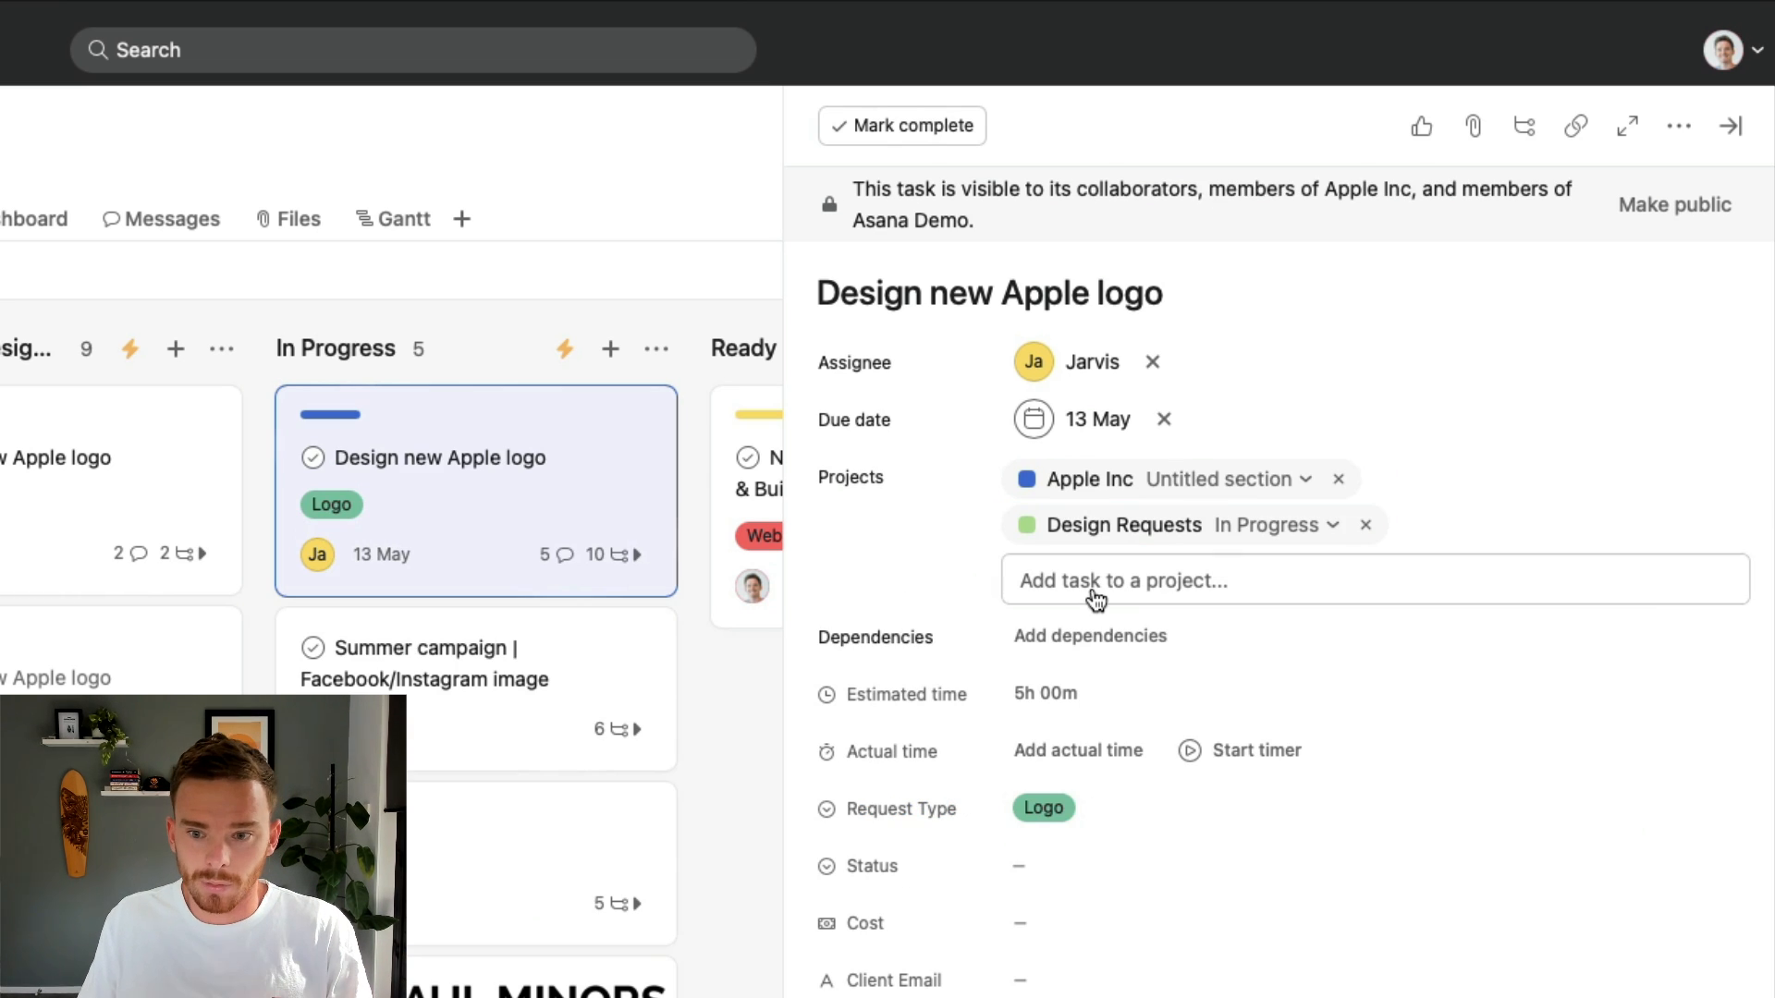
left_click(1229, 479)
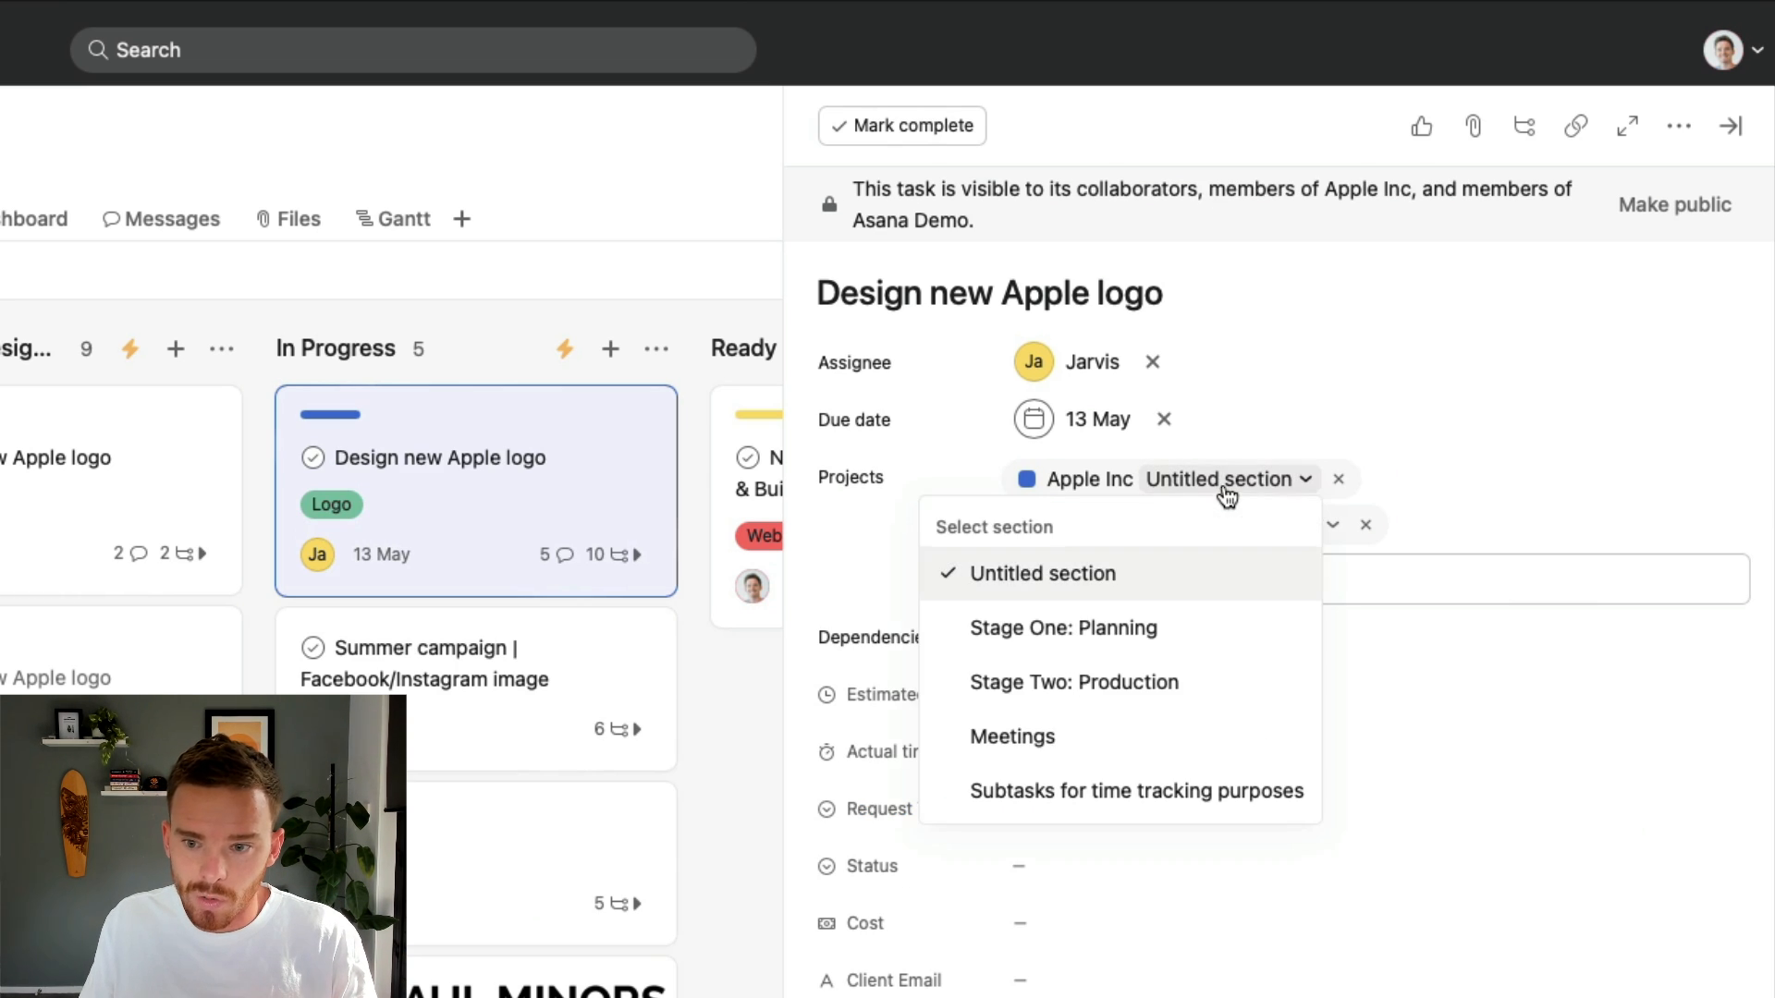
left_click(1073, 682)
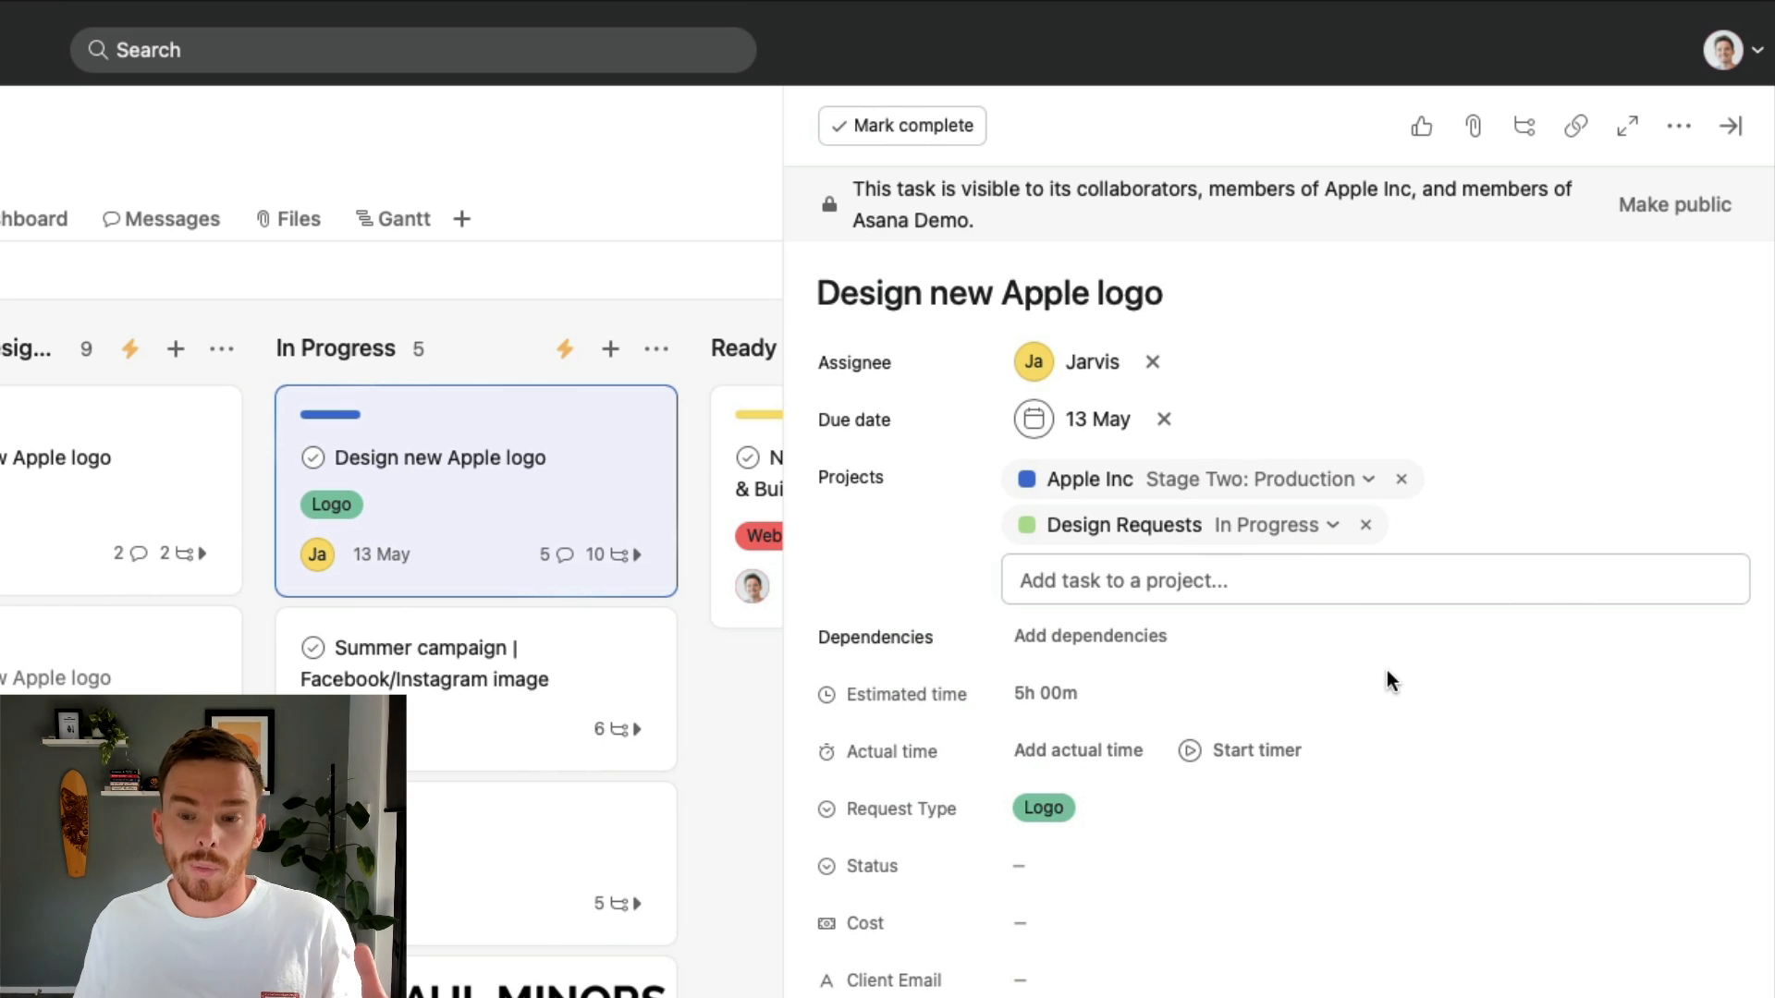
left_click(1245, 580)
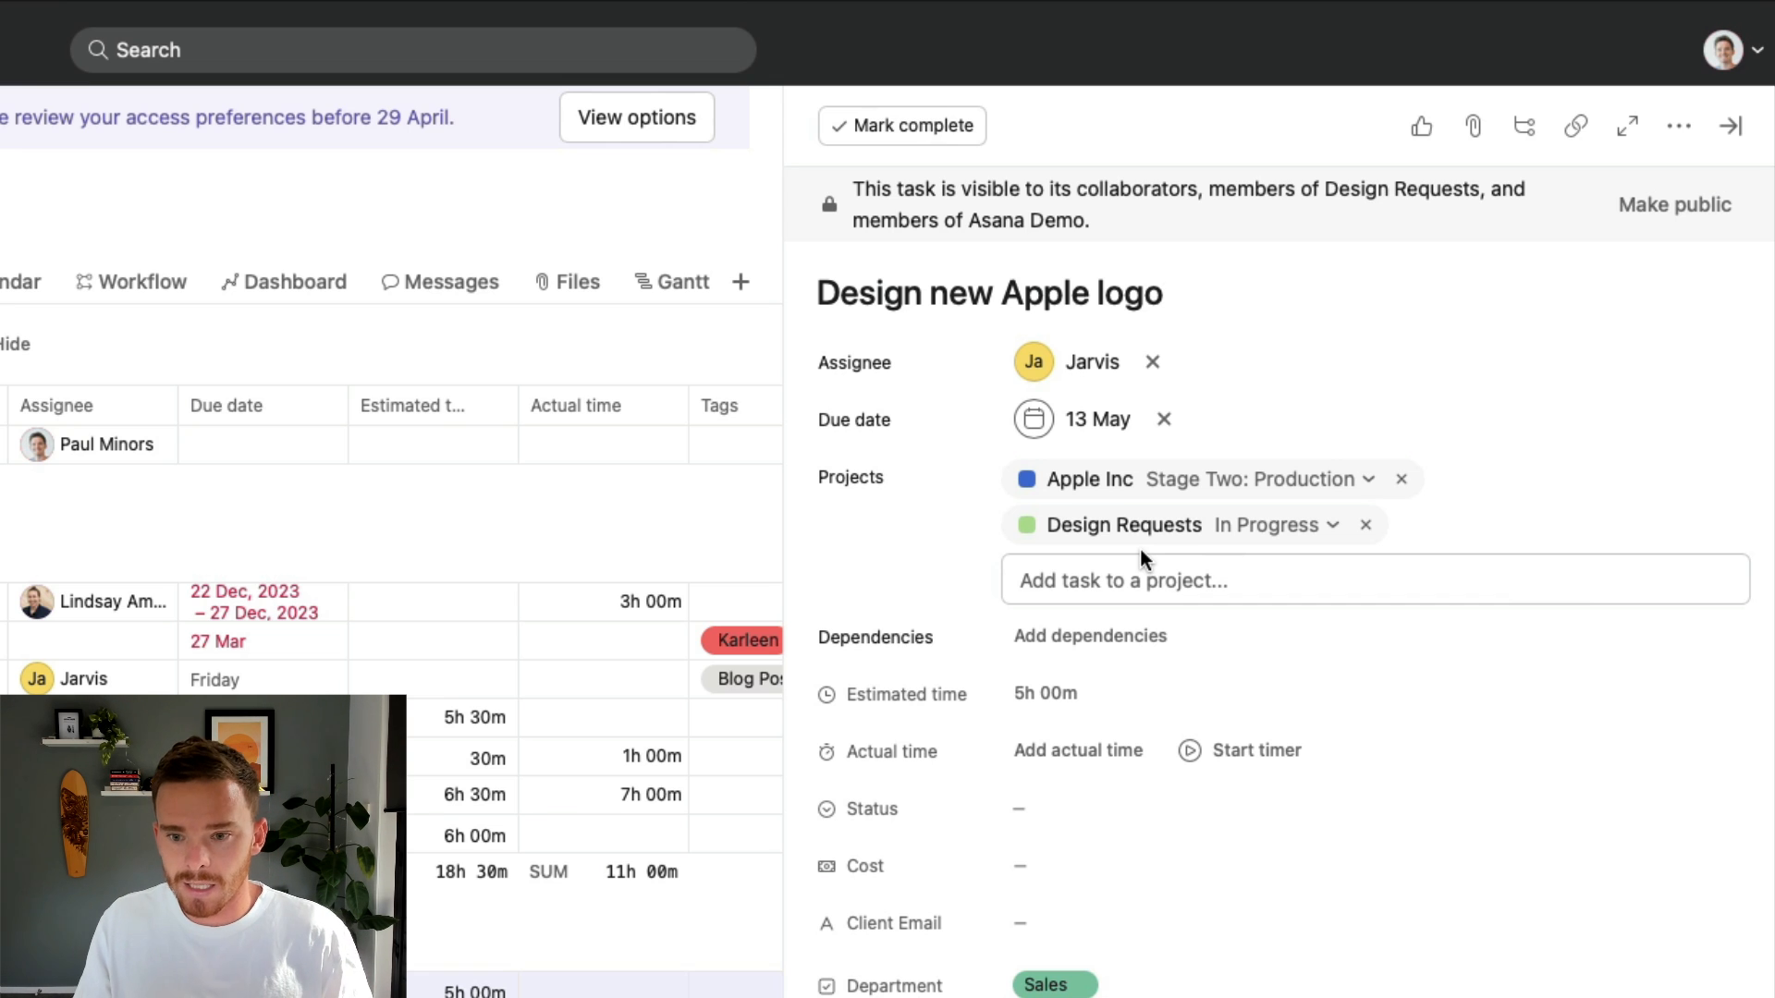
mouse_move(1166, 480)
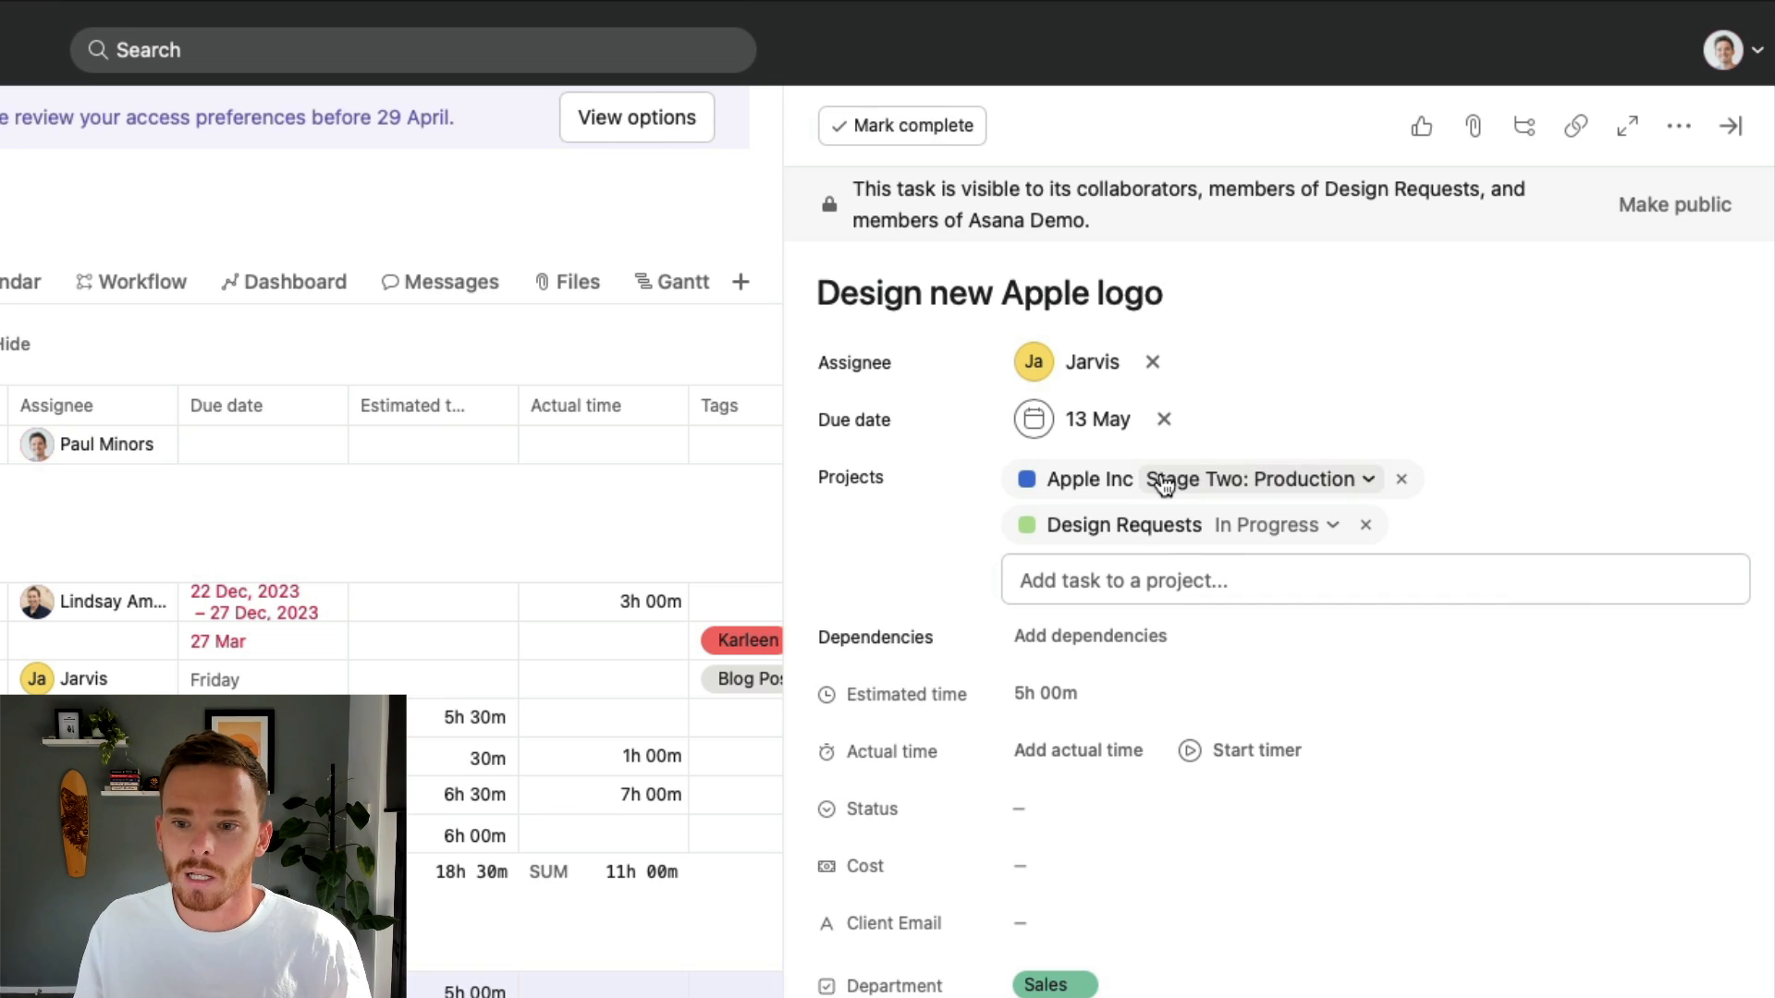
mouse_move(1171, 761)
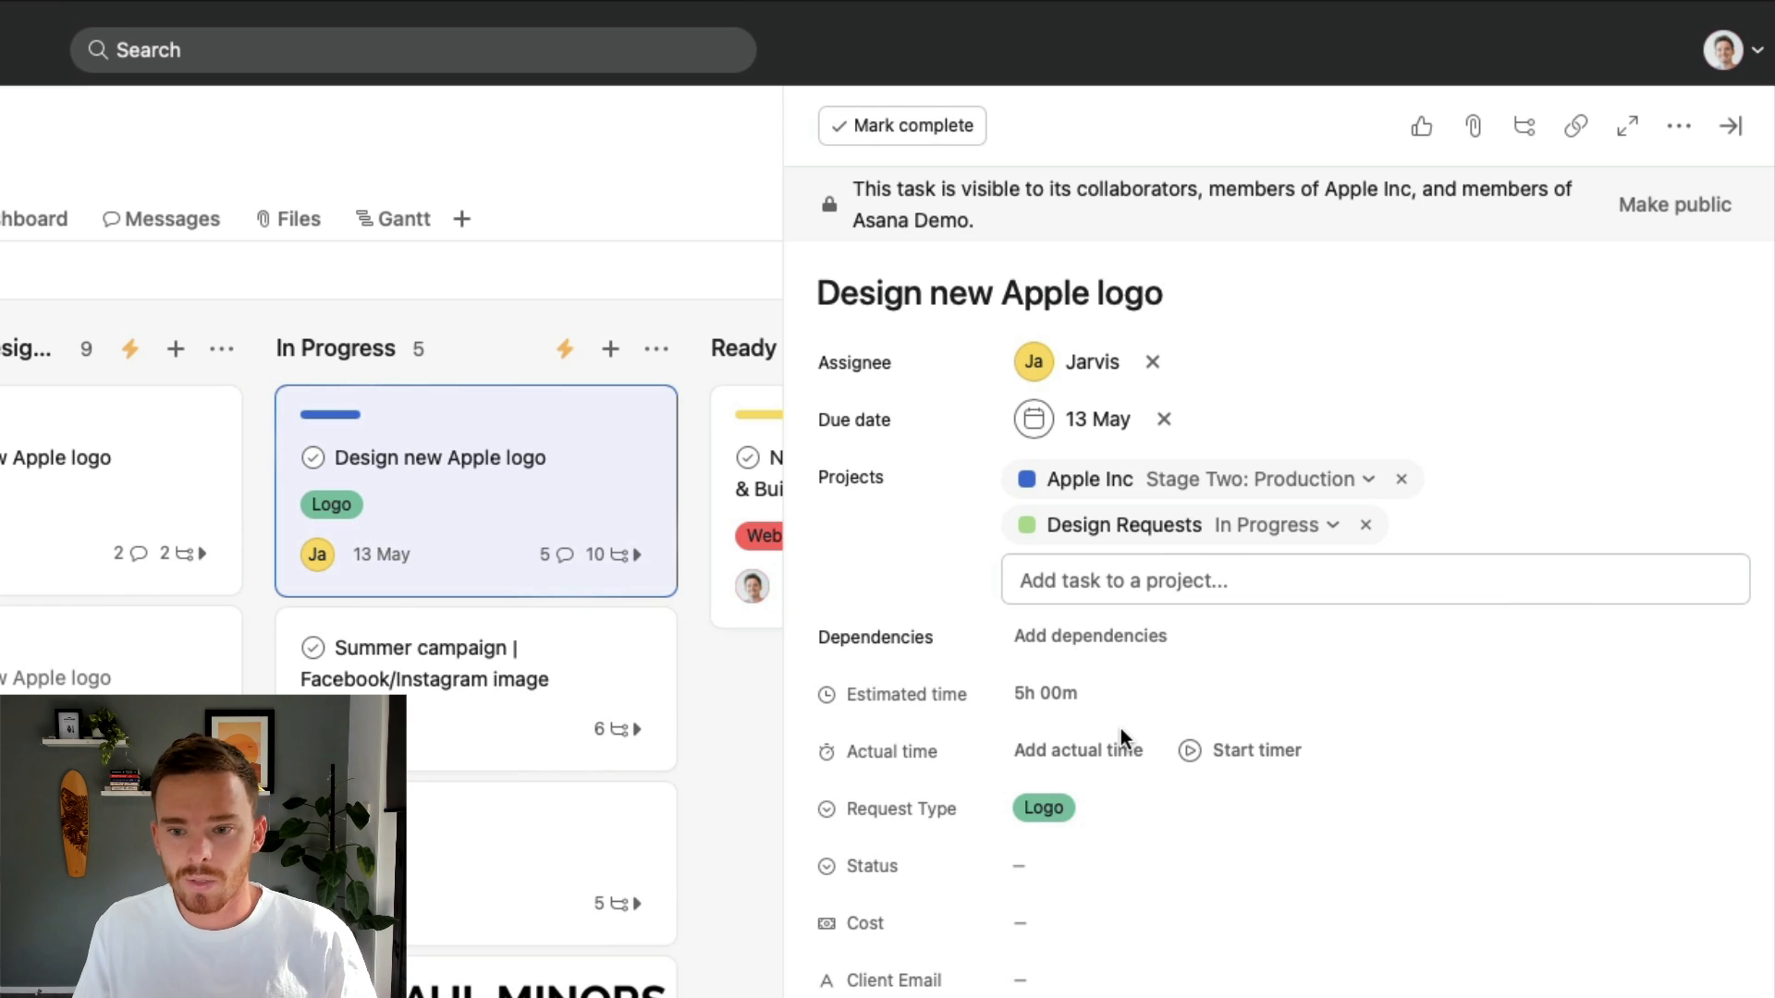
scroll("down", 3)
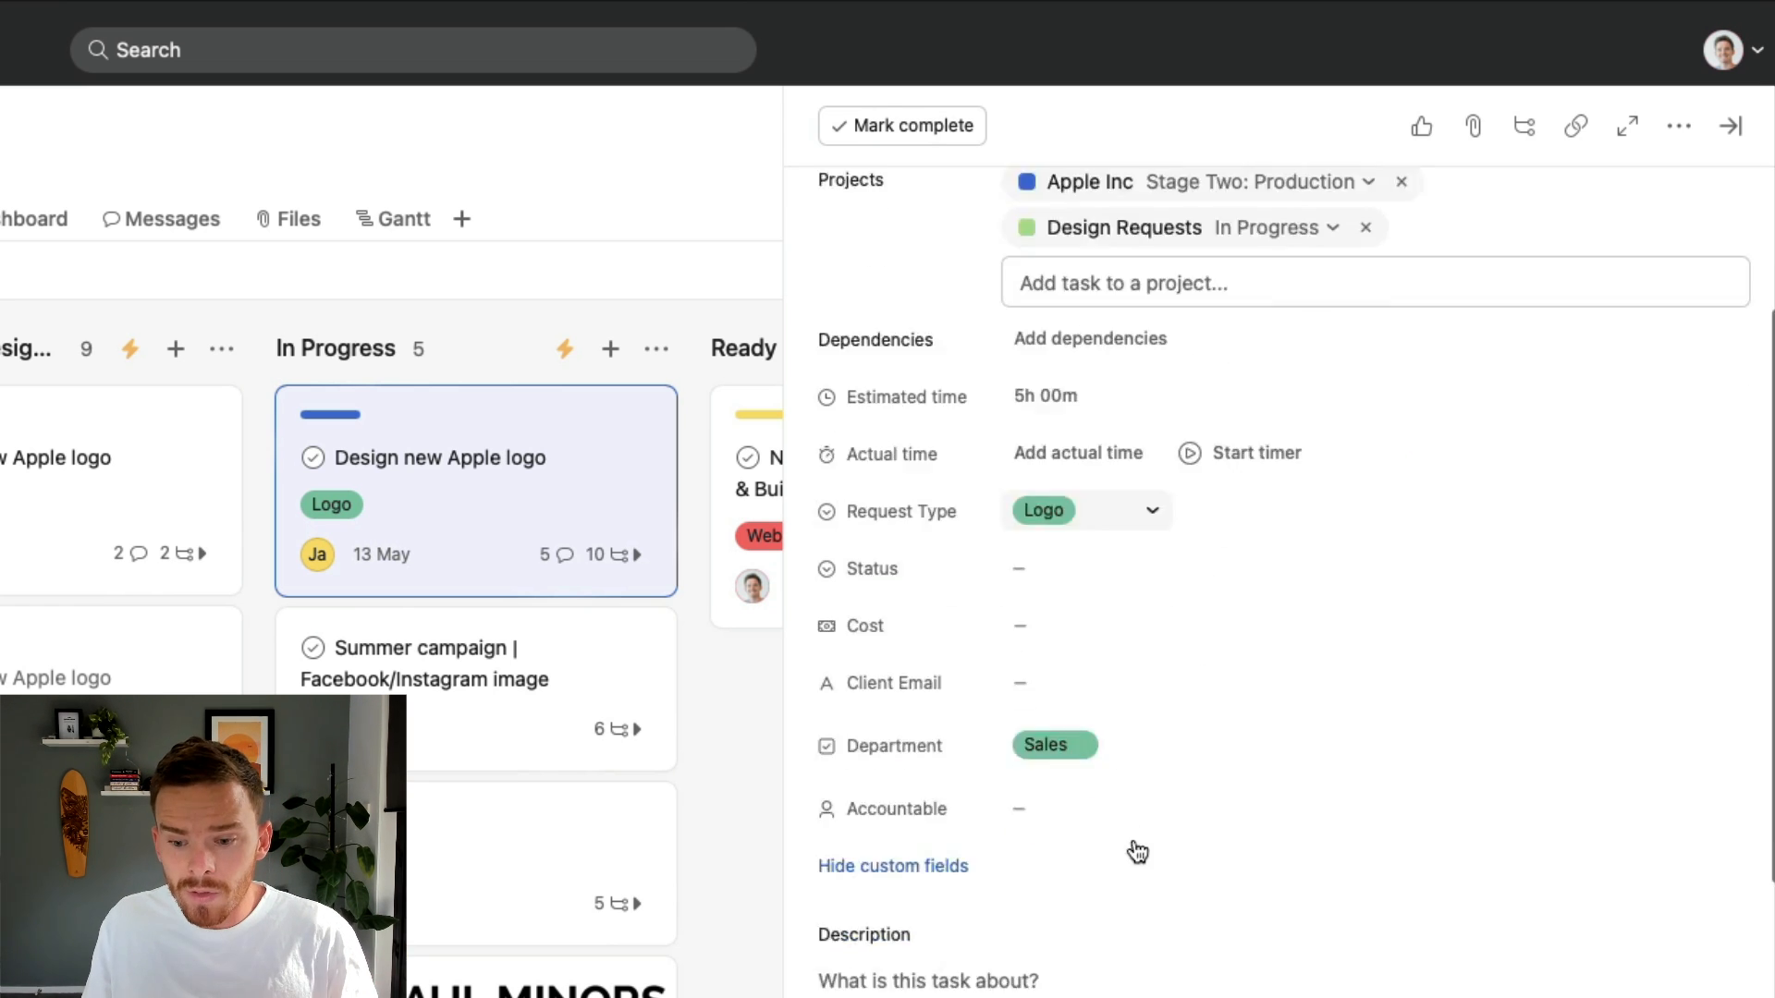
scroll("down", 3)
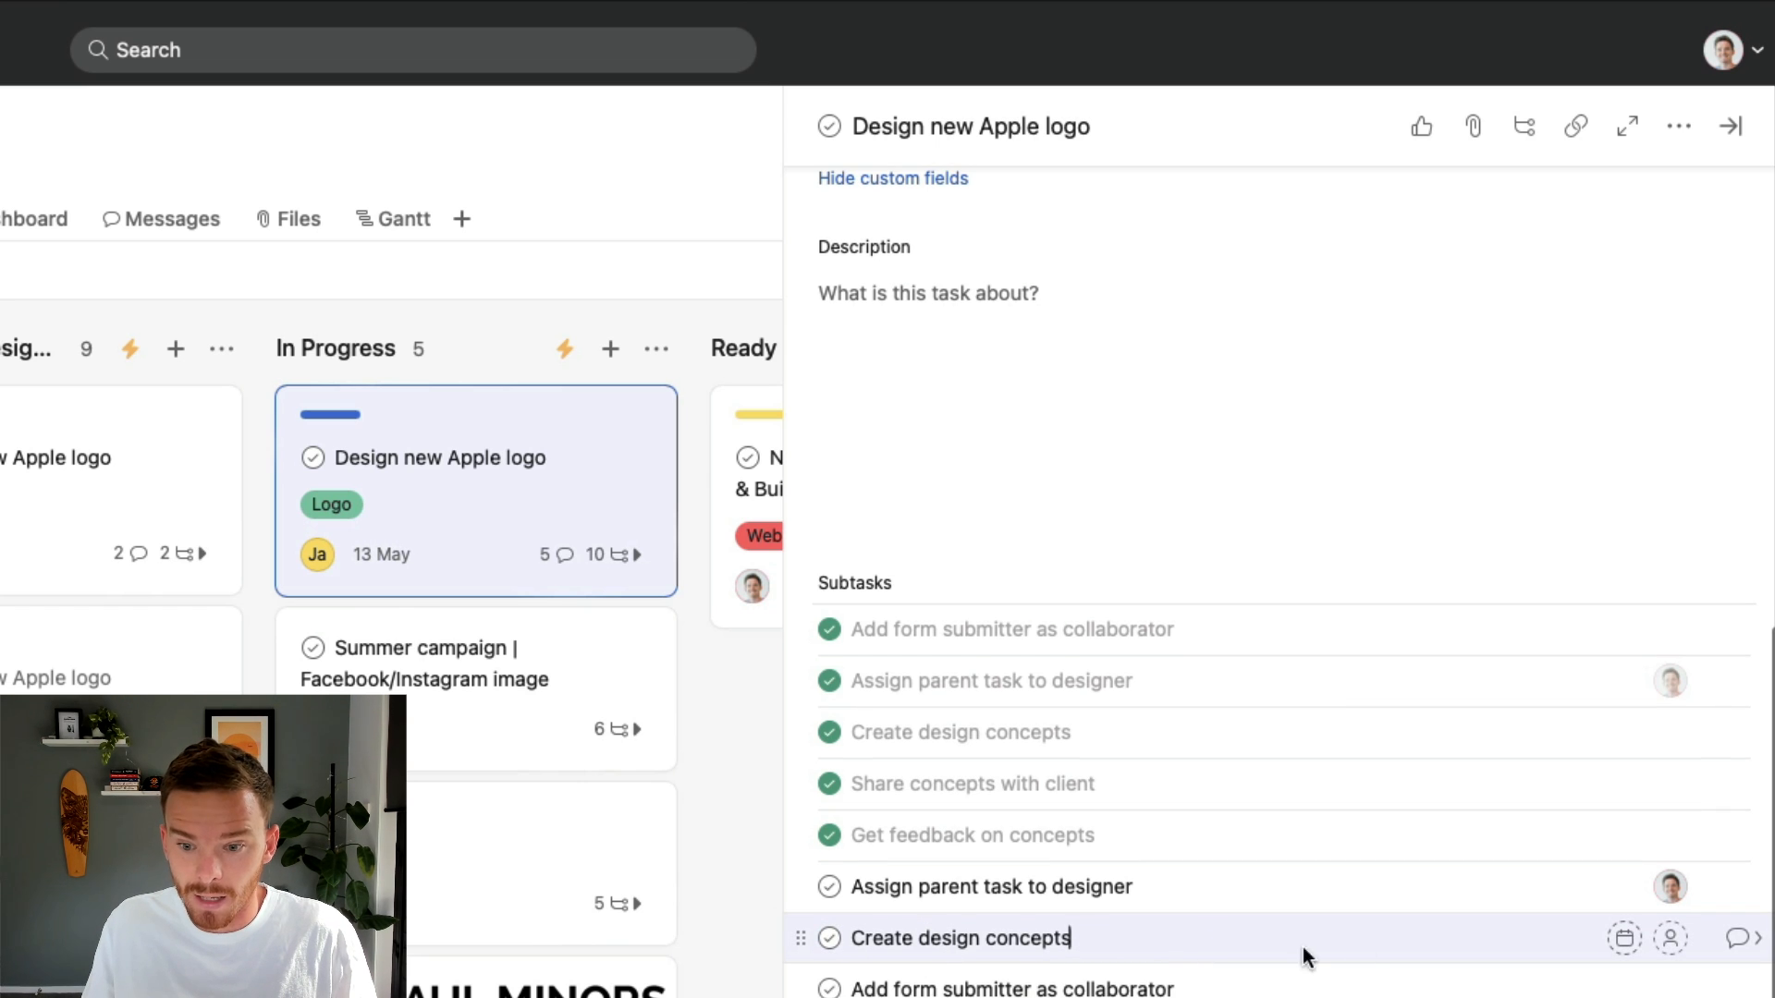
mouse_move(1725, 939)
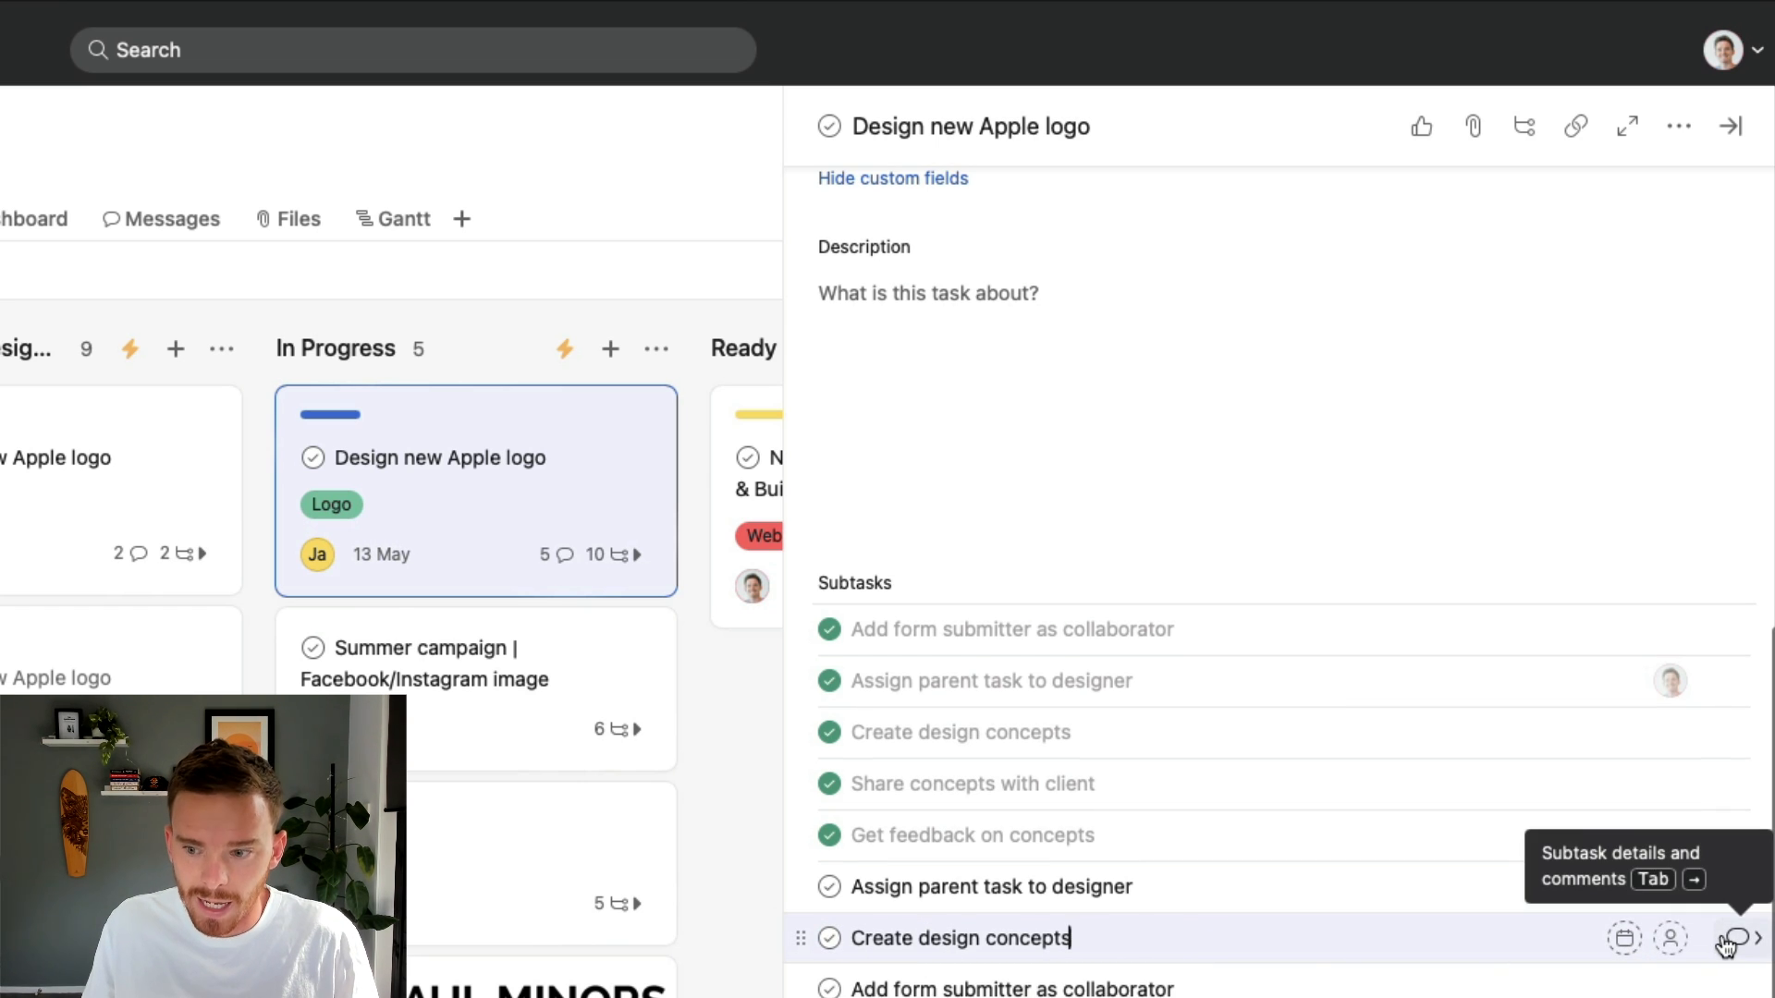
- Add Create design concepts to Apple Inc under Stage Two: Production
left_click(1725, 938)
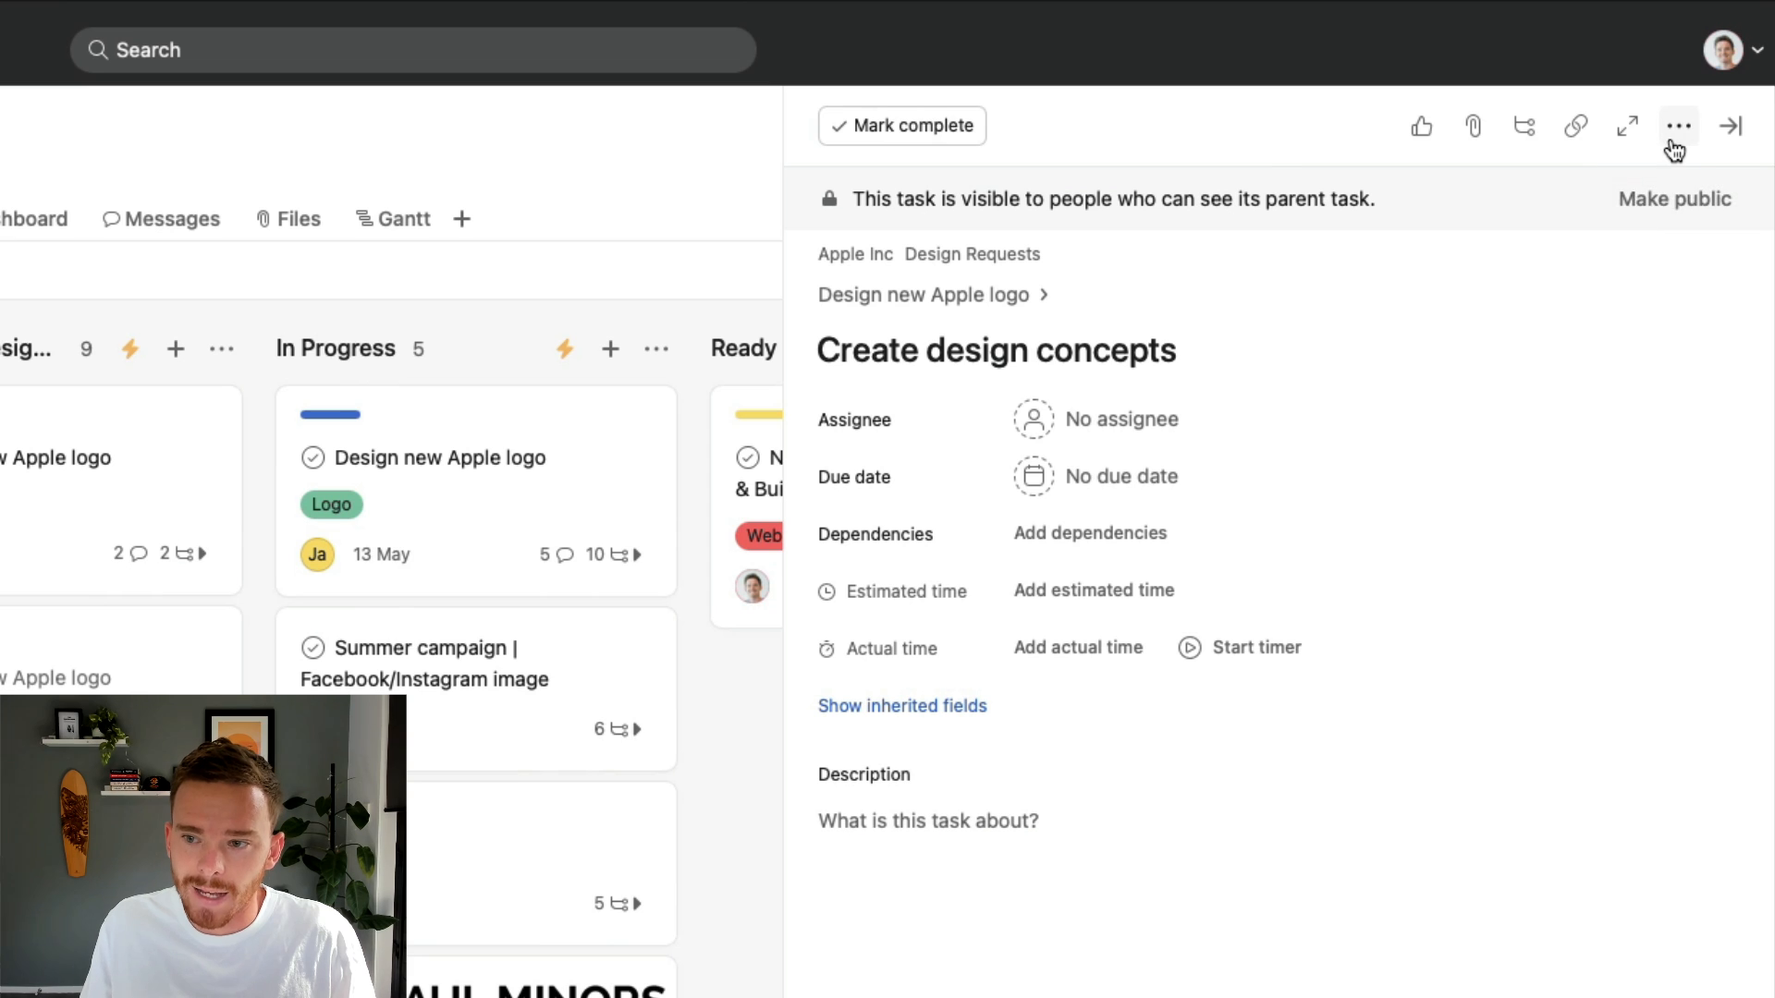
left_click(1679, 126)
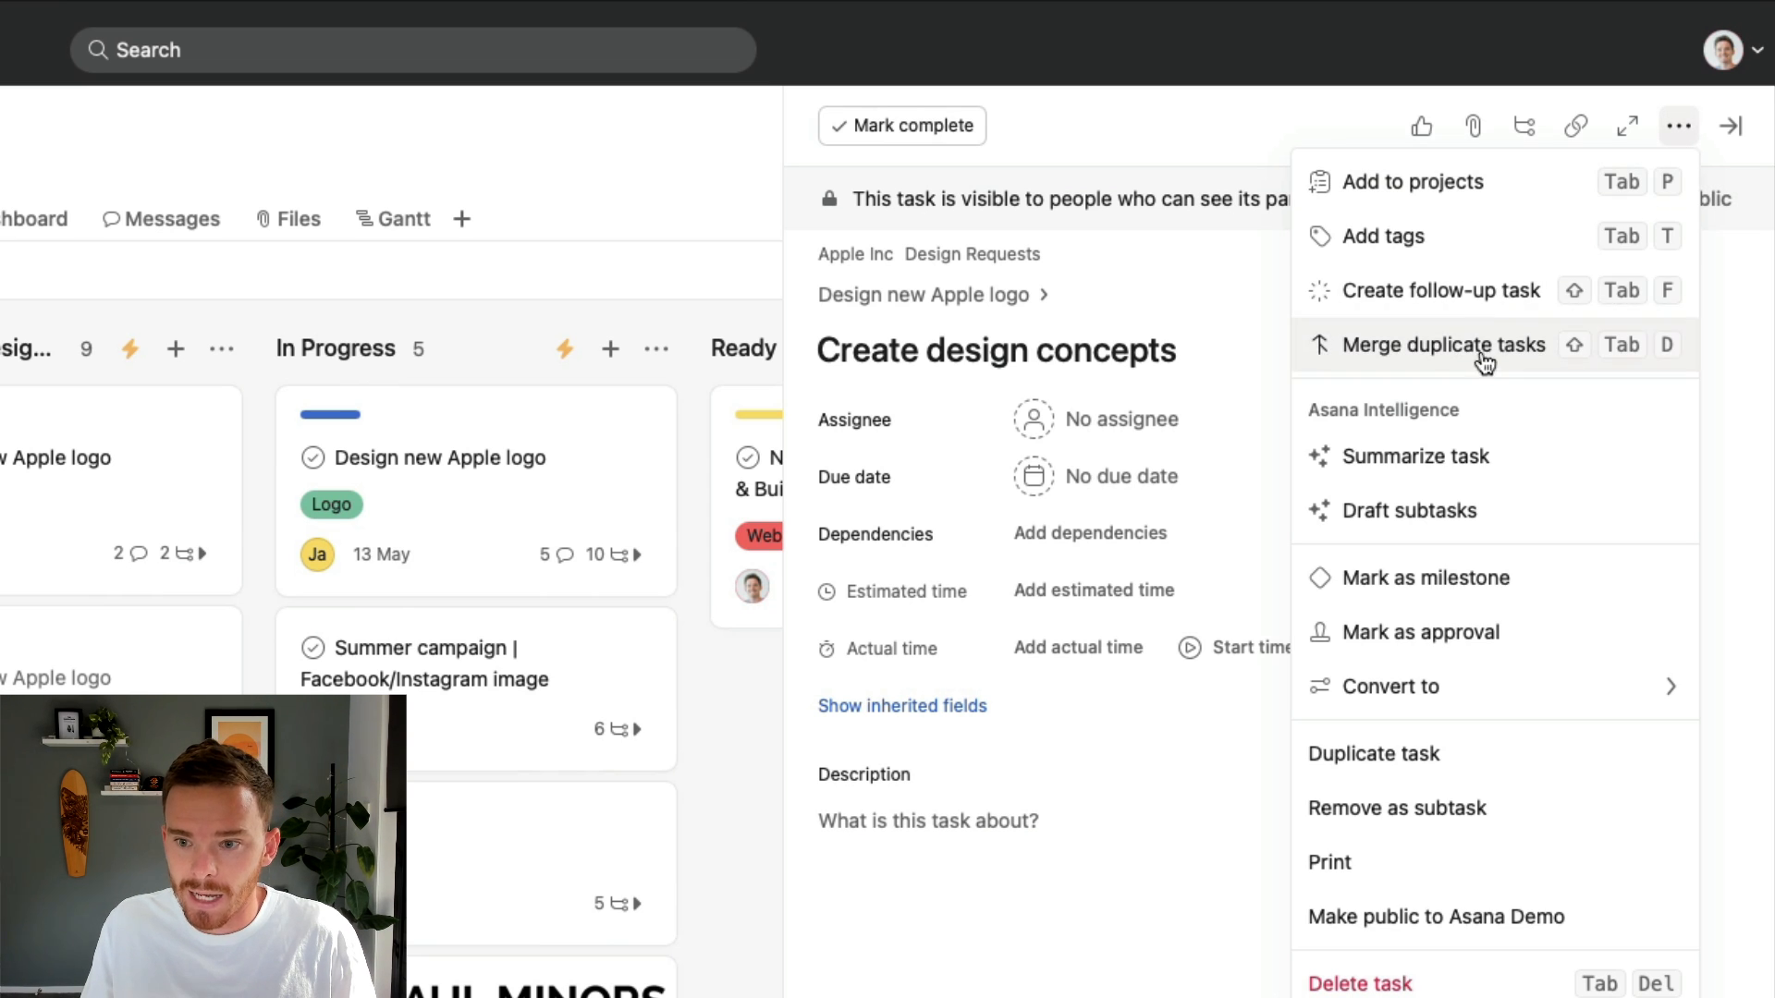
left_click(1413, 182)
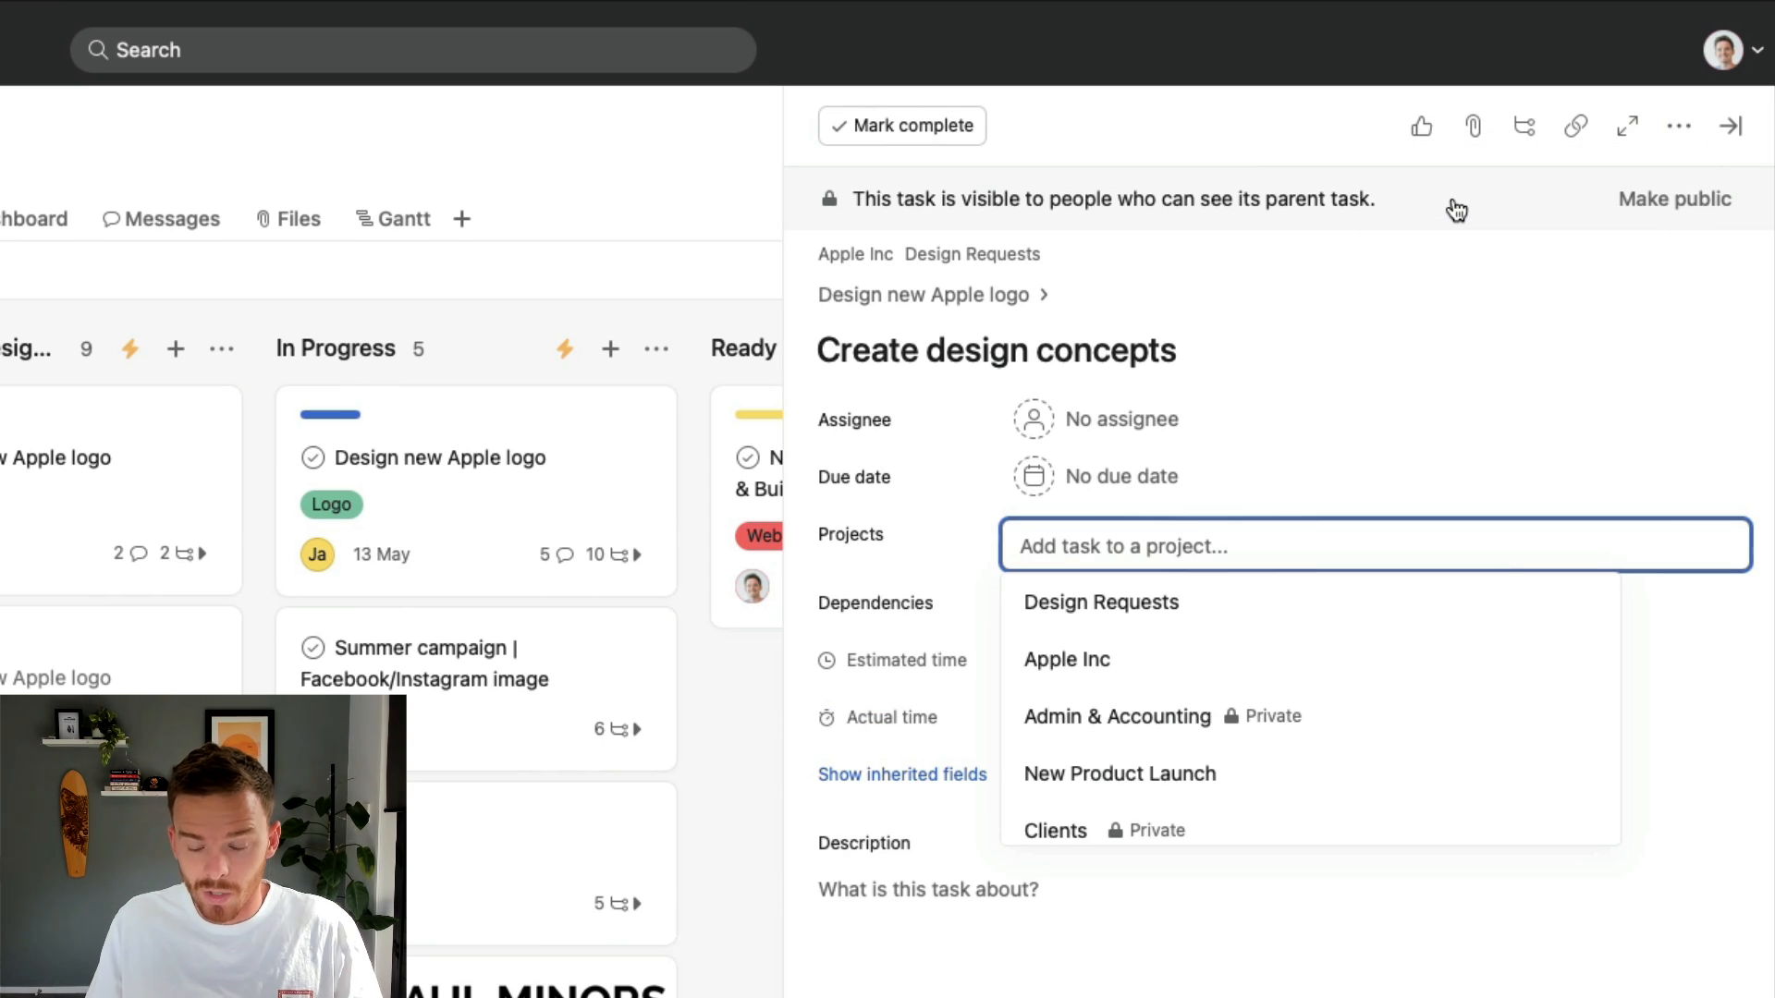
mouse_move(1185, 690)
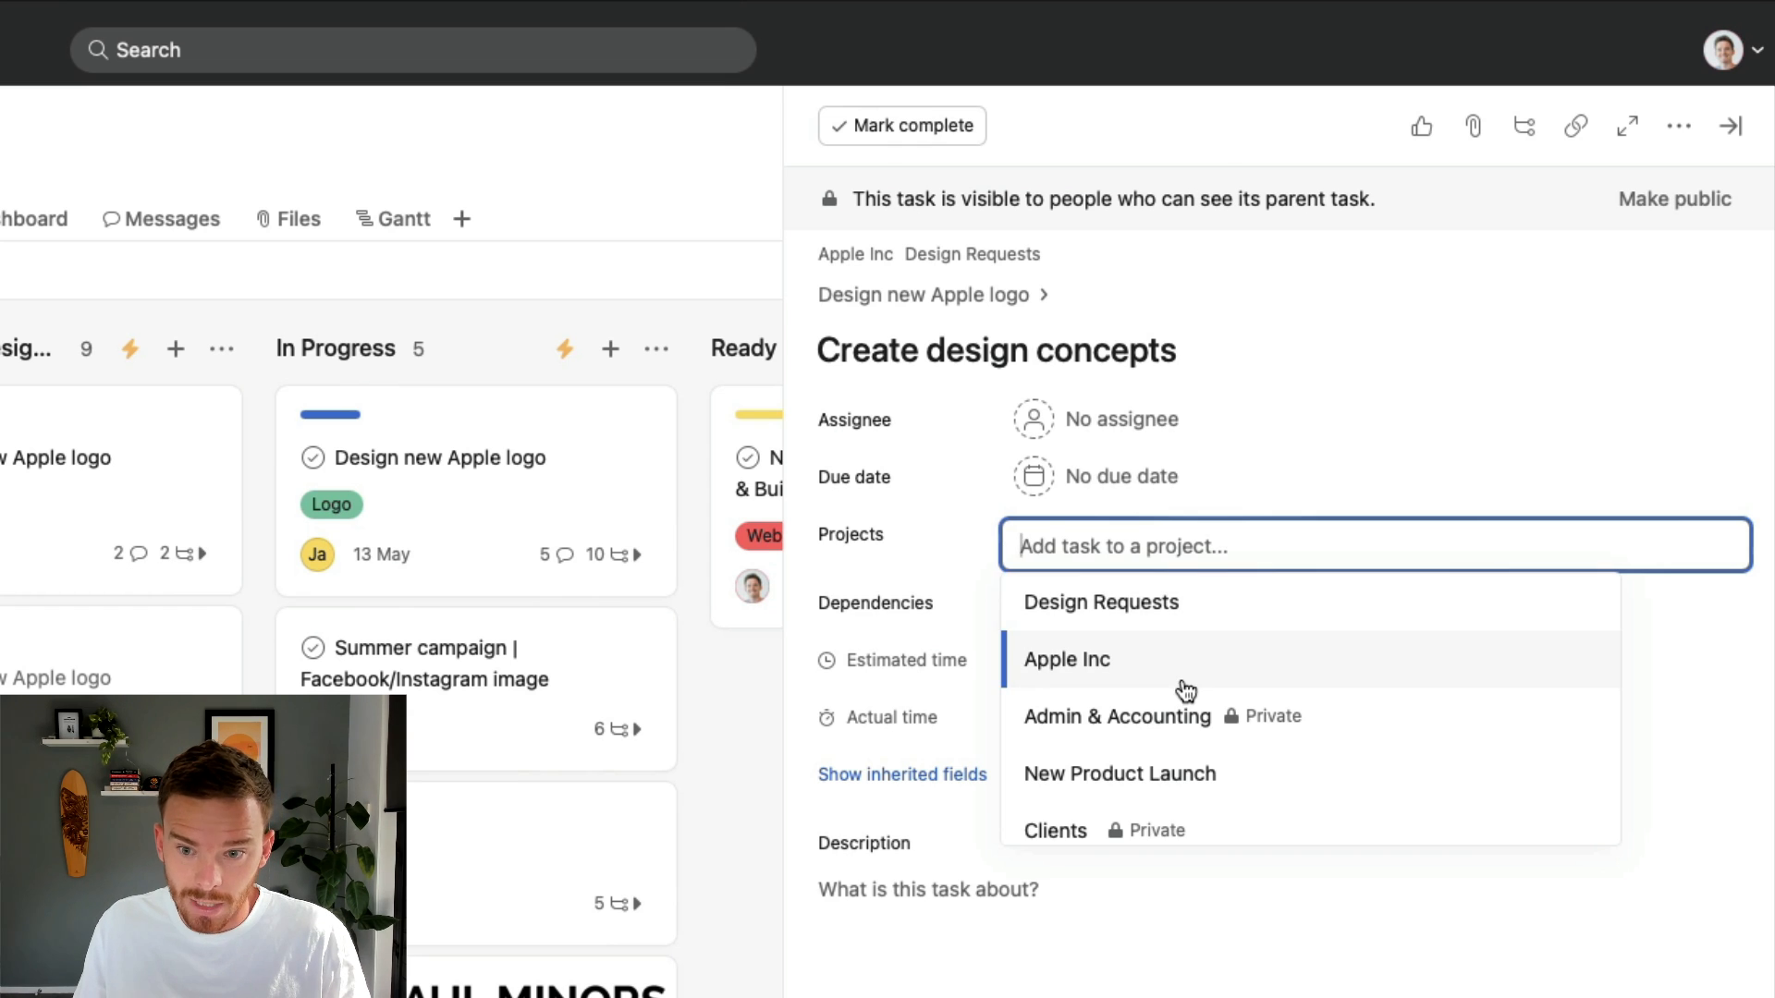
left_click(1066, 660)
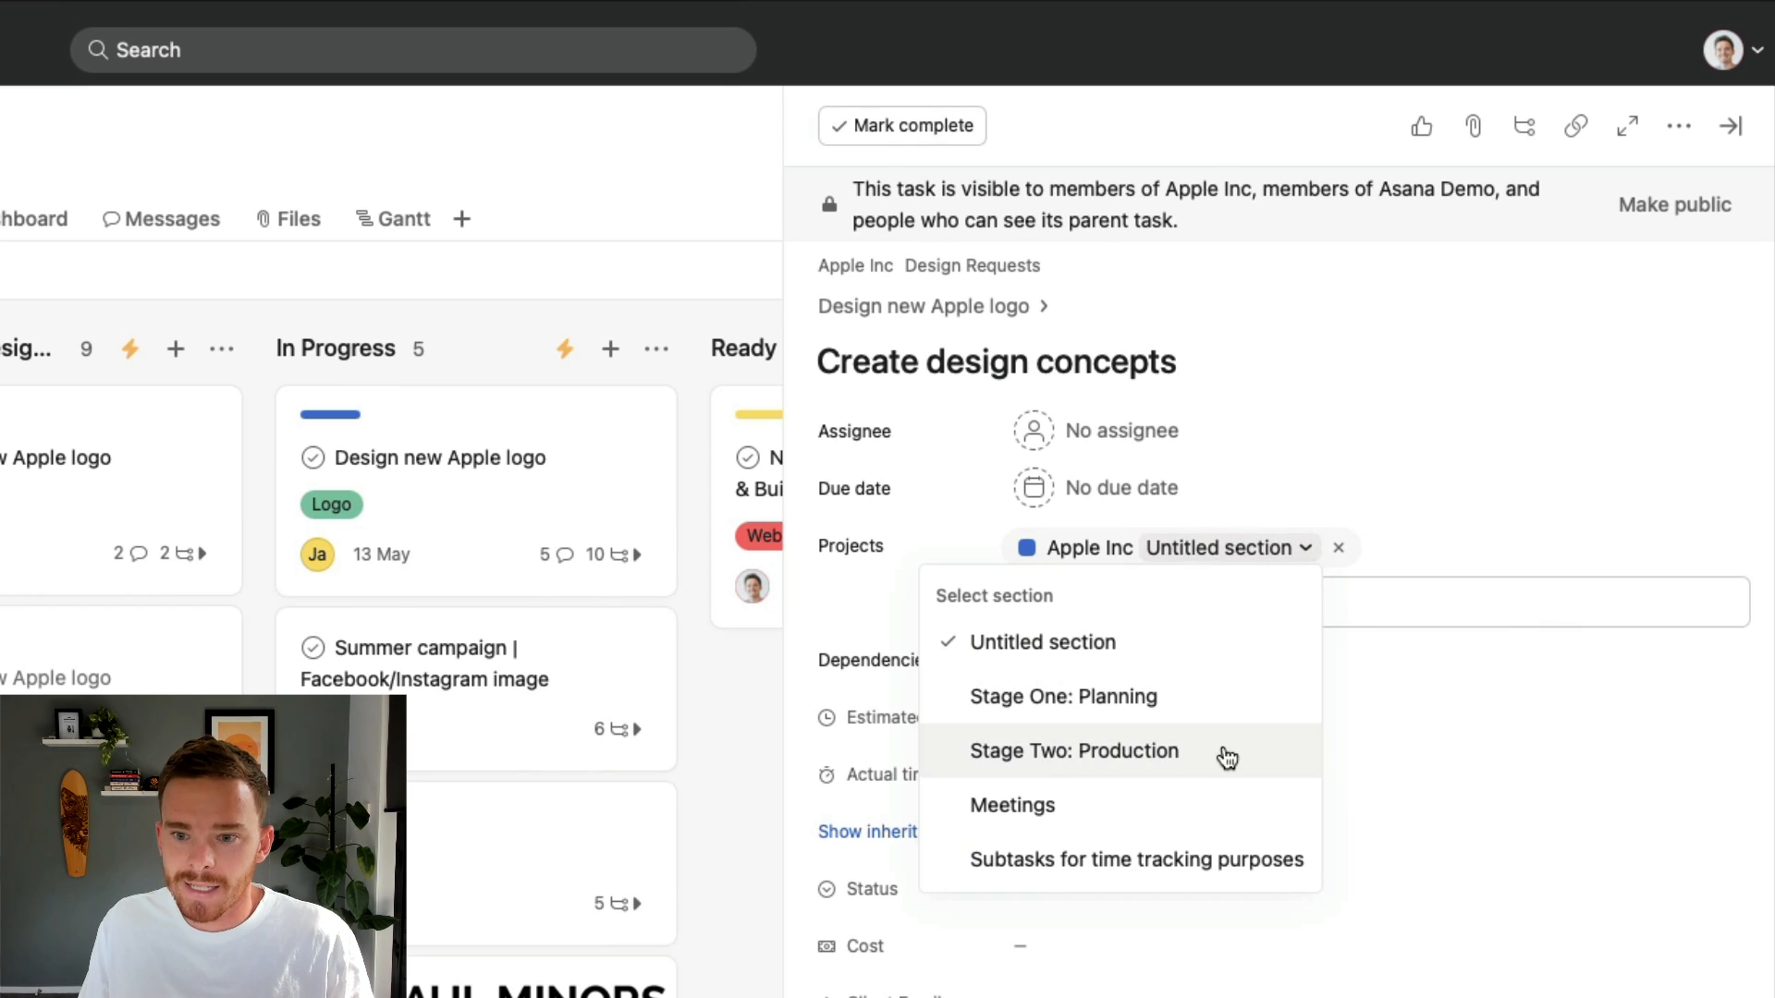
left_click(1074, 750)
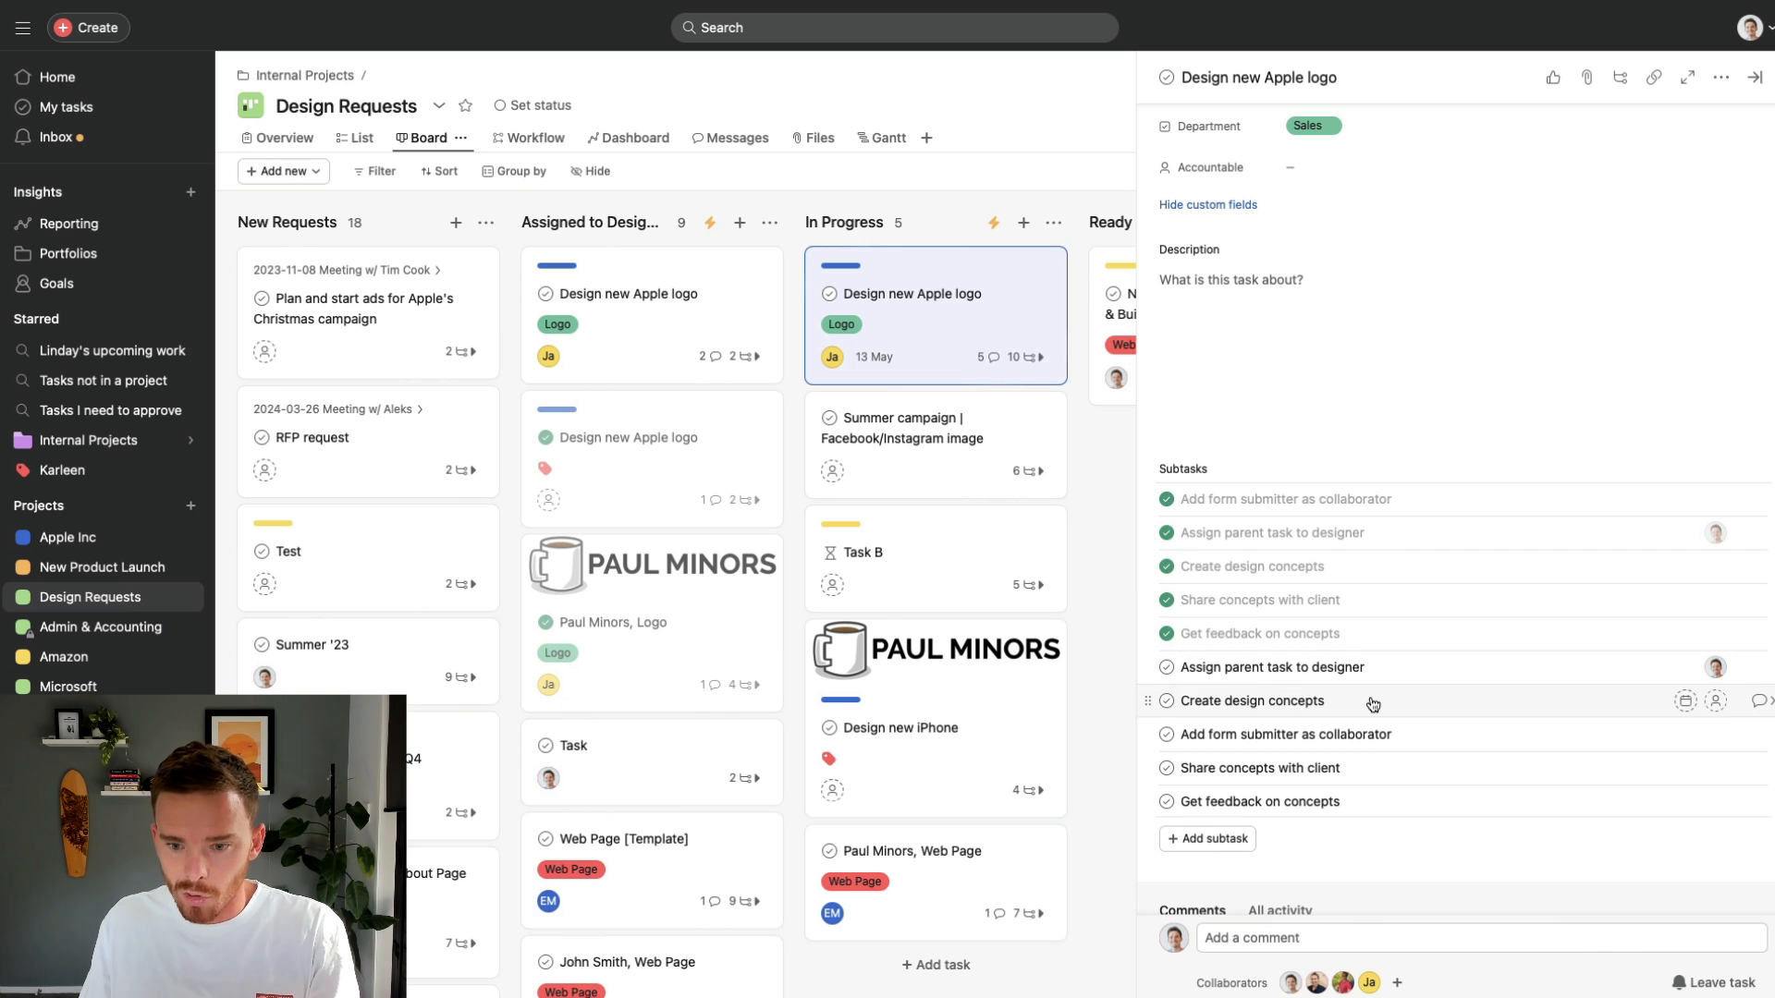
mouse_move(1354, 710)
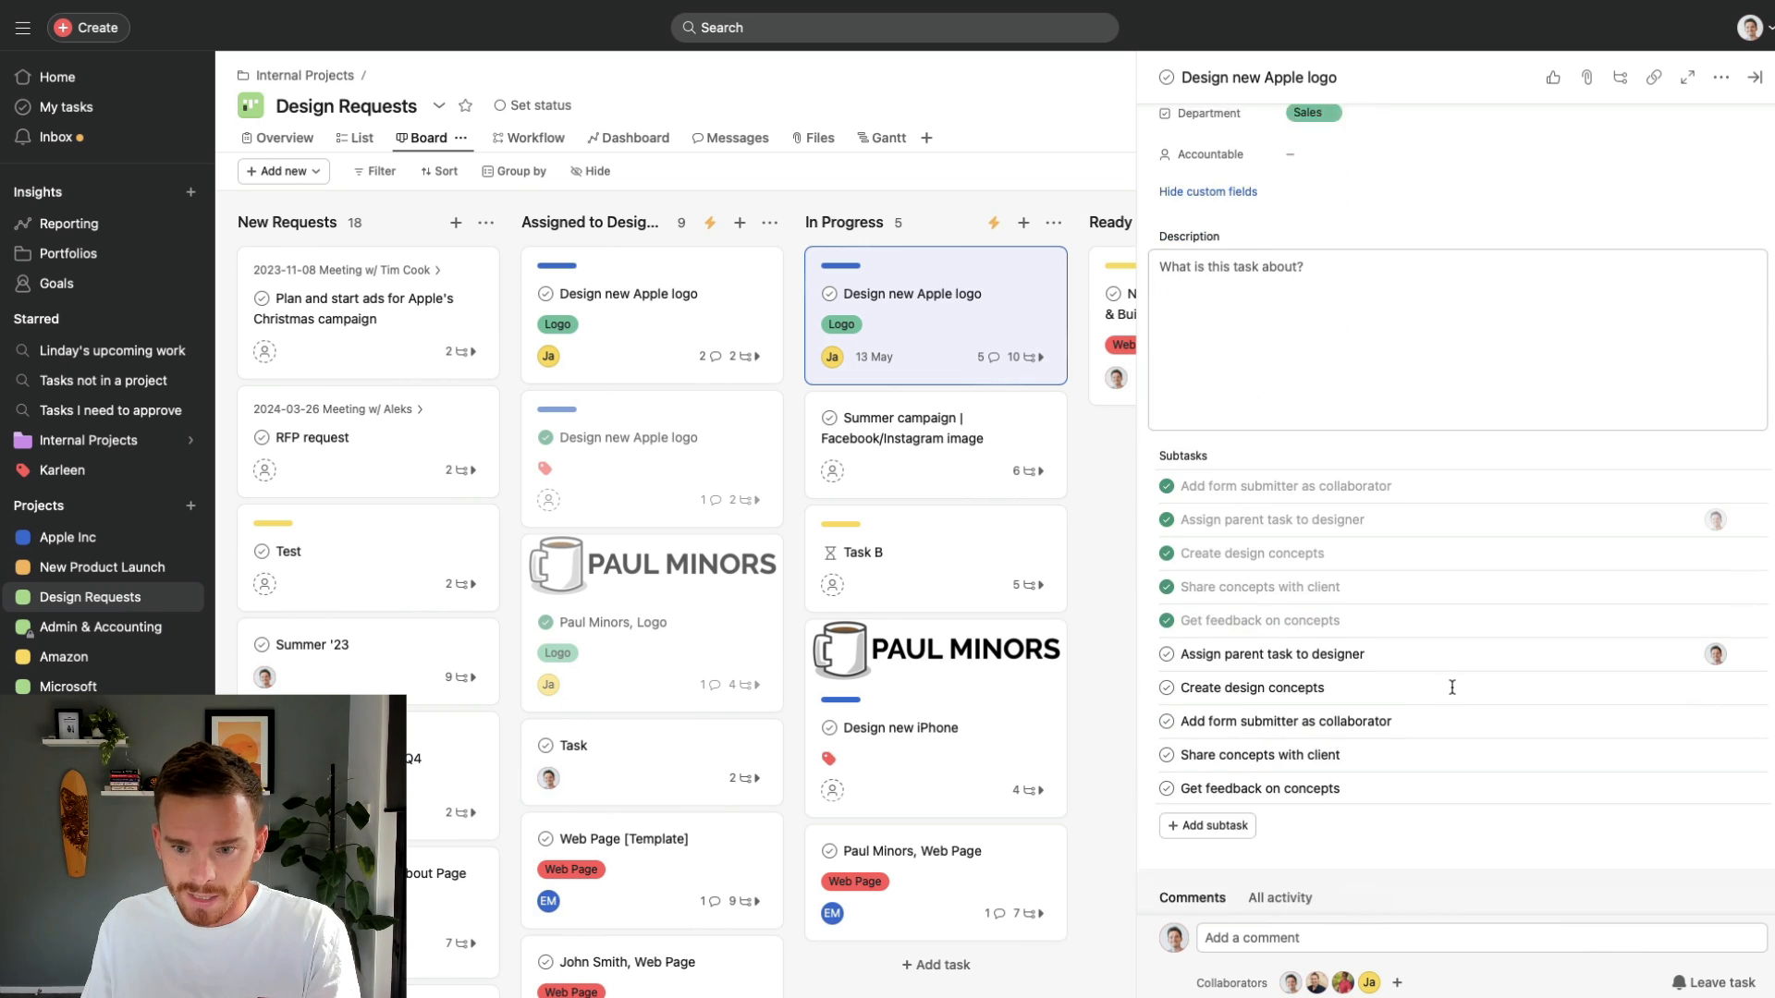
- Find Create design concepts in Apple Inc's Stage Two: Production list
left_click(1253, 687)
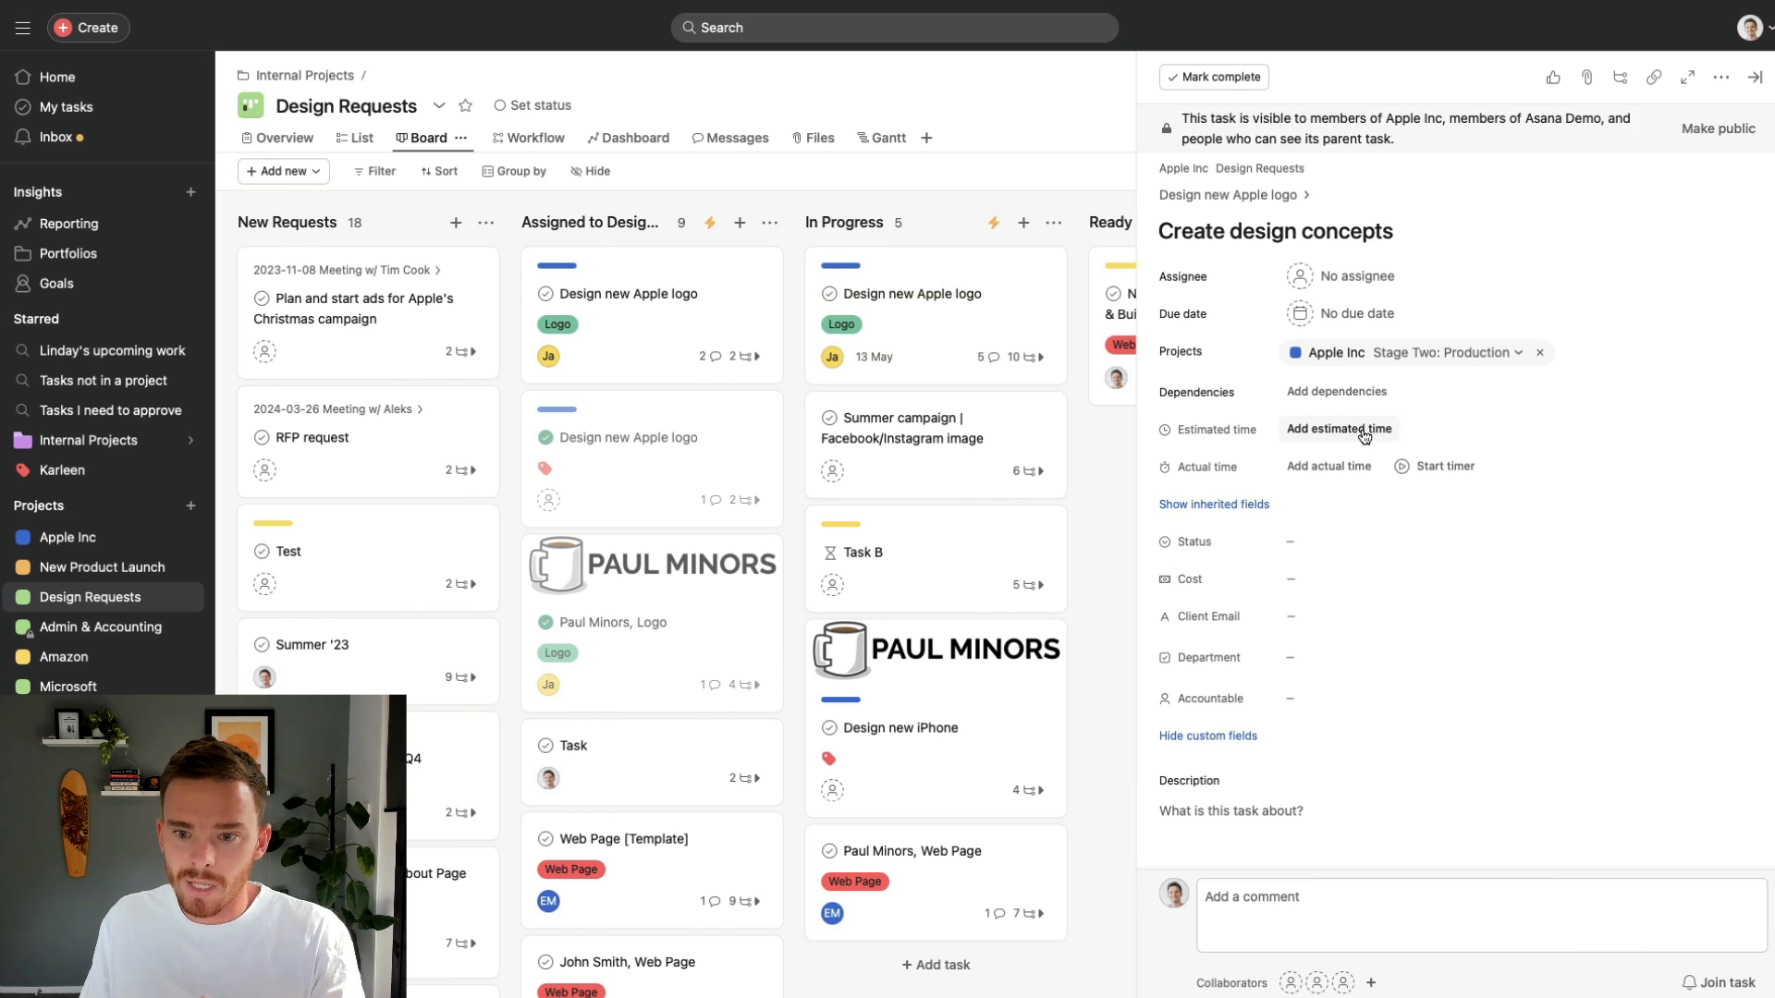
mouse_move(1334, 352)
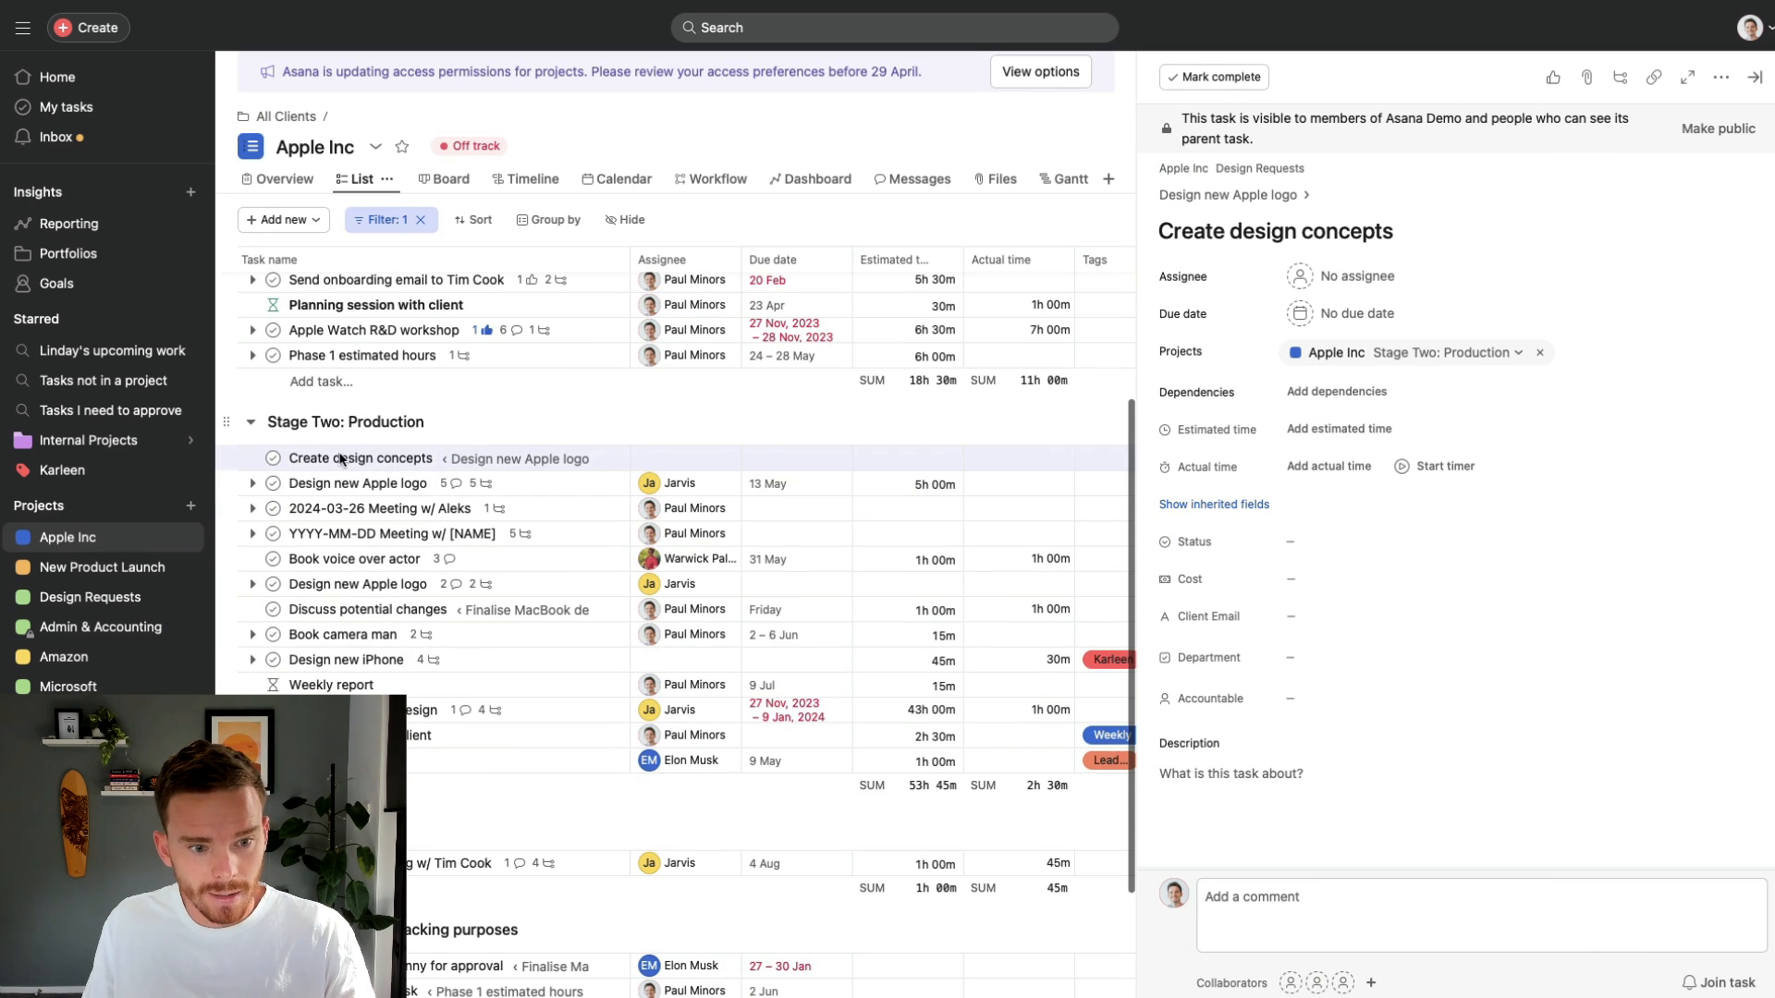
left_click(680, 483)
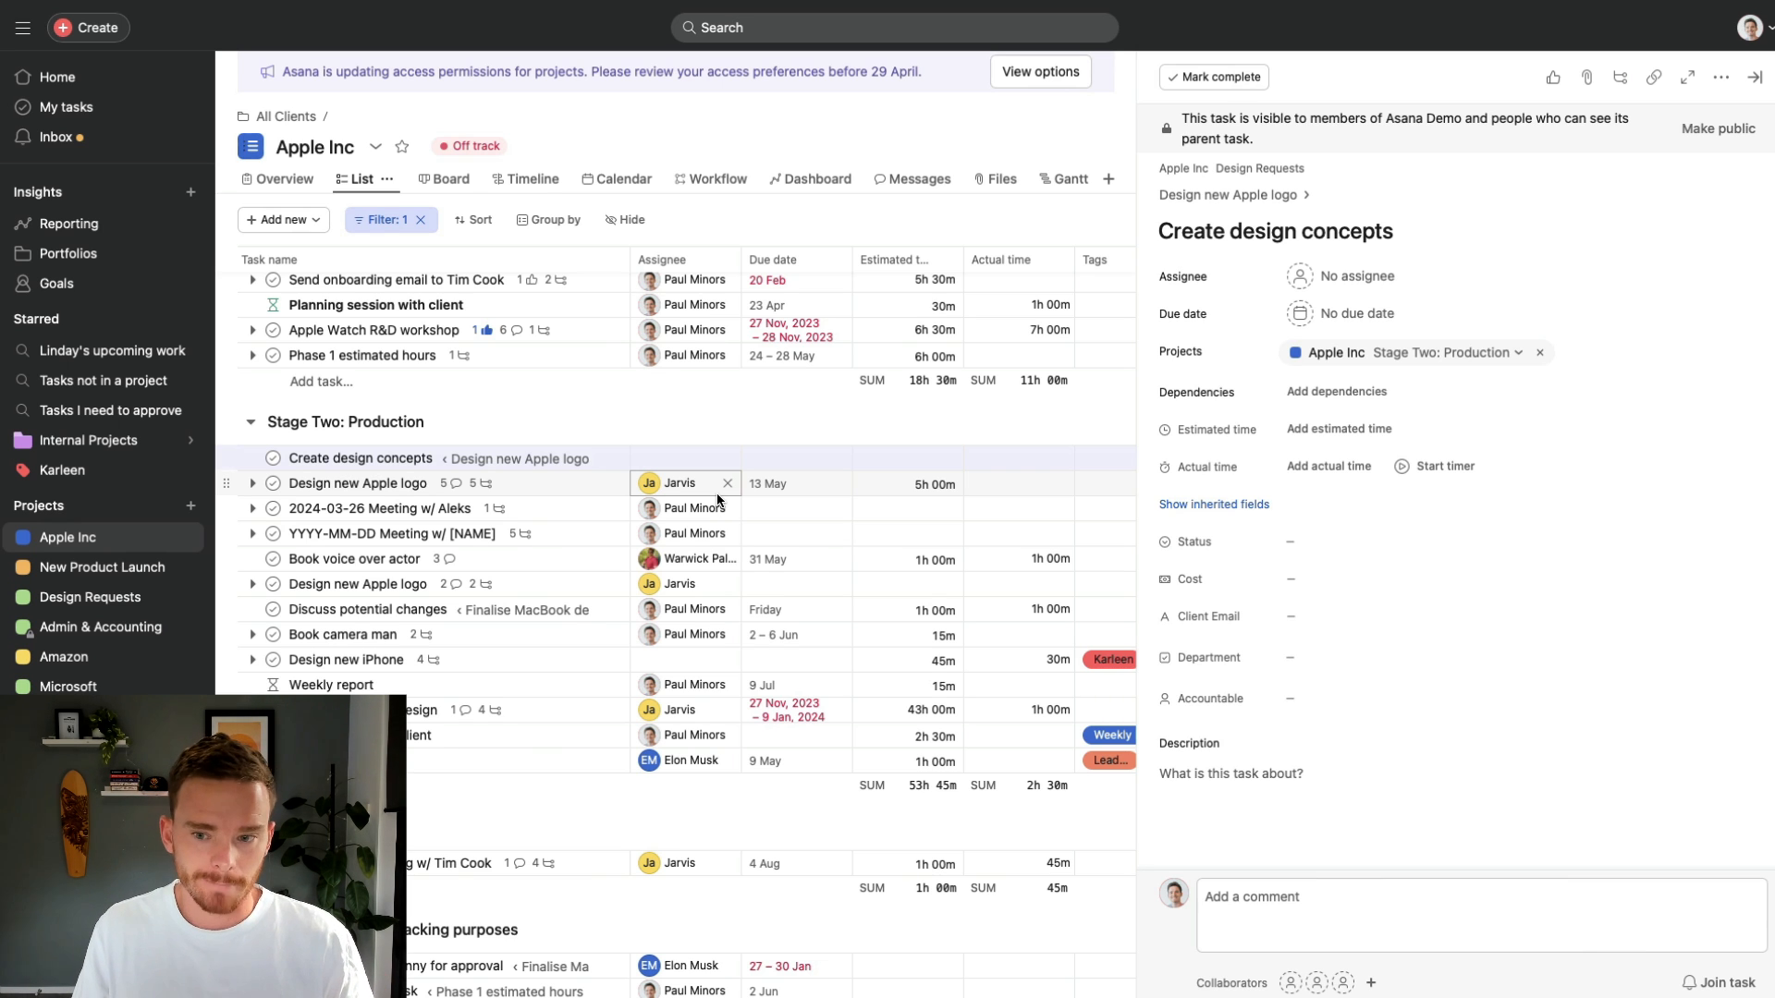
- Create a follow-up task for Design new Apple logo, assigned to Paul Minors
left_click(91, 596)
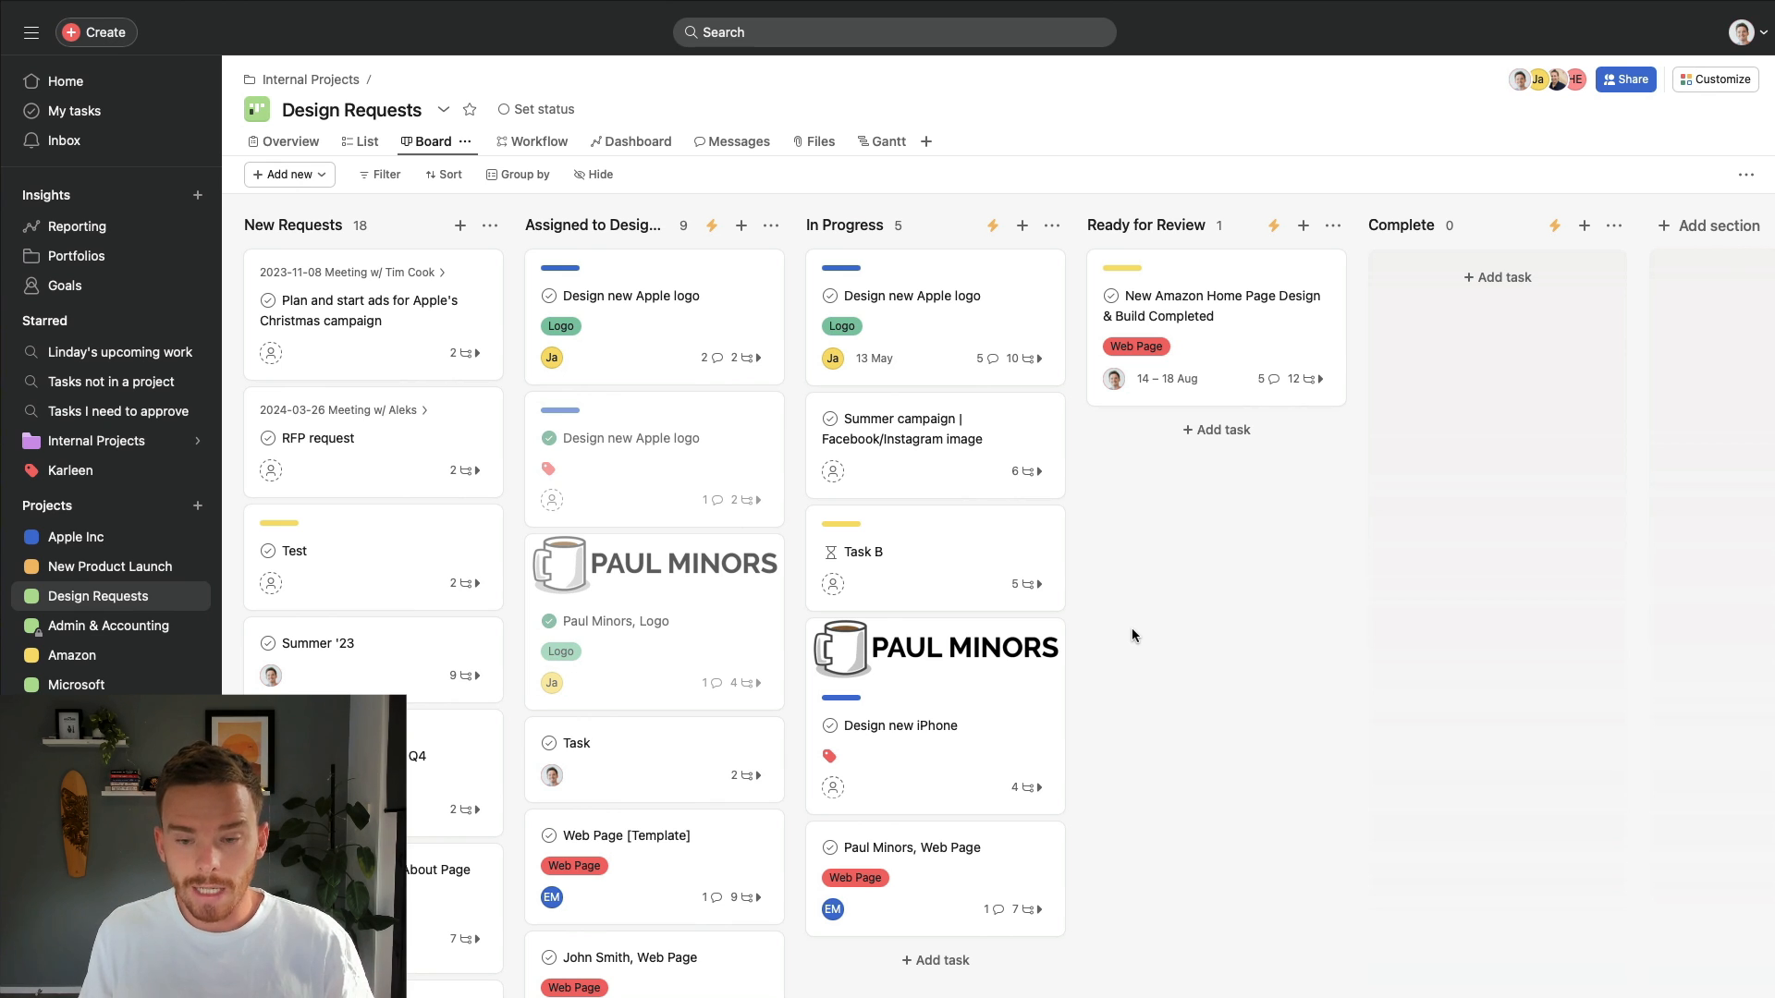
mouse_move(951, 338)
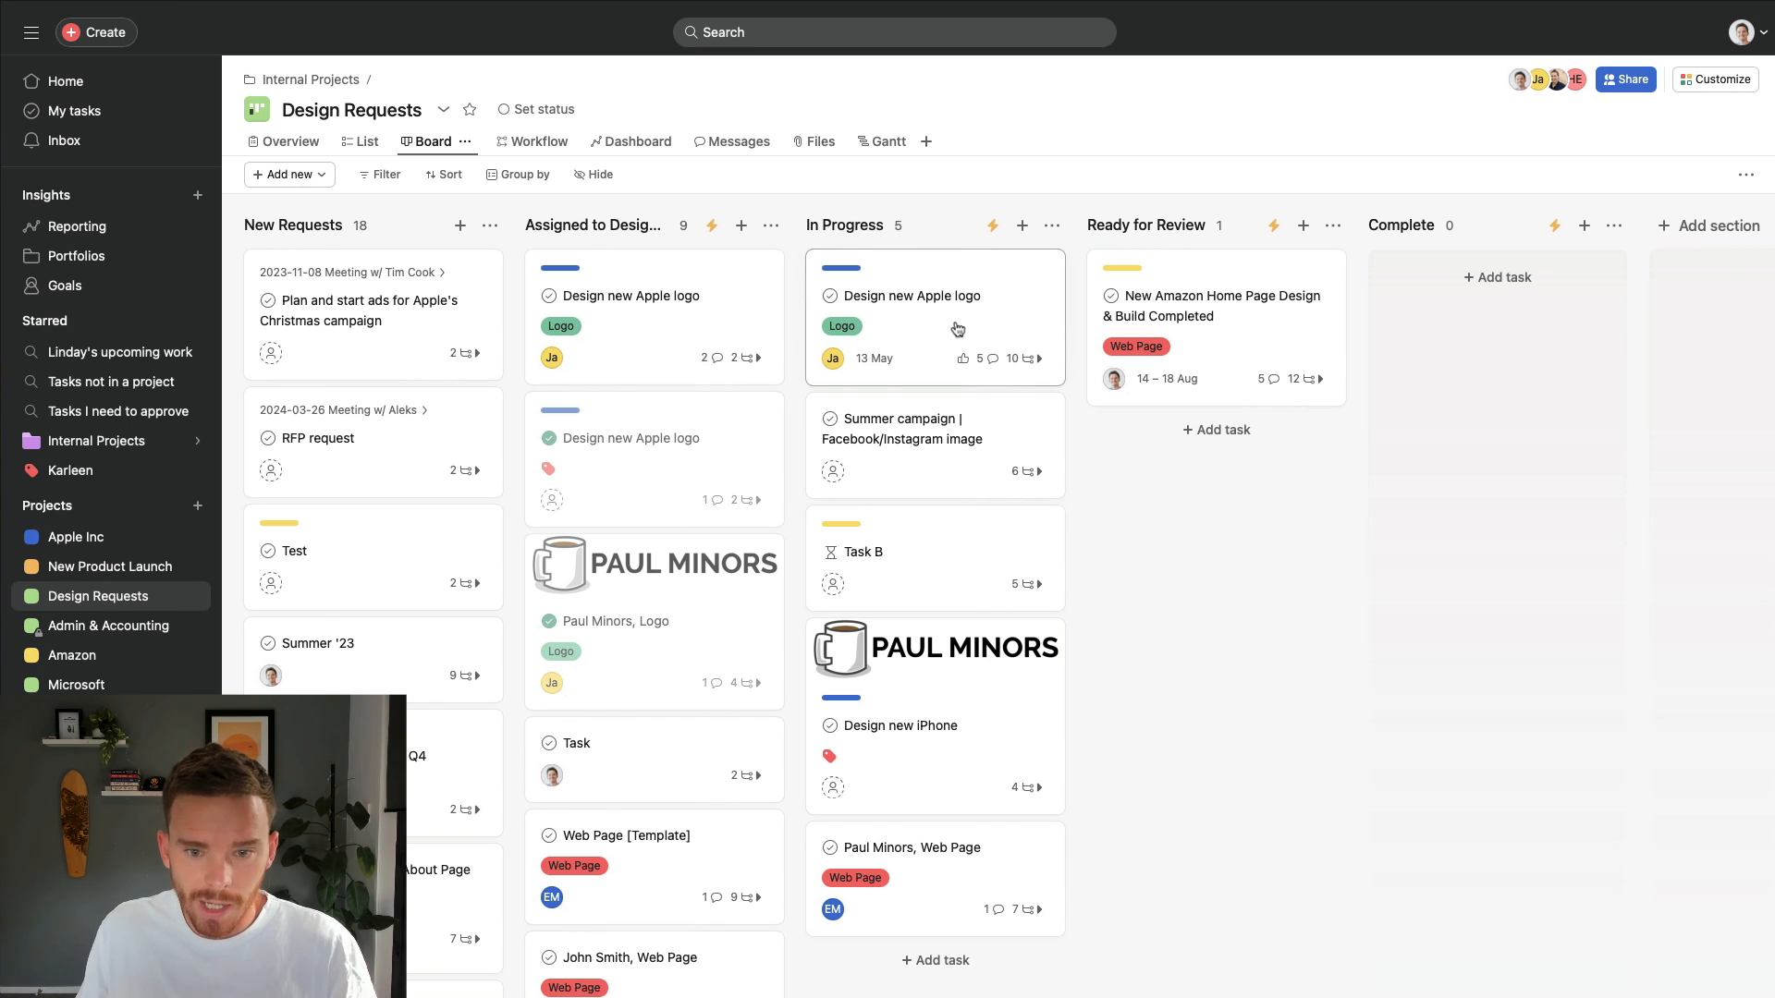
left_click(914, 296)
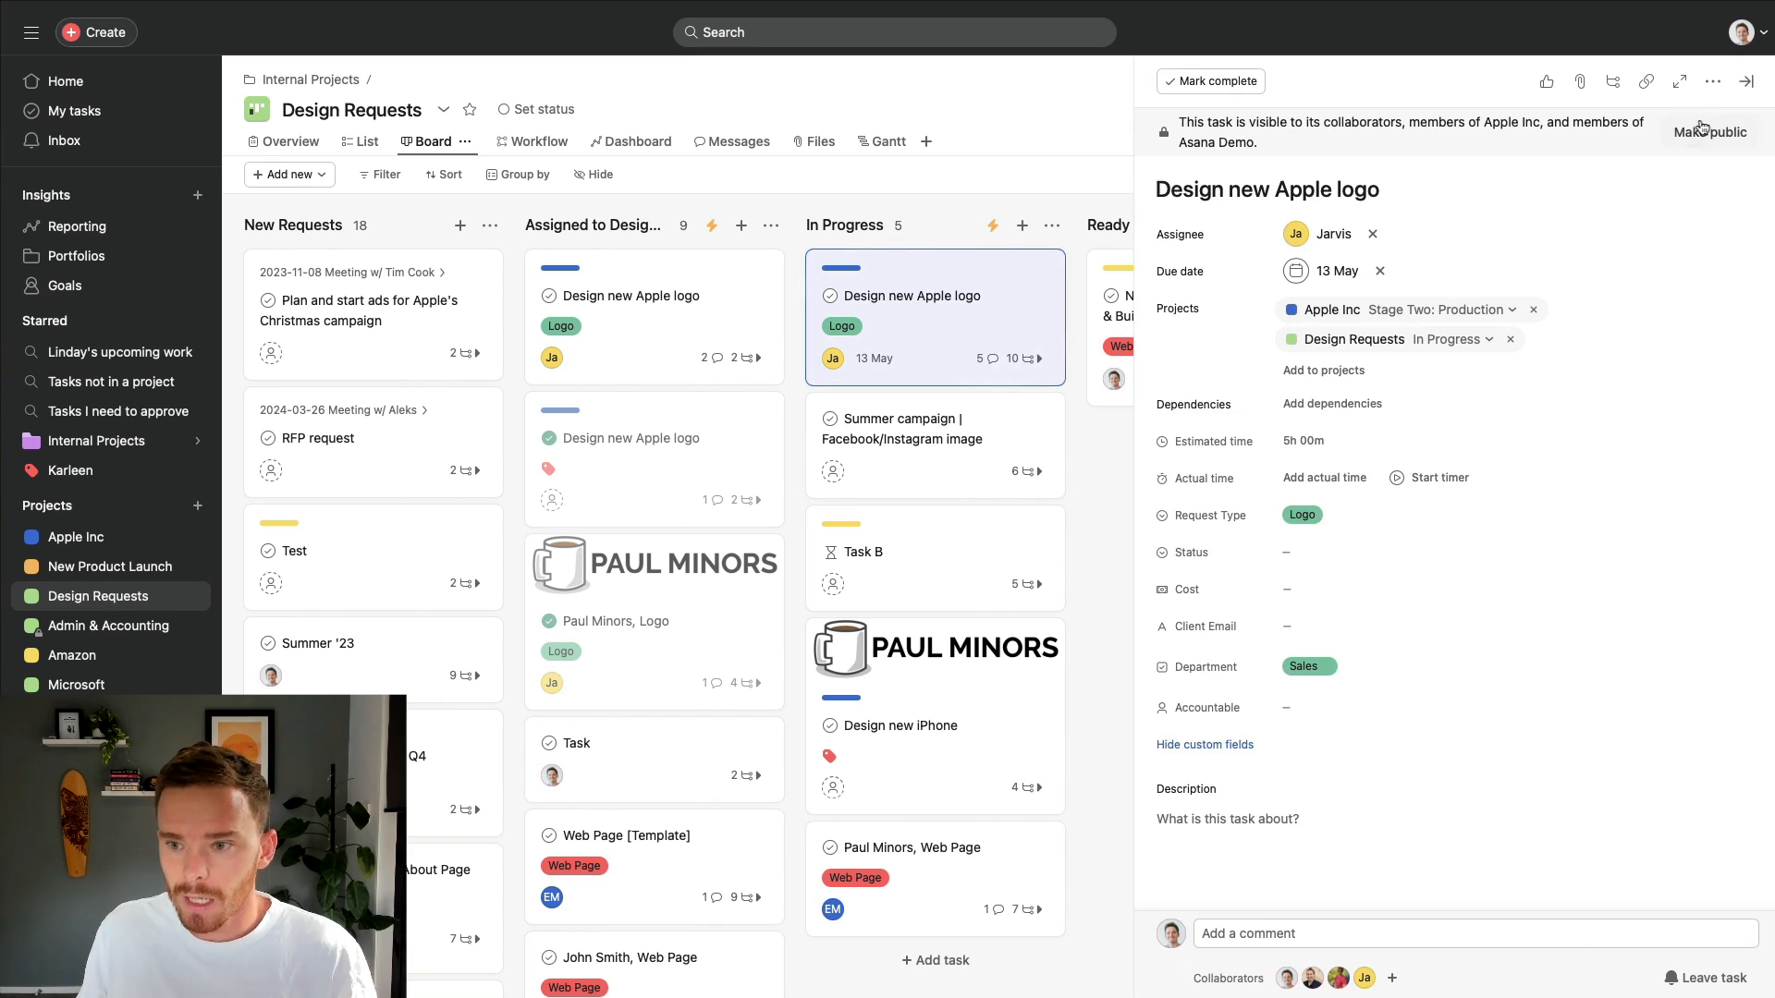
left_click(1713, 81)
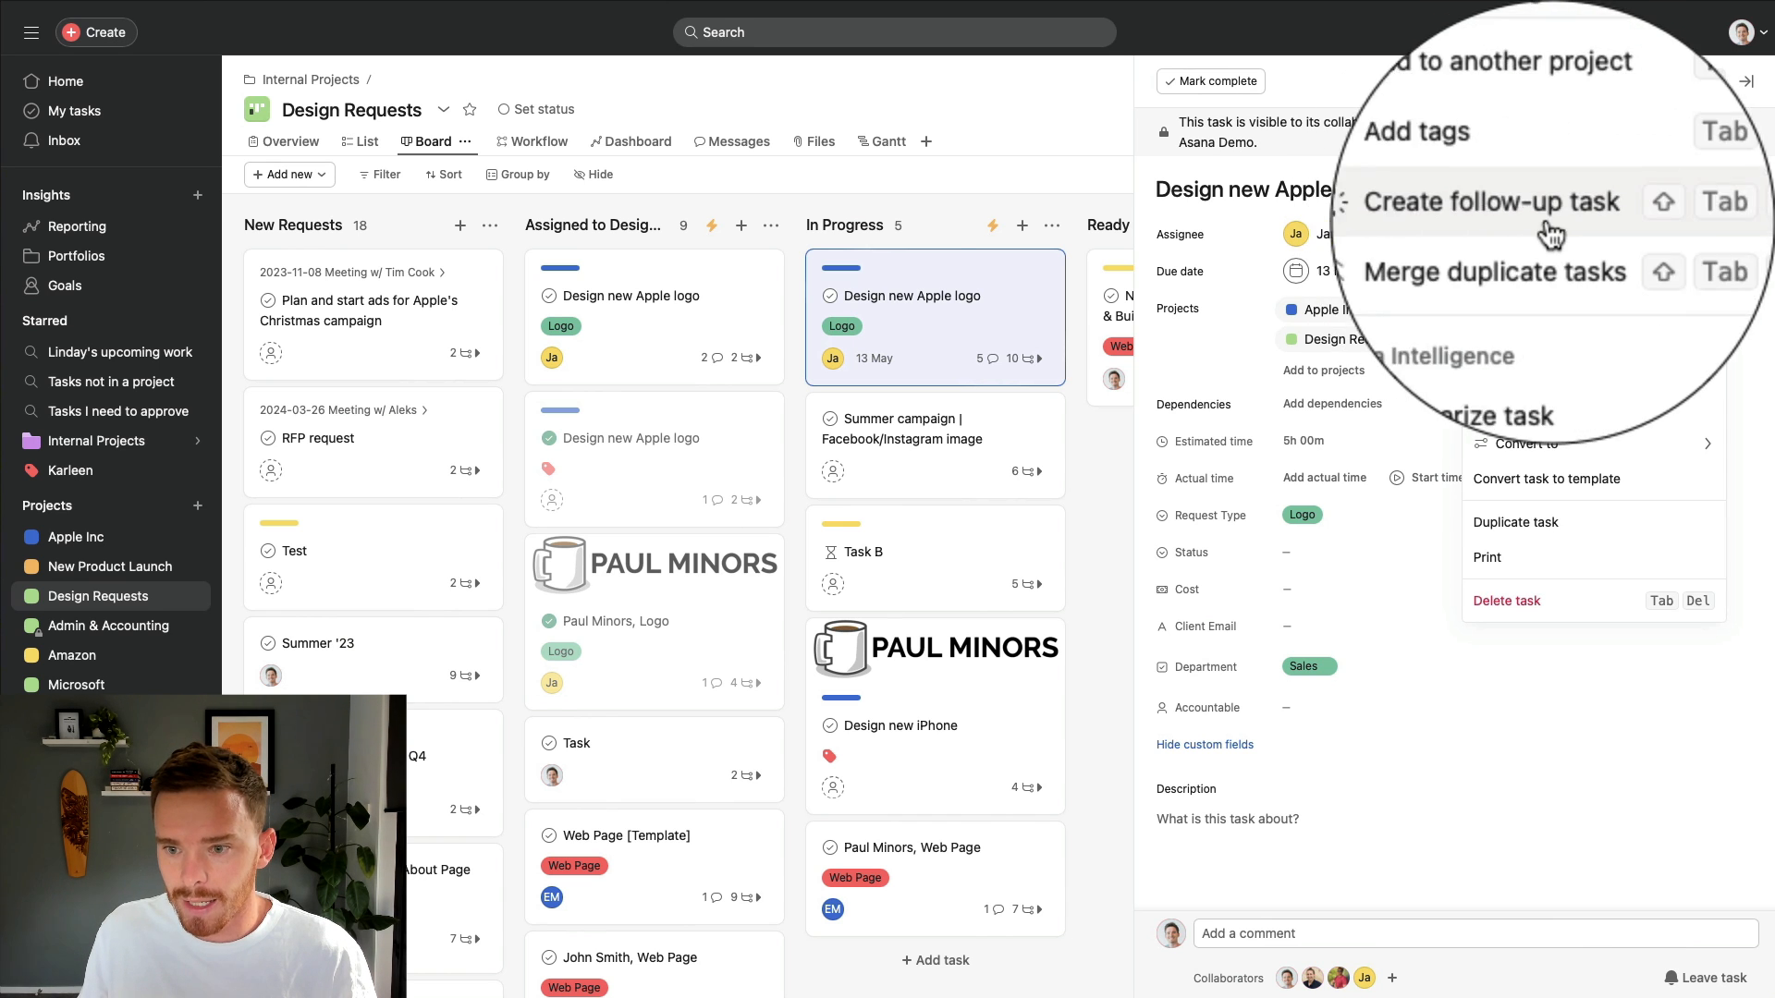
left_click(1493, 201)
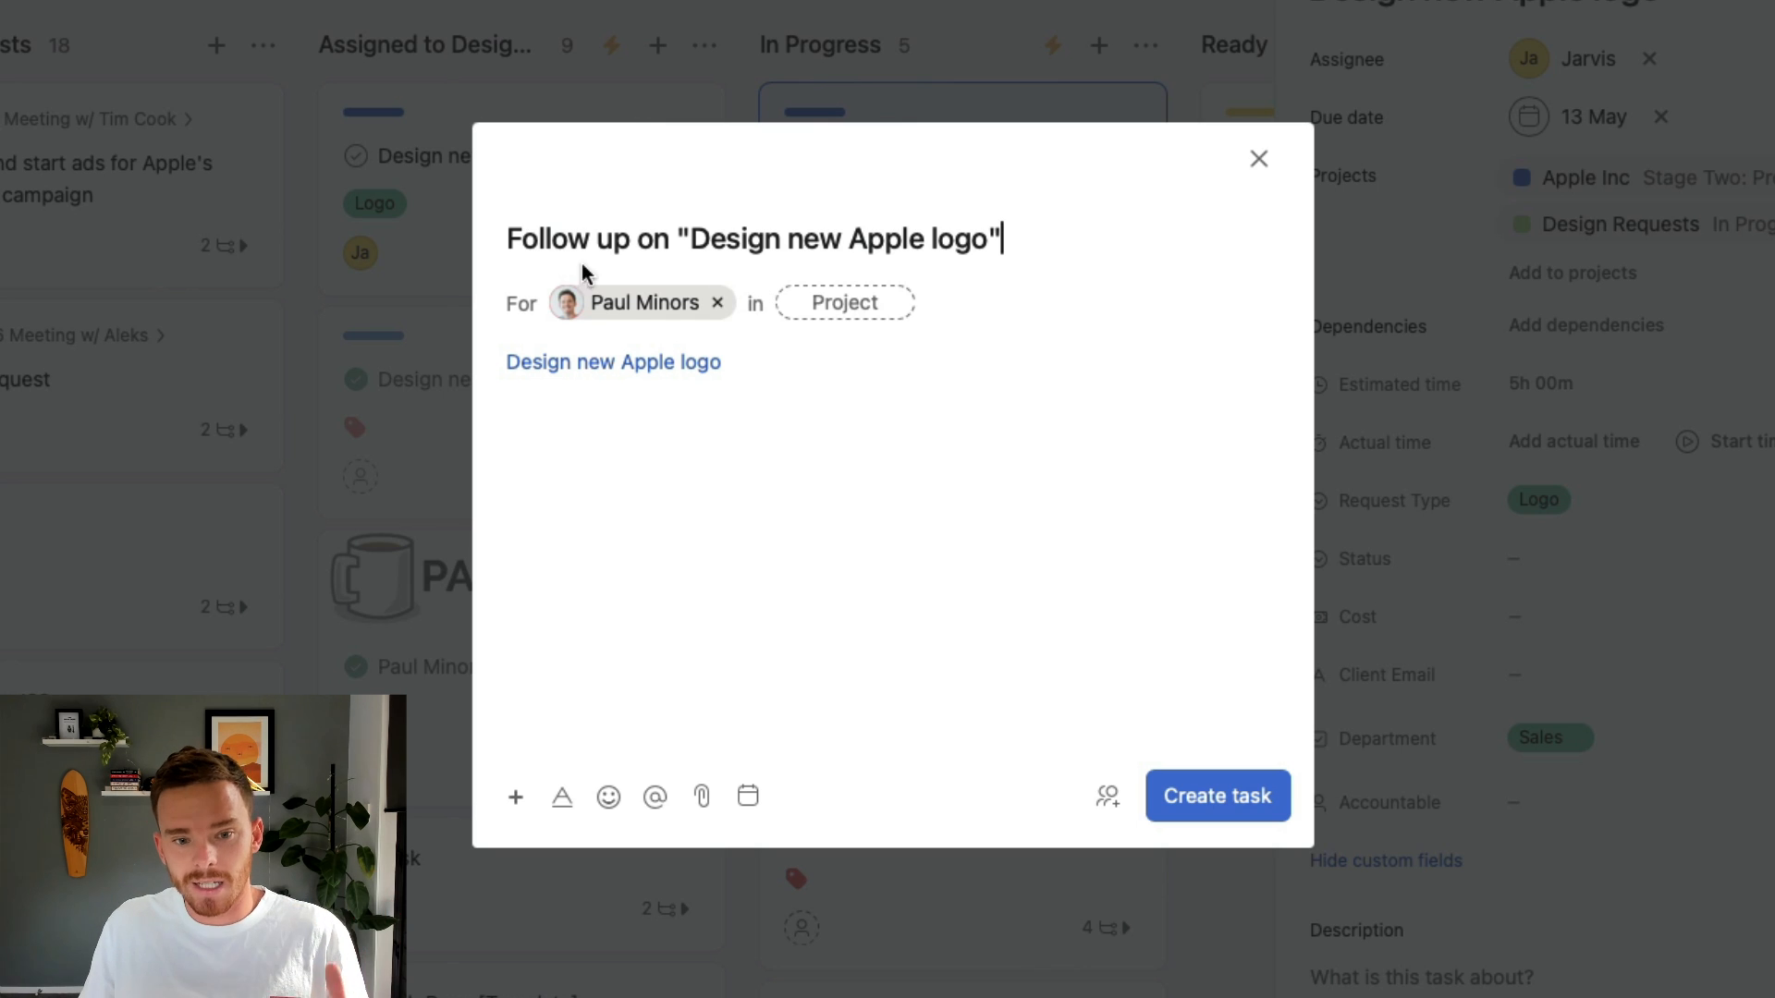
mouse_move(682, 408)
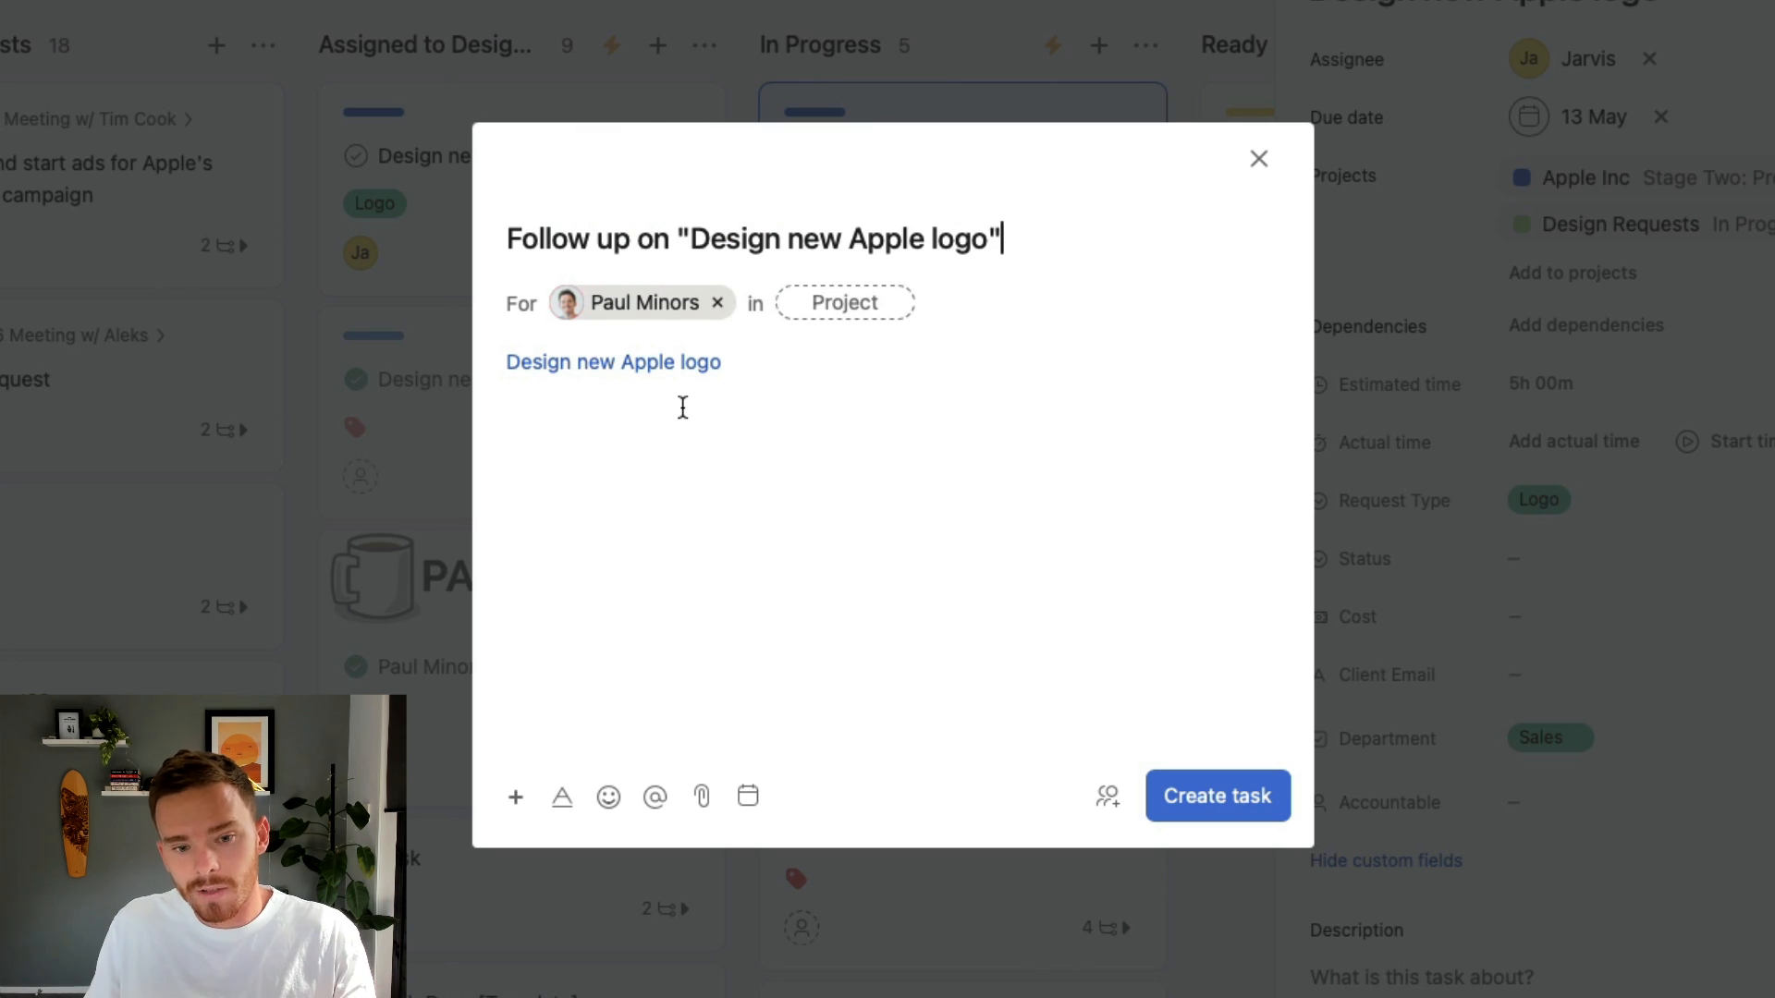
mouse_move(614, 363)
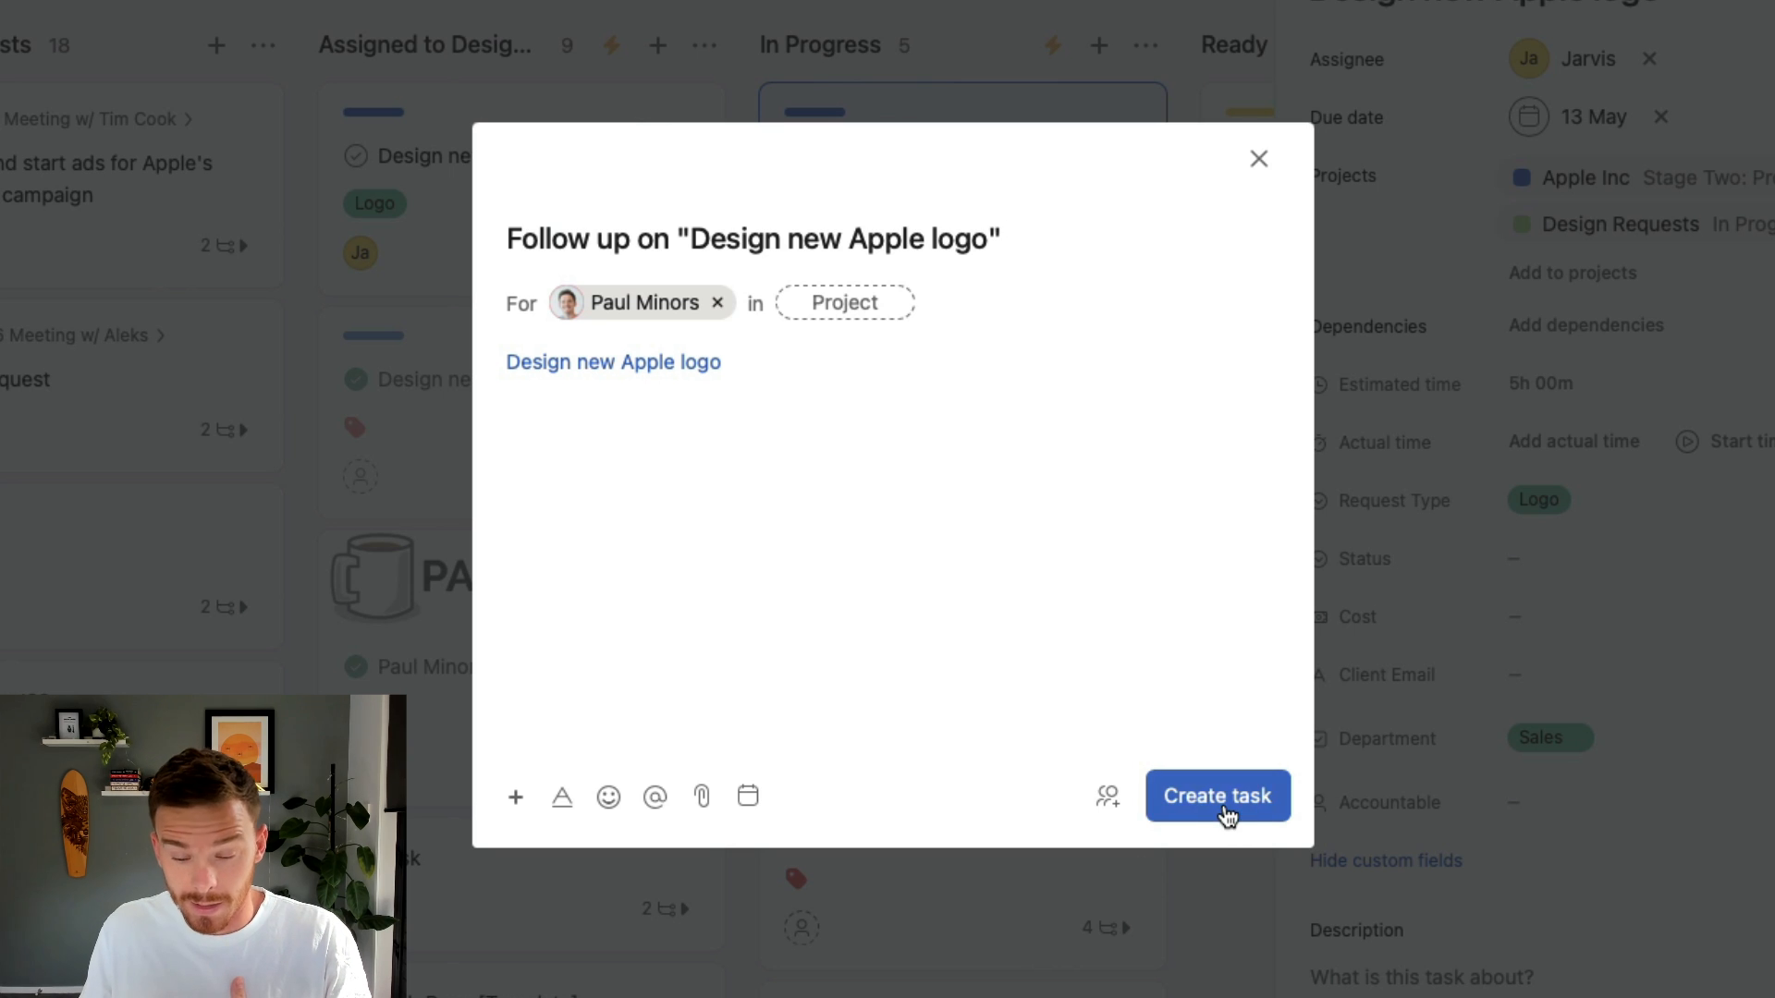
left_click(1216, 796)
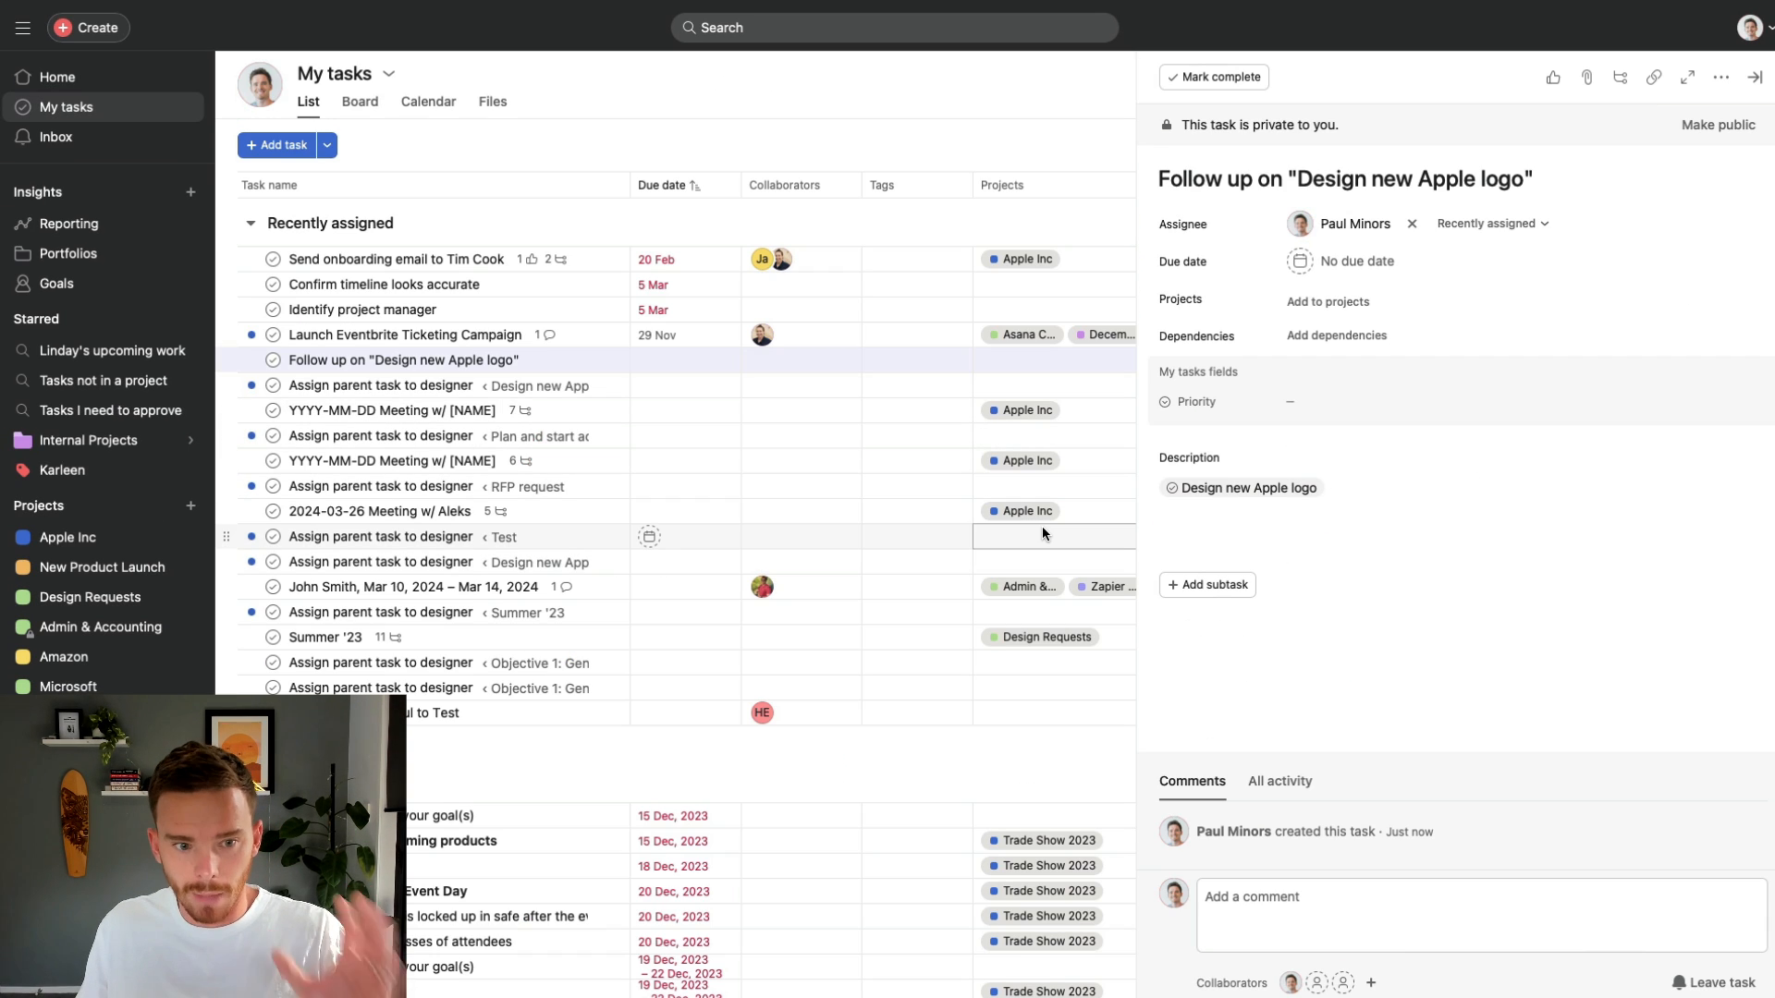
mouse_move(1437, 215)
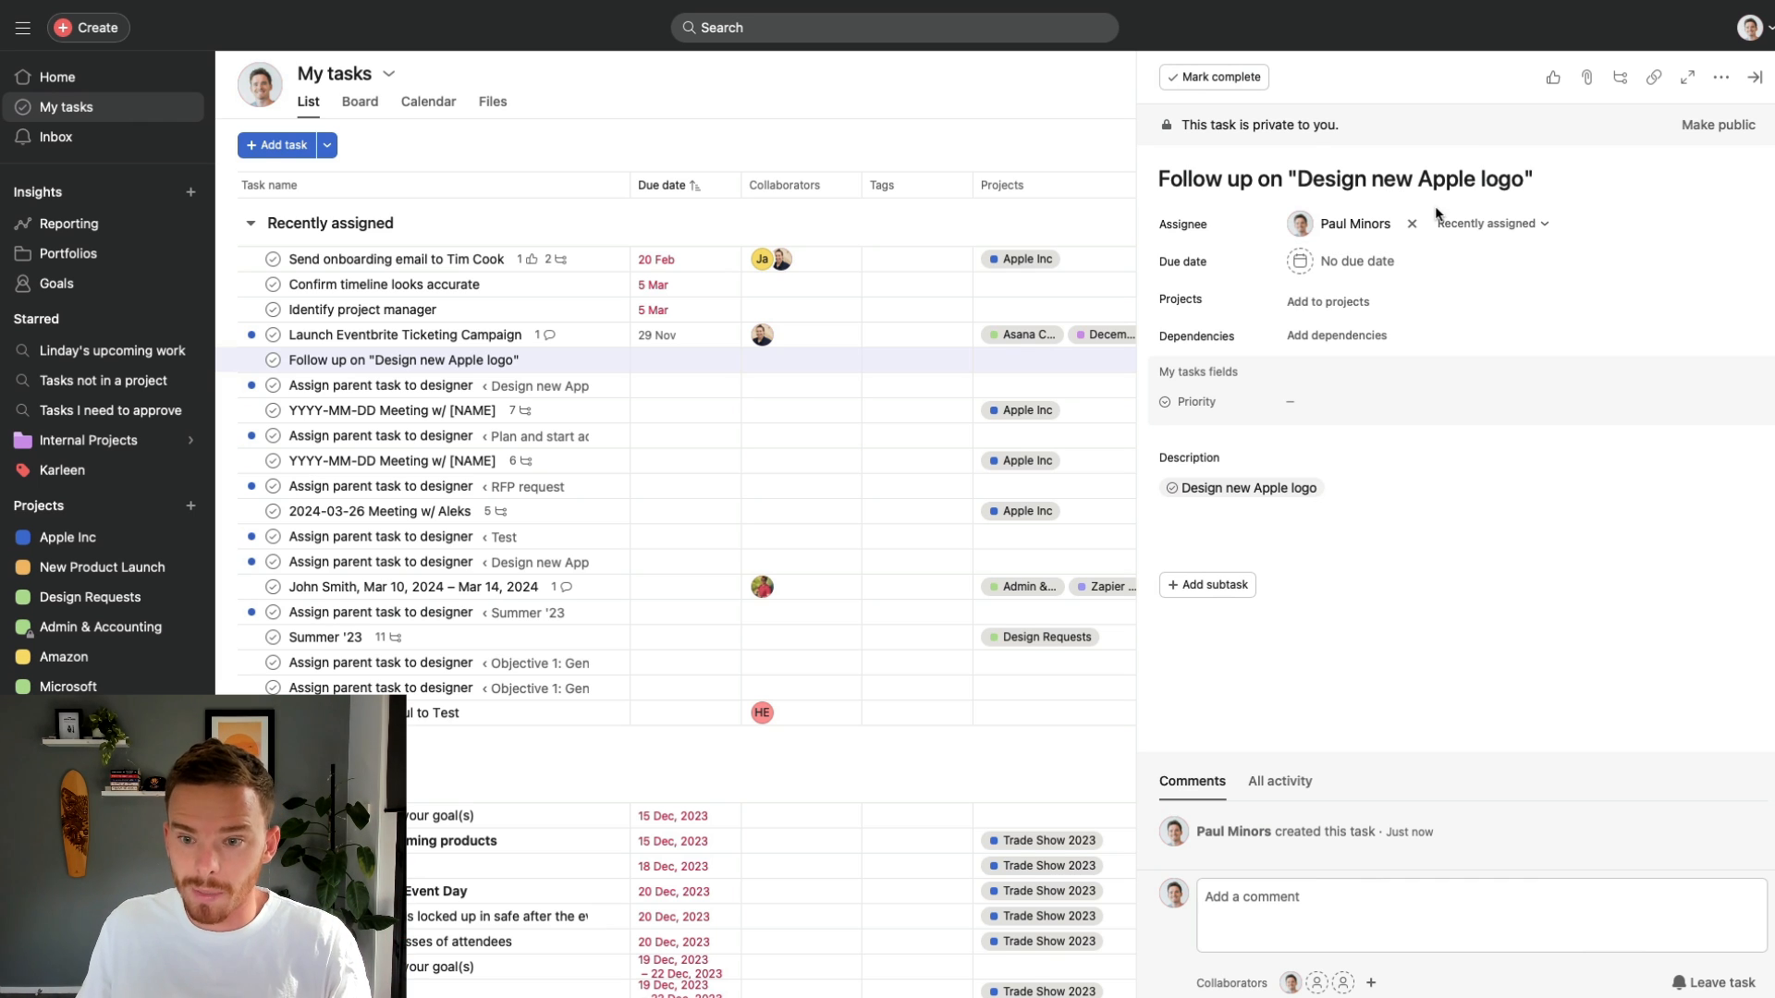
mouse_move(1450, 348)
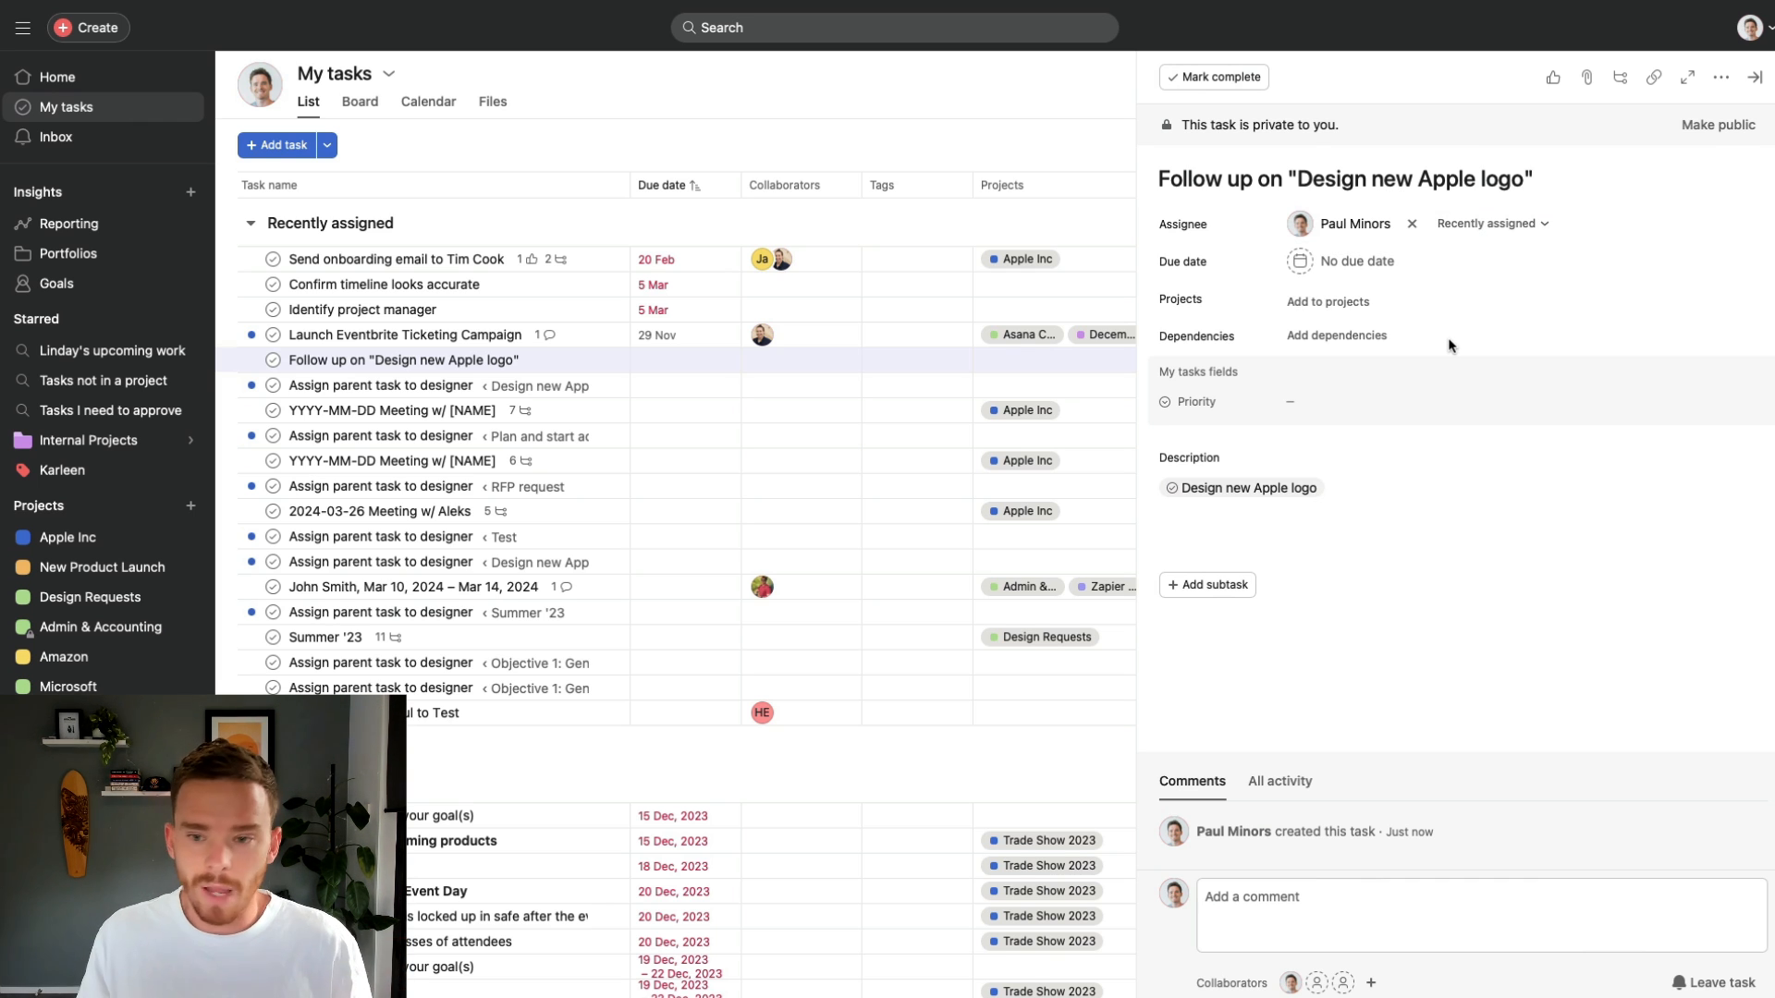
mouse_move(1327, 303)
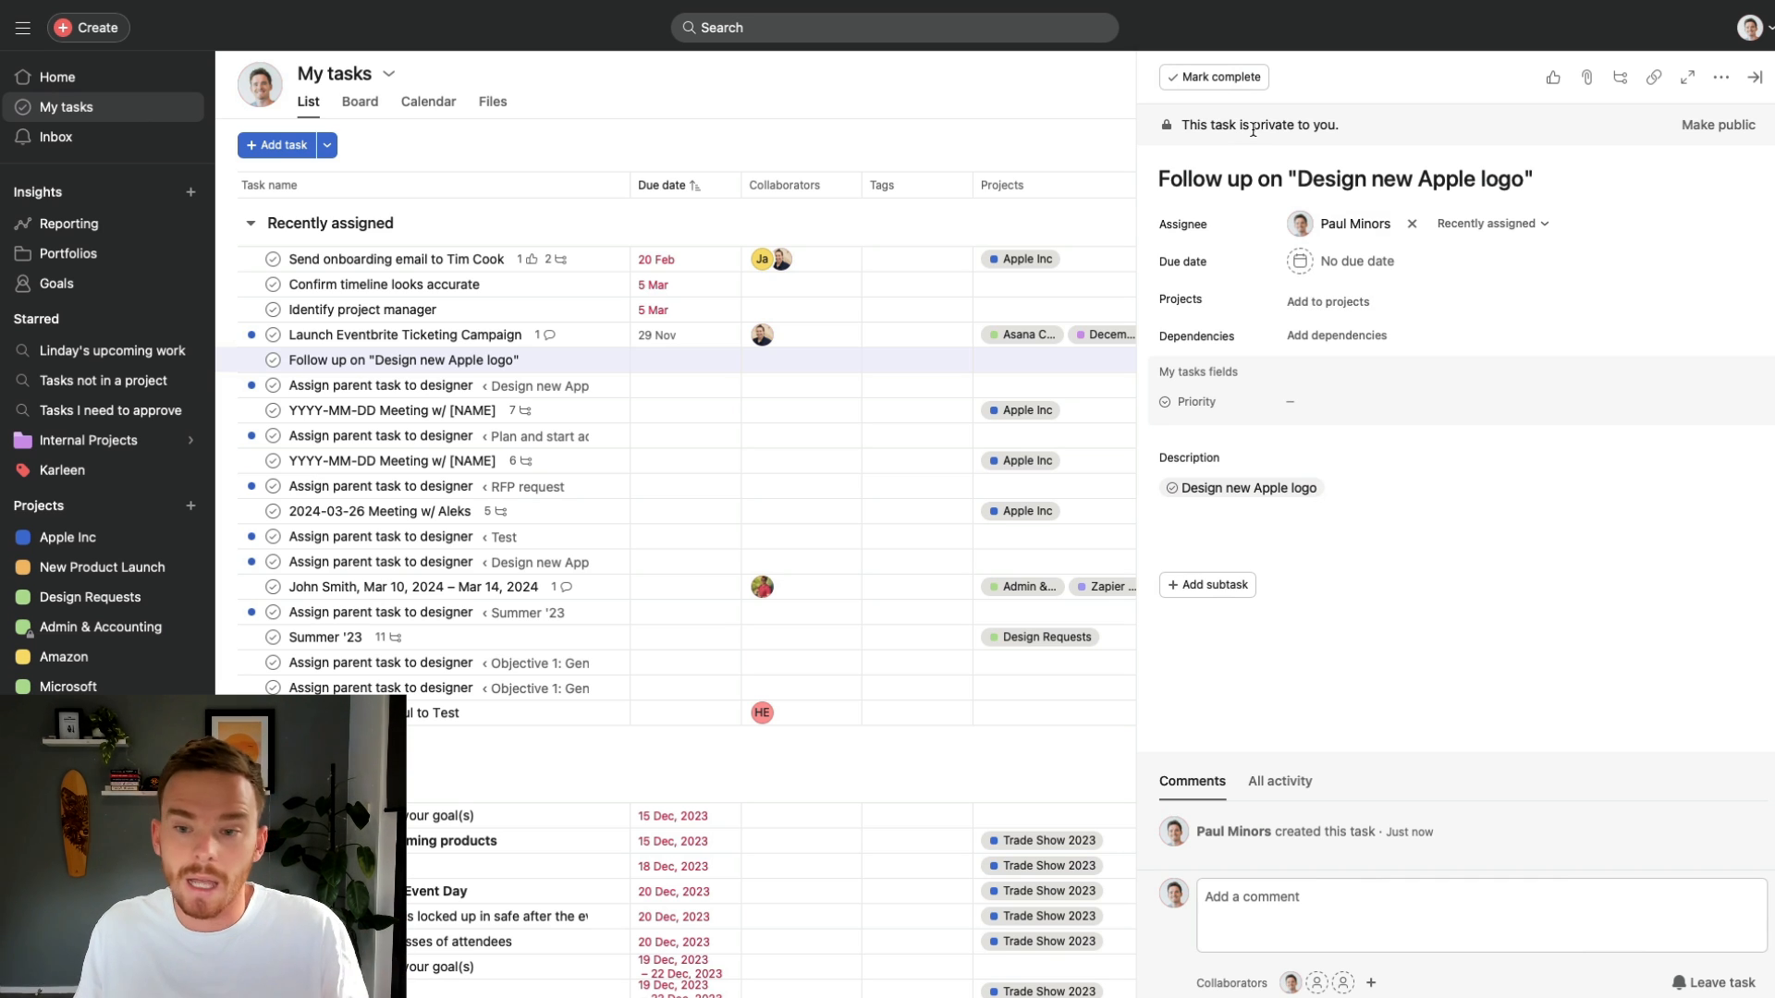
mouse_move(1247, 488)
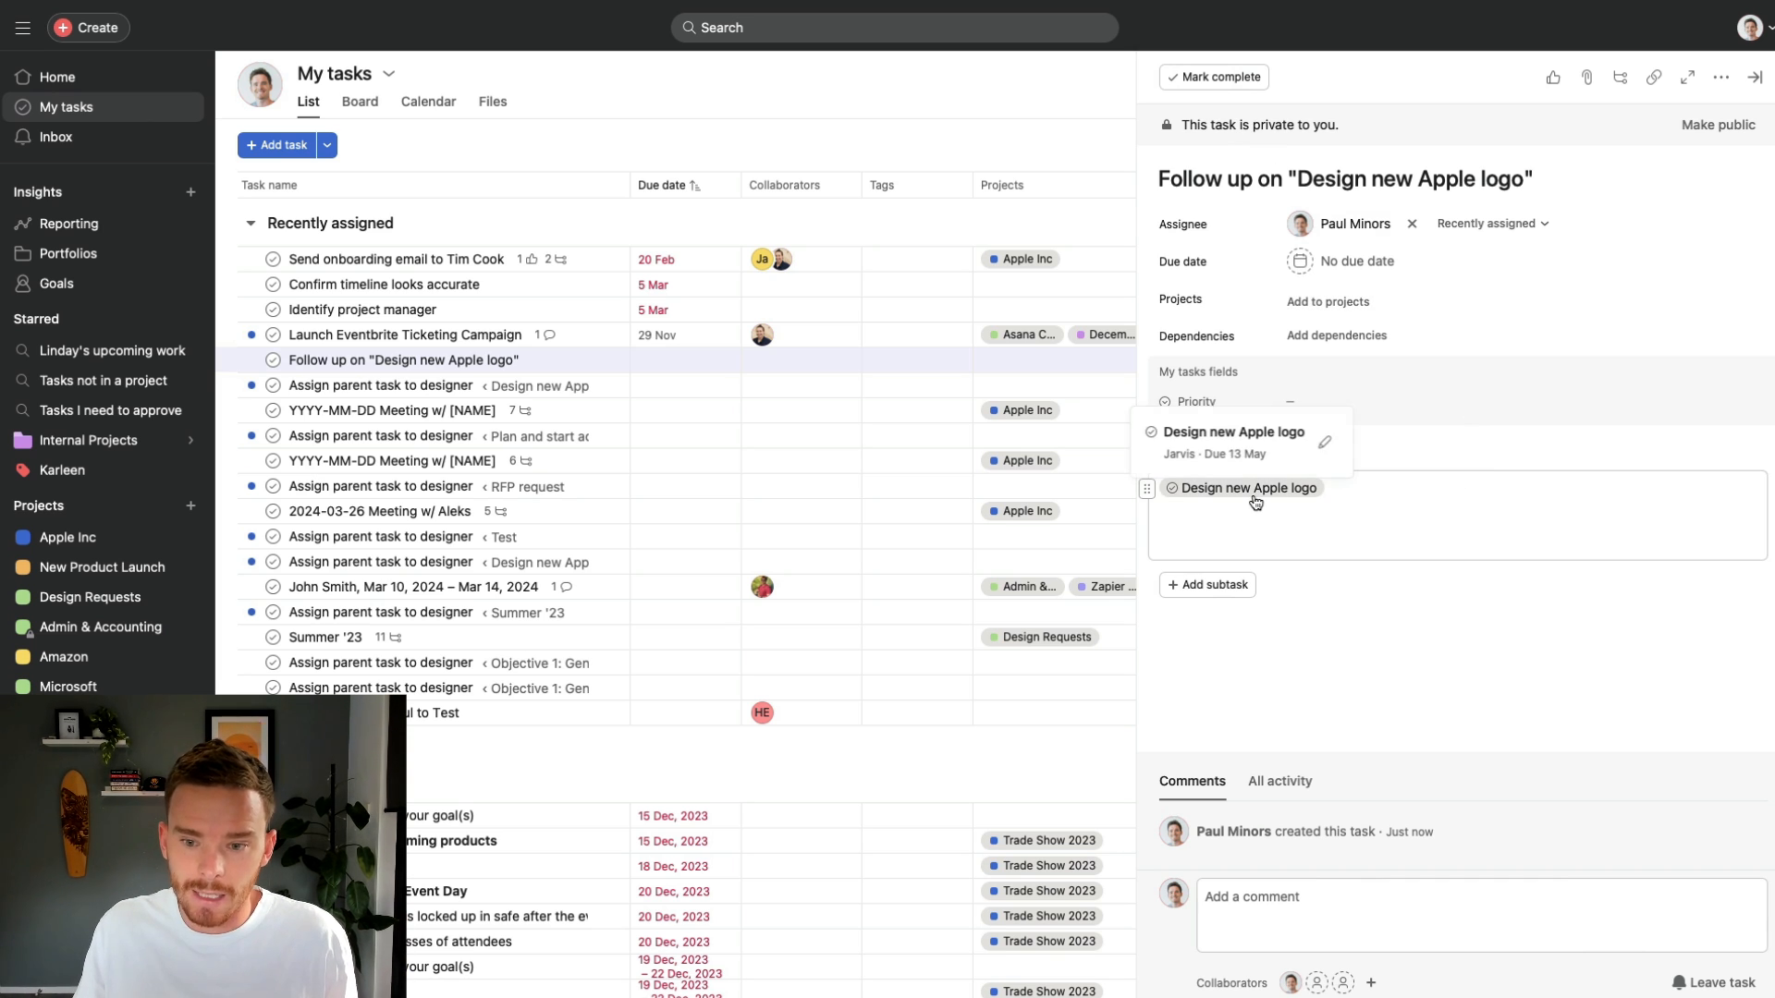
left_click(67, 536)
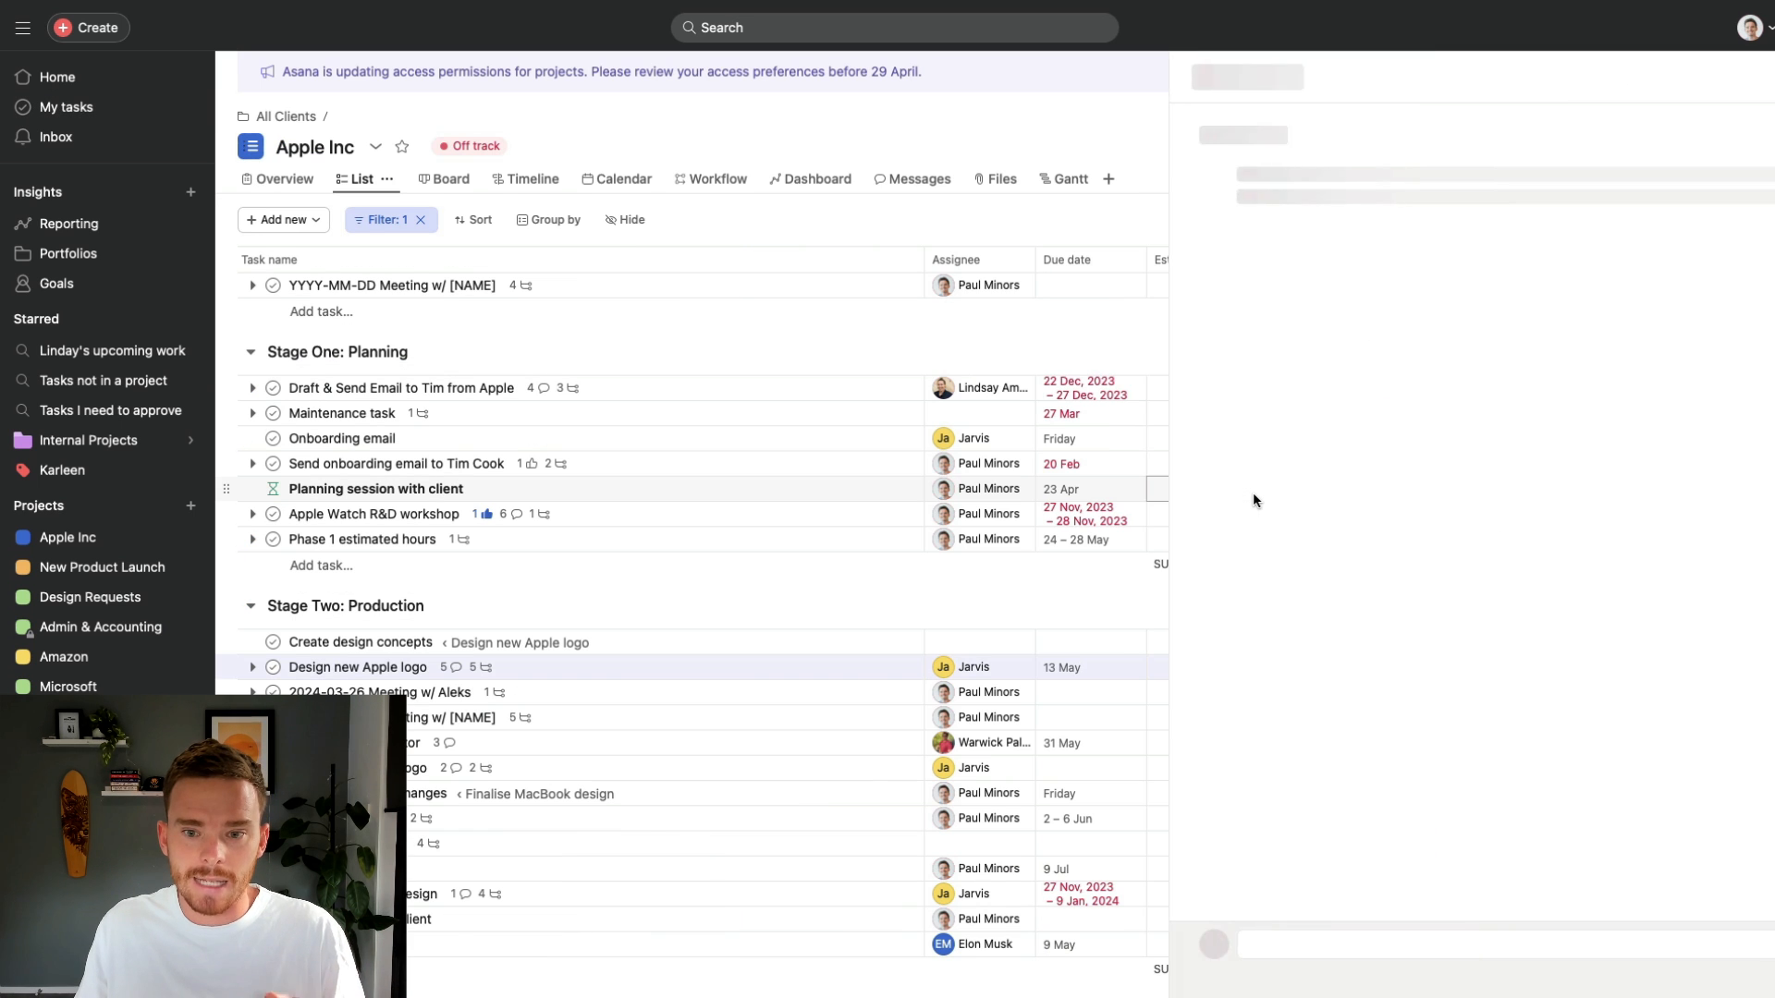
left_click(358, 666)
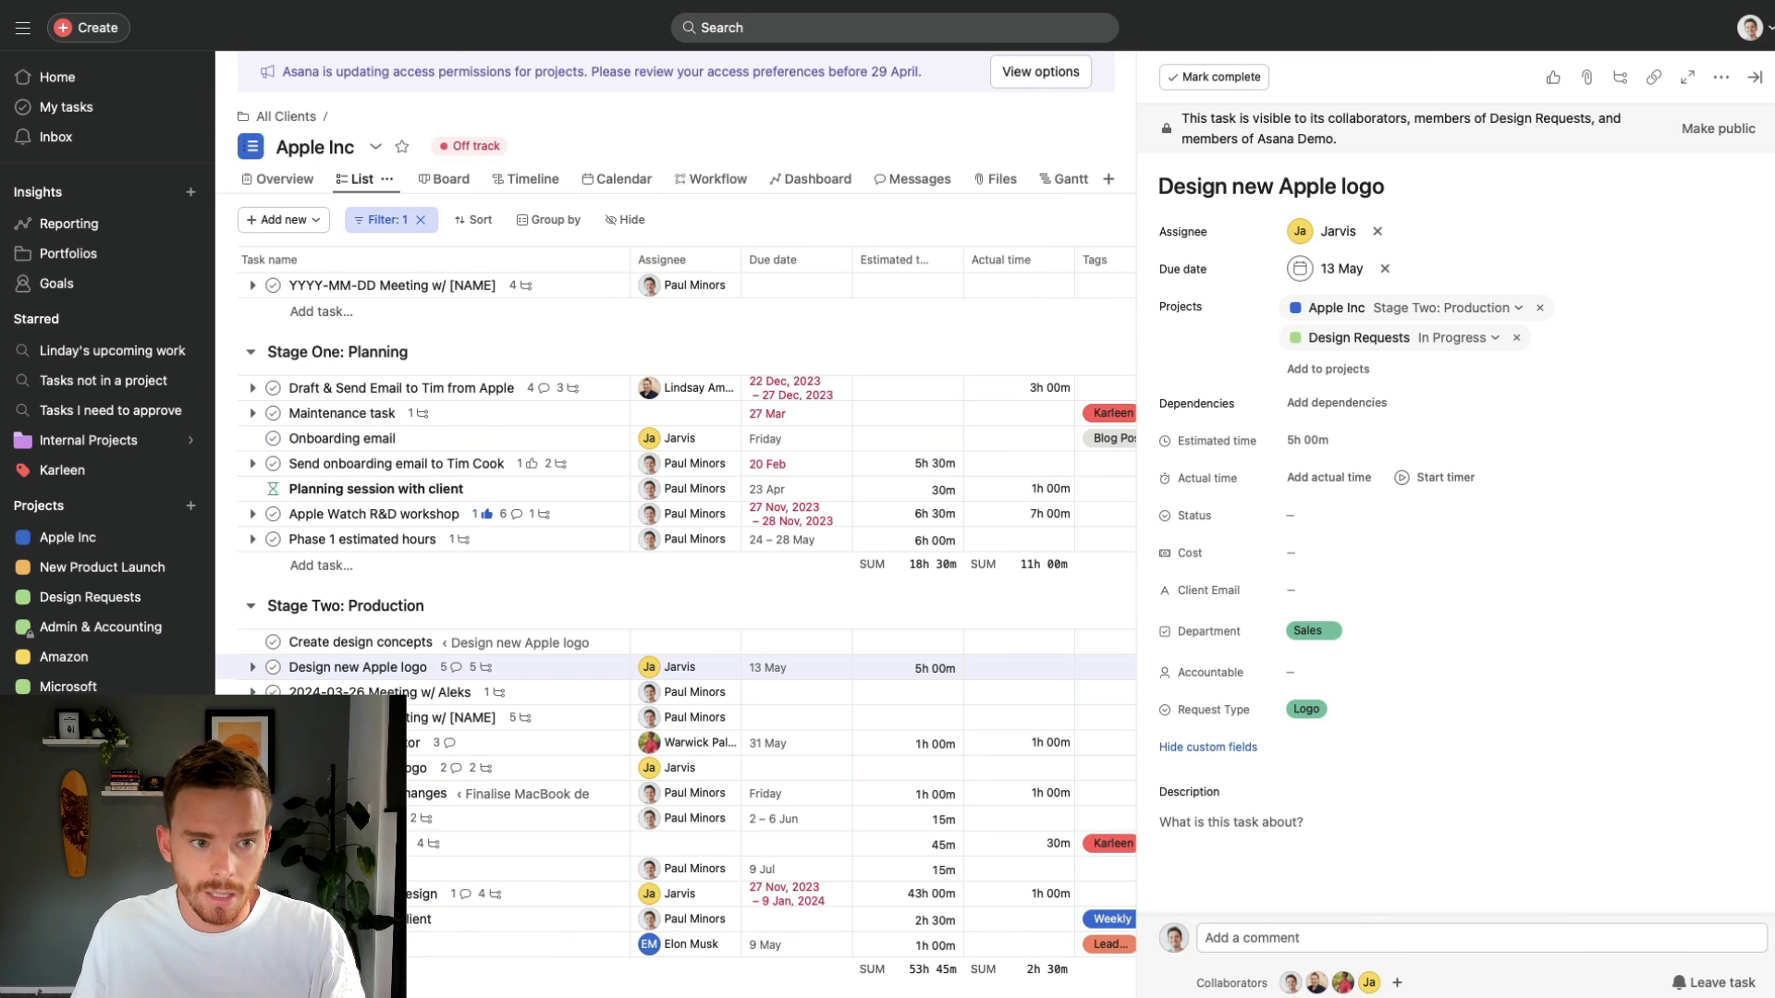
left_click(66, 107)
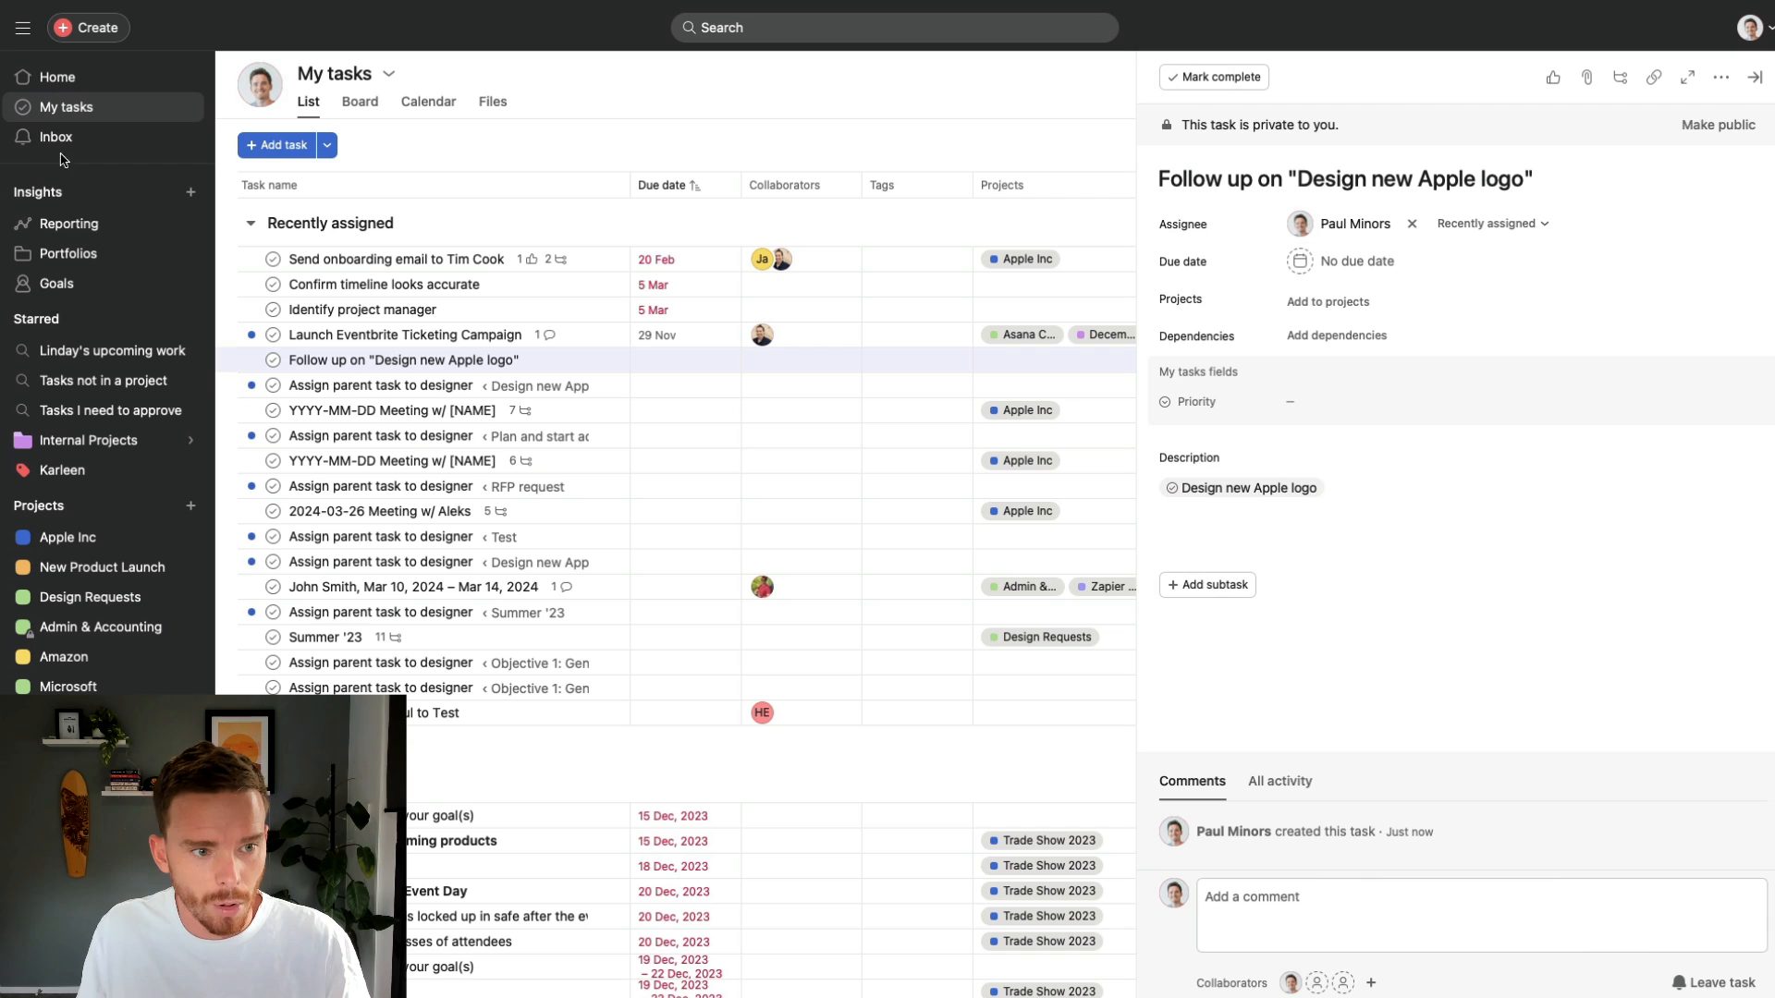
- Draft a follow-up from the logo notification in Inbox, then discard it
left_click(55, 136)
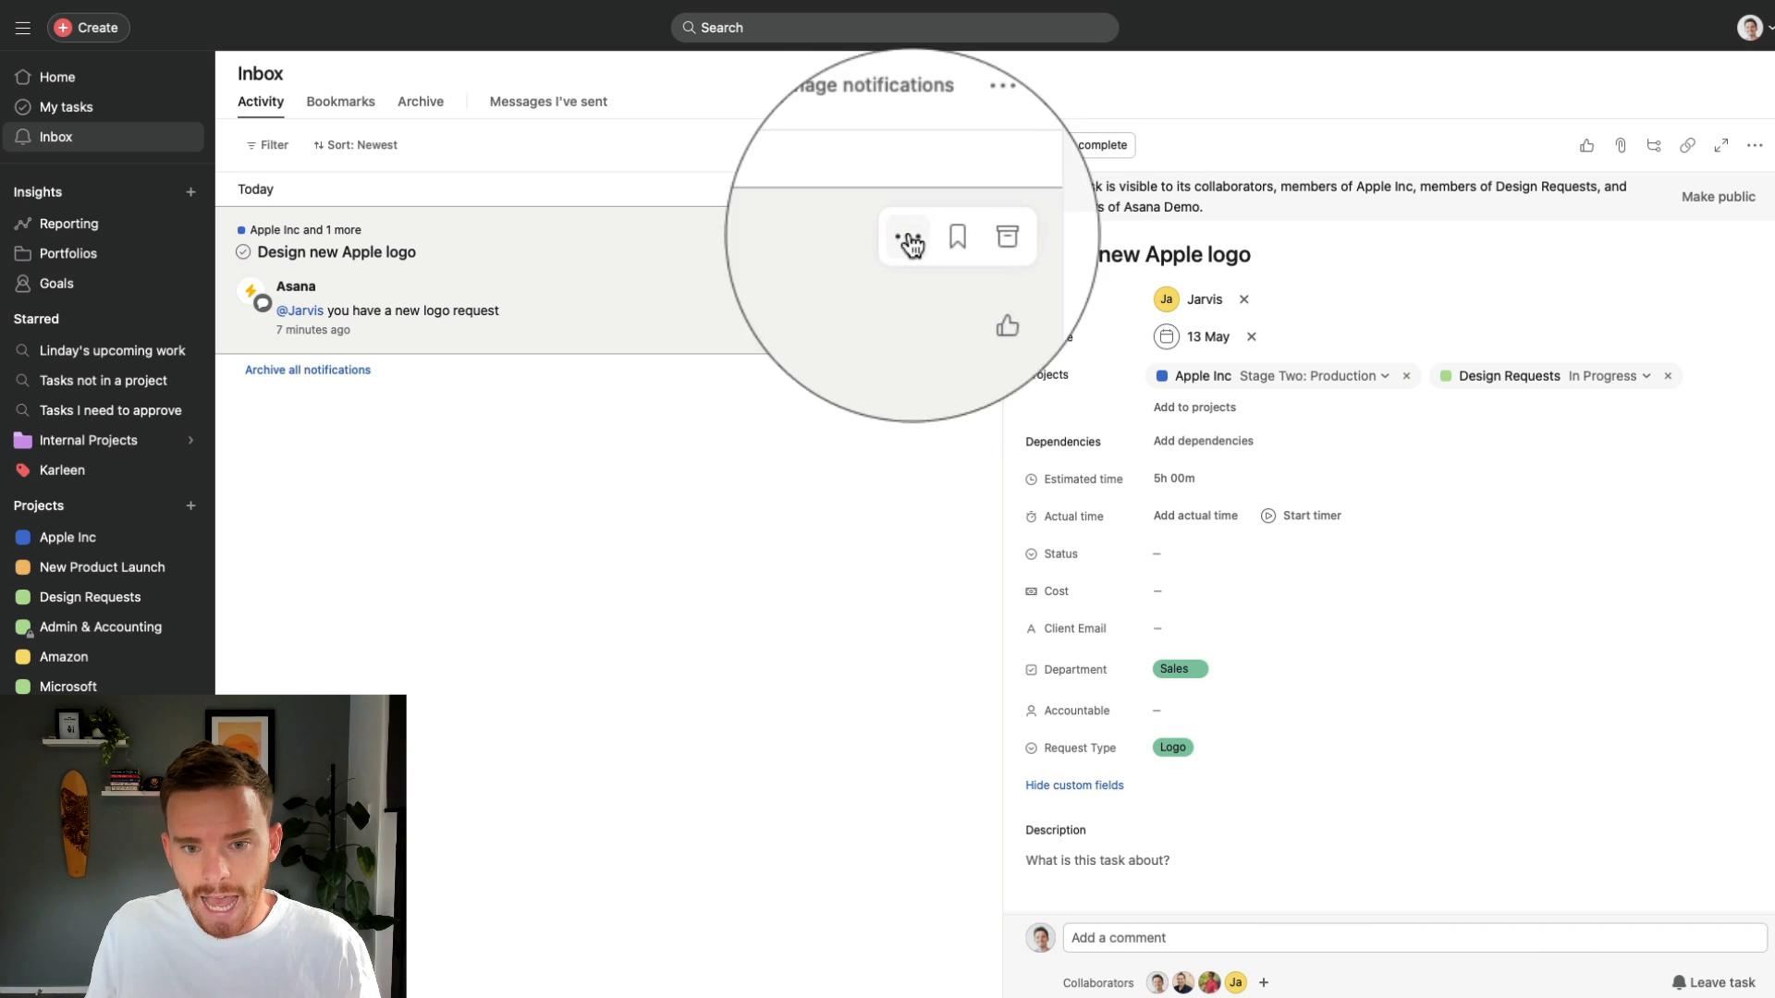
left_click(908, 238)
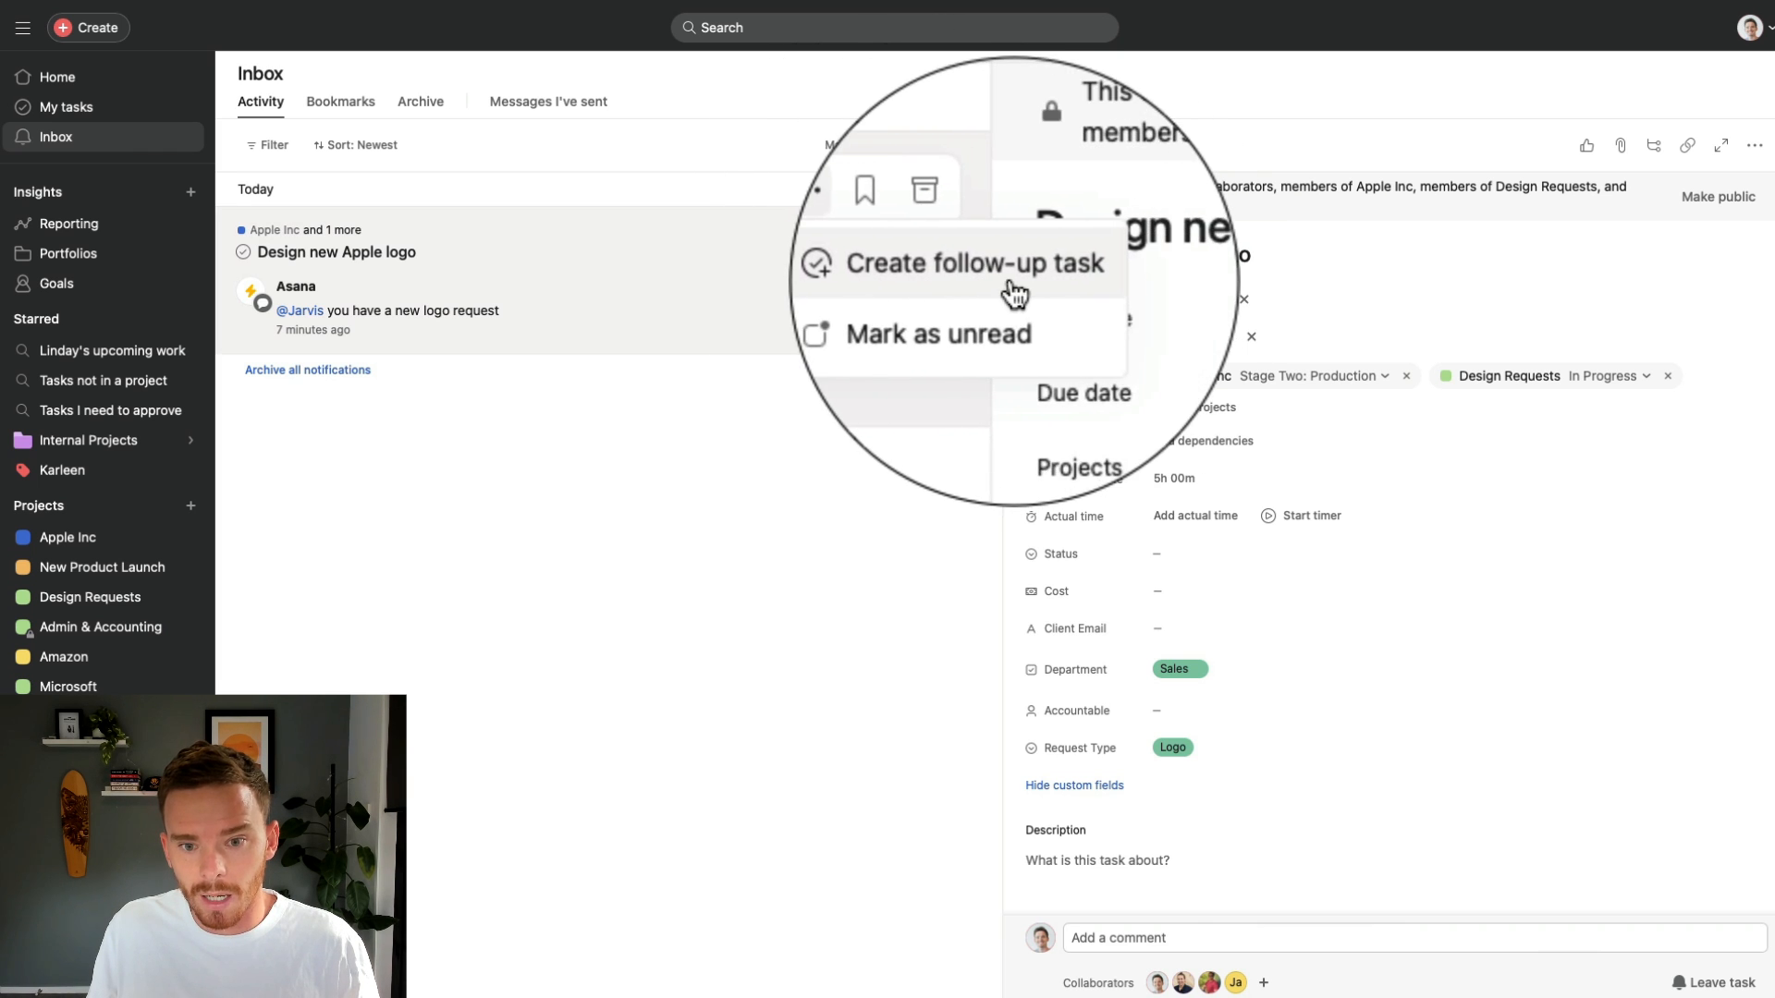
left_click(976, 263)
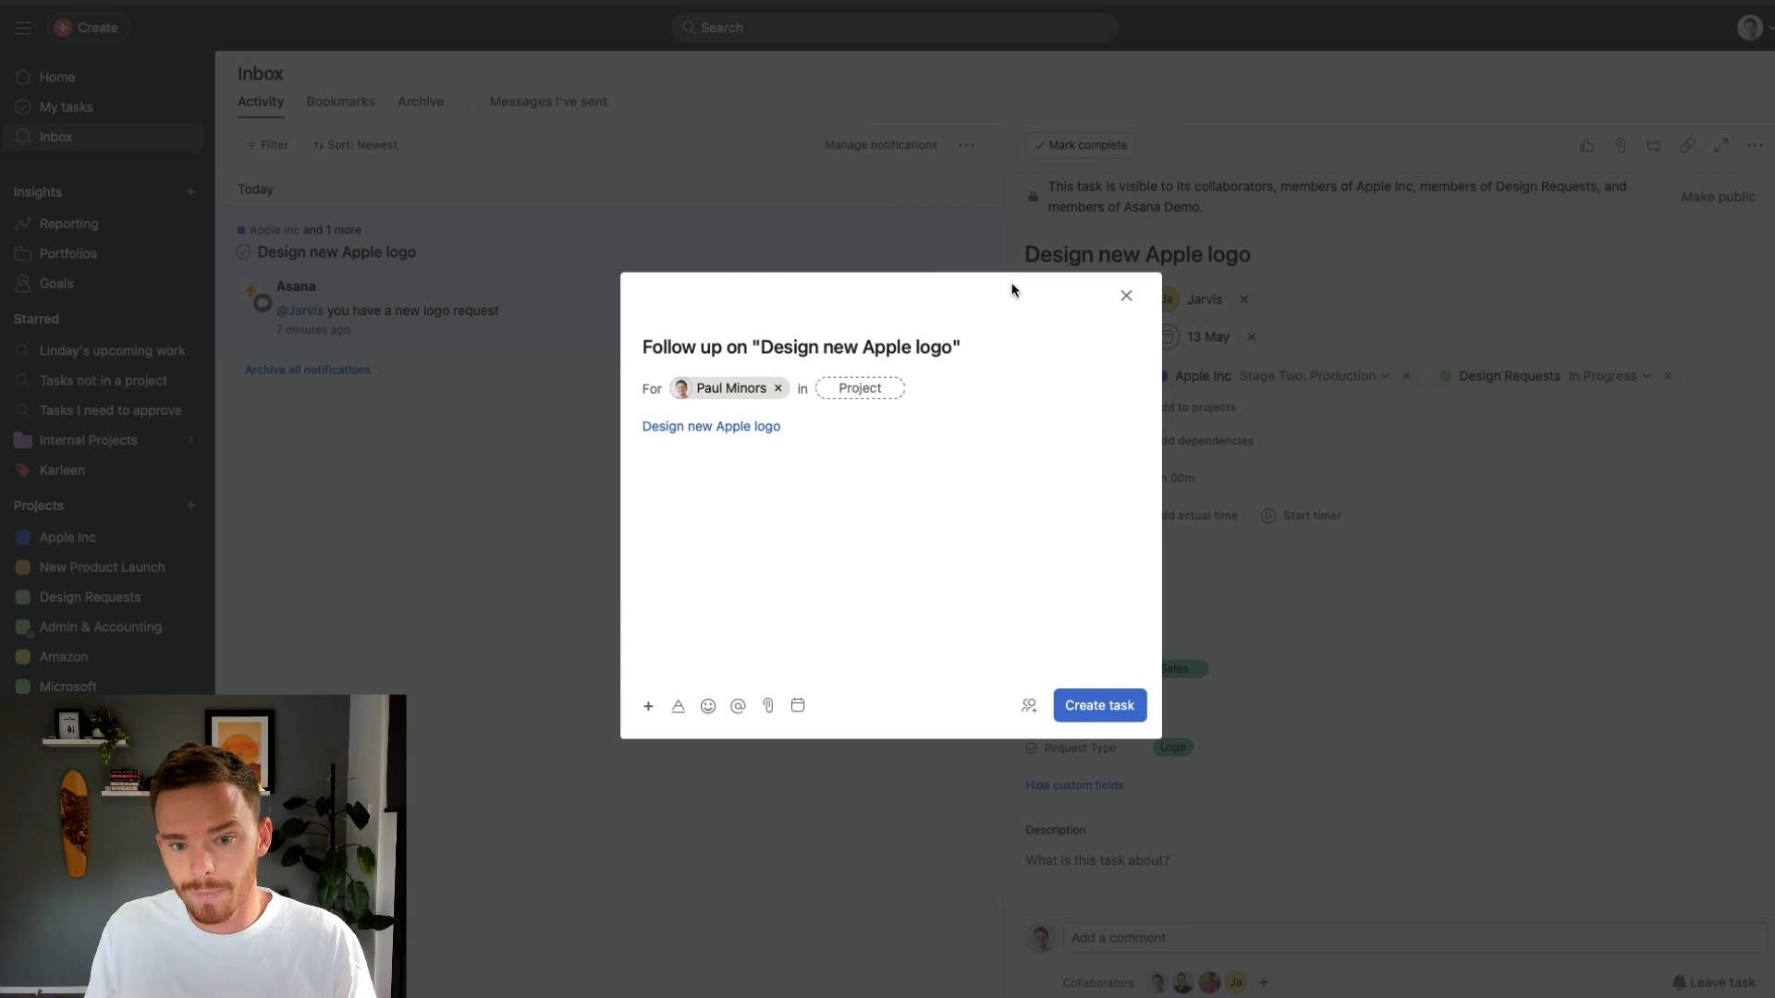
left_click(1125, 296)
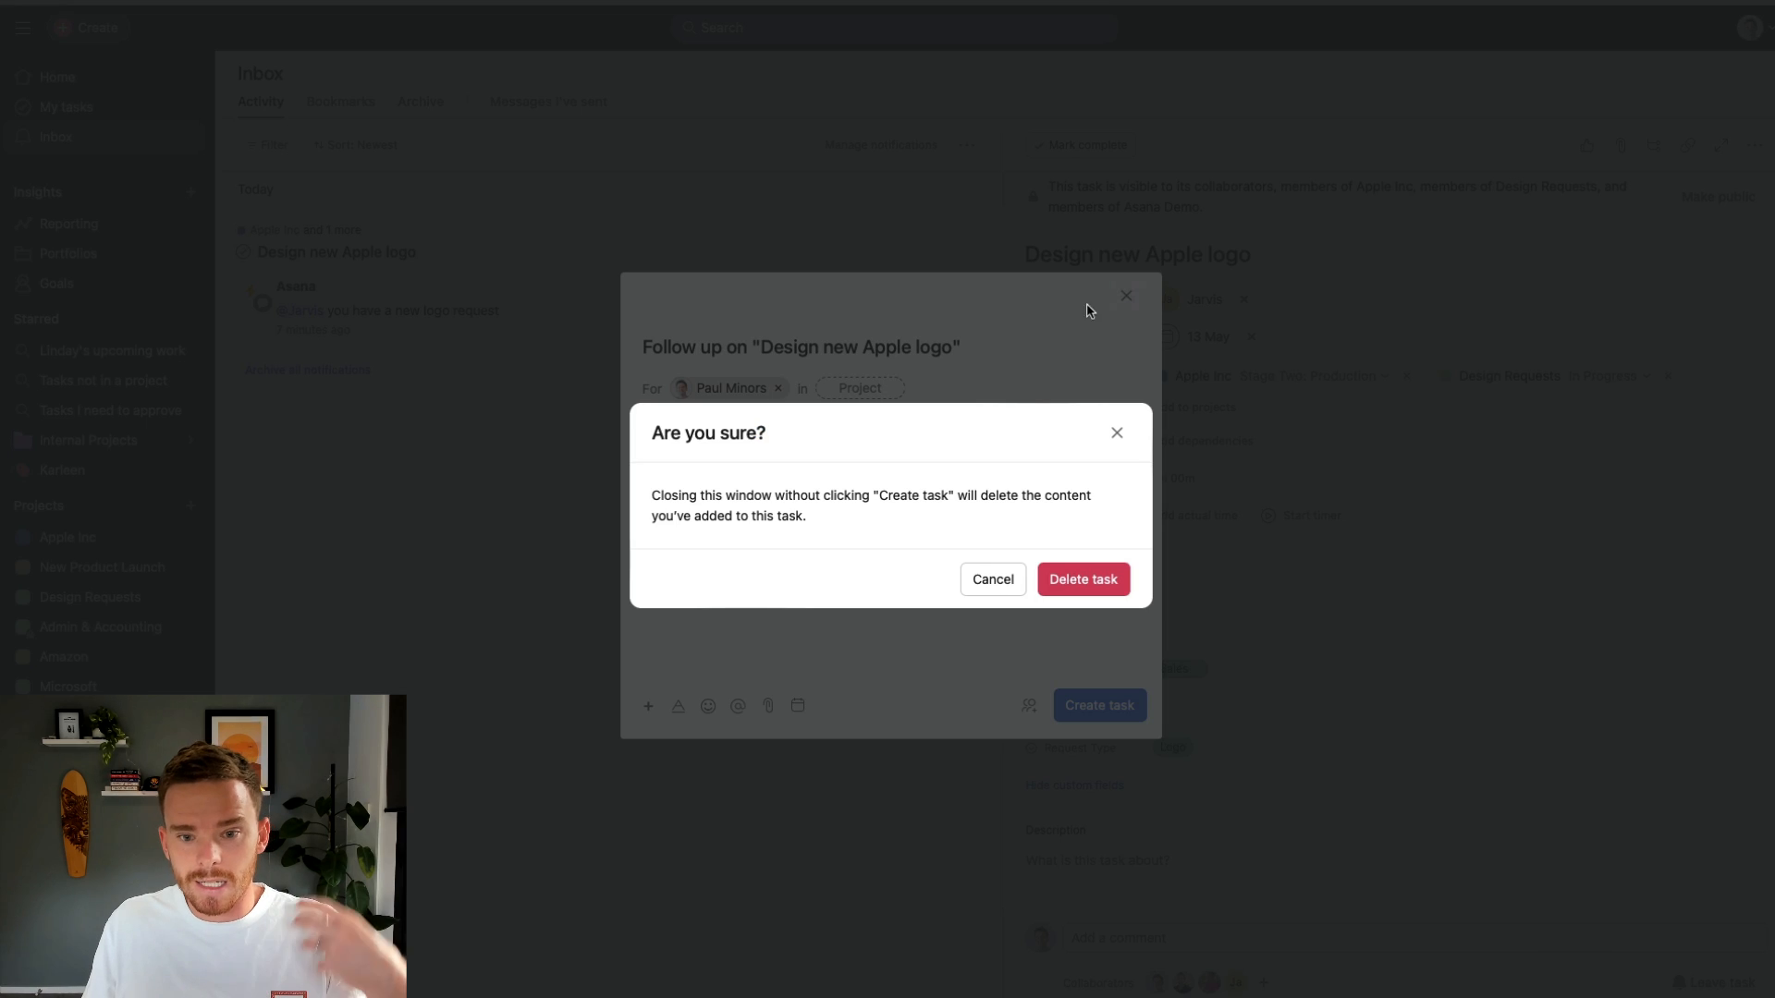
left_click(1080, 579)
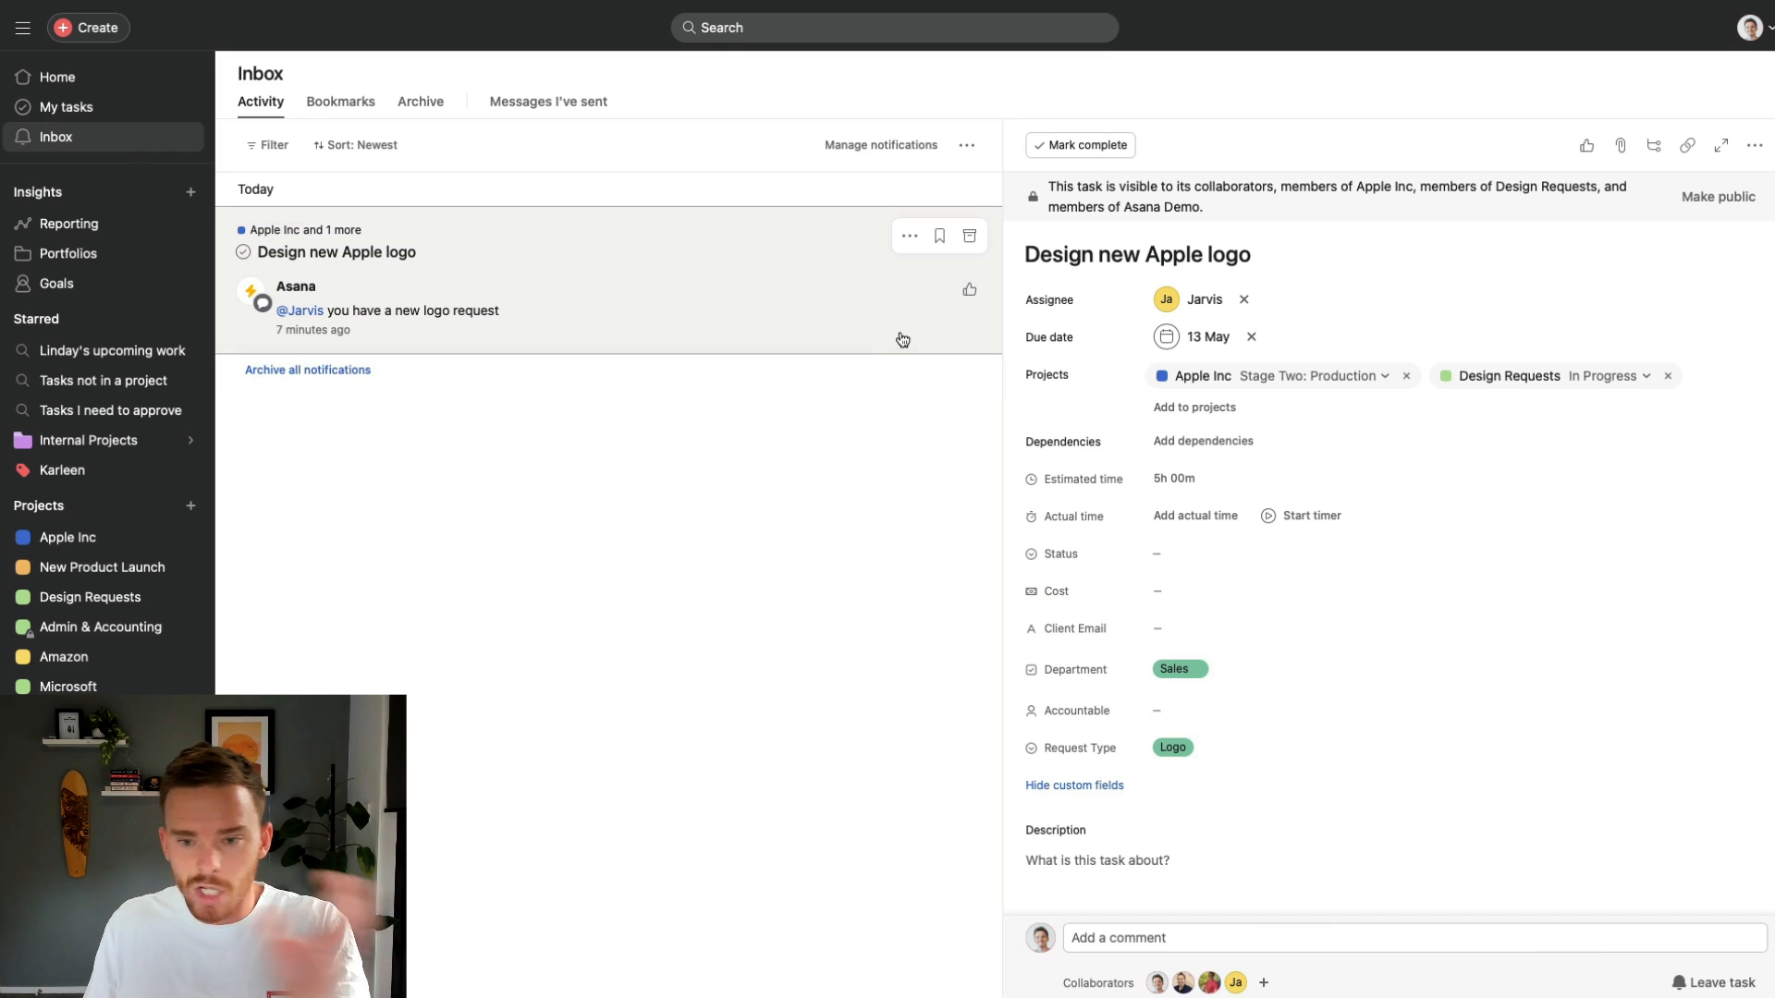
mouse_move(1252, 338)
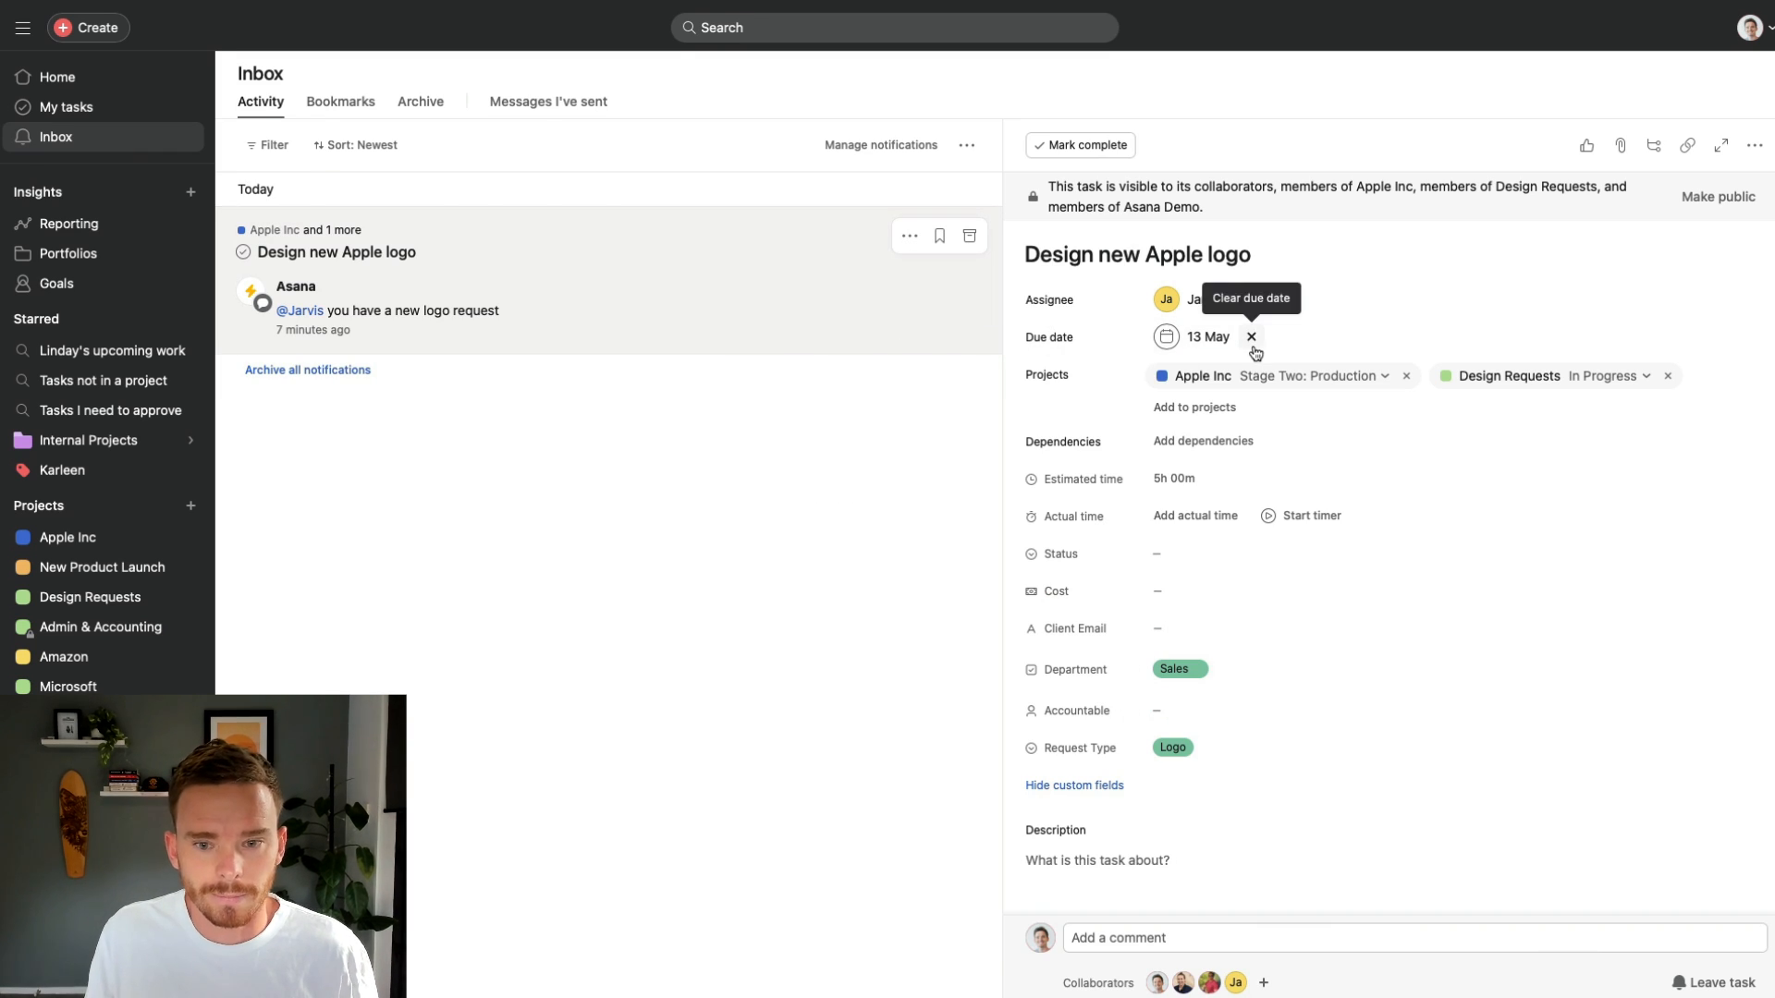
left_click(90, 596)
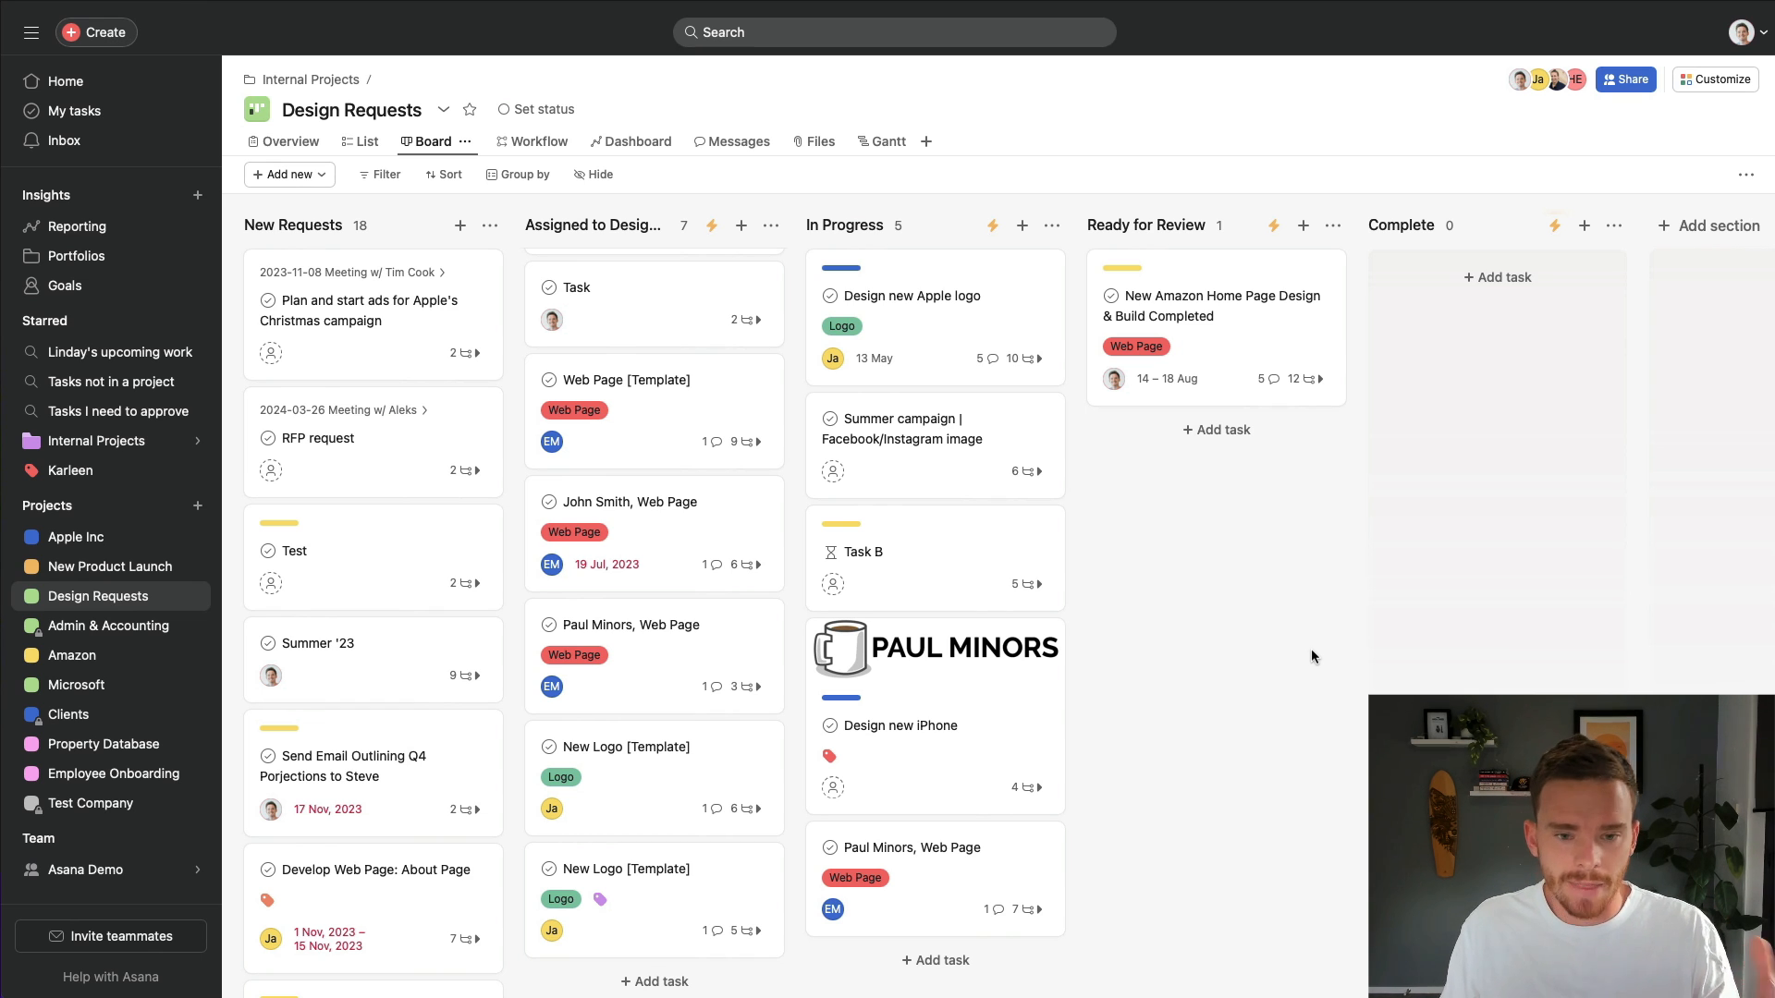
mouse_move(1270, 612)
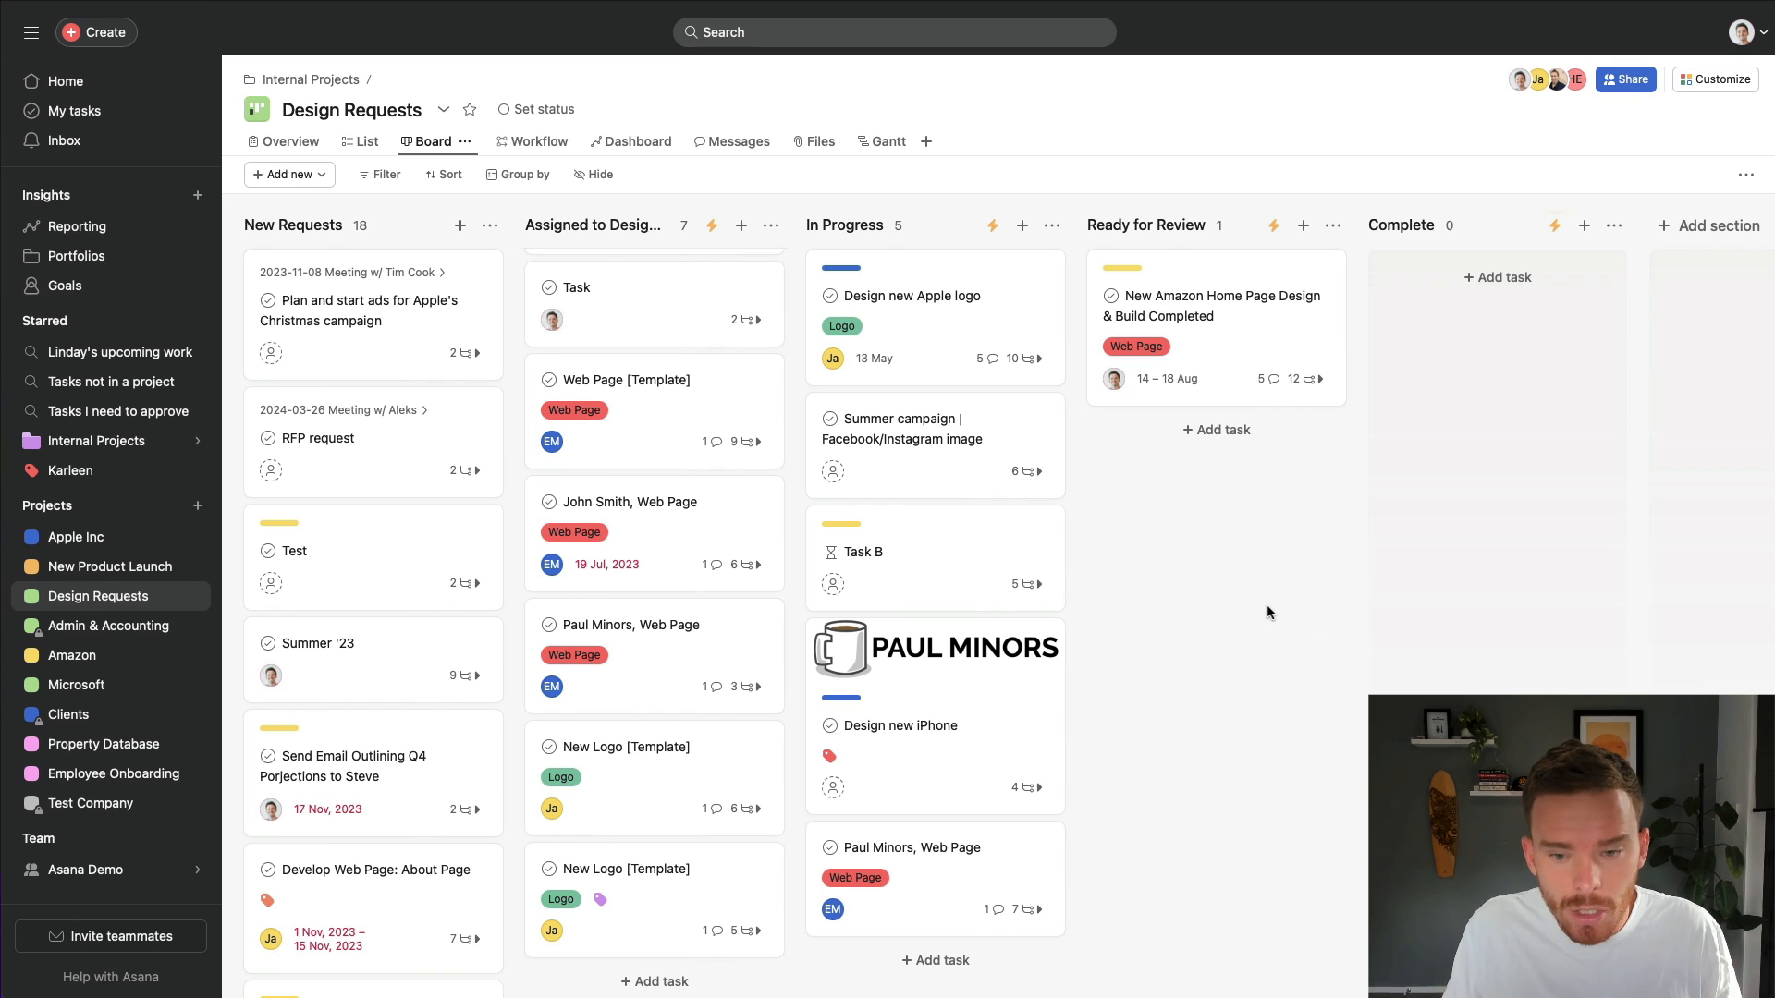
mouse_move(1196, 604)
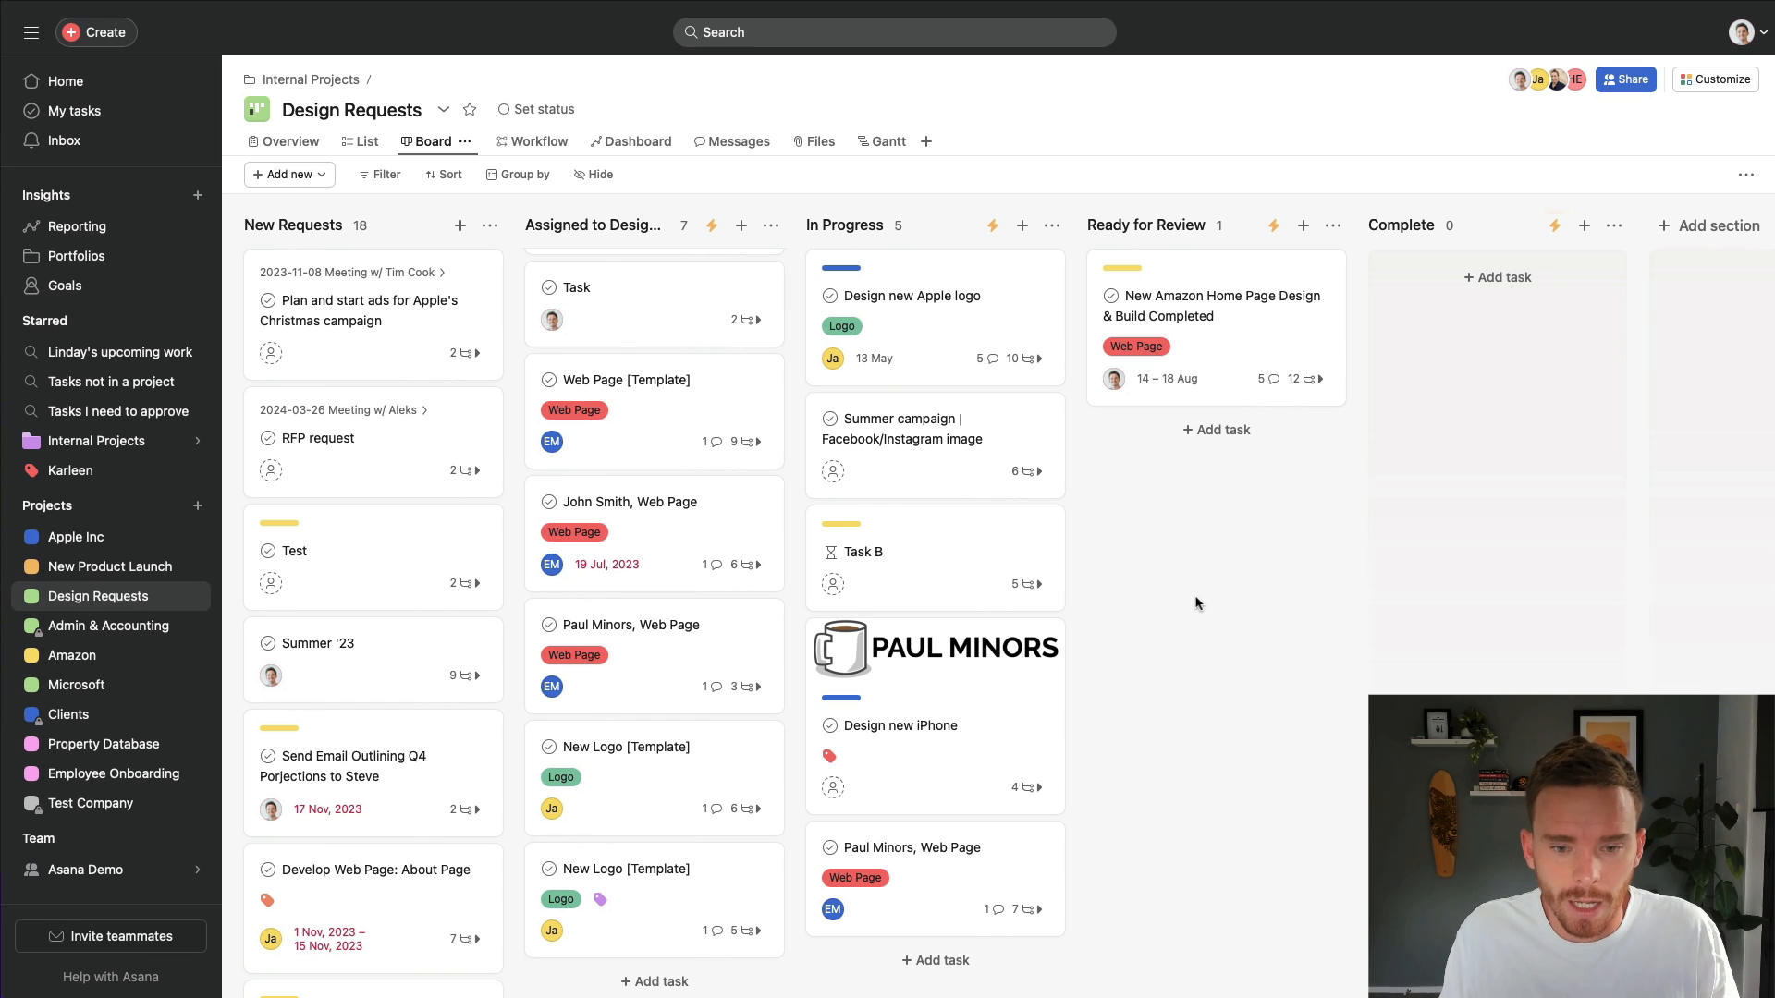
mouse_move(1300, 616)
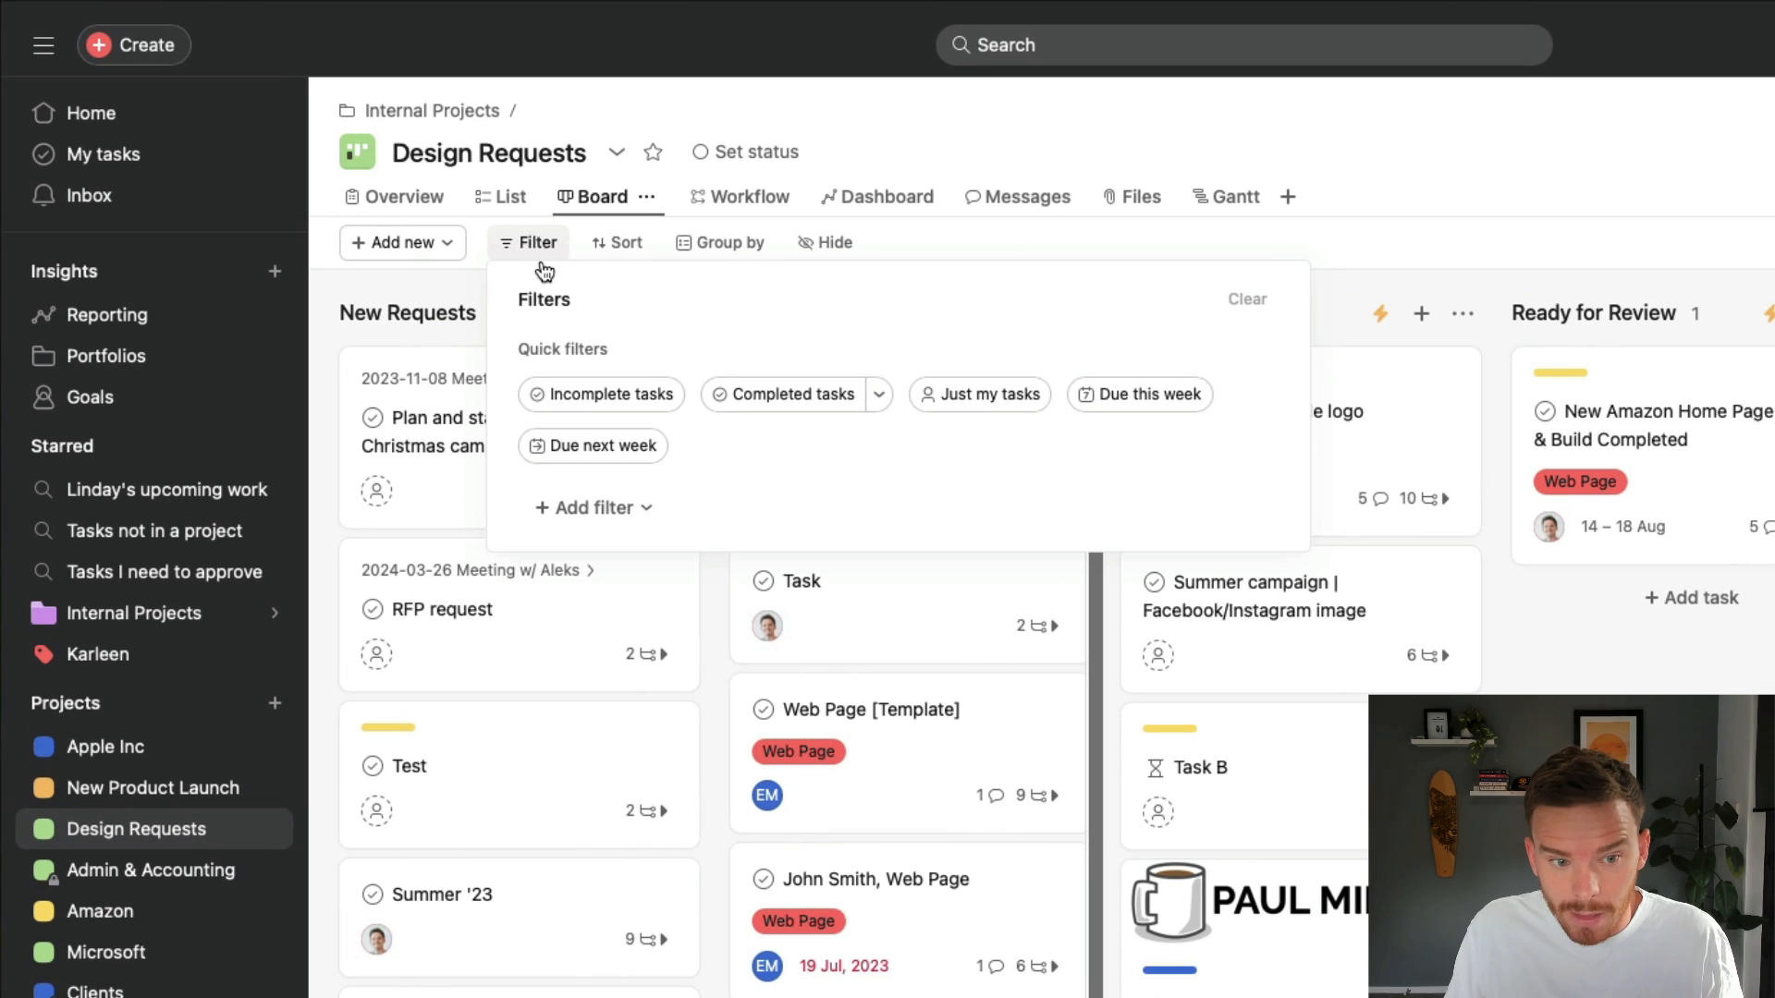
mouse_move(592, 508)
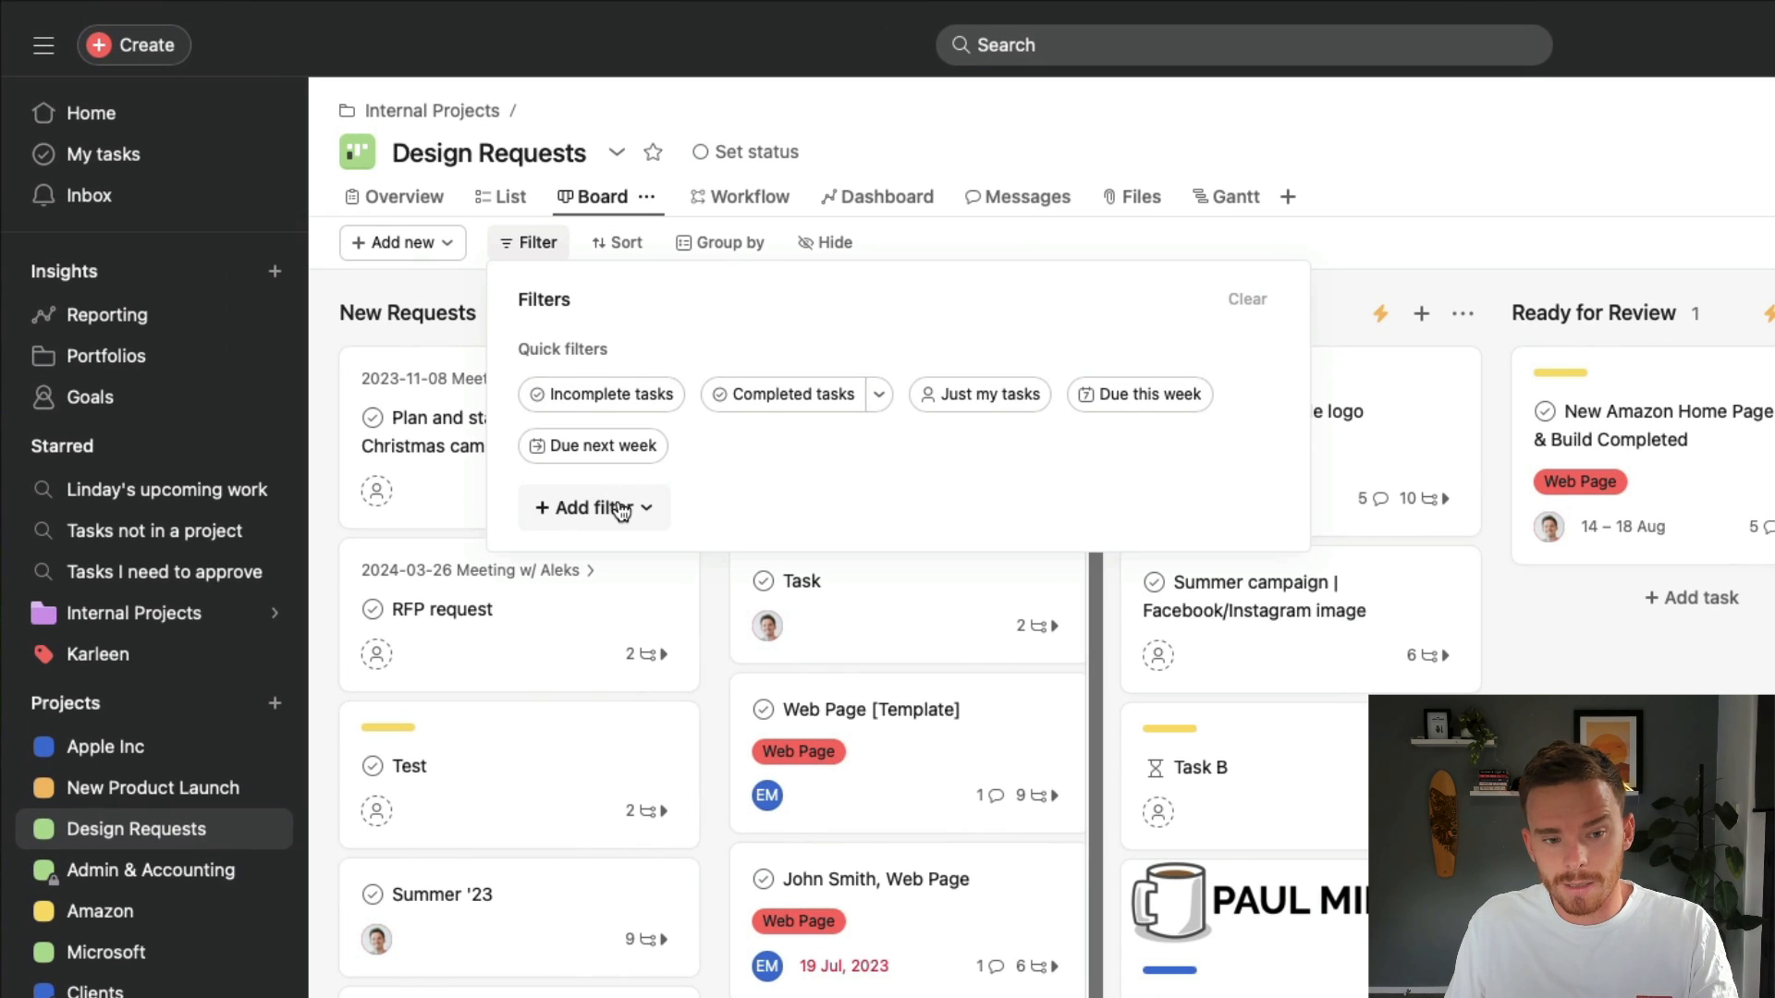
- Add a Request Type filter to the board, showing Web Page instead of Logo
left_click(588, 507)
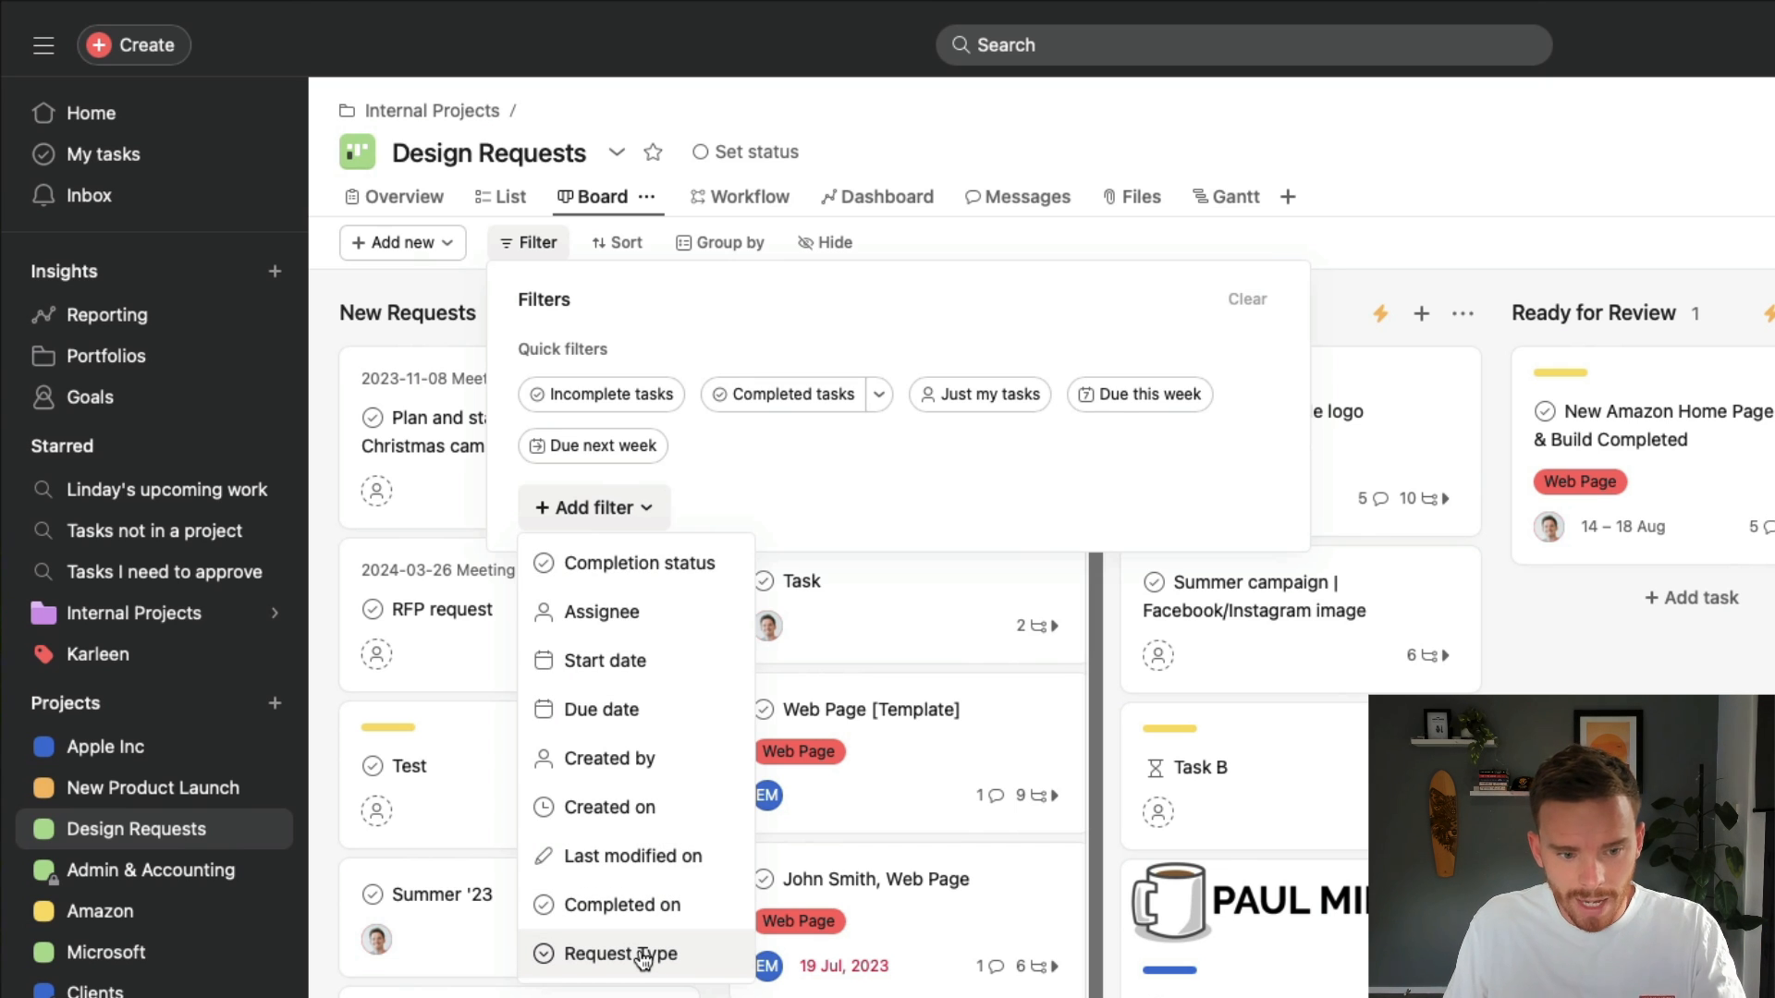
left_click(621, 953)
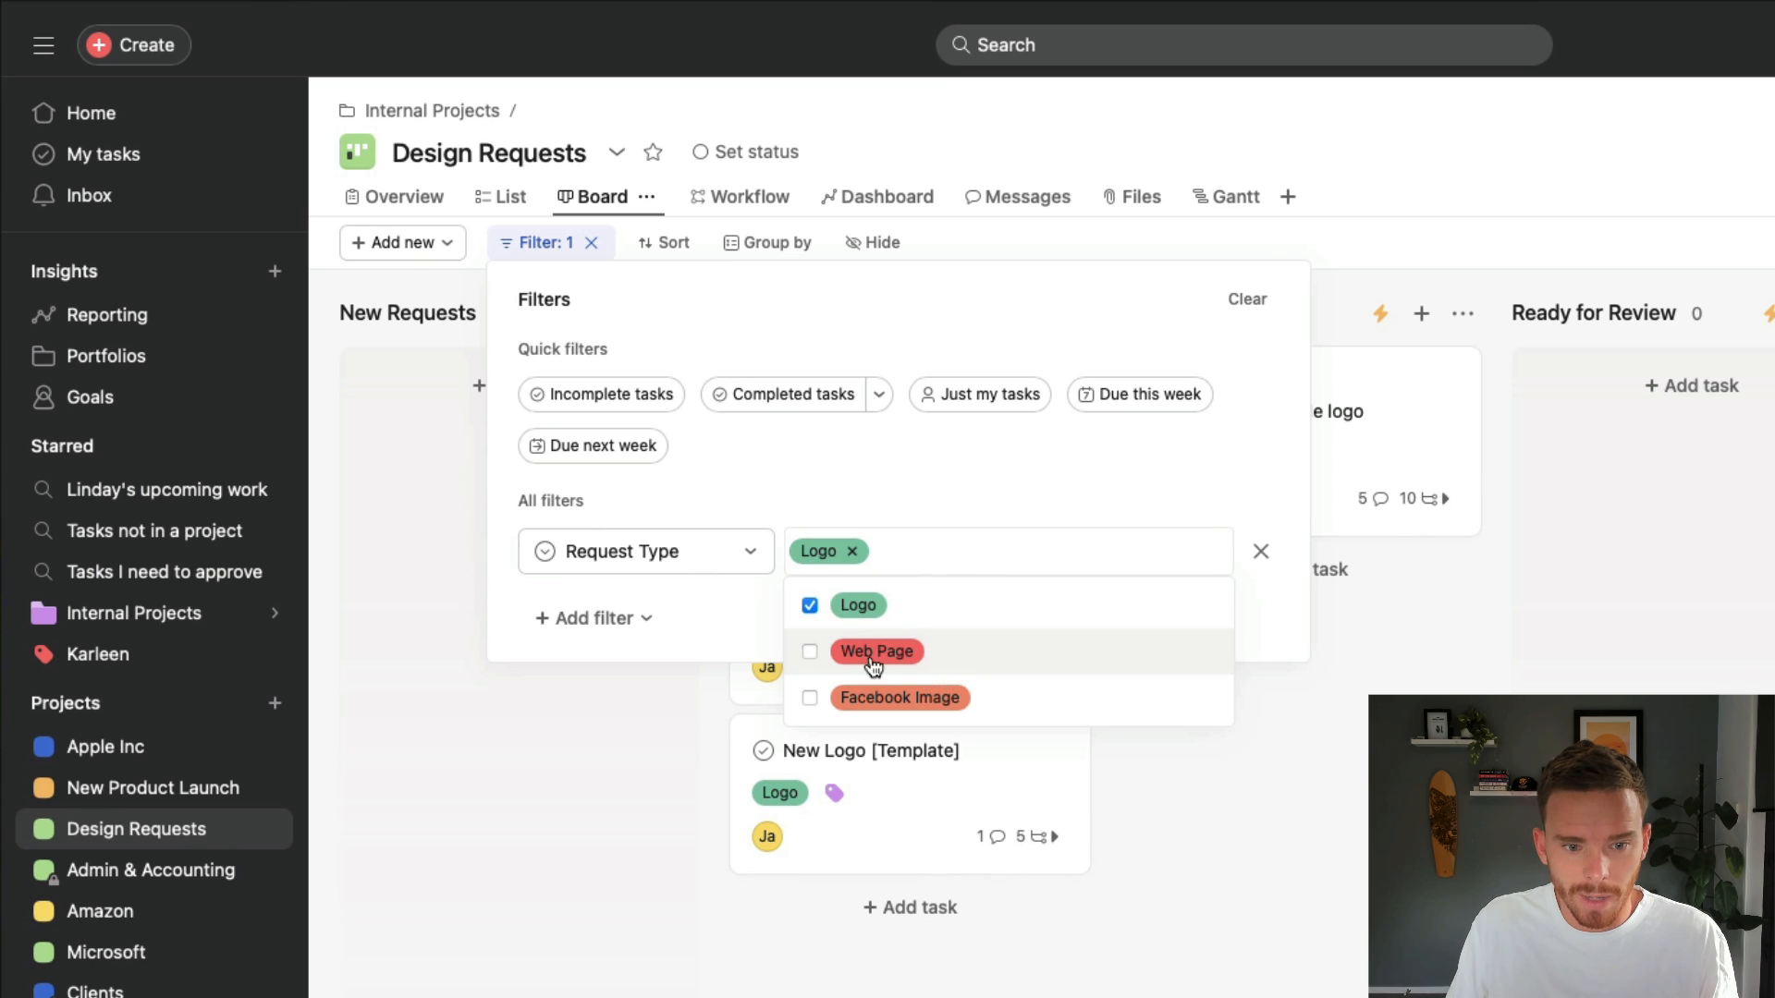
left_click(877, 651)
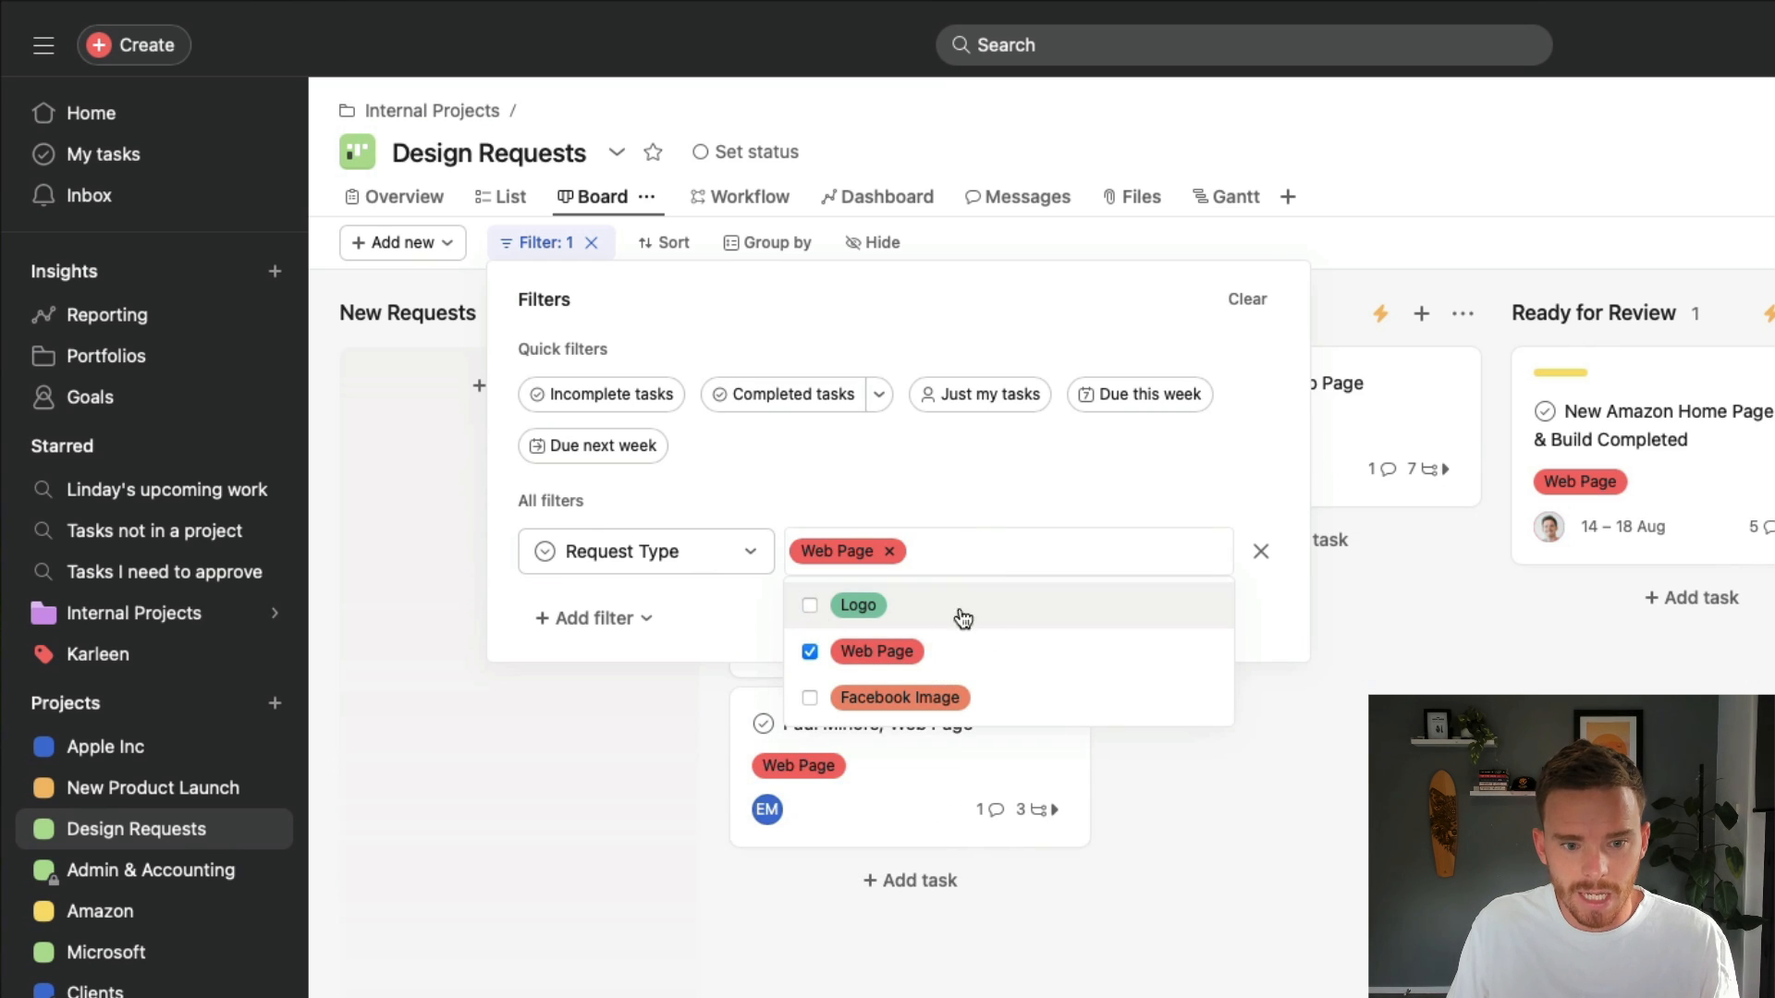
mouse_move(1007, 631)
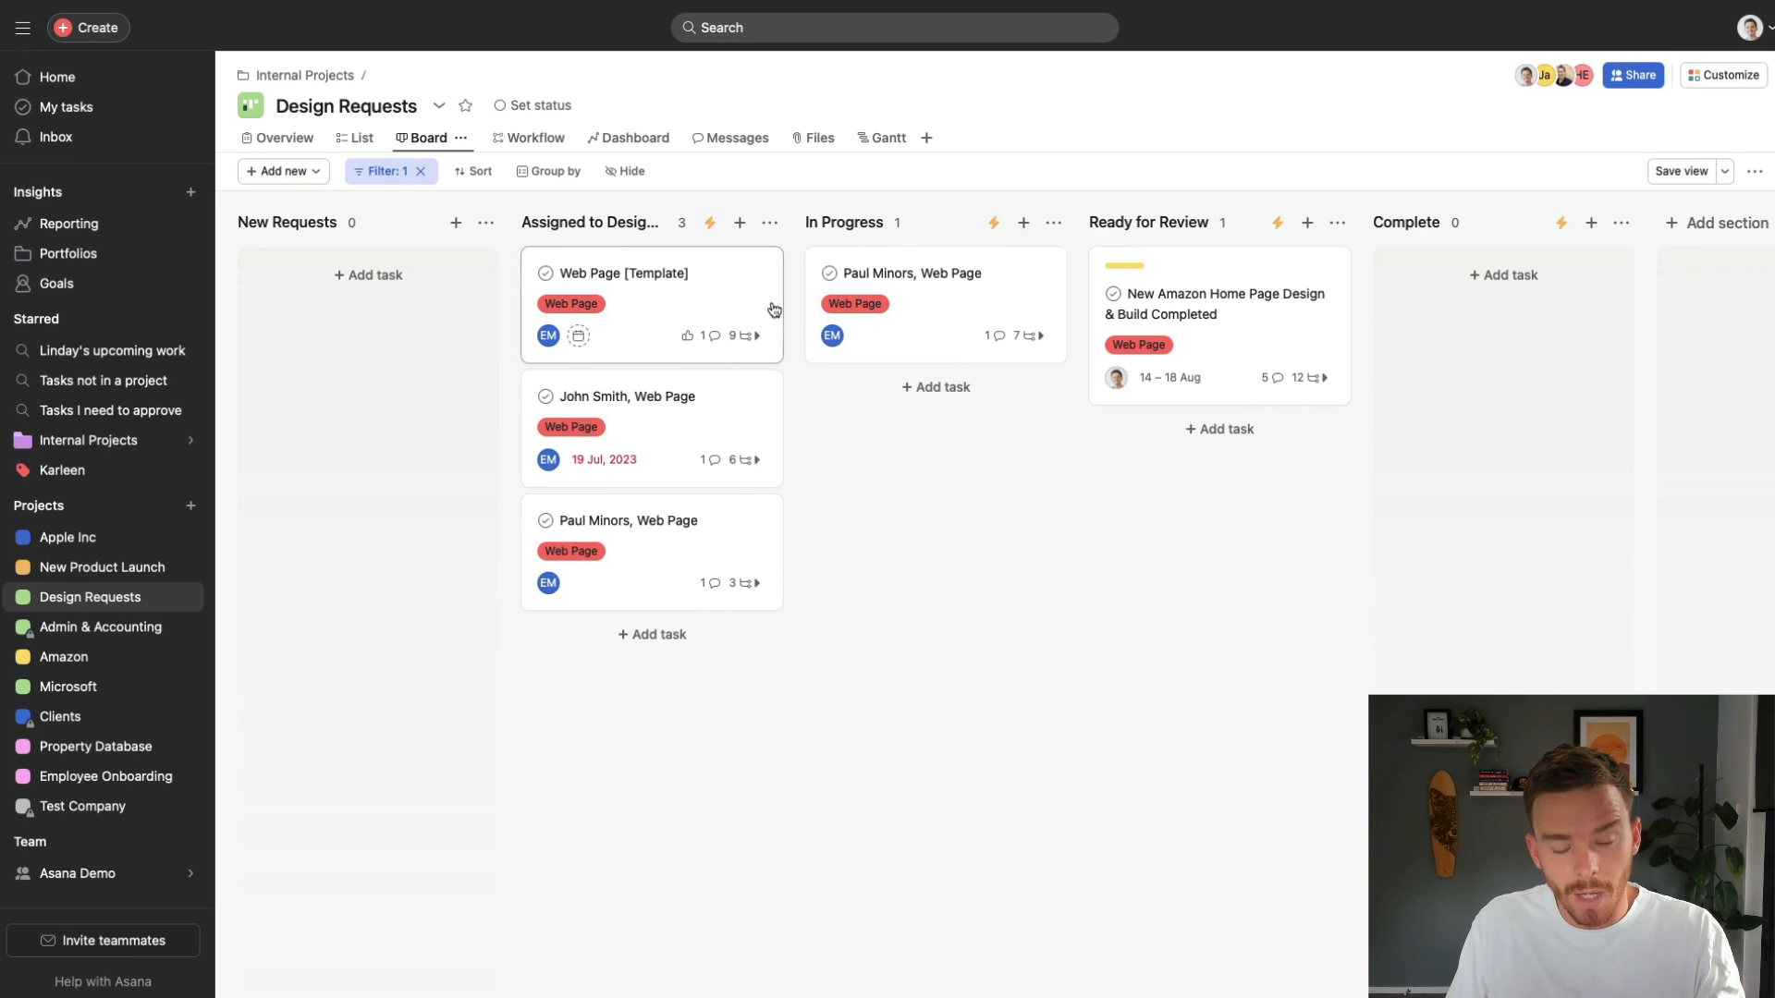
mouse_move(1260, 293)
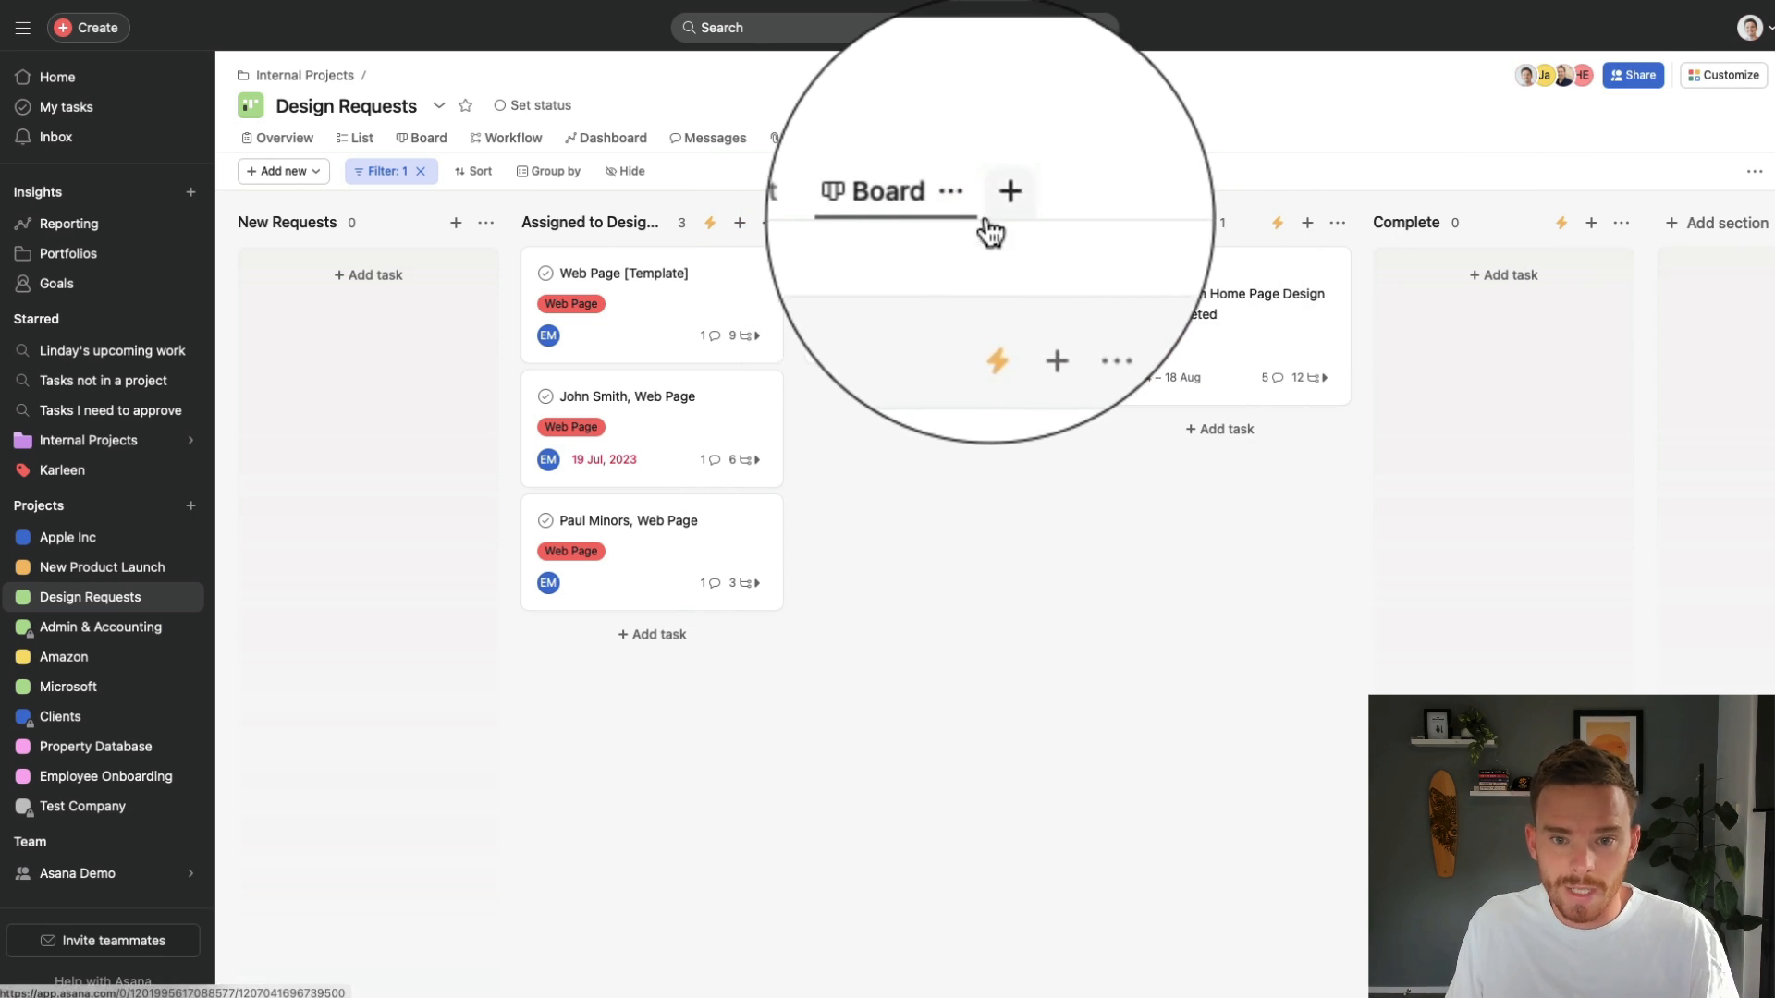
- Duplicate the filtered board view with Make a copy from its options menu
left_click(959, 195)
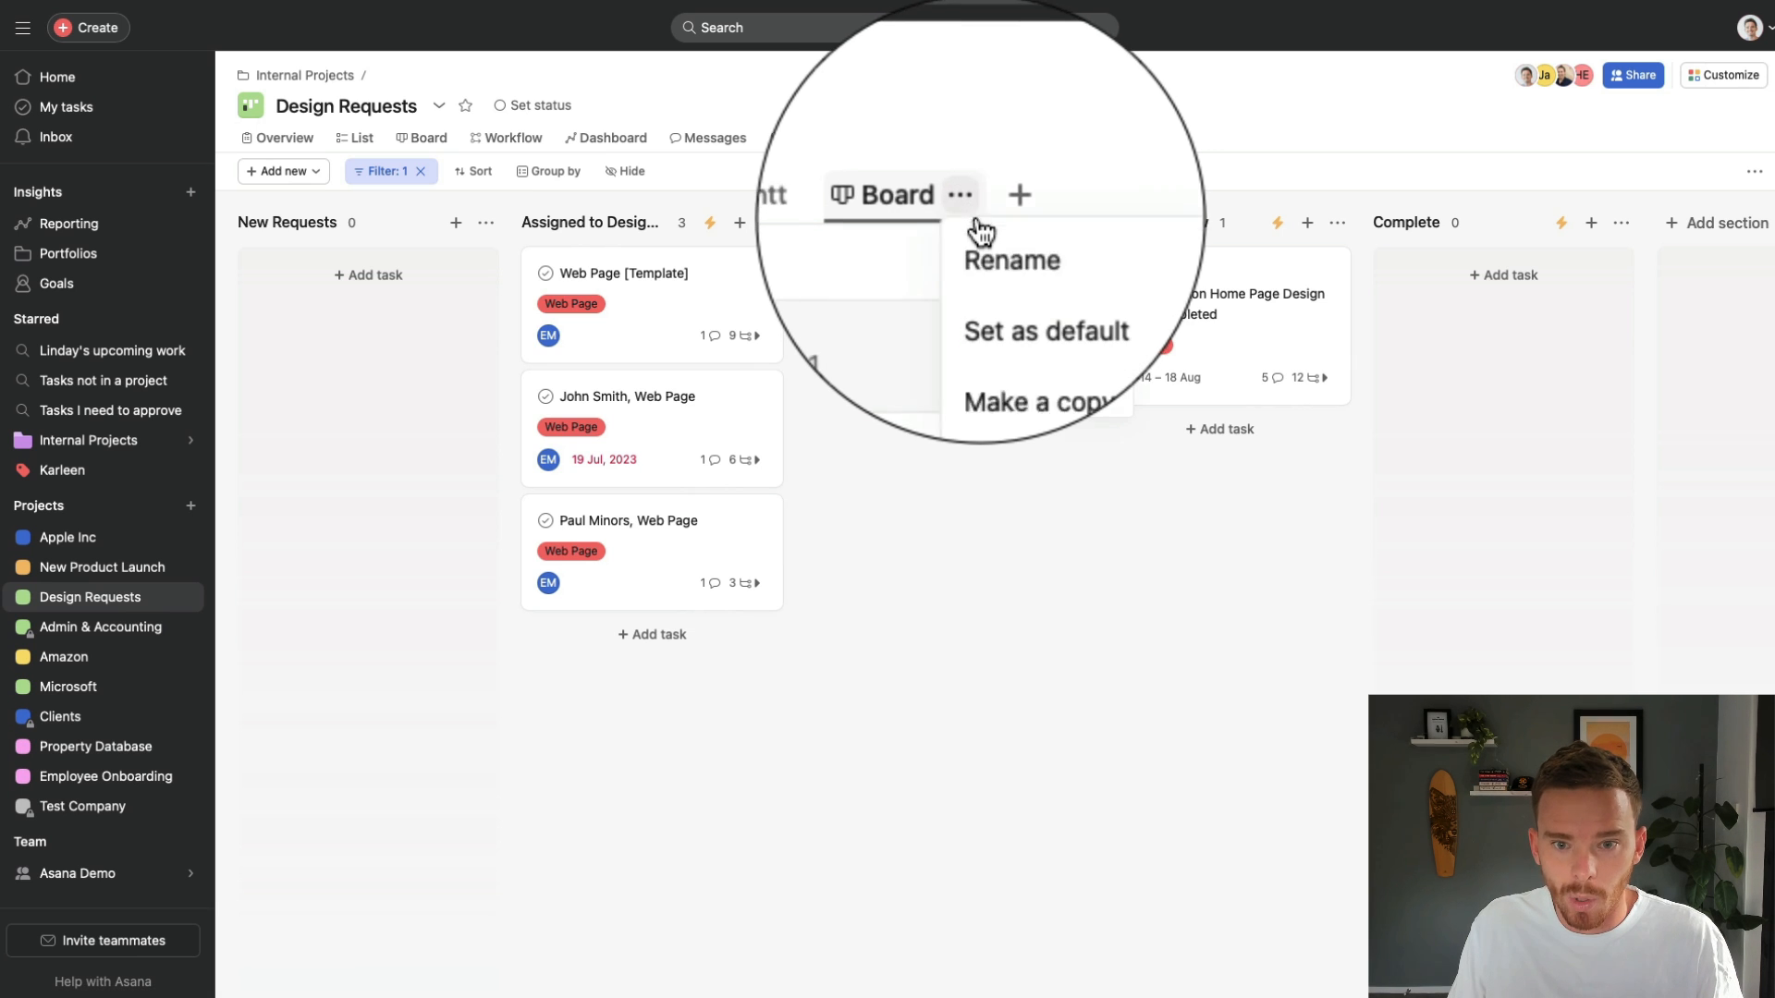
left_click(1009, 259)
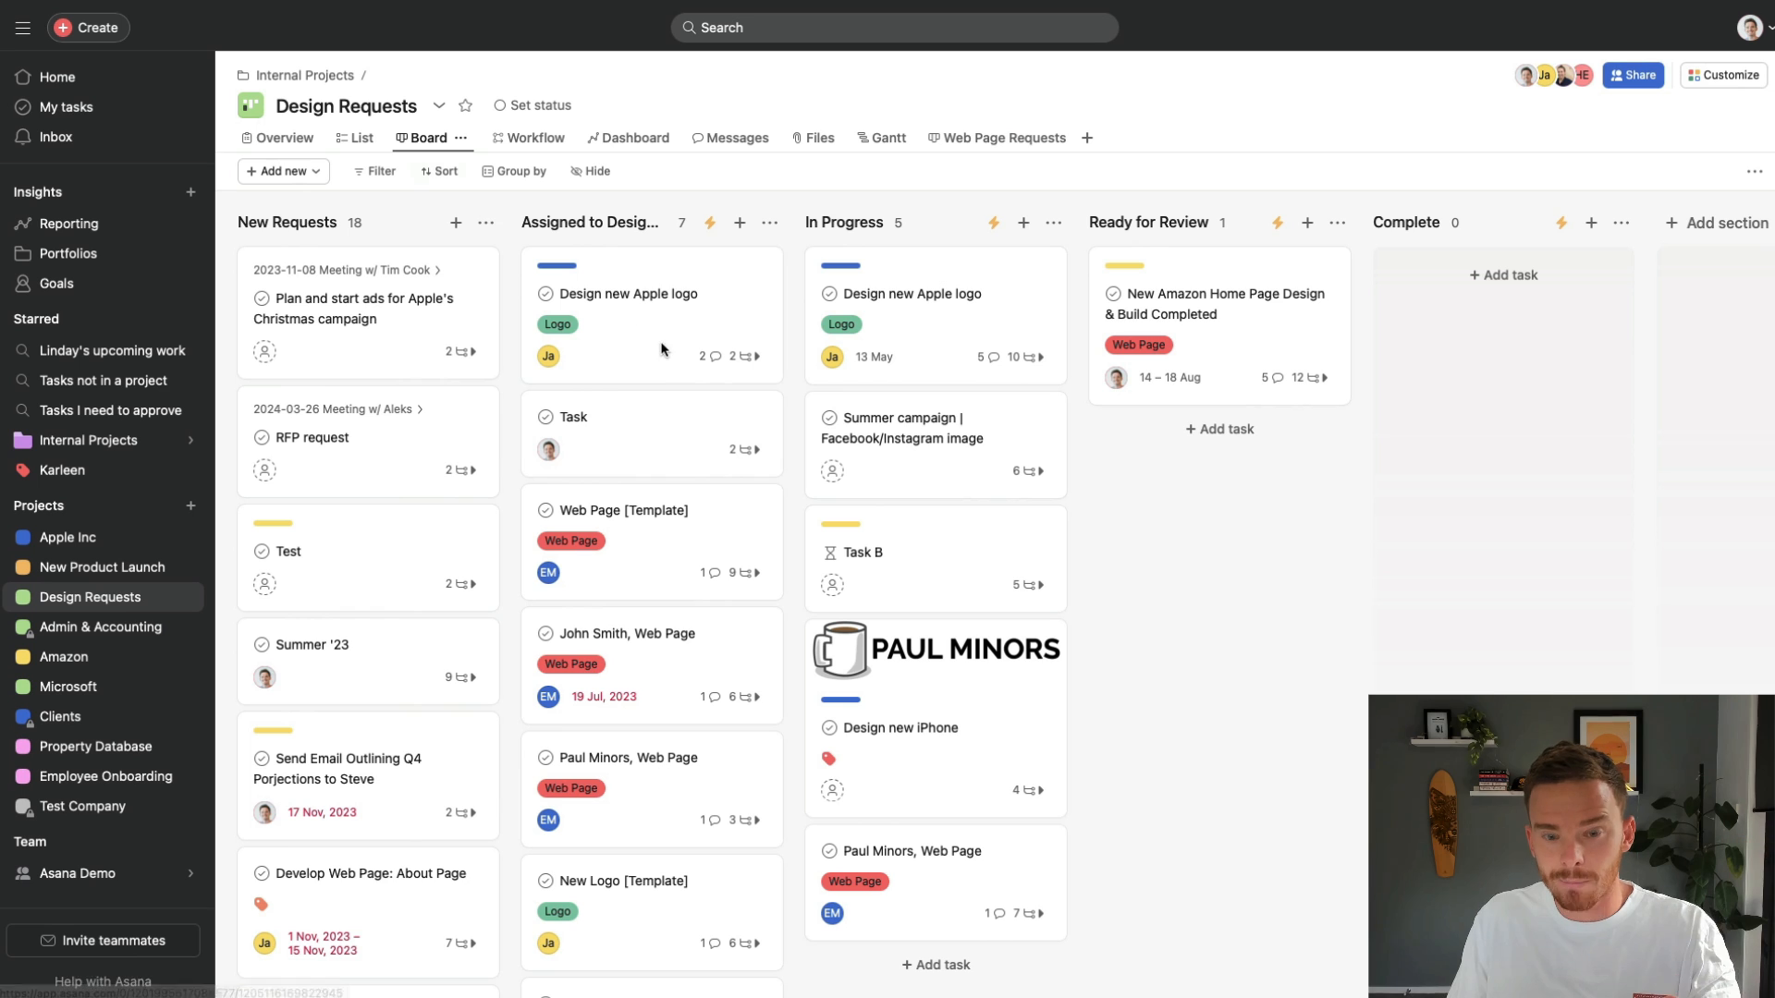
mouse_move(665, 349)
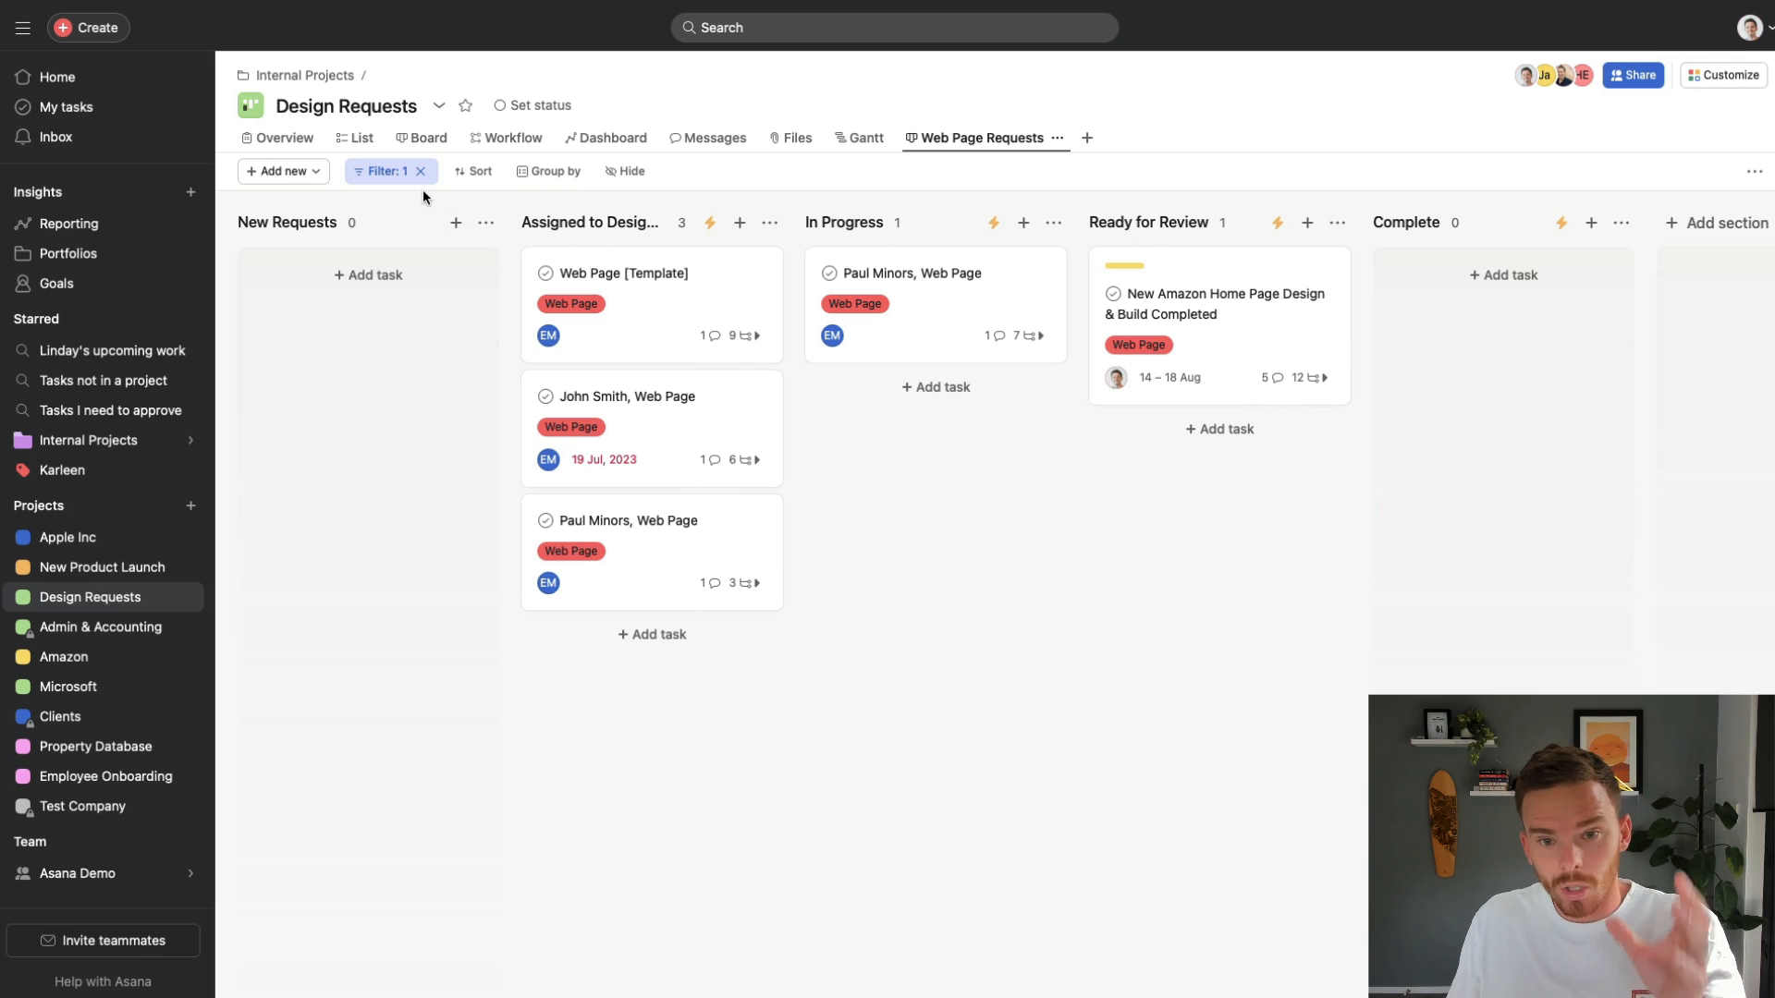
mouse_move(1039, 161)
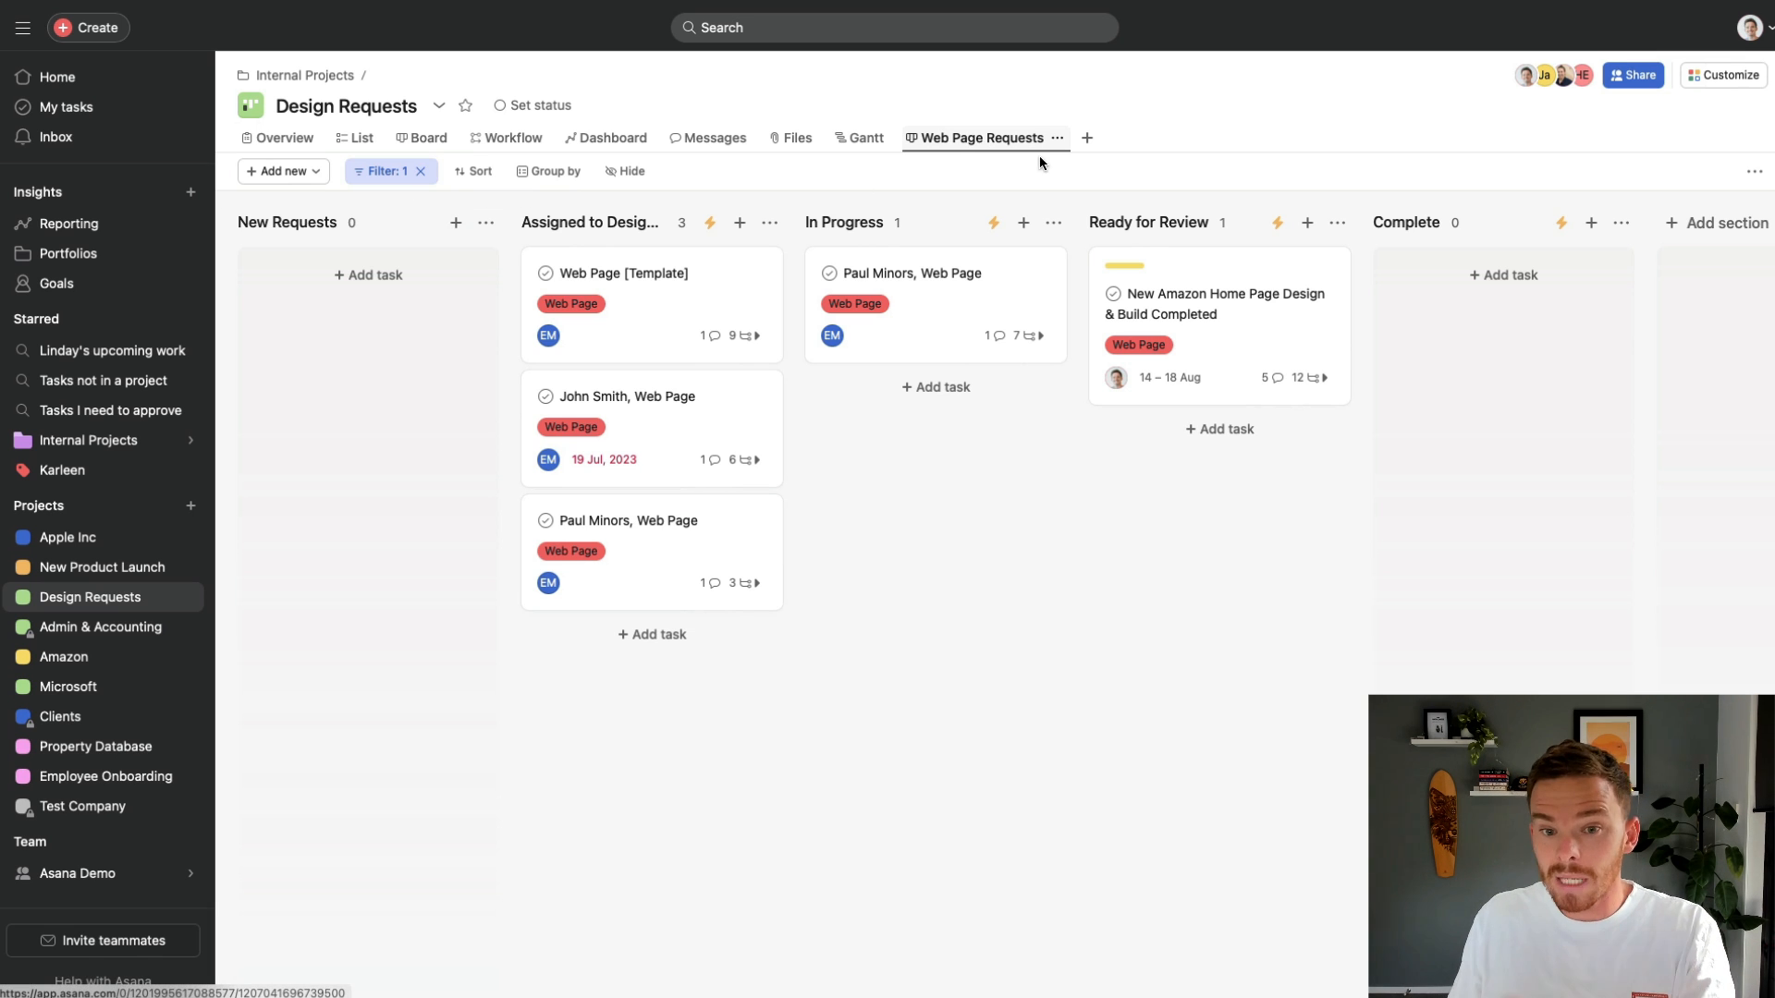
- Swap Request Type for an Assignee filter, name the view Jarvis, and open the logo task
left_click(387, 171)
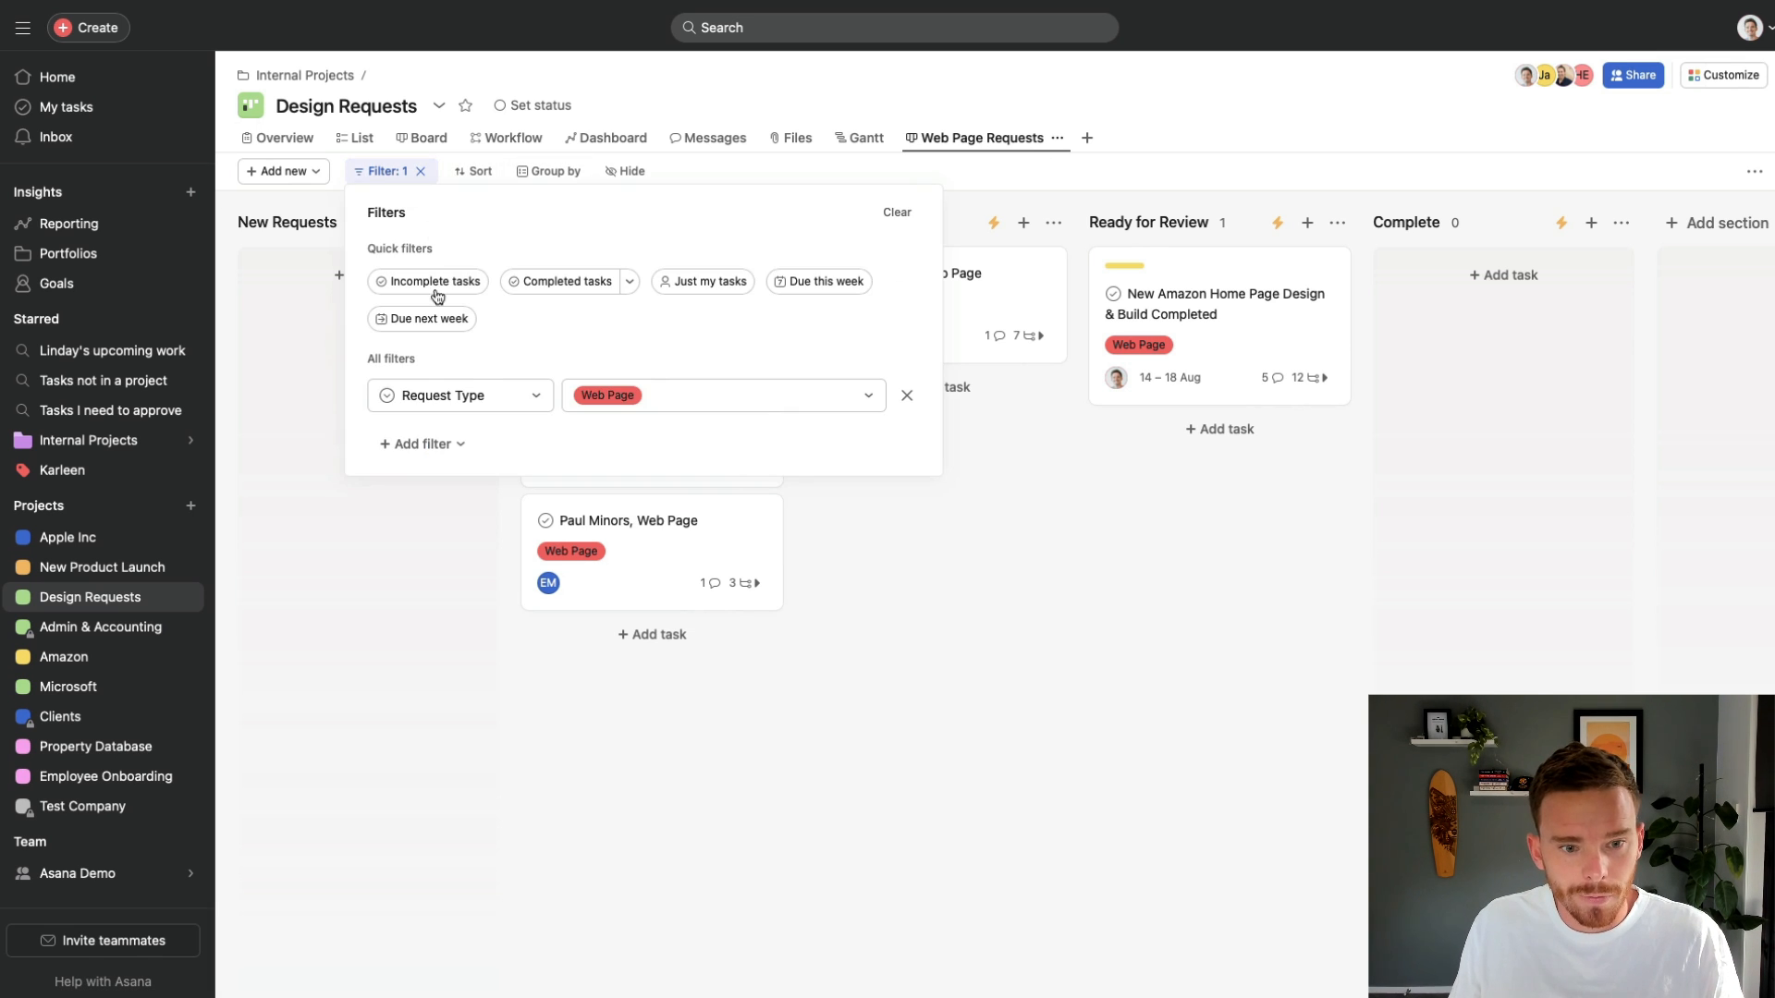
left_click(907, 395)
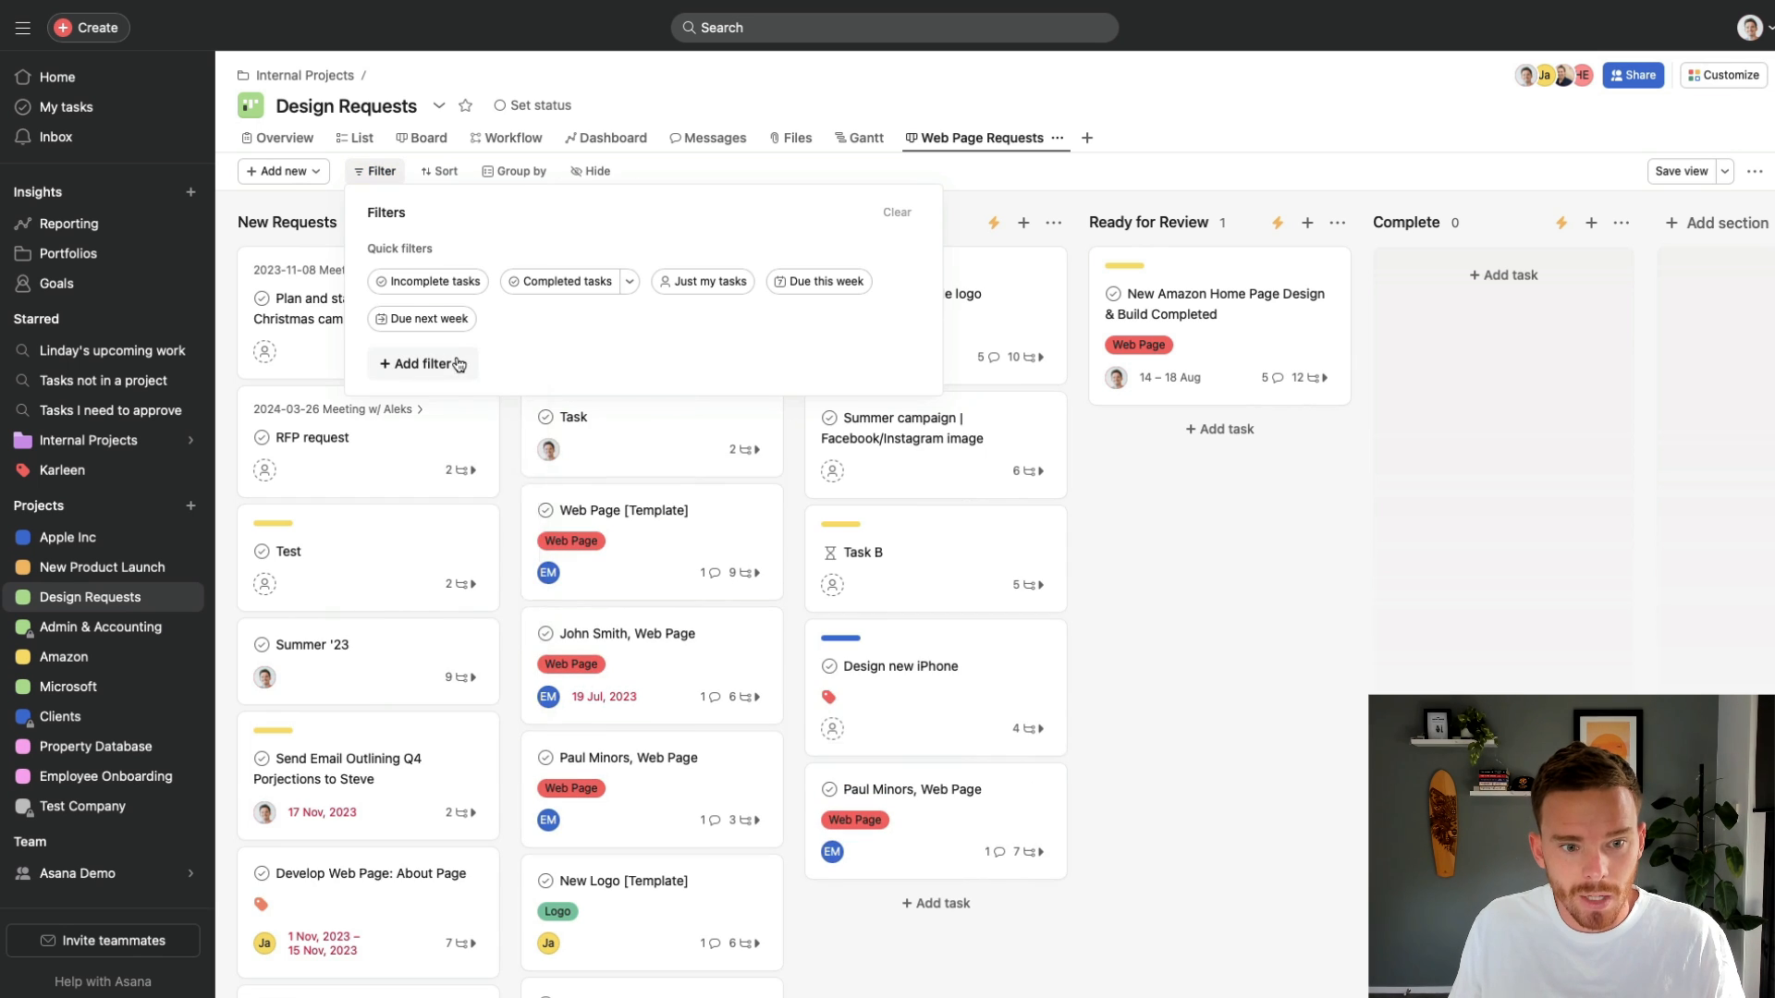
left_click(422, 364)
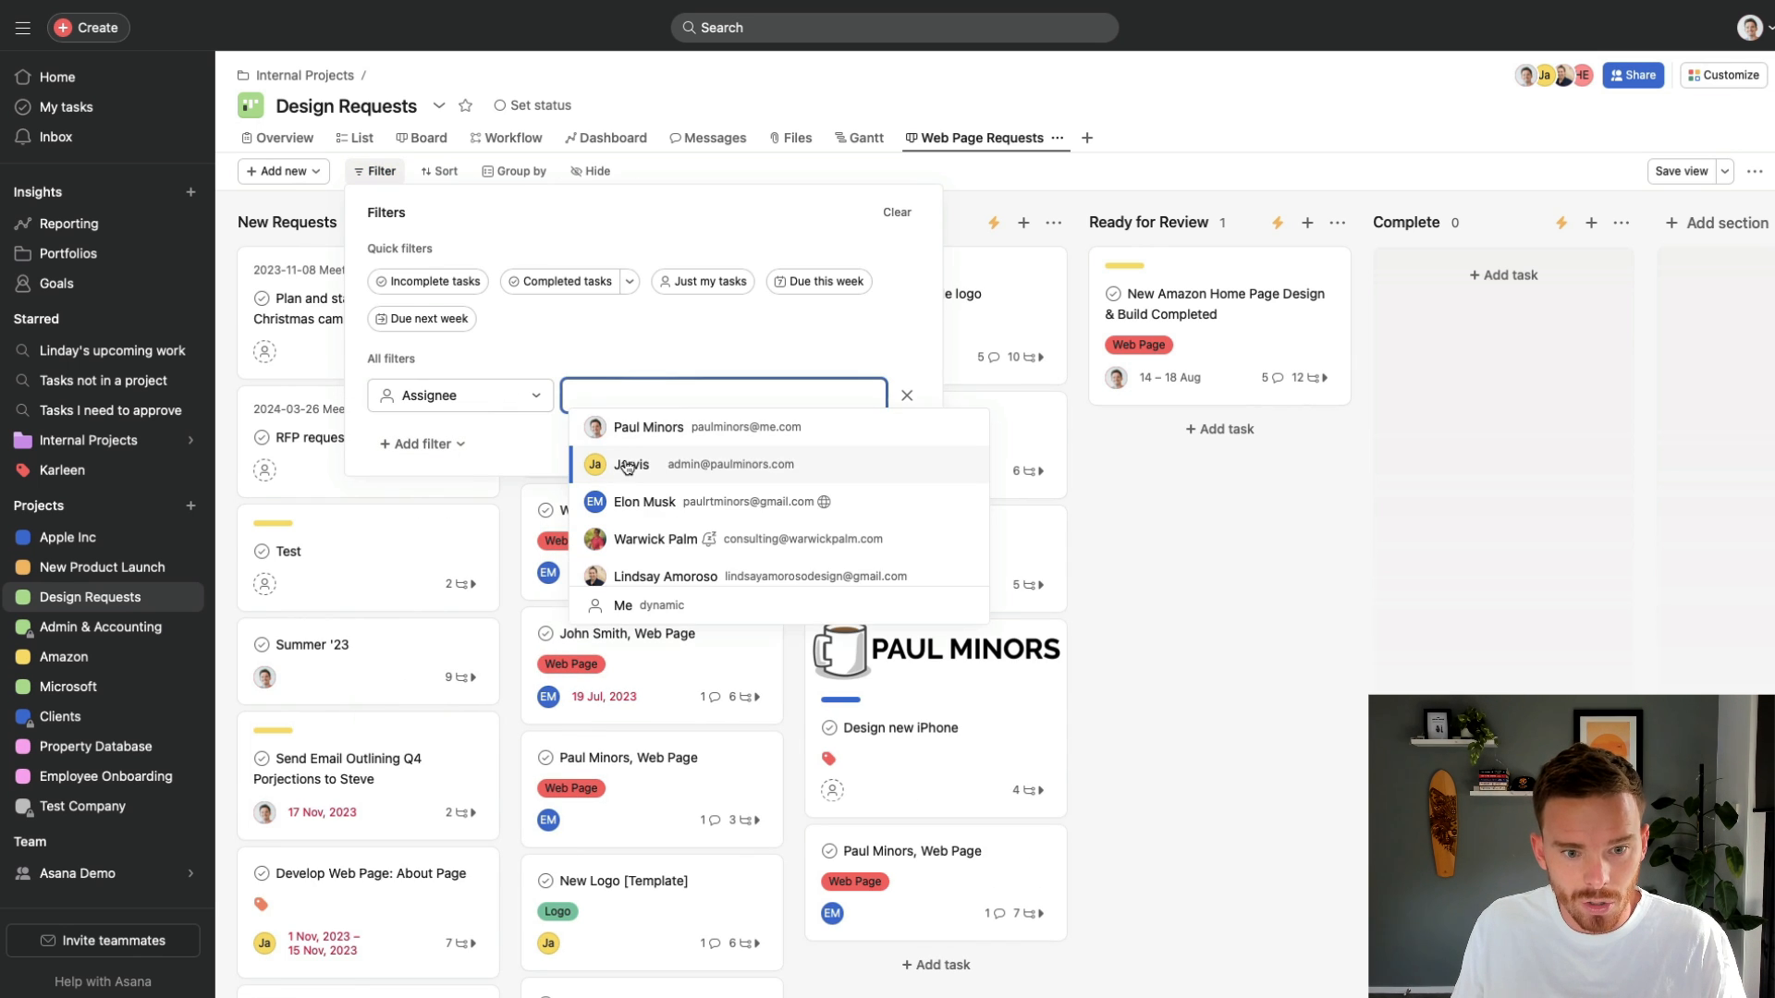
left_click(630, 464)
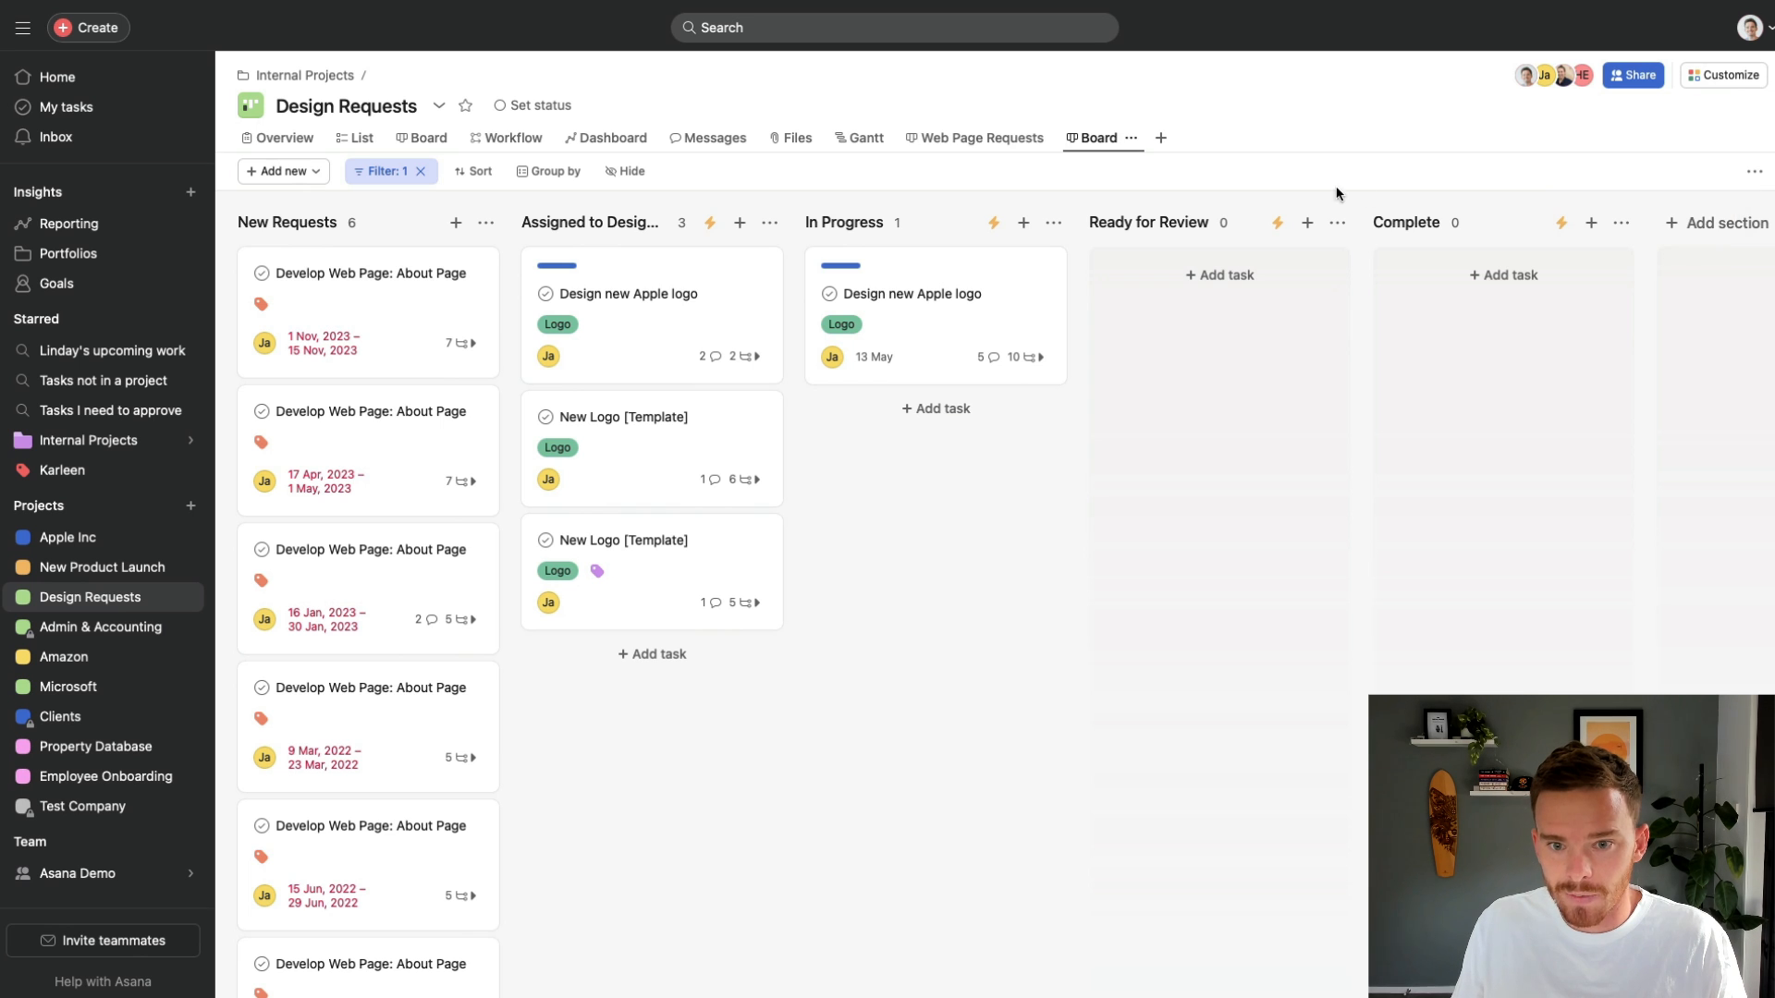
double_click(1095, 136)
type("Jarvis")
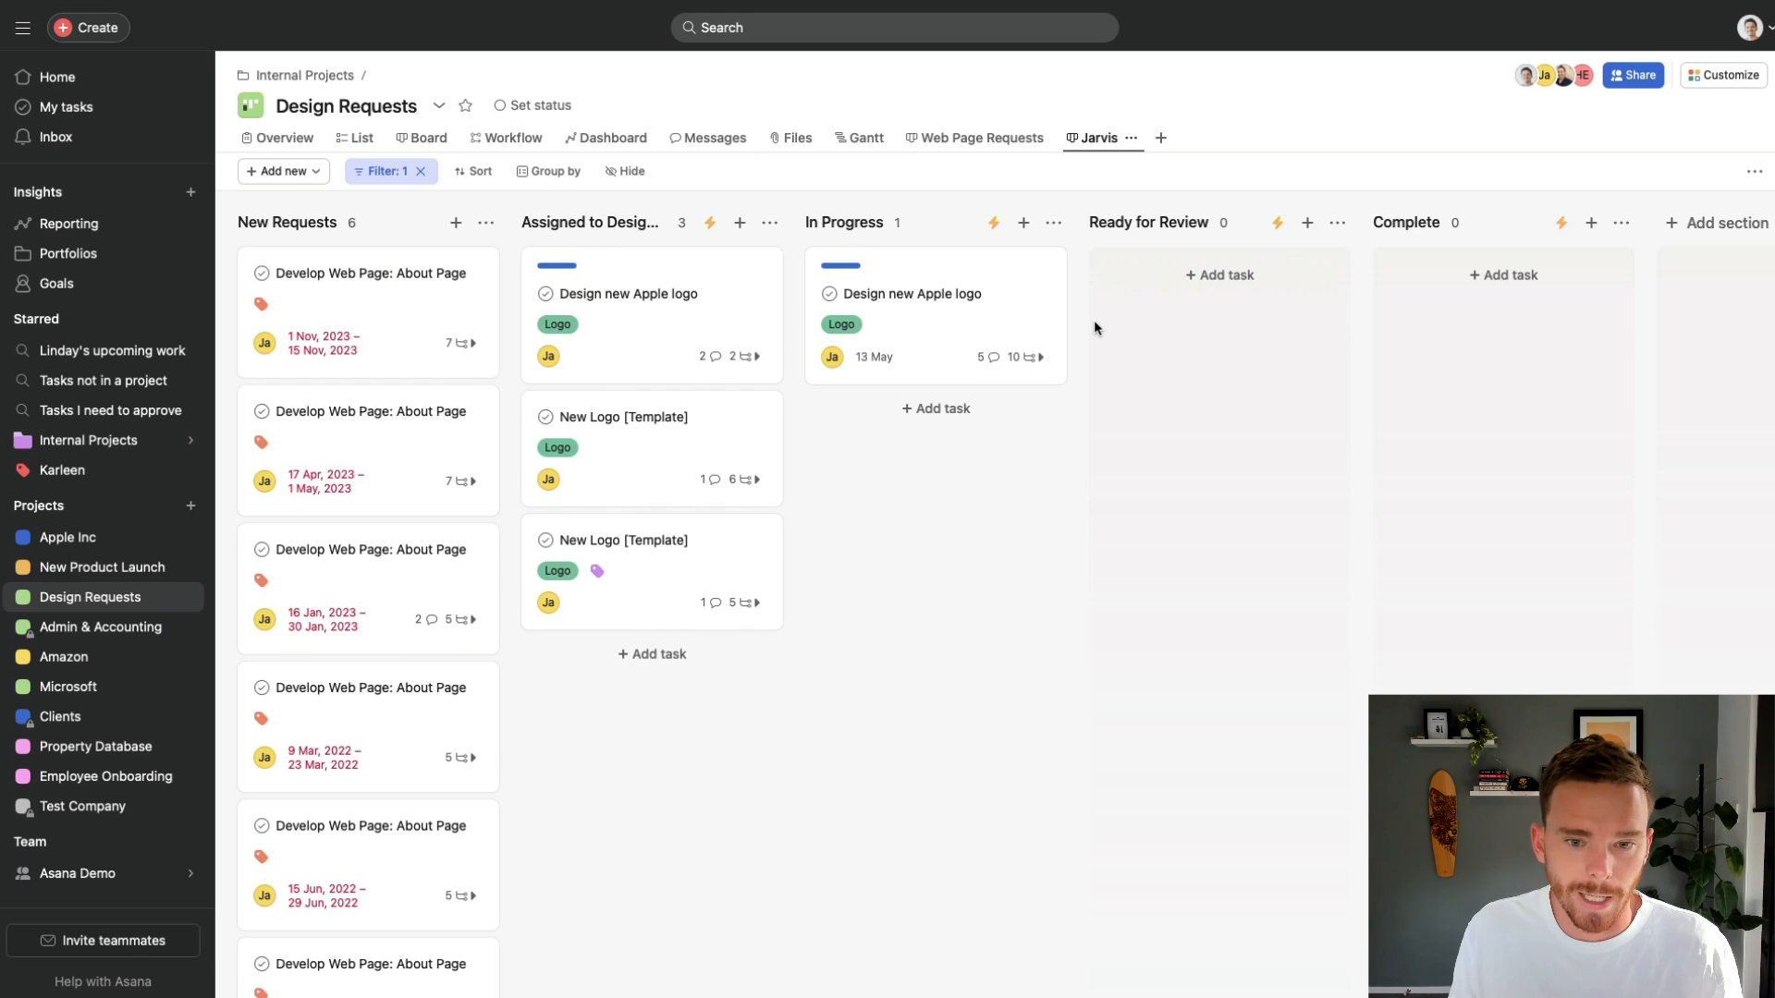
left_click(933, 704)
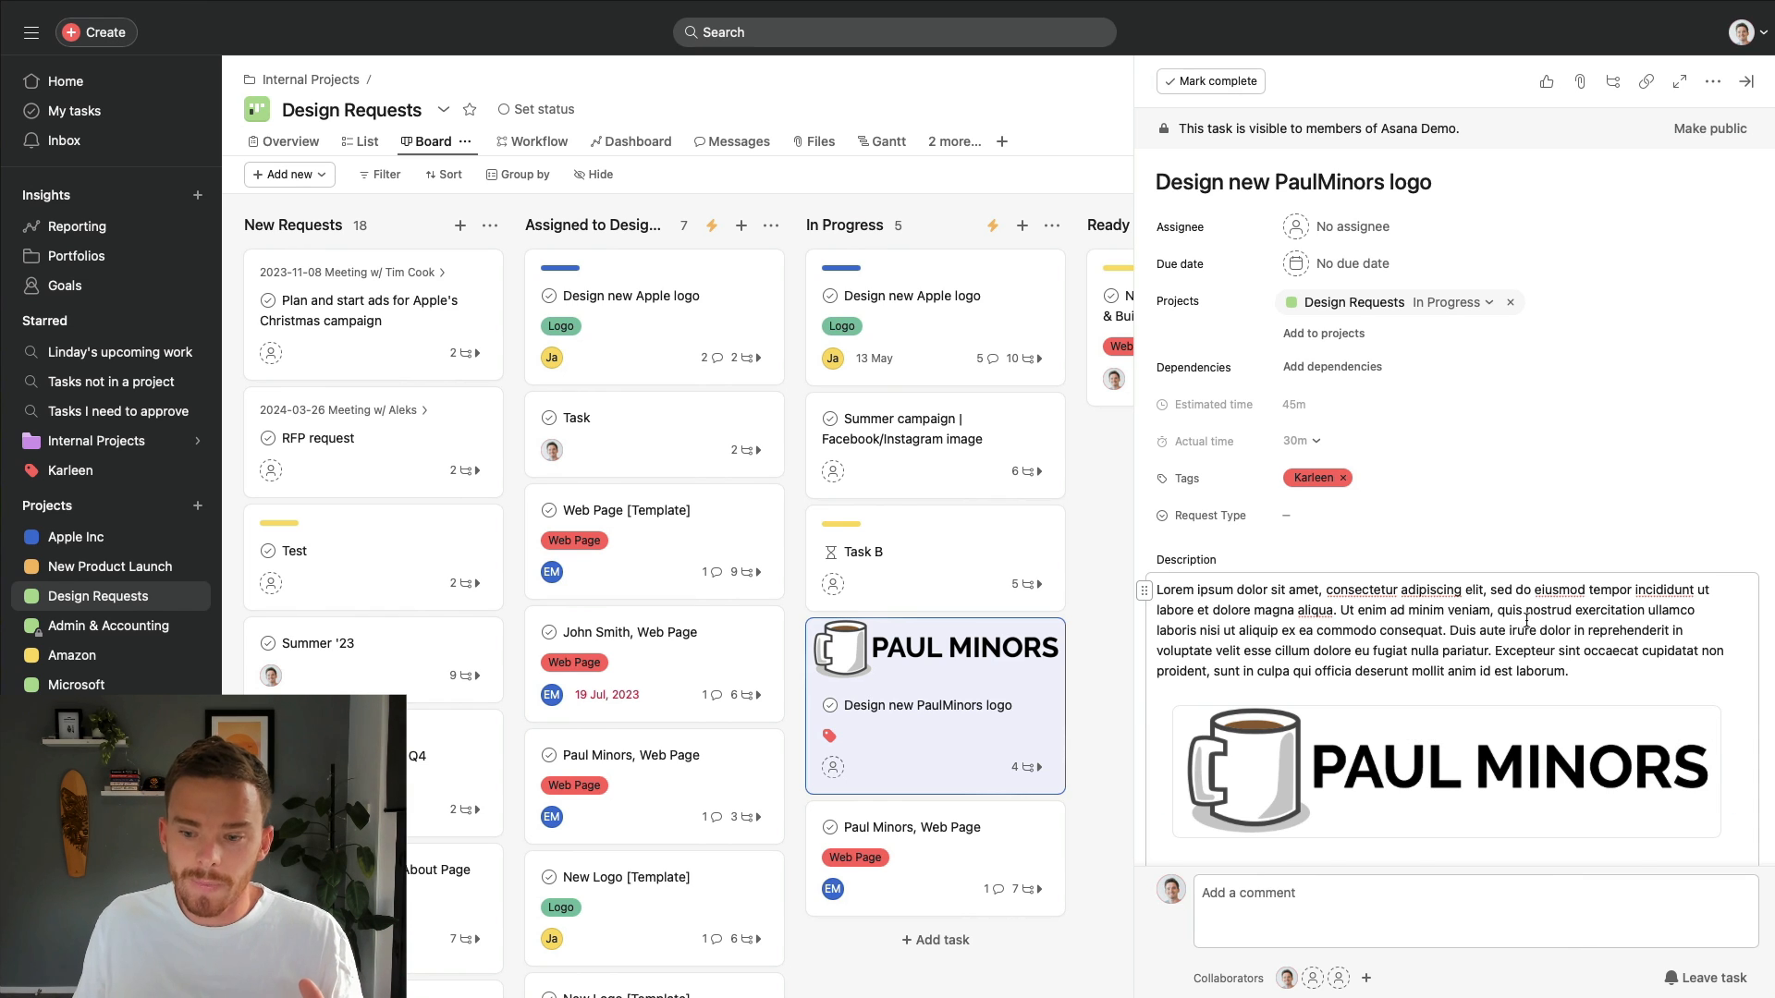
- Scroll the task description and open the attached Paul Minors logo image full-size
scroll("down", 3)
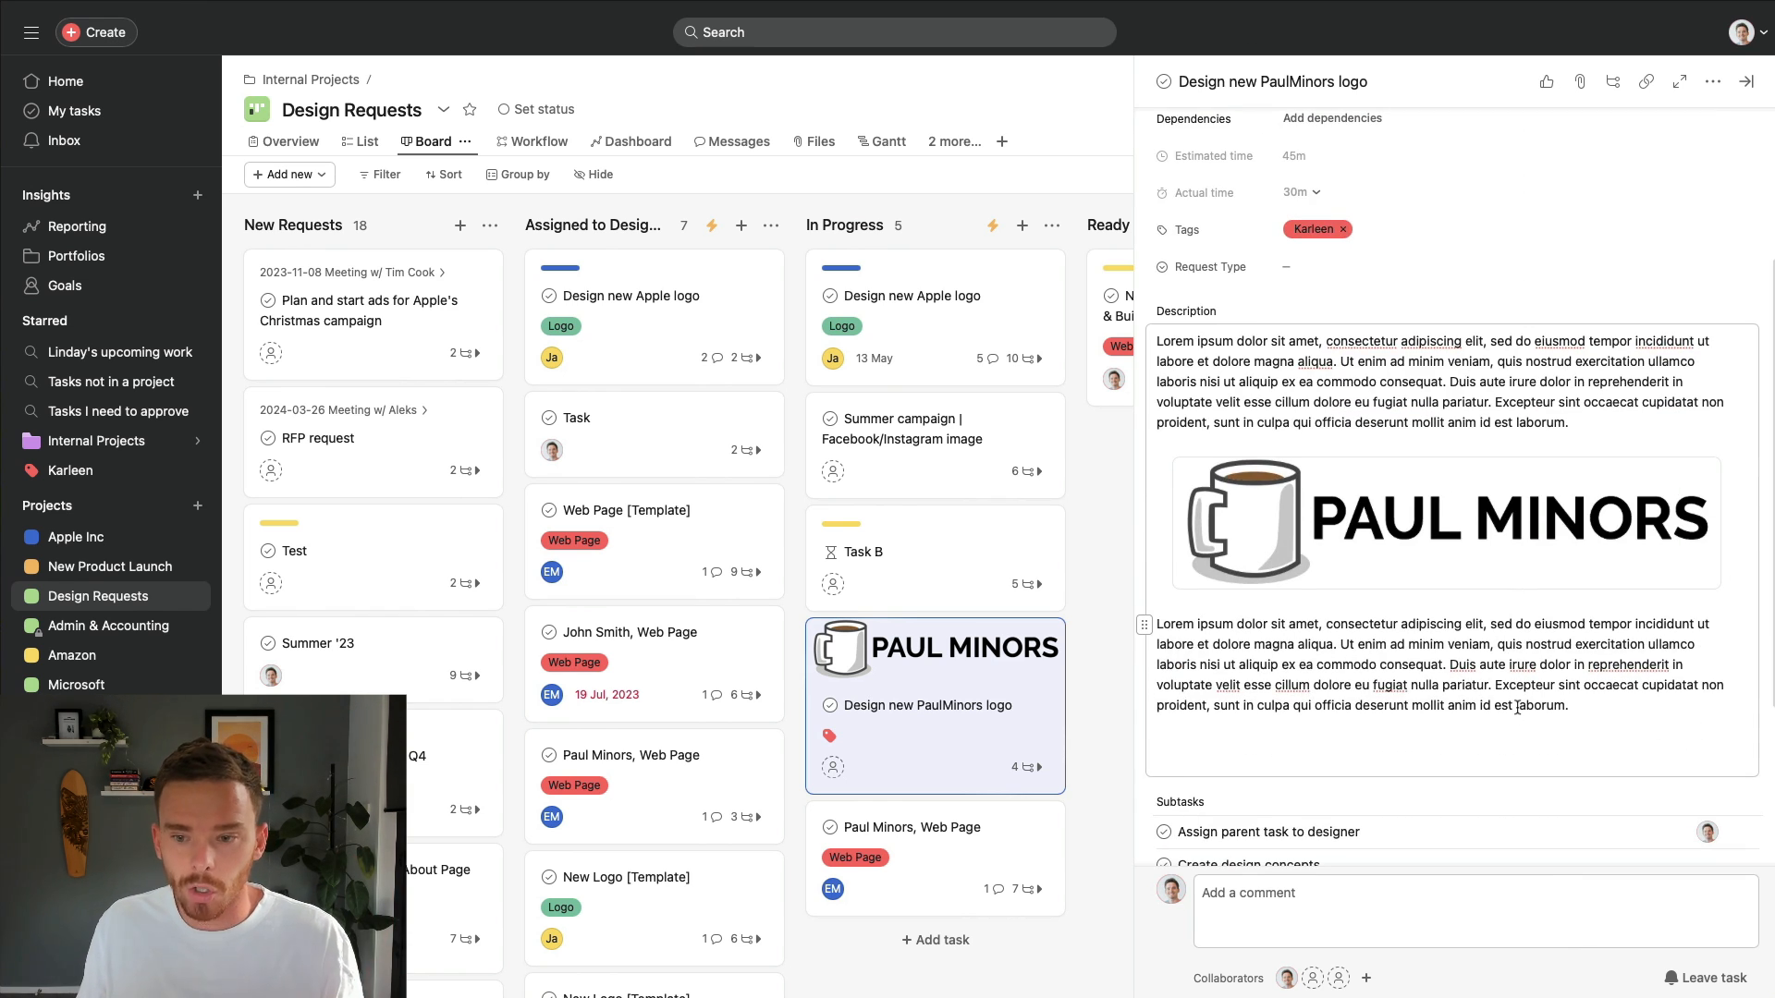
left_click(1443, 520)
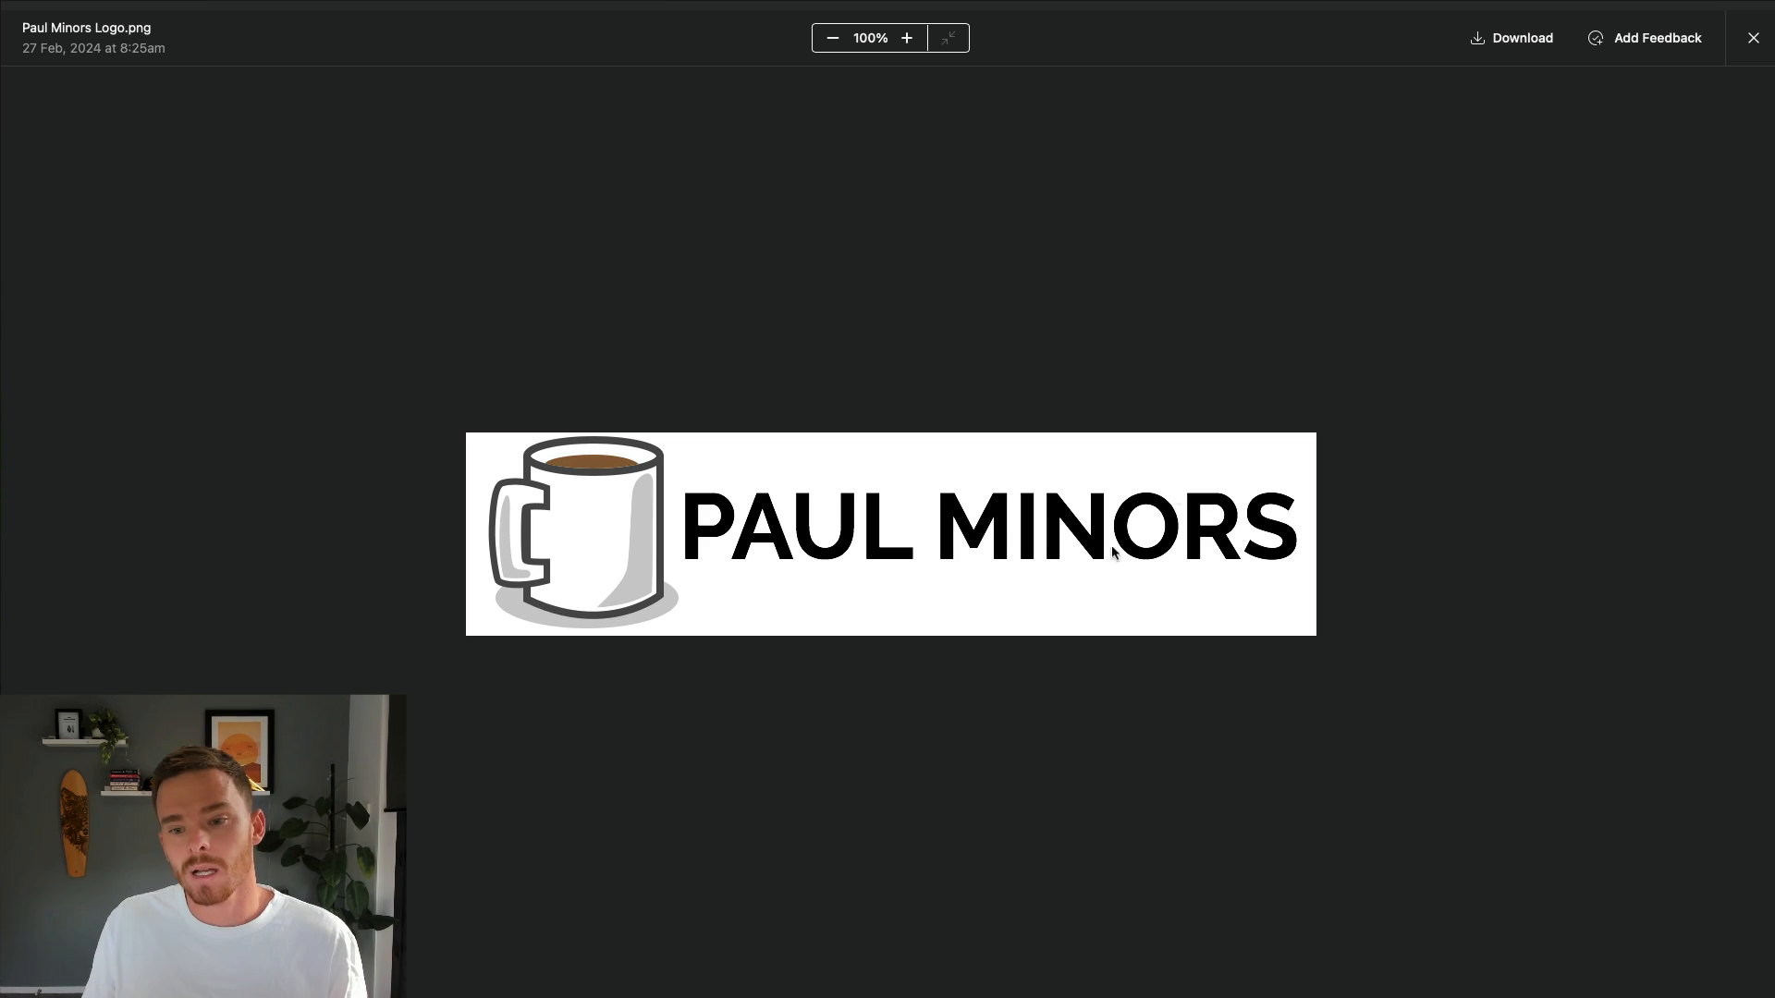
mouse_move(1413, 474)
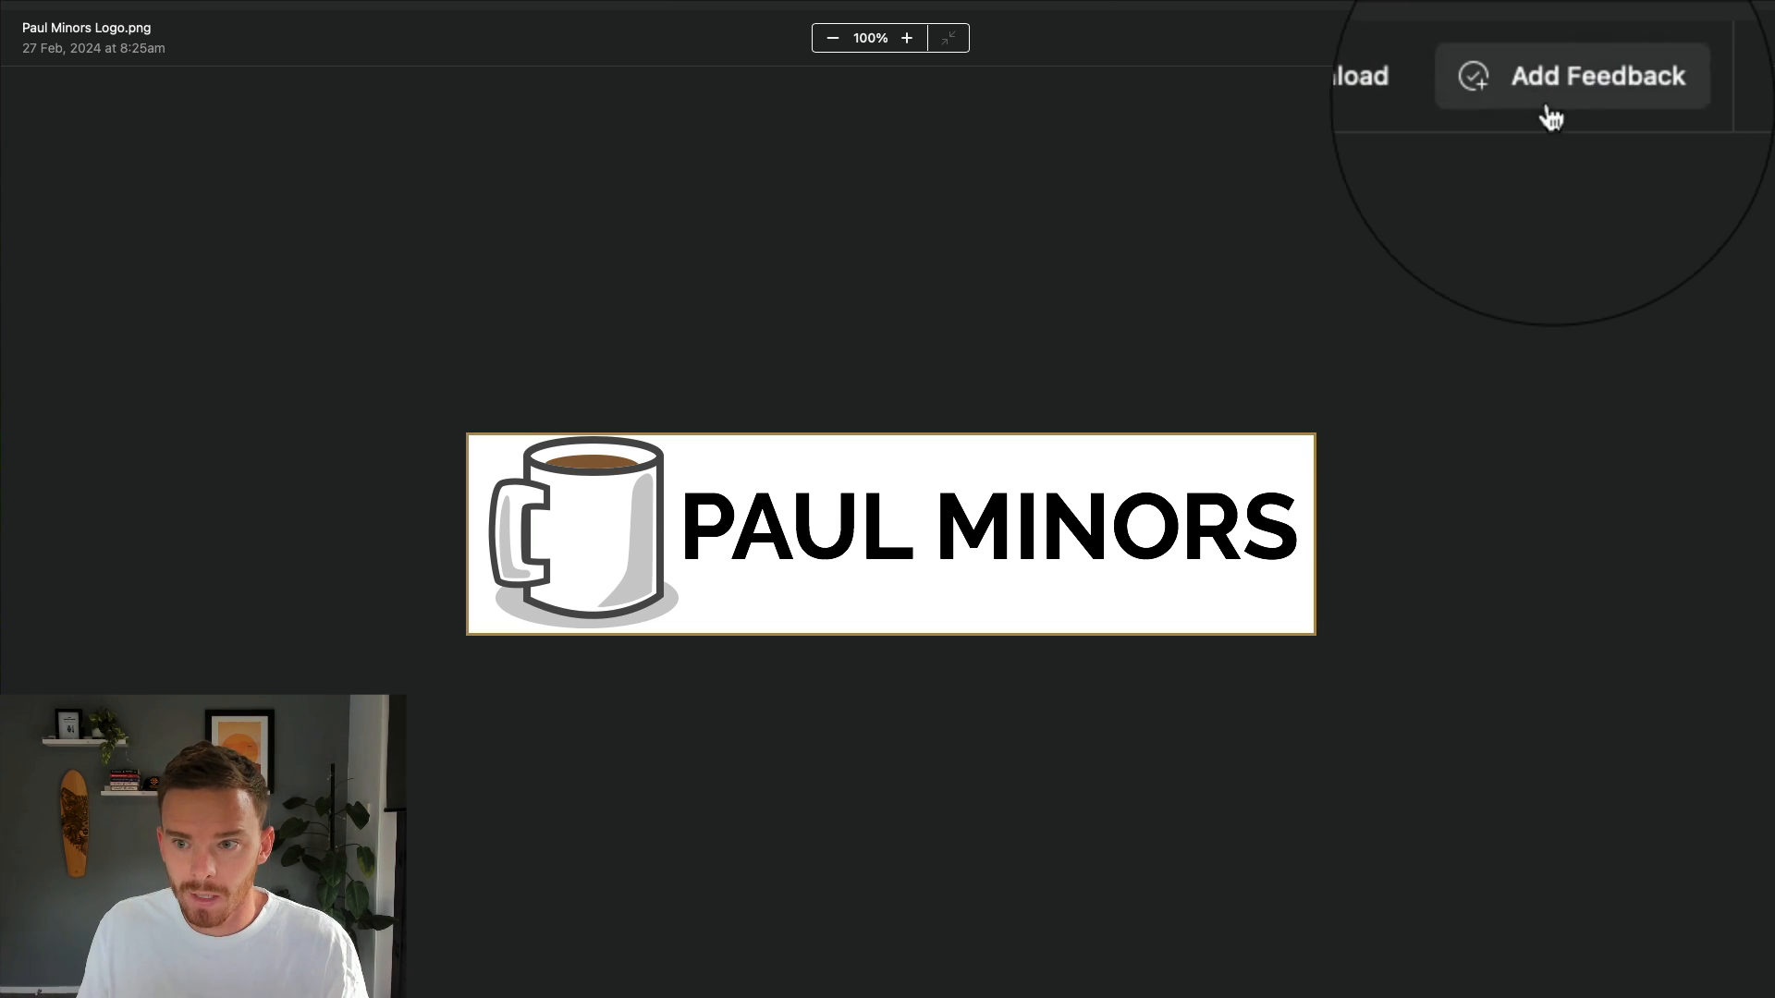
- Pin 'Change the font to something more interesting' on the lettering, assigned to a teammate
left_click(1597, 75)
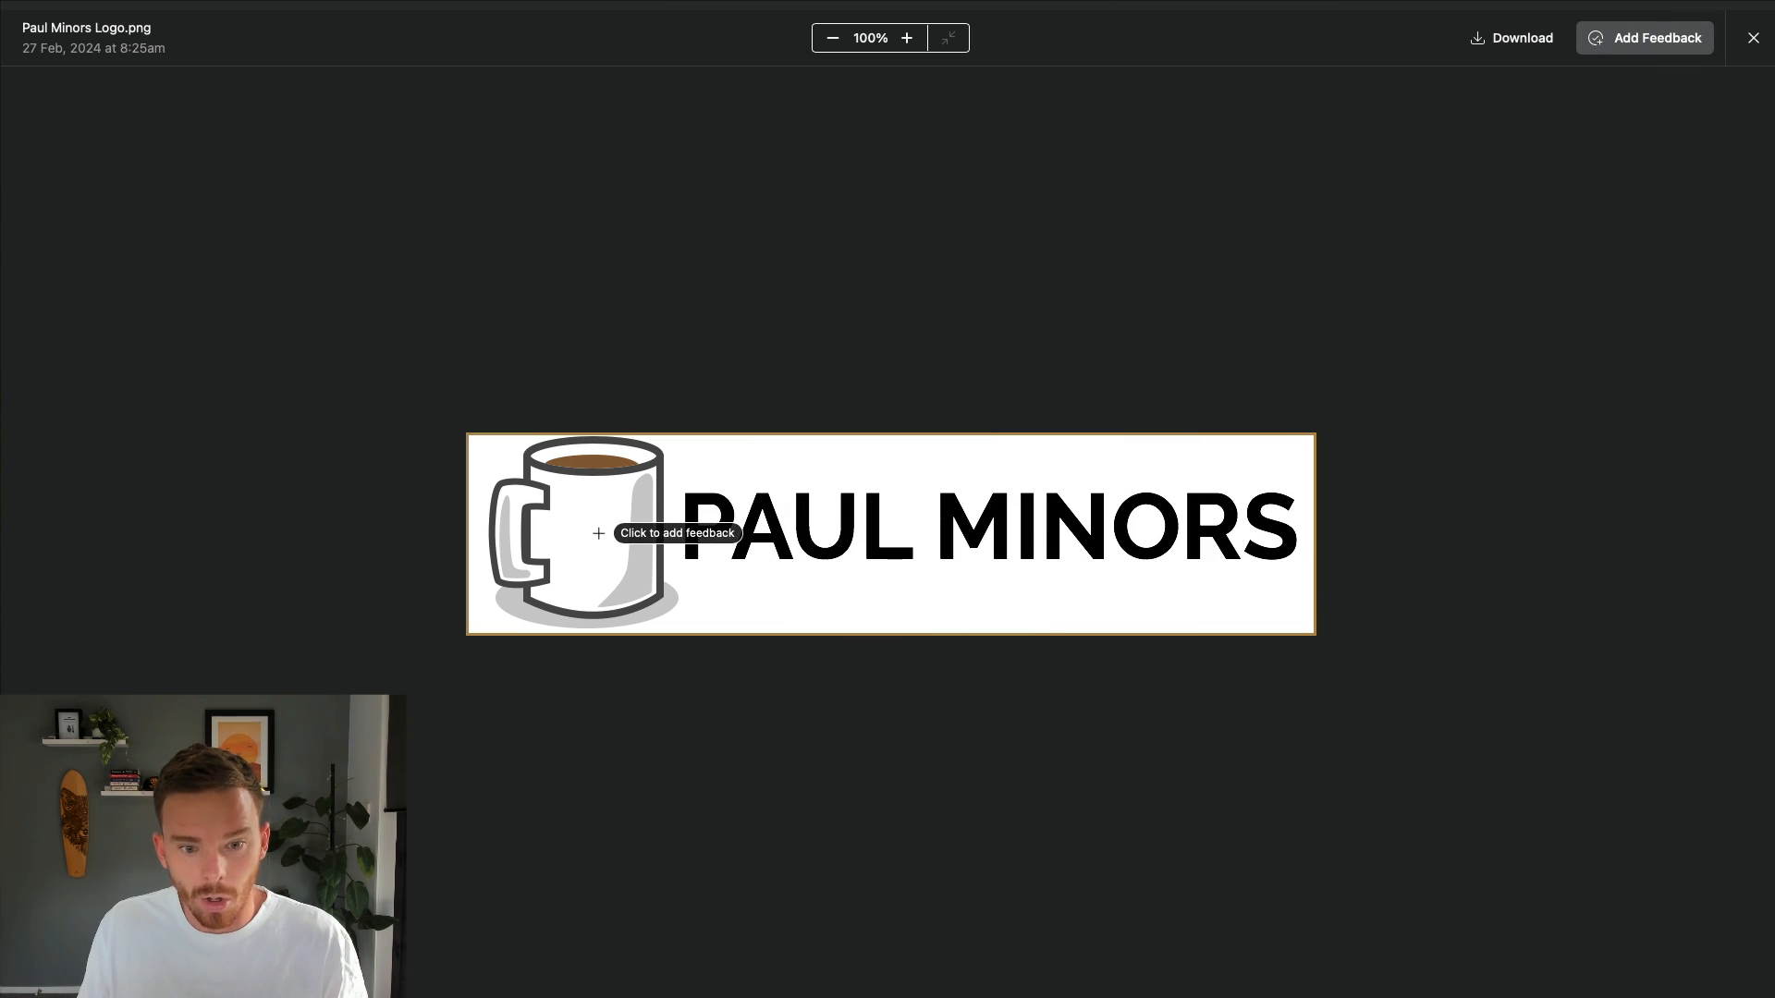
left_click(599, 534)
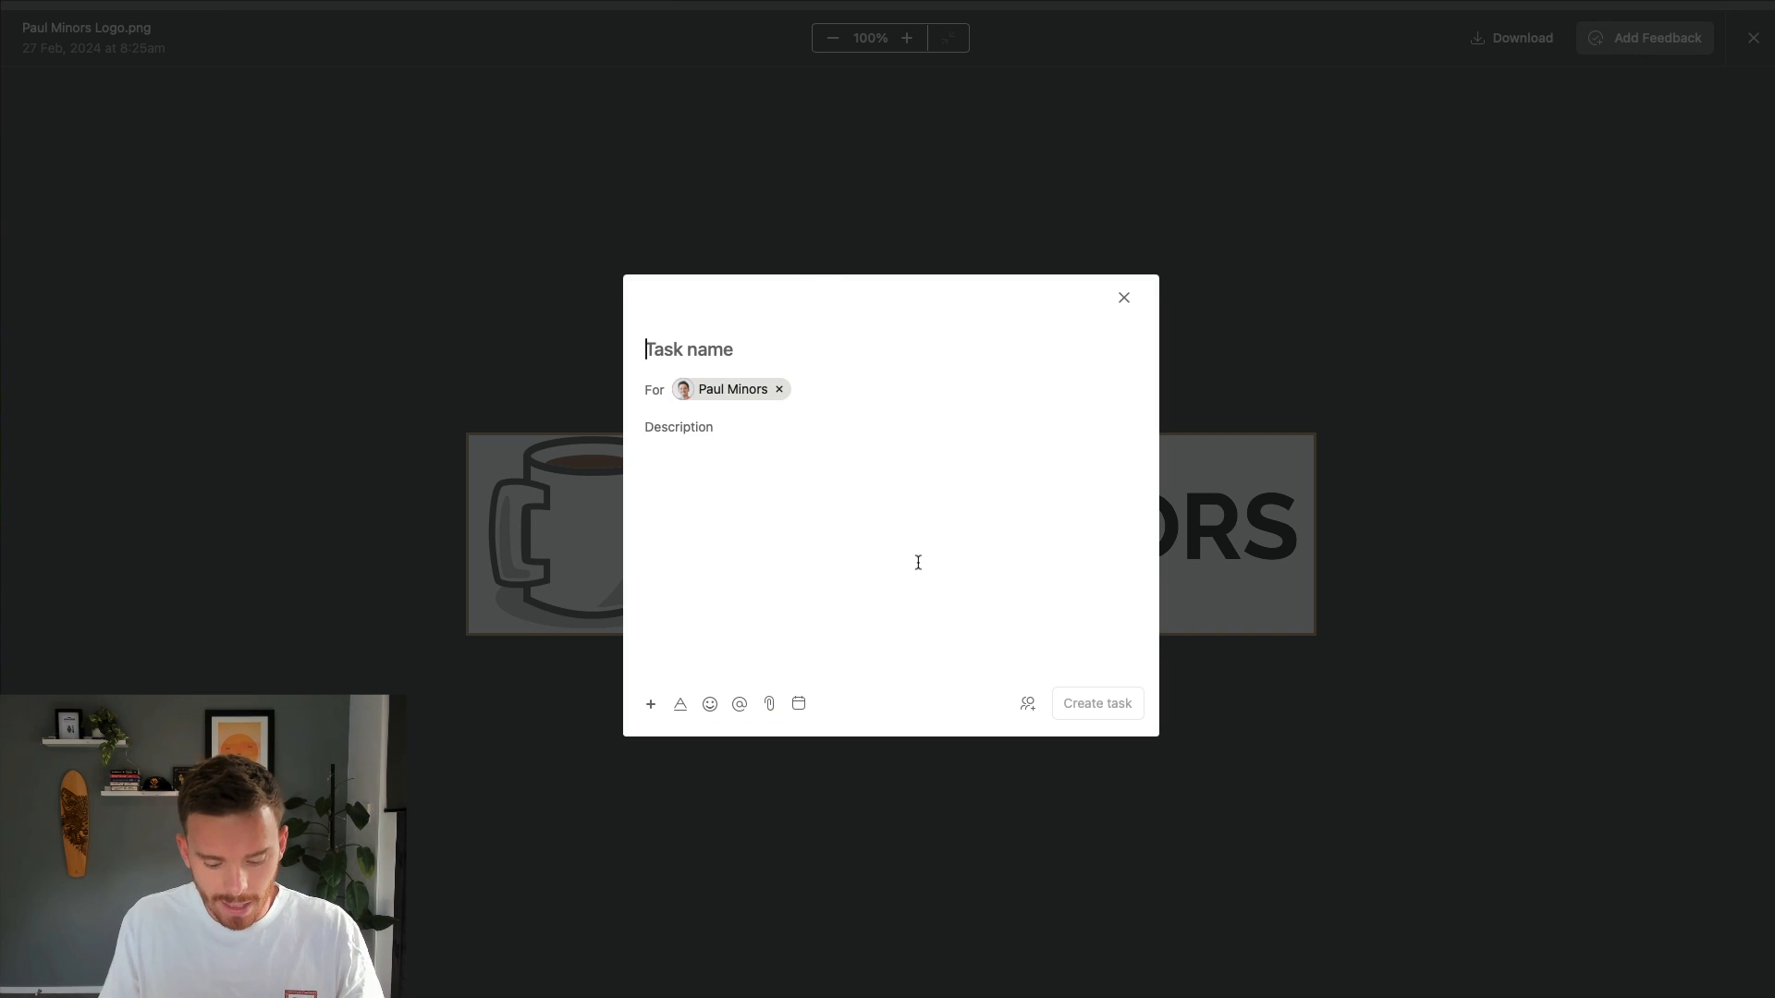
type("Change the font to s")
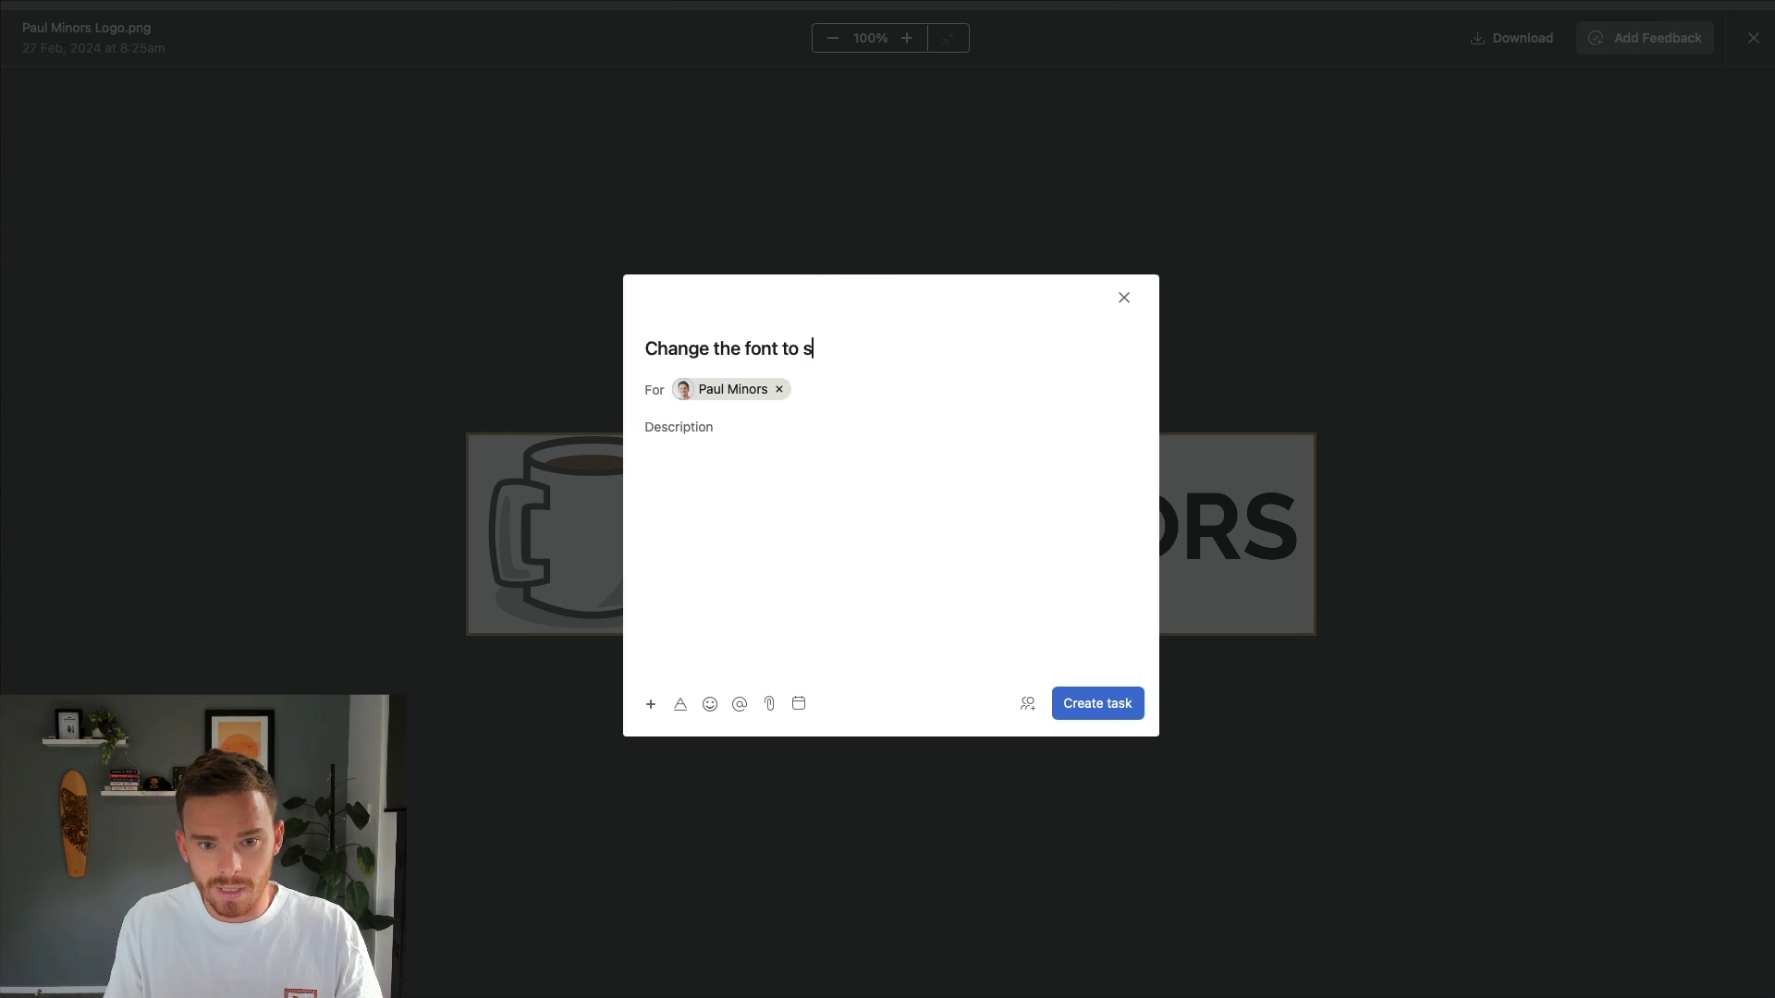
type("omething more interest")
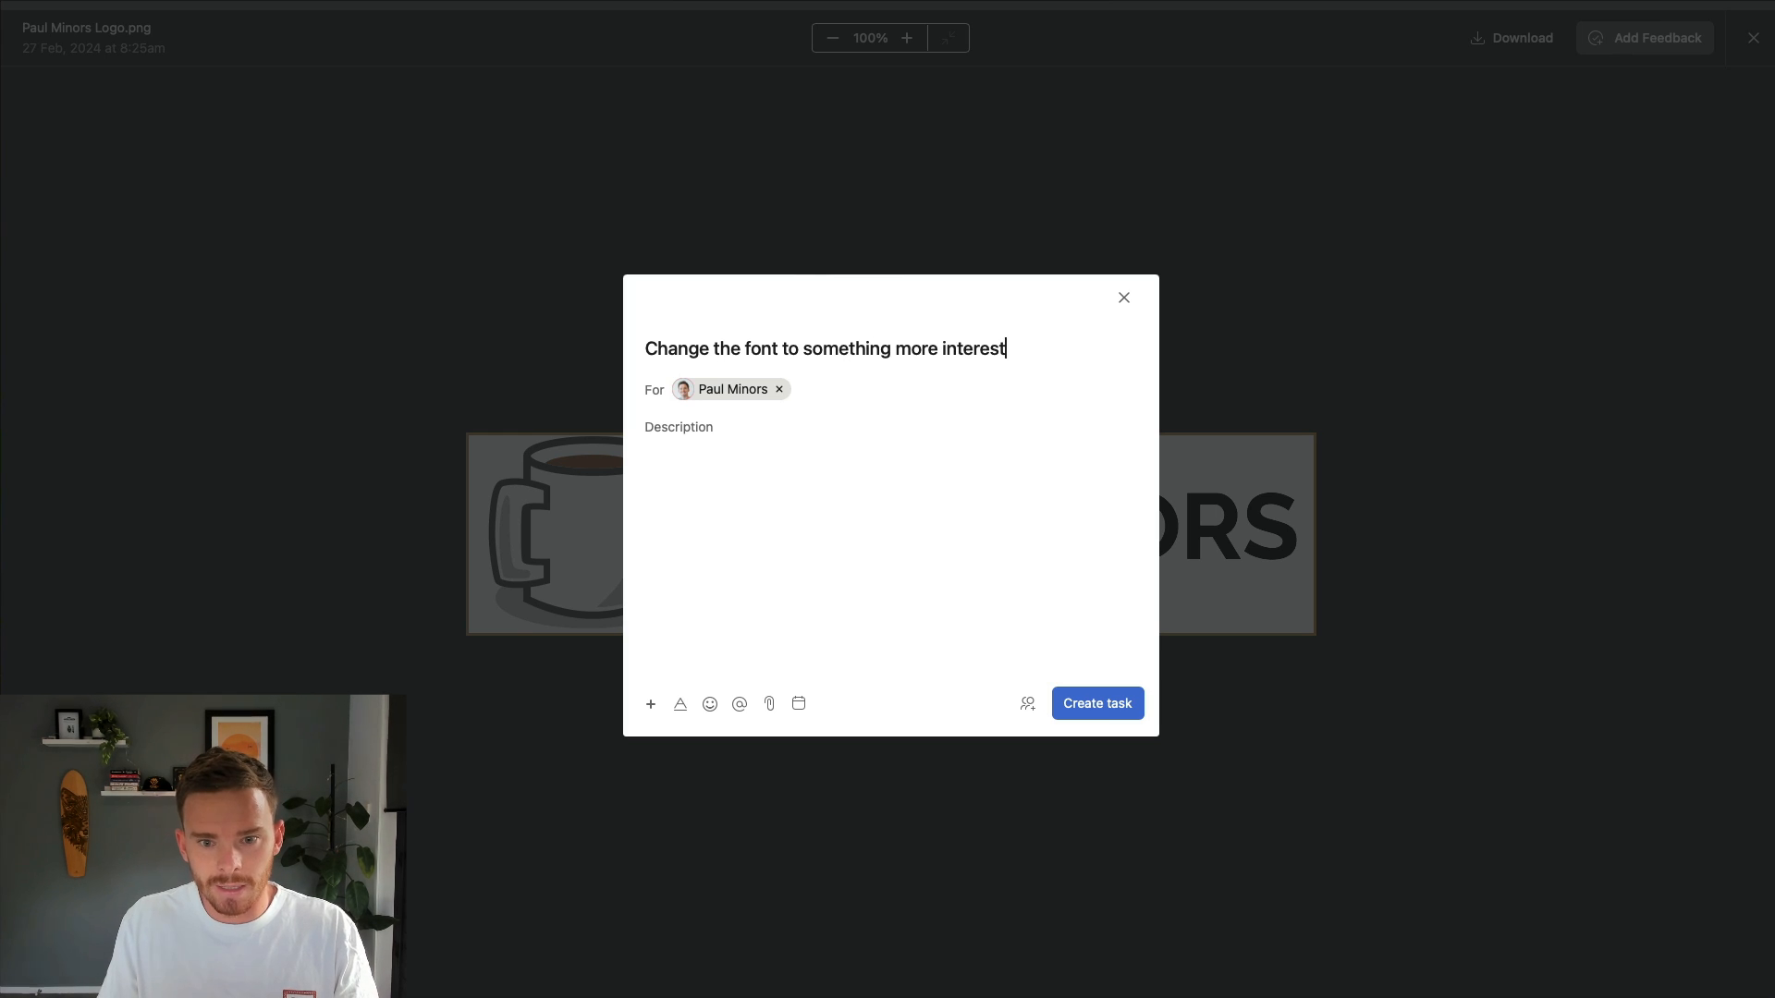
type("ing")
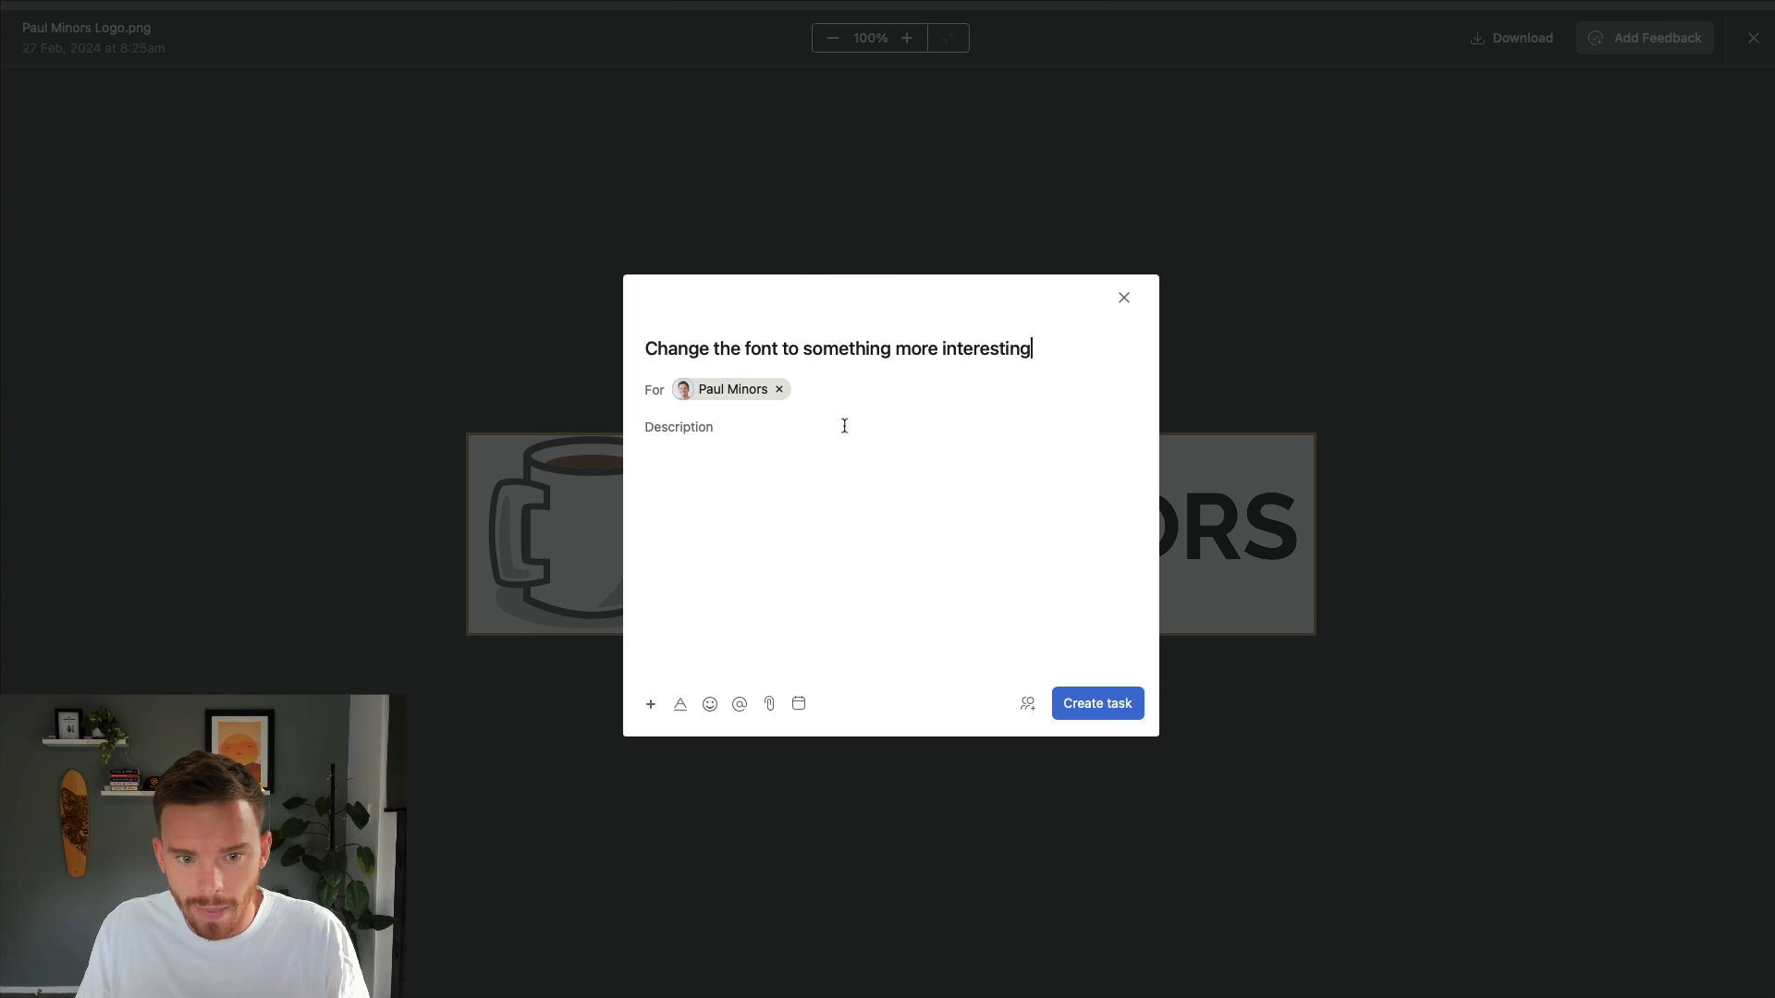
left_click(779, 388)
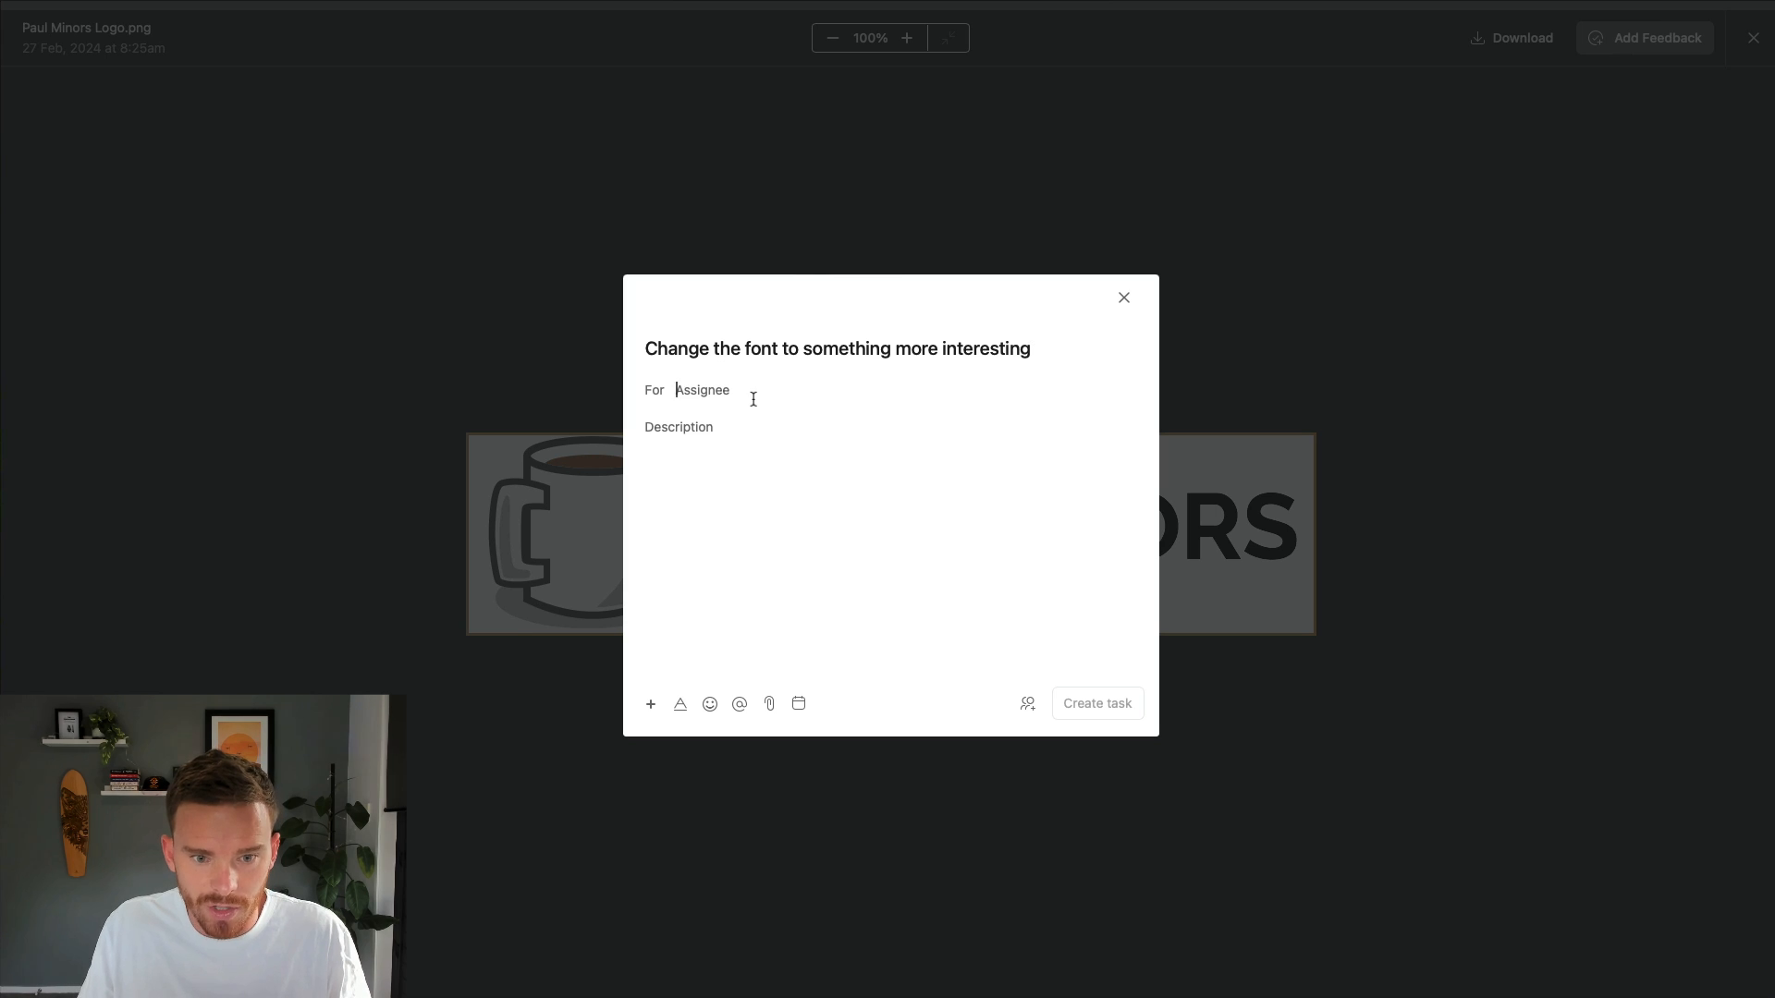
left_click(702, 389)
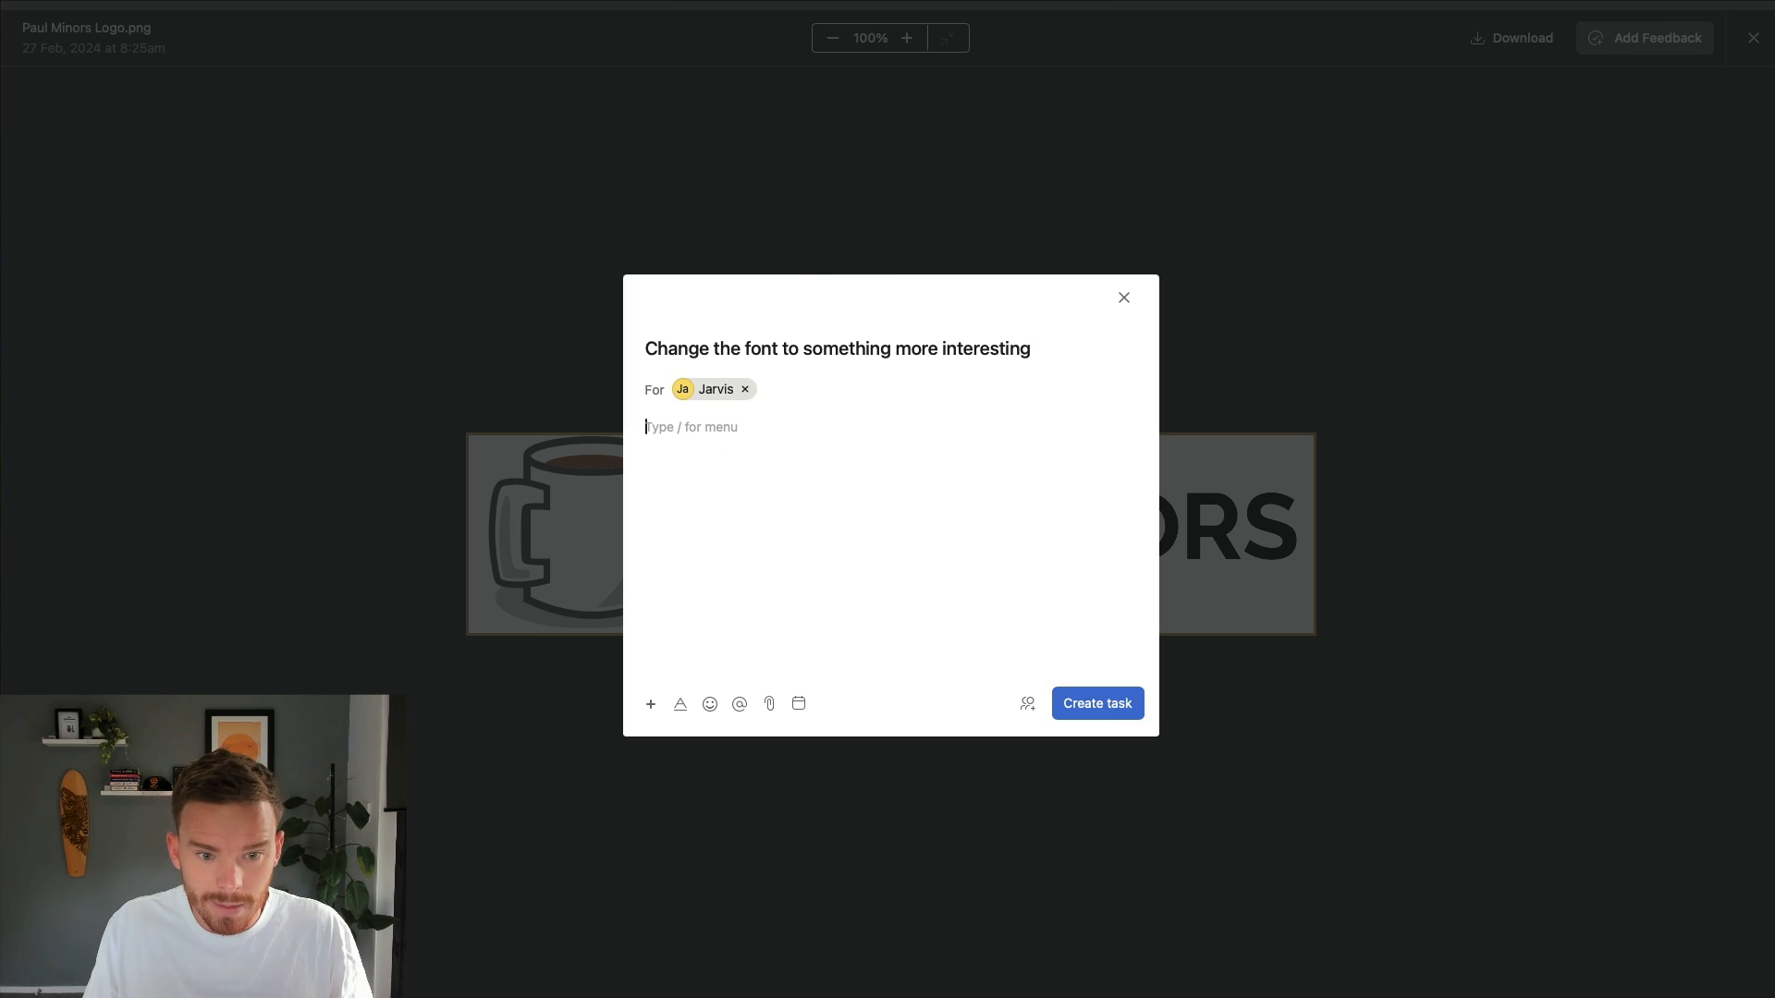
left_click(1122, 297)
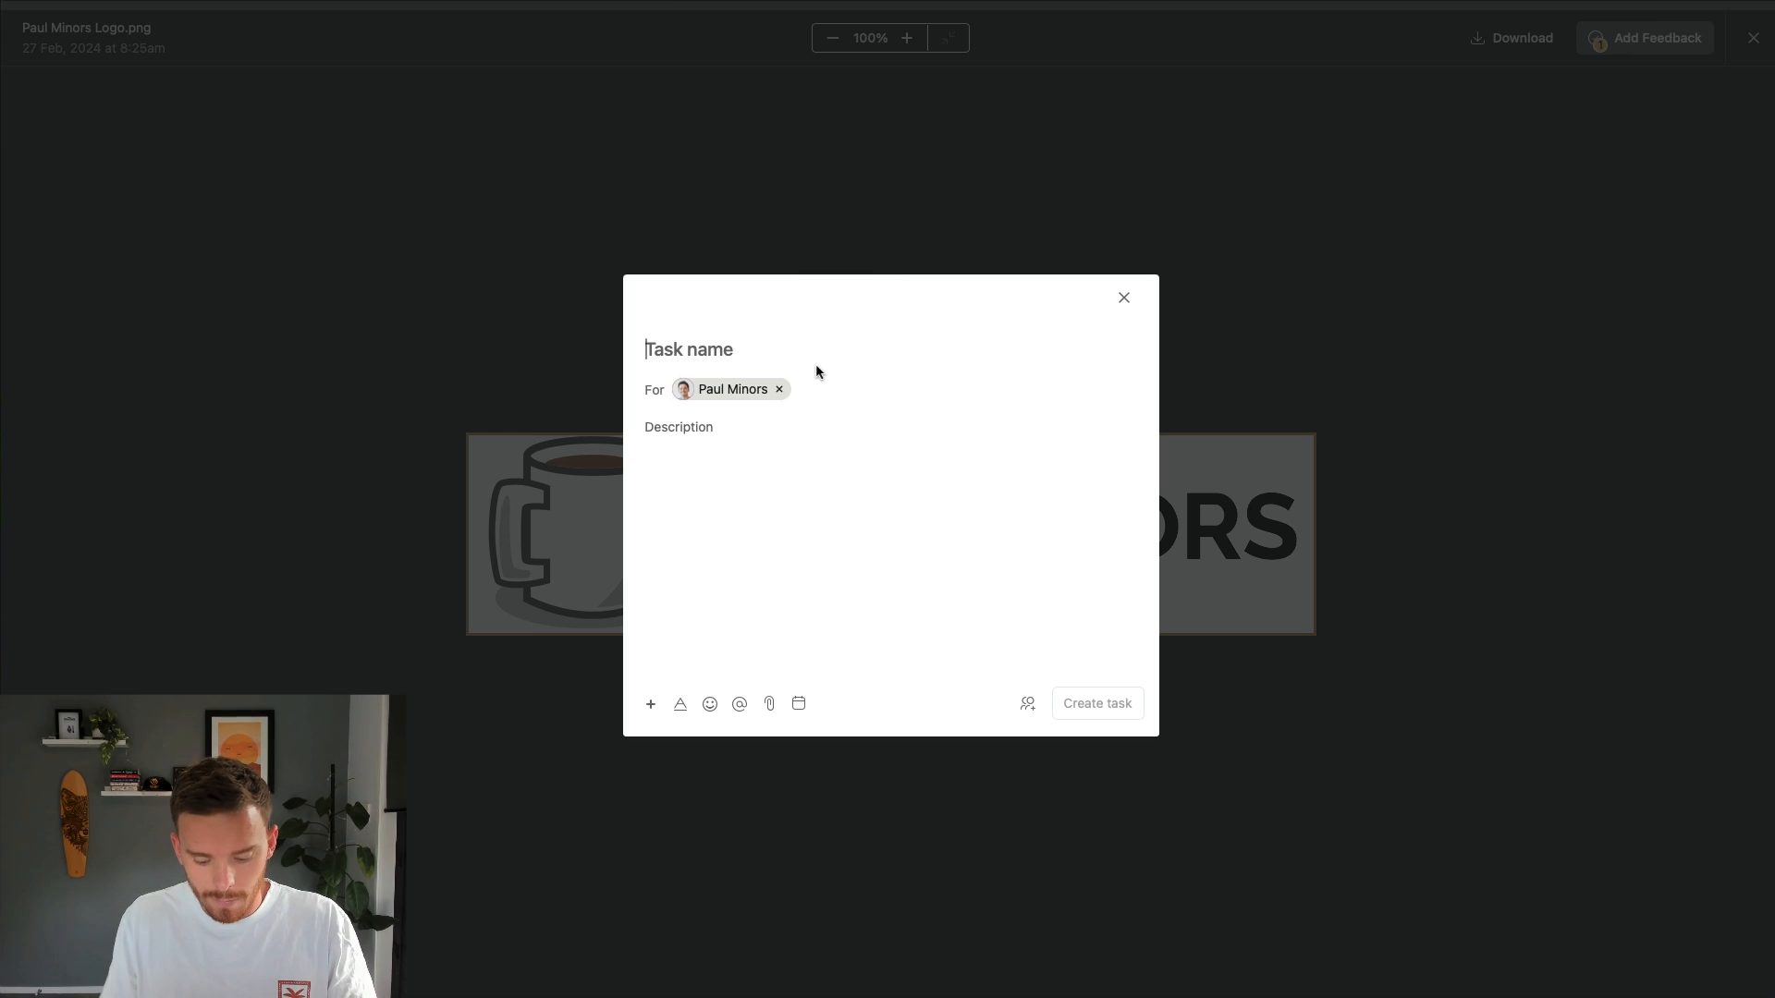
- Add the note about replacing the mug with something new, then close the viewer
type("Replace the mig")
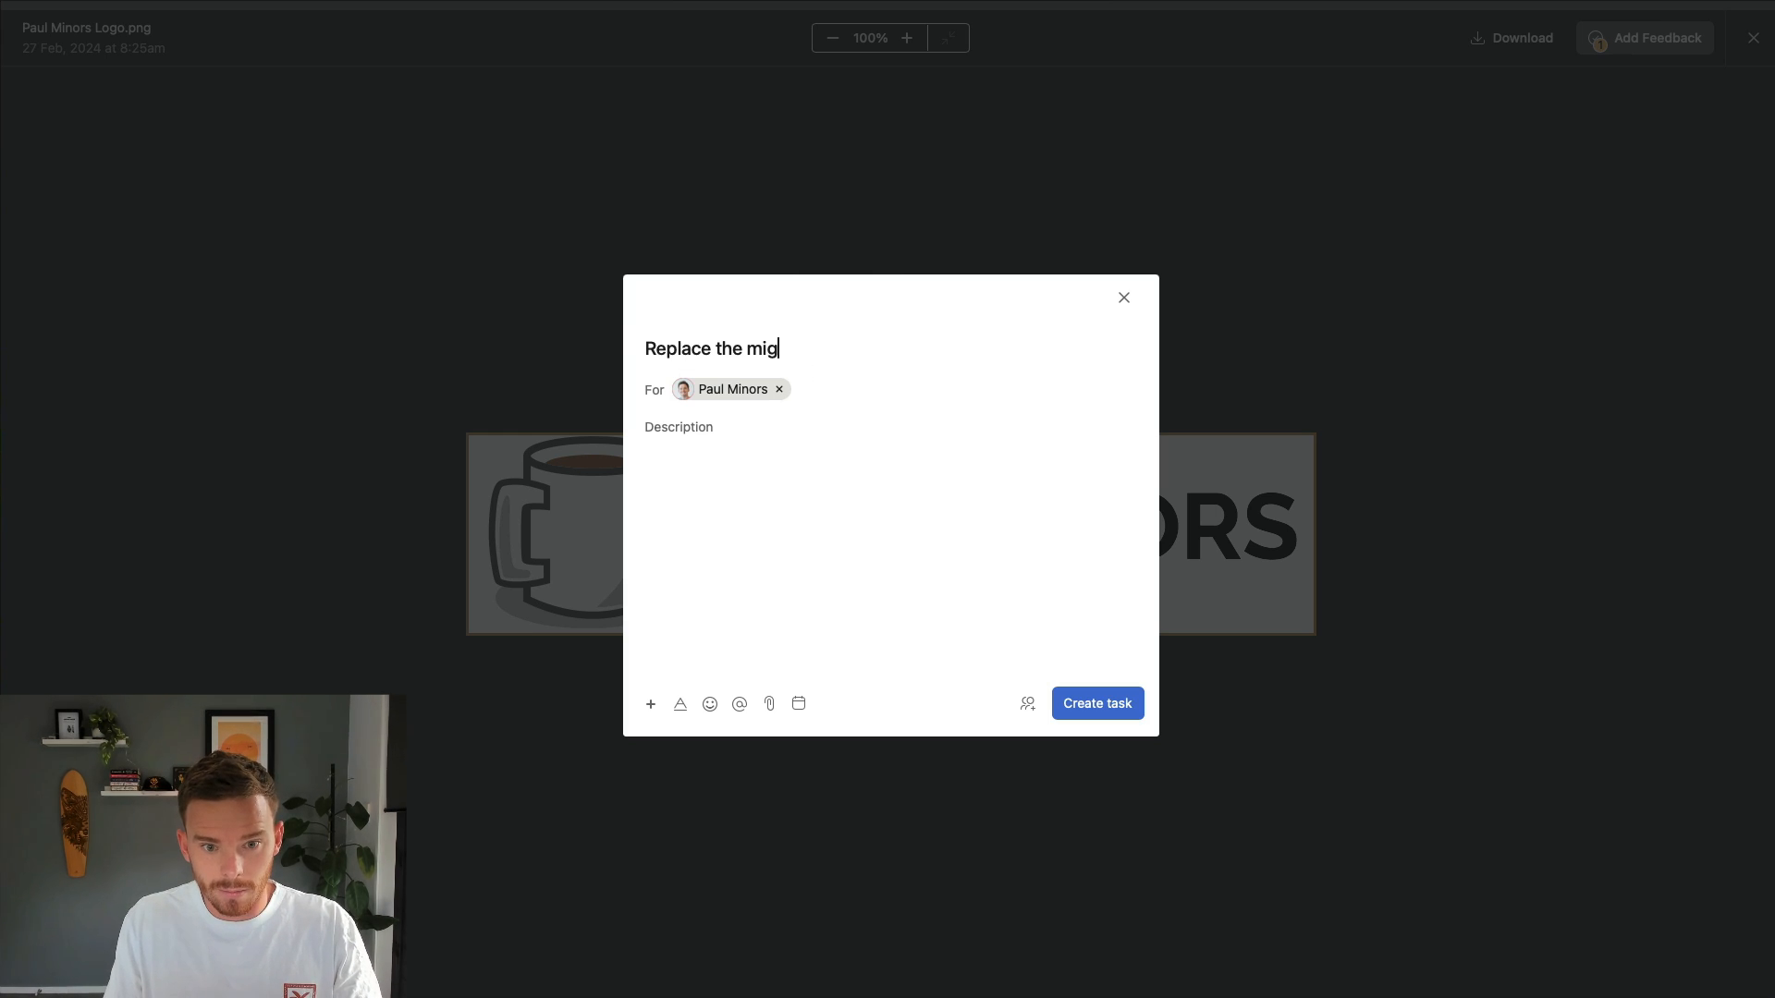
type("ug s")
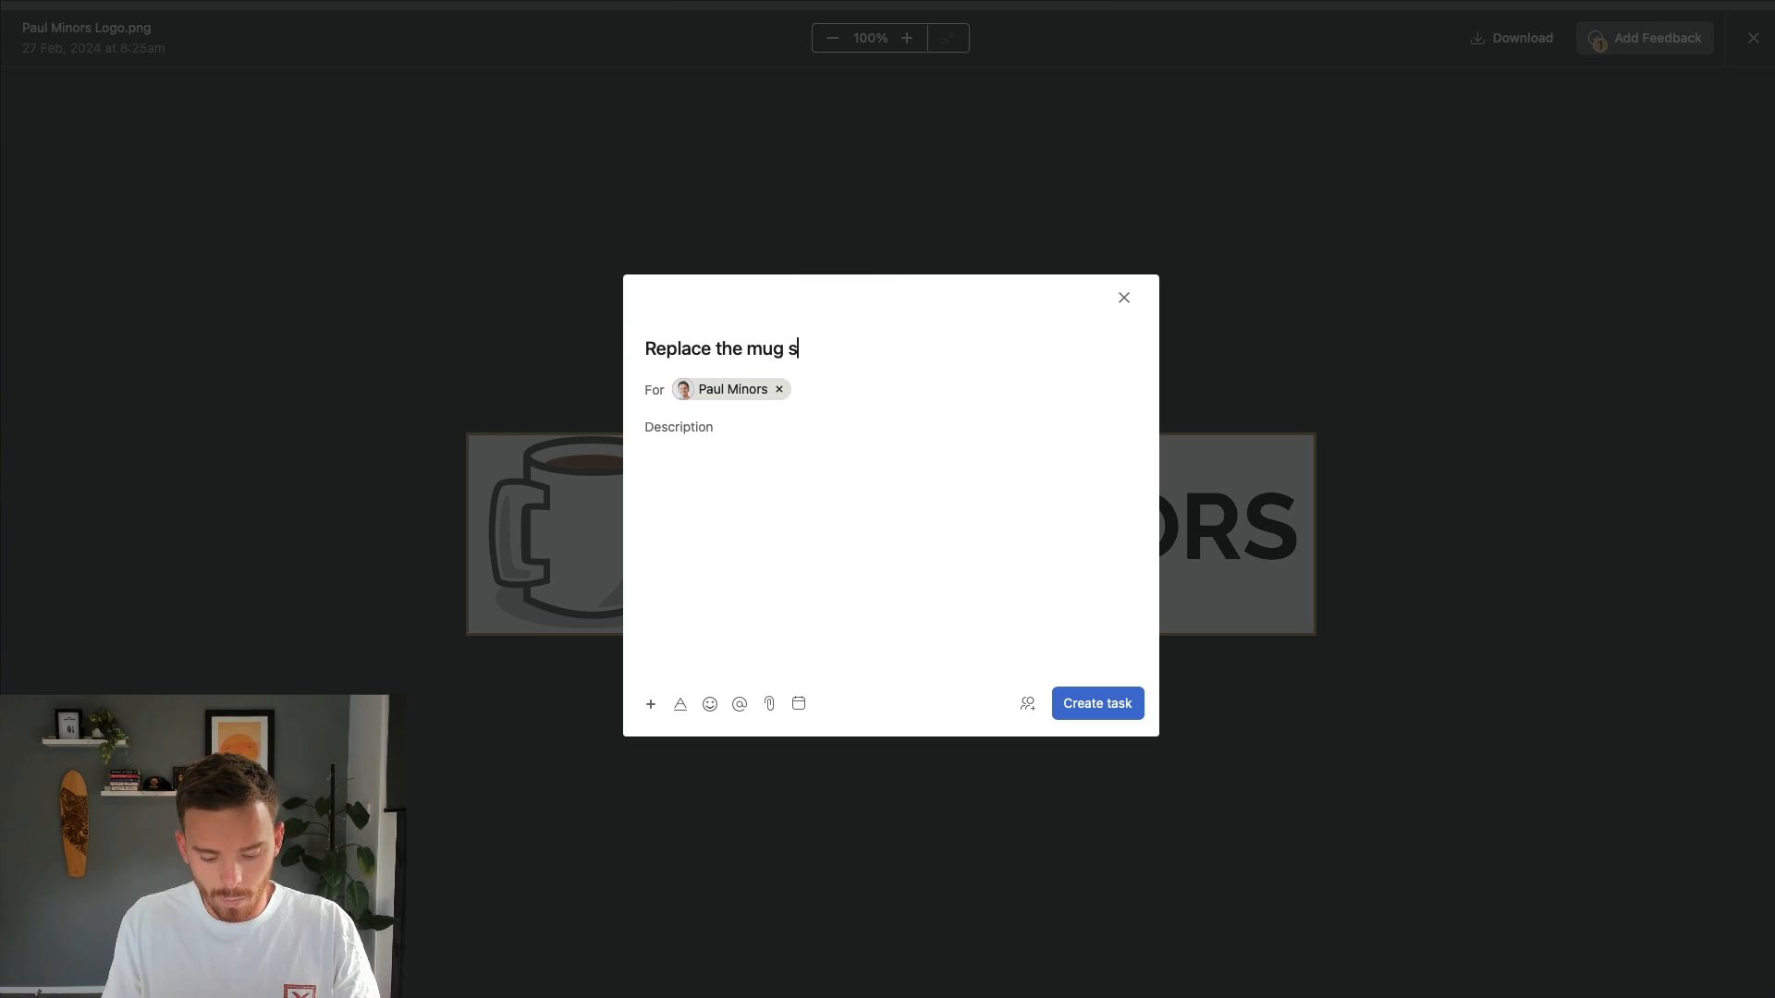
type("with something new")
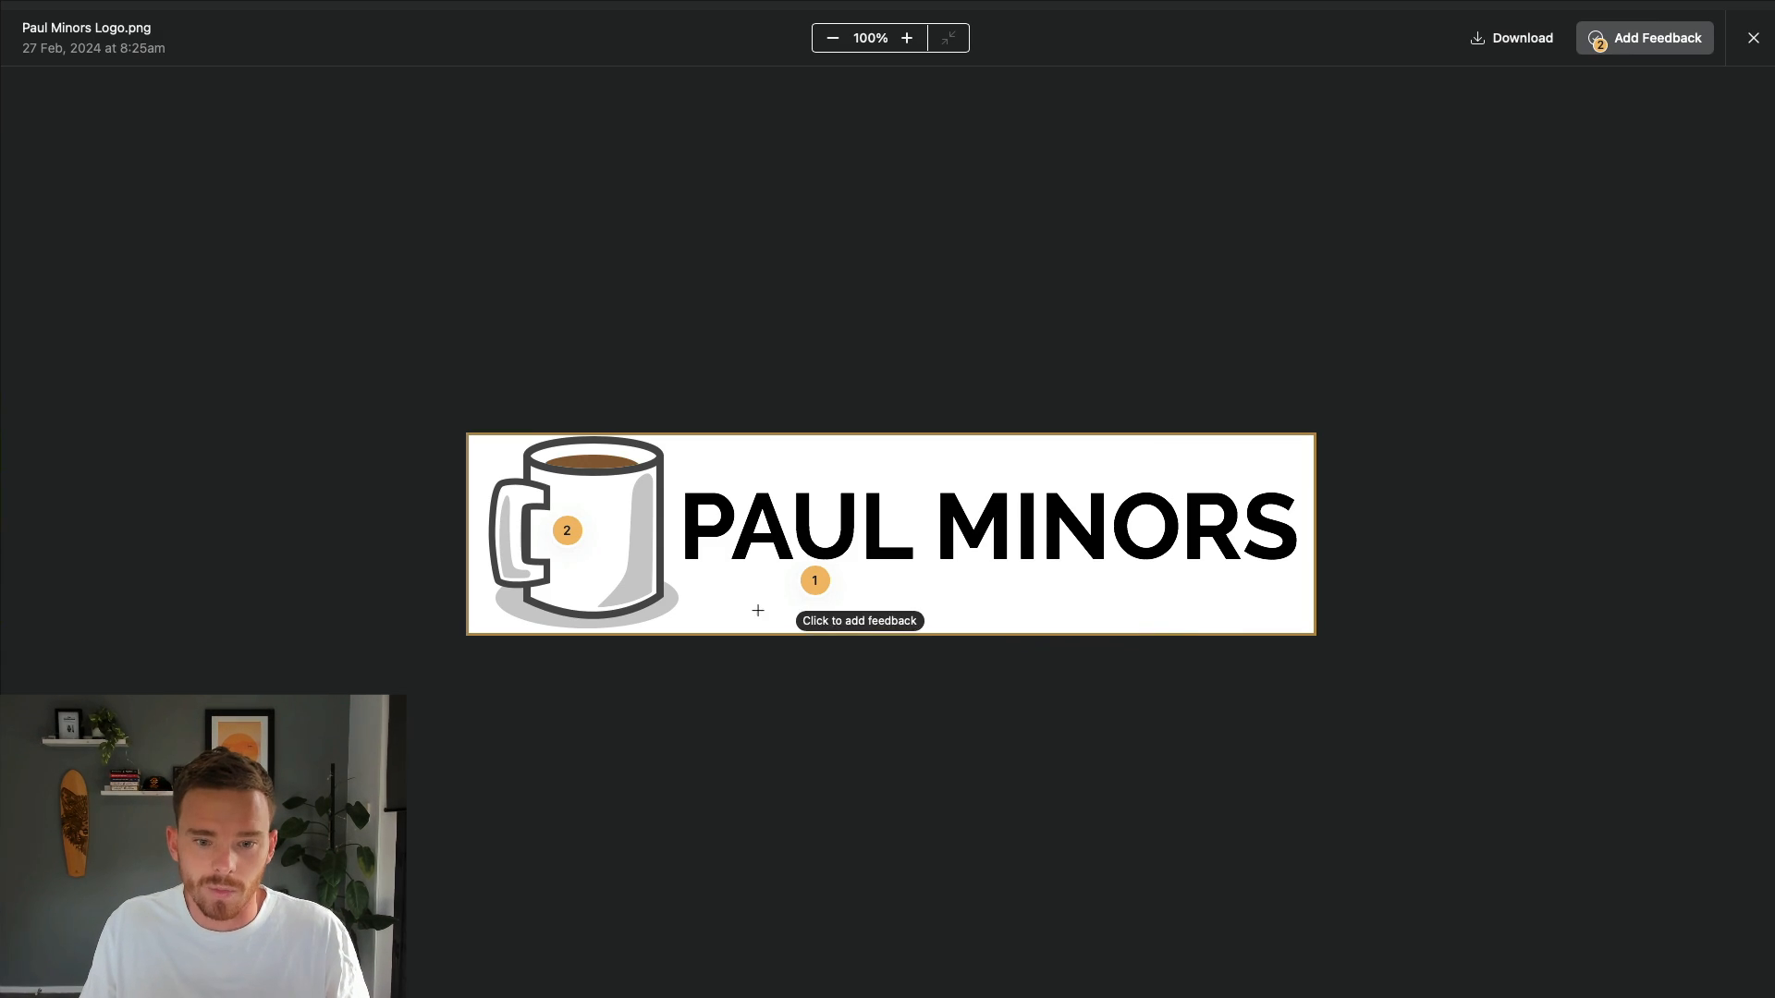
mouse_move(924, 662)
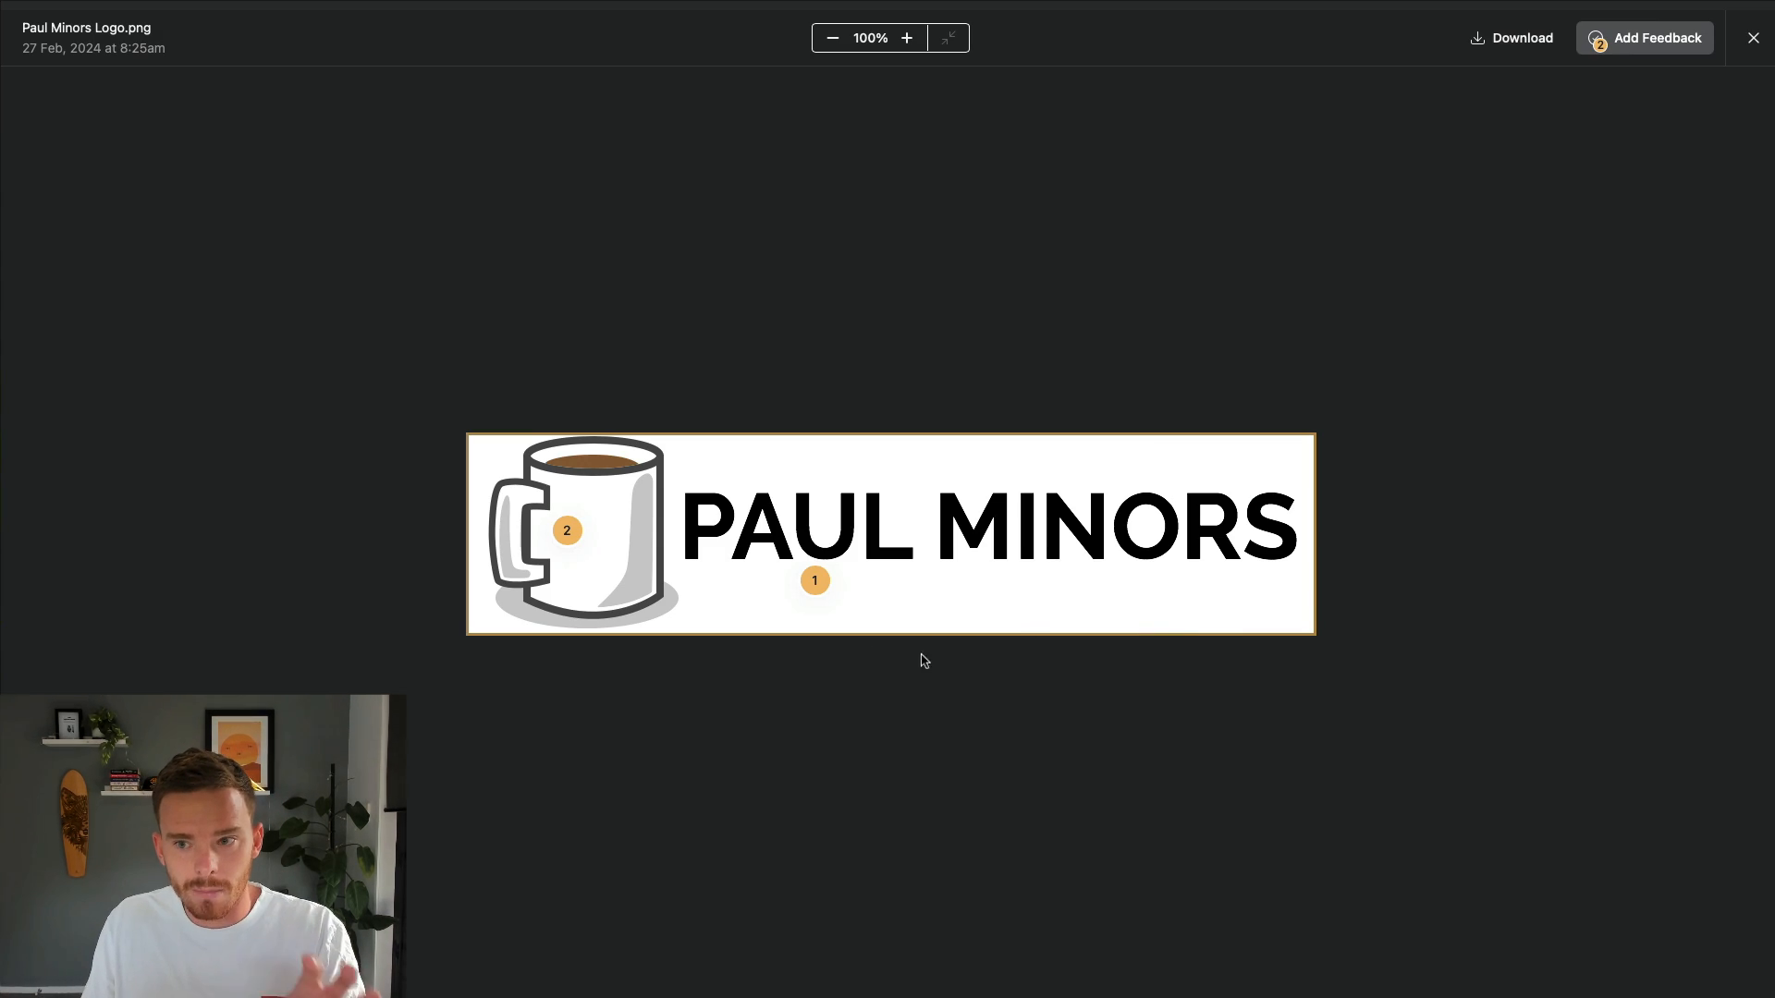
mouse_move(1754, 37)
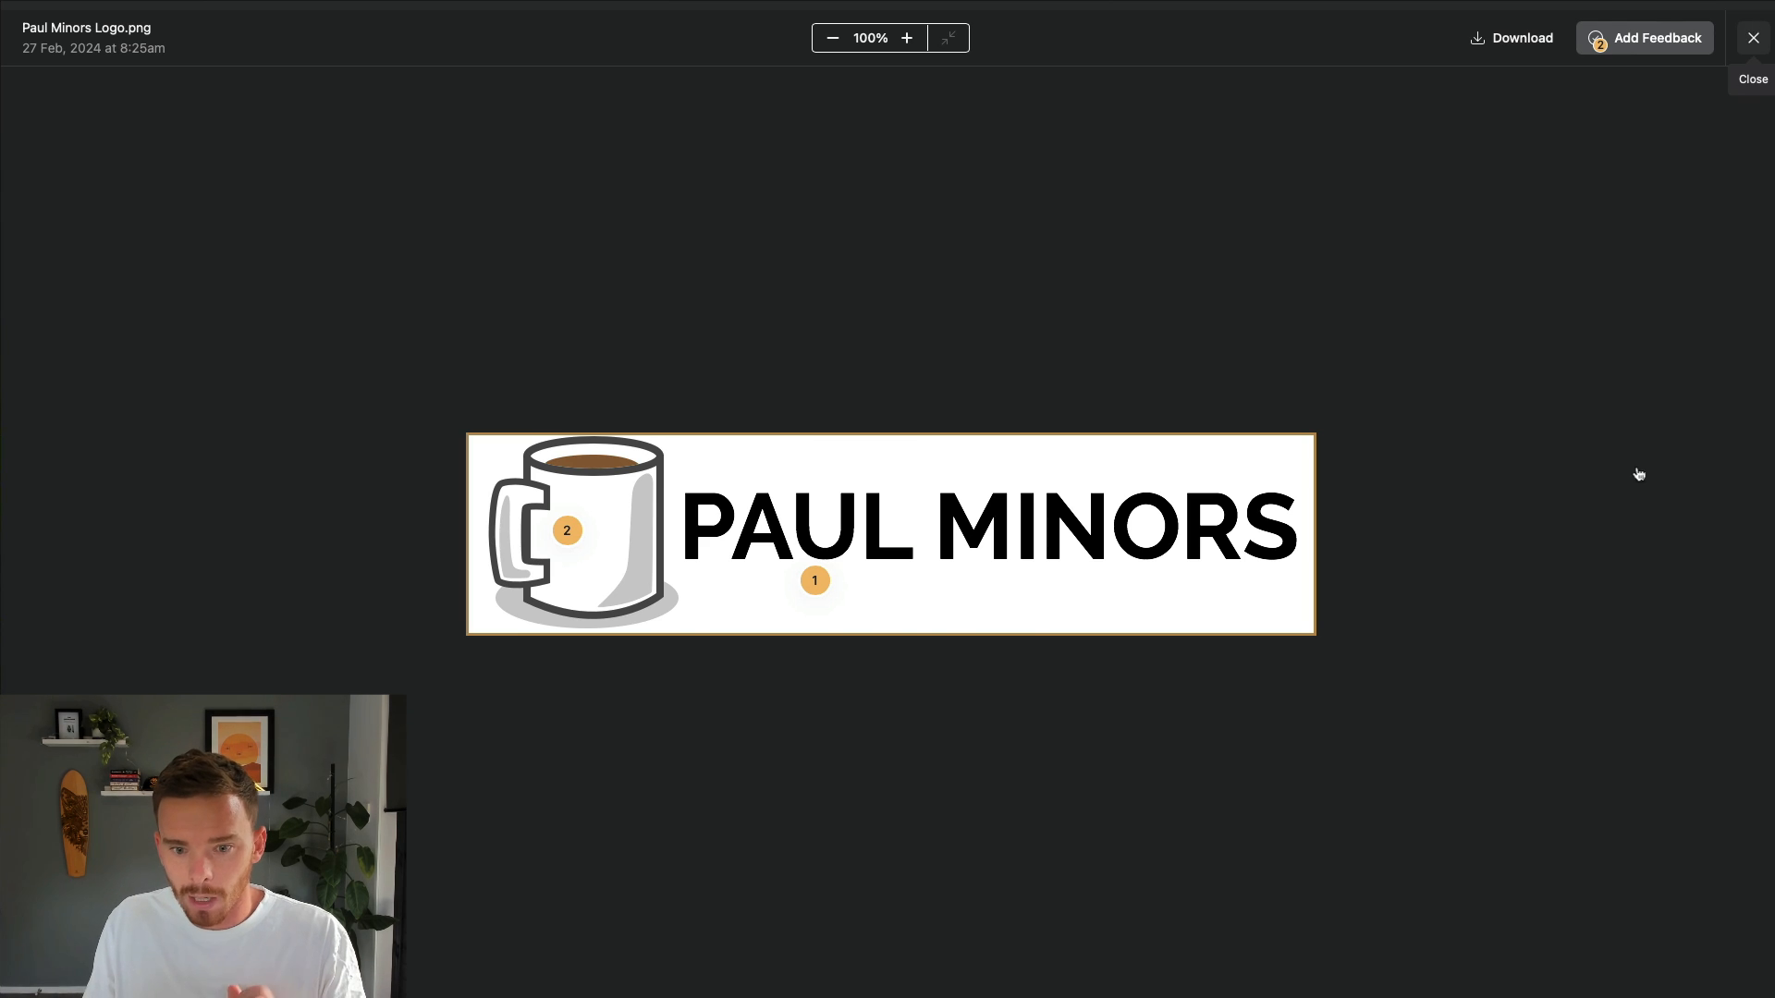
left_click(1754, 37)
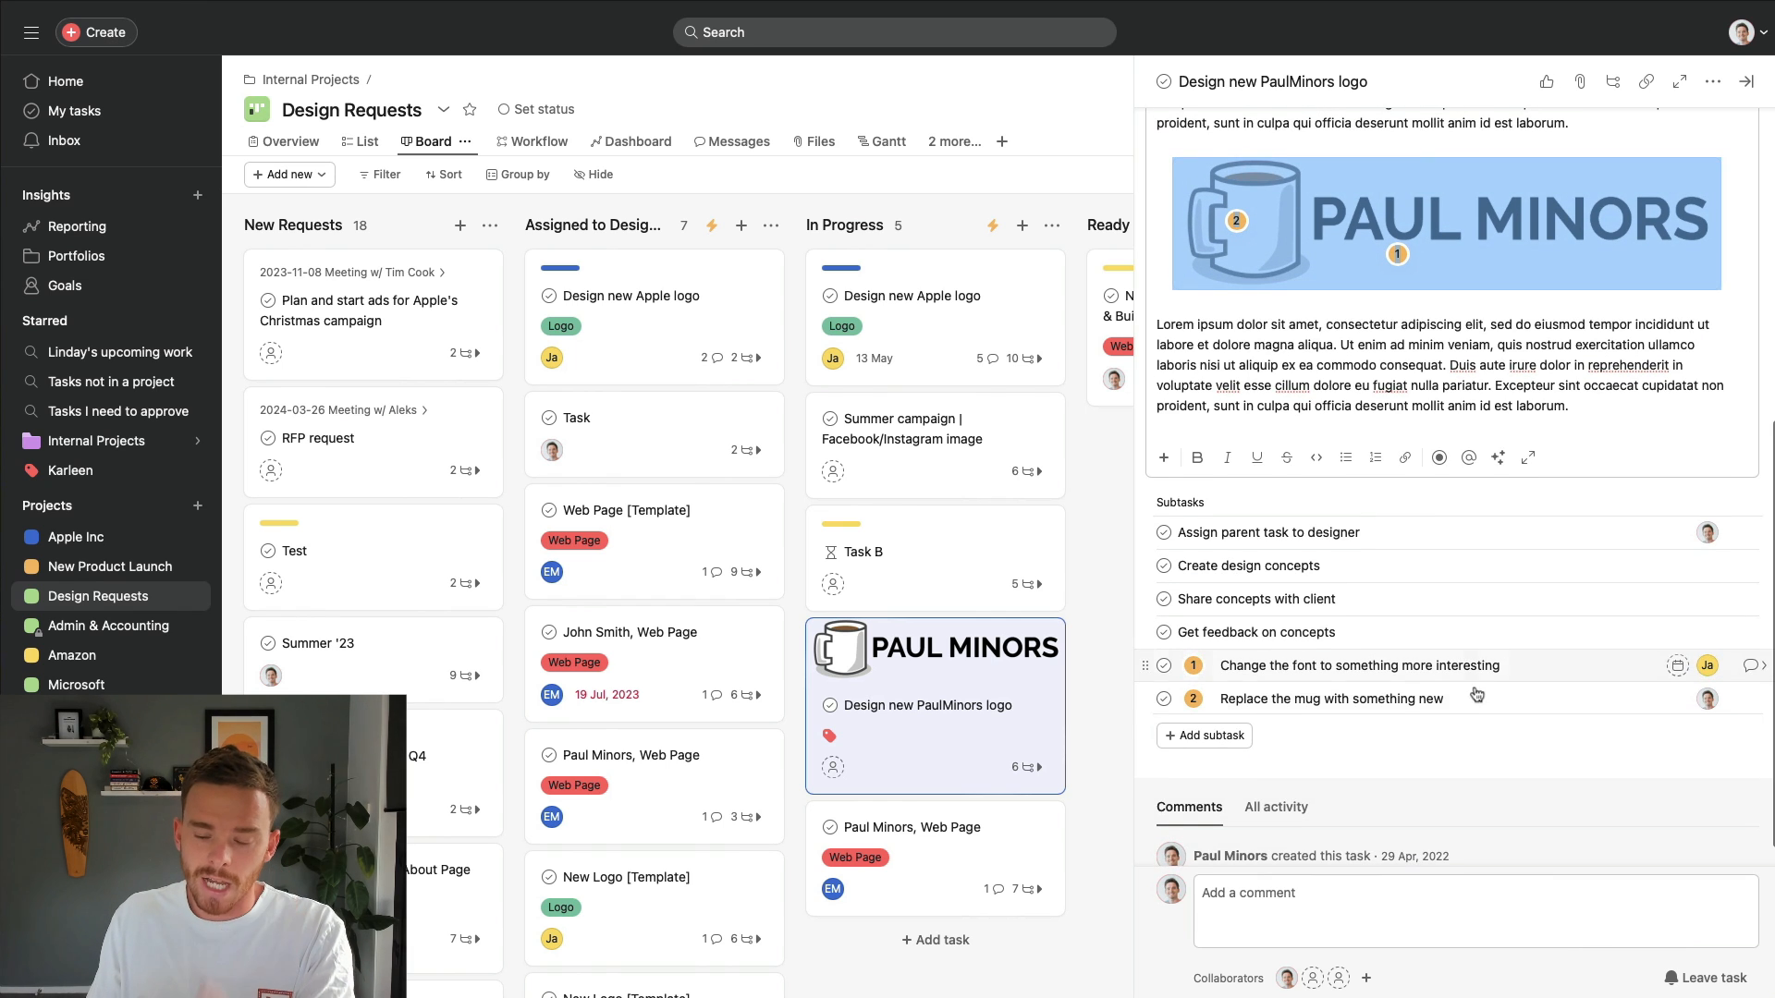
- Review the two feedback subtasks on the logo task, then close its pane
scroll("up", 3)
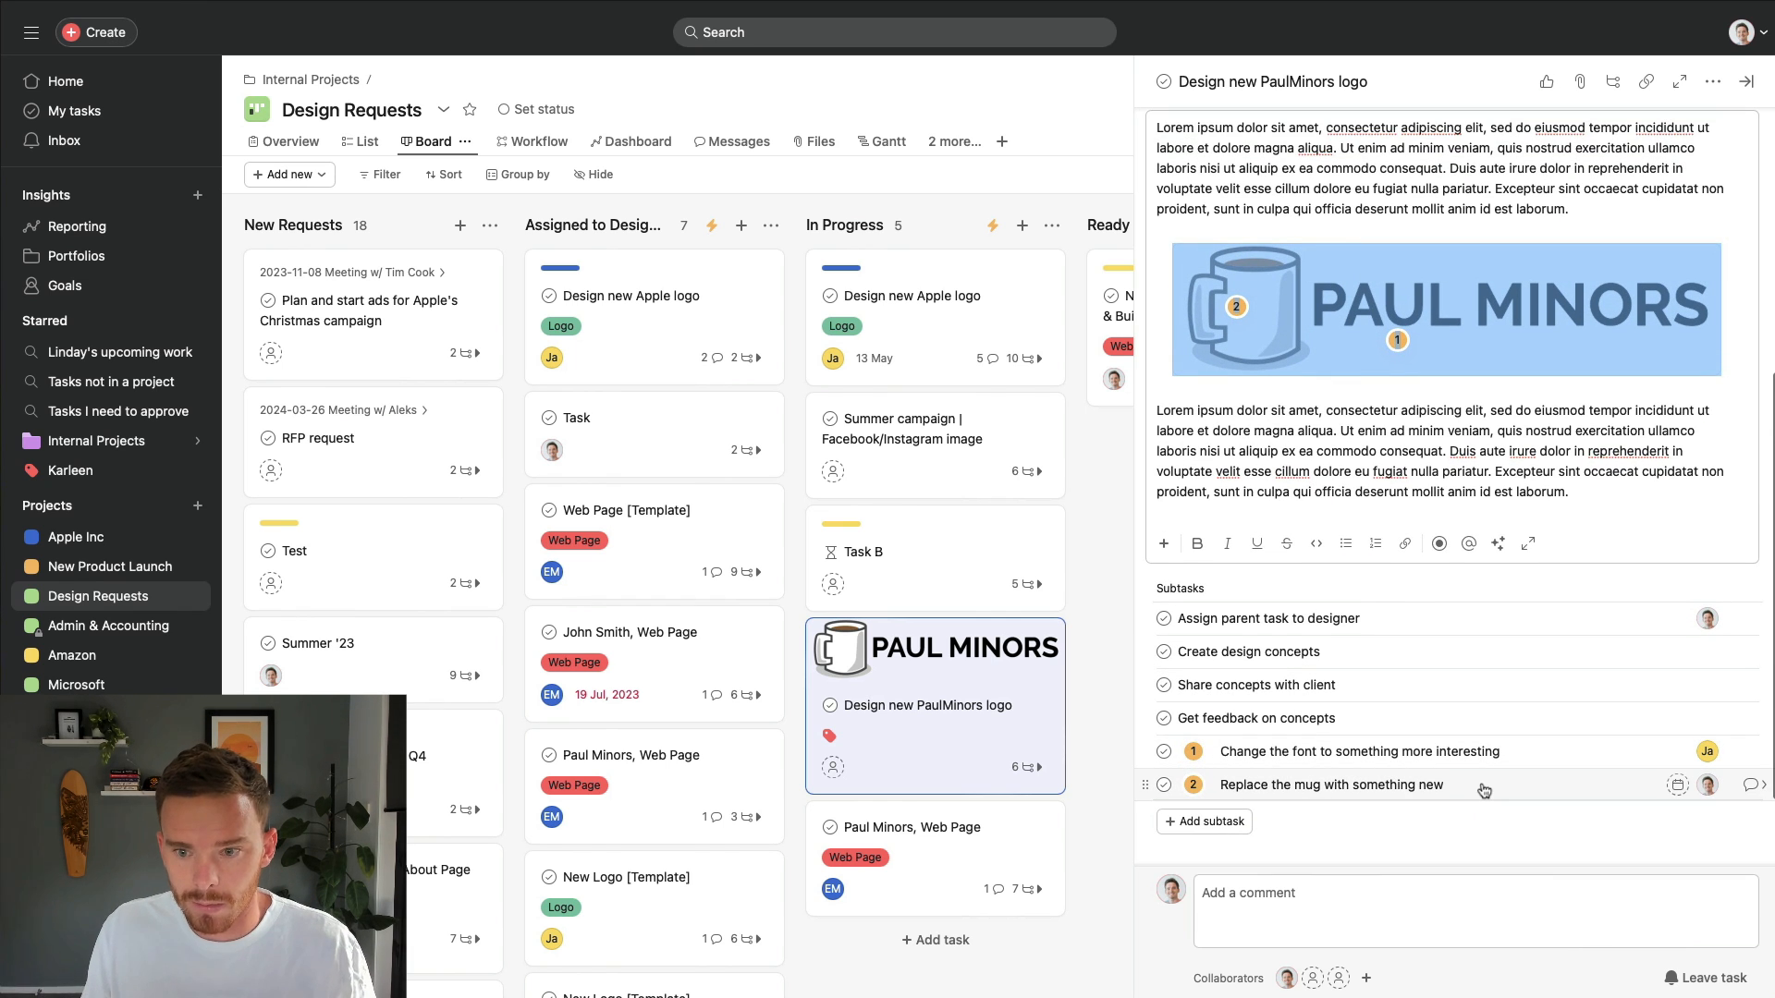
left_click(1746, 82)
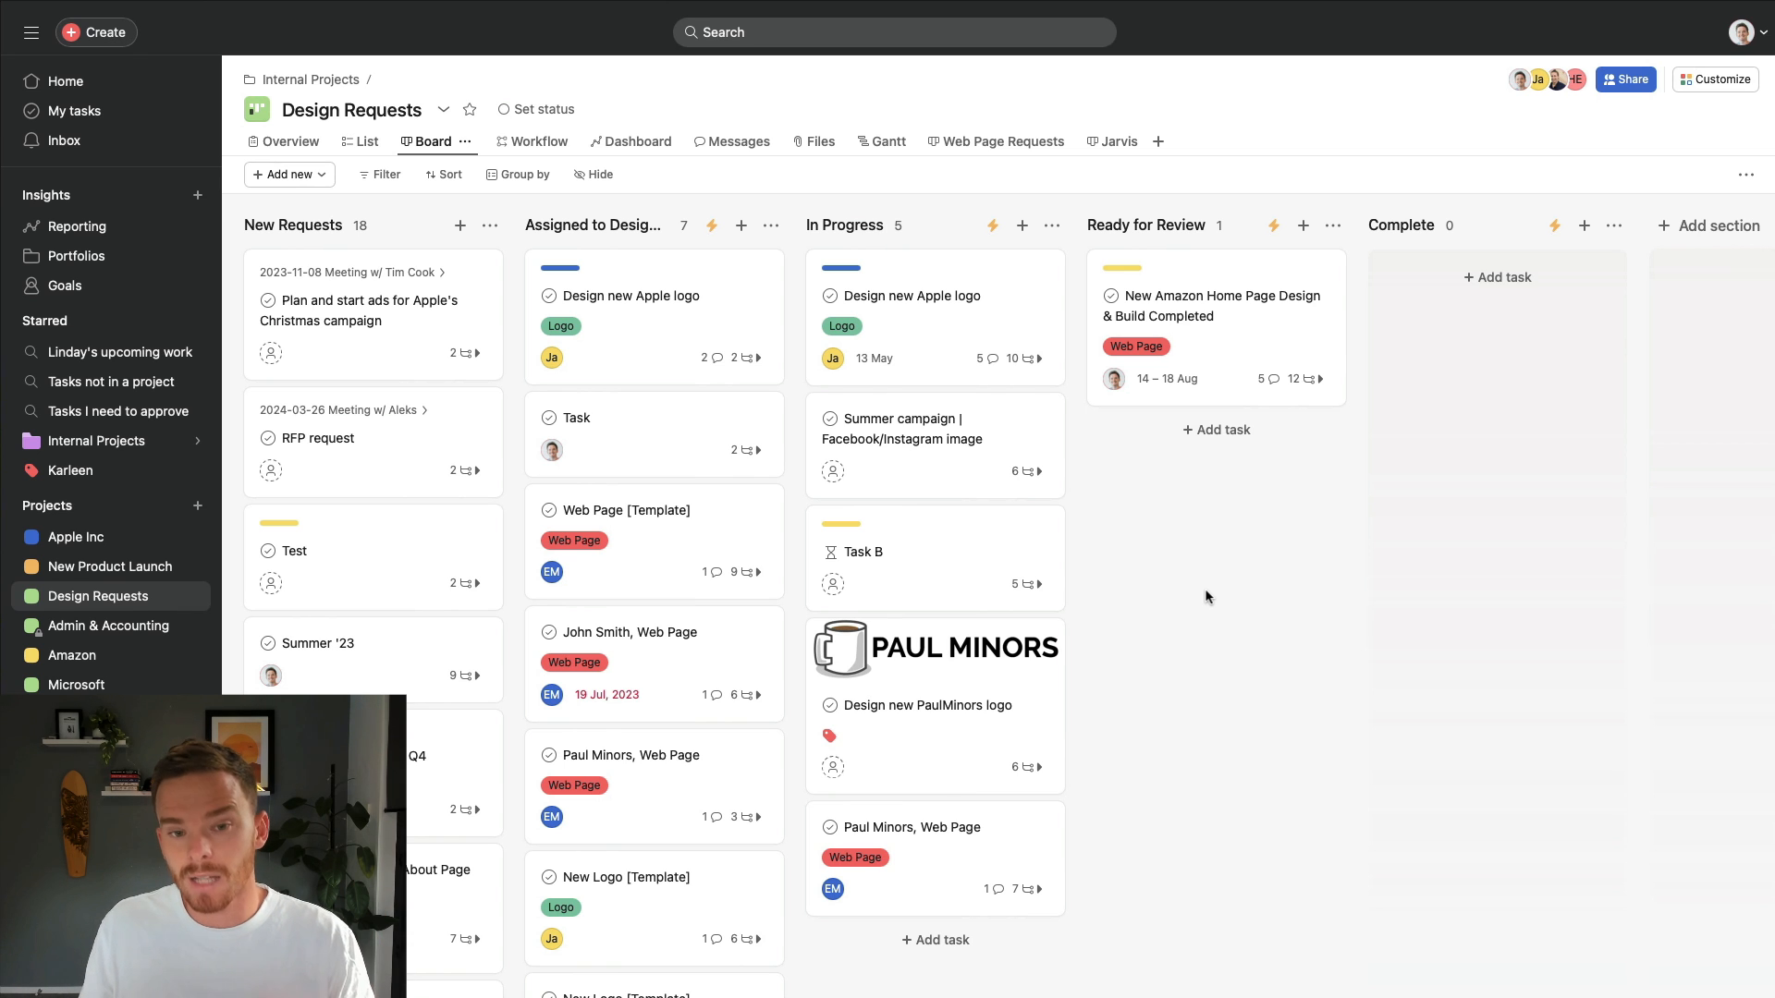
- Open Advanced search and set the assignee filter to Not me
left_click(893, 31)
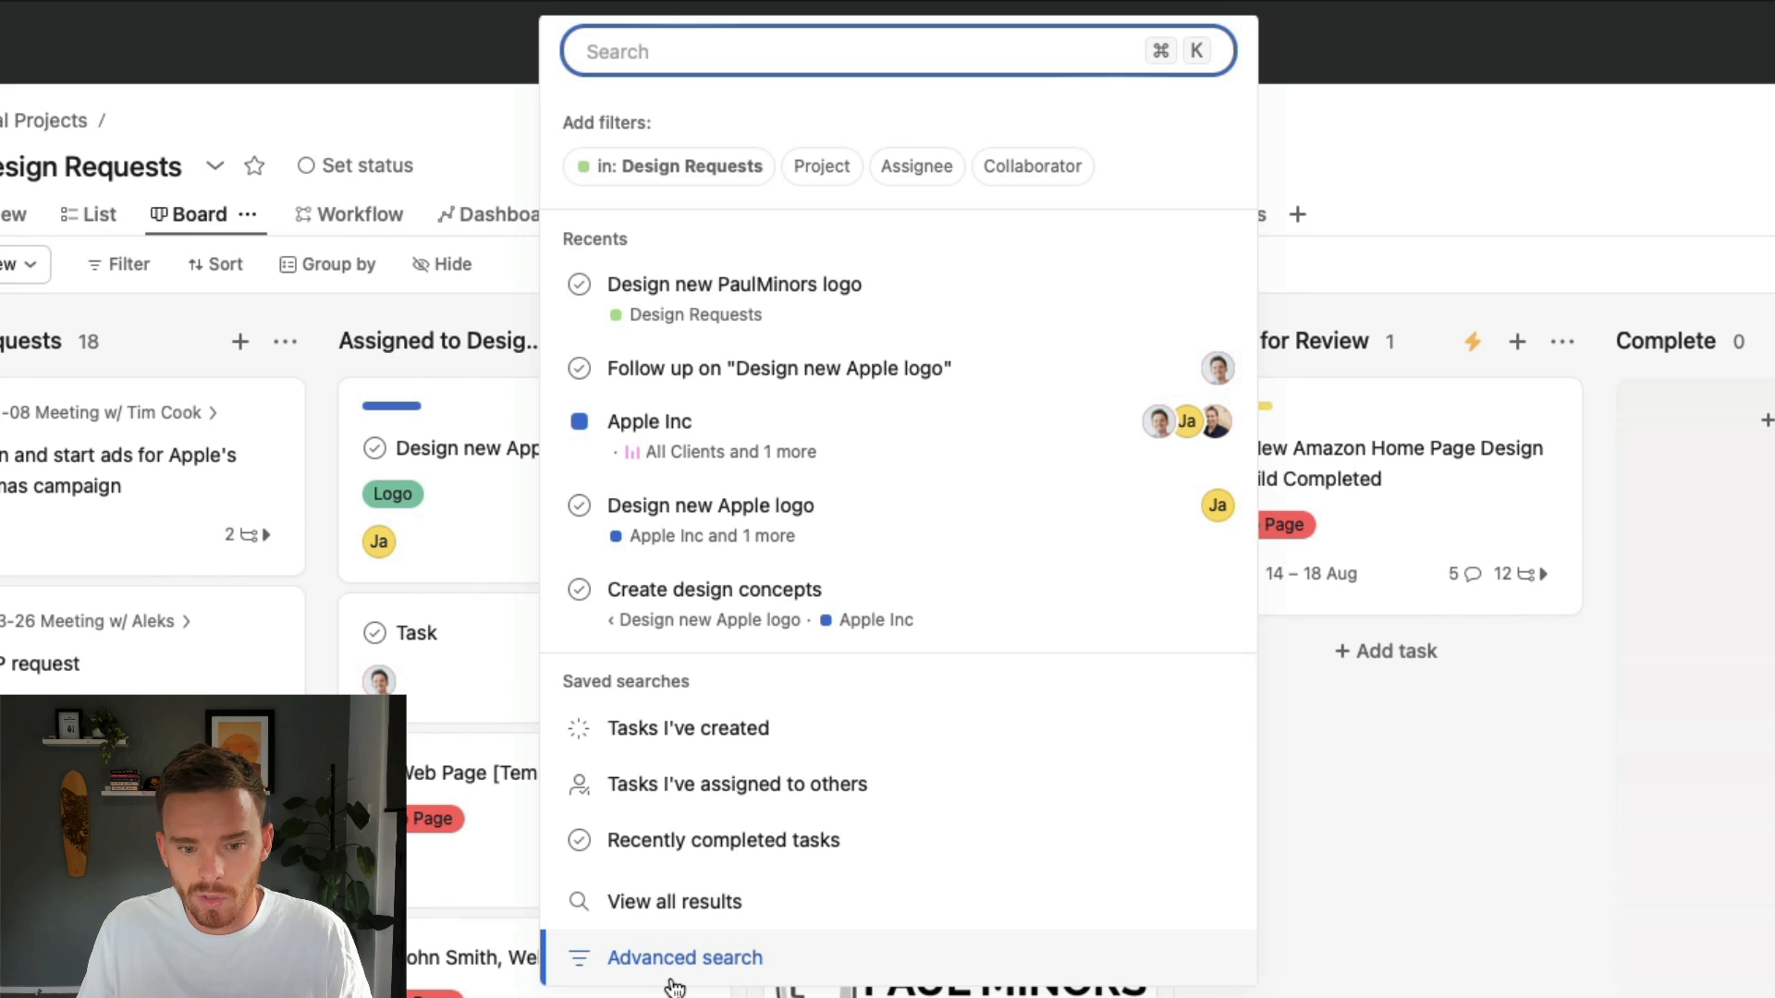
left_click(684, 958)
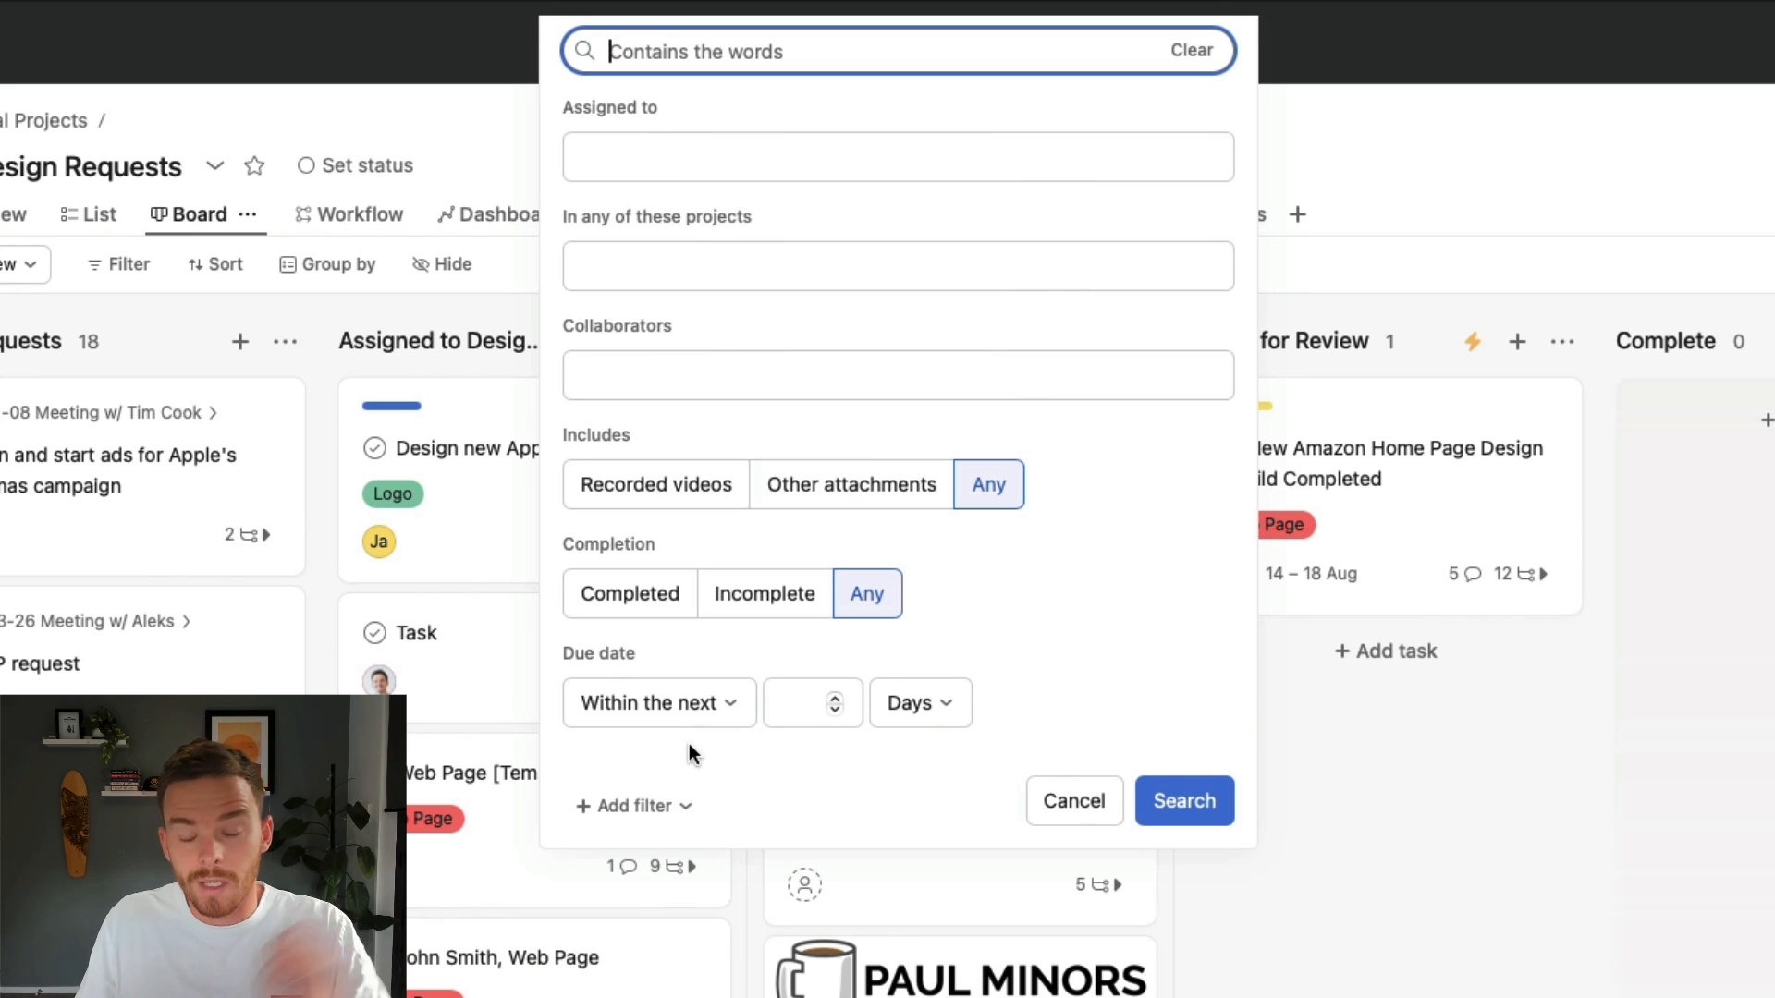
left_click(896, 156)
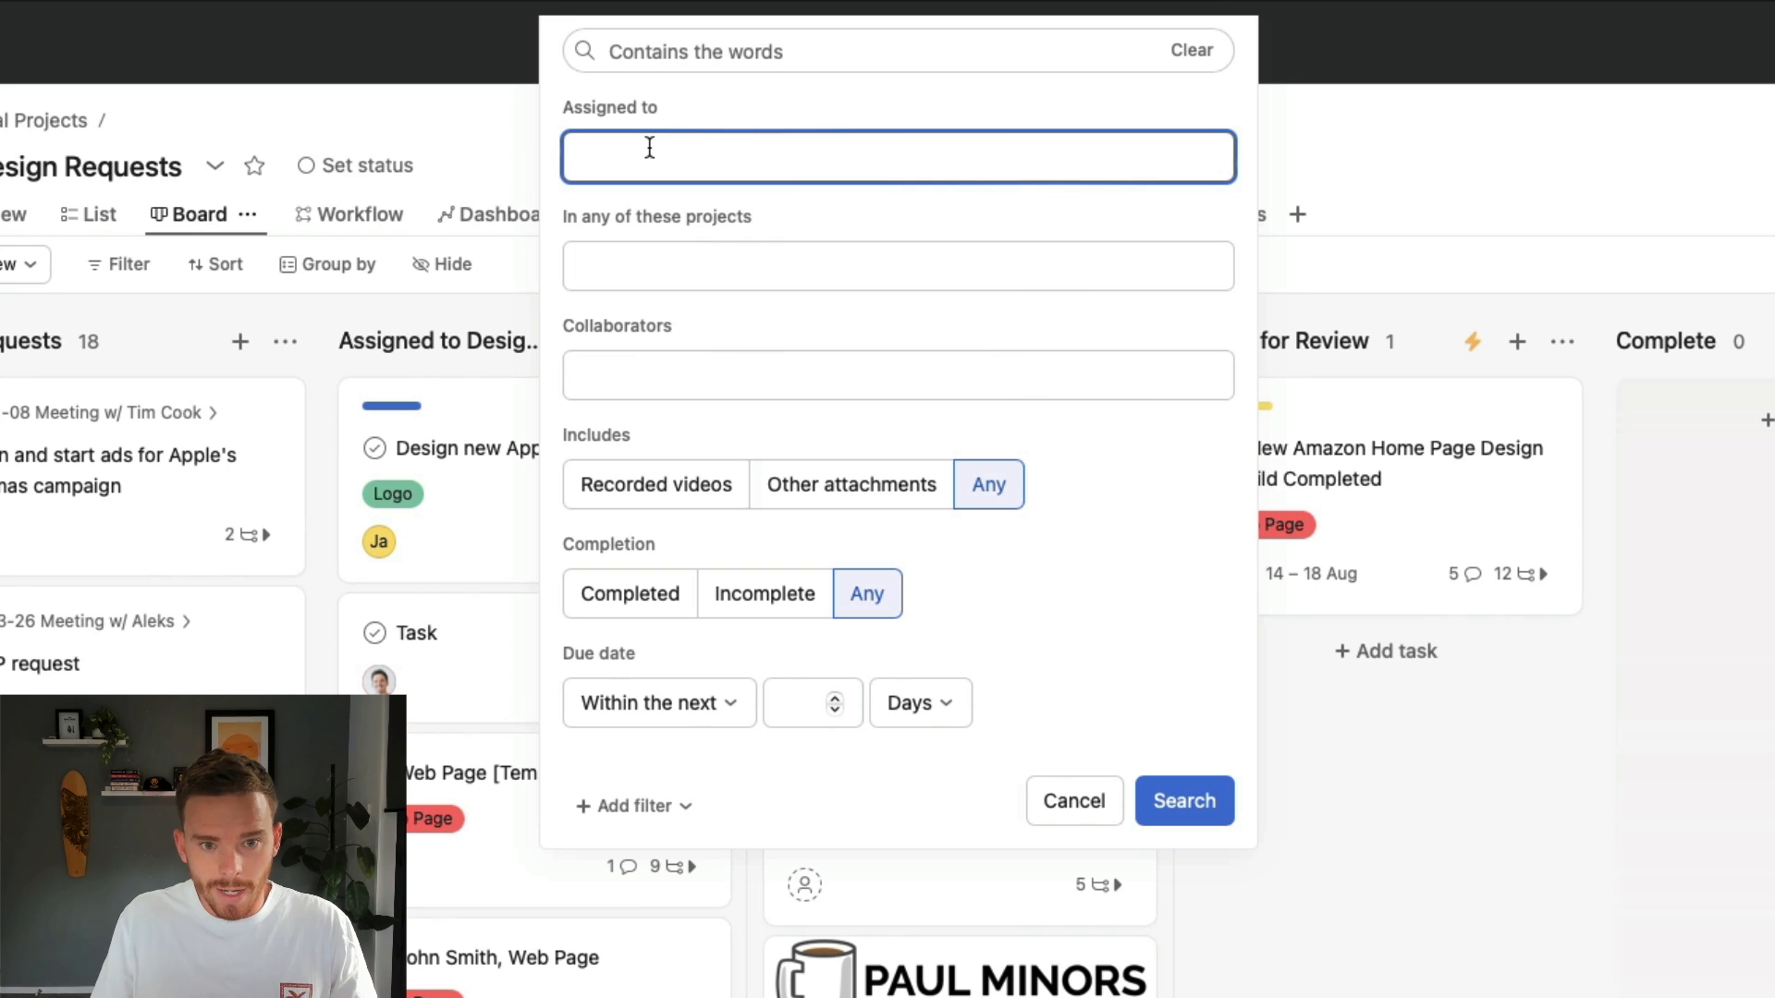
type("not")
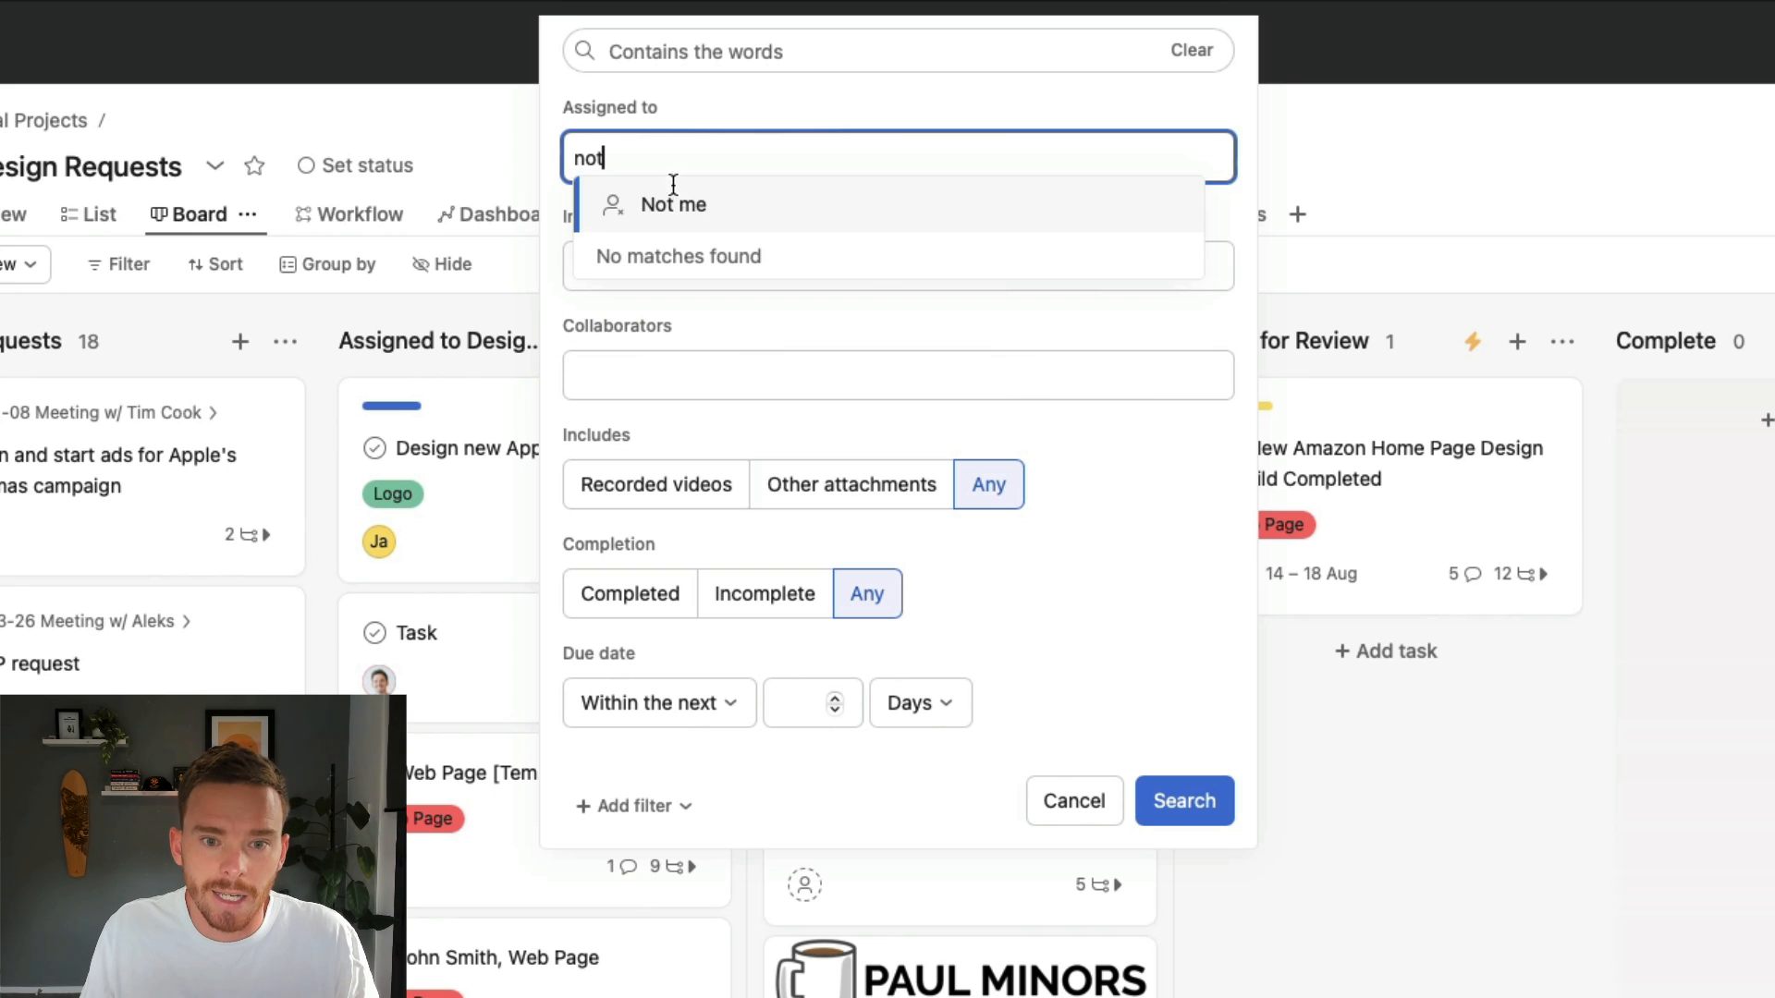
left_click(672, 205)
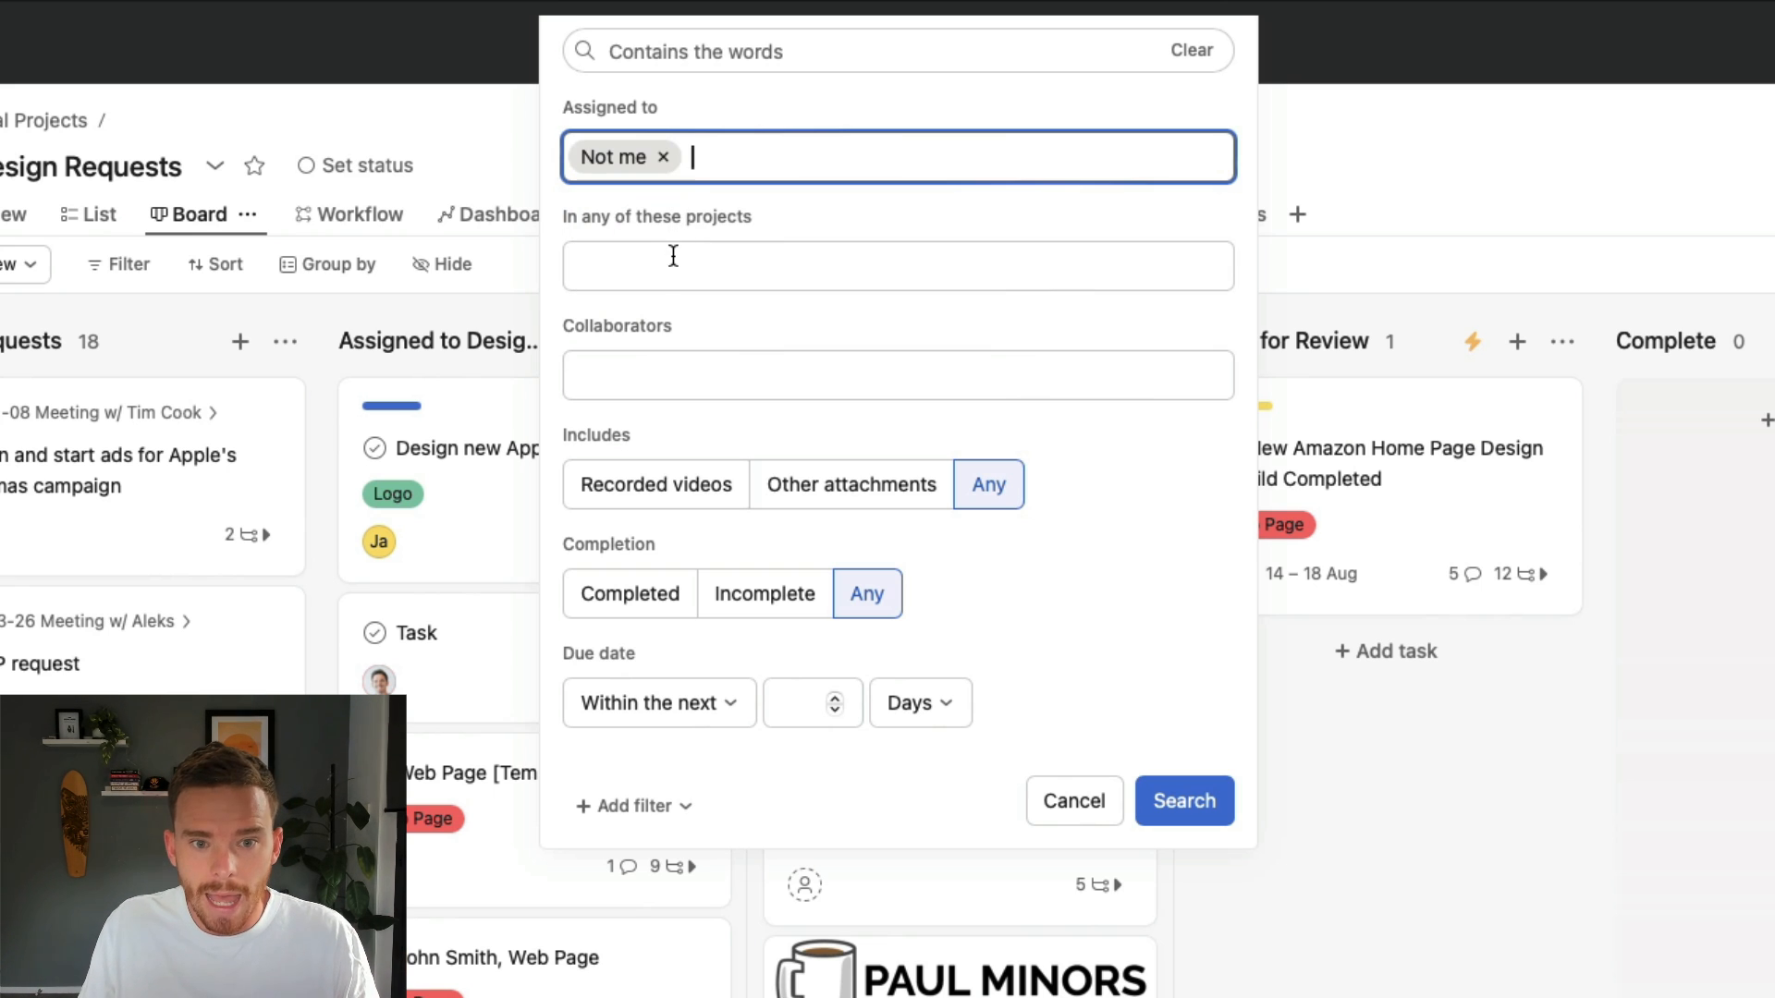
- Set the due date to within the next few days and run the search
type("all")
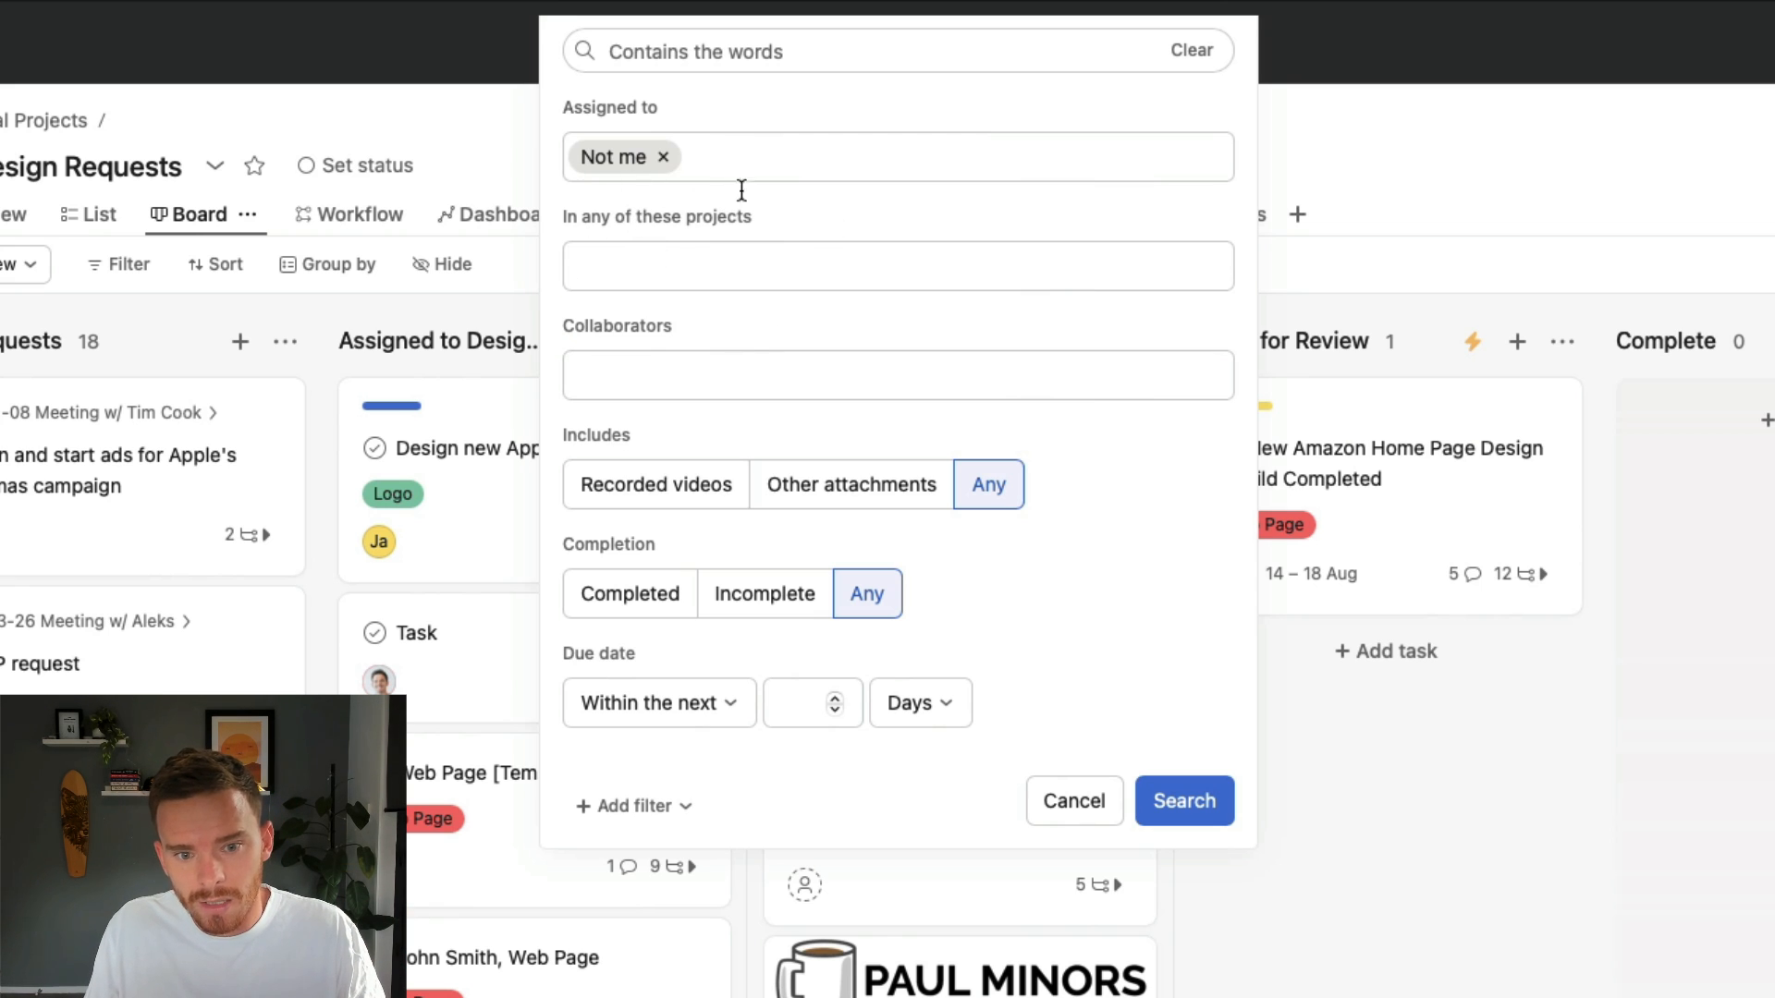
left_click(765, 594)
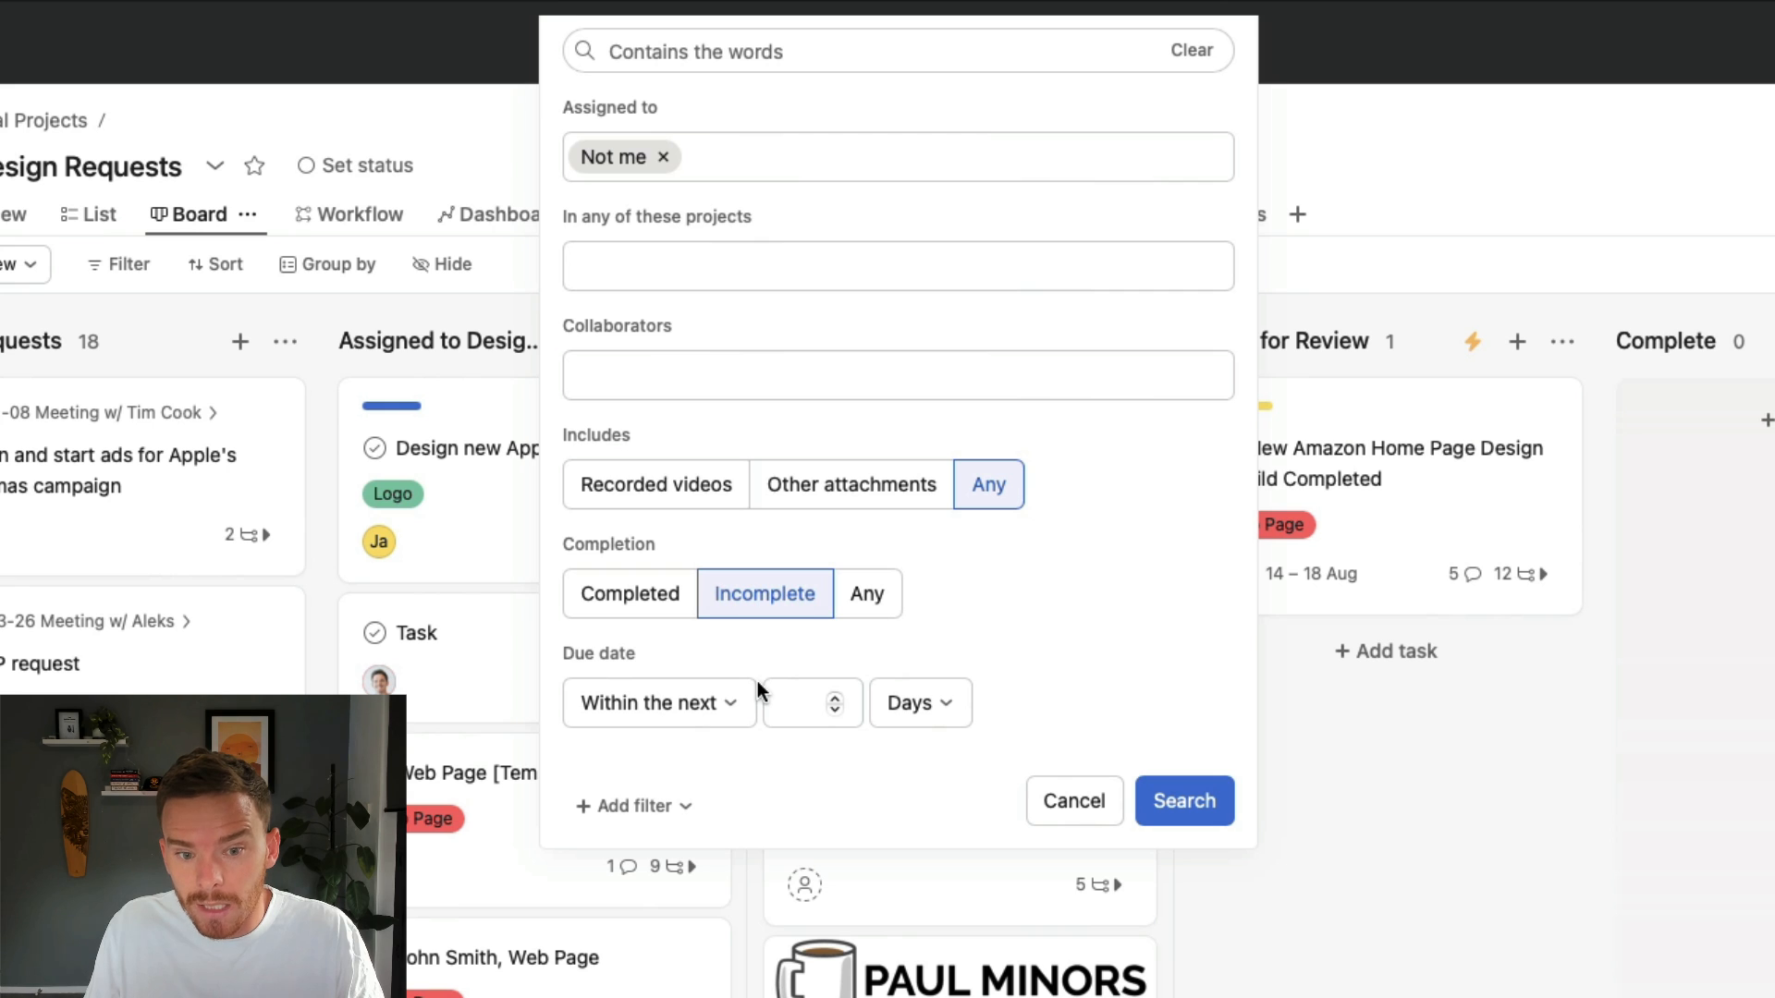
left_click(804, 702)
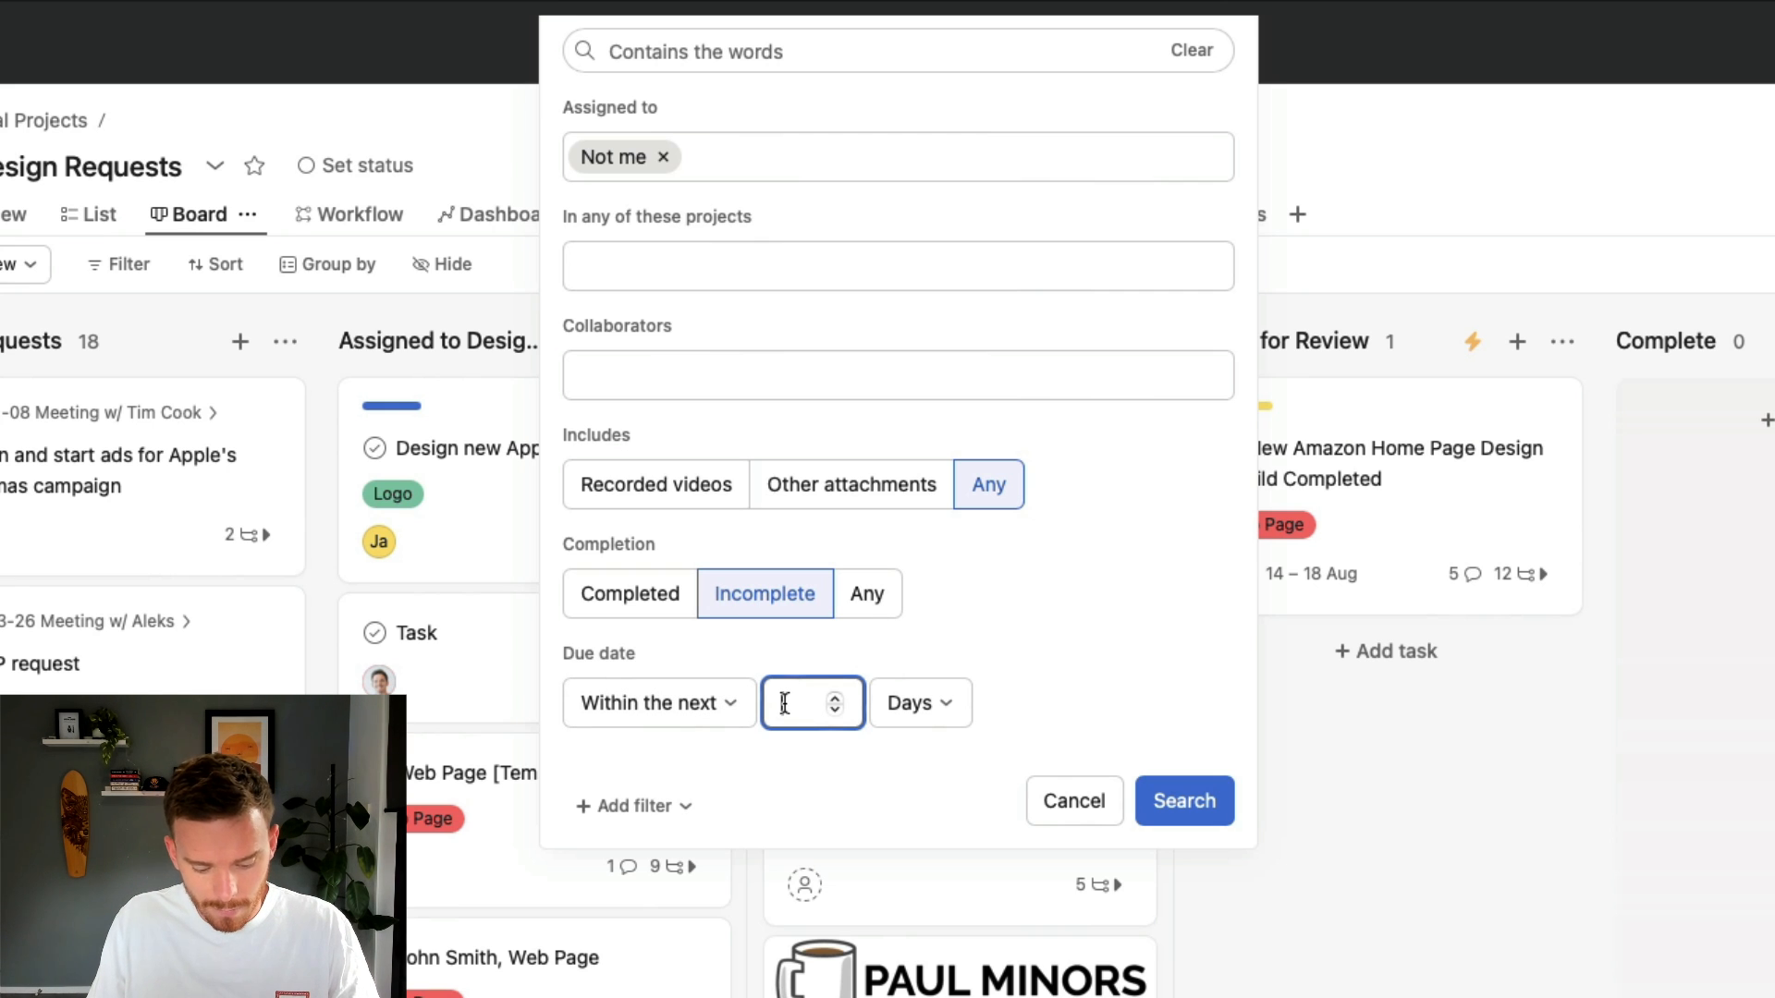
left_click(1185, 800)
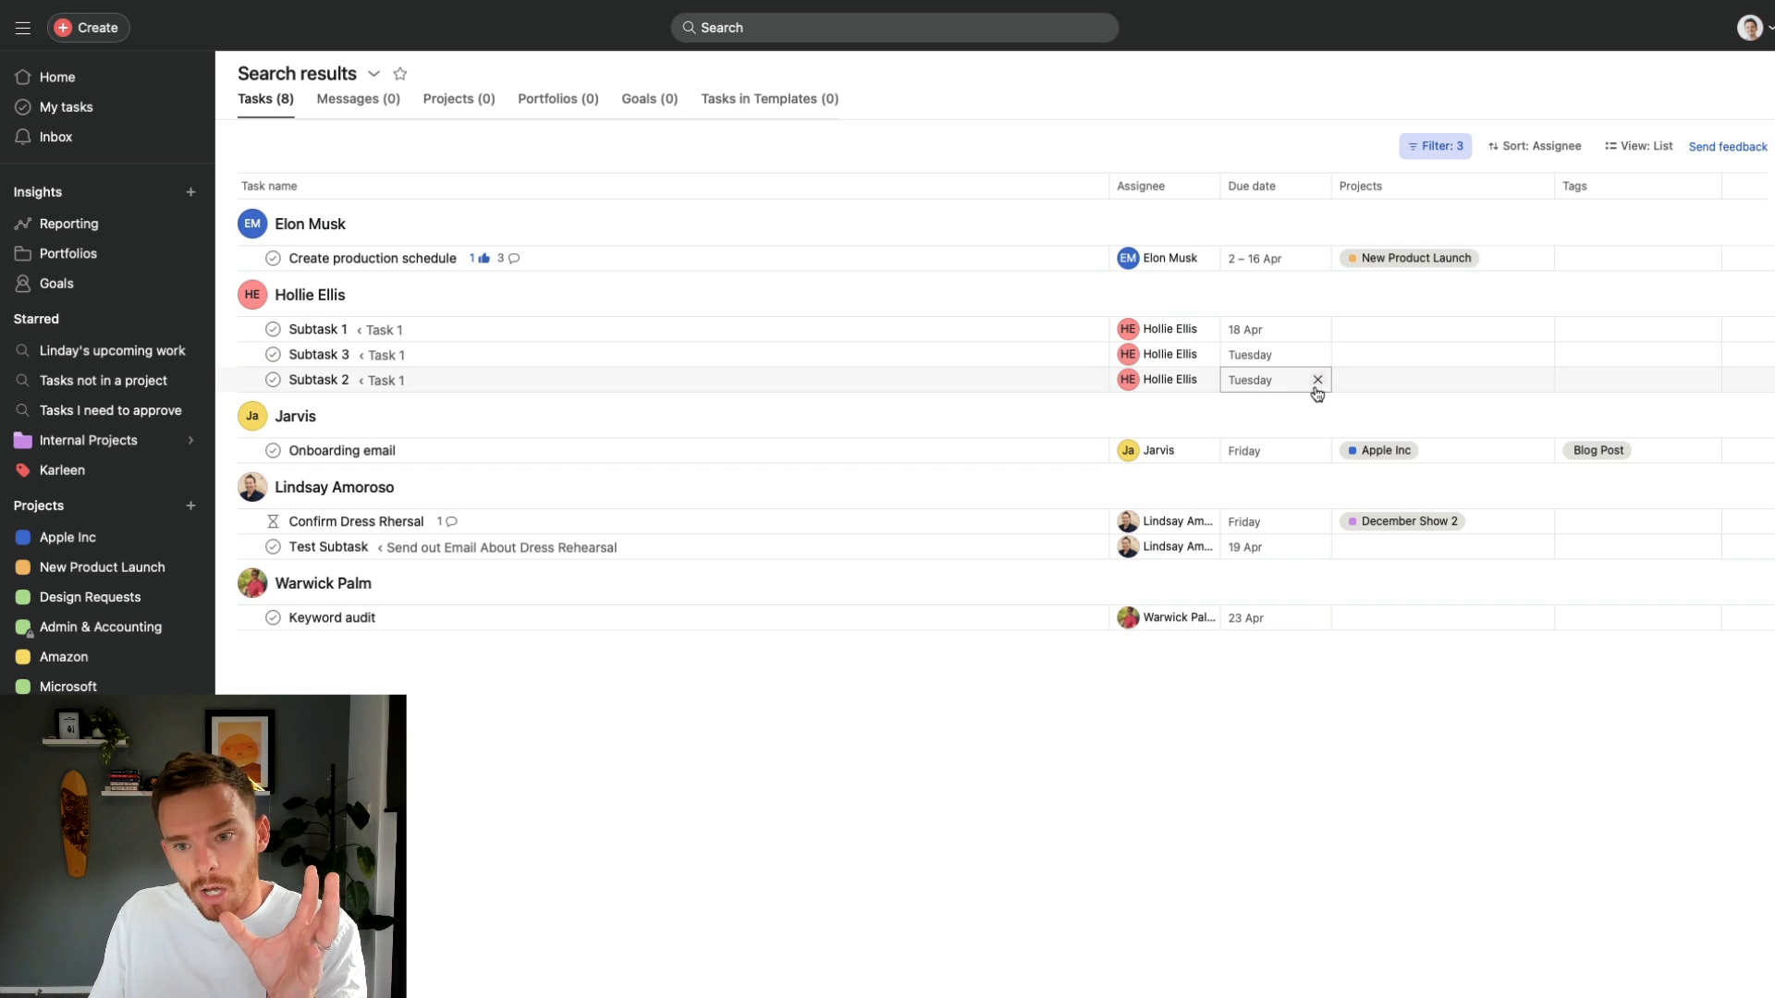
mouse_move(1325, 354)
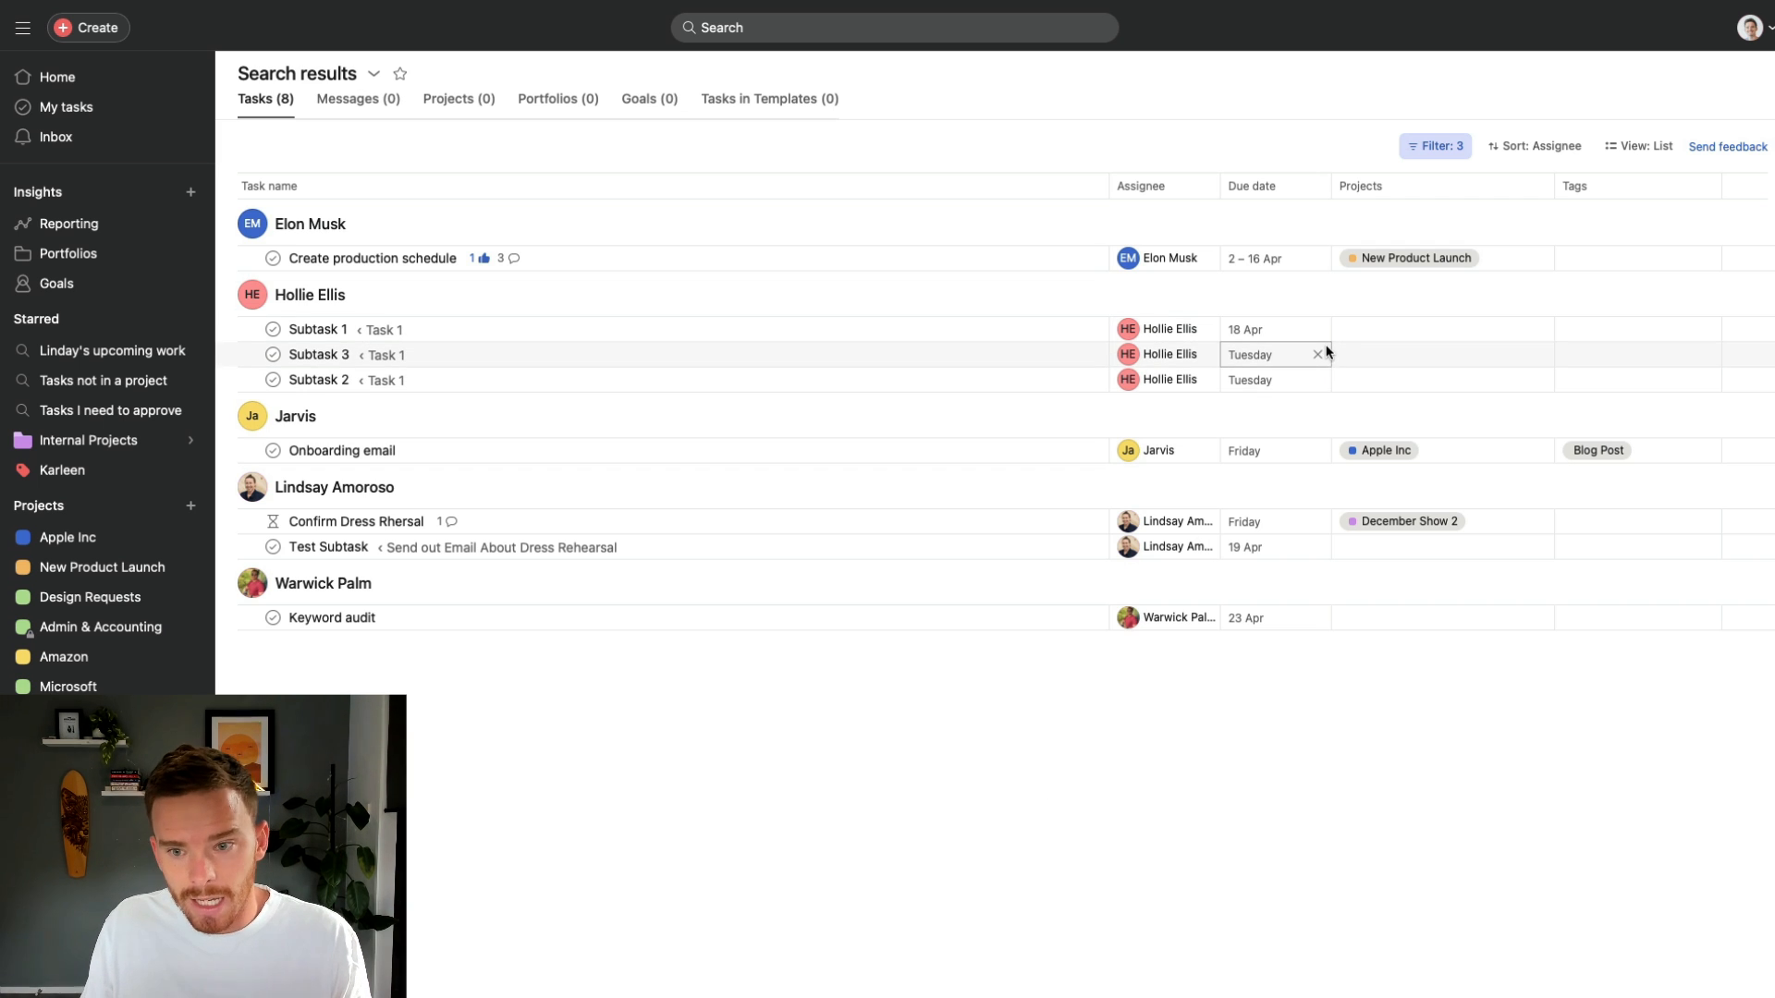
left_click(1542, 145)
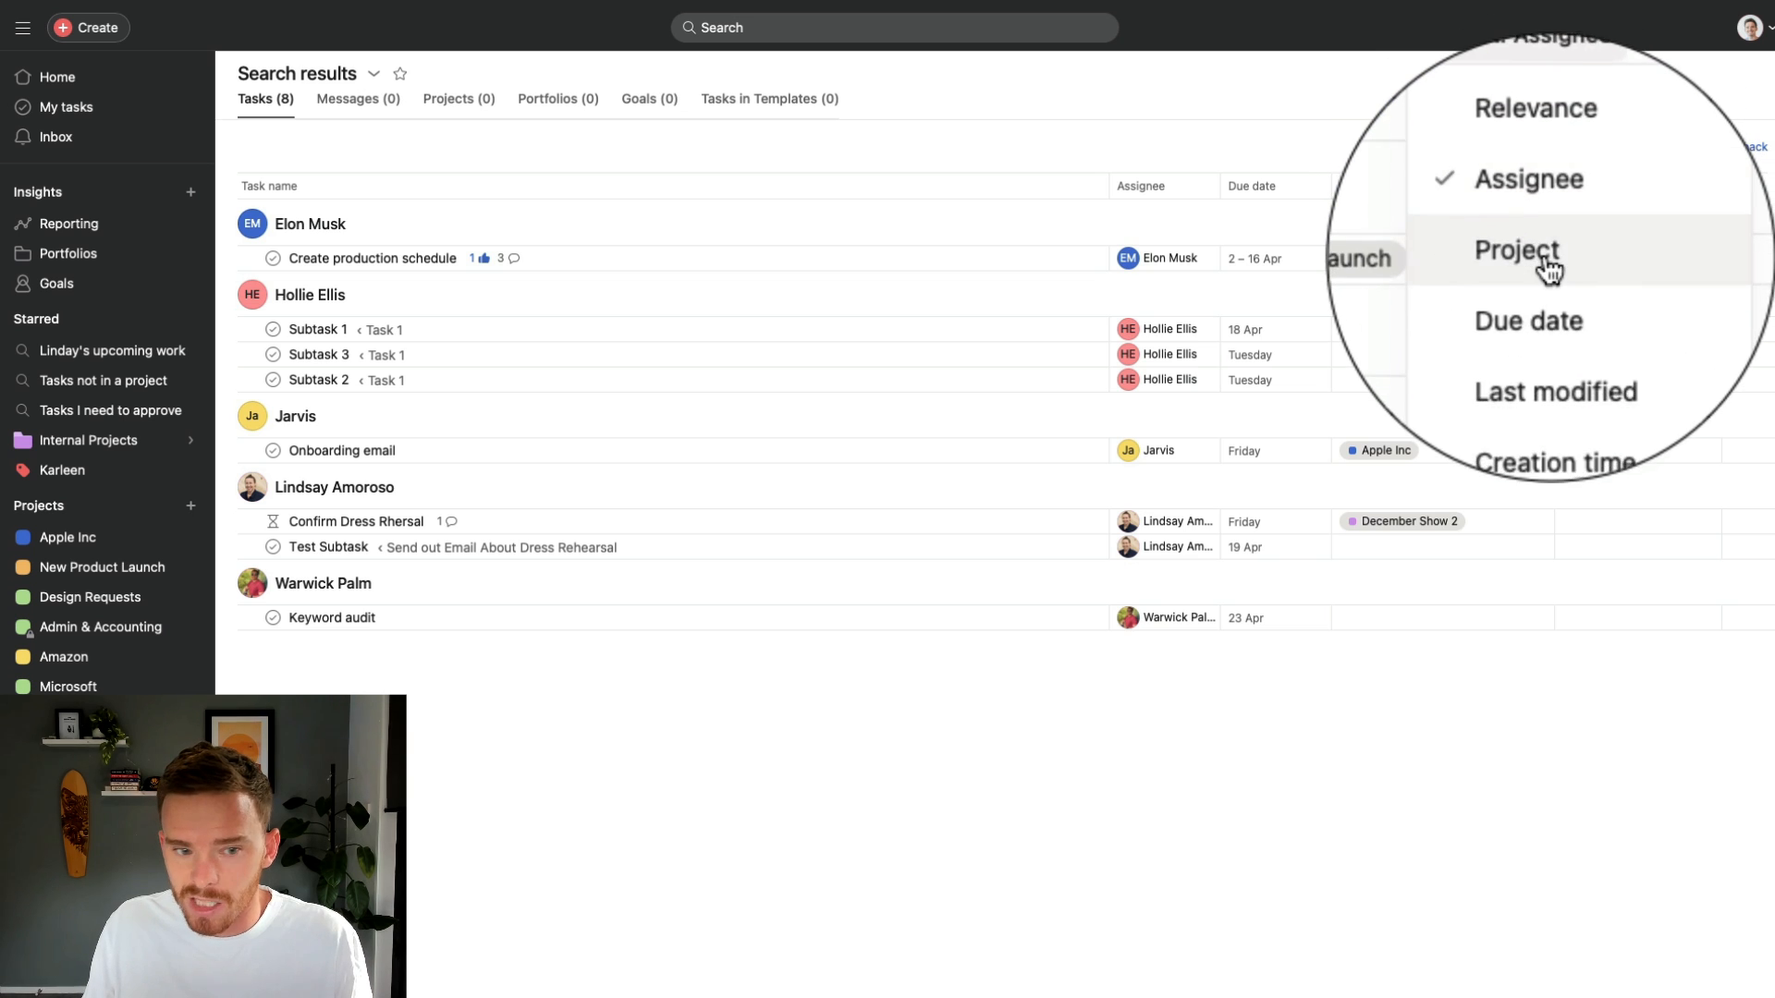
left_click(1516, 251)
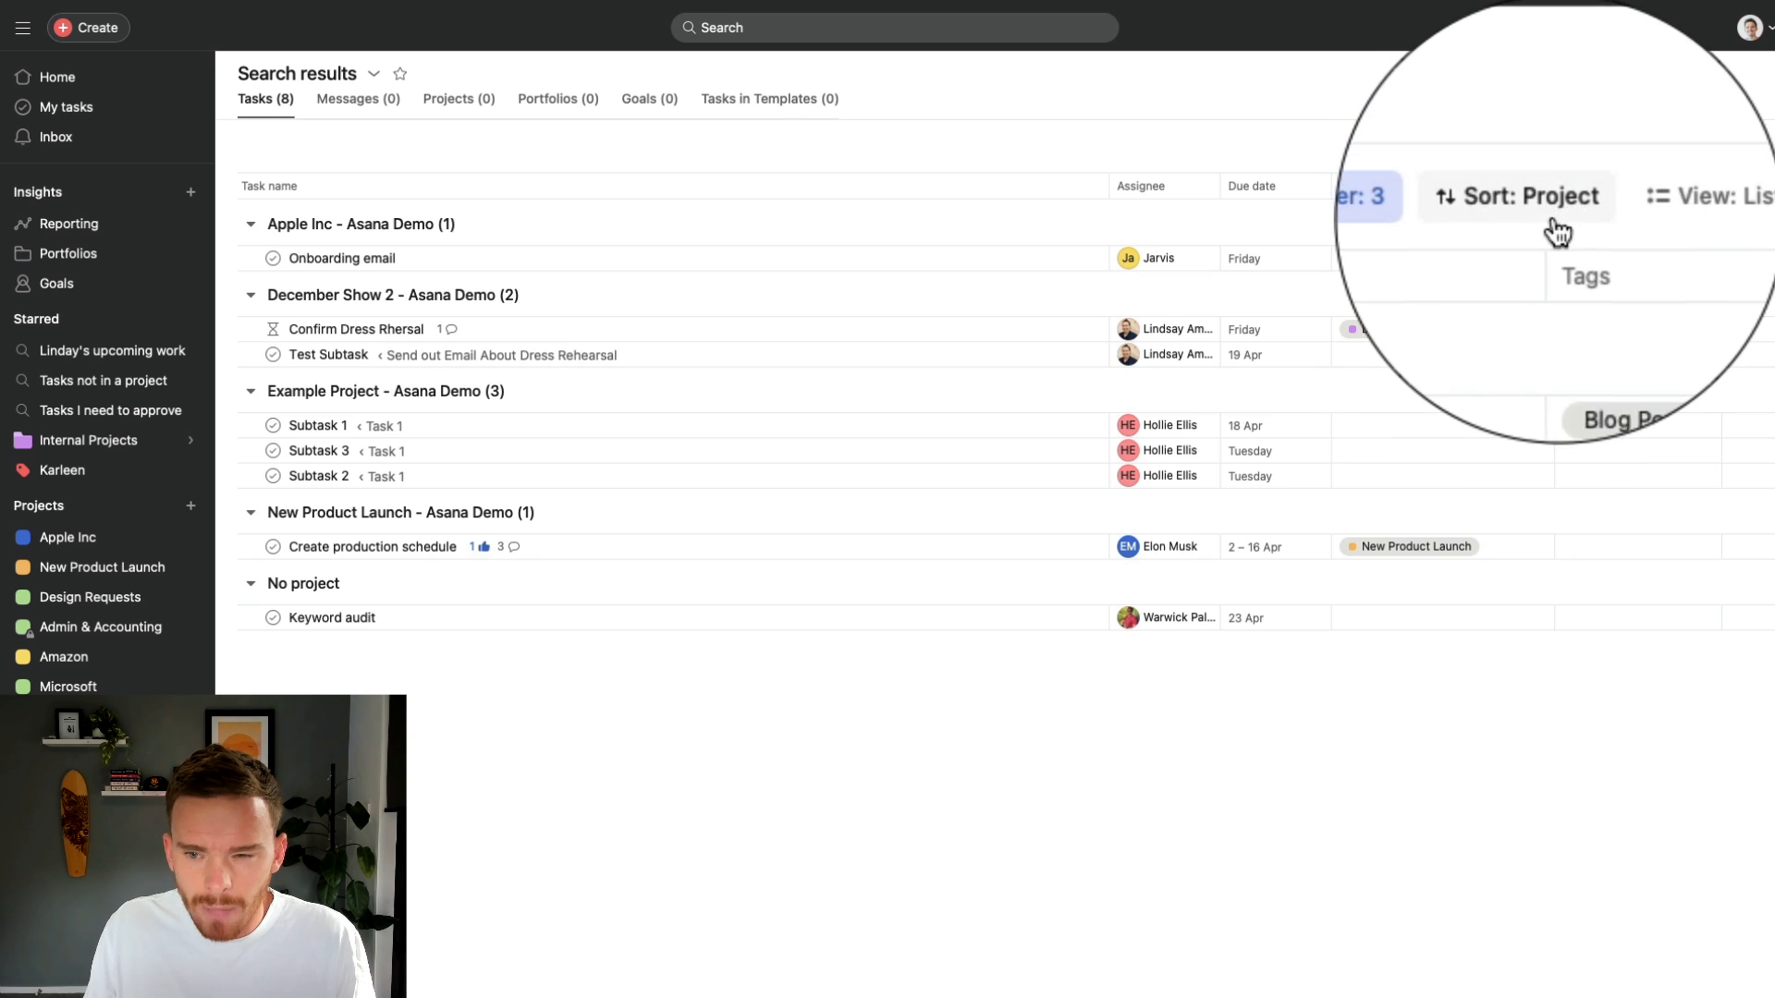
left_click(1517, 196)
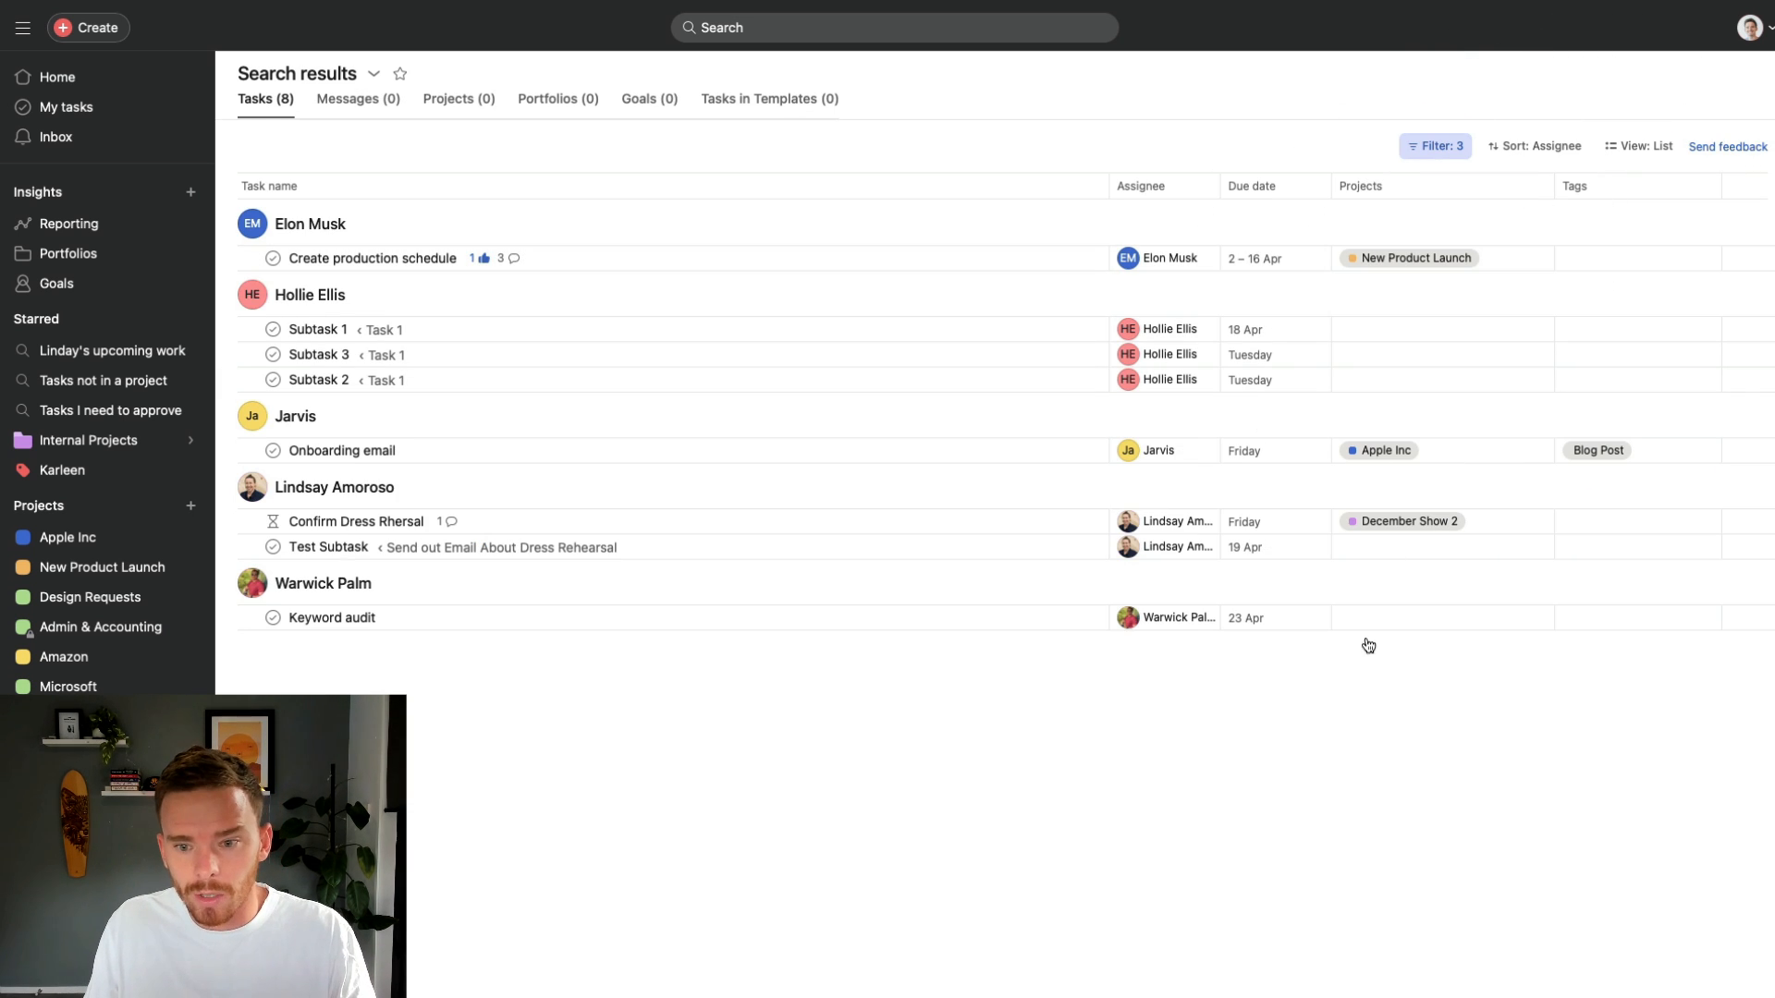
mouse_move(1210, 668)
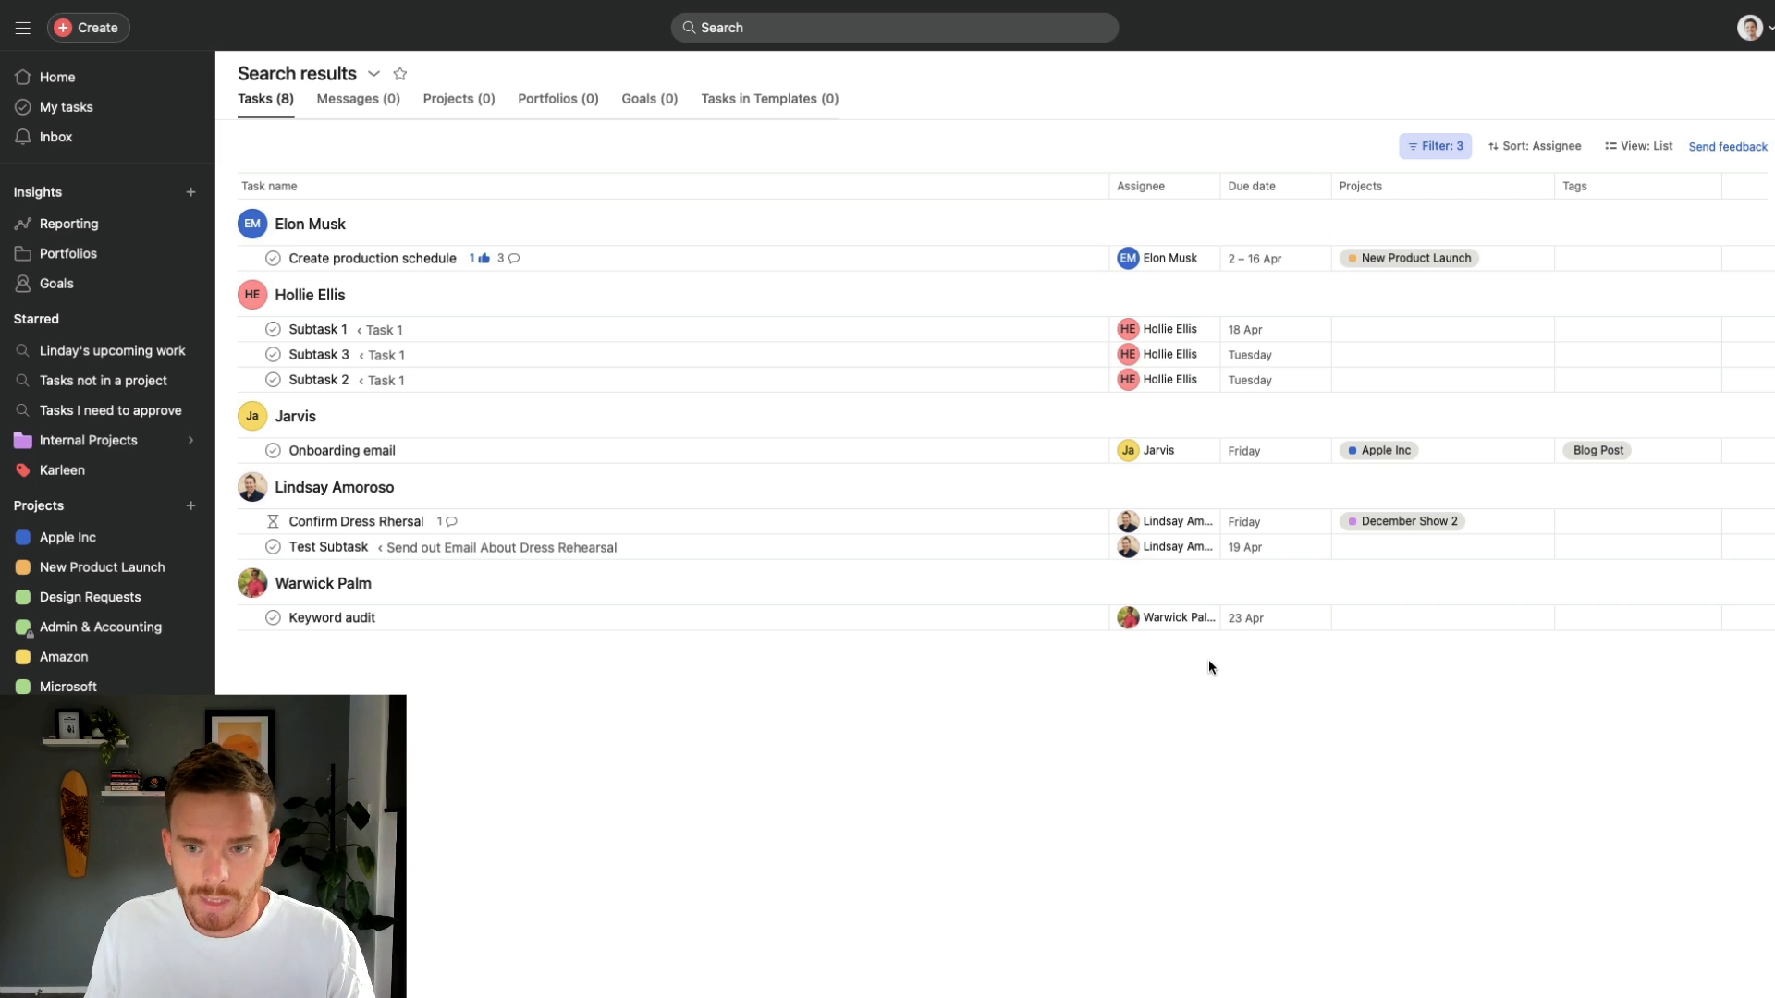
mouse_move(398, 74)
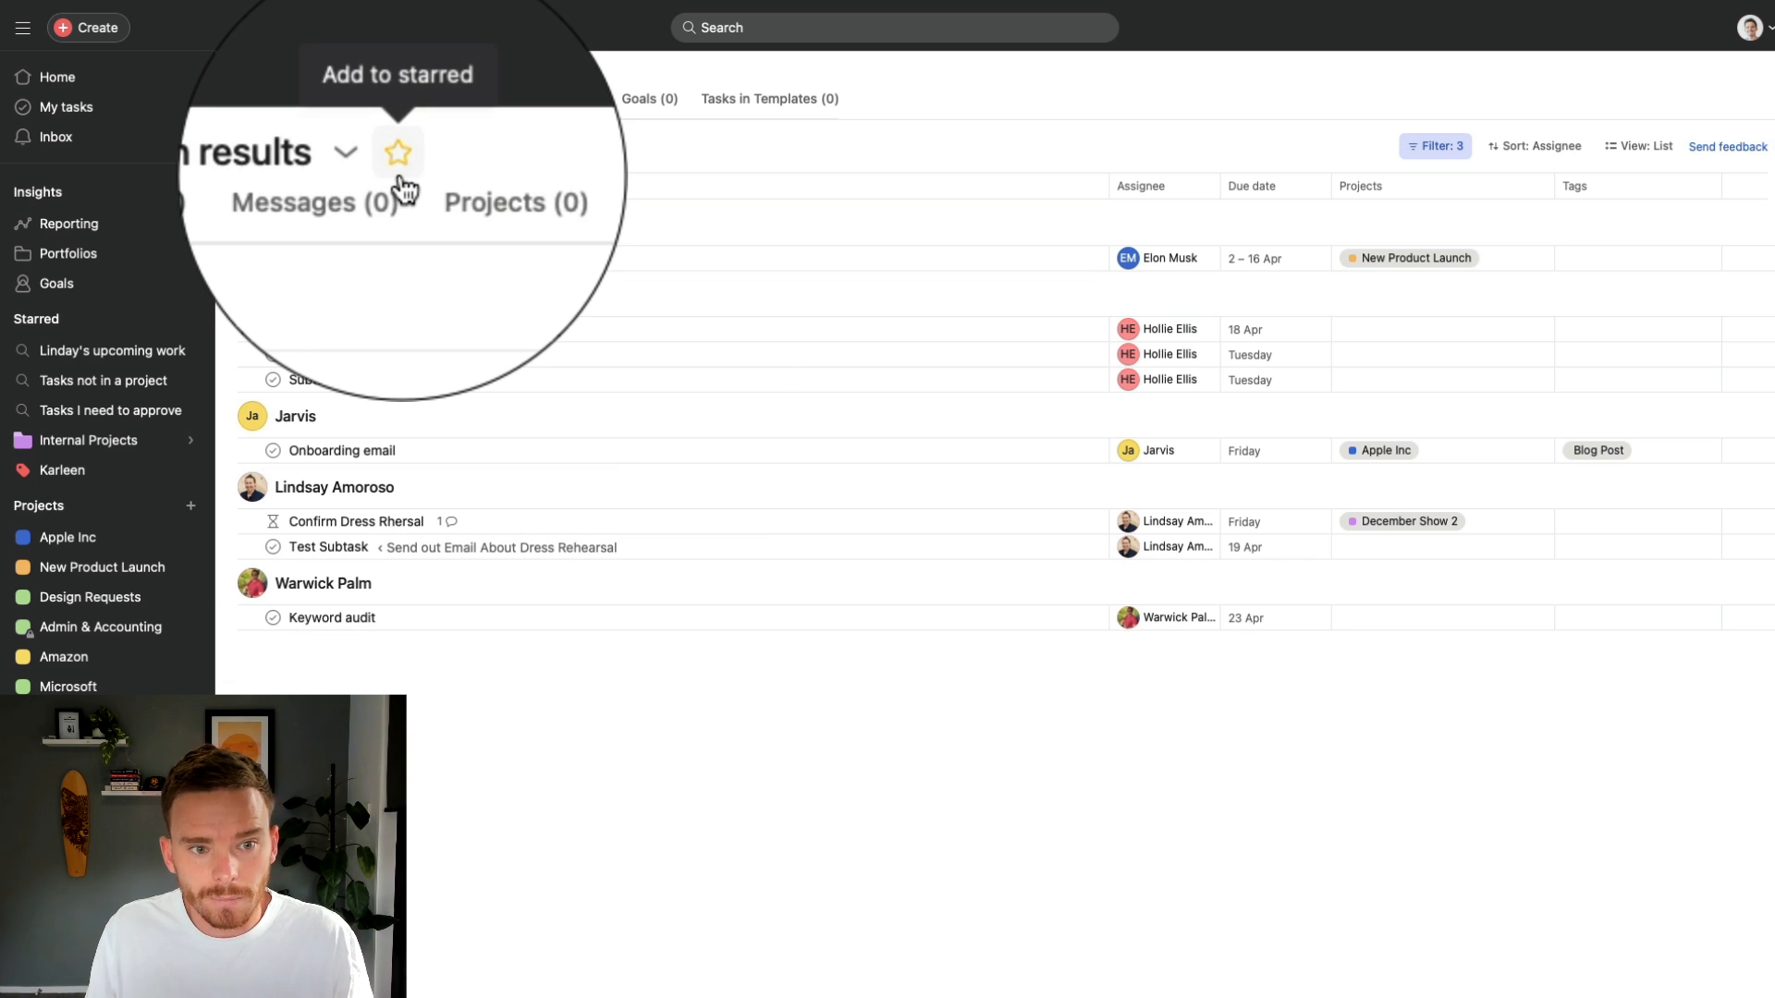
- Star the search as 'Upcoming work in 14 days' and open it from Starred
left_click(398, 151)
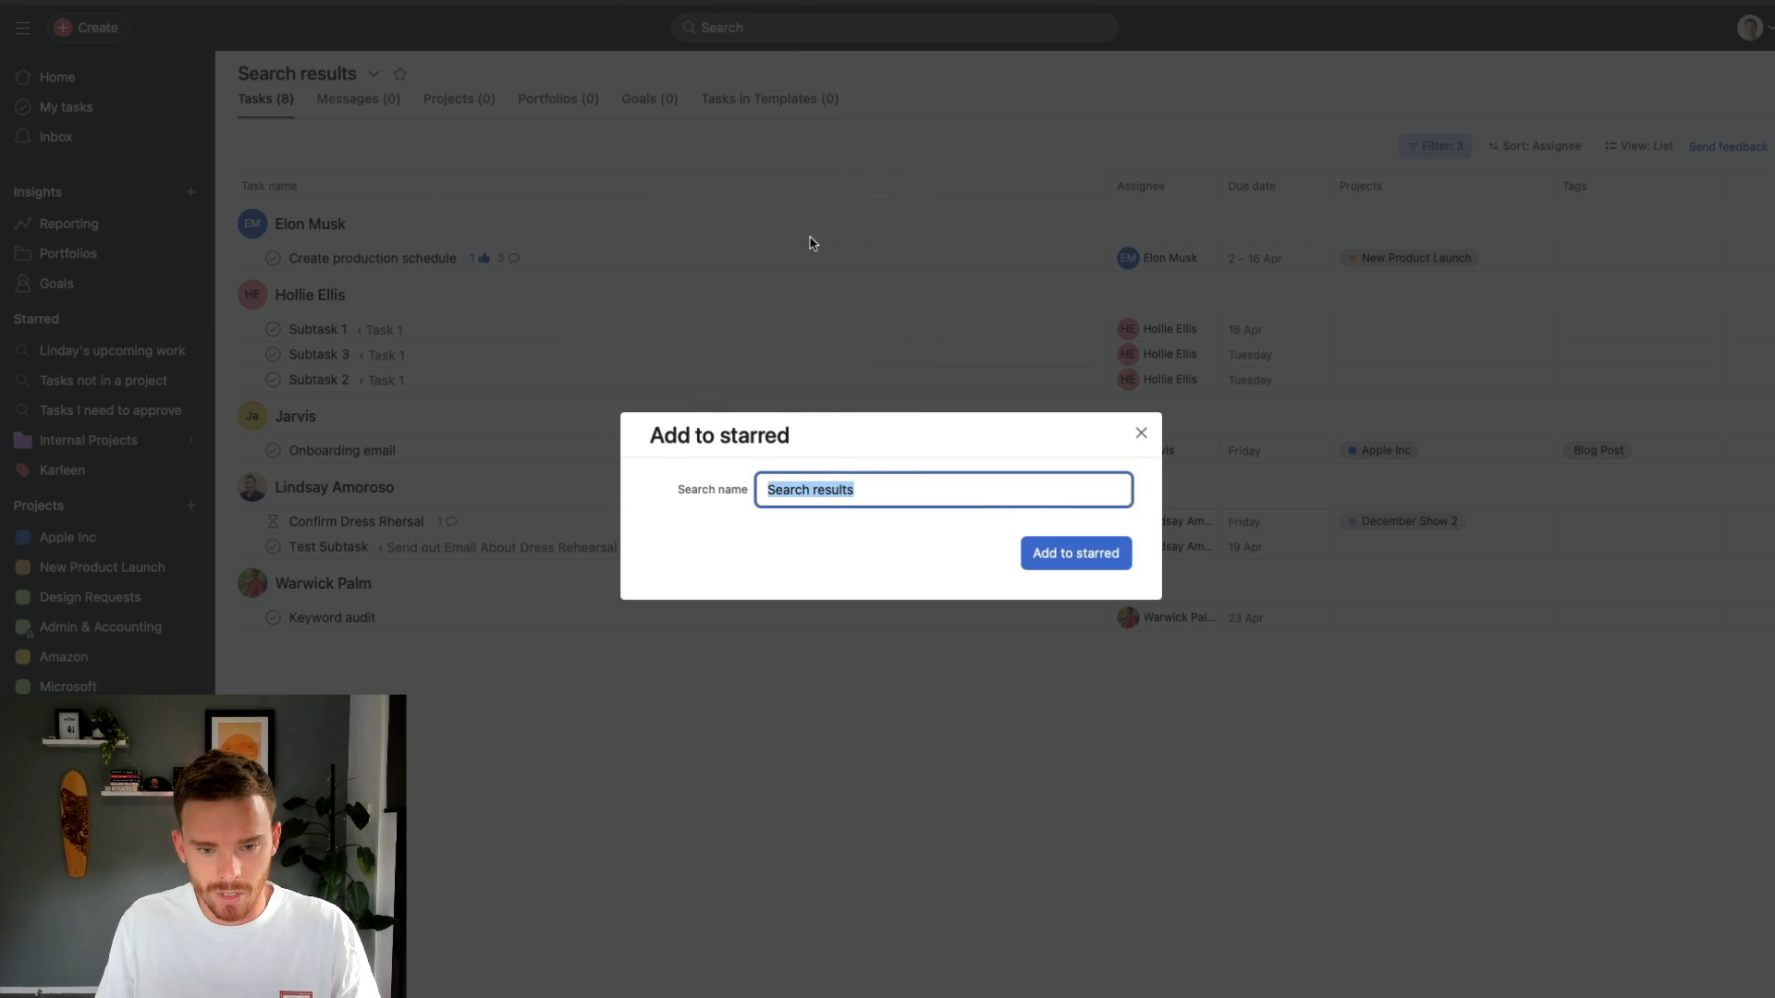
type("Upcoming work in 14")
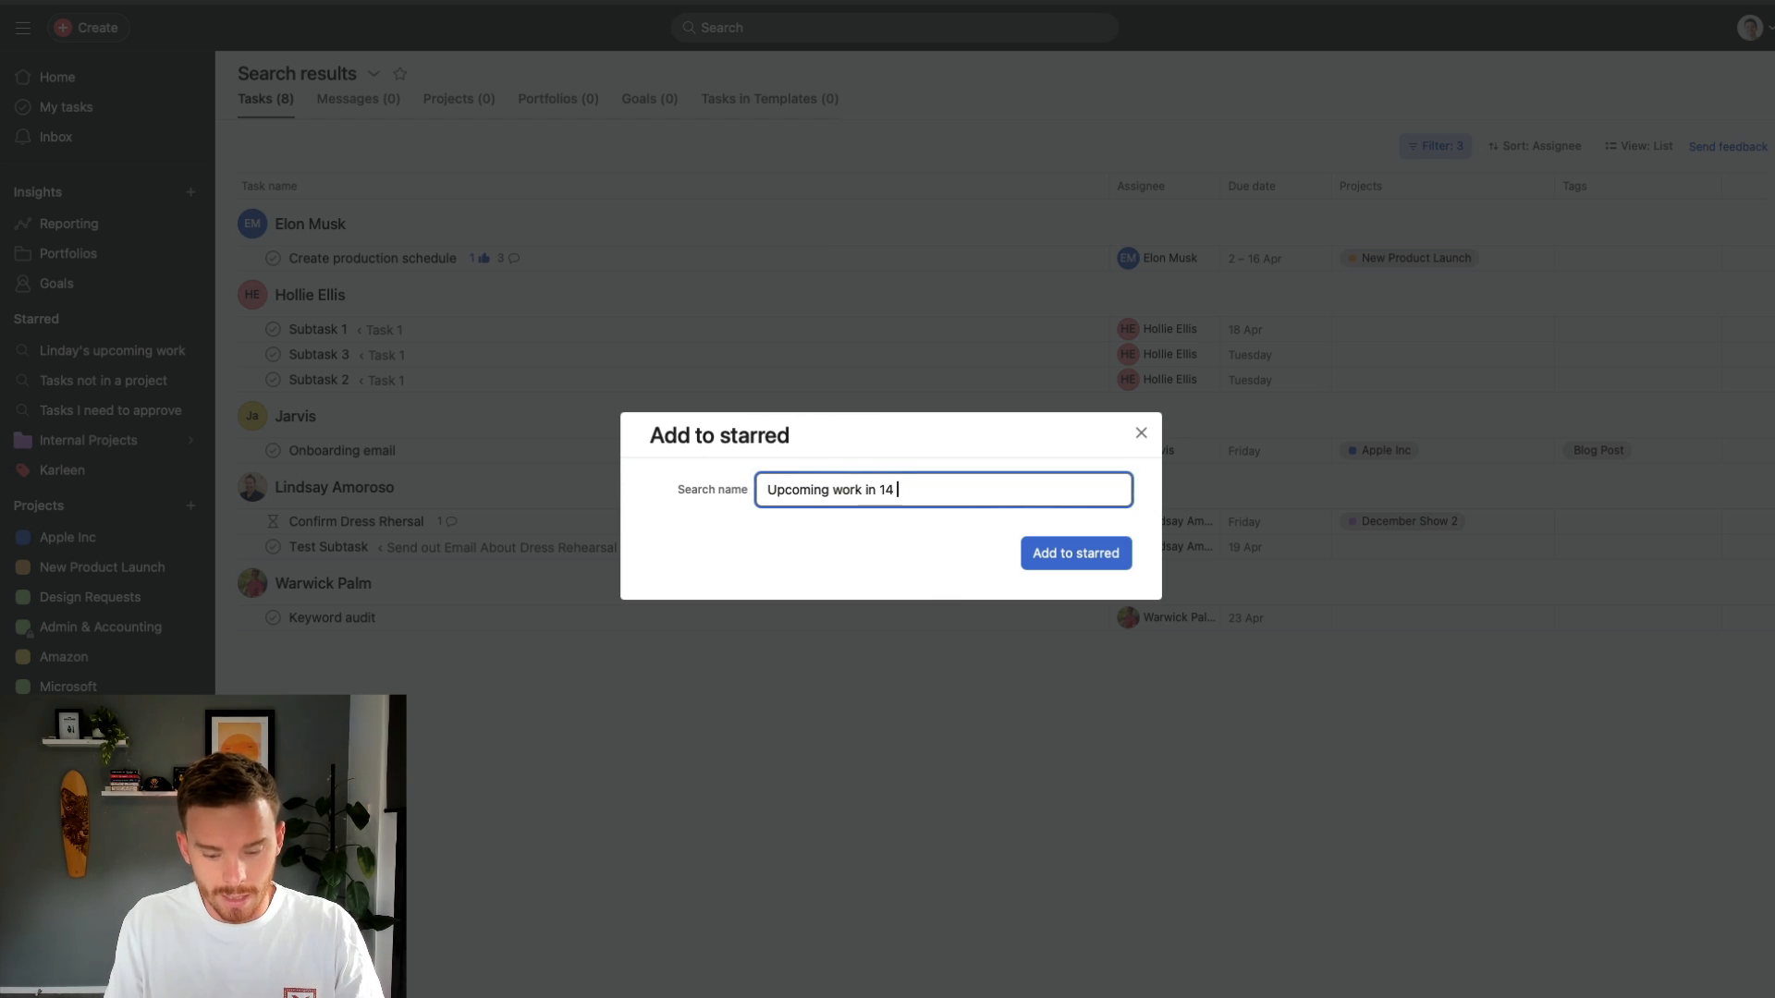
type("days")
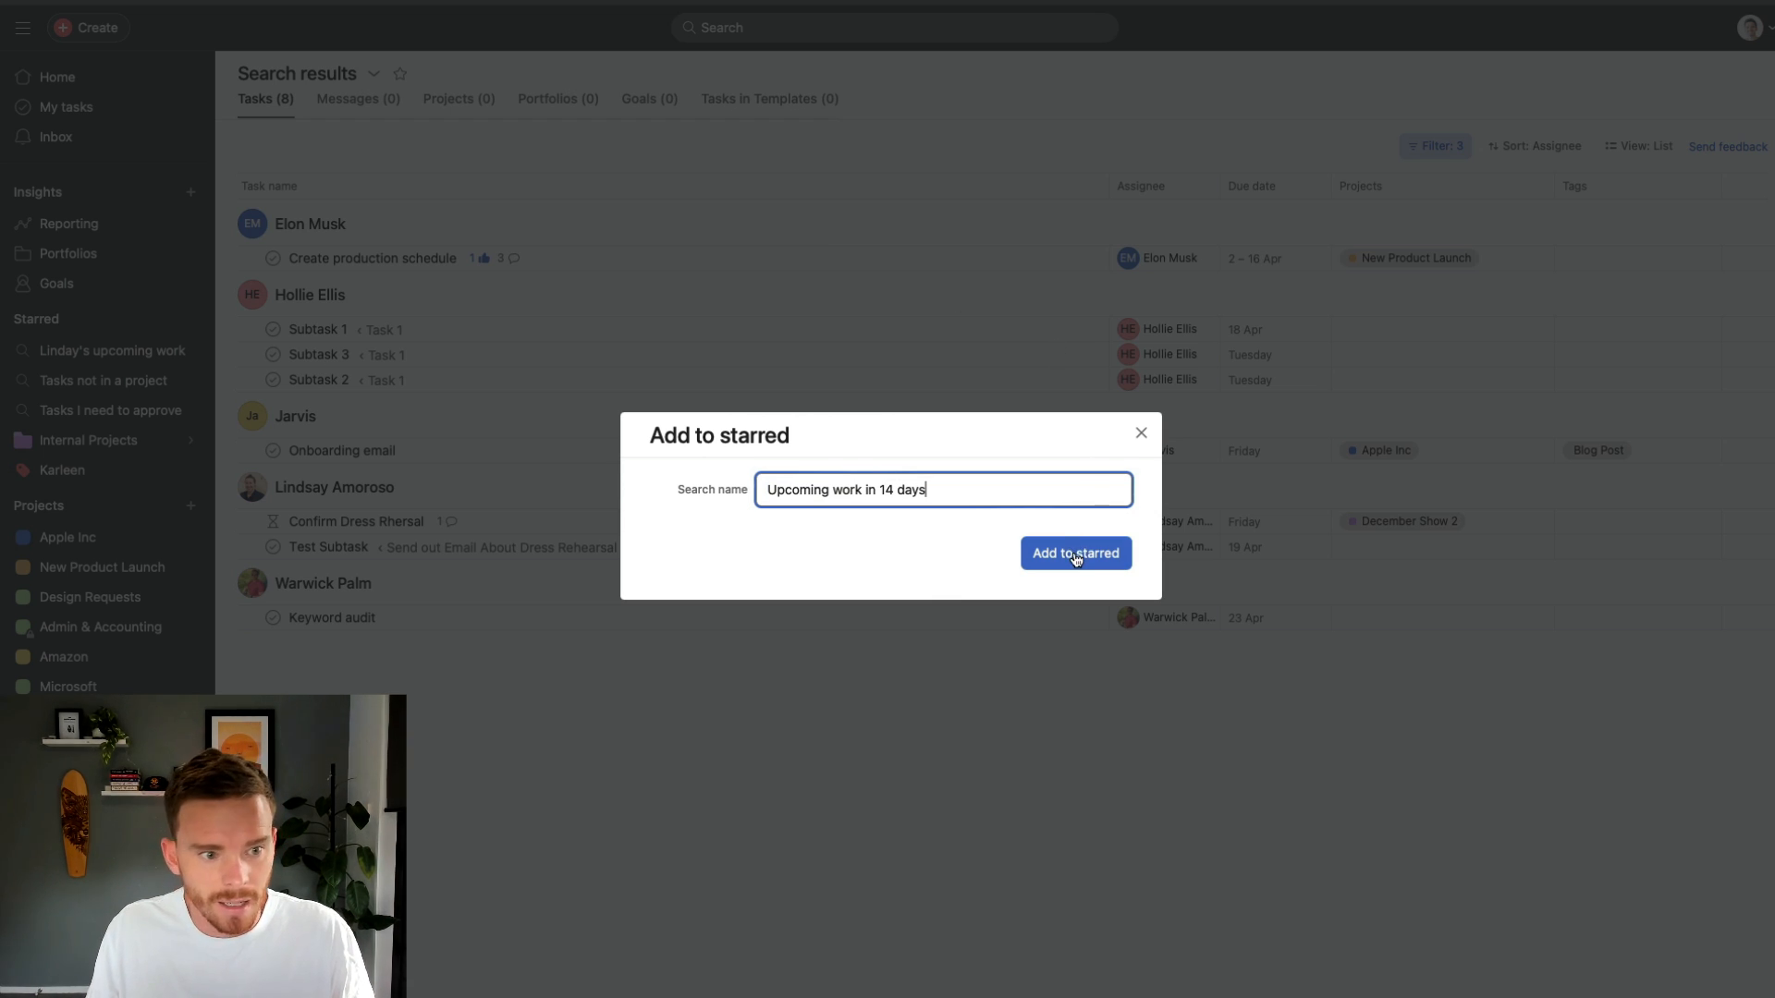
left_click(1075, 554)
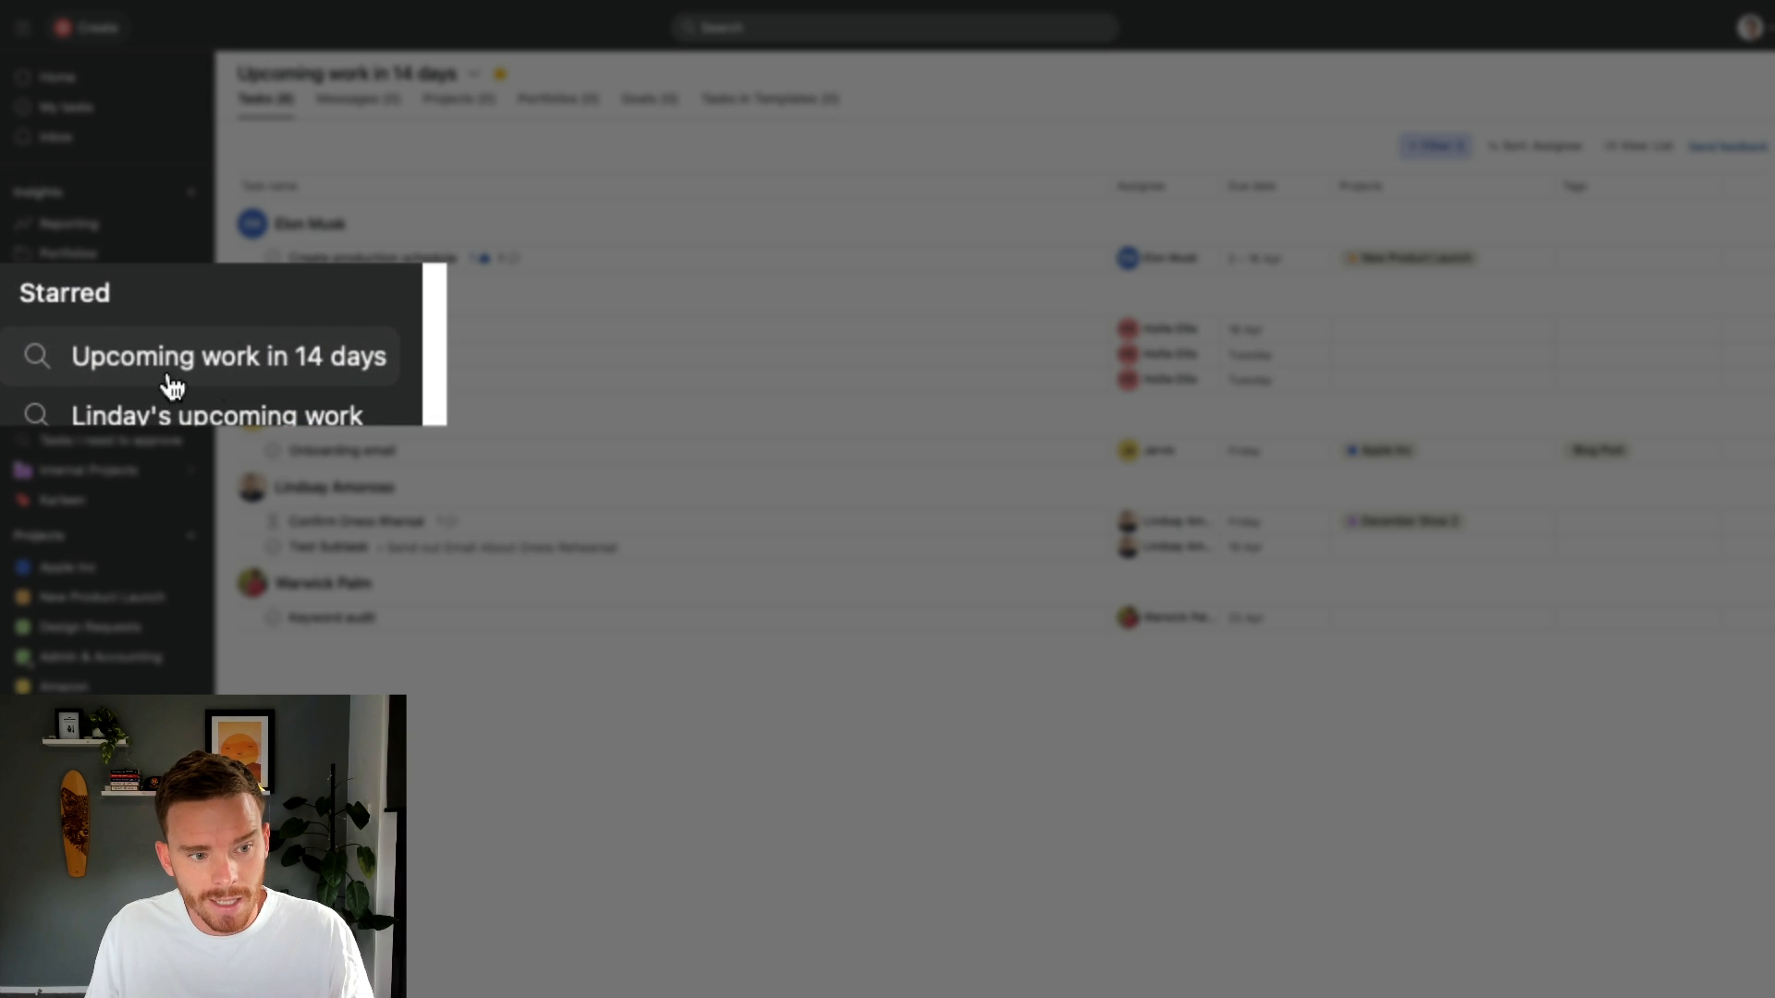
mouse_move(223, 382)
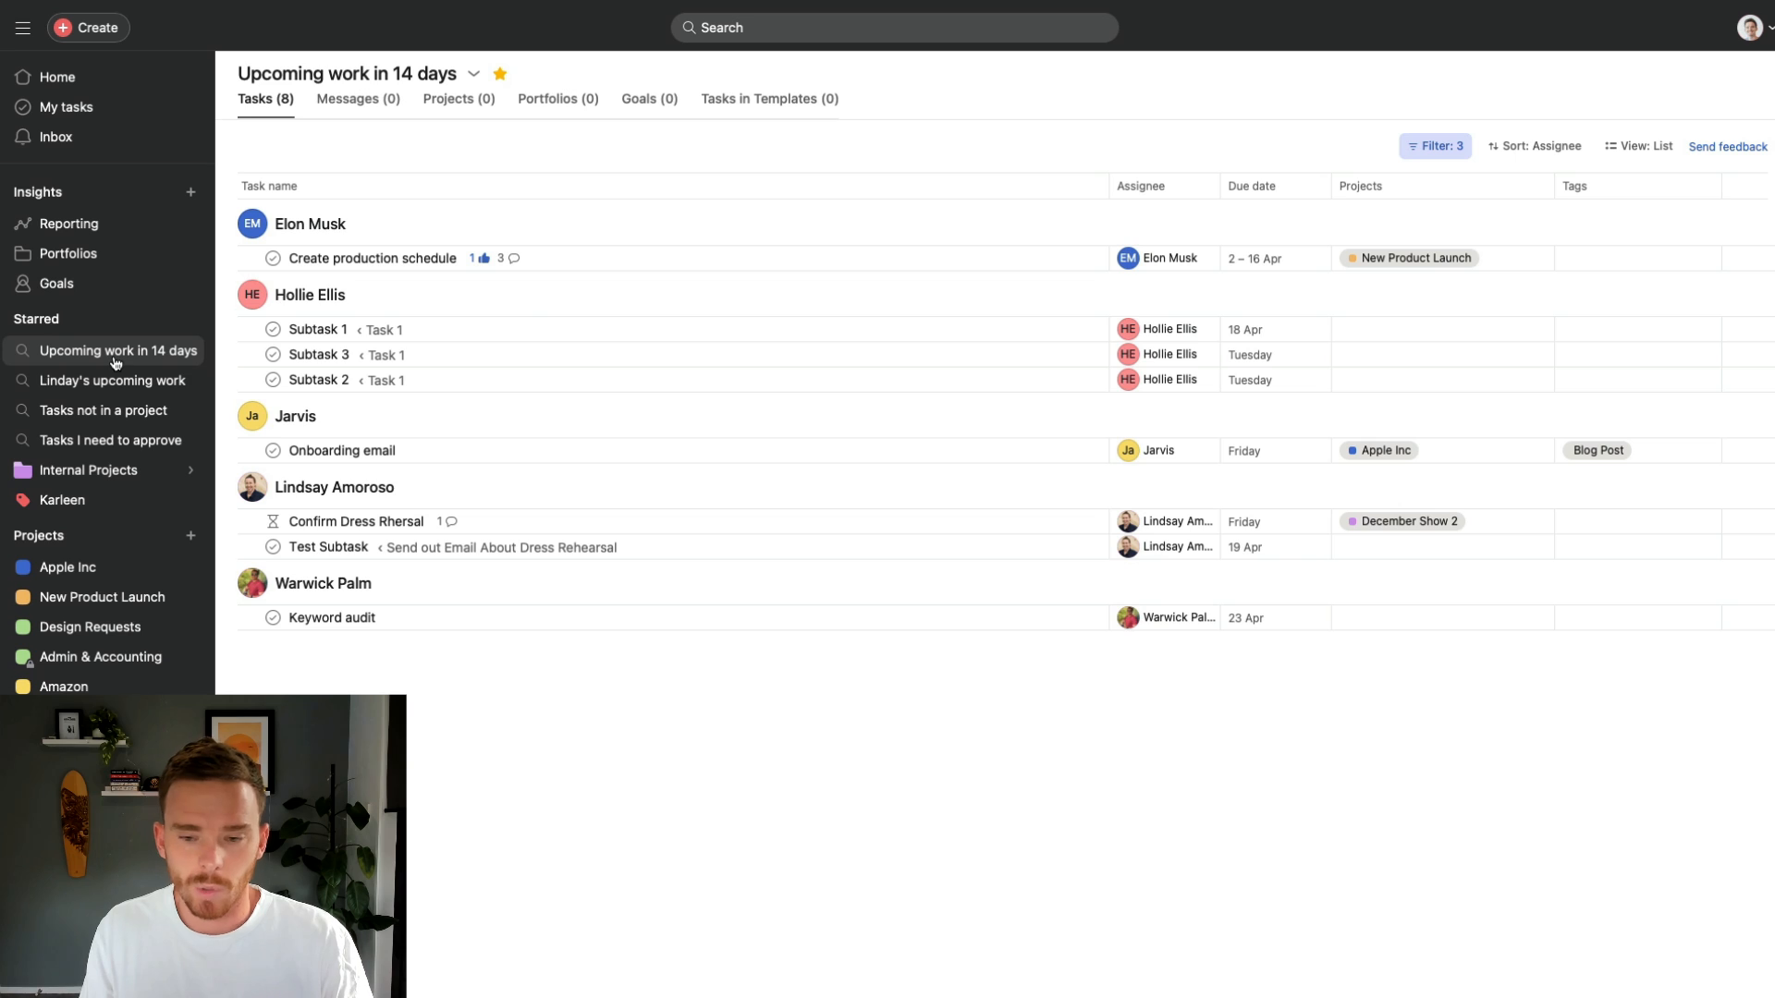
left_click(65, 81)
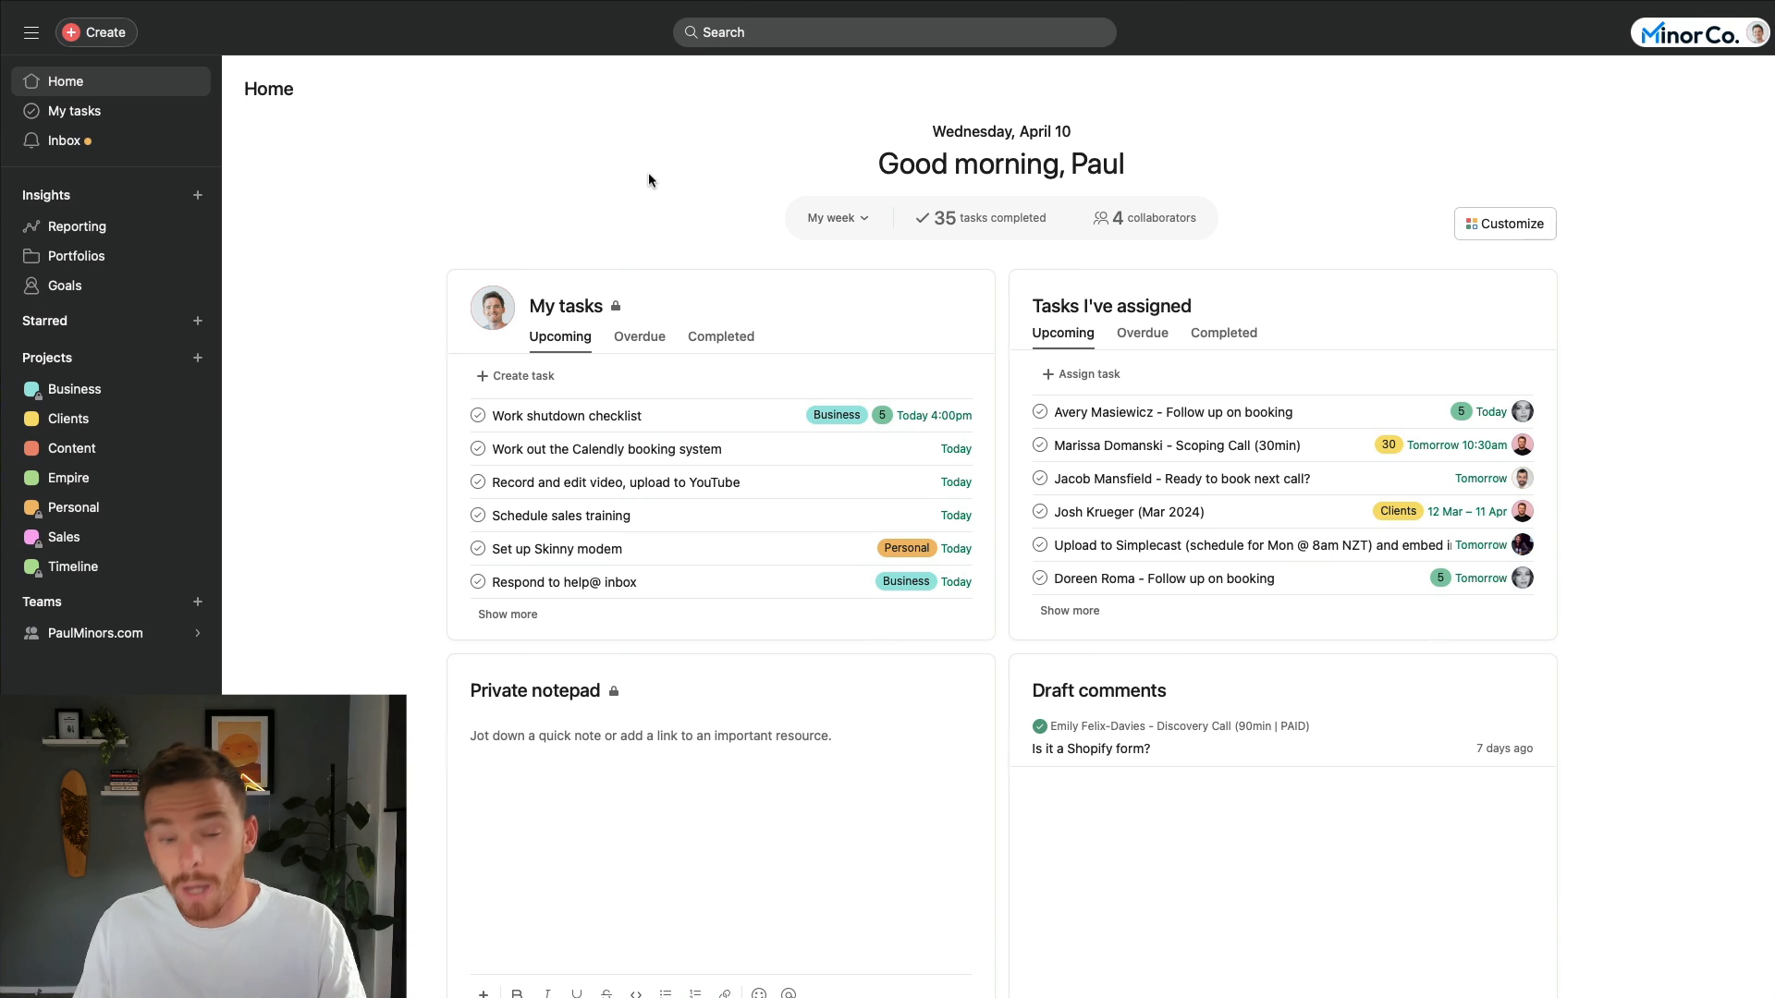
mouse_move(678, 218)
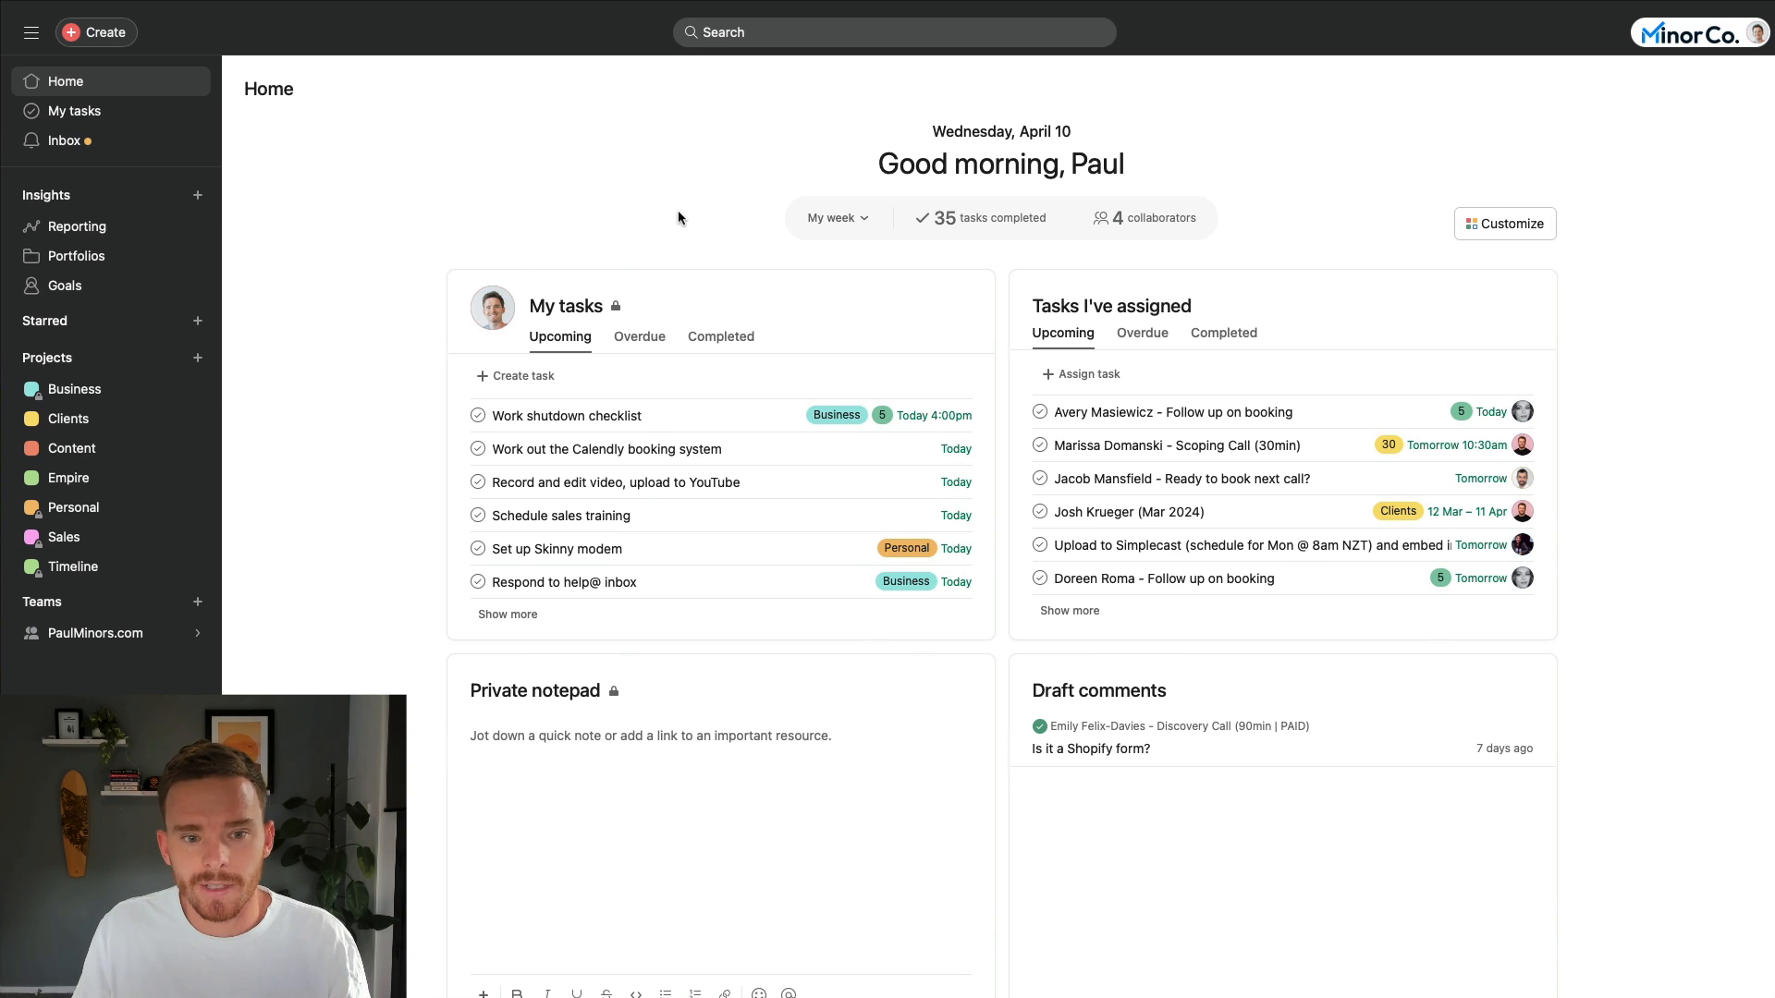
left_click(893, 32)
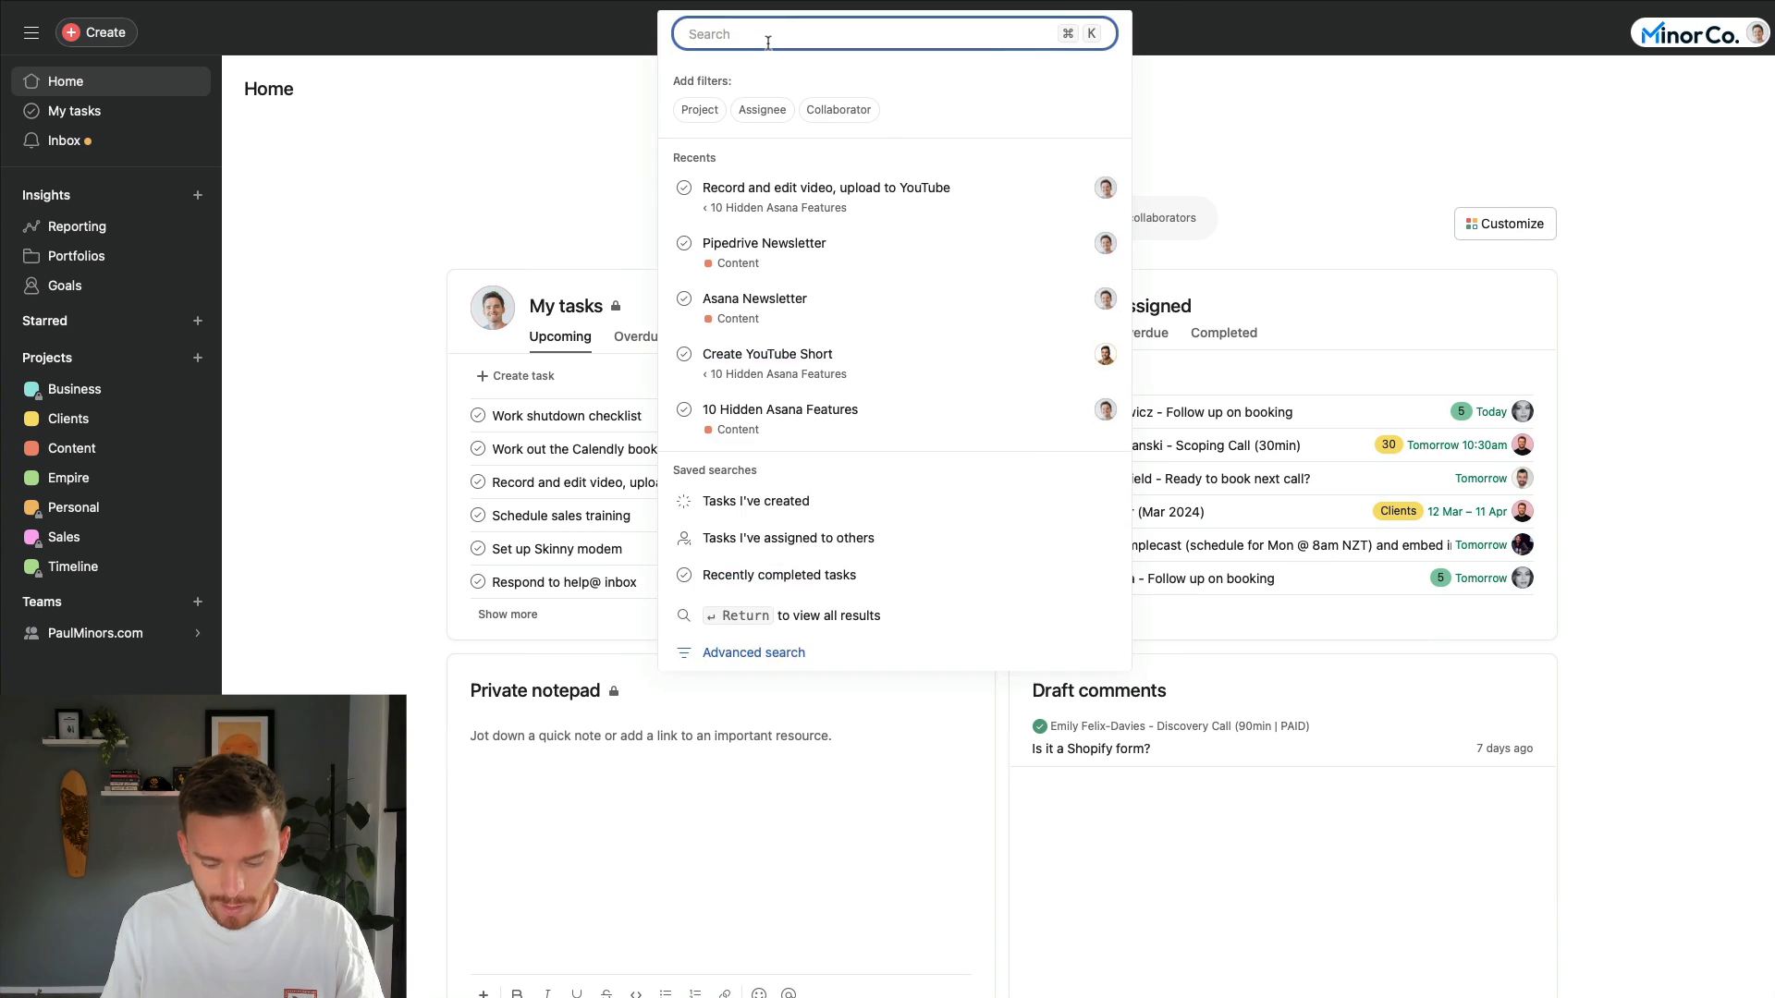
type("kayla")
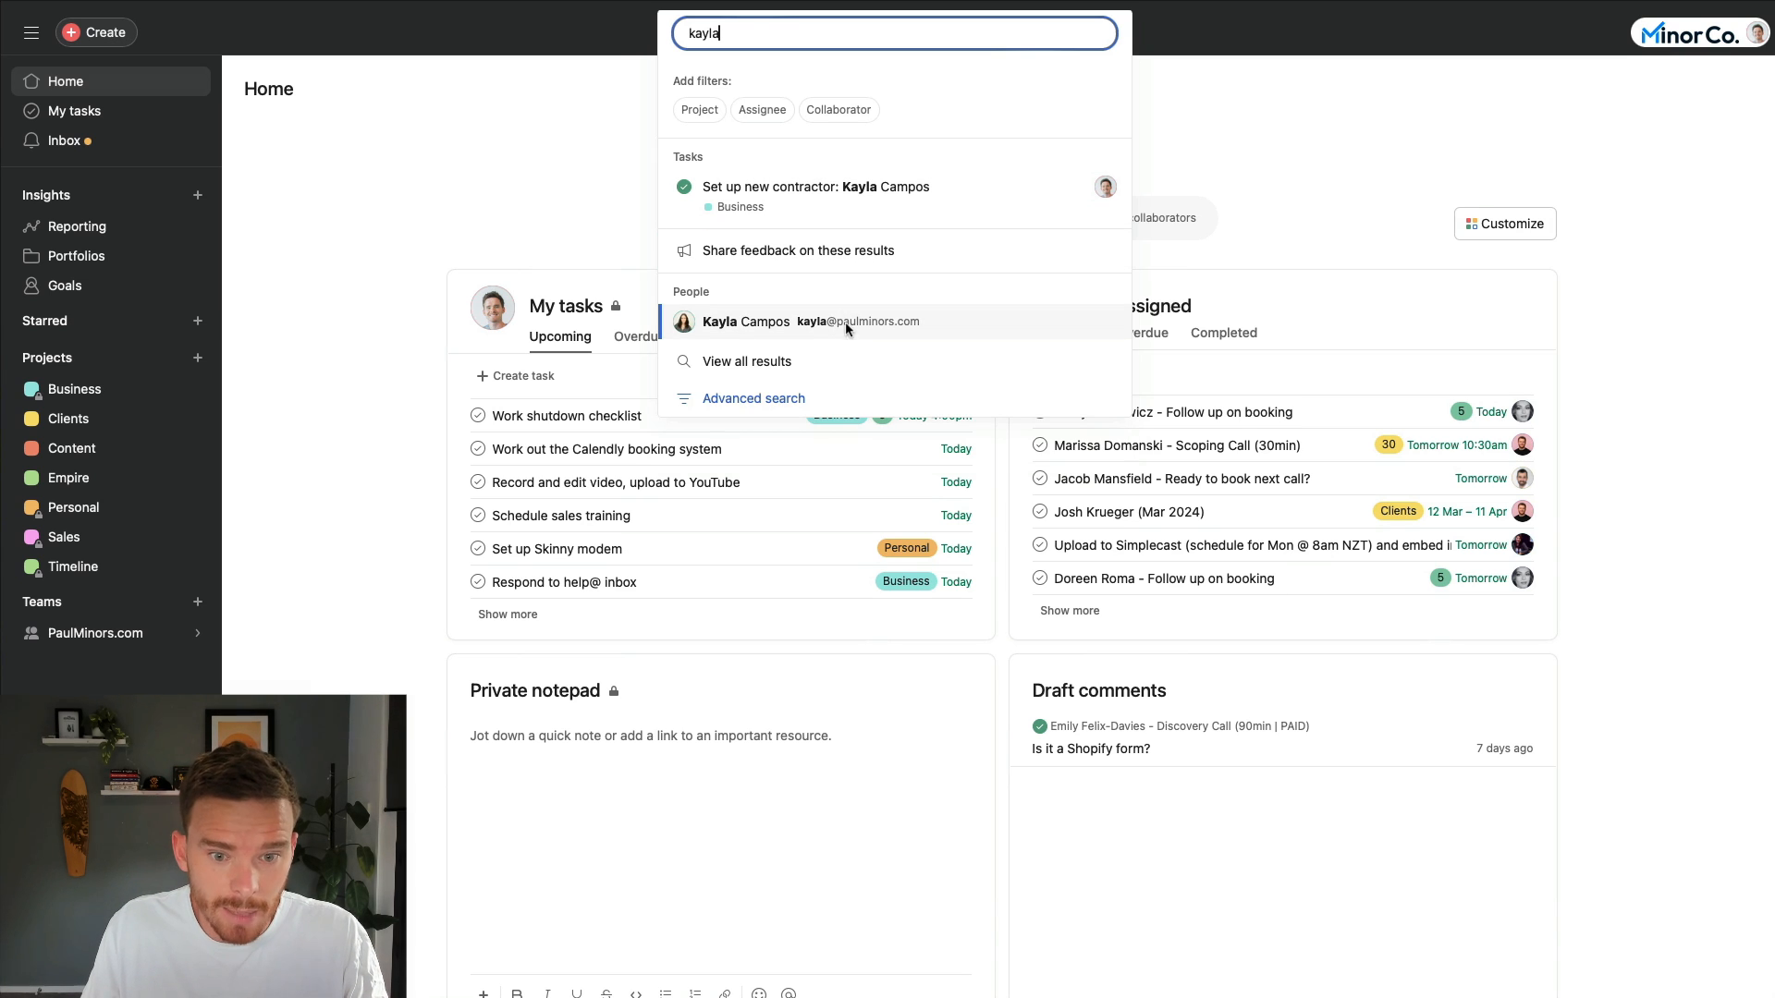
left_click(743, 321)
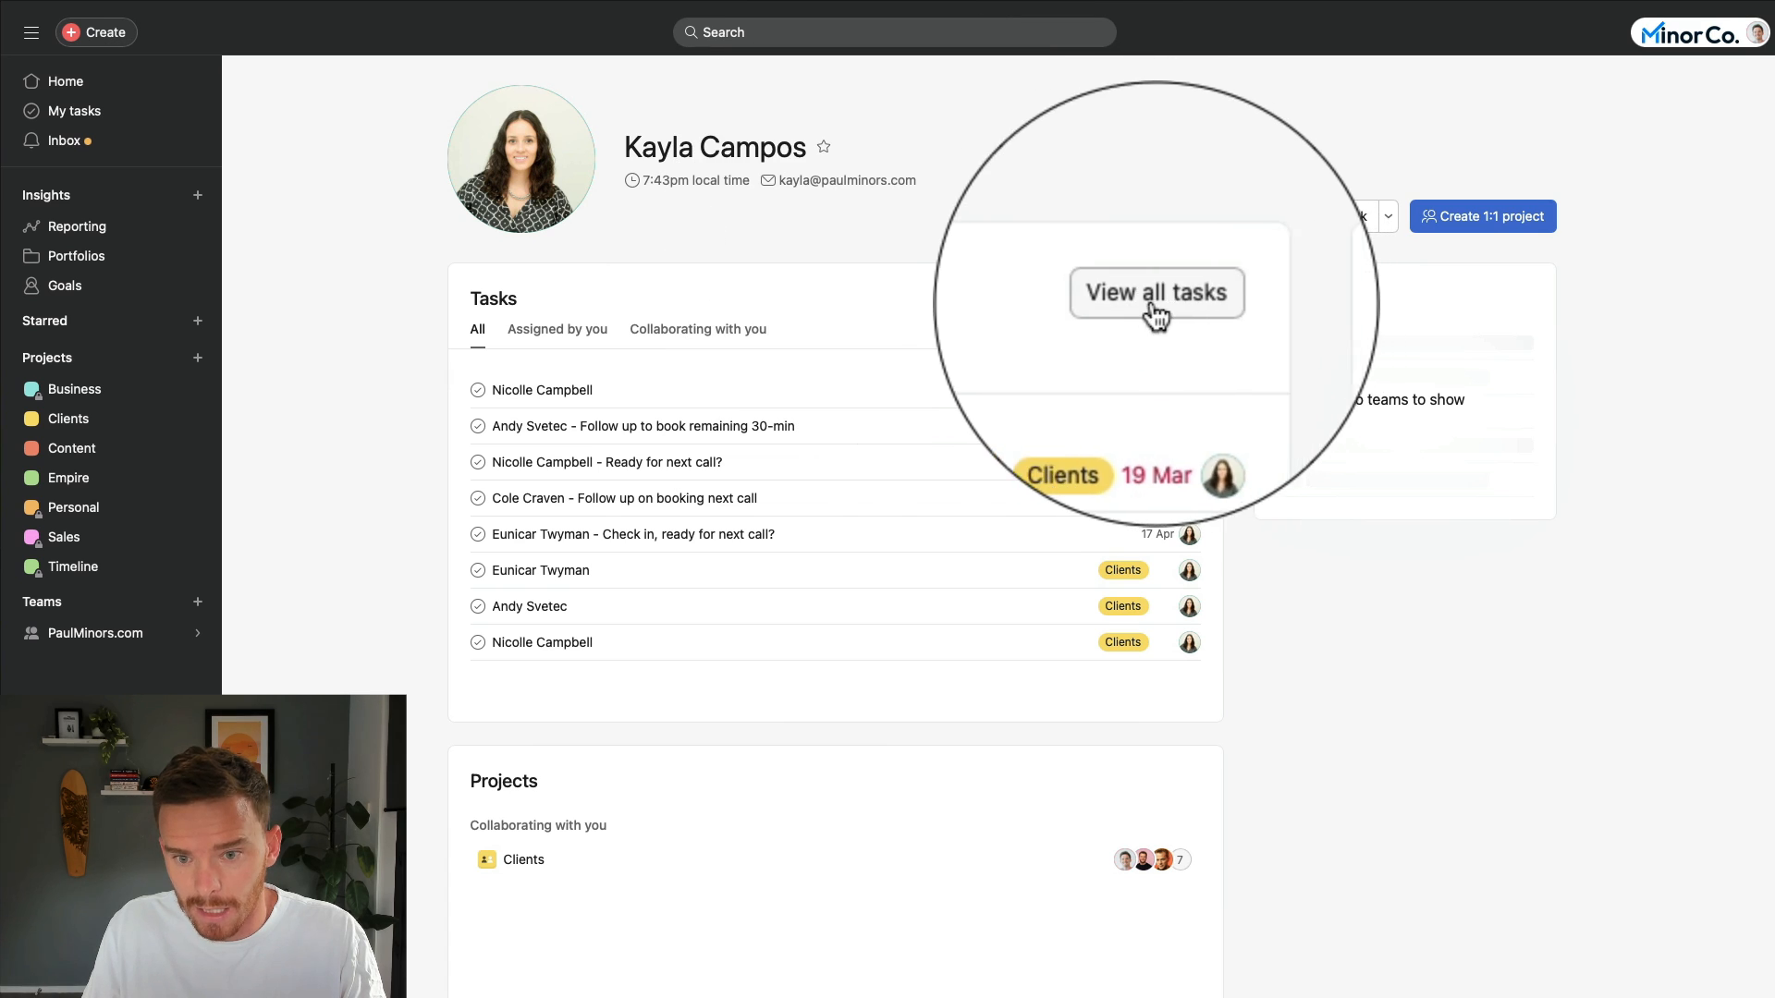
left_click(1155, 292)
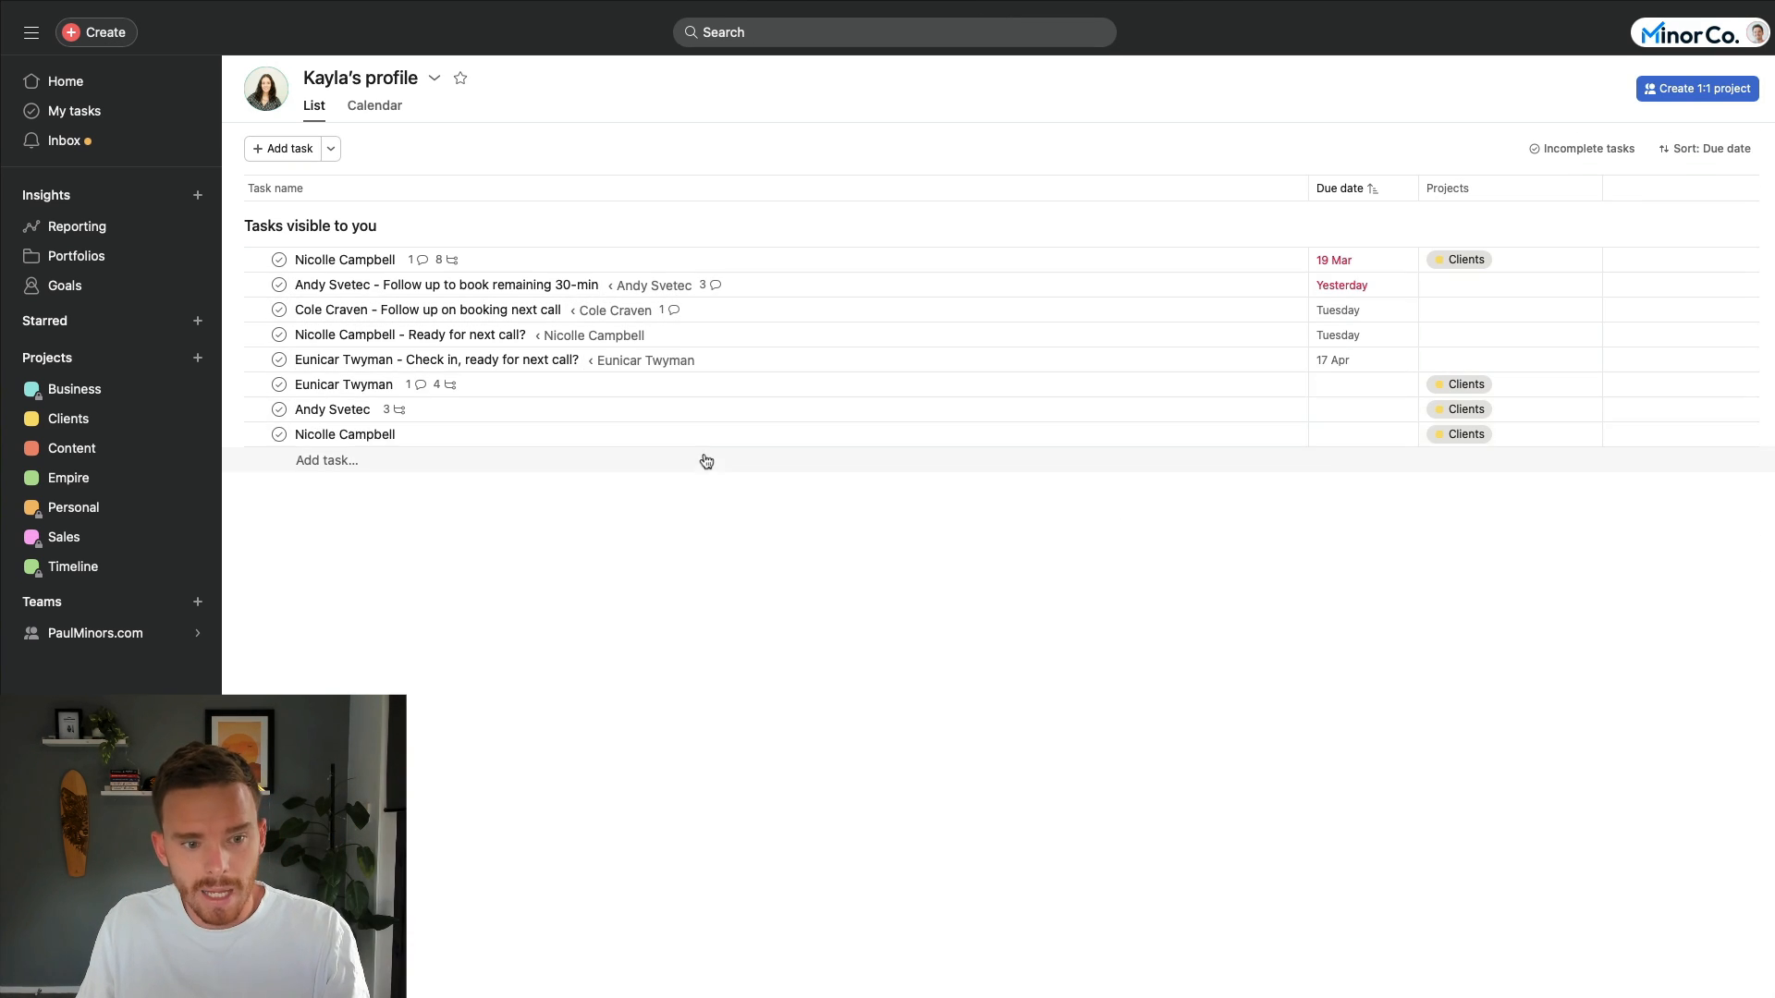
mouse_move(571, 440)
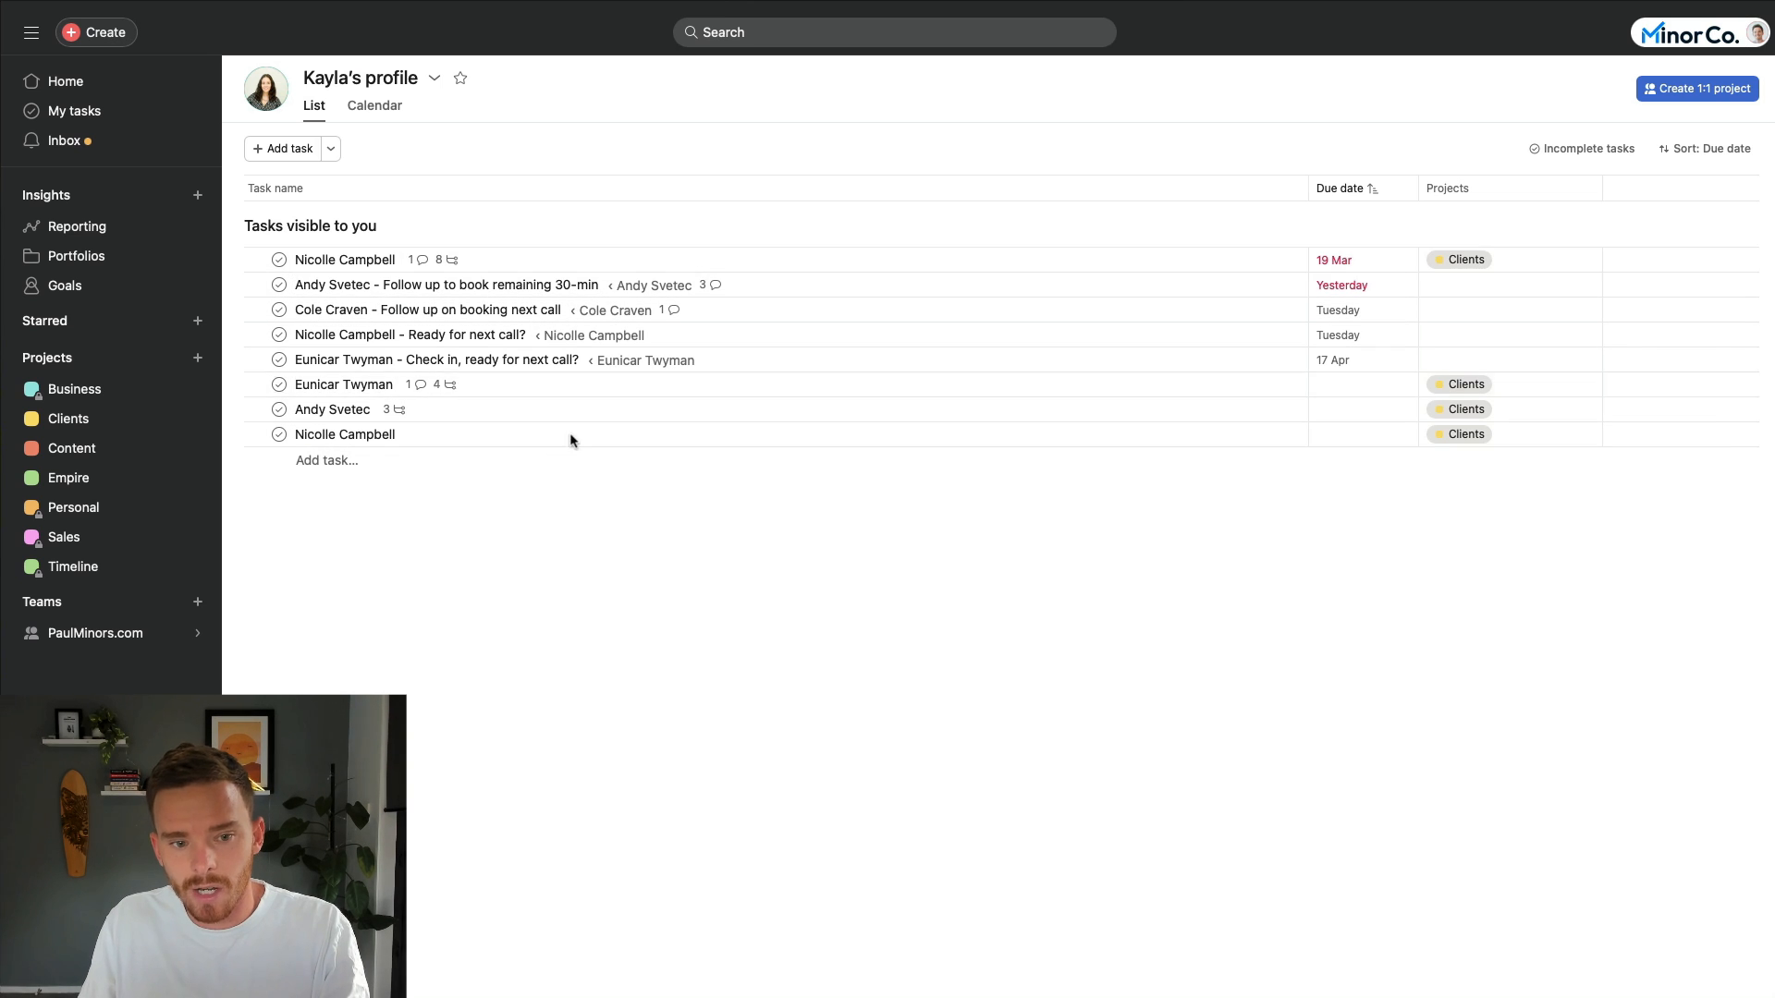
mouse_move(706, 656)
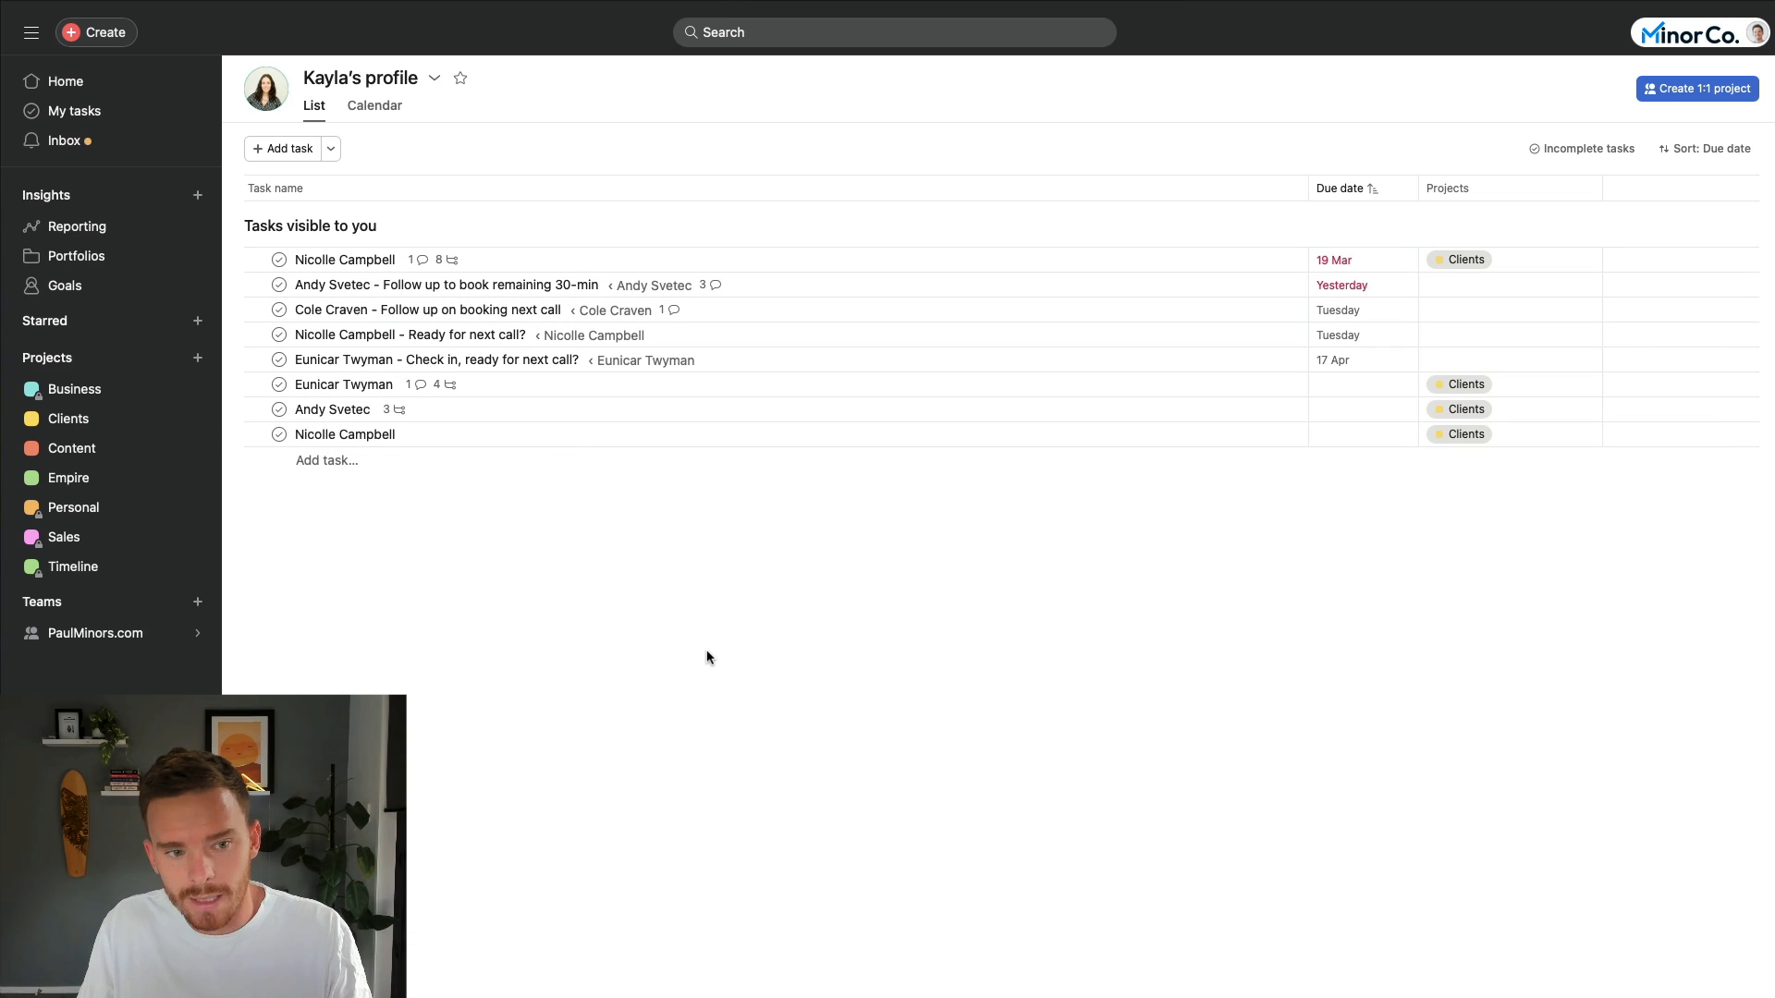
mouse_move(757, 623)
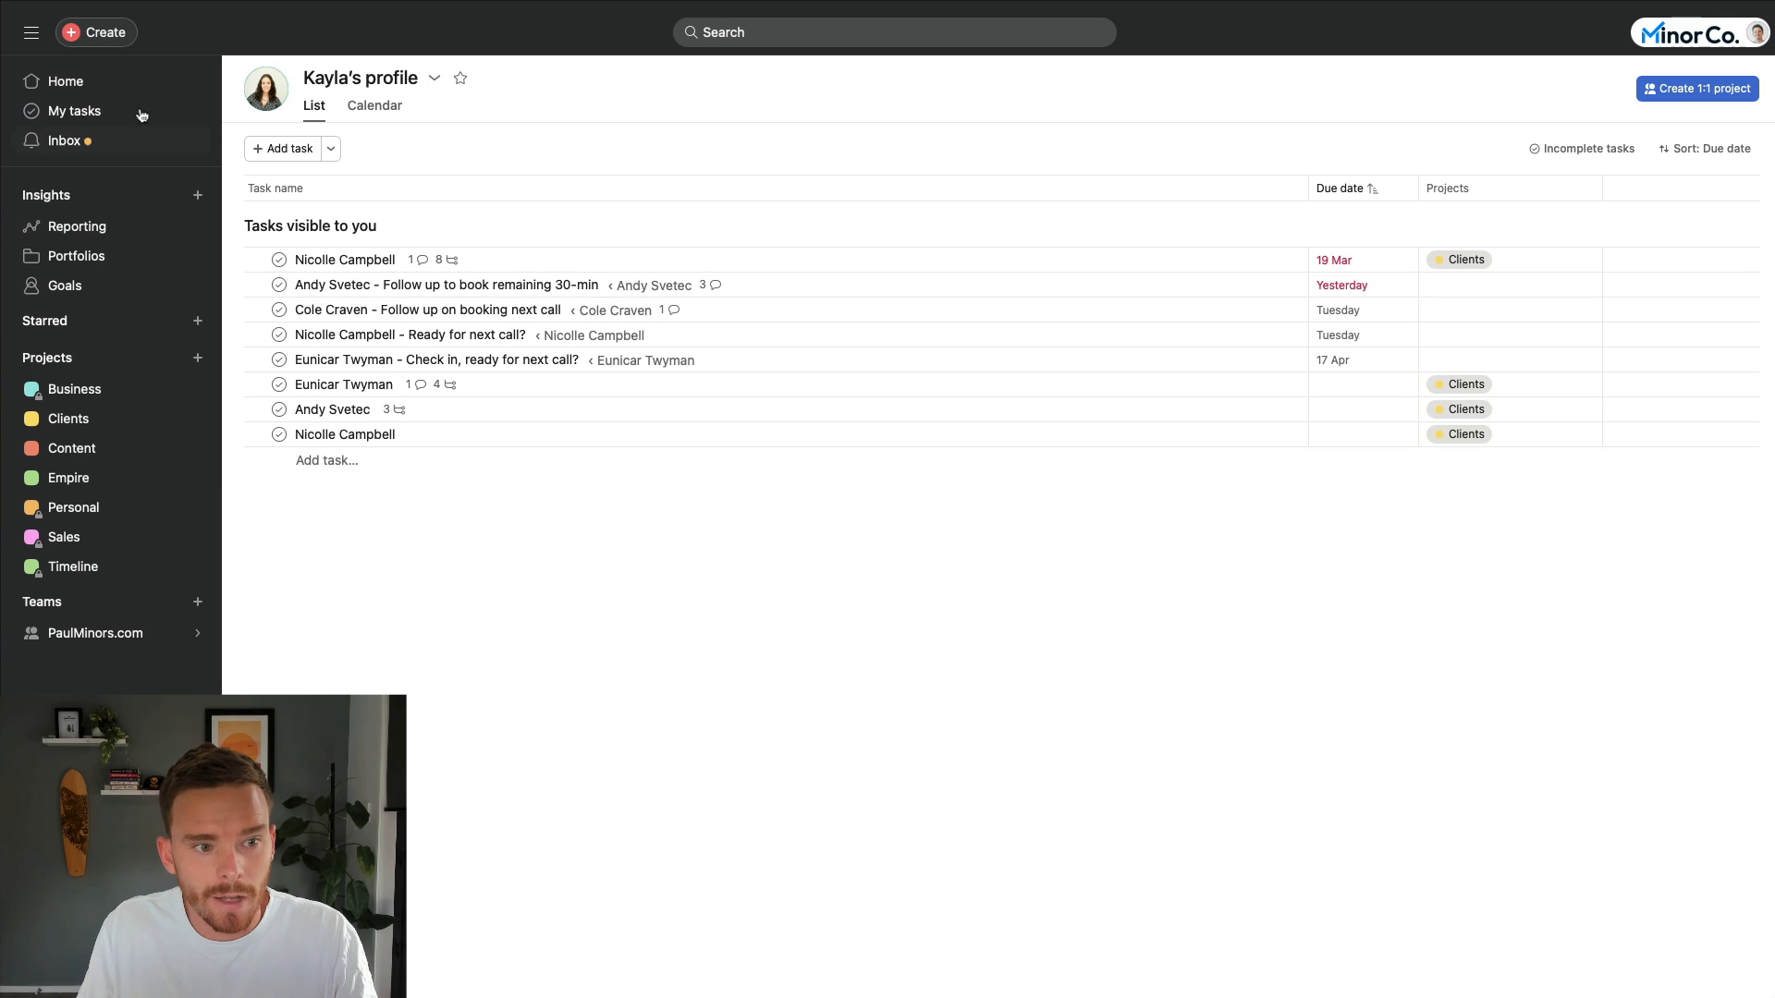
left_click(75, 110)
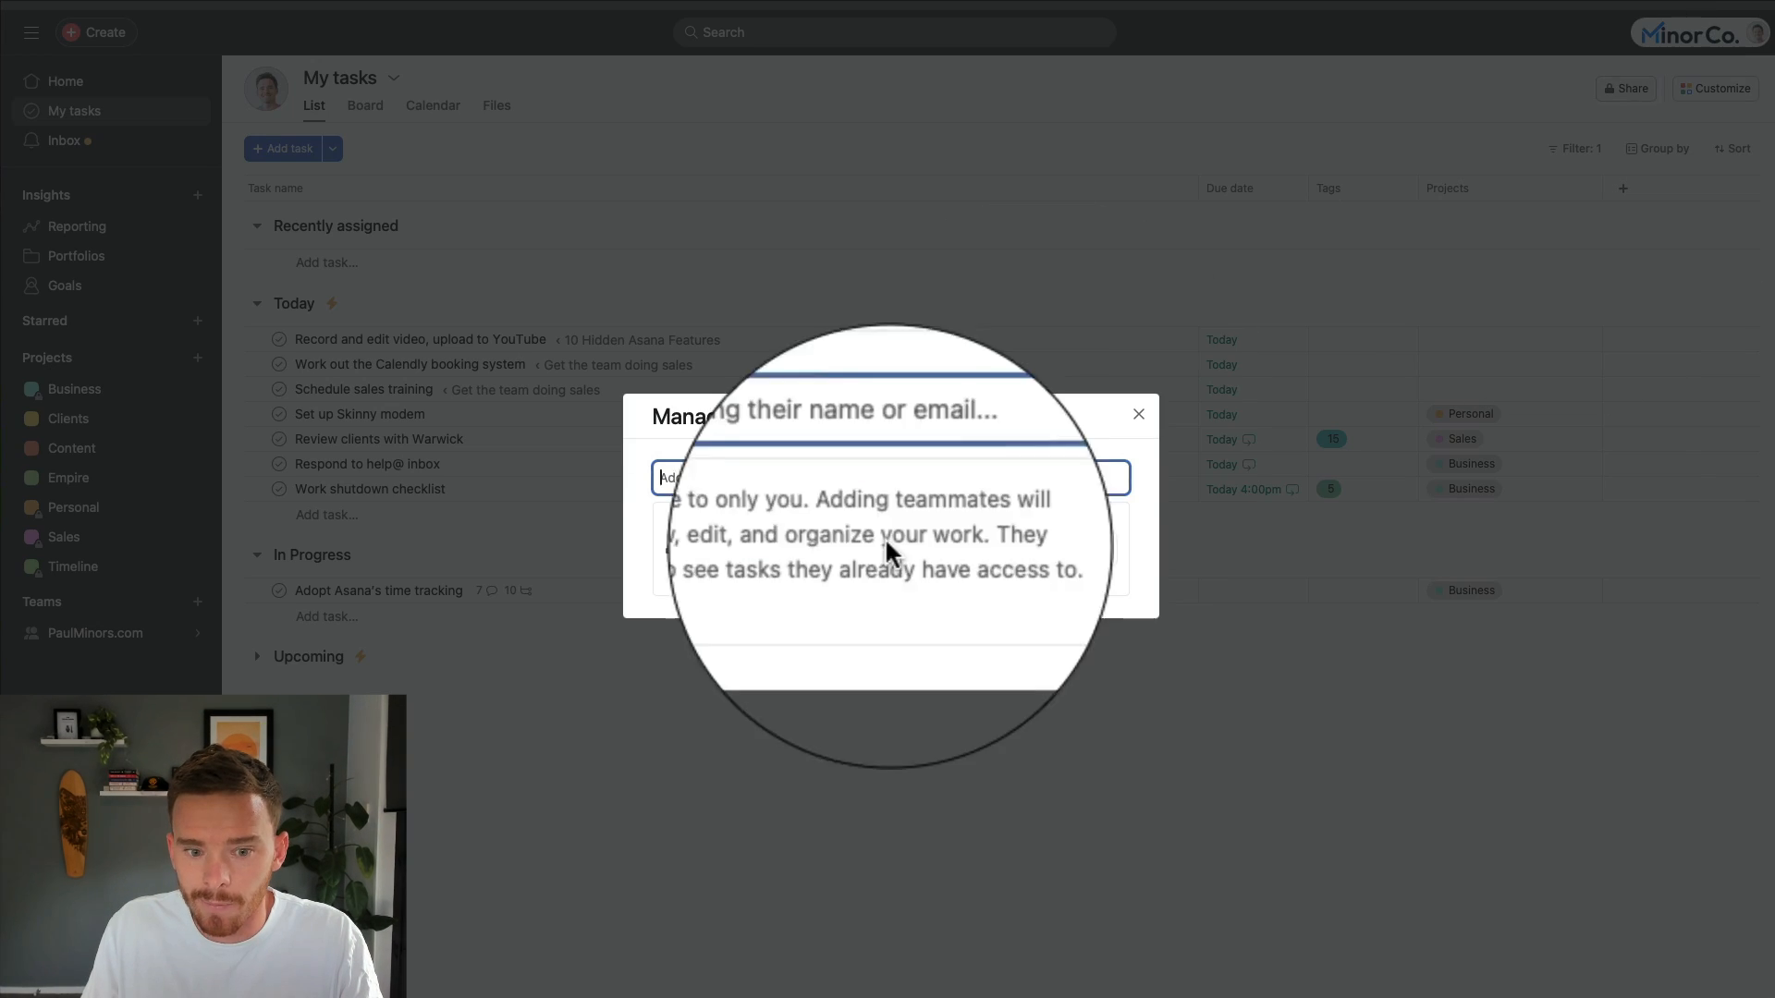
type("war")
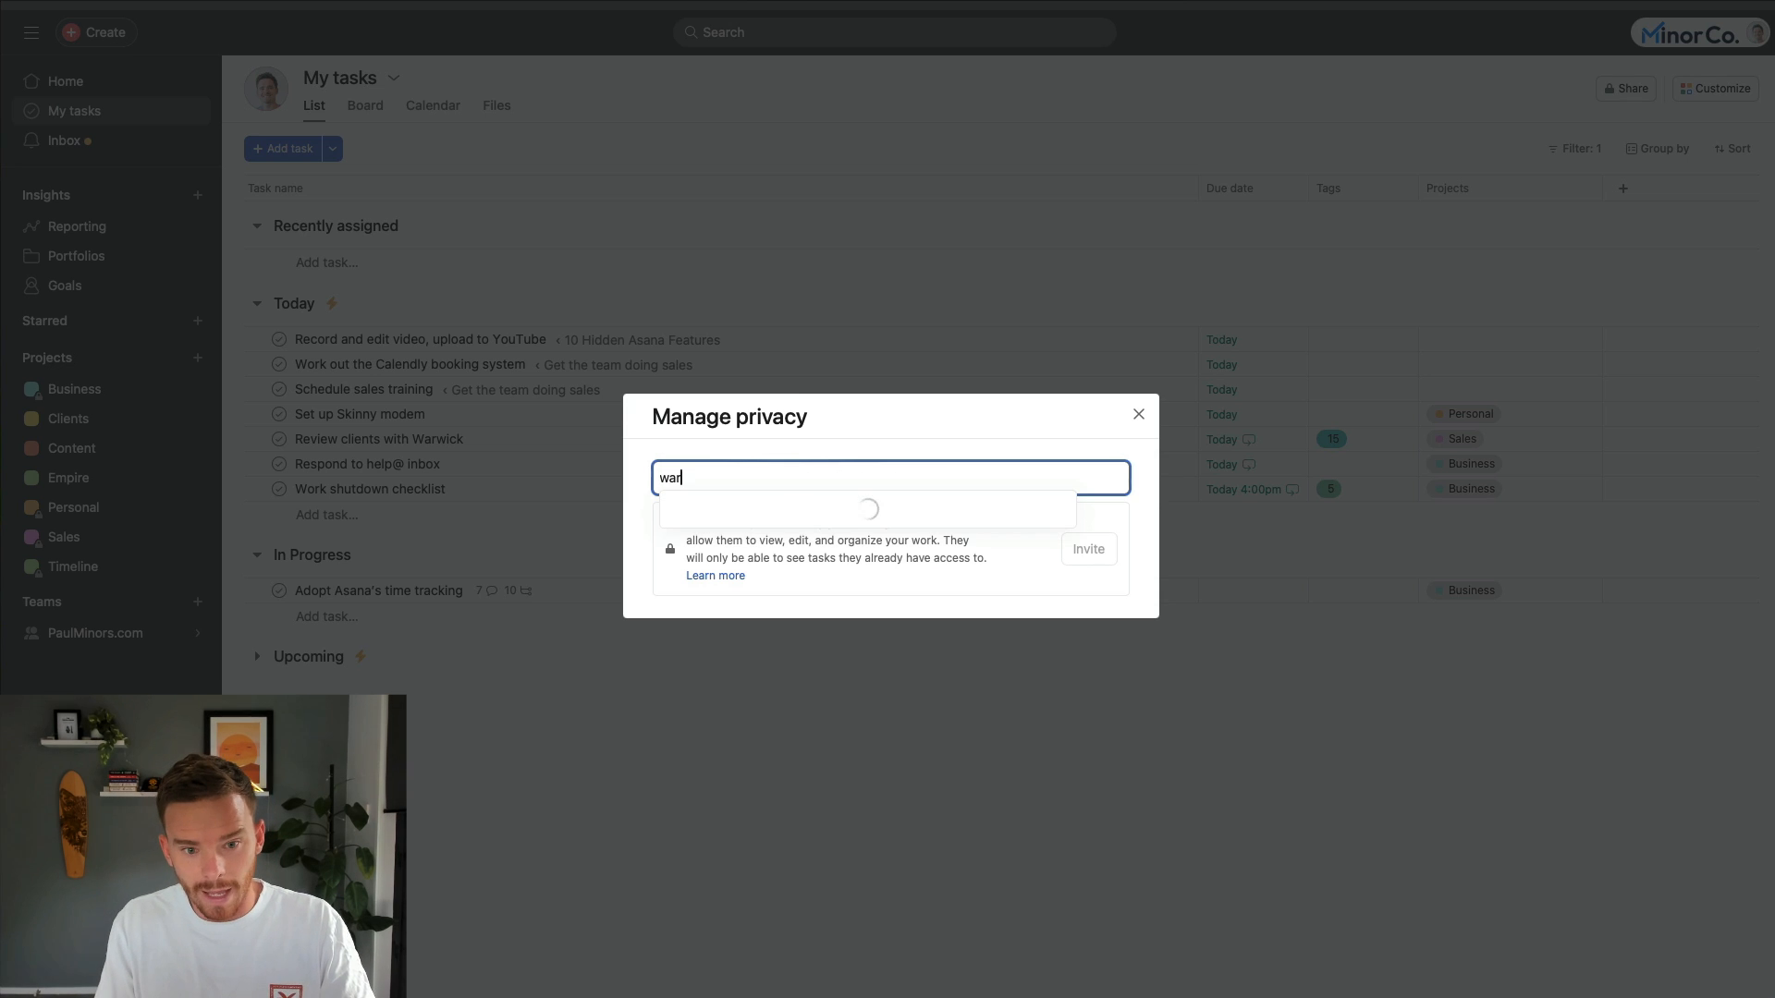
left_click(869, 509)
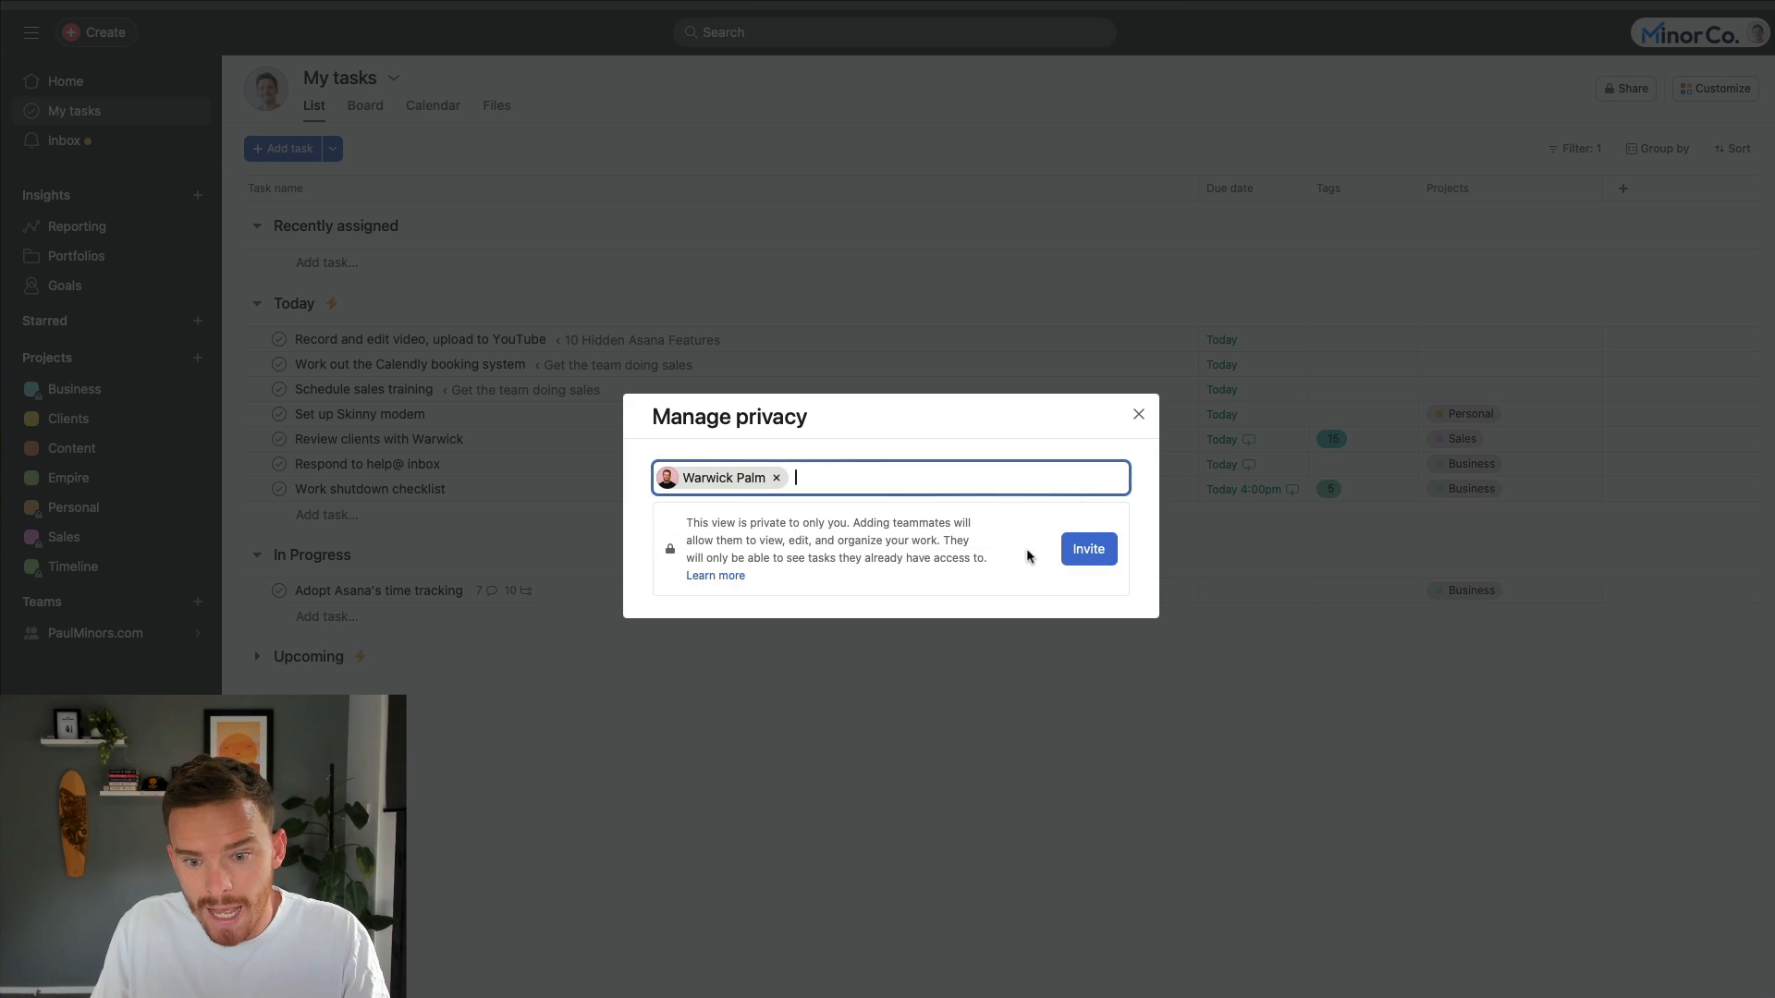
left_click(1086, 550)
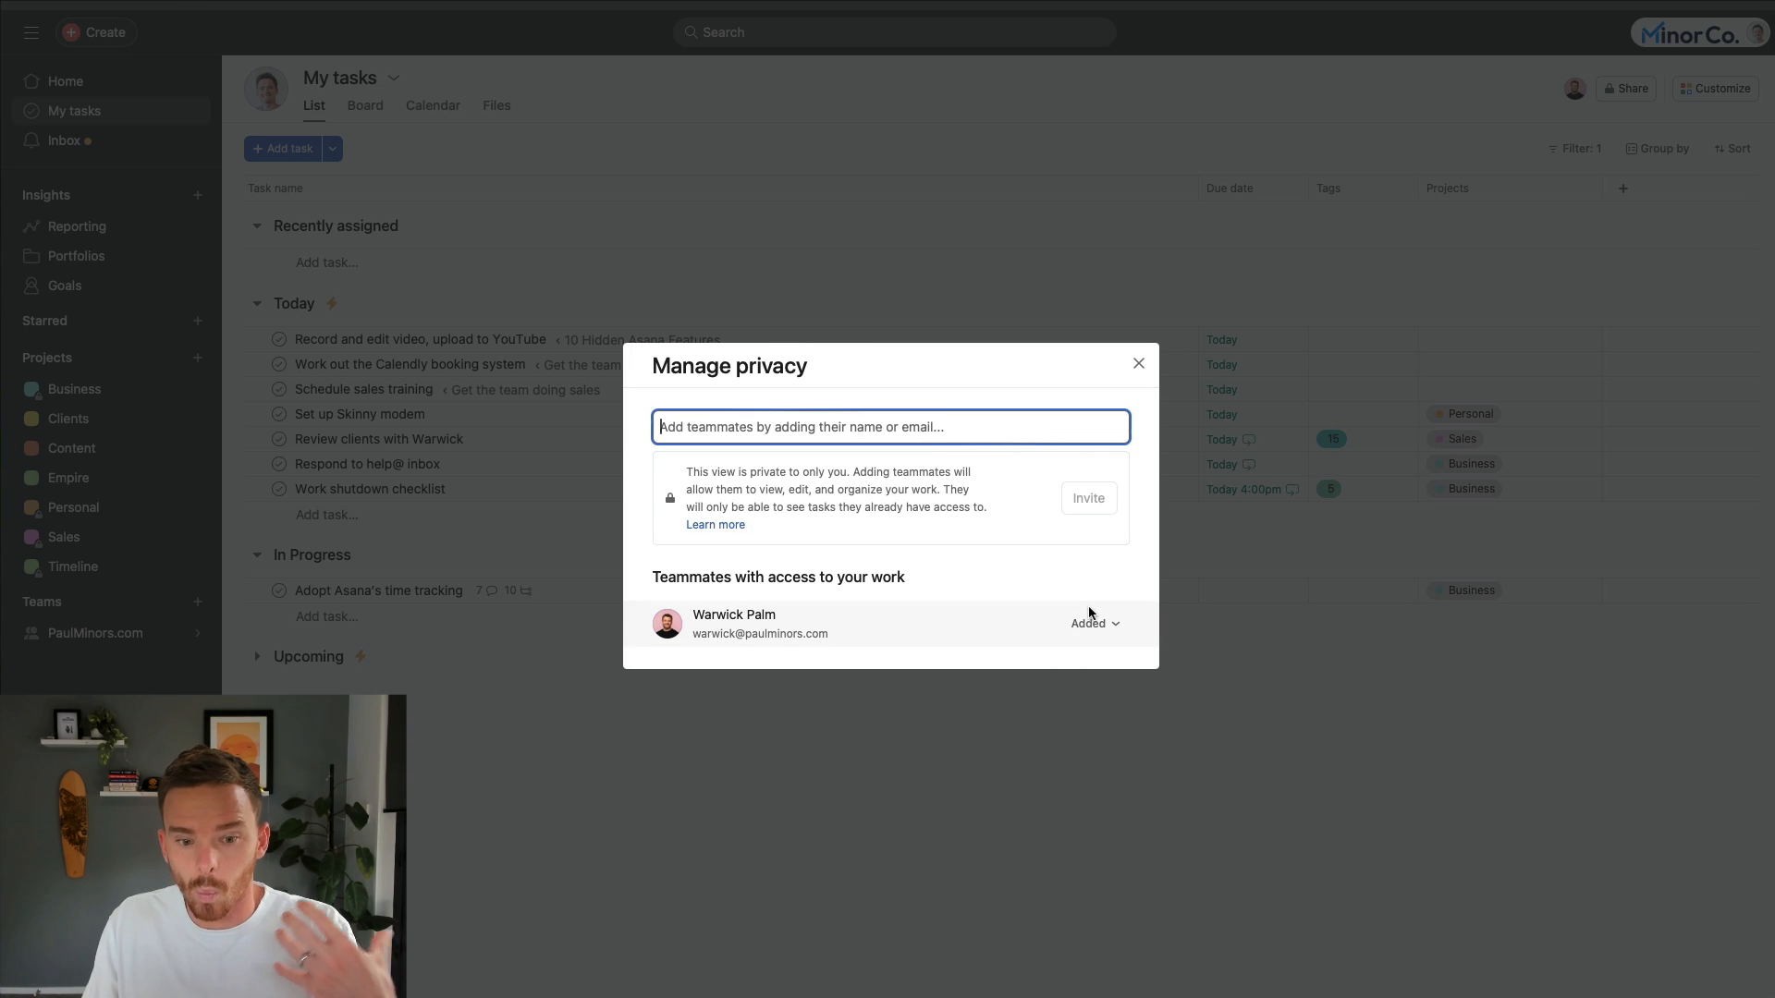
left_click(1138, 363)
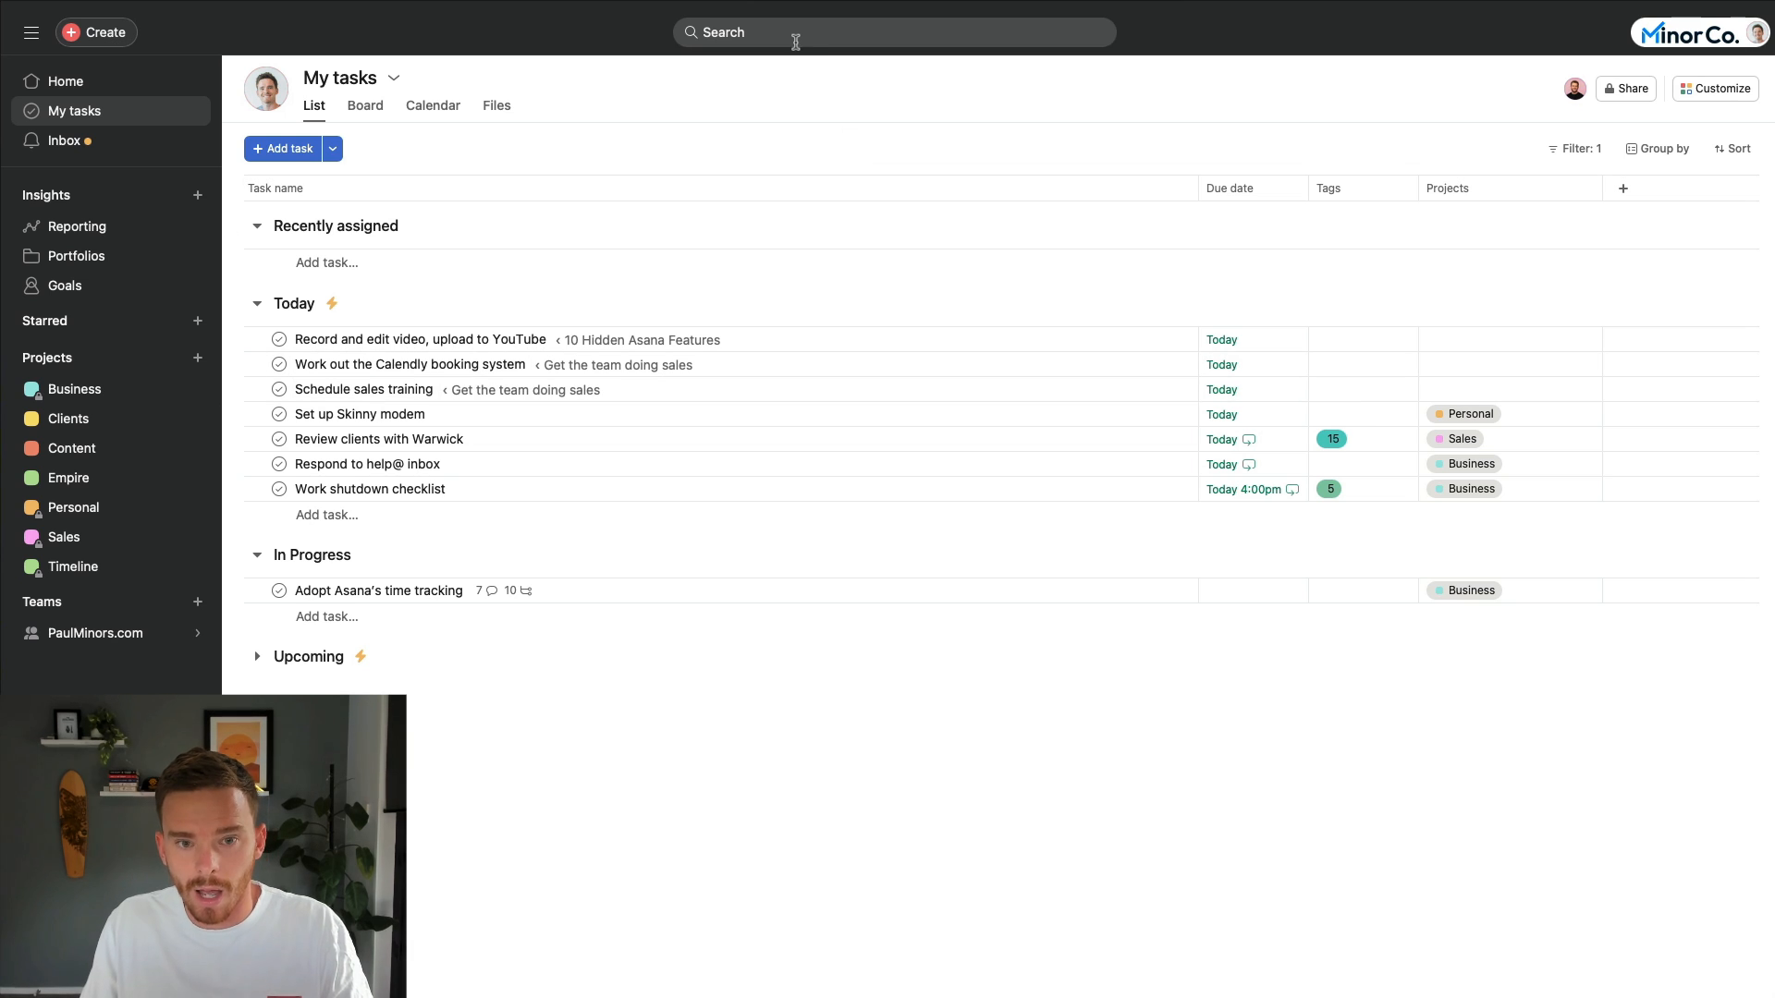
- Search for Warwick and open his paulminors.com task list, scrolling through its sections
type("war")
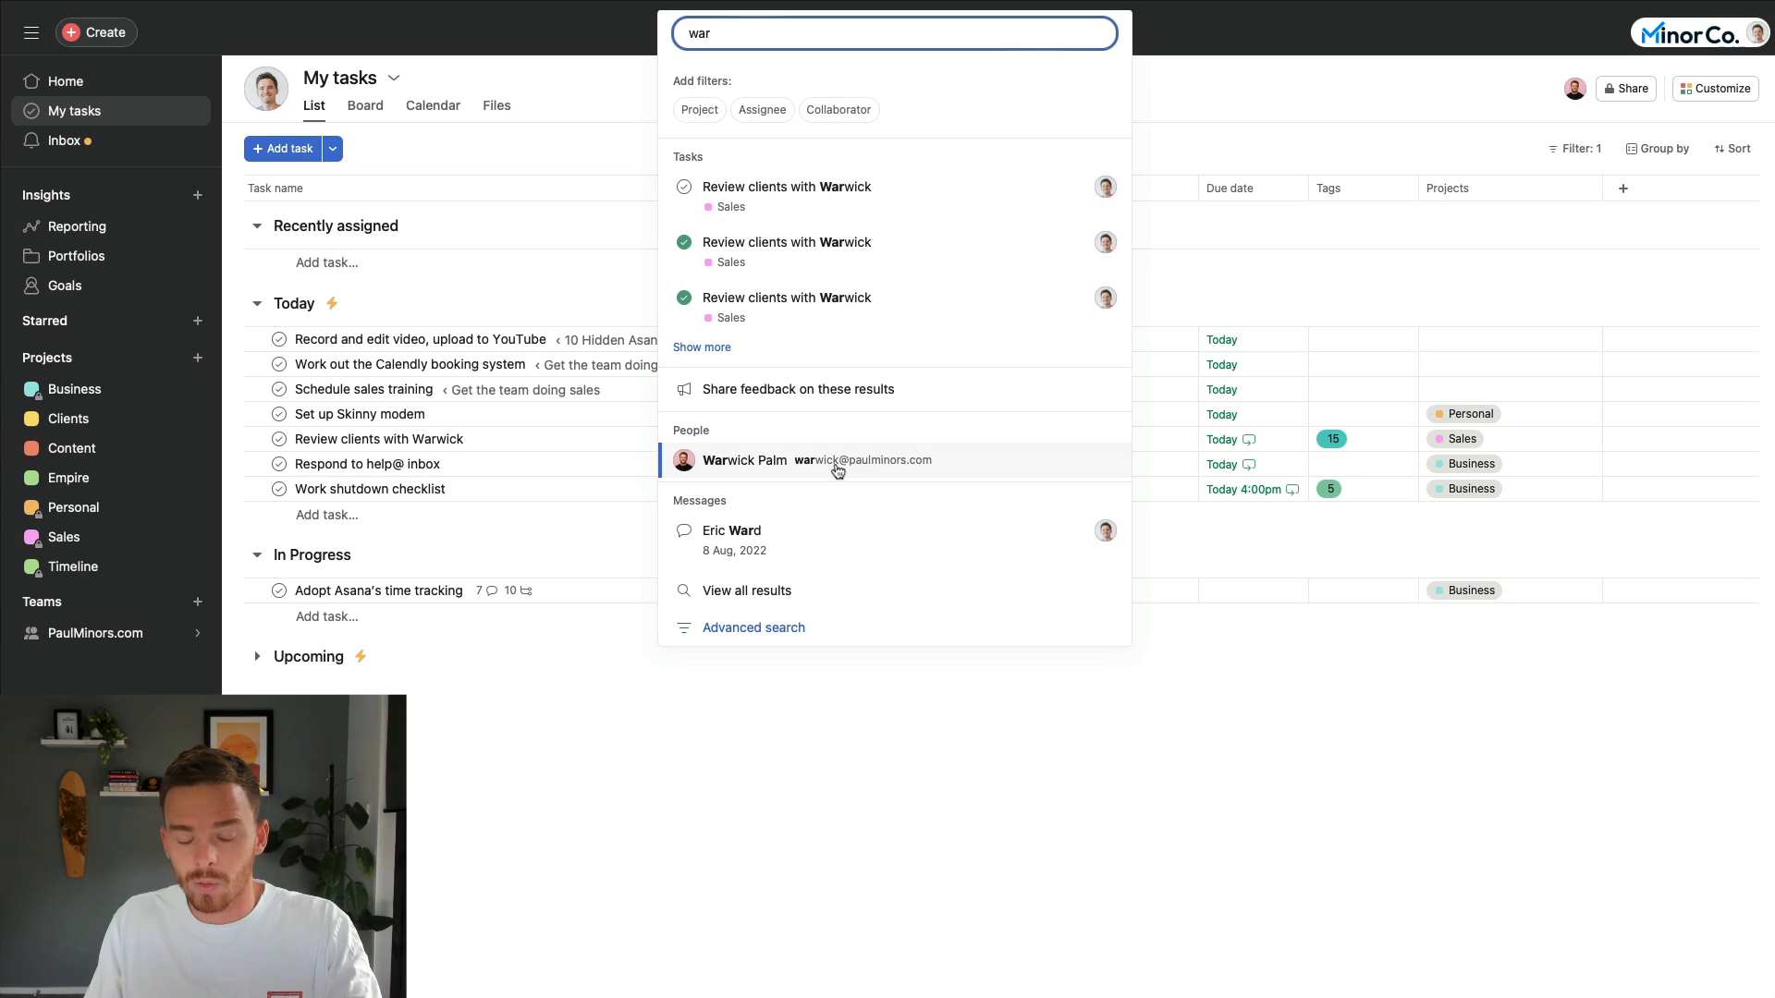
left_click(743, 459)
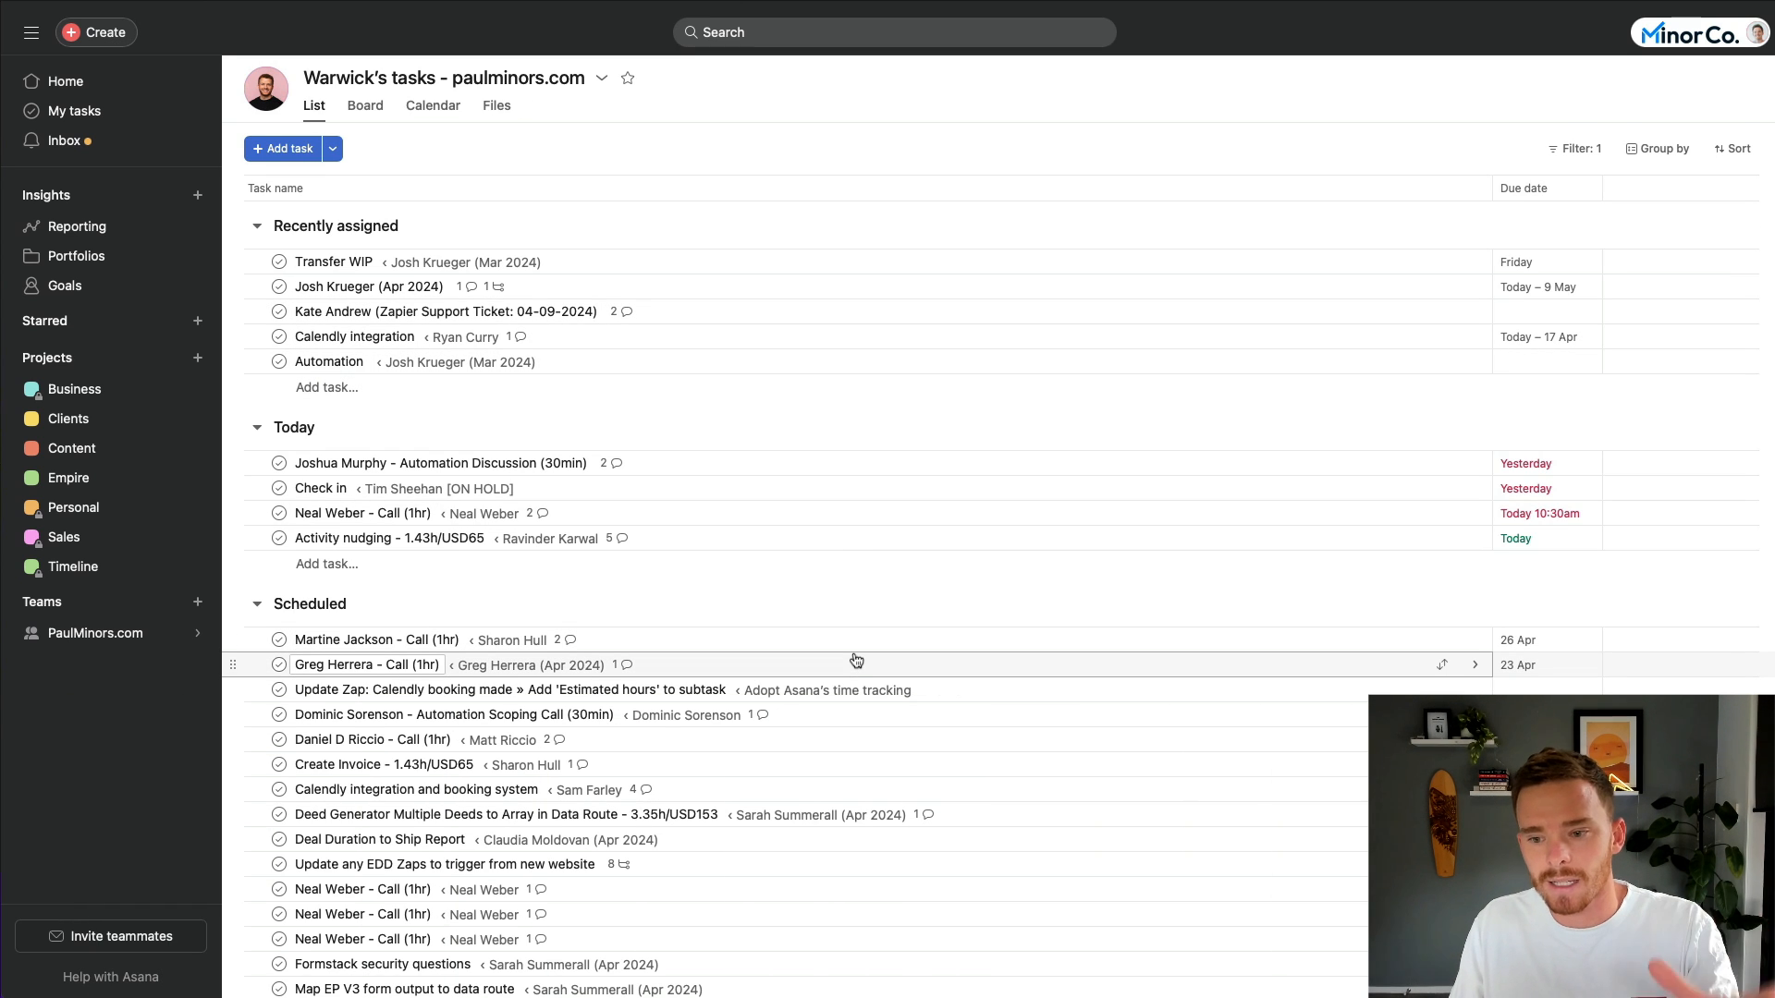
mouse_move(292, 234)
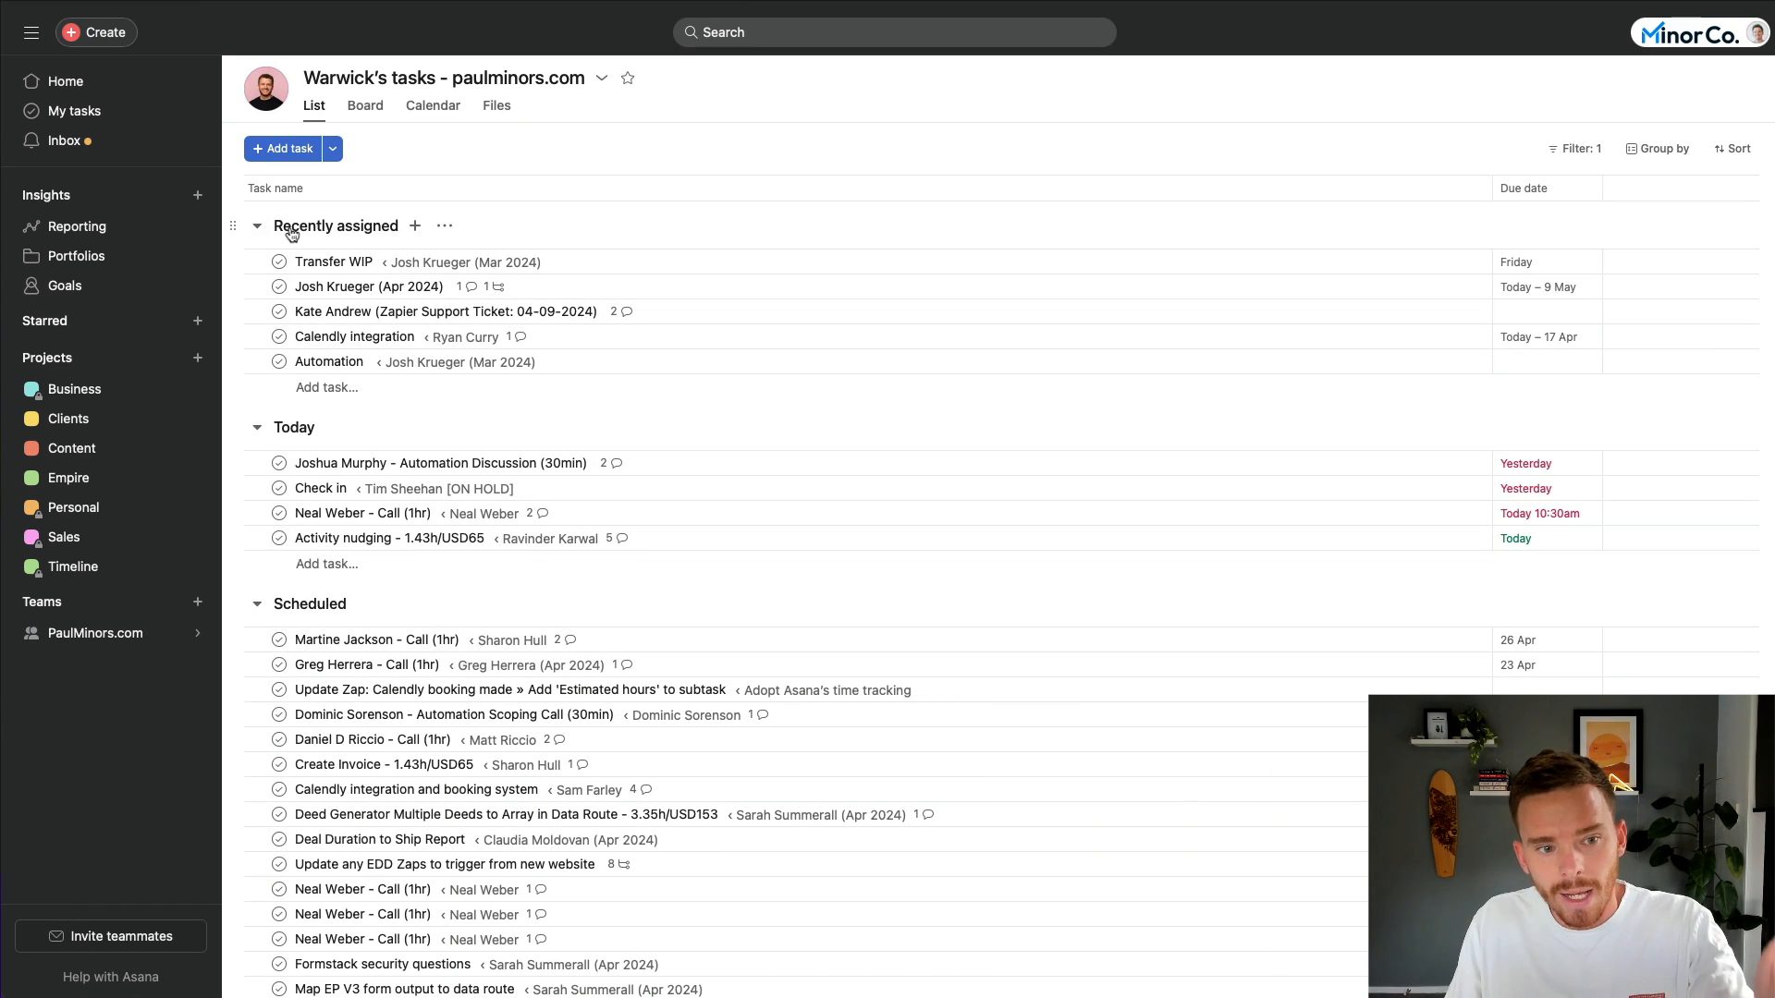
mouse_move(394, 609)
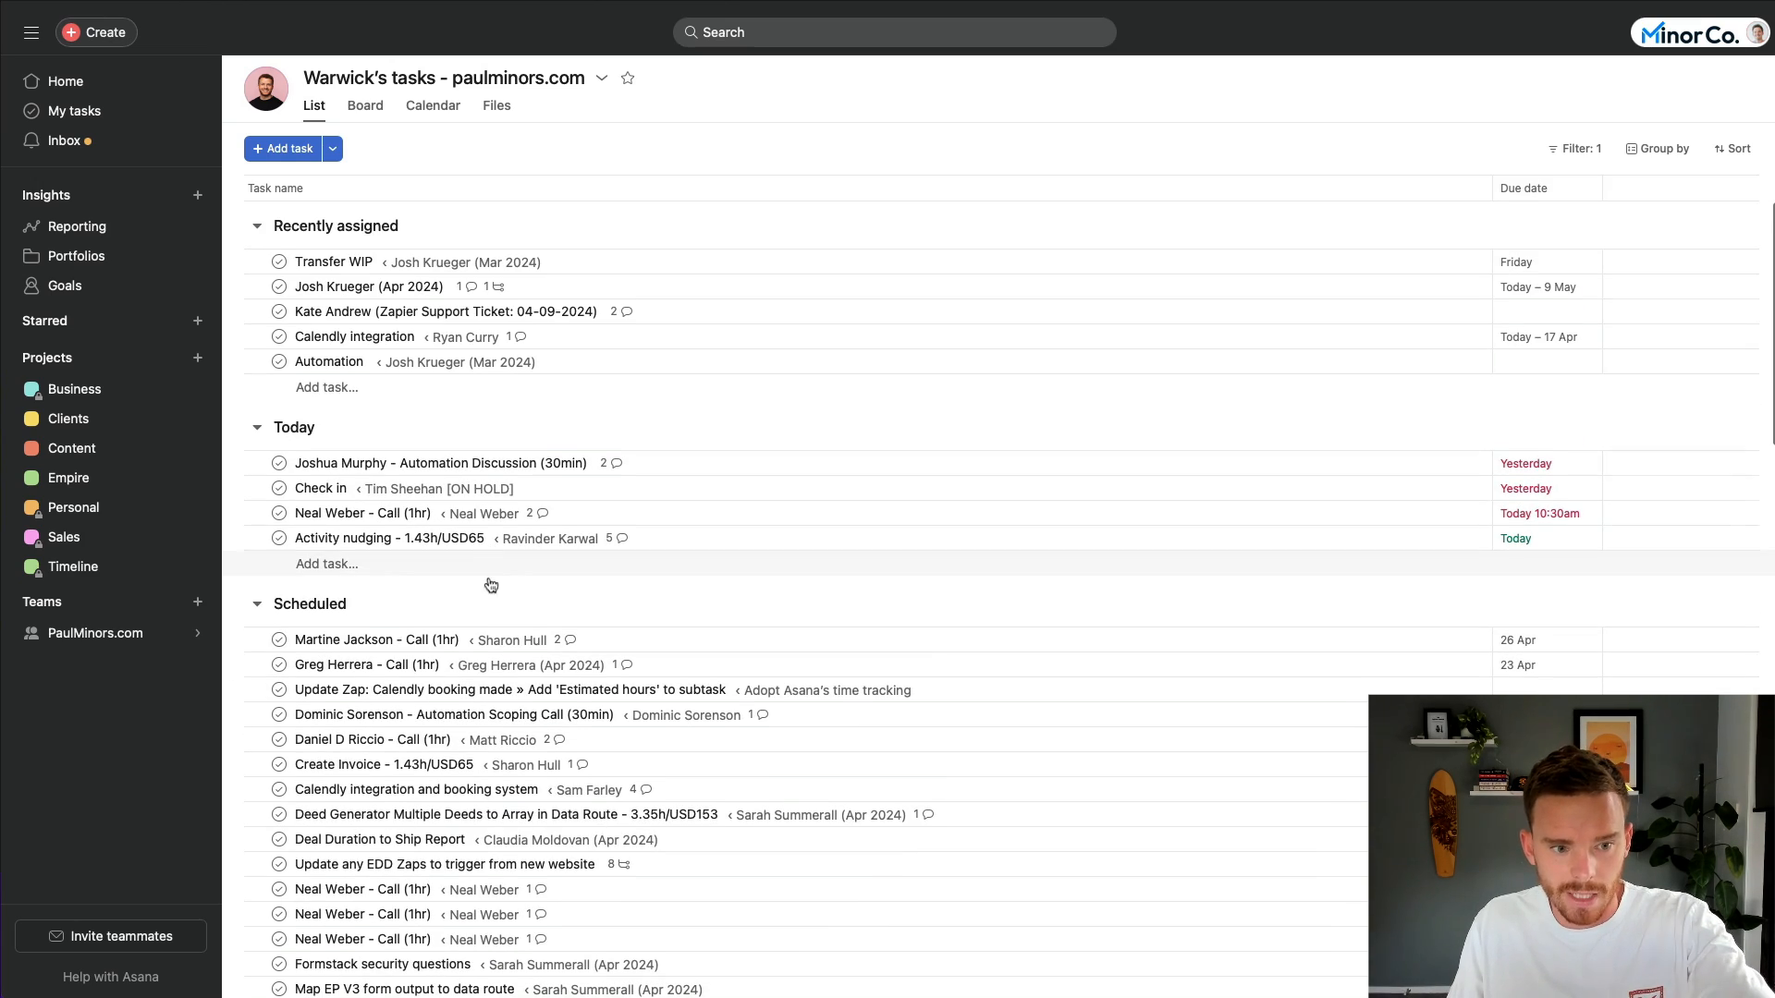
scroll("down", 3)
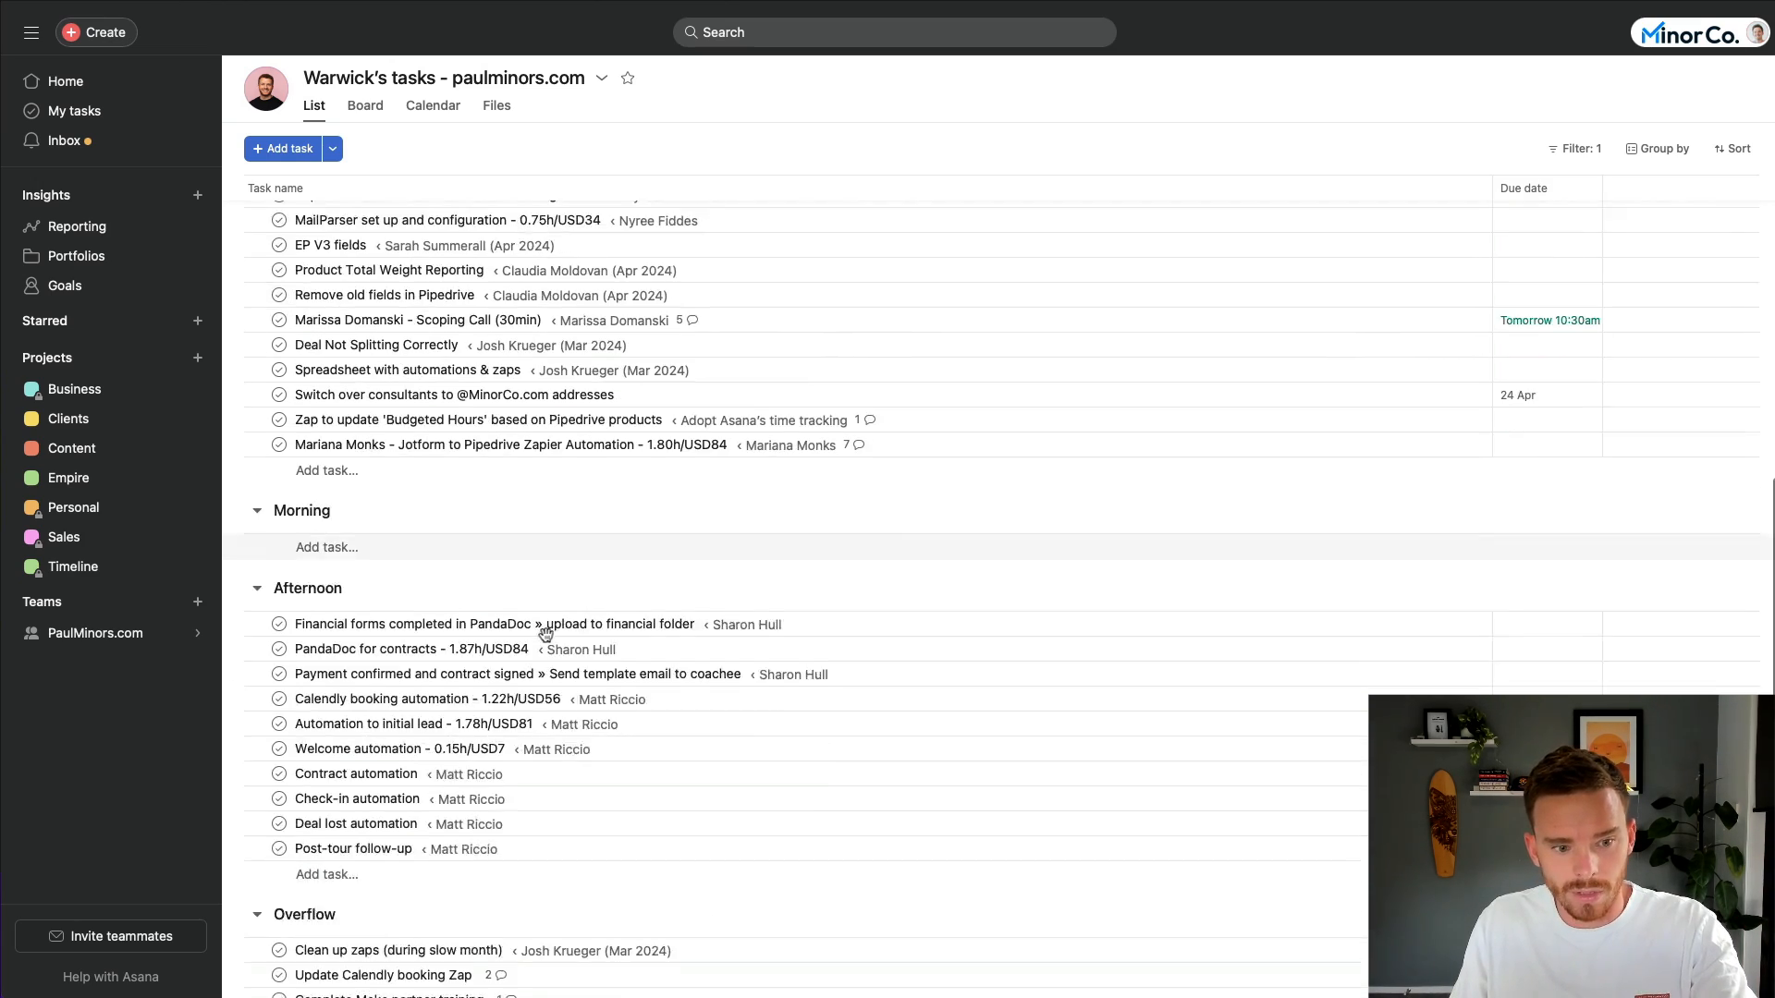
scroll("down", 3)
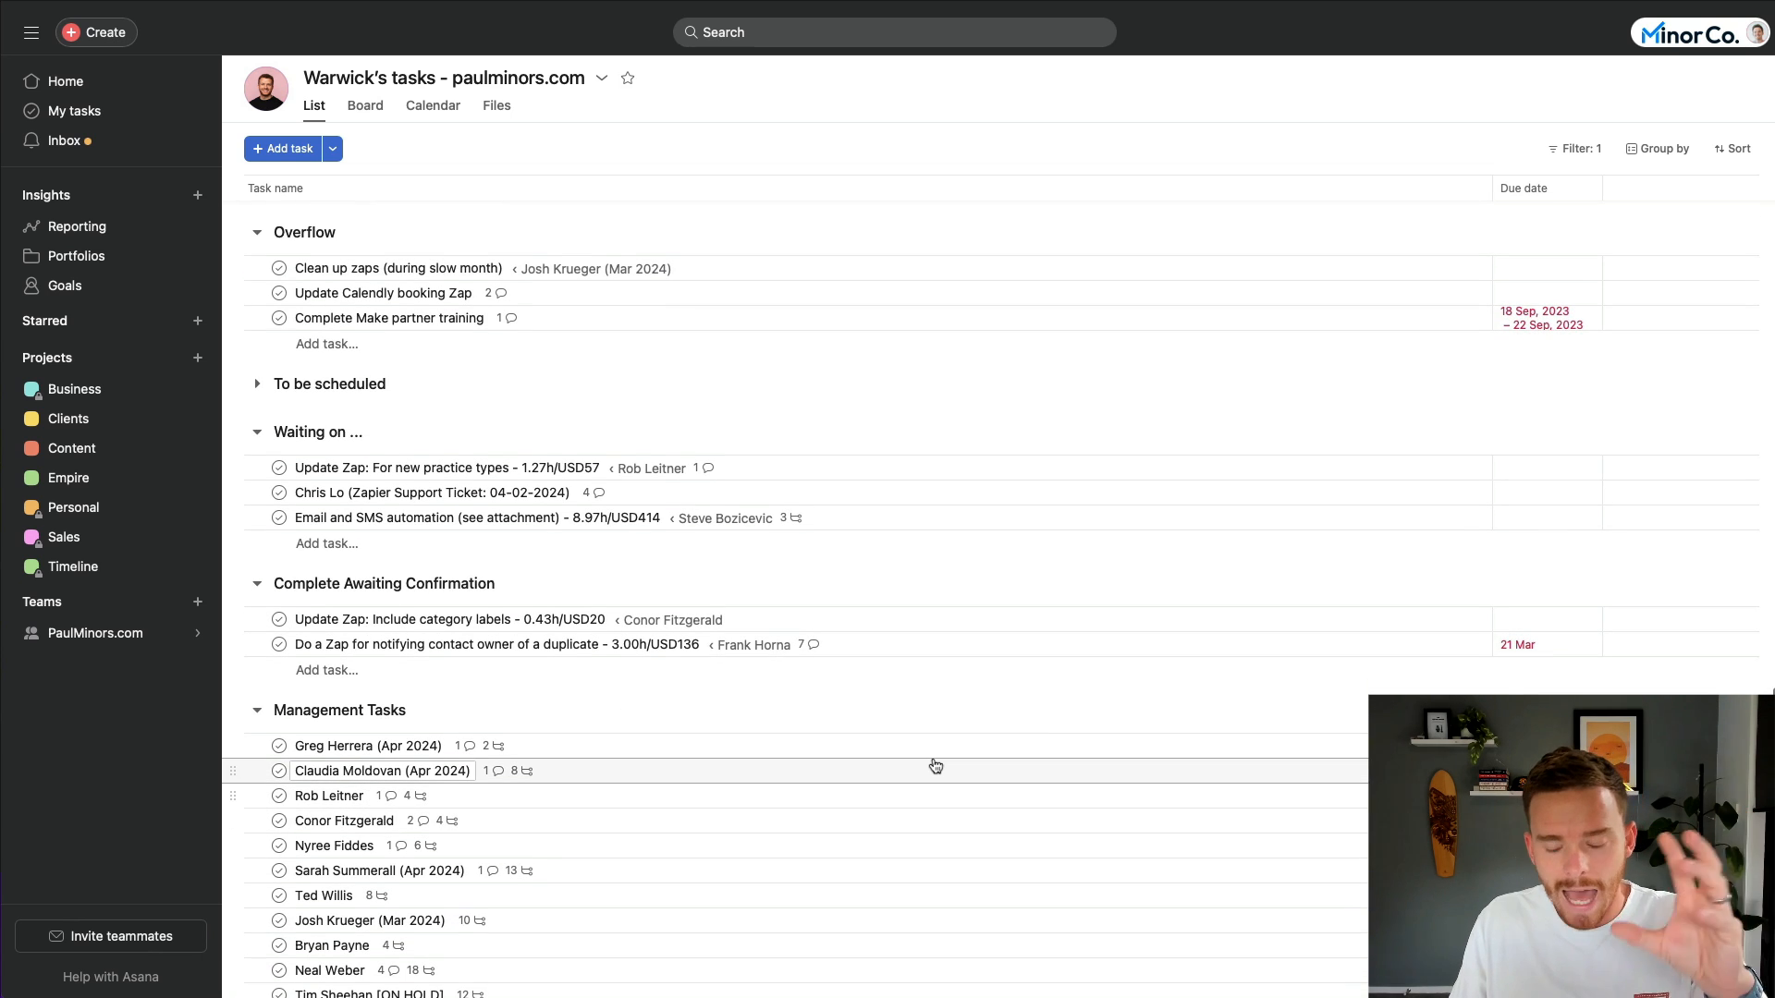
mouse_move(956, 872)
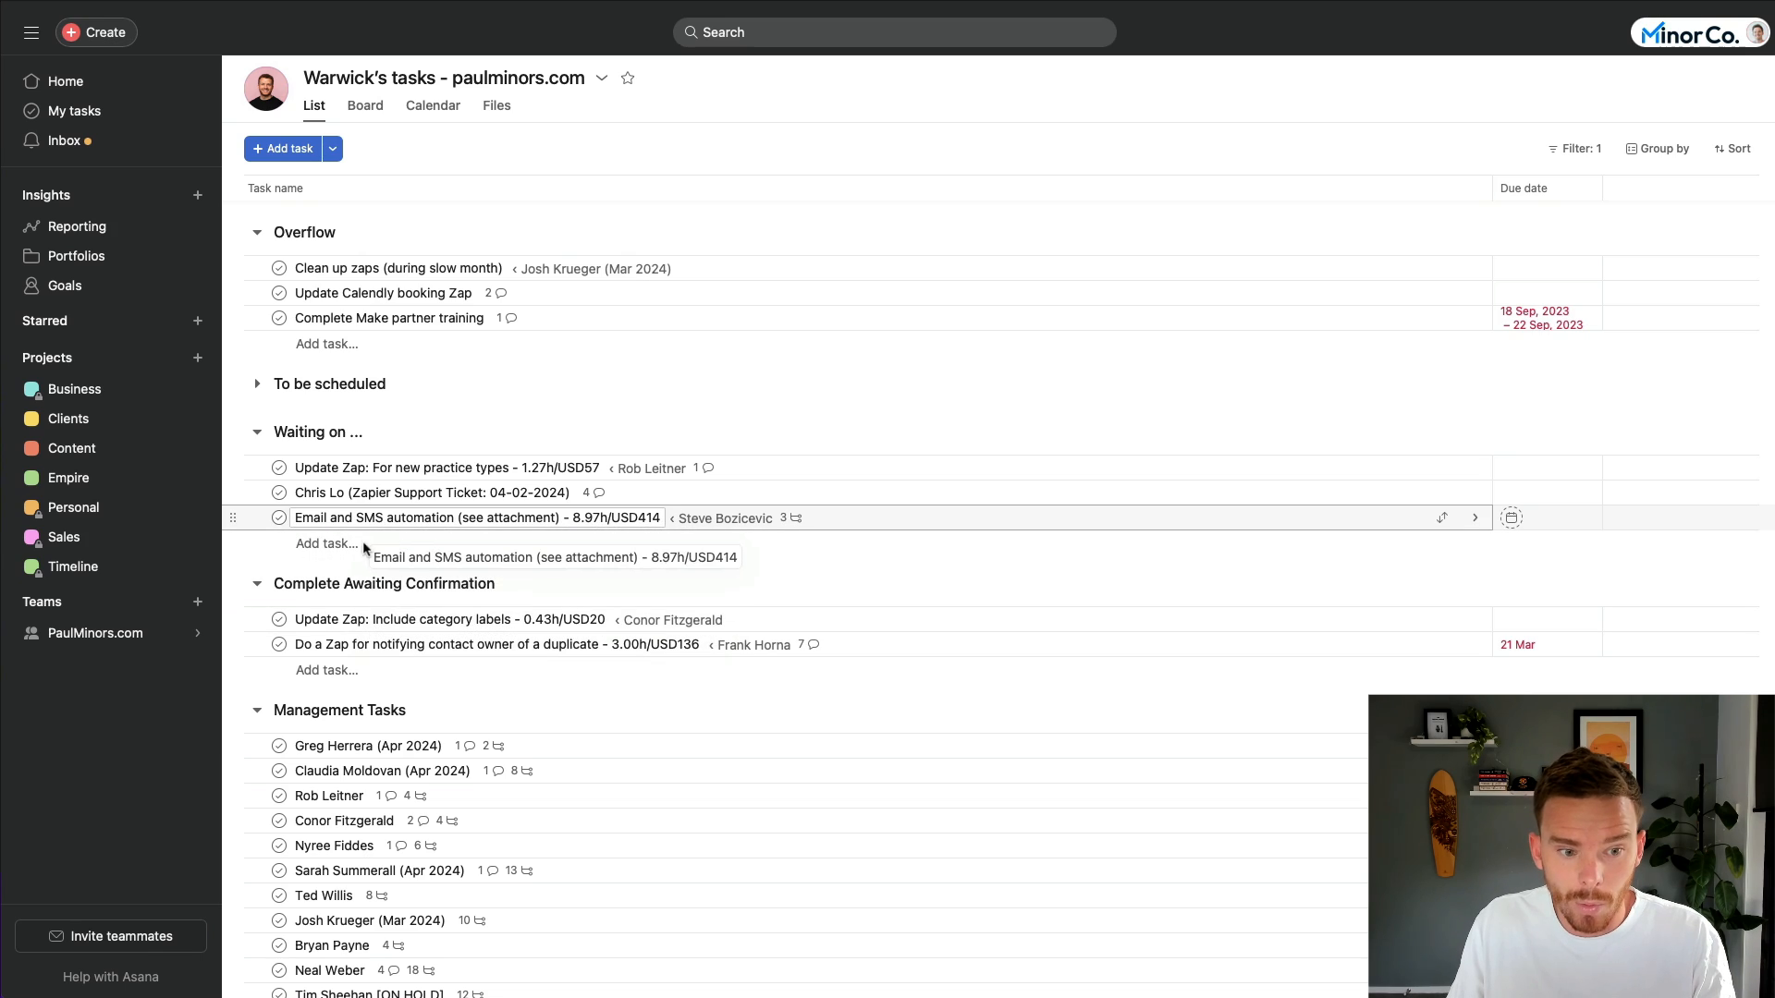
mouse_move(766, 771)
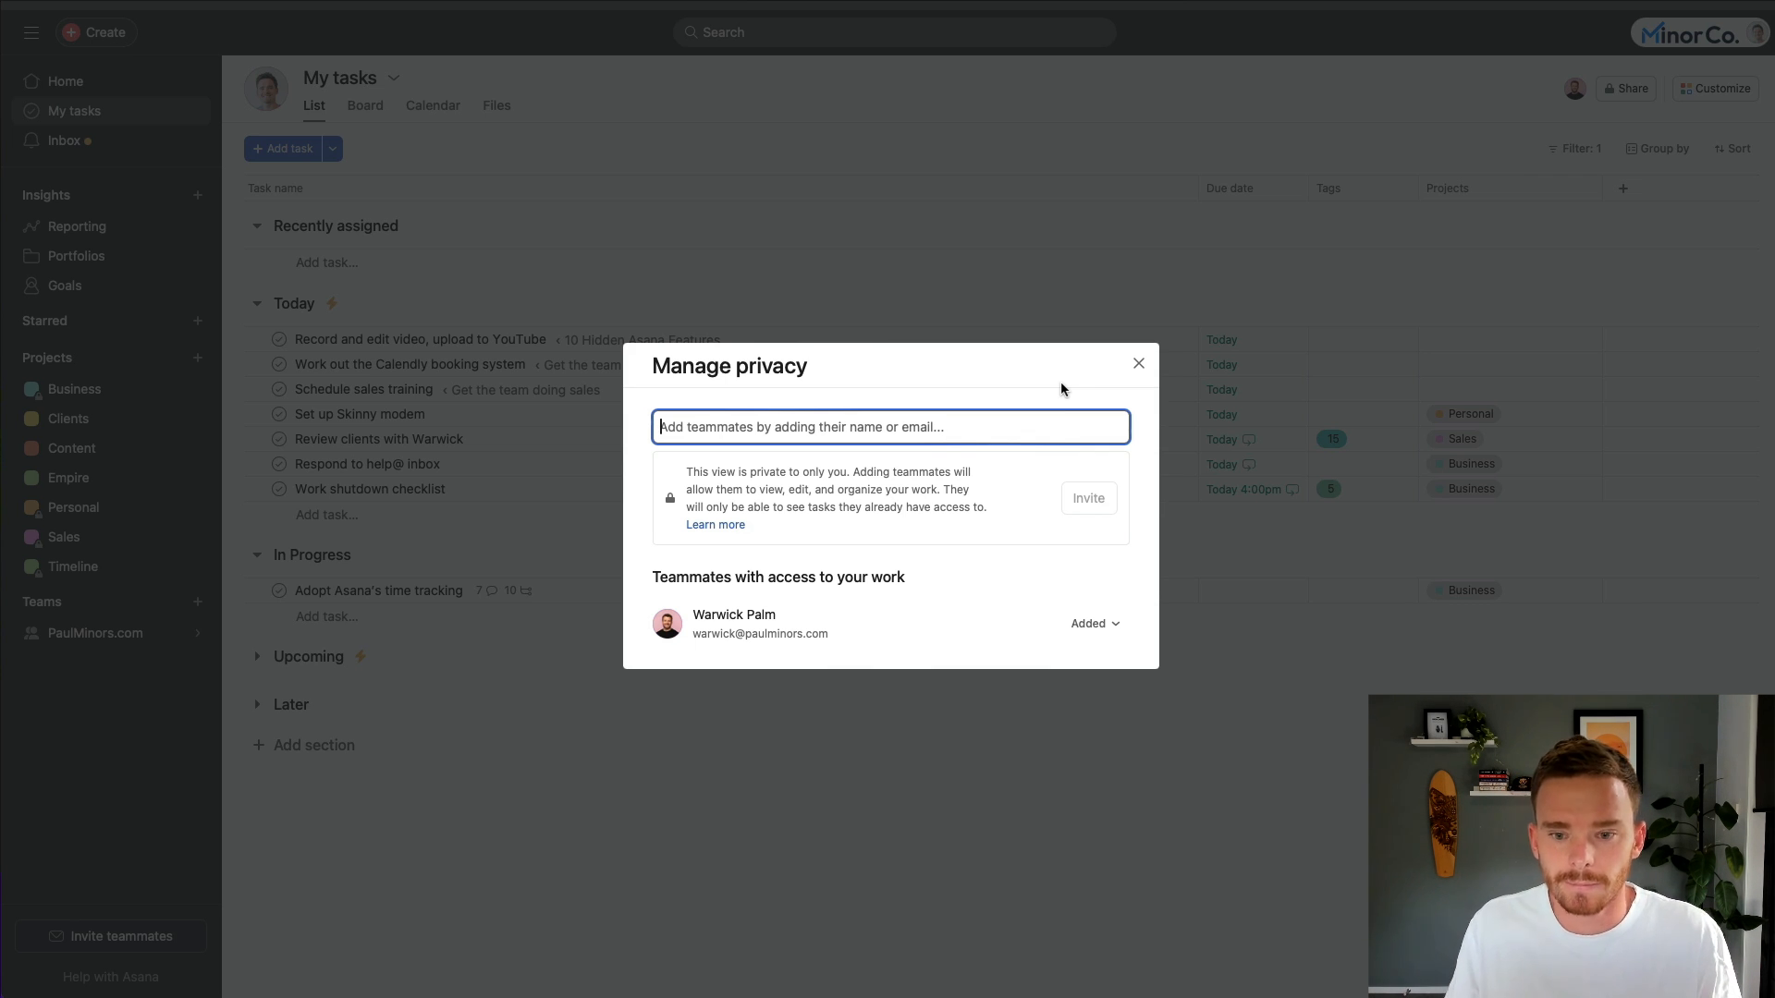
- Close the My Tasks privacy dialog and open New Product Launch's member notification settings
left_click(1138, 363)
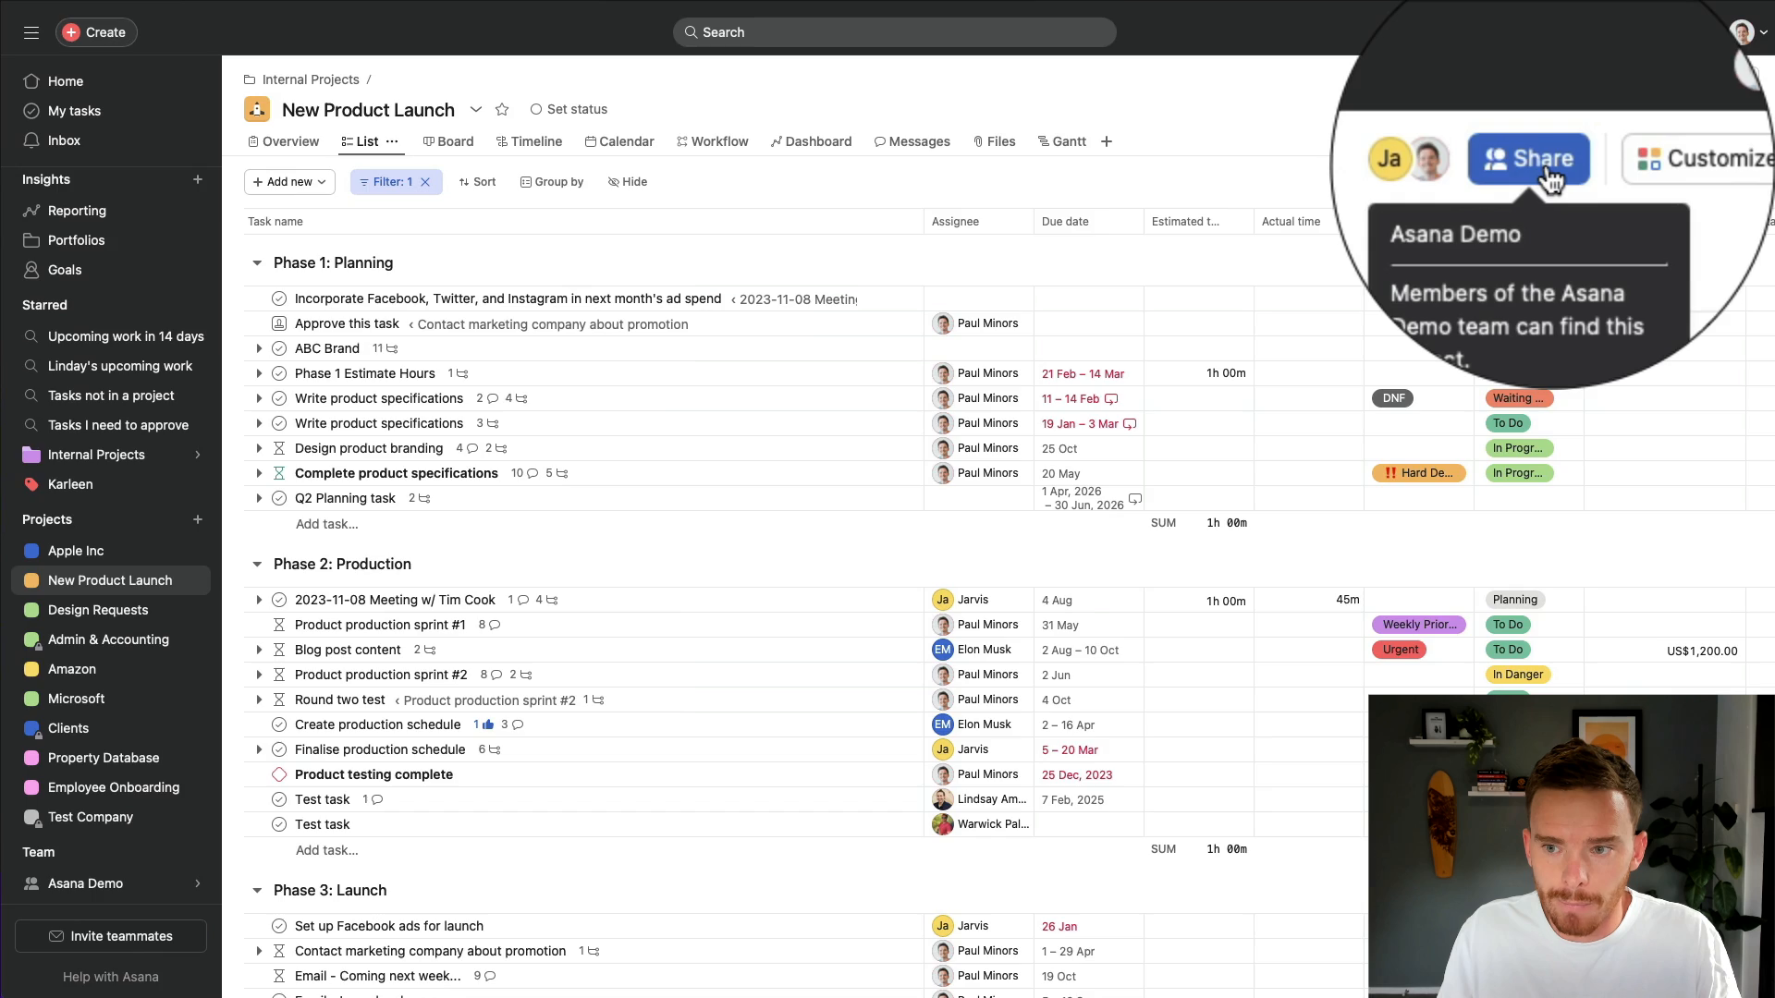
left_click(1528, 158)
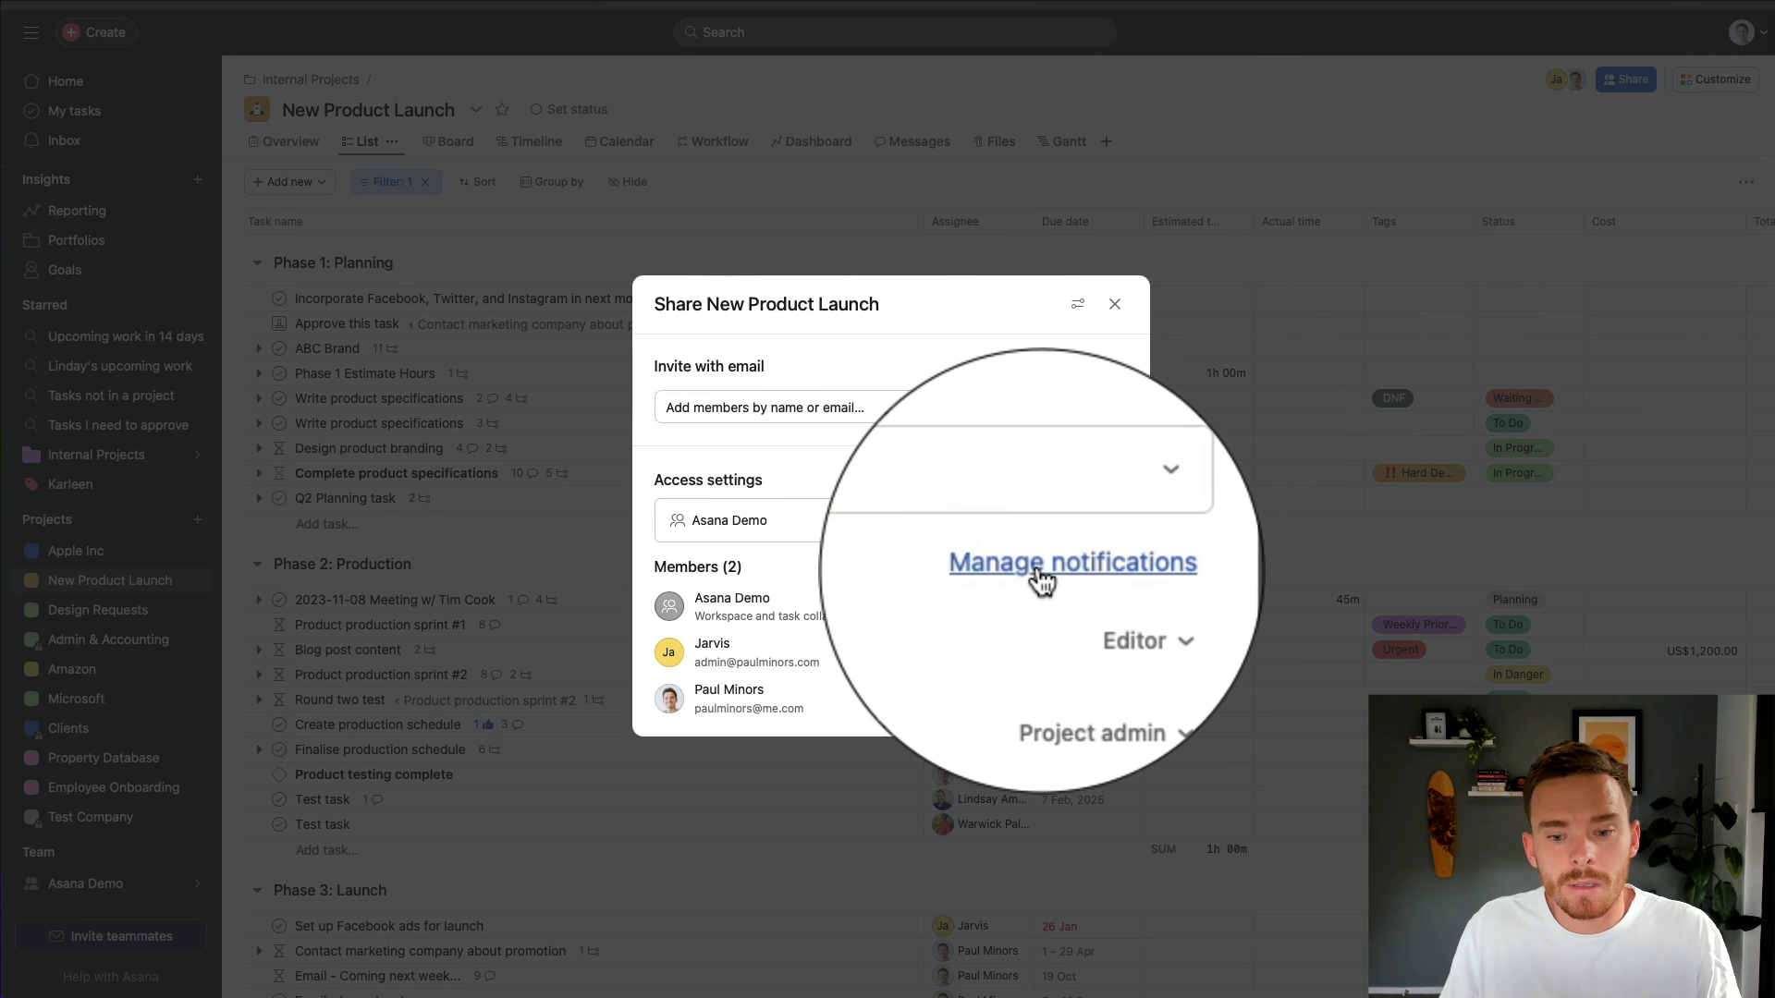
left_click(1070, 563)
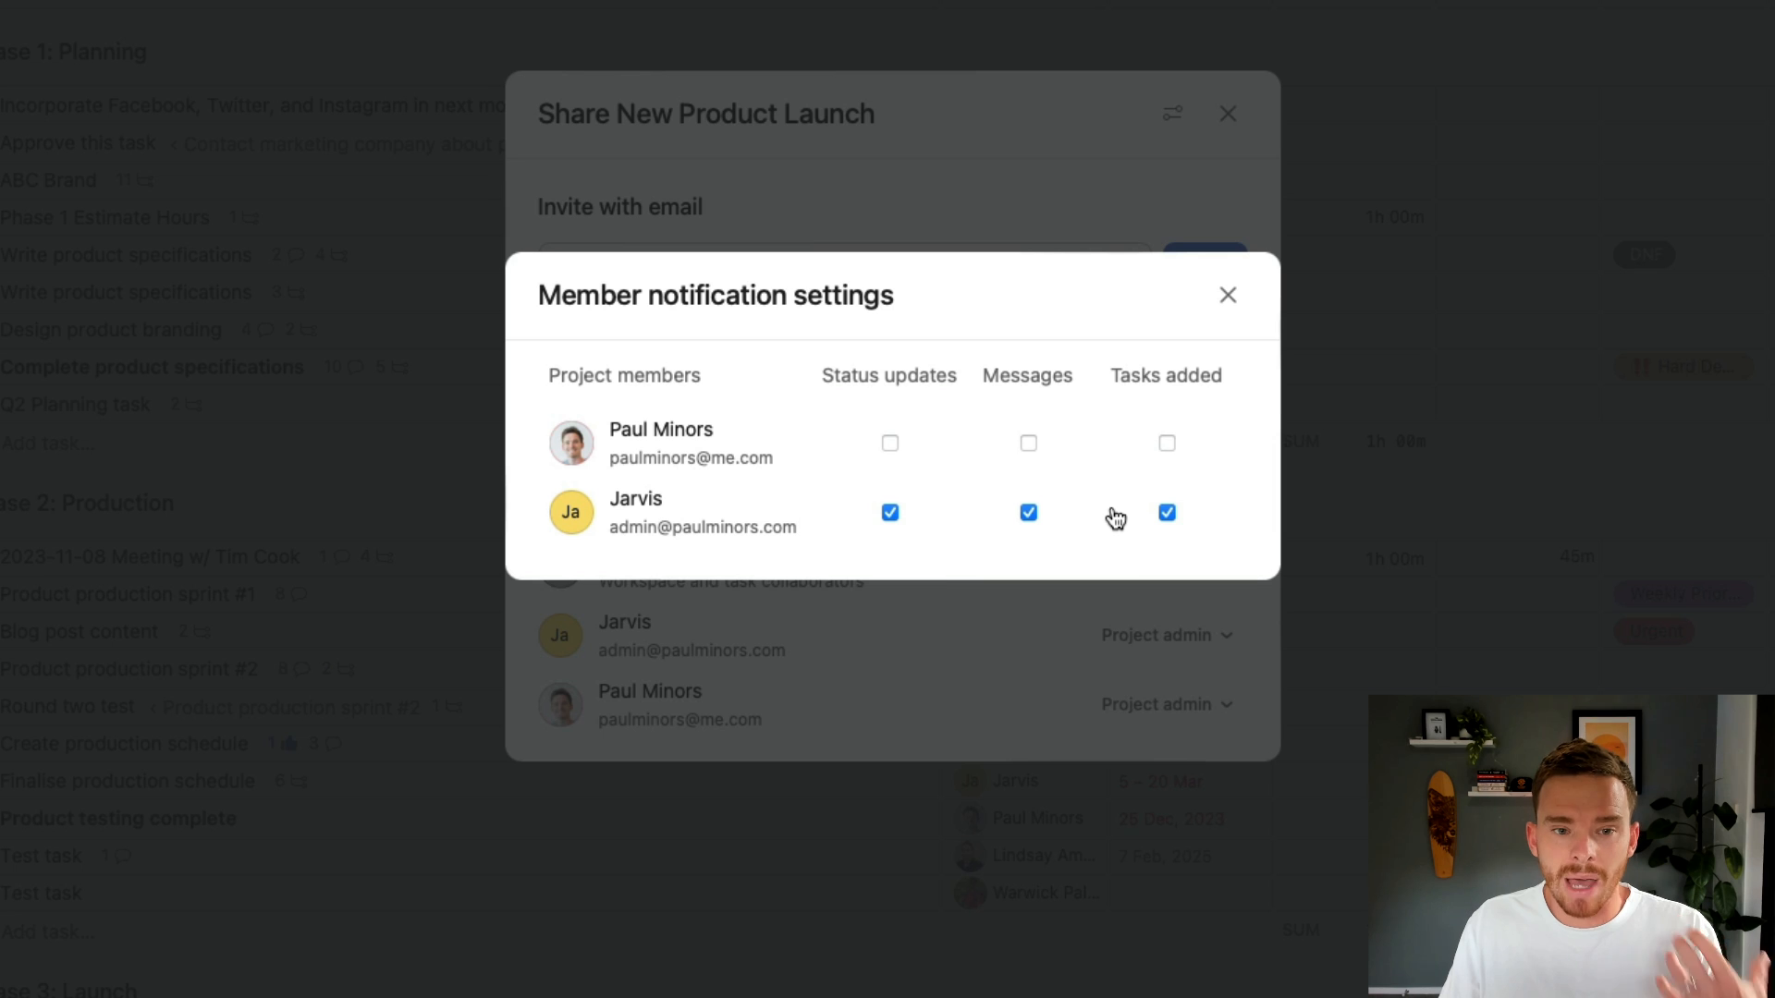
mouse_move(914, 411)
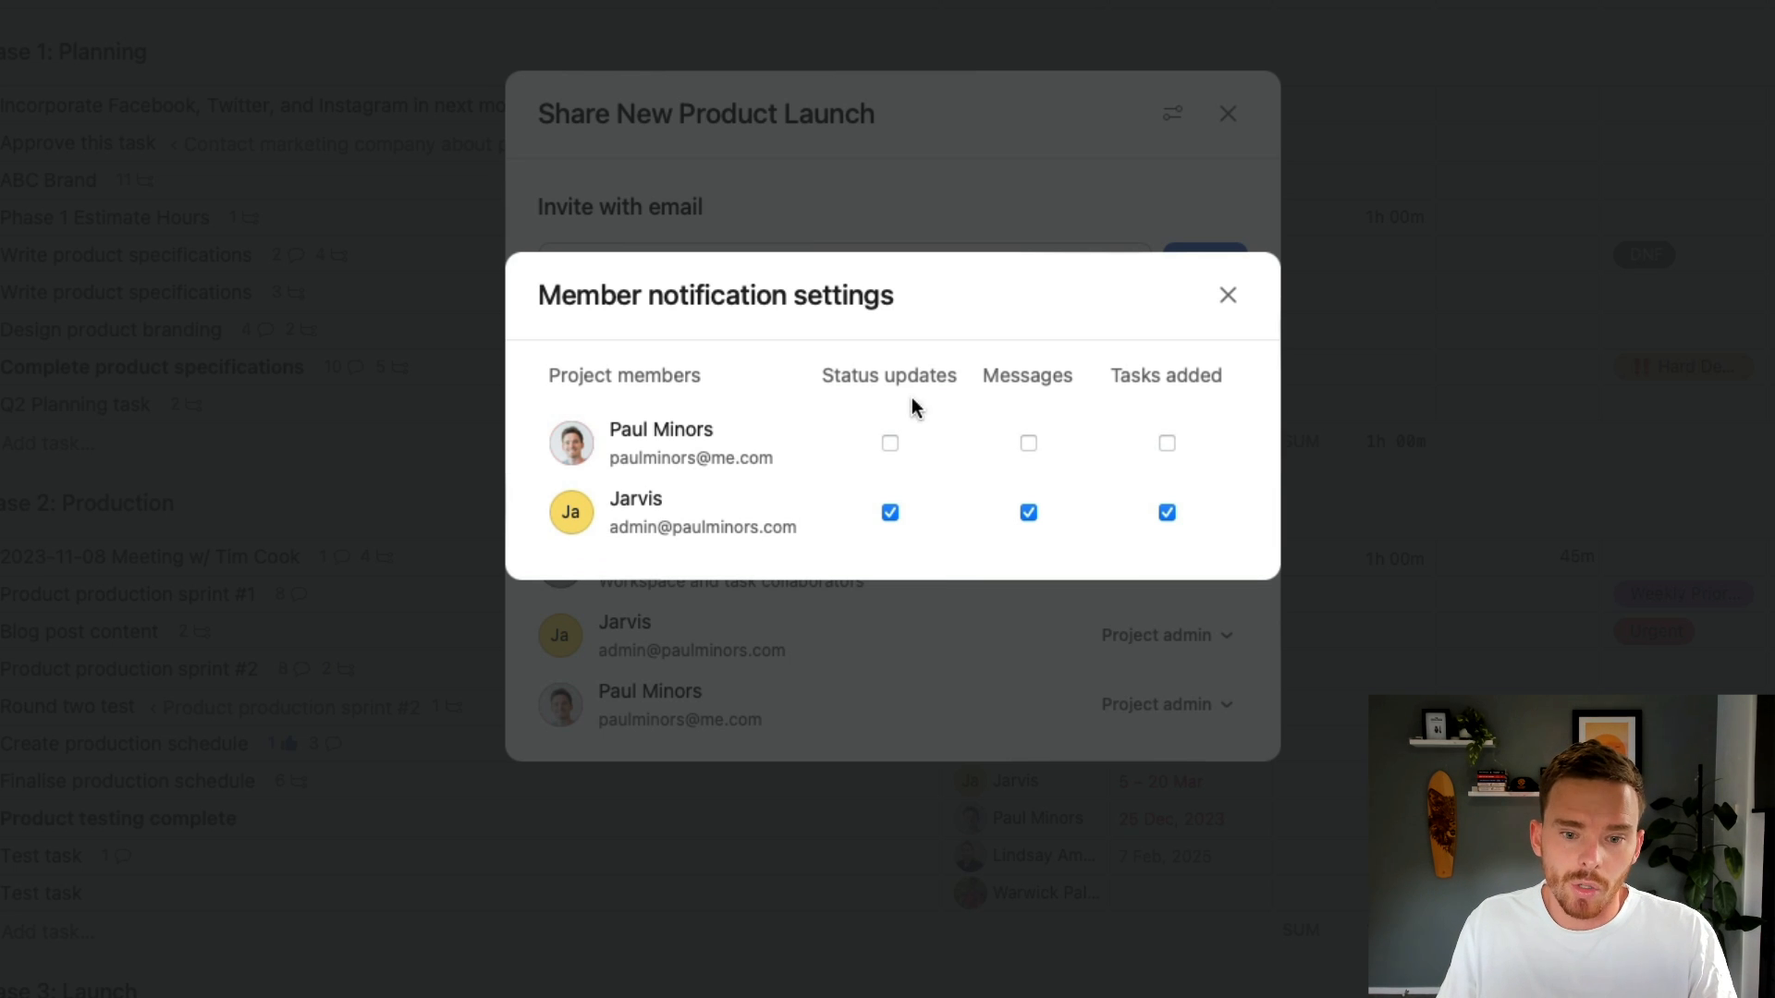
- Toggle your status update and message notifications on, then back off, and close the dialog
left_click(890, 443)
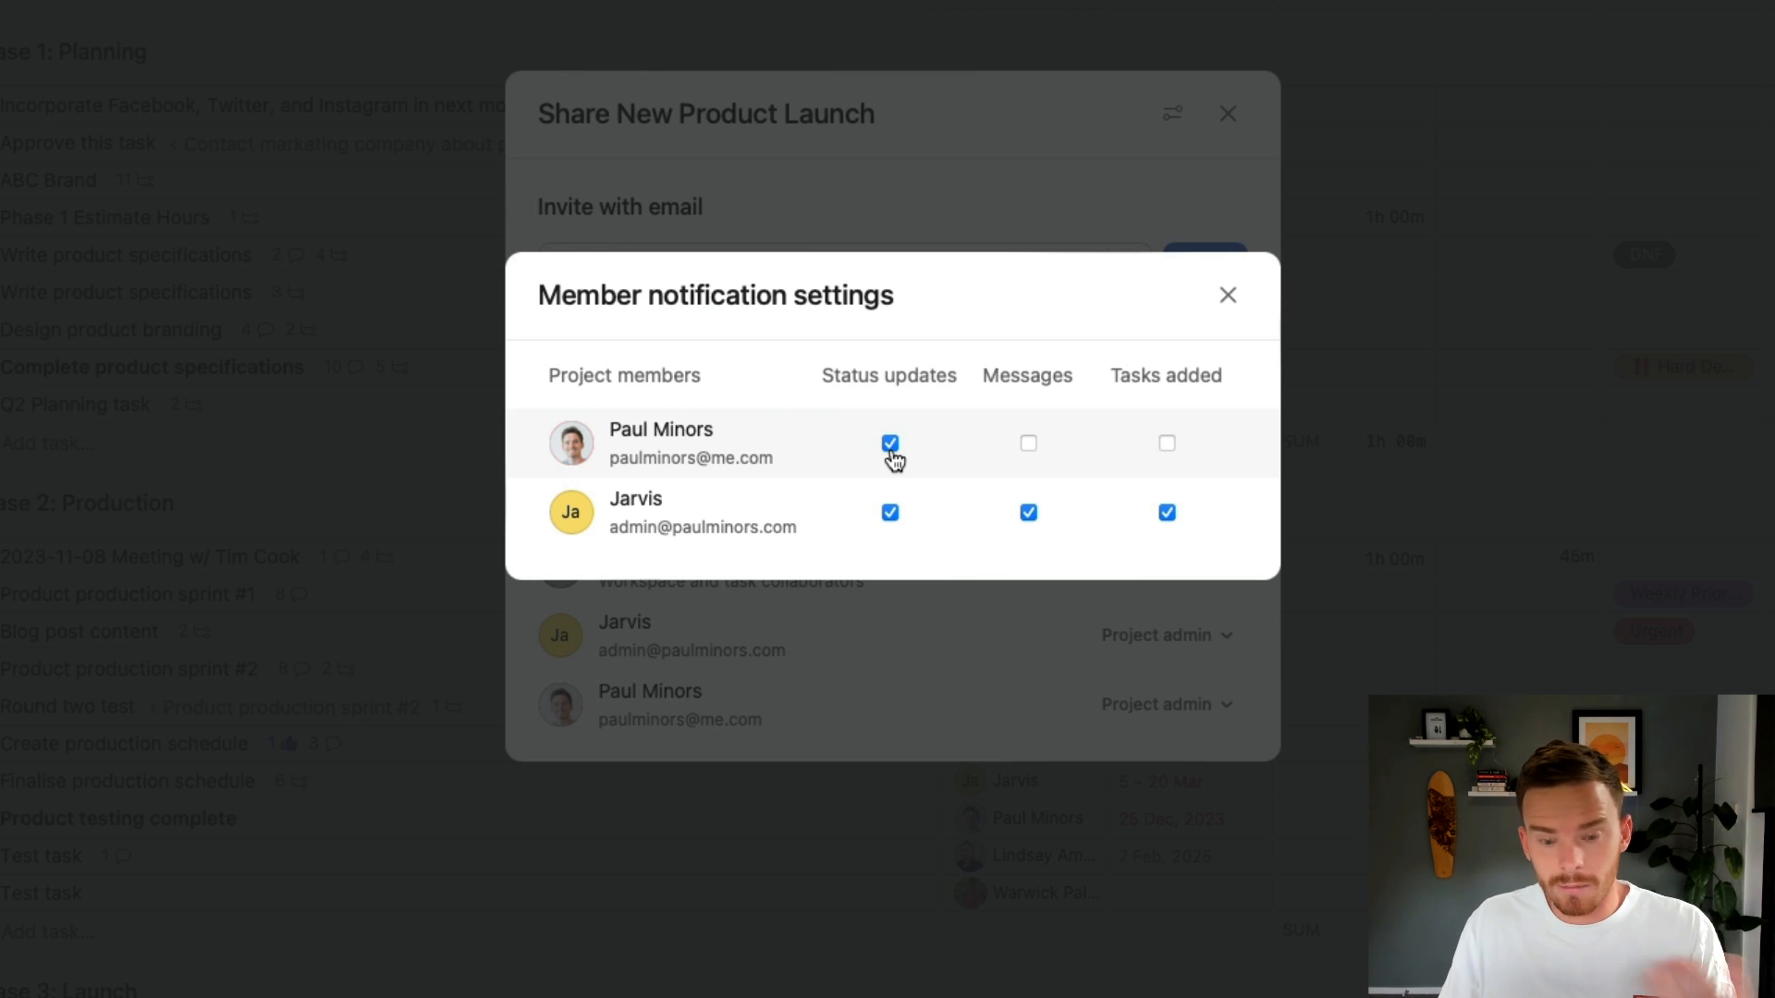
mouse_move(1028, 443)
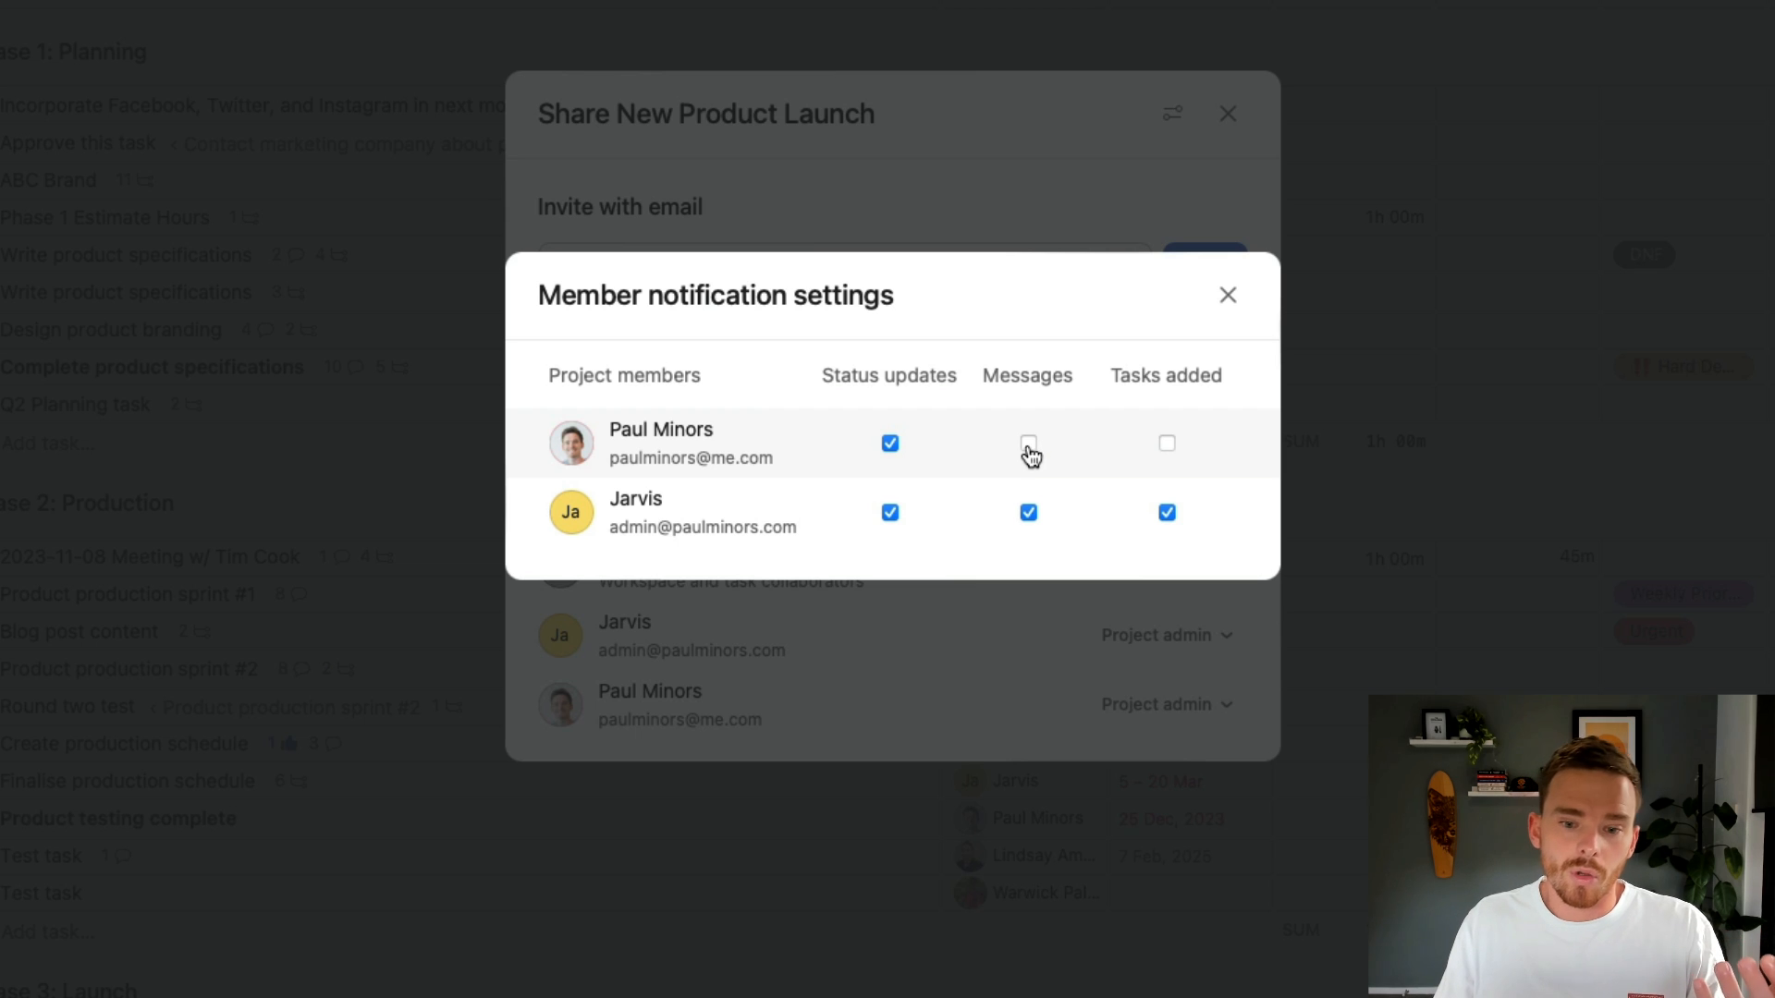
left_click(1028, 443)
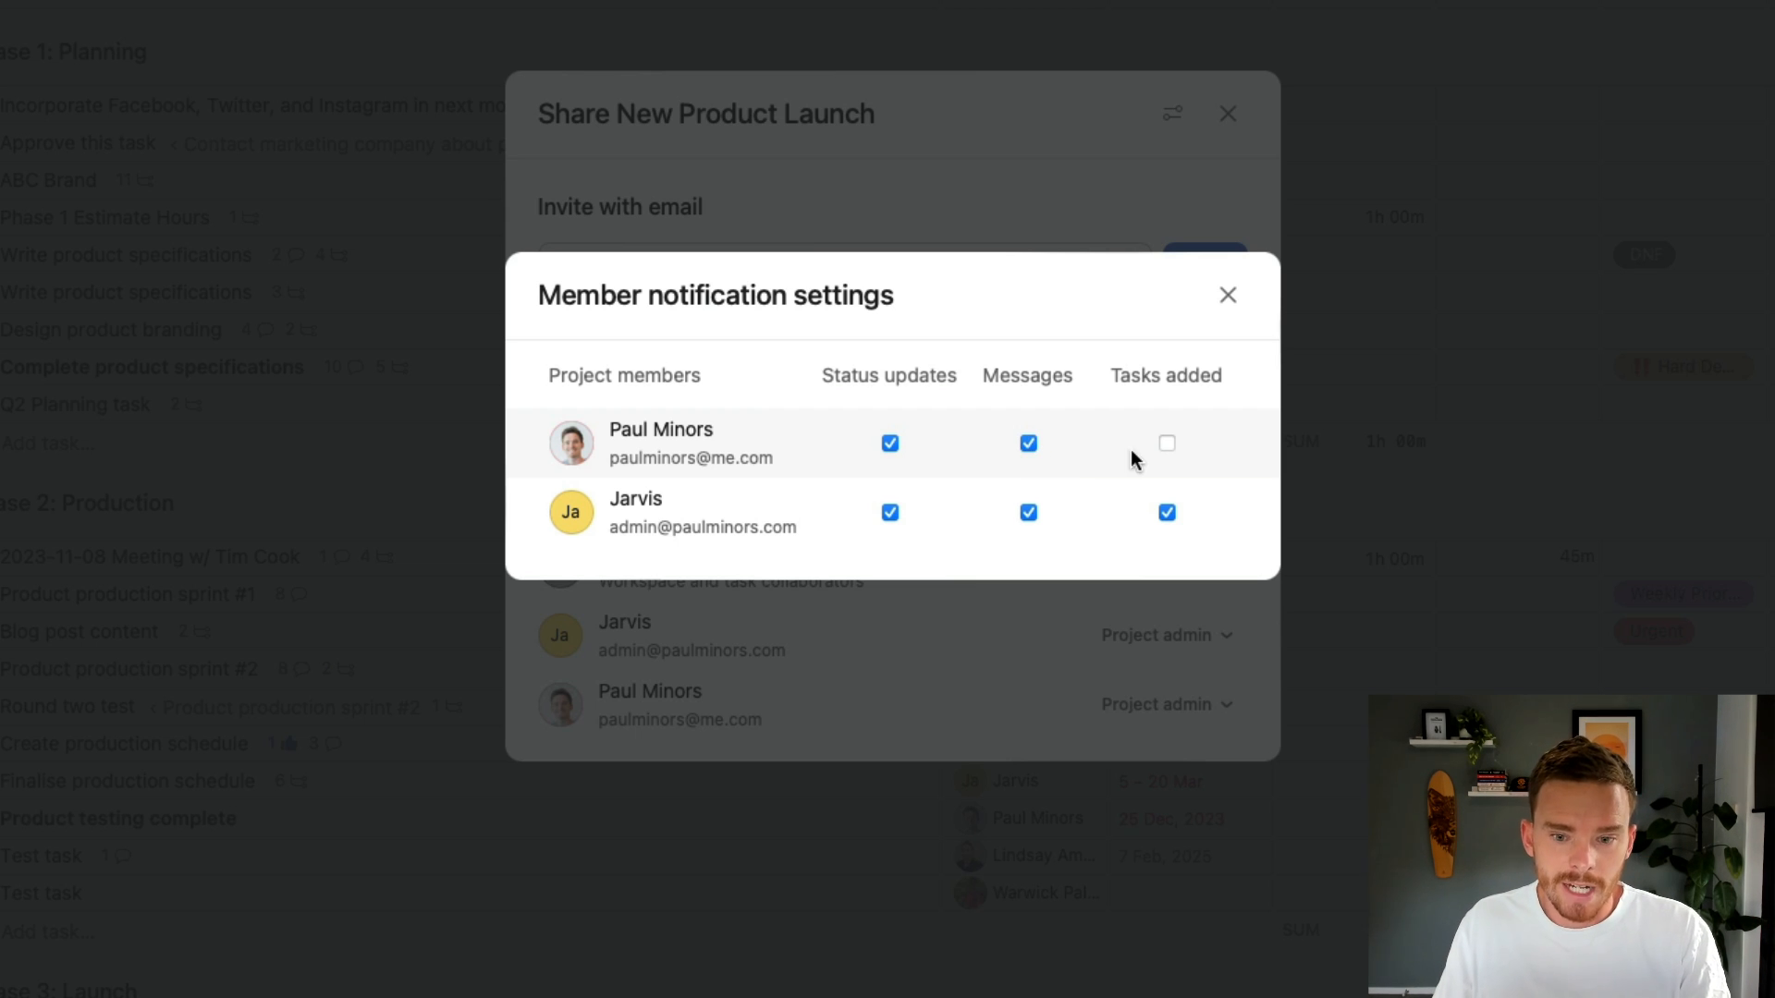
left_click(1166, 443)
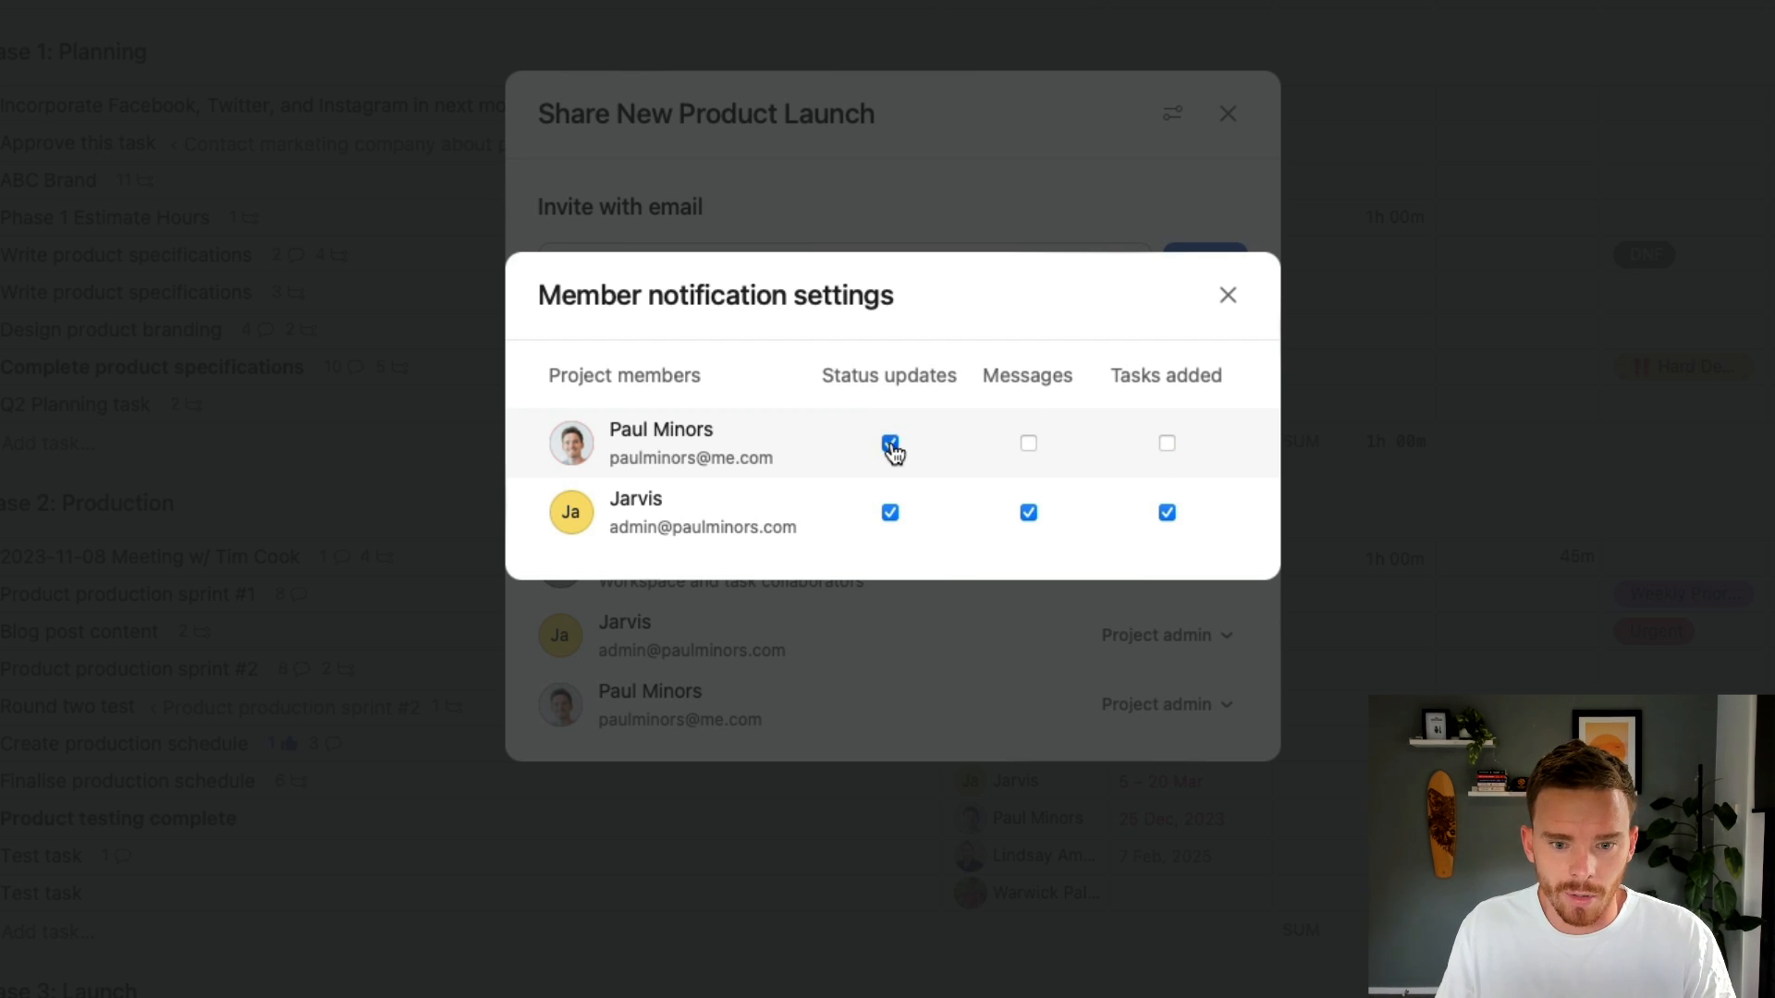
left_click(889, 443)
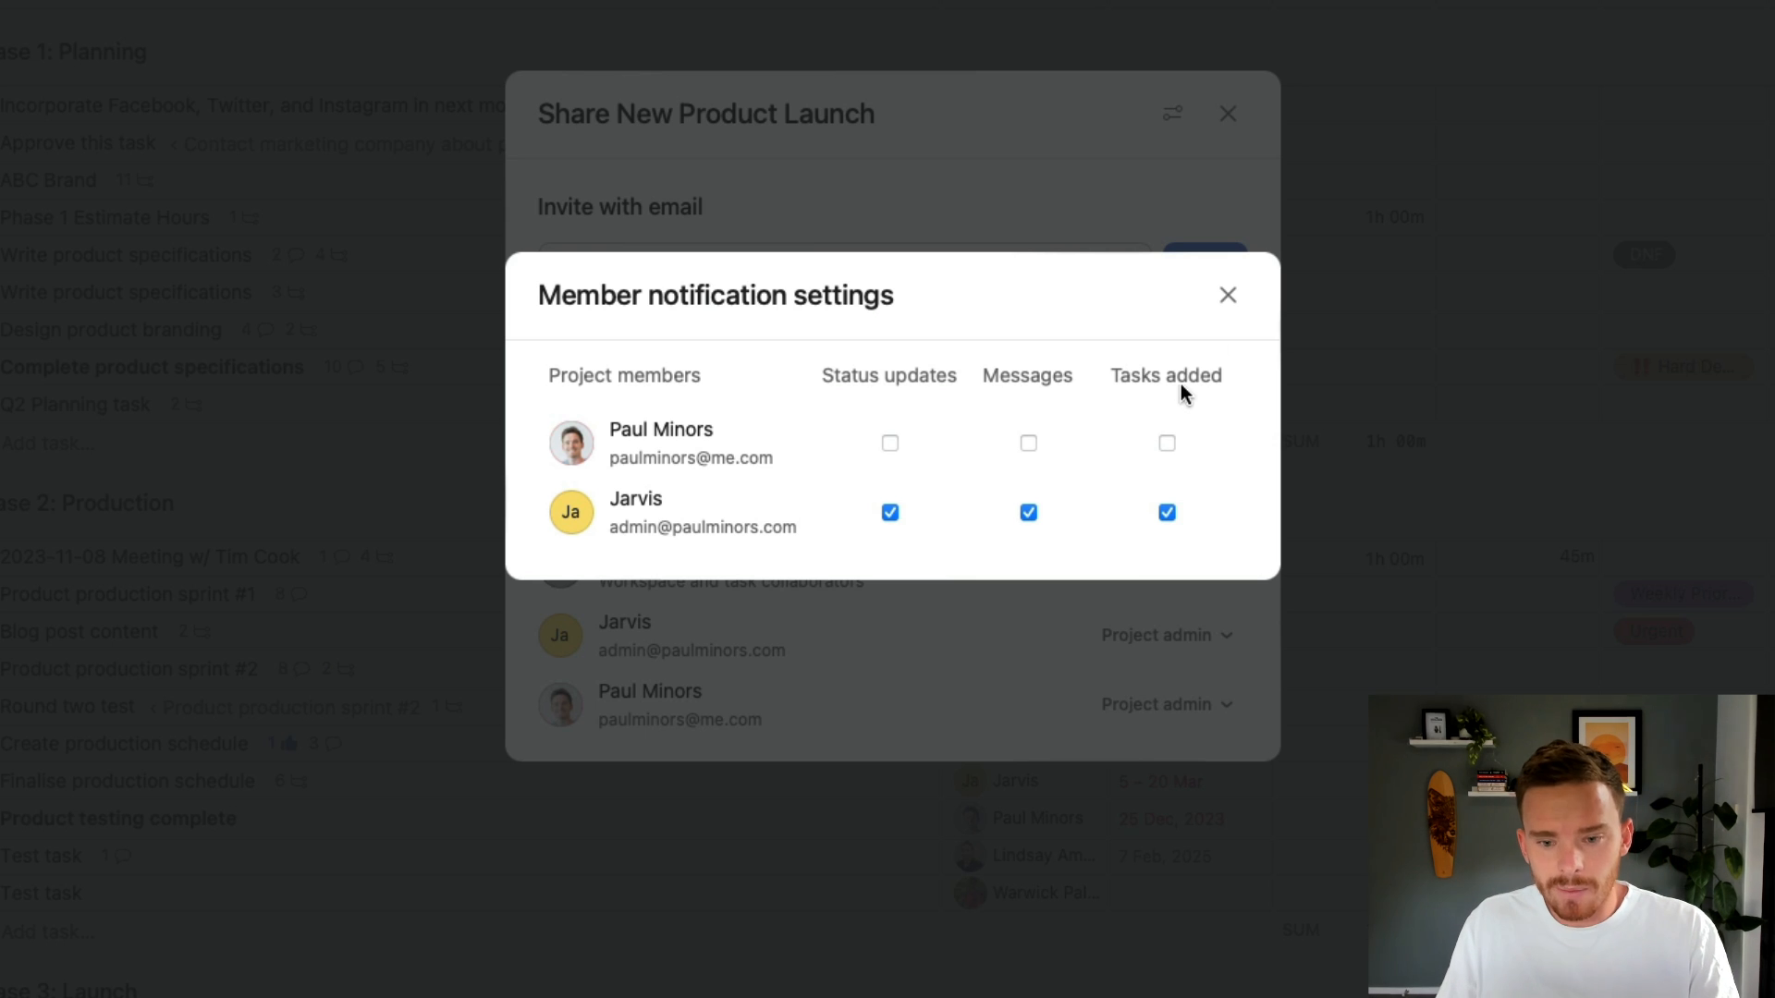
left_click(1226, 294)
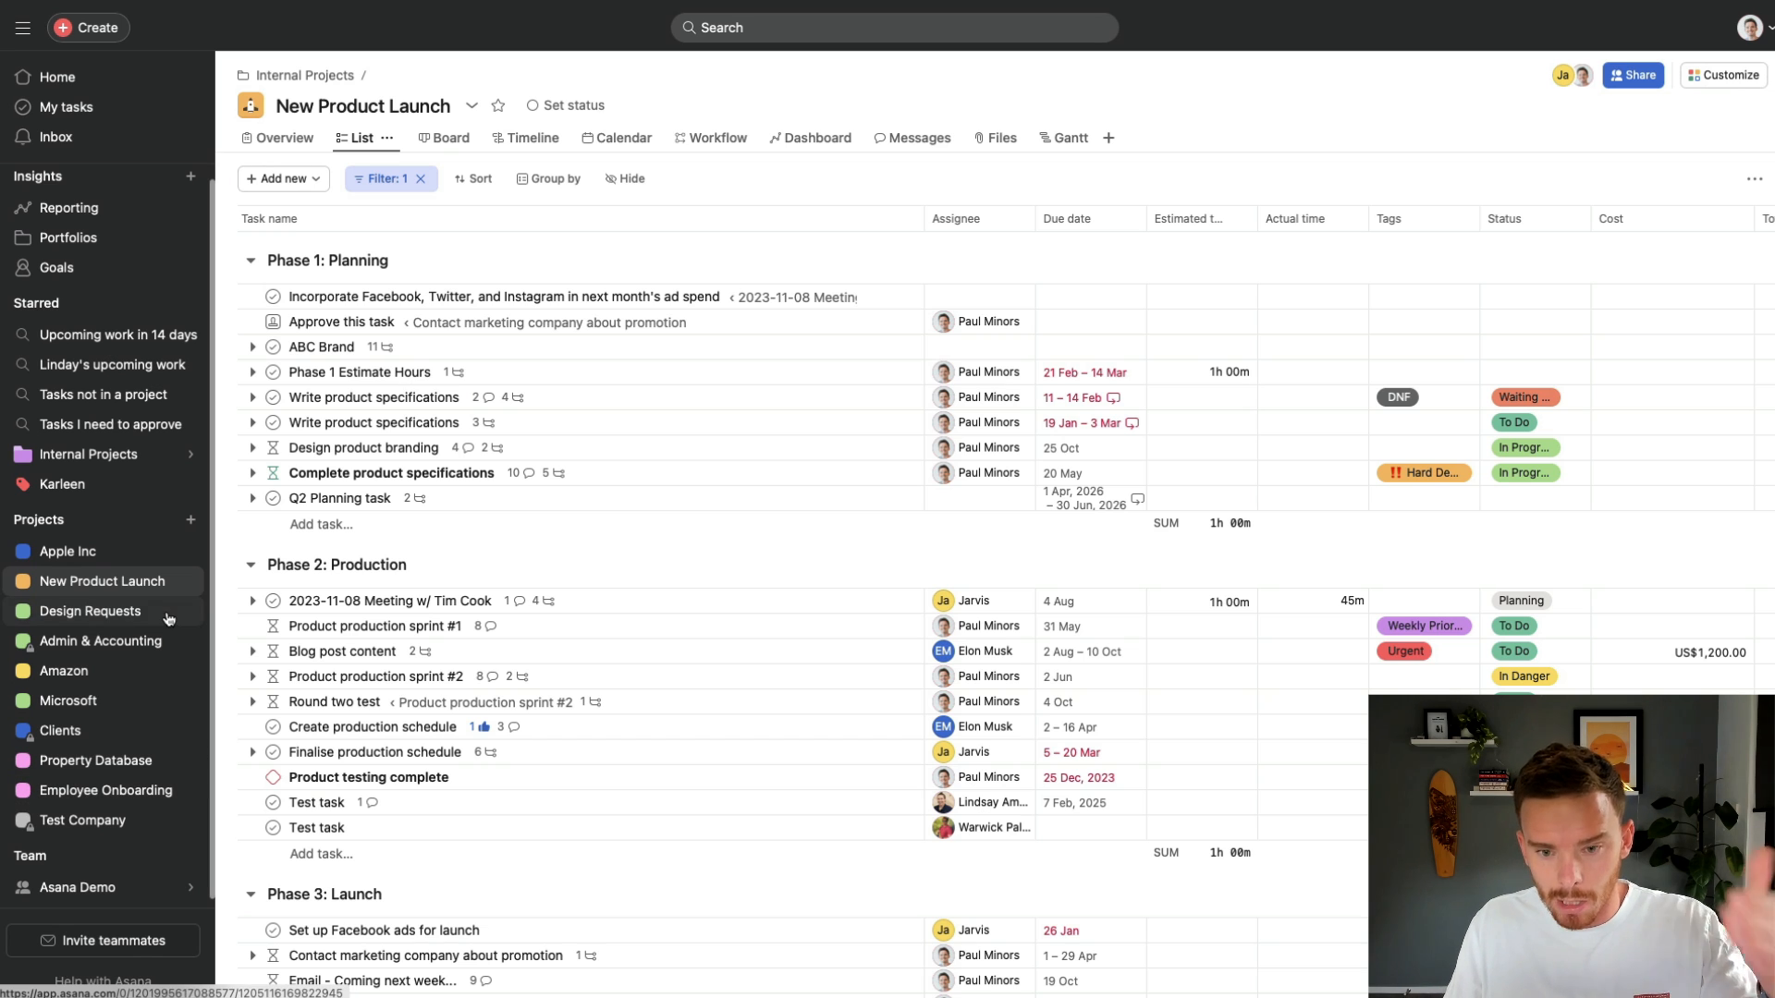
mouse_move(192, 669)
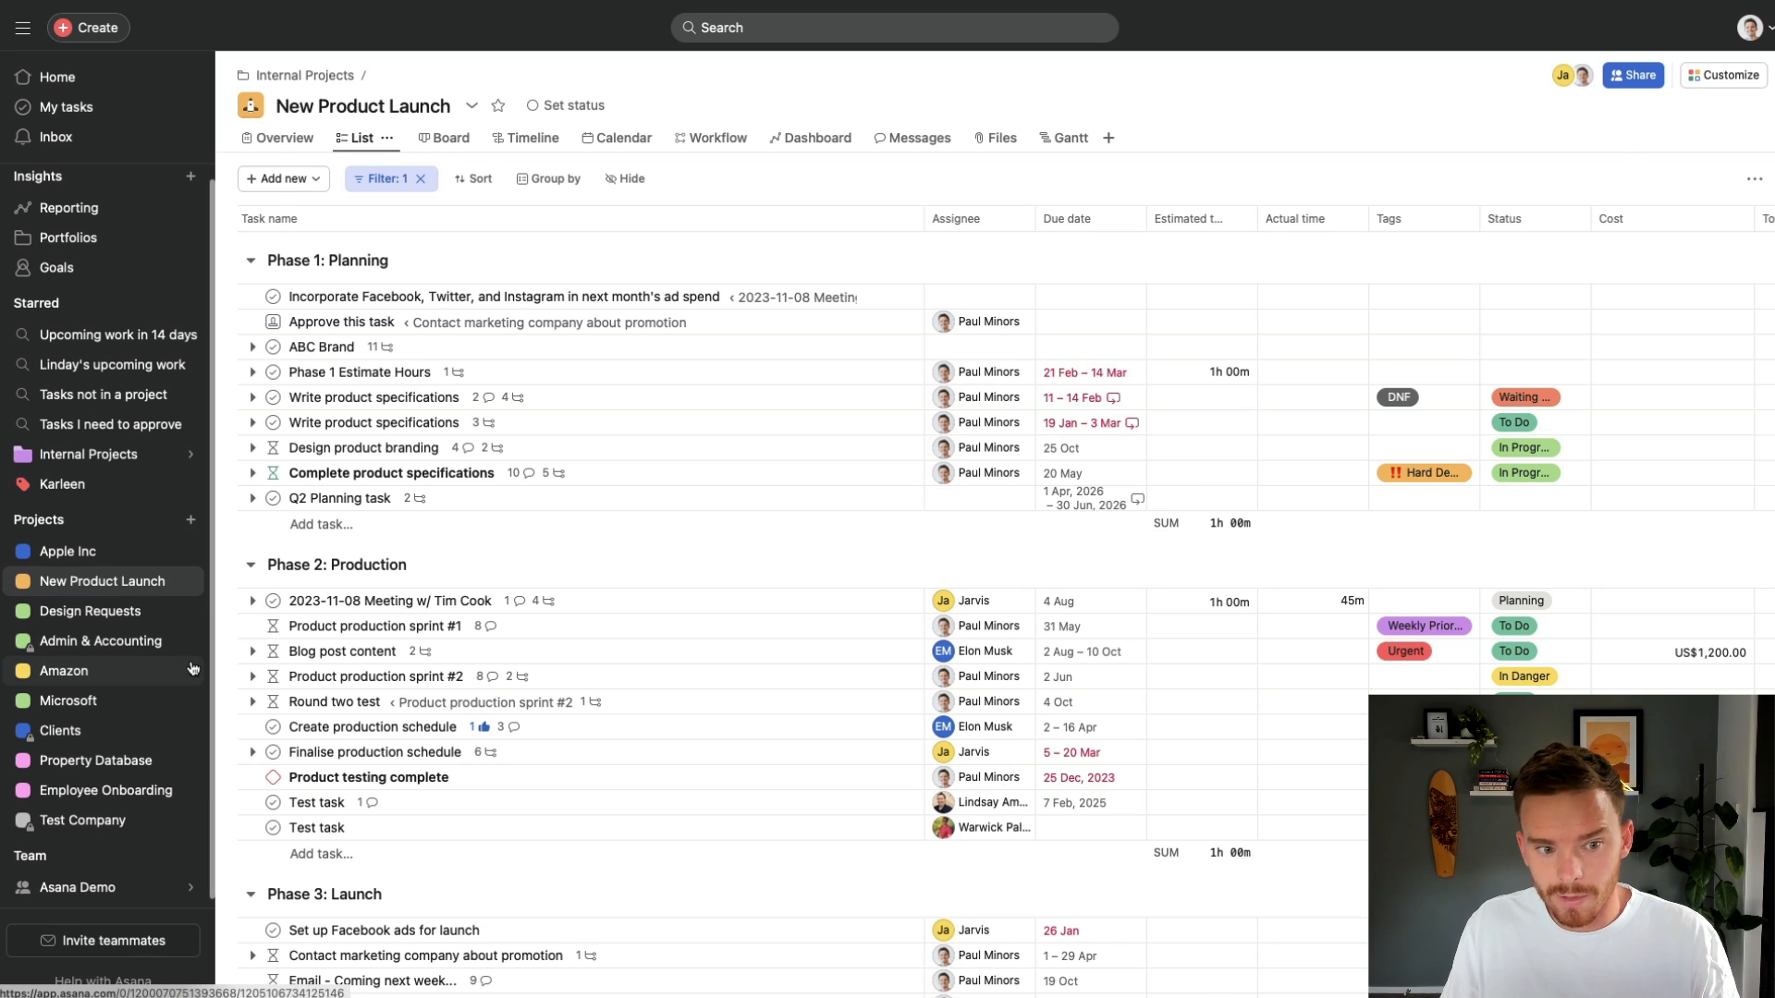
- Turn off the default Tasks added project notification from the inbox's notification settings
left_click(56, 137)
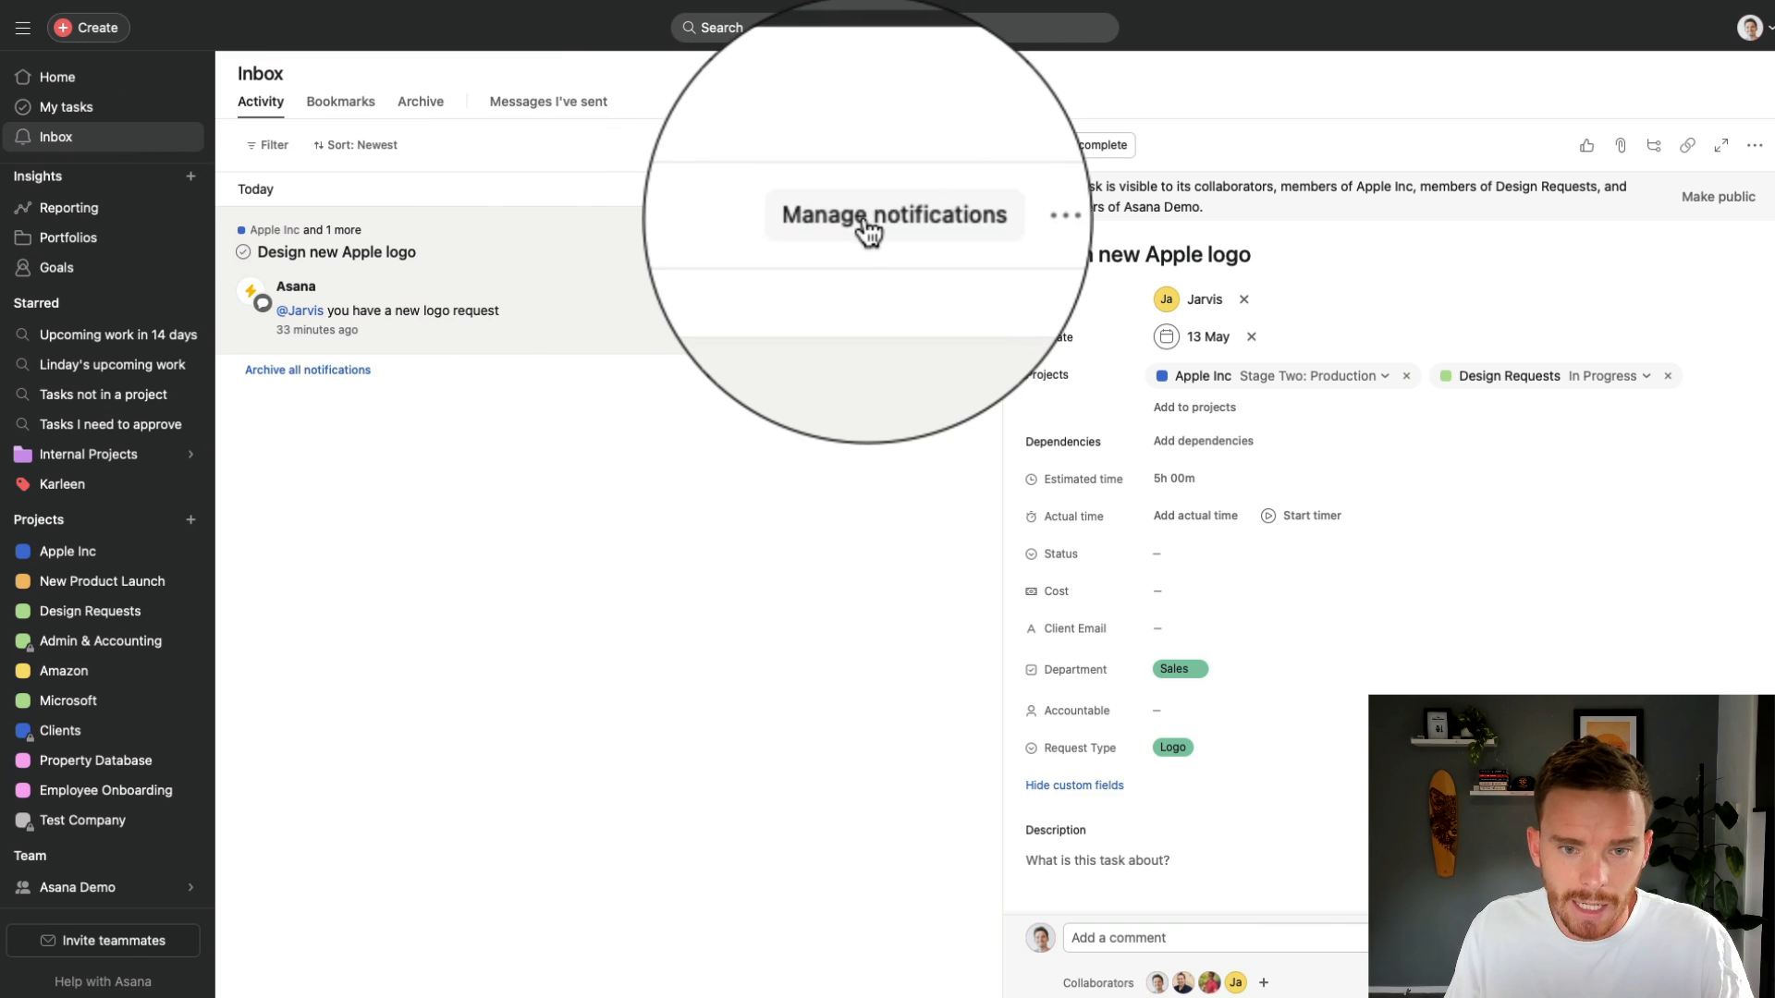
left_click(894, 216)
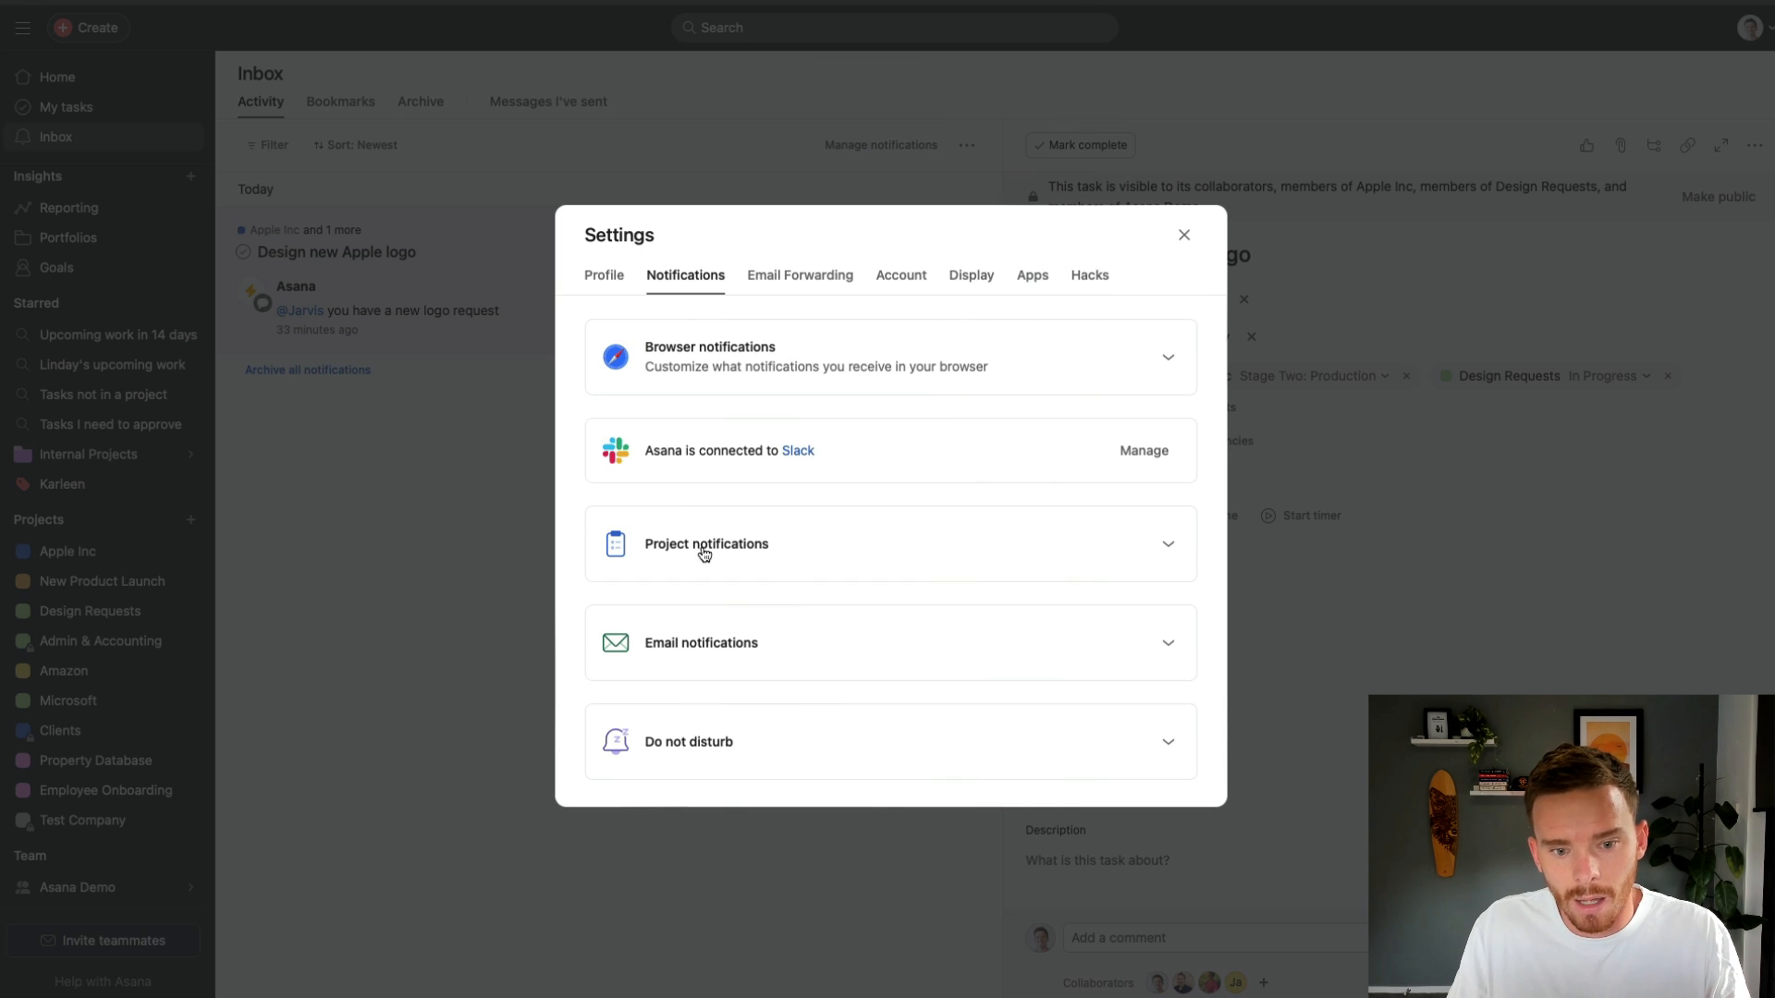
mouse_move(935, 561)
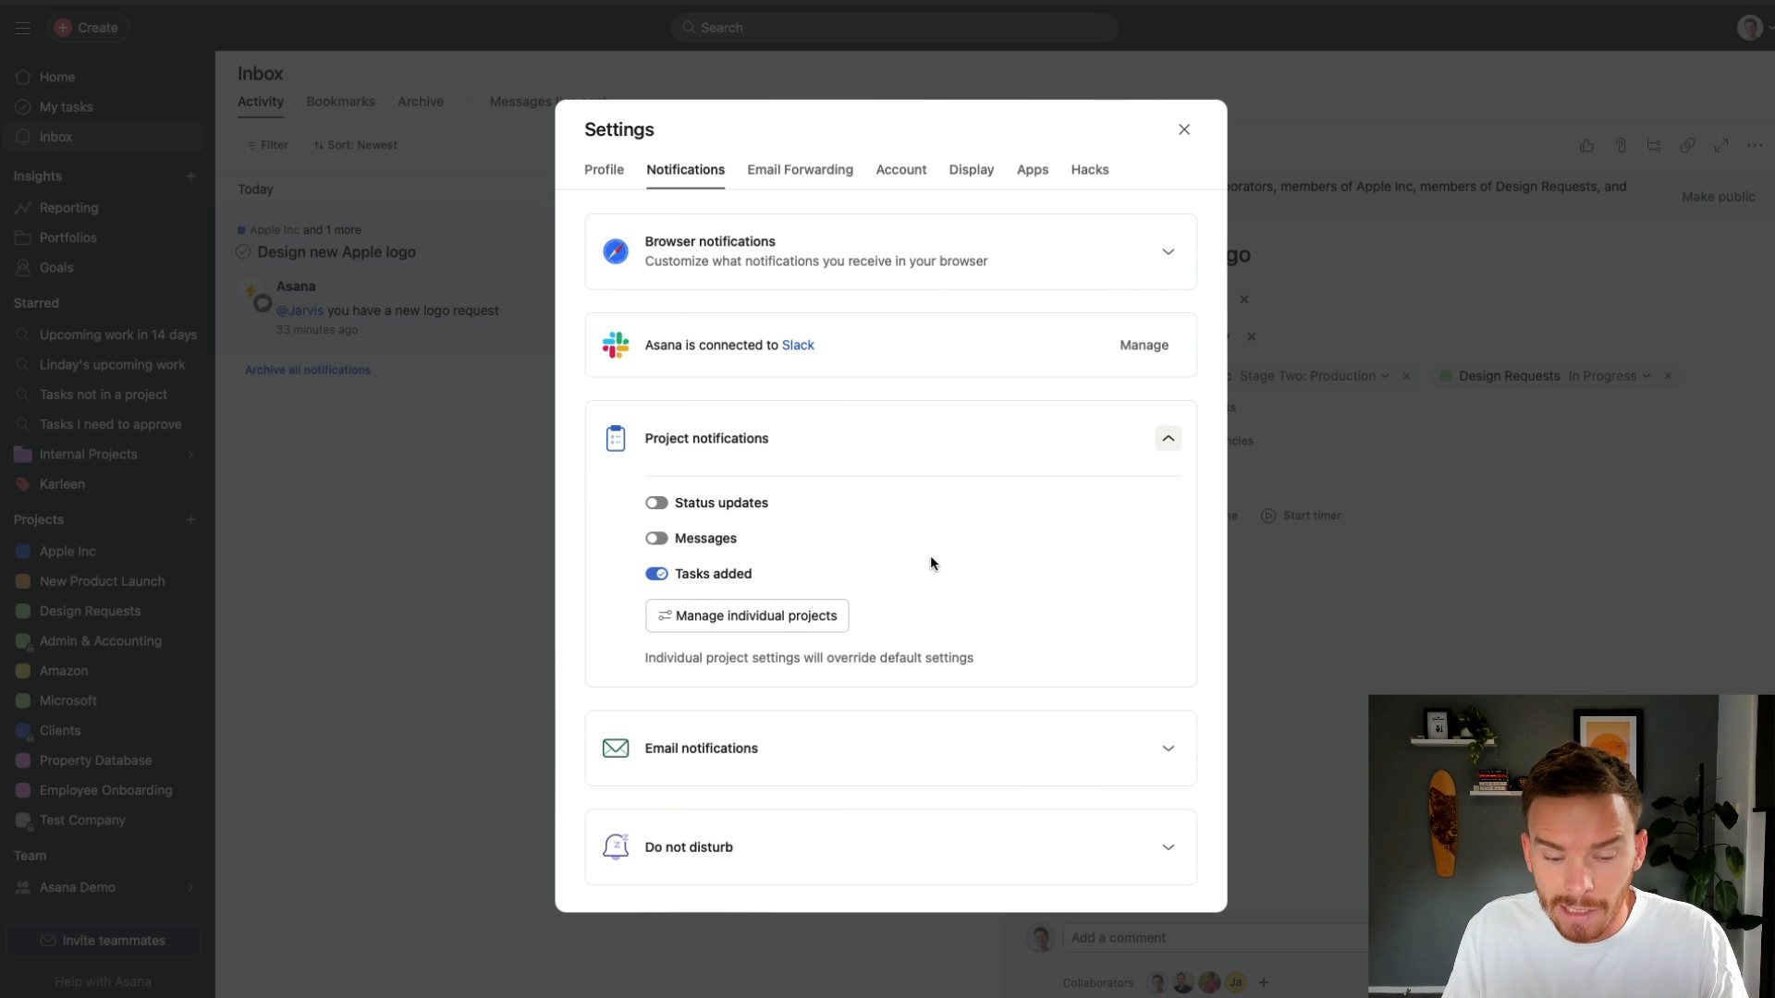
mouse_move(756, 619)
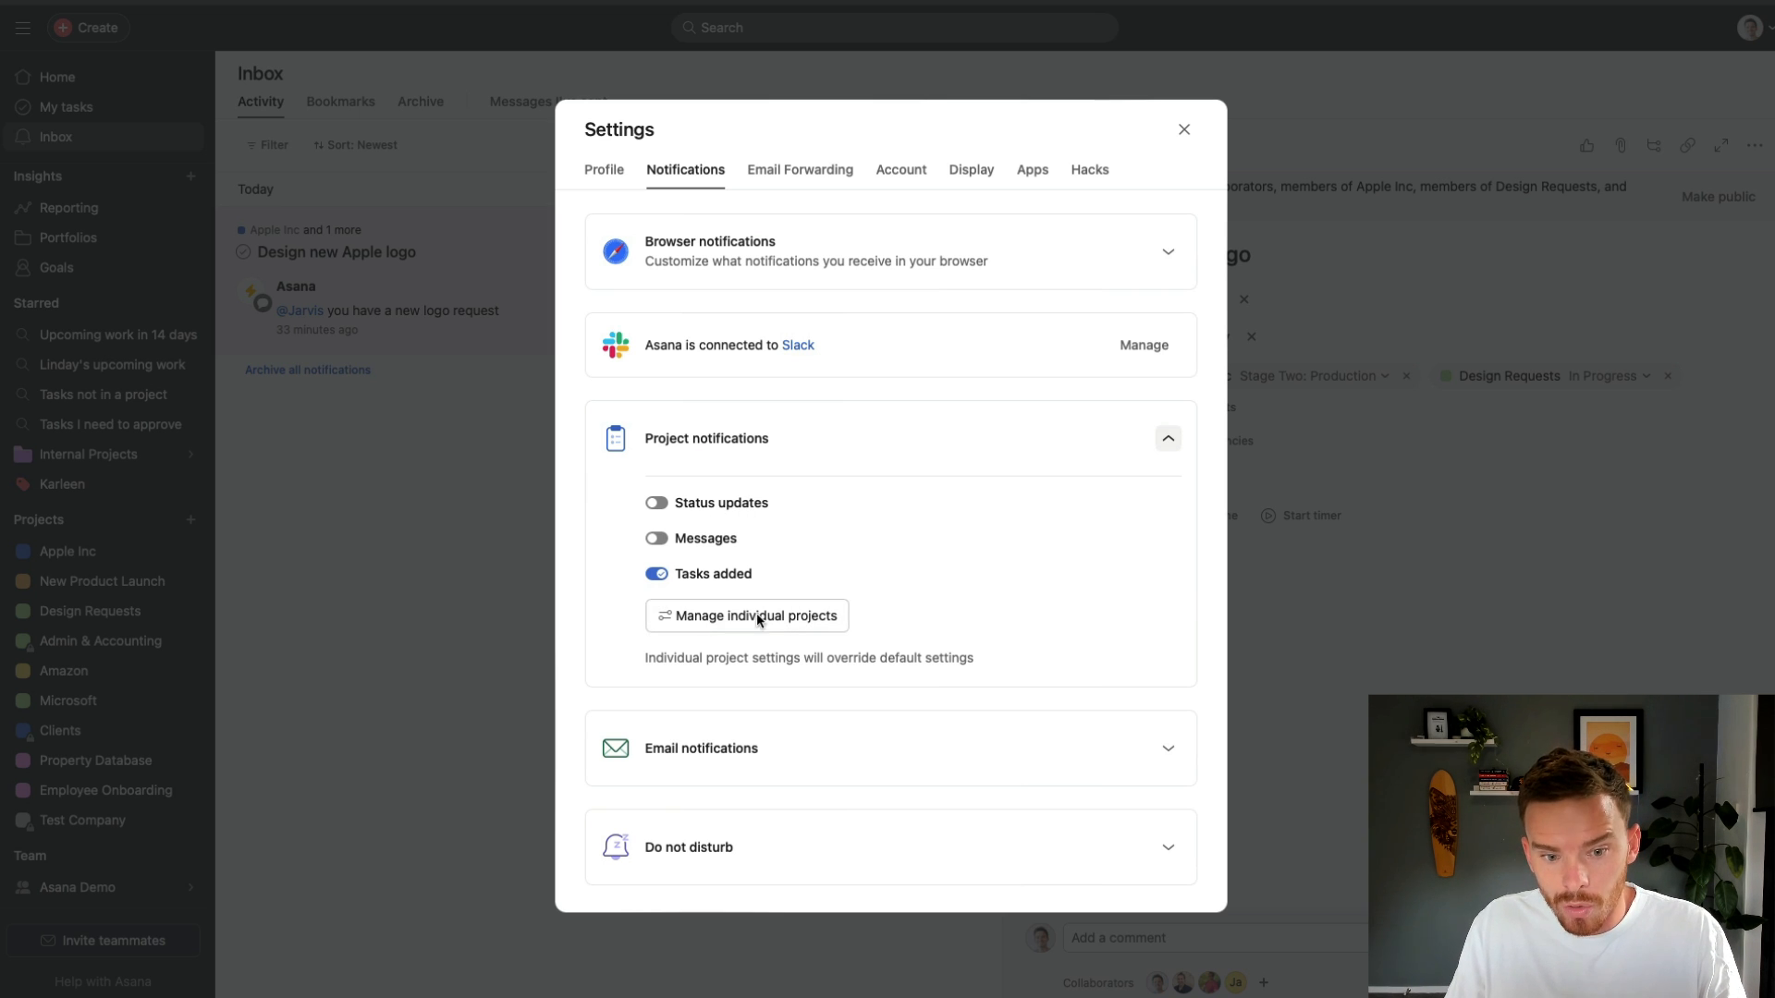
mouse_move(733, 569)
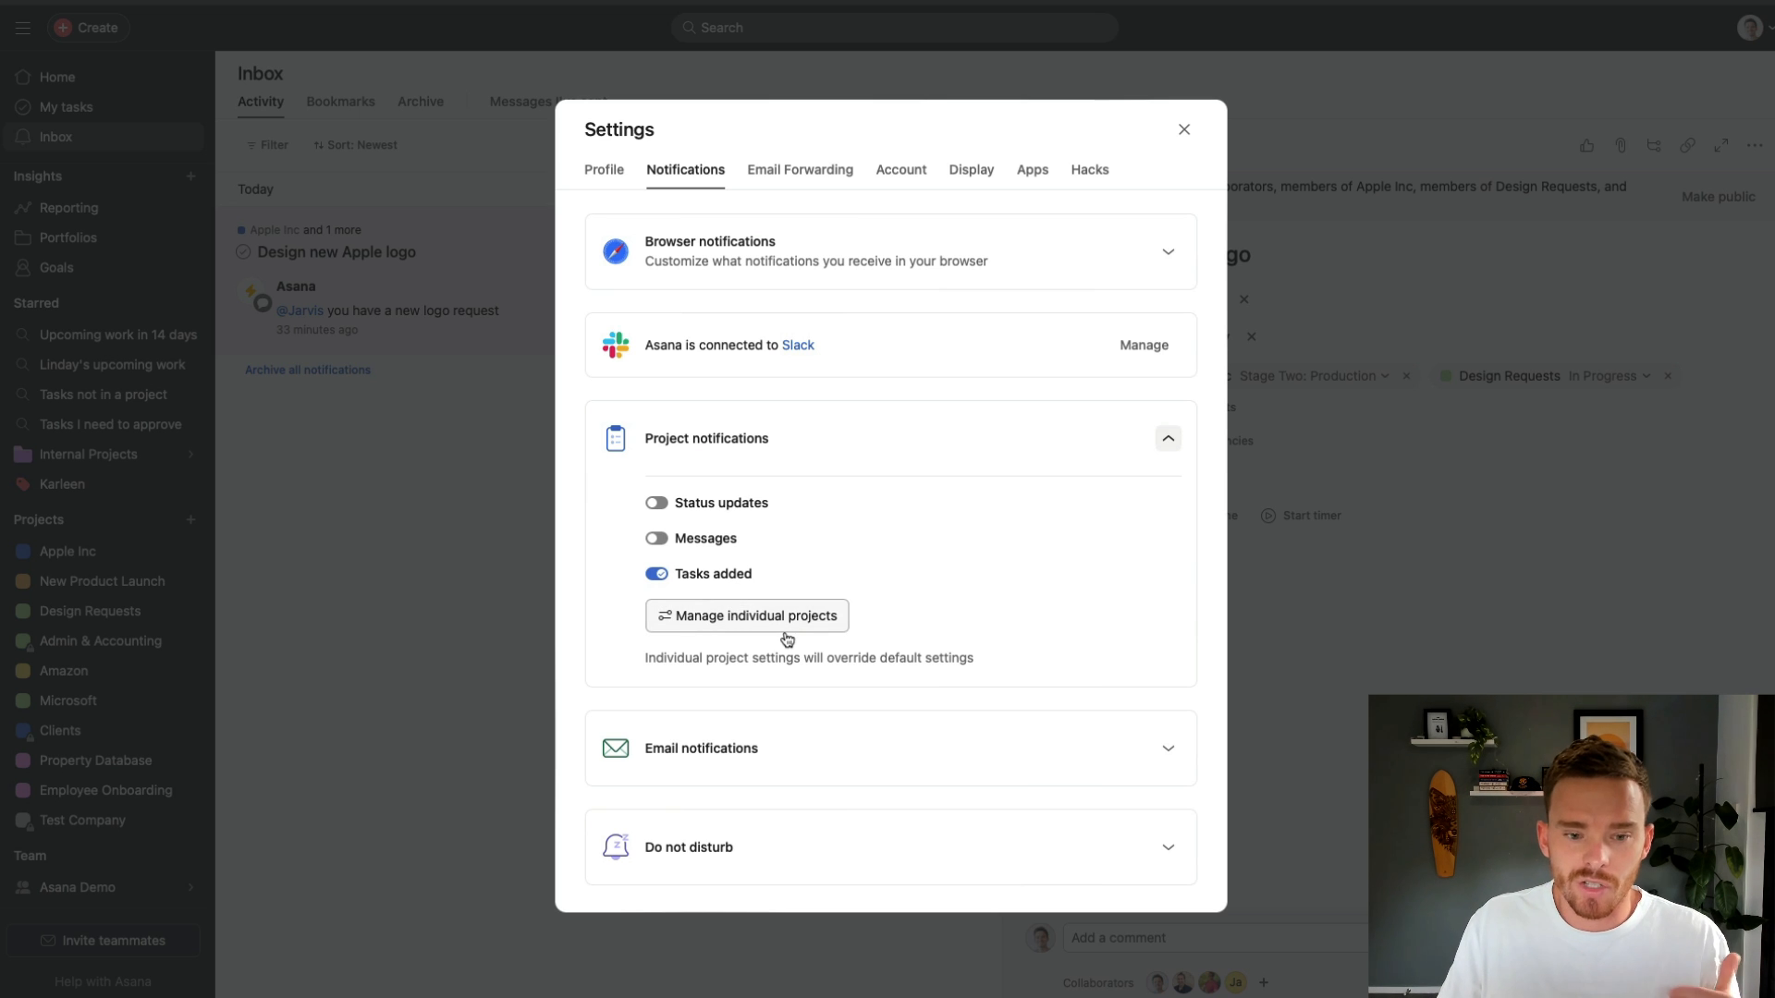
mouse_move(716, 615)
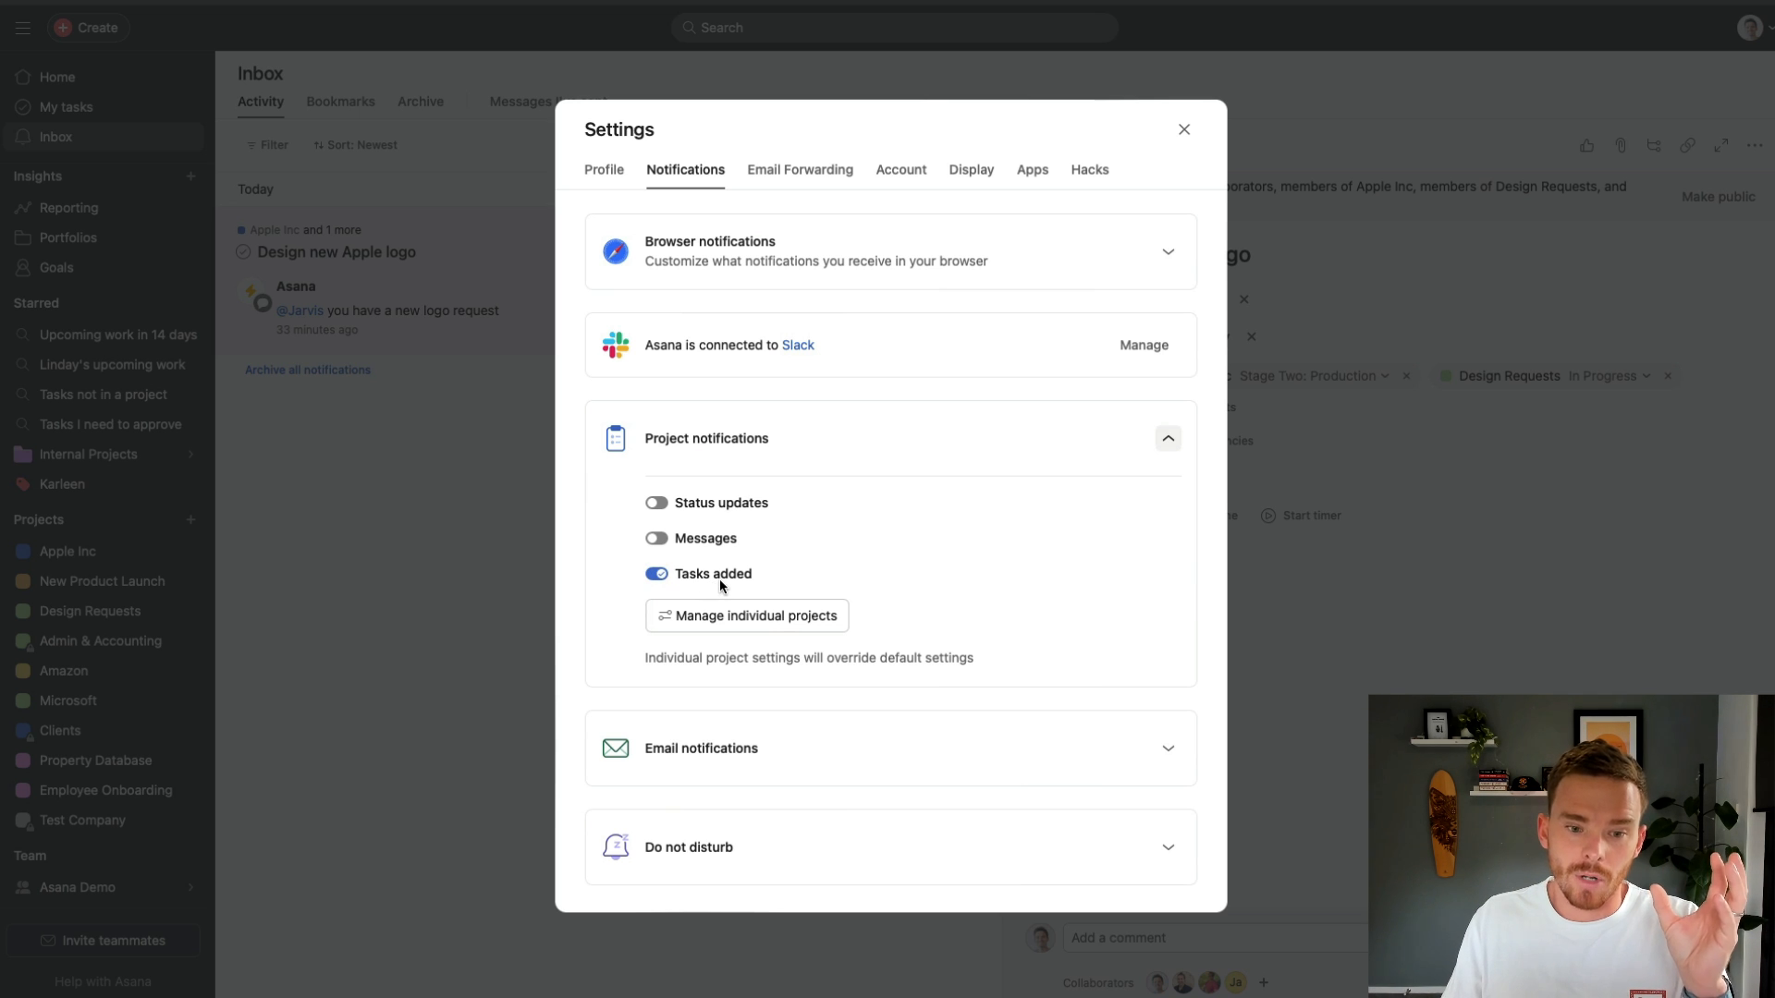
left_click(655, 574)
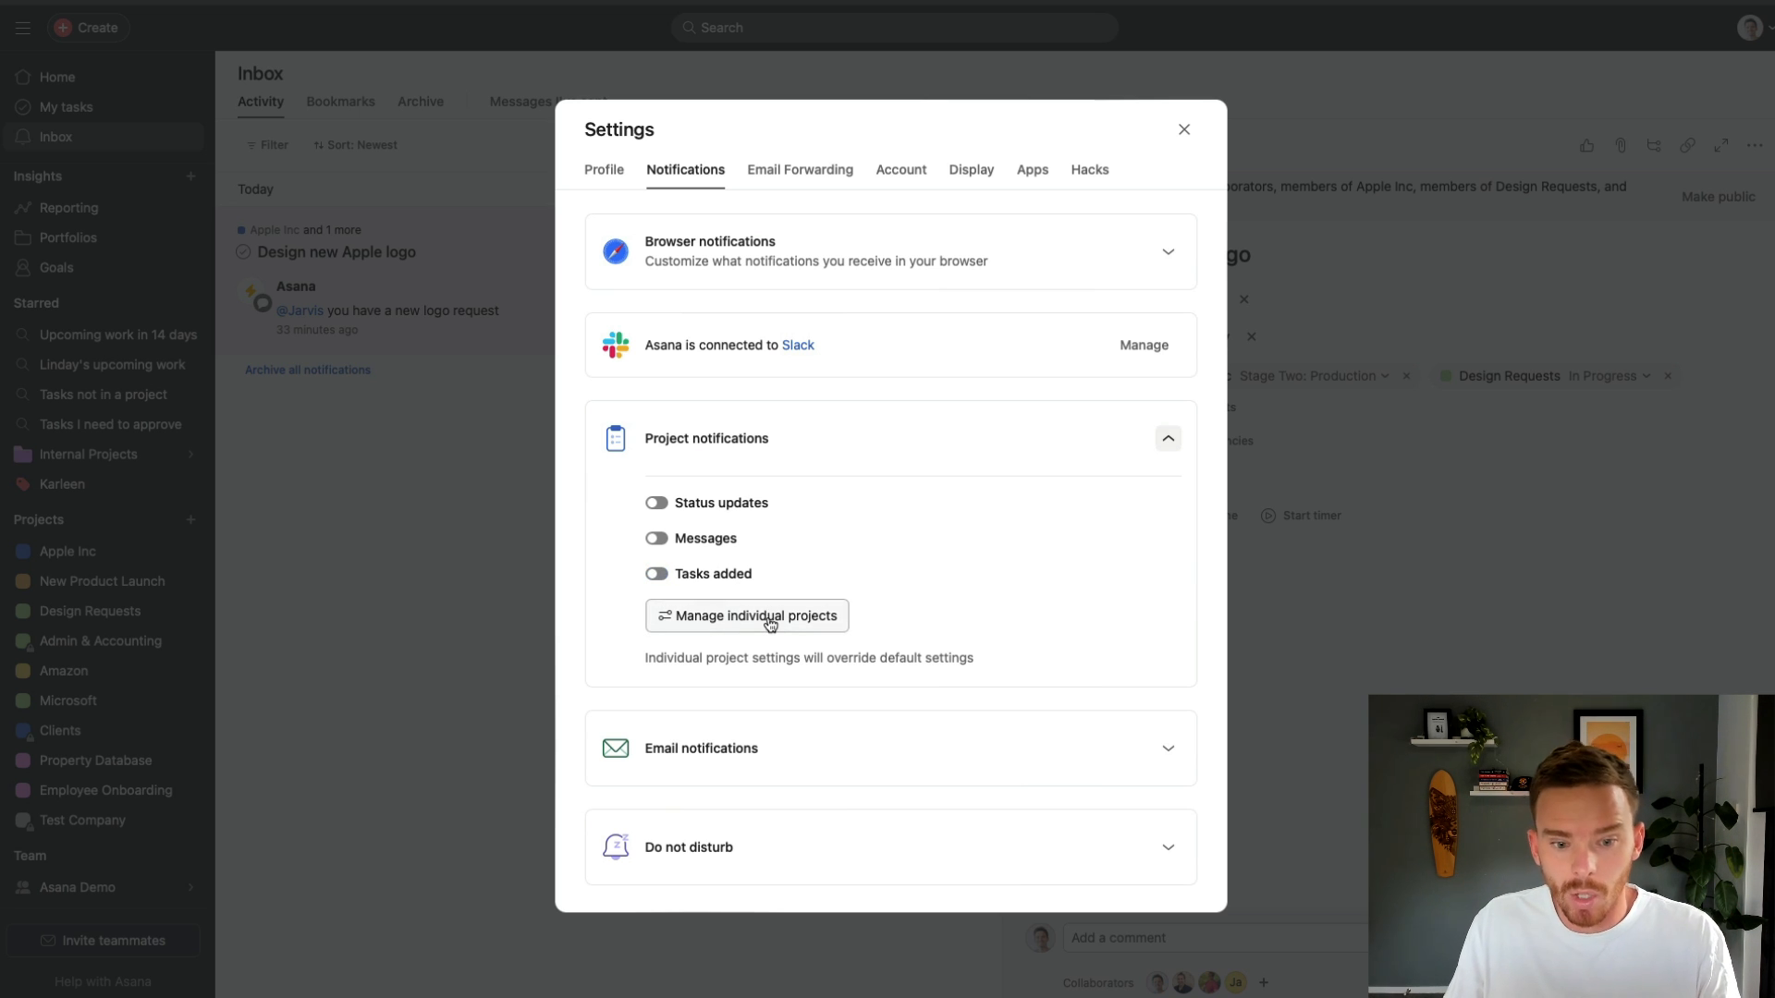
- Review individual project notification settings, then close Settings and return to Home
left_click(756, 615)
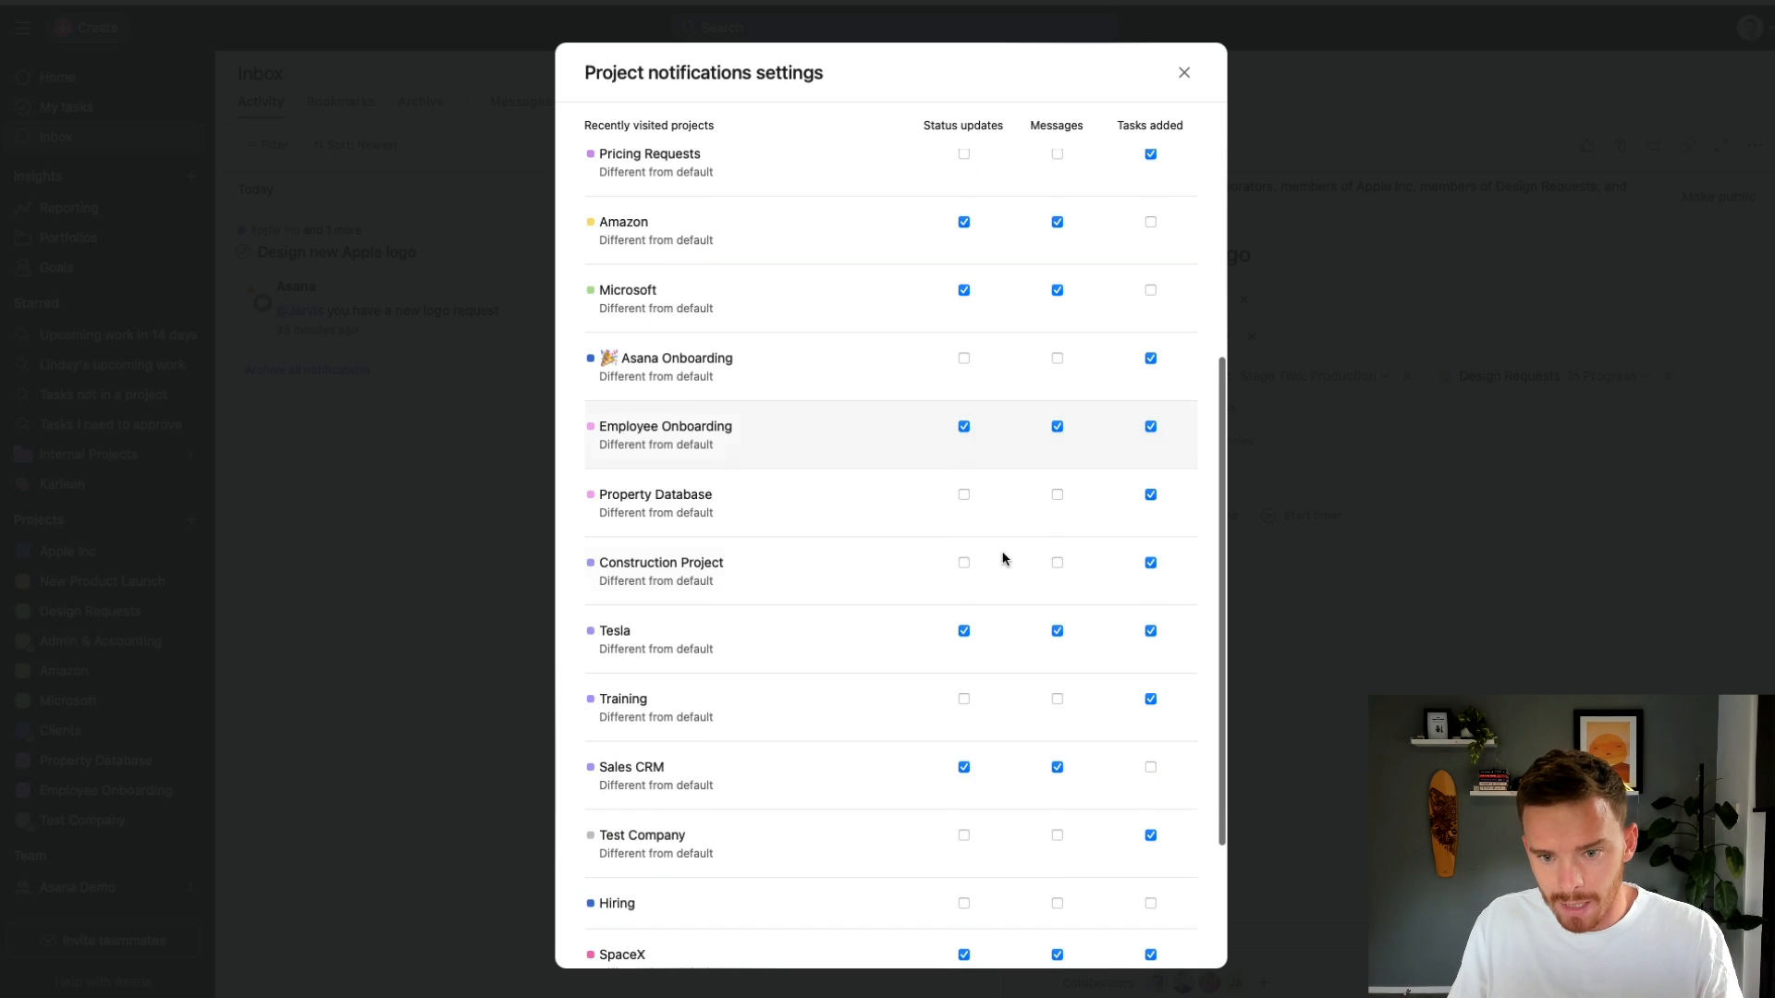
scroll("up", 3)
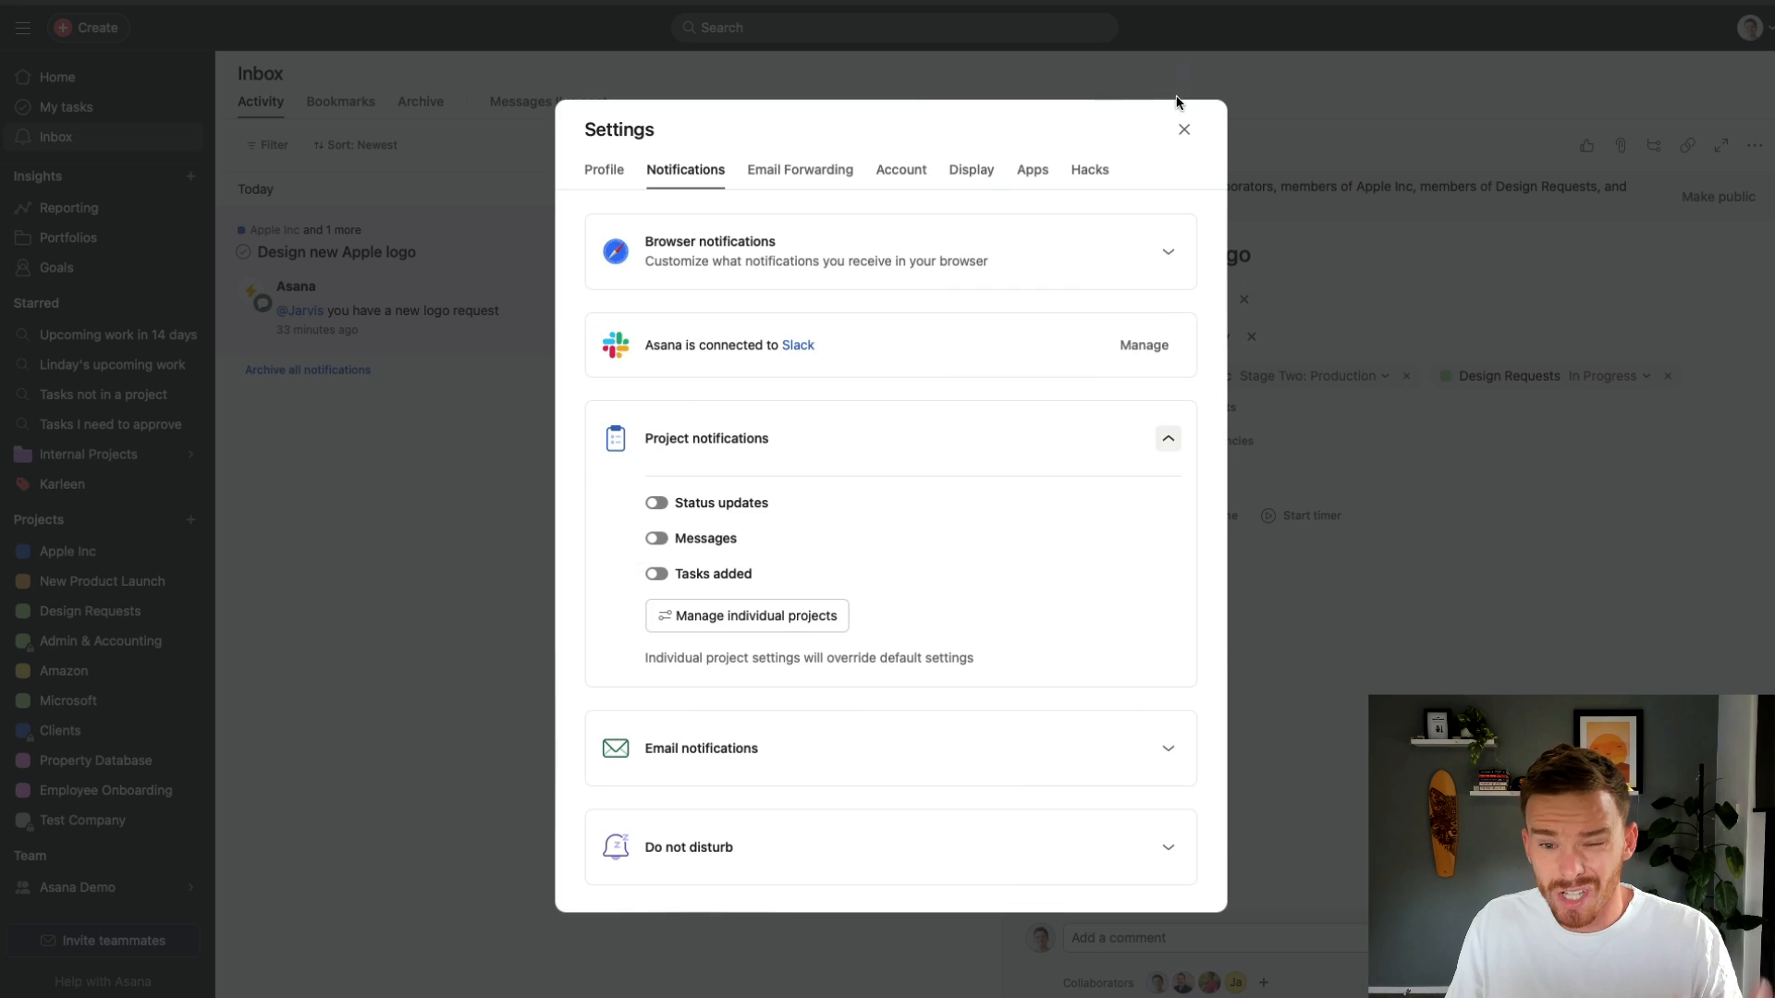
left_click(1184, 130)
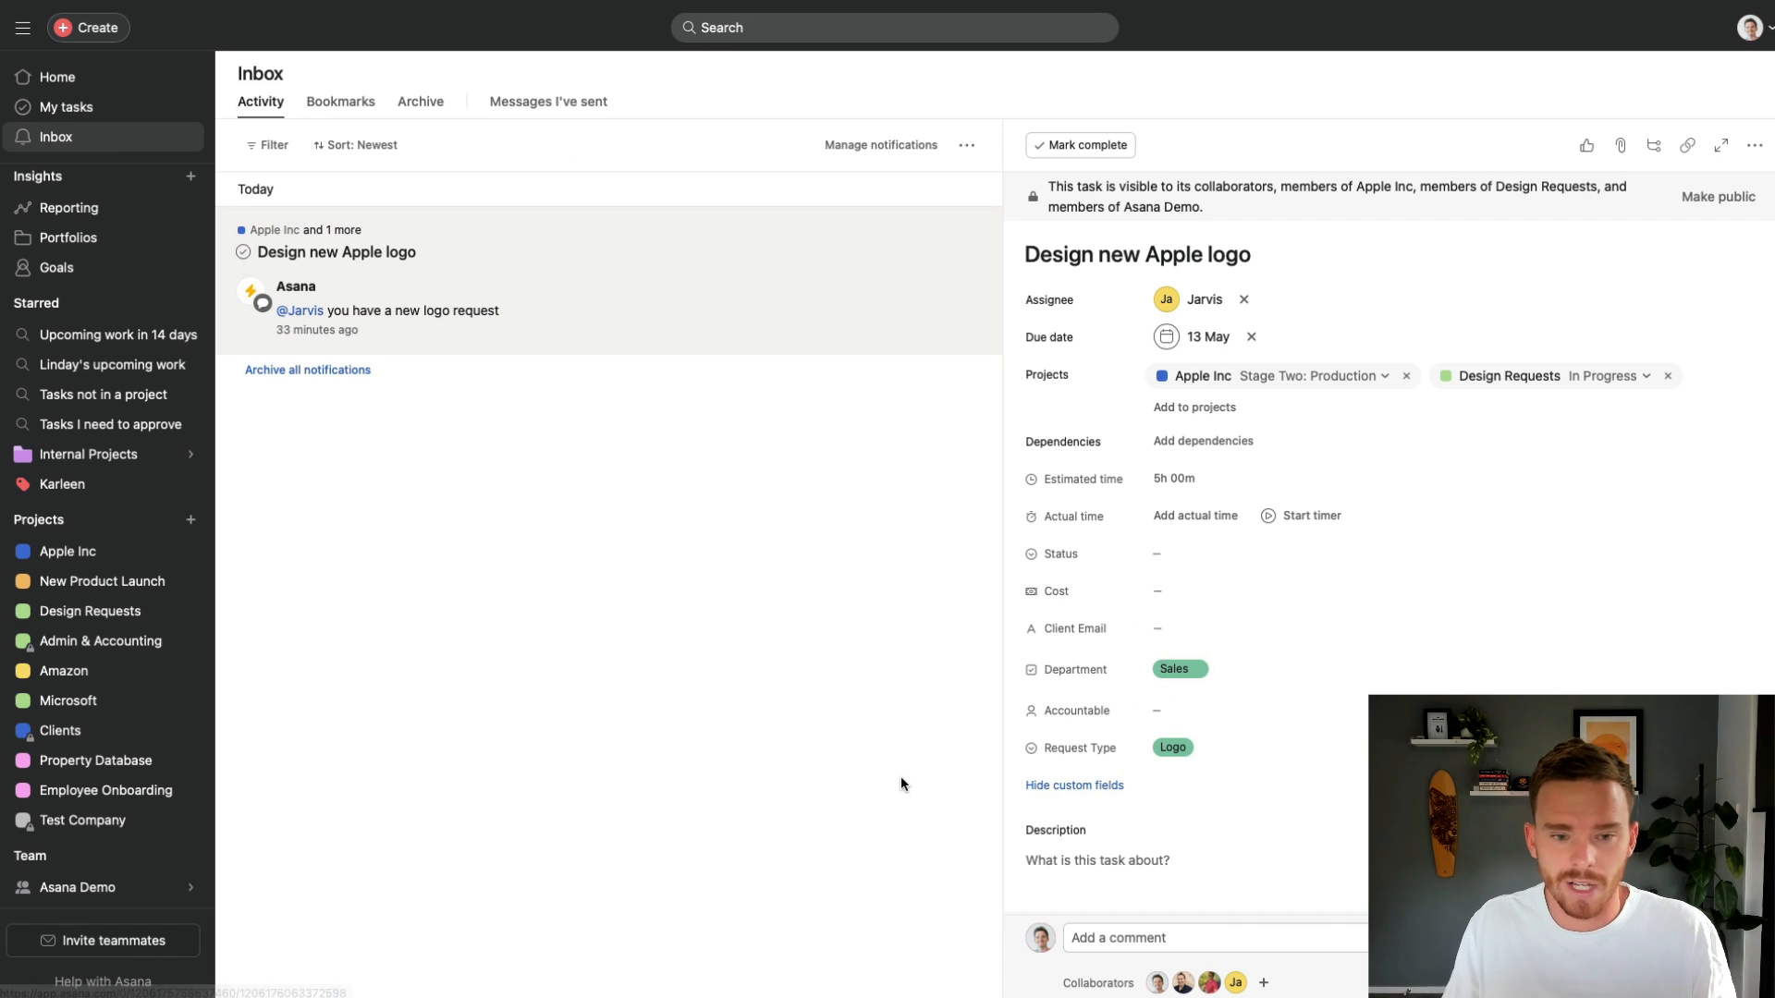
left_click(56, 80)
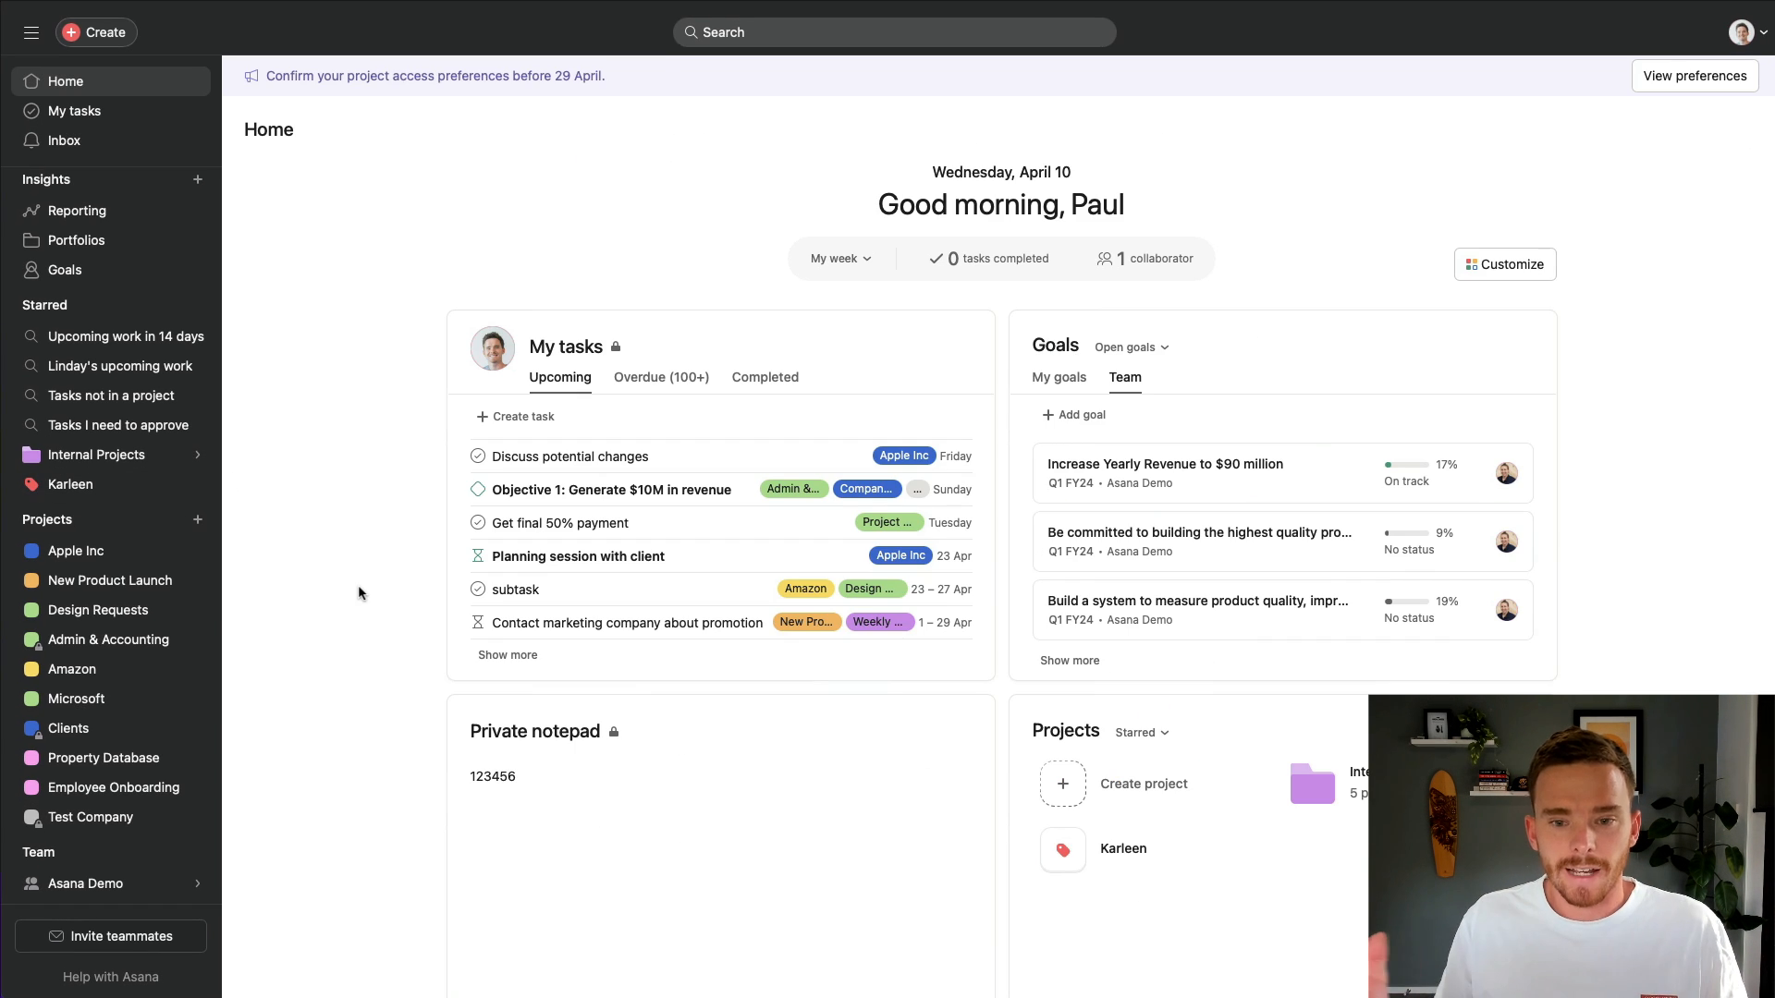